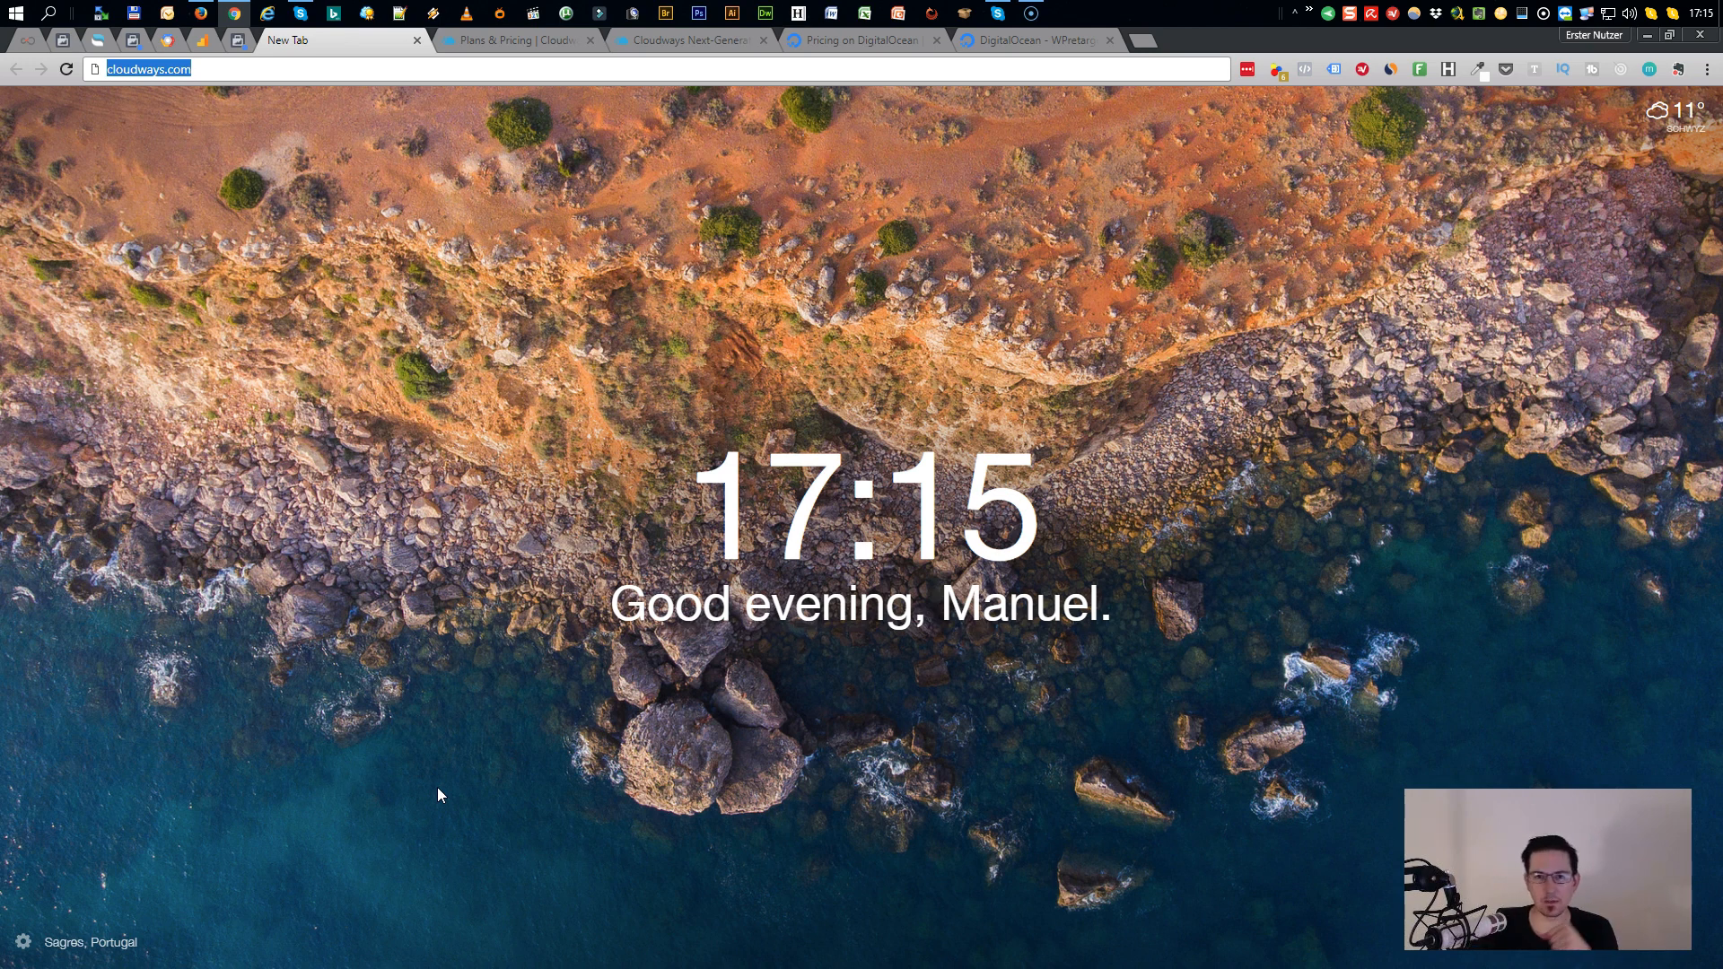
View Cloudways' monthly DigitalOcean hosting plans, $7 to $70.
left_click(520, 39)
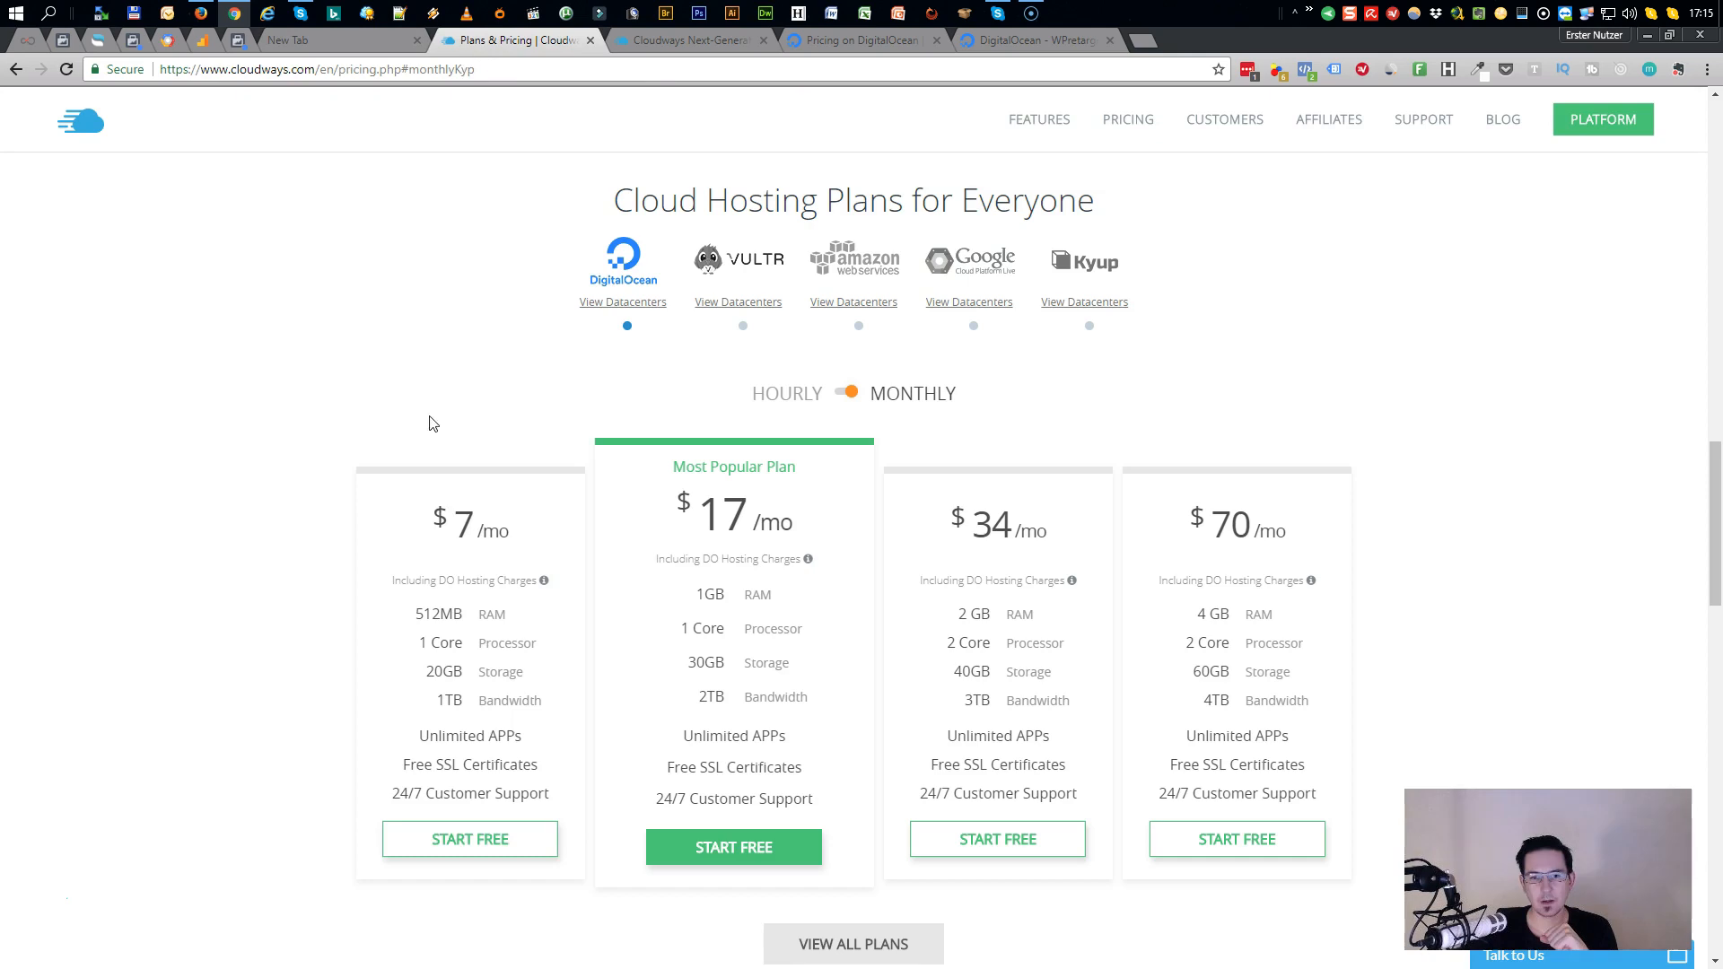
mouse_move(286, 497)
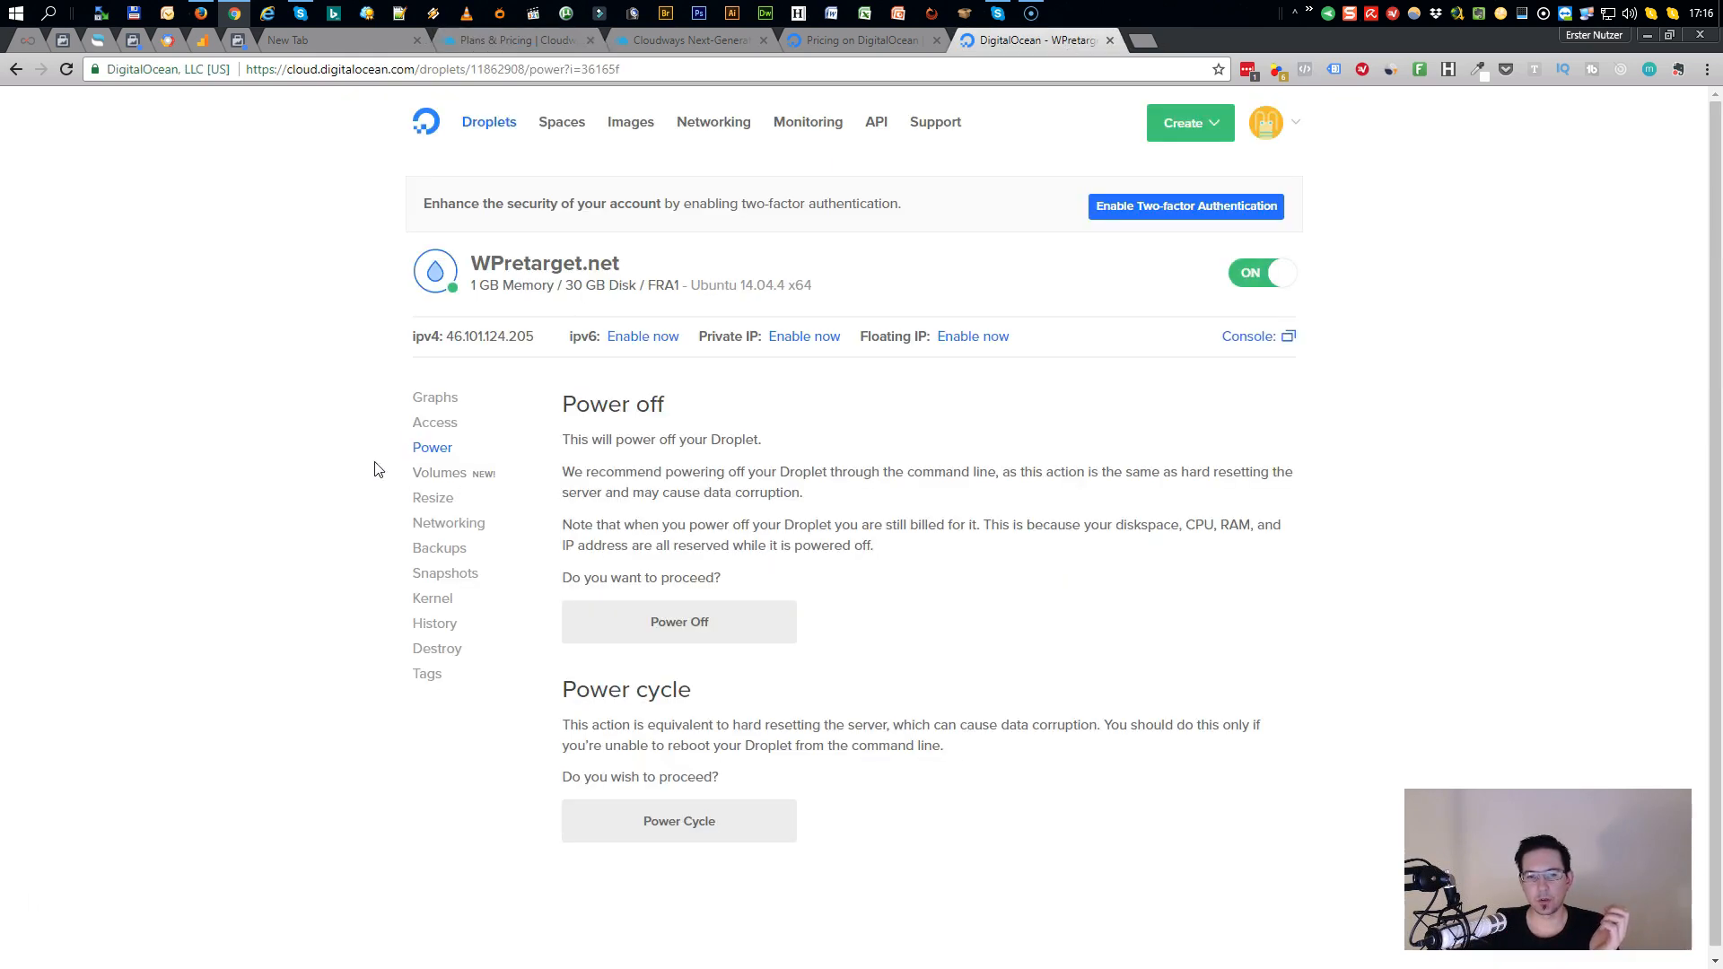
mouse_move(447, 475)
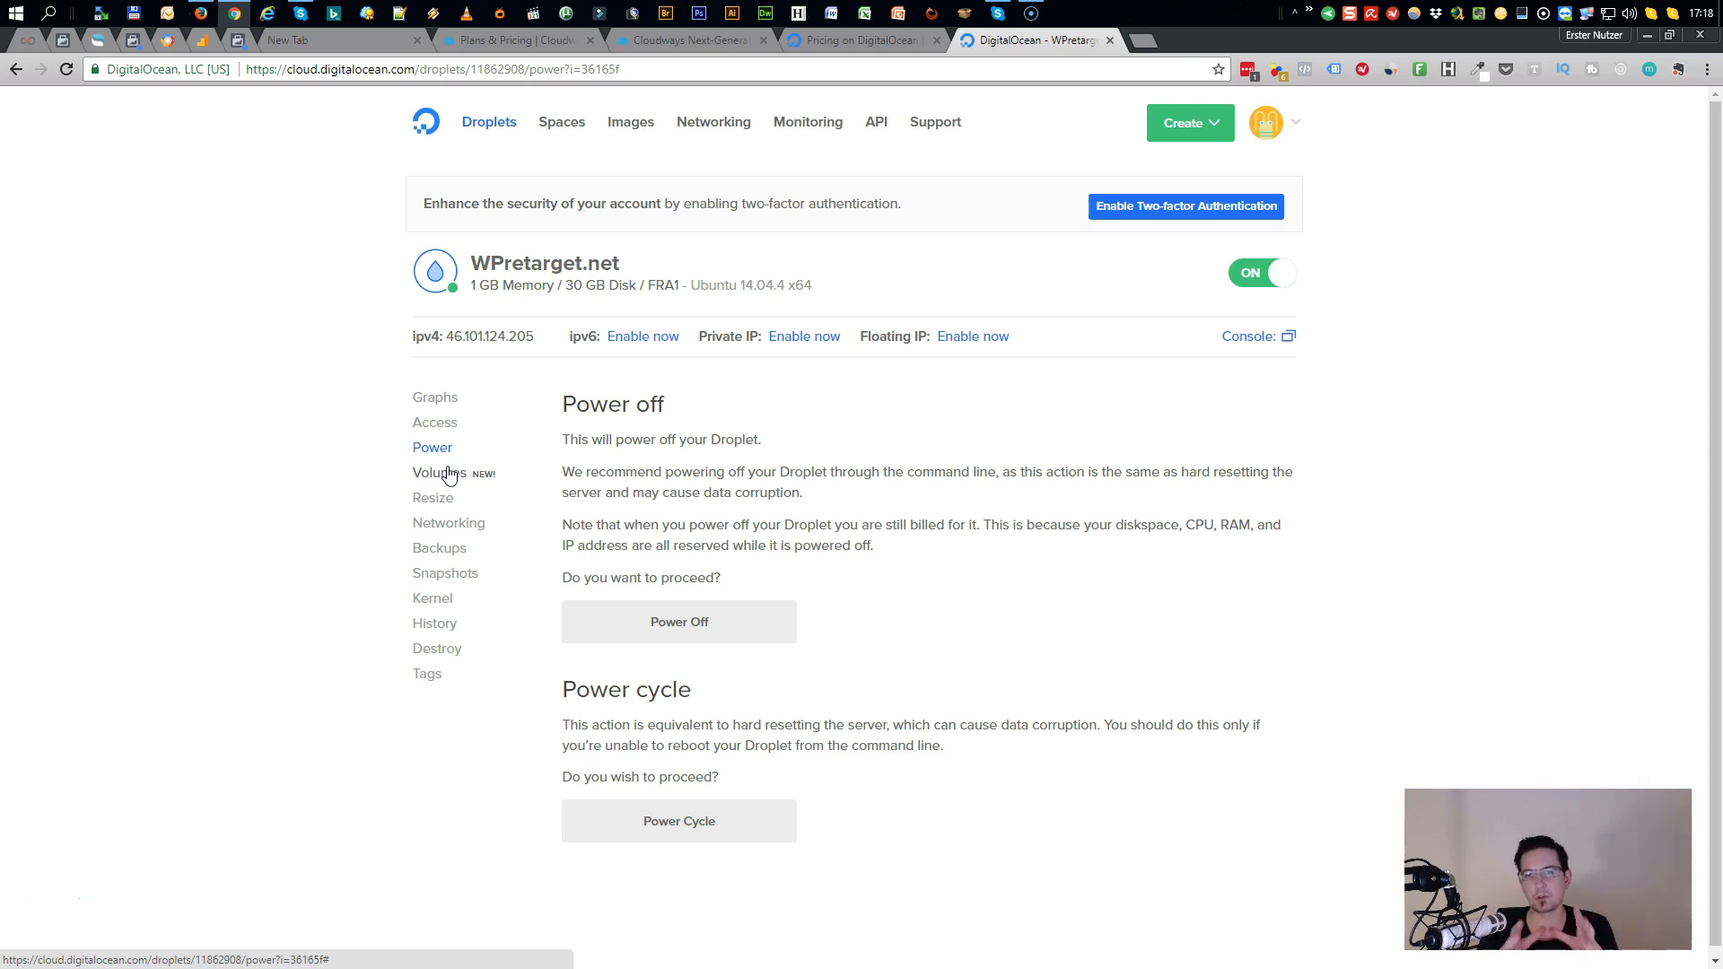
mouse_move(340, 449)
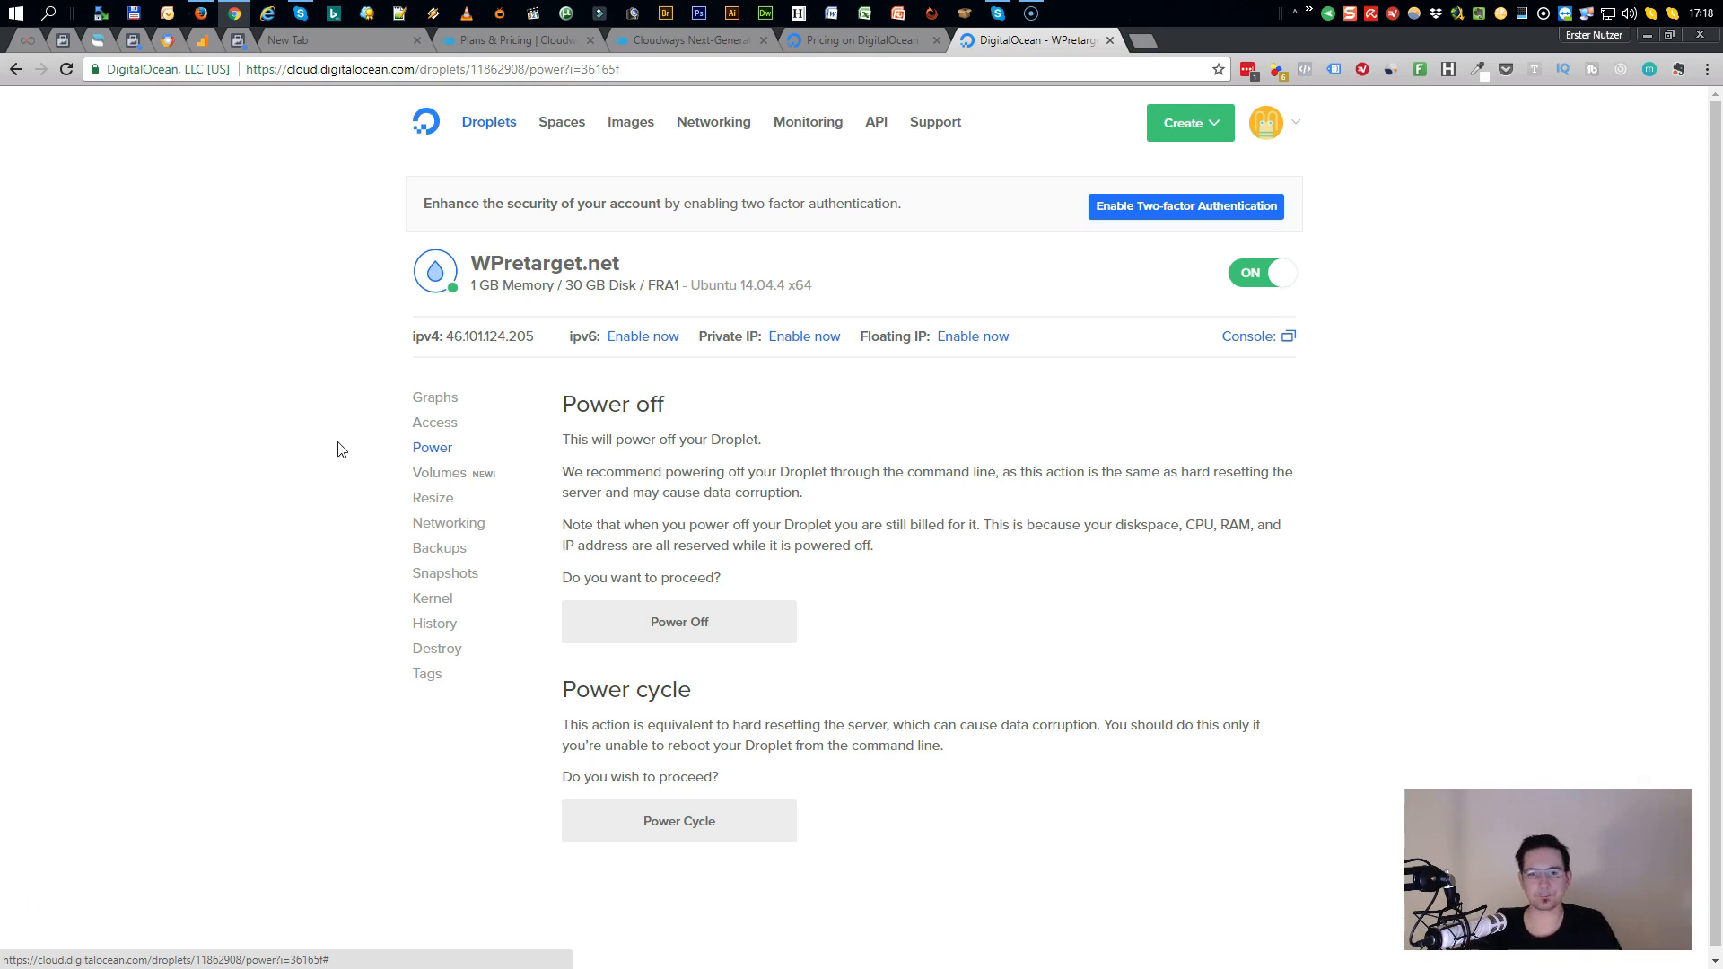
Return to the Cloudways pricing page with the $17 1GB plan marked most popular.
left_click(512, 39)
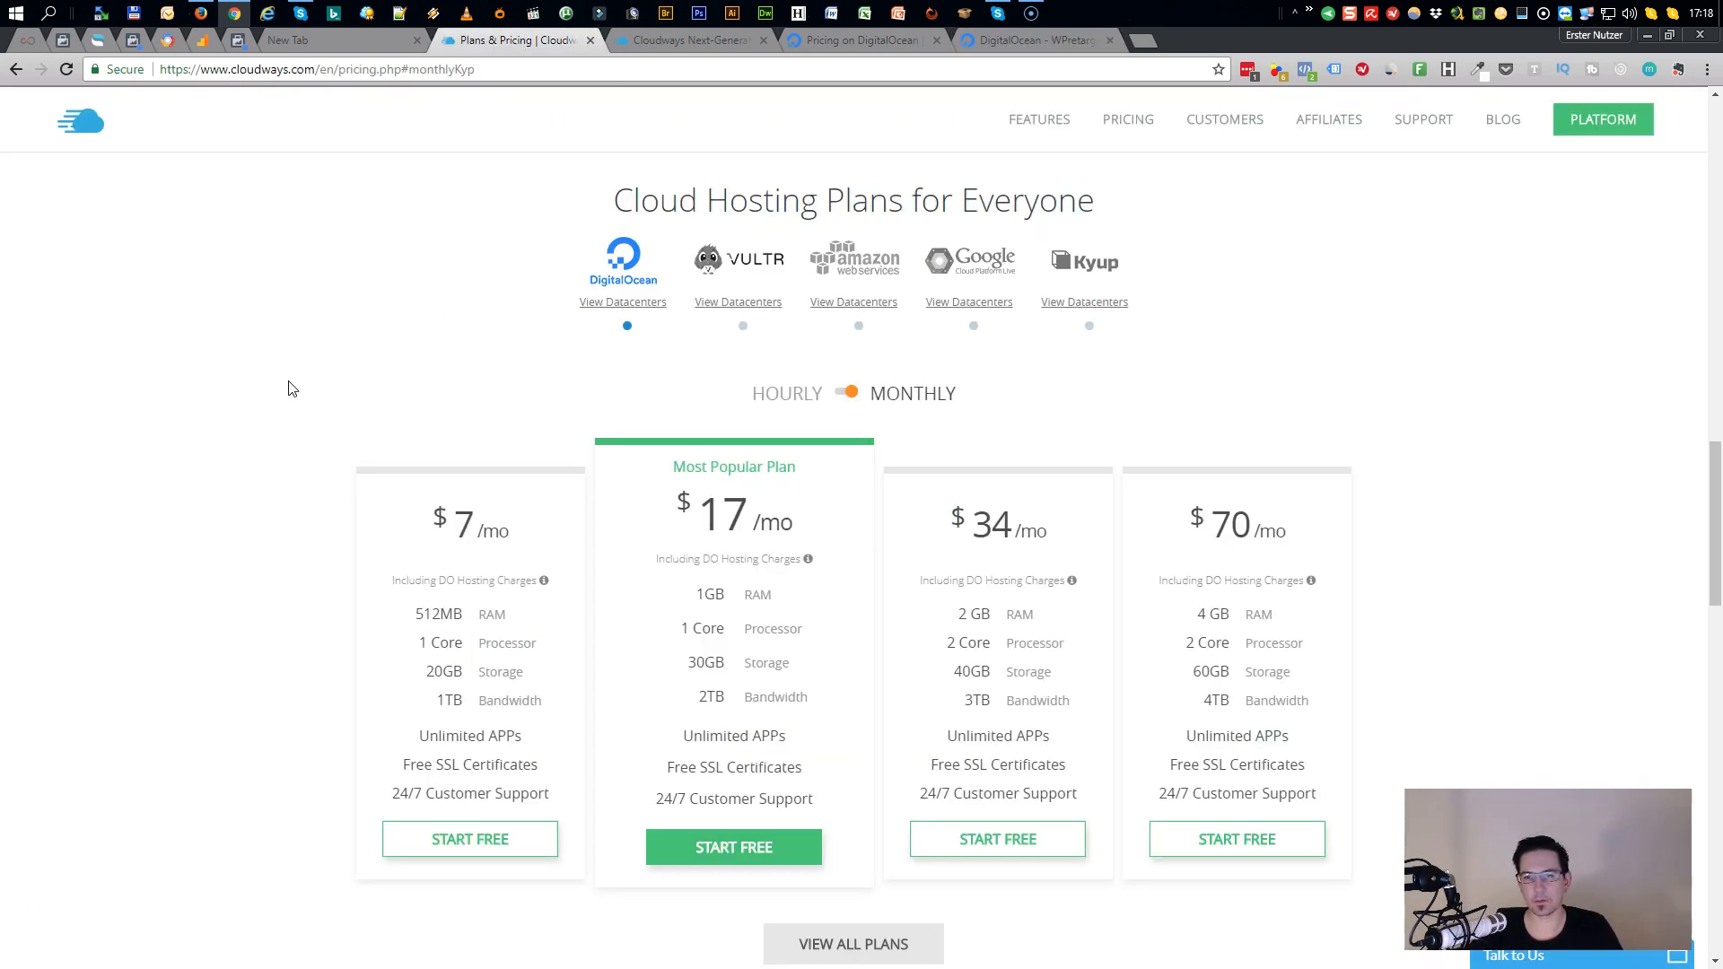
mouse_move(260, 627)
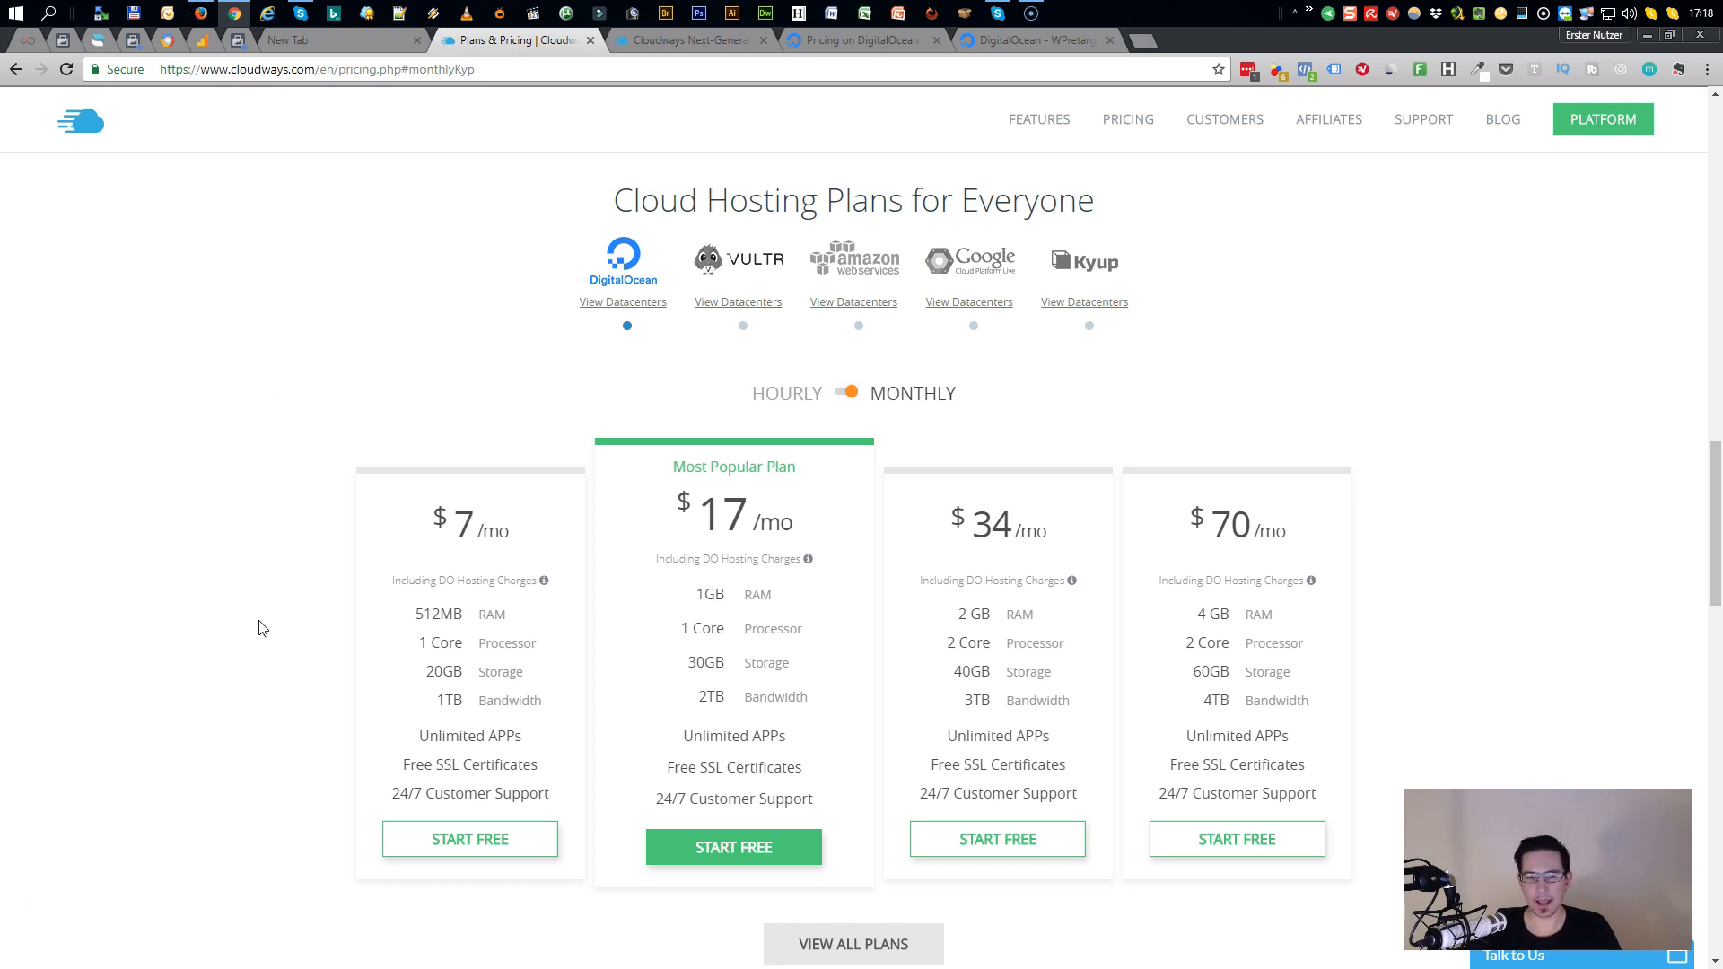
mouse_move(384, 601)
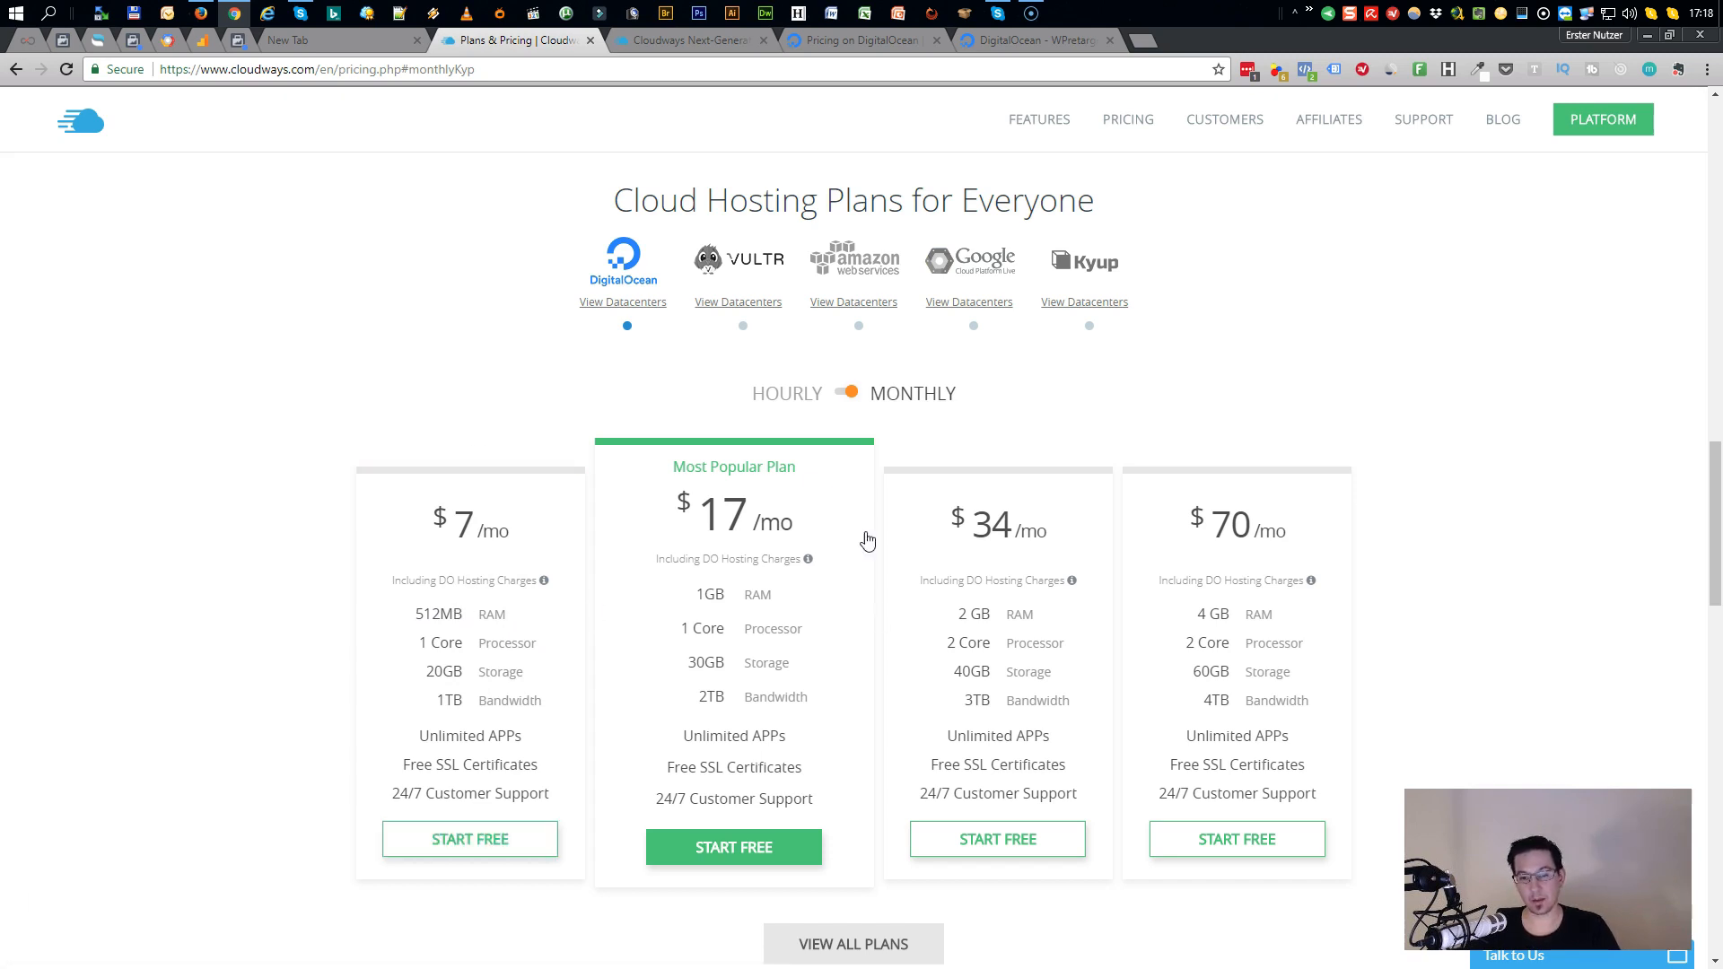
mouse_move(409, 387)
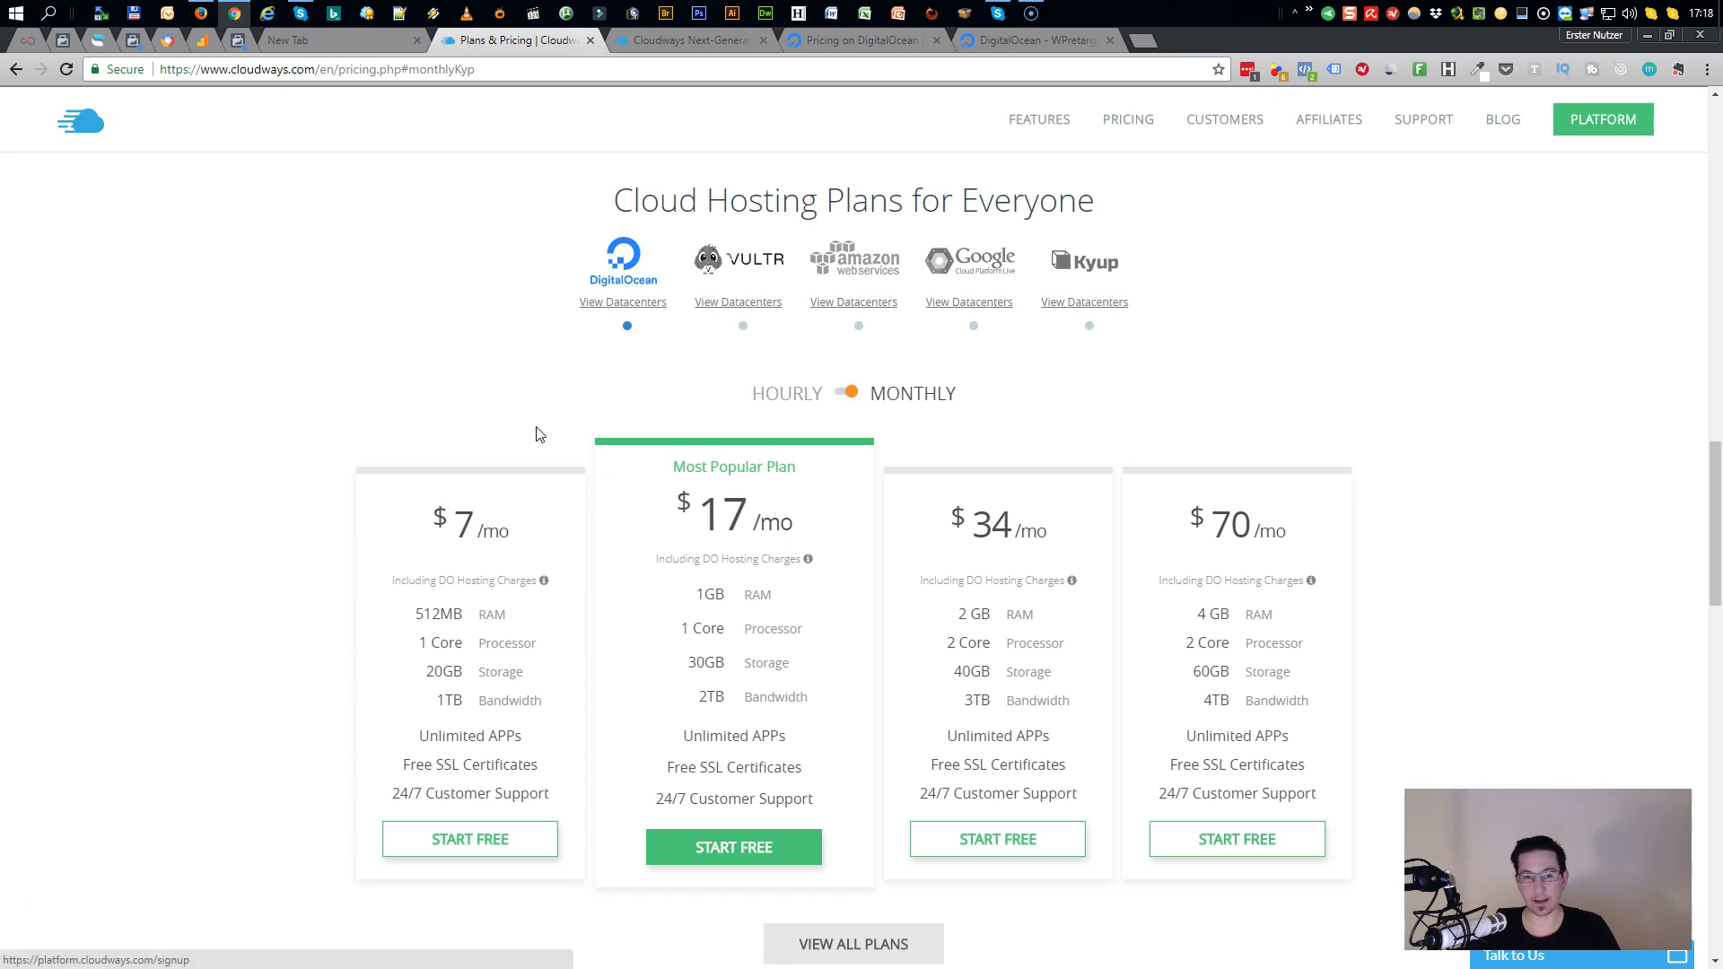
mouse_move(260, 380)
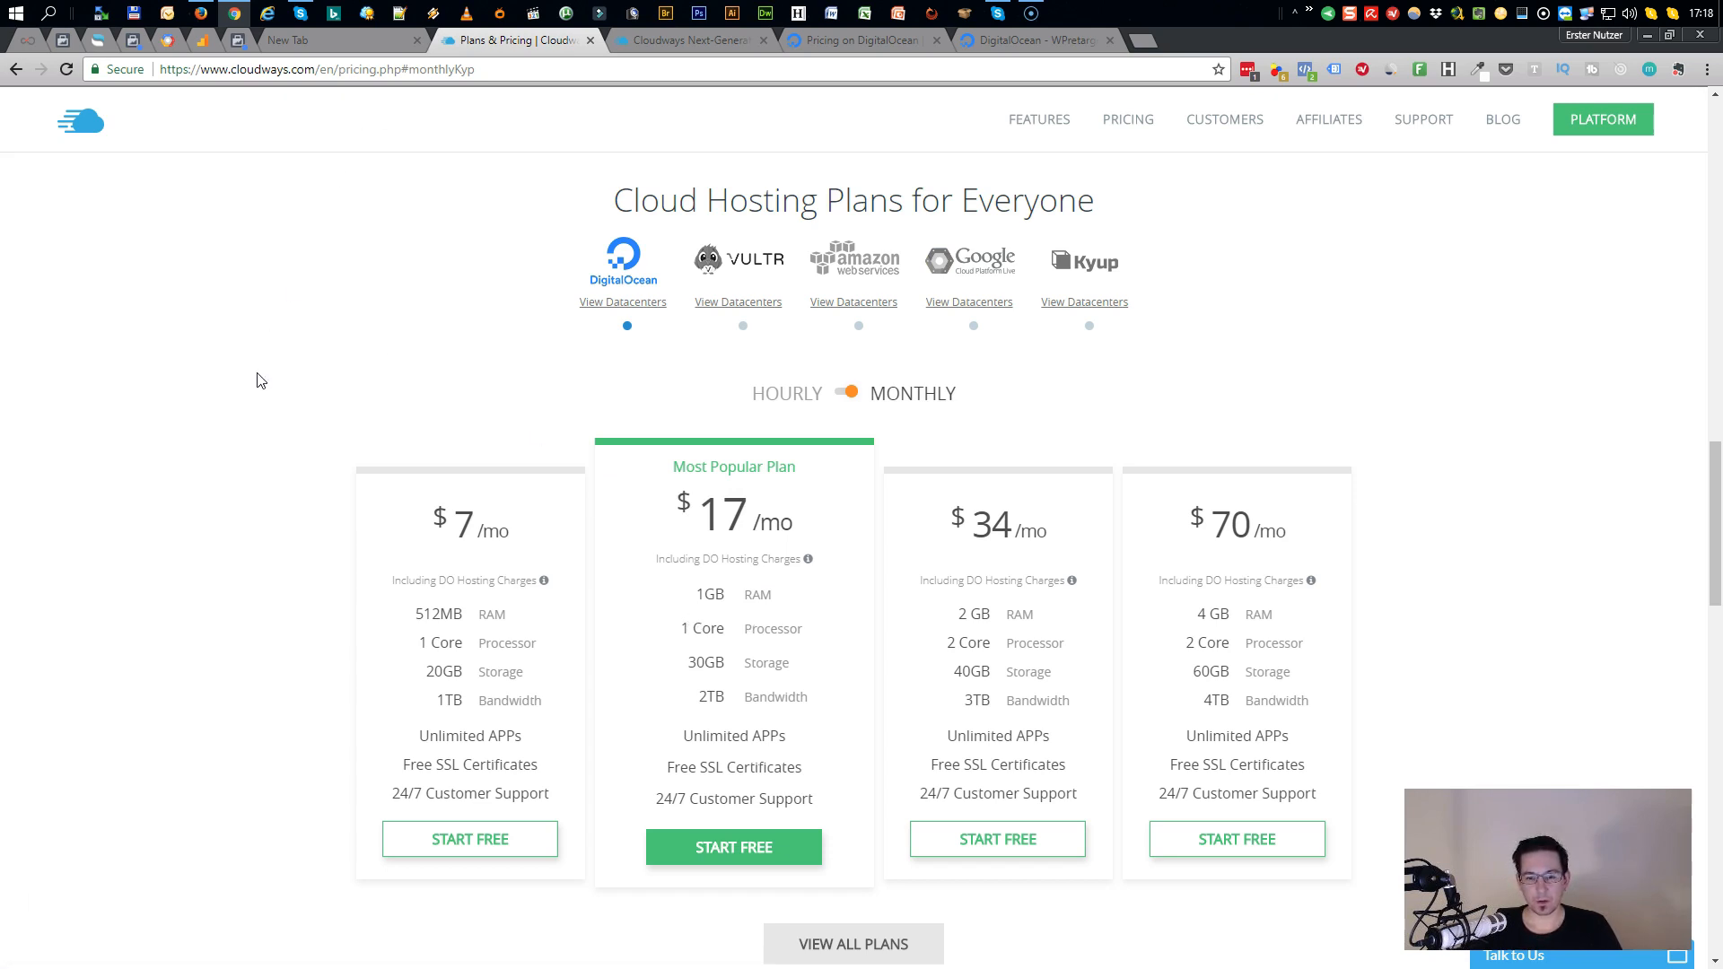
mouse_move(755, 536)
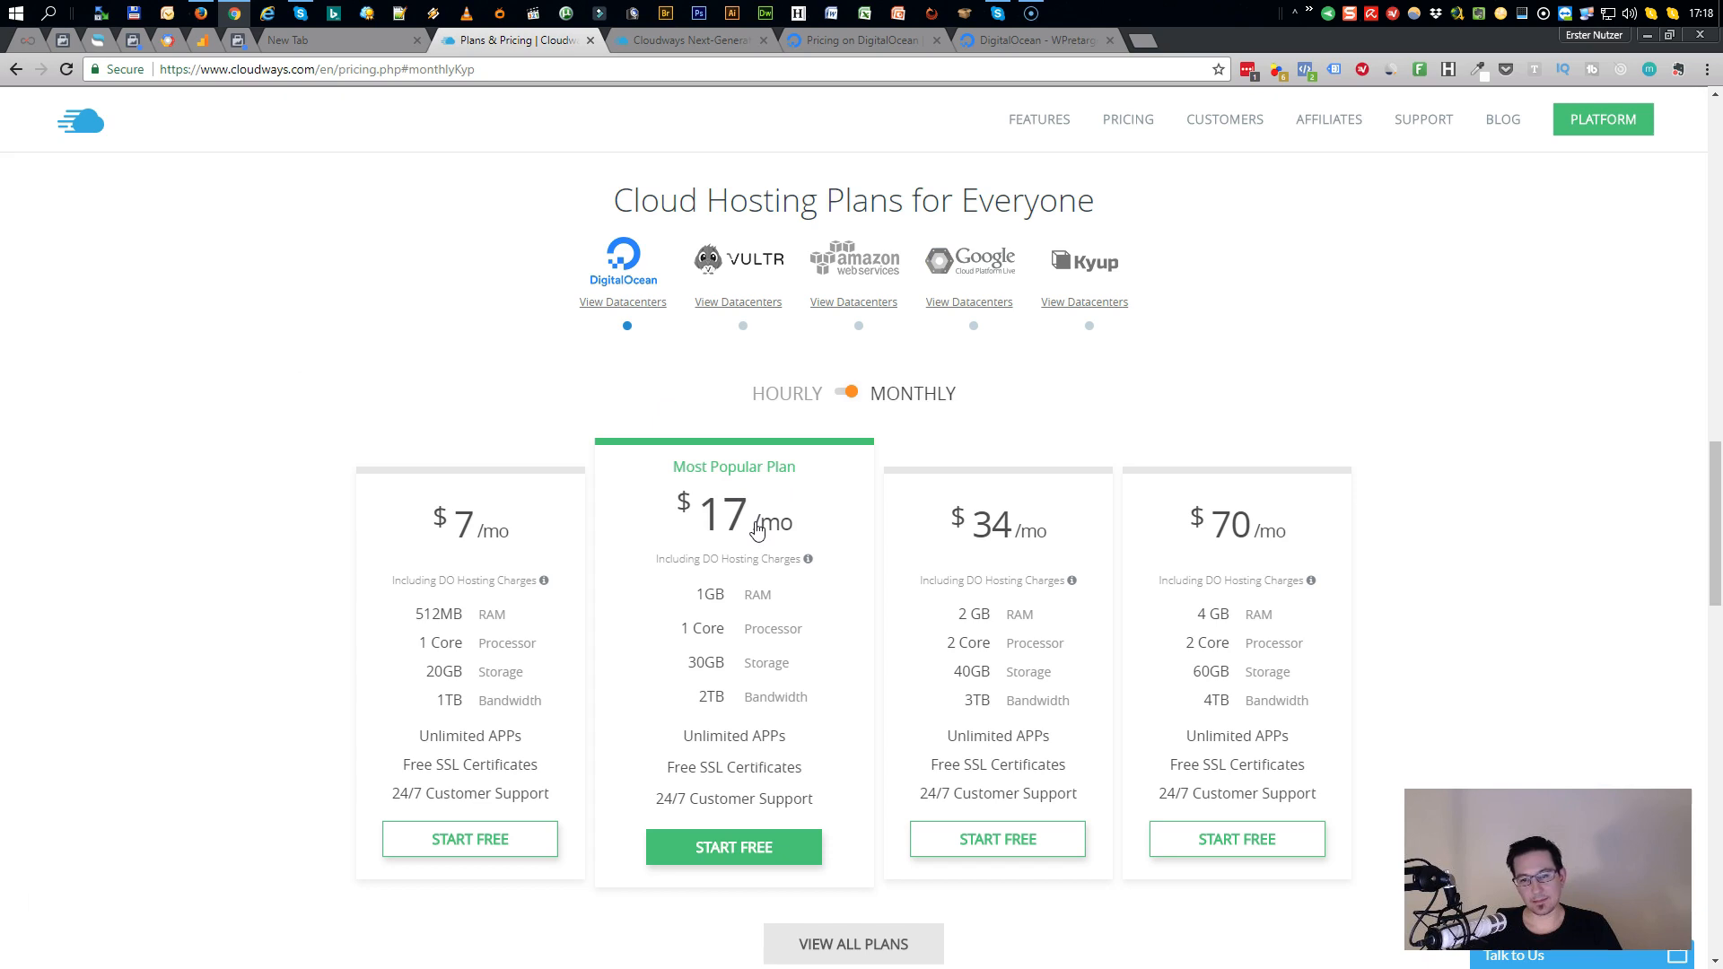
mouse_move(846, 61)
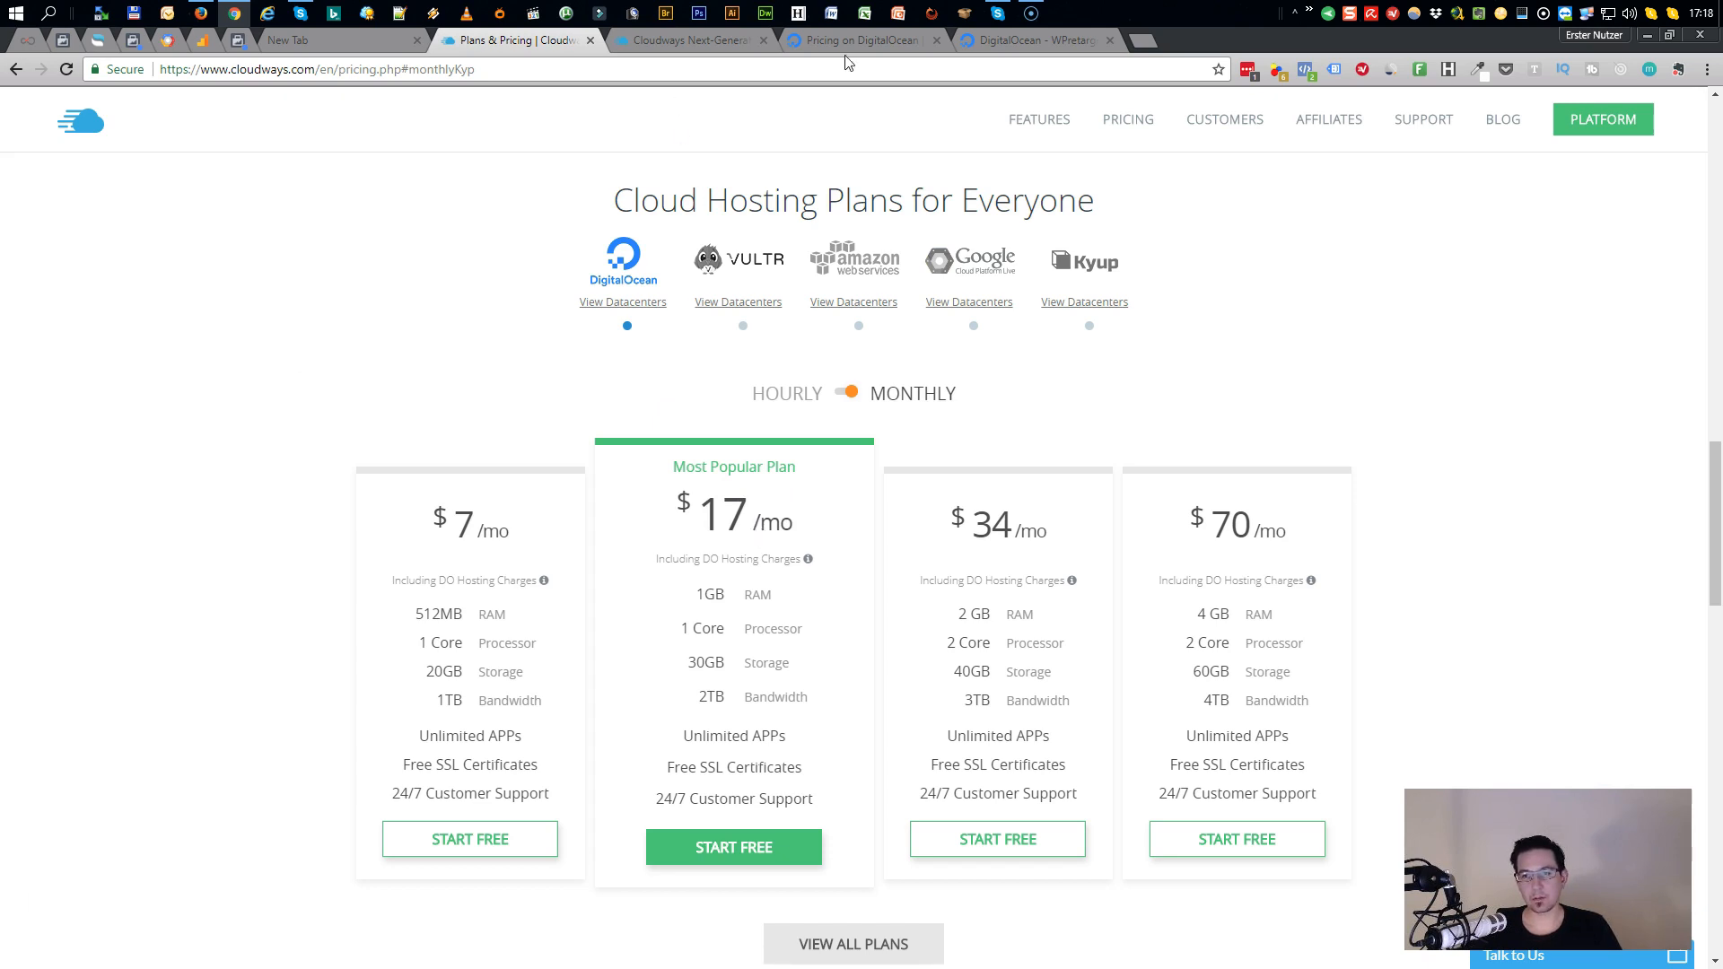
left_click(864, 39)
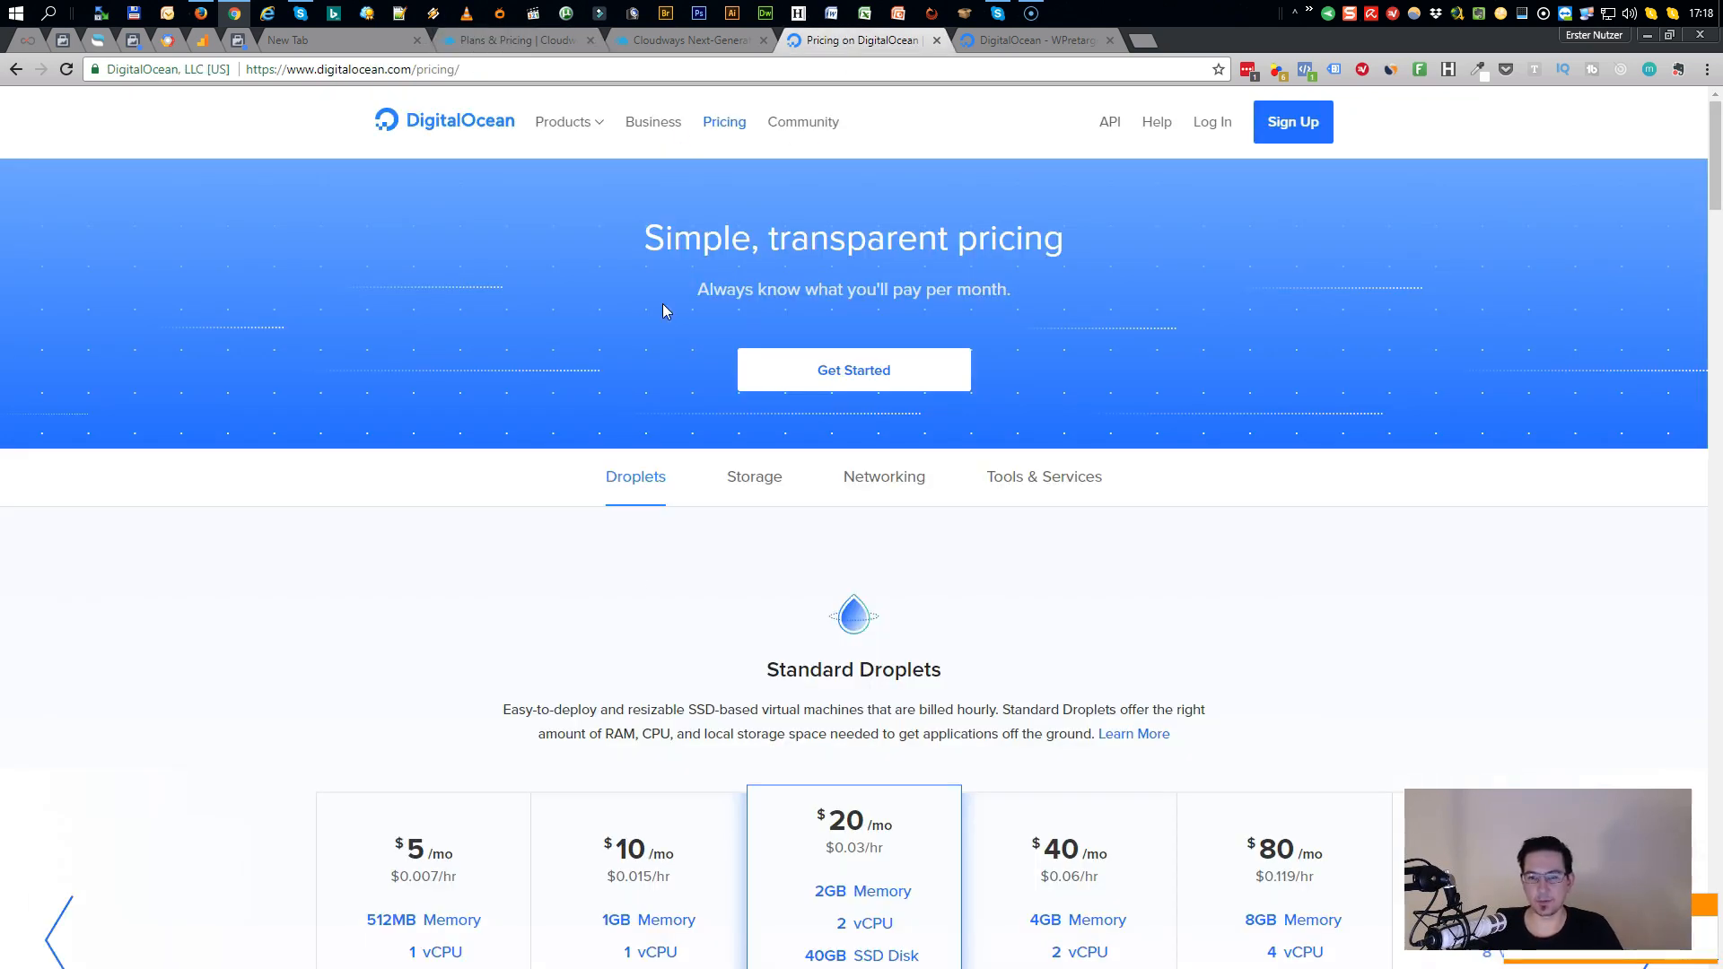
scroll("down", 3)
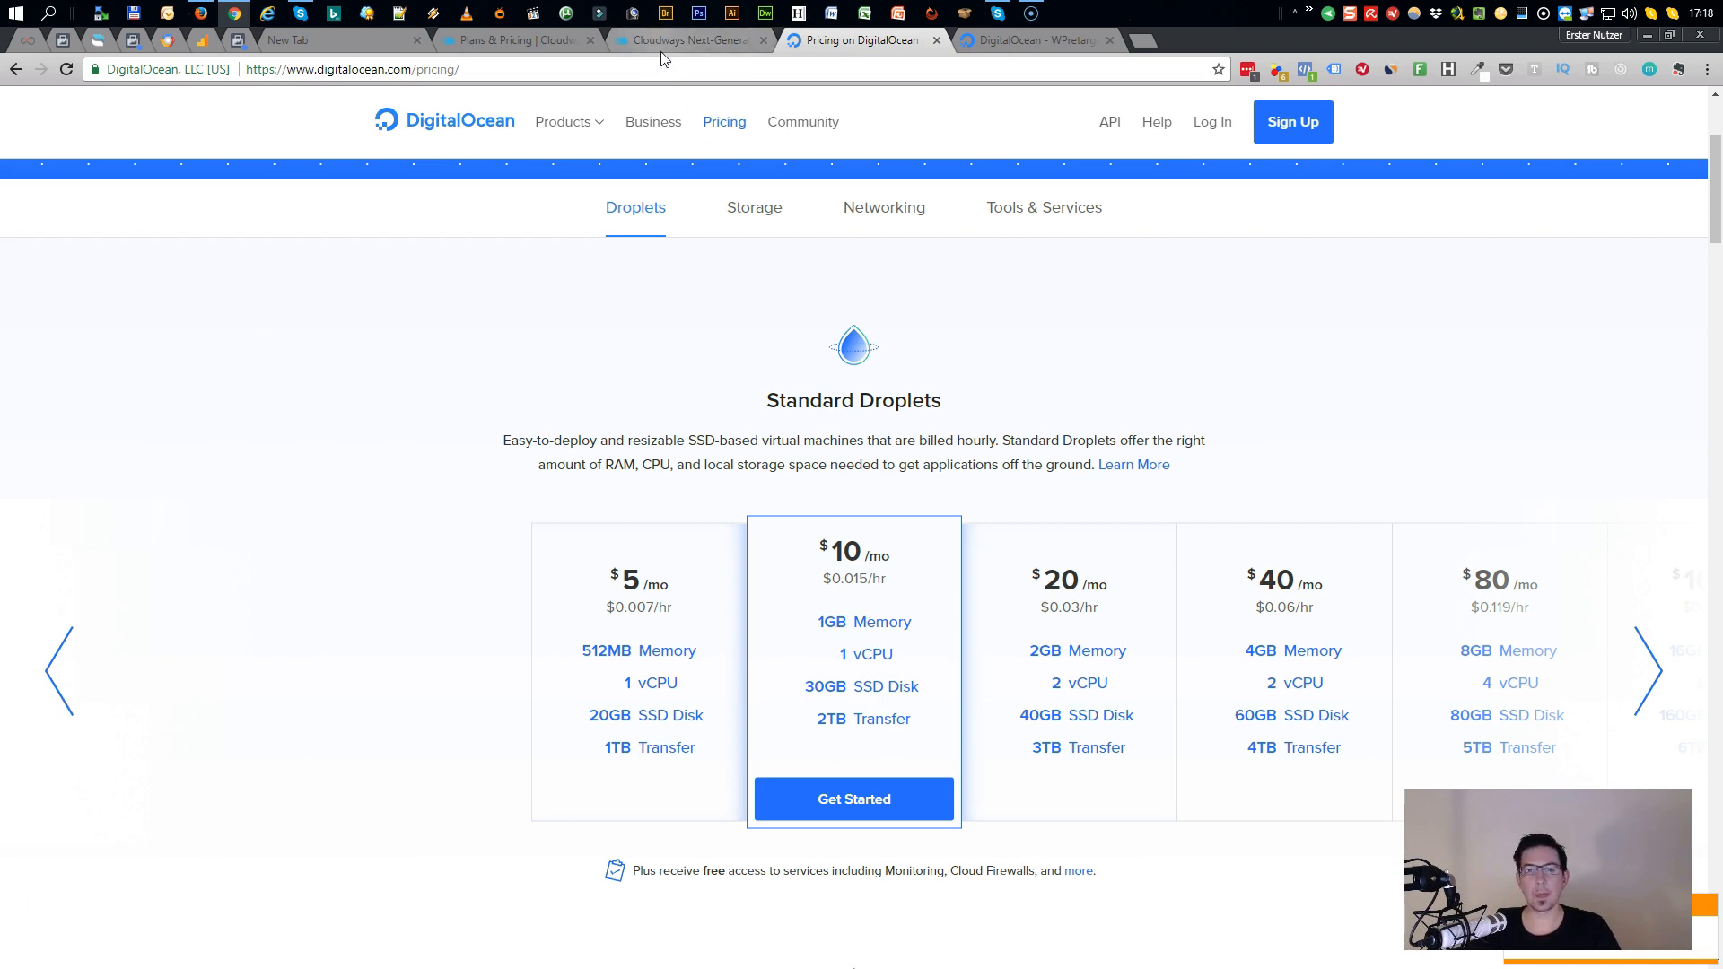
left_click(511, 40)
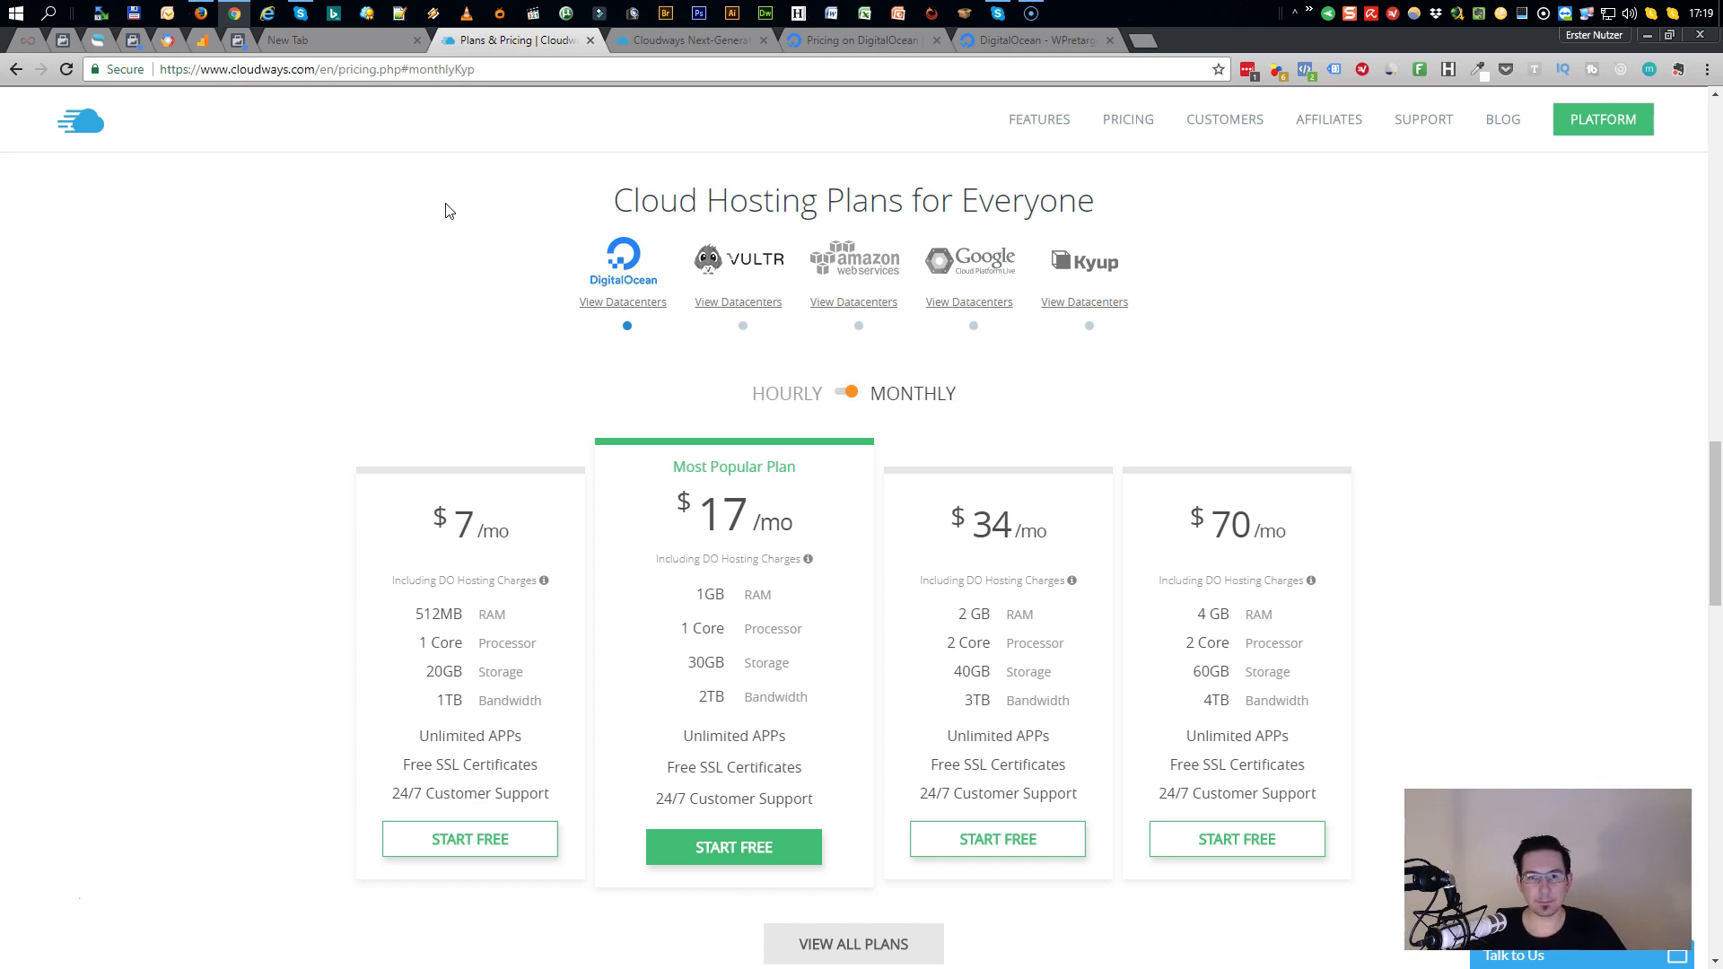
mouse_move(395, 290)
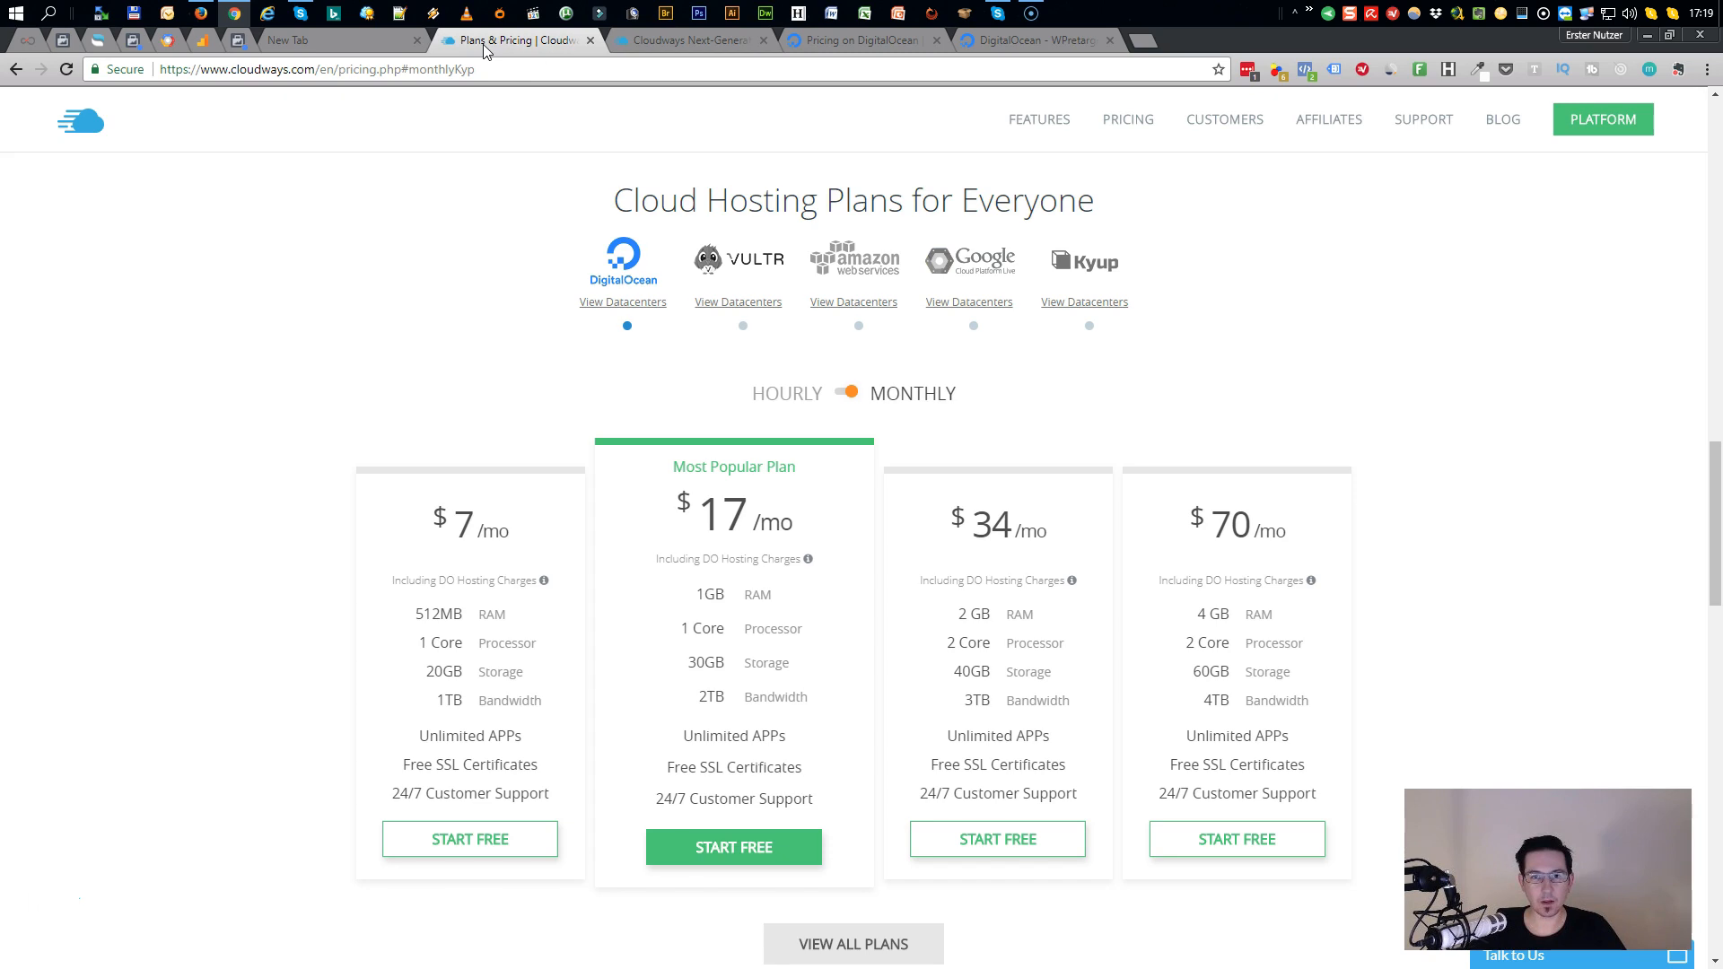
Show the account's servers: CQ Dev in London and WPretarget in Frankfurt.
left_click(686, 41)
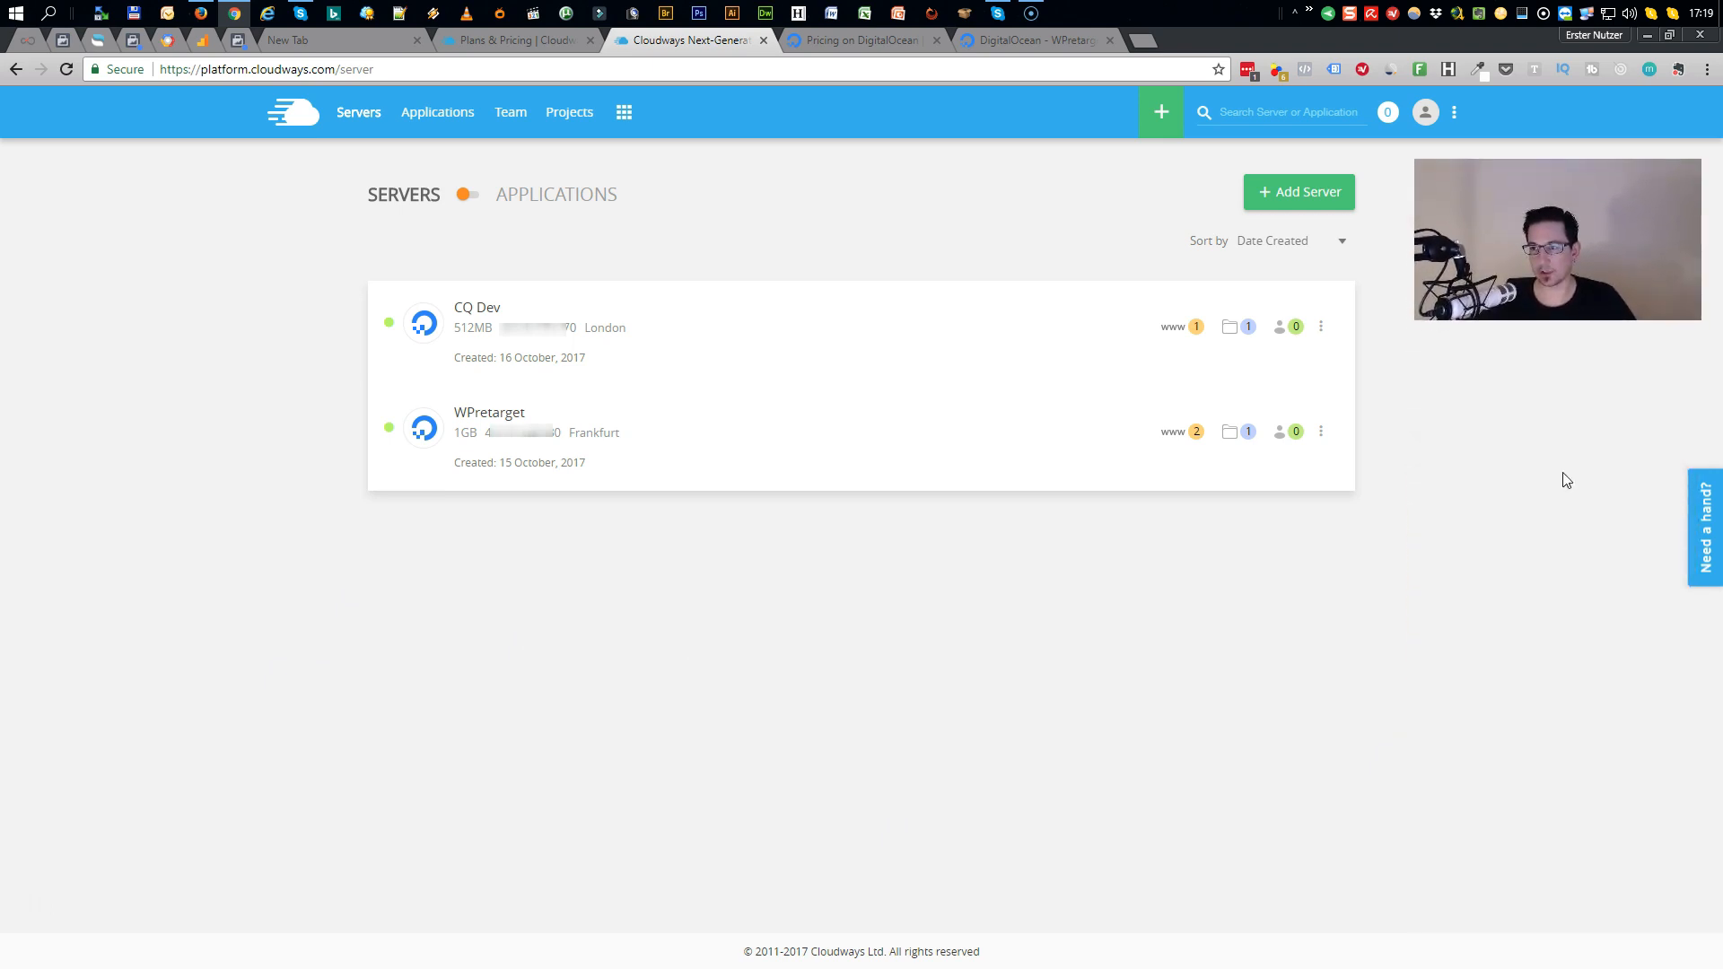
mouse_move(592, 481)
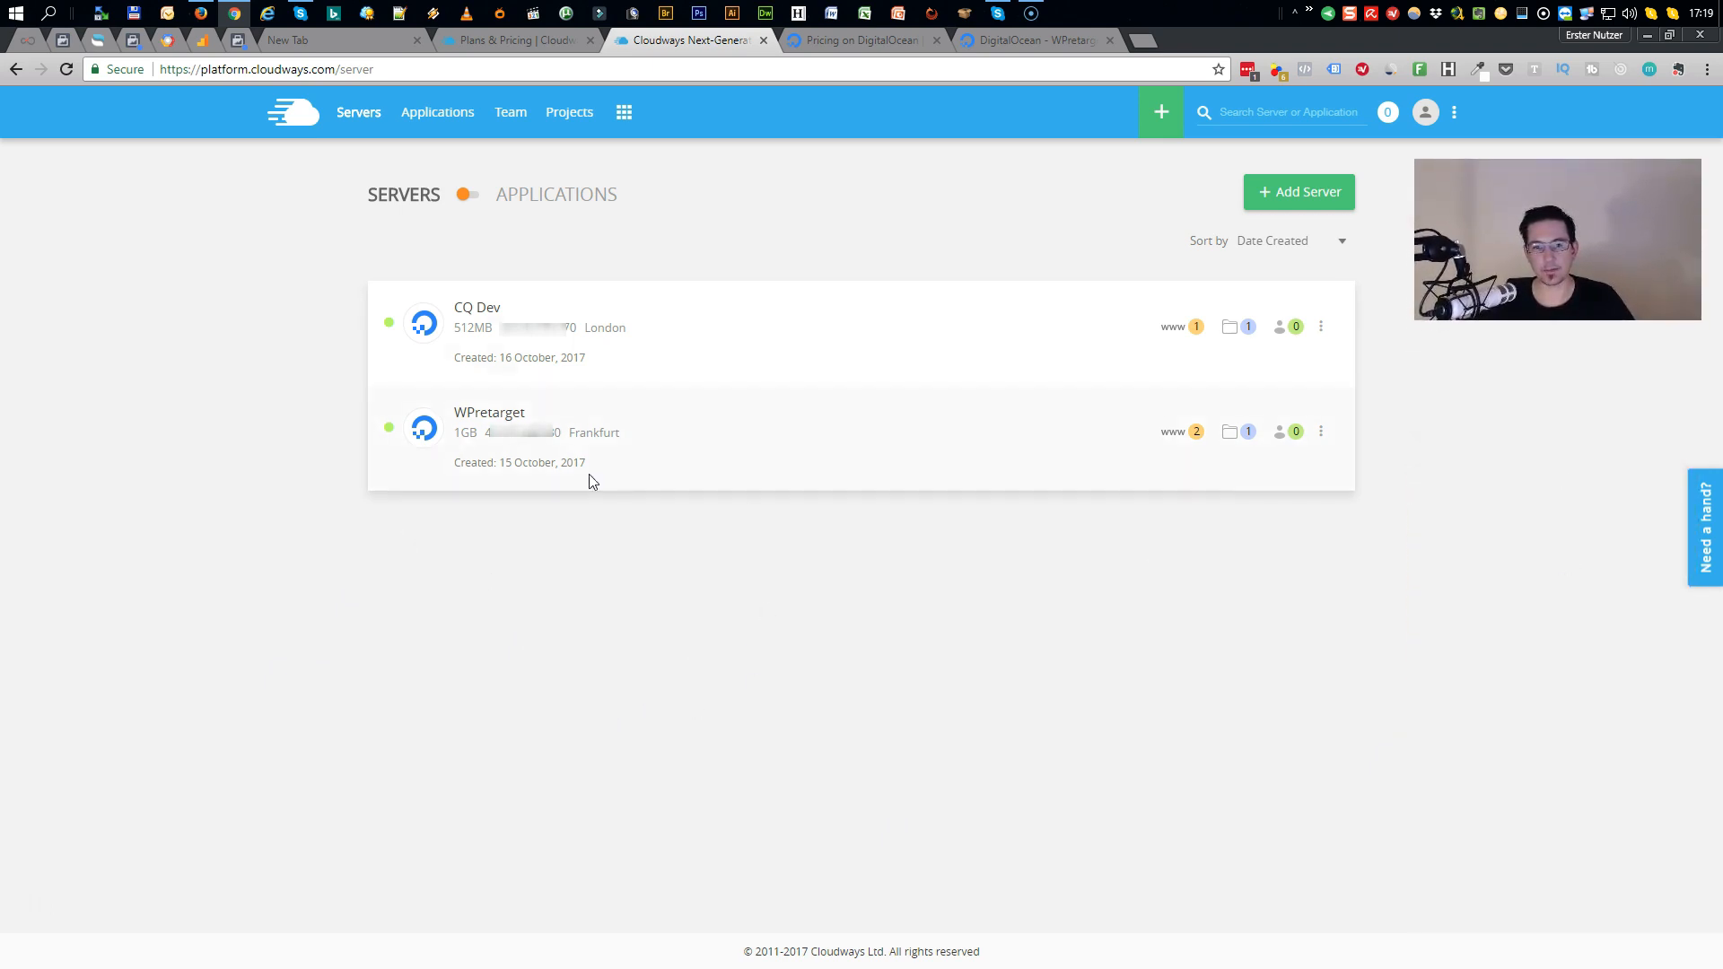
mouse_move(663, 611)
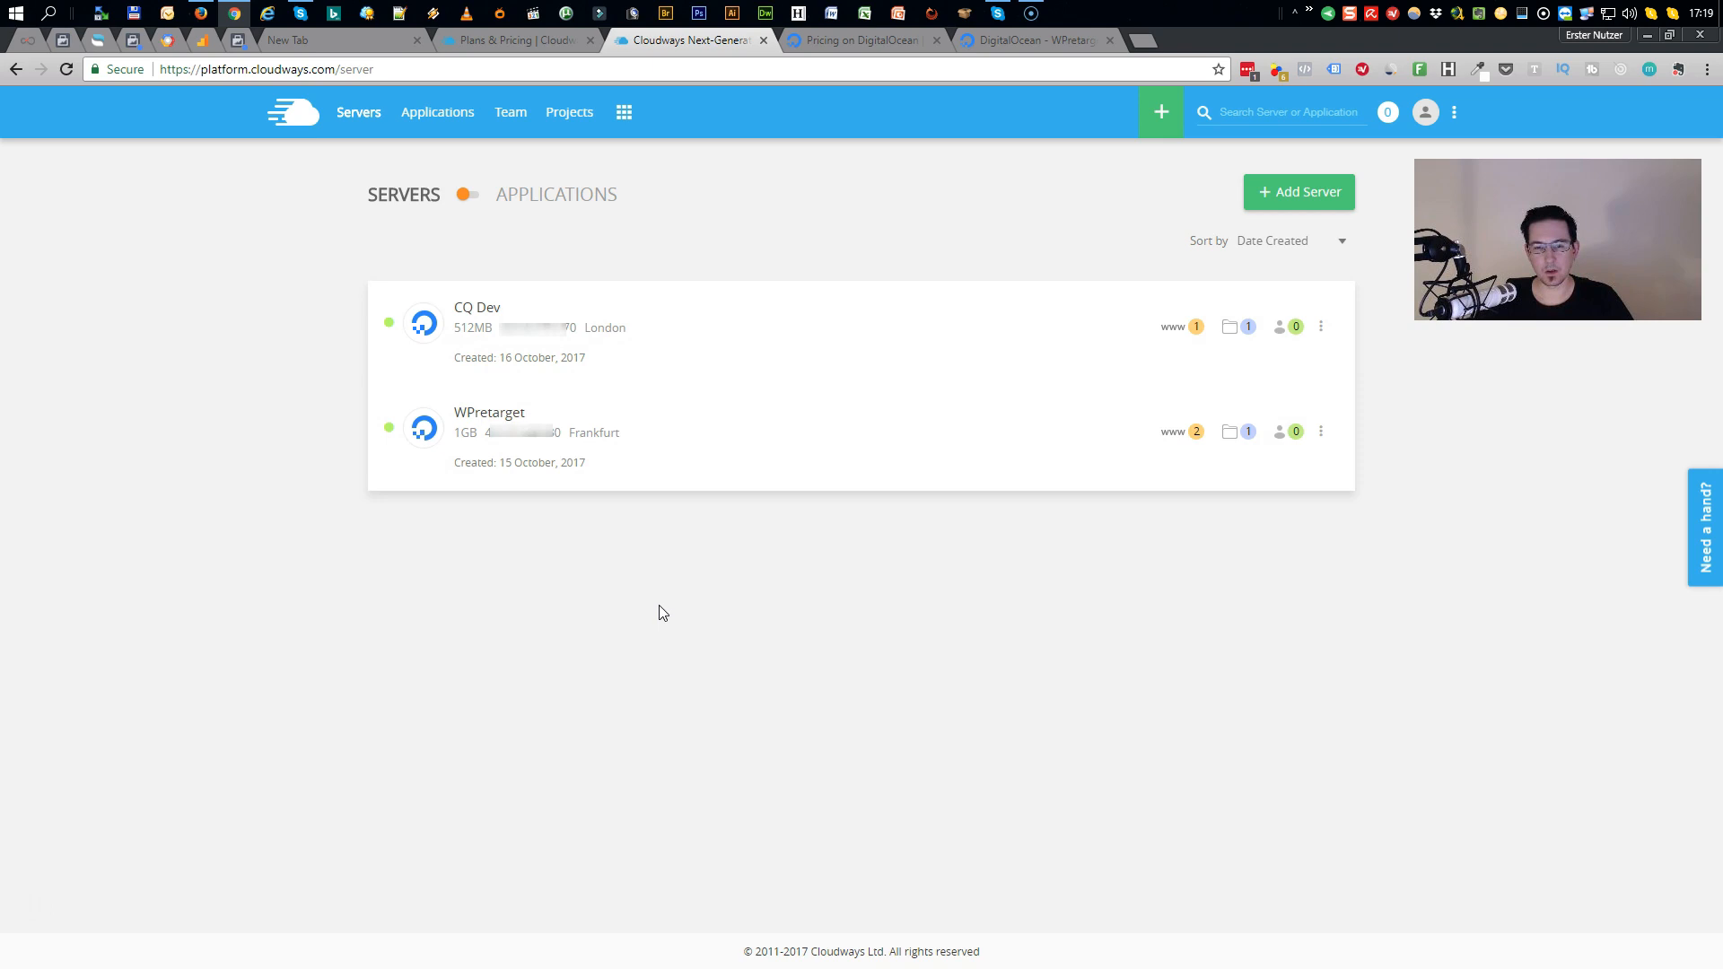
mouse_move(563, 462)
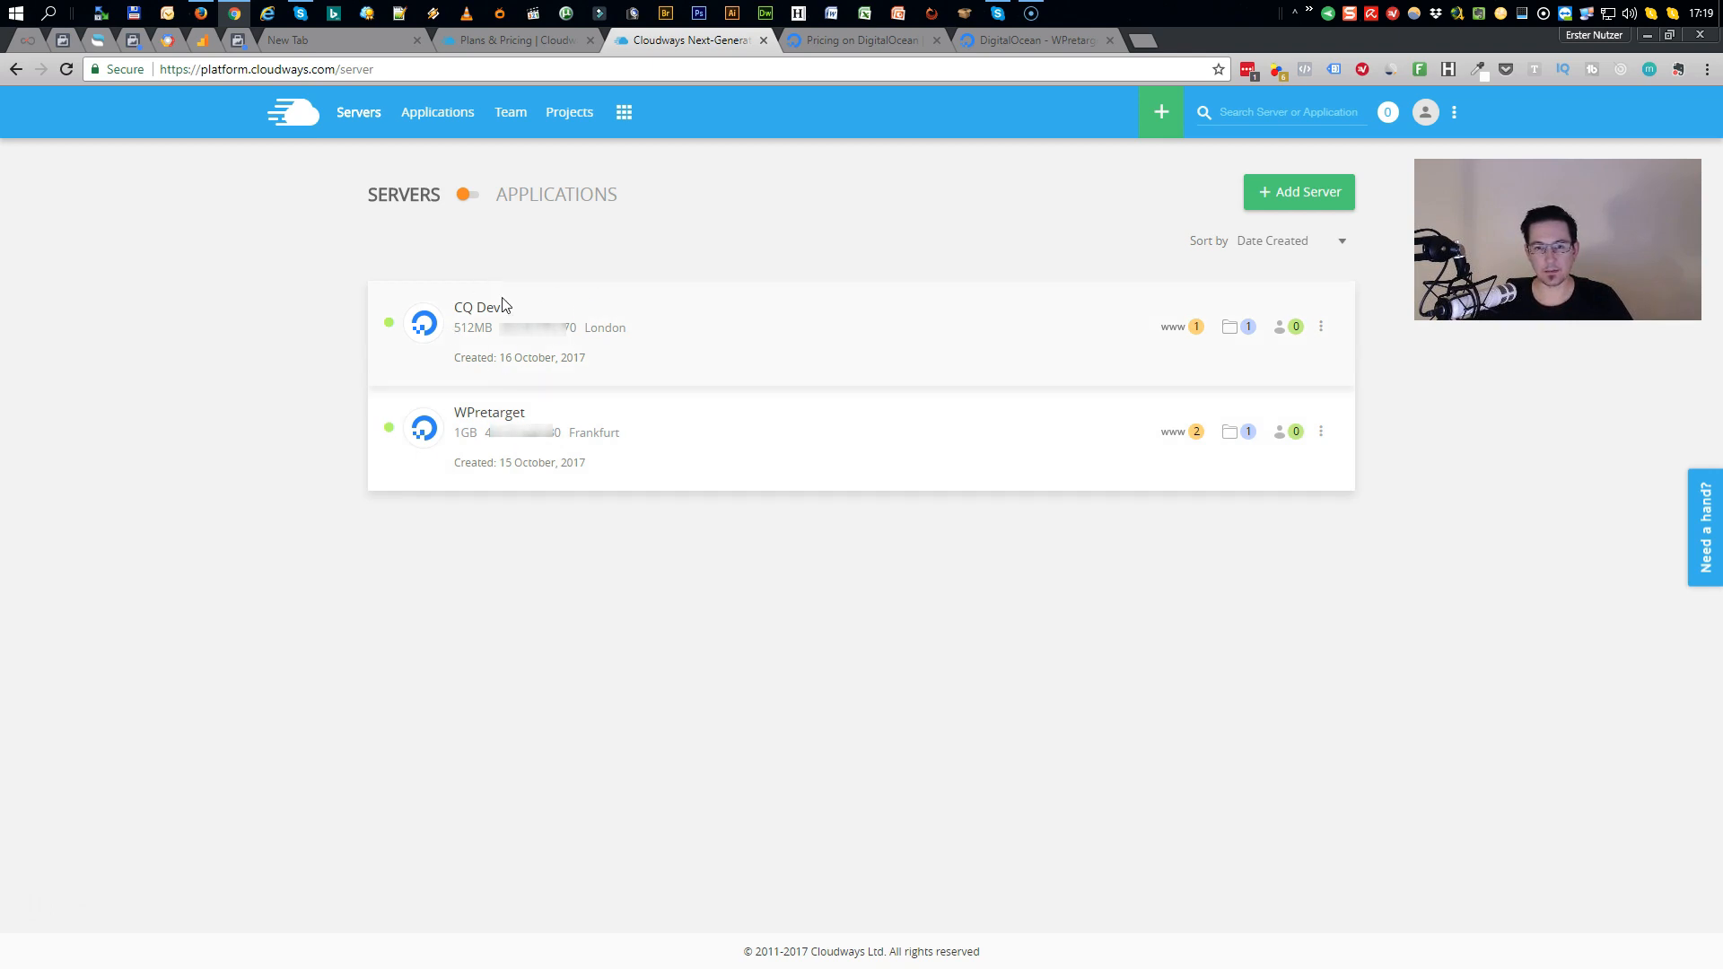
mouse_move(251, 394)
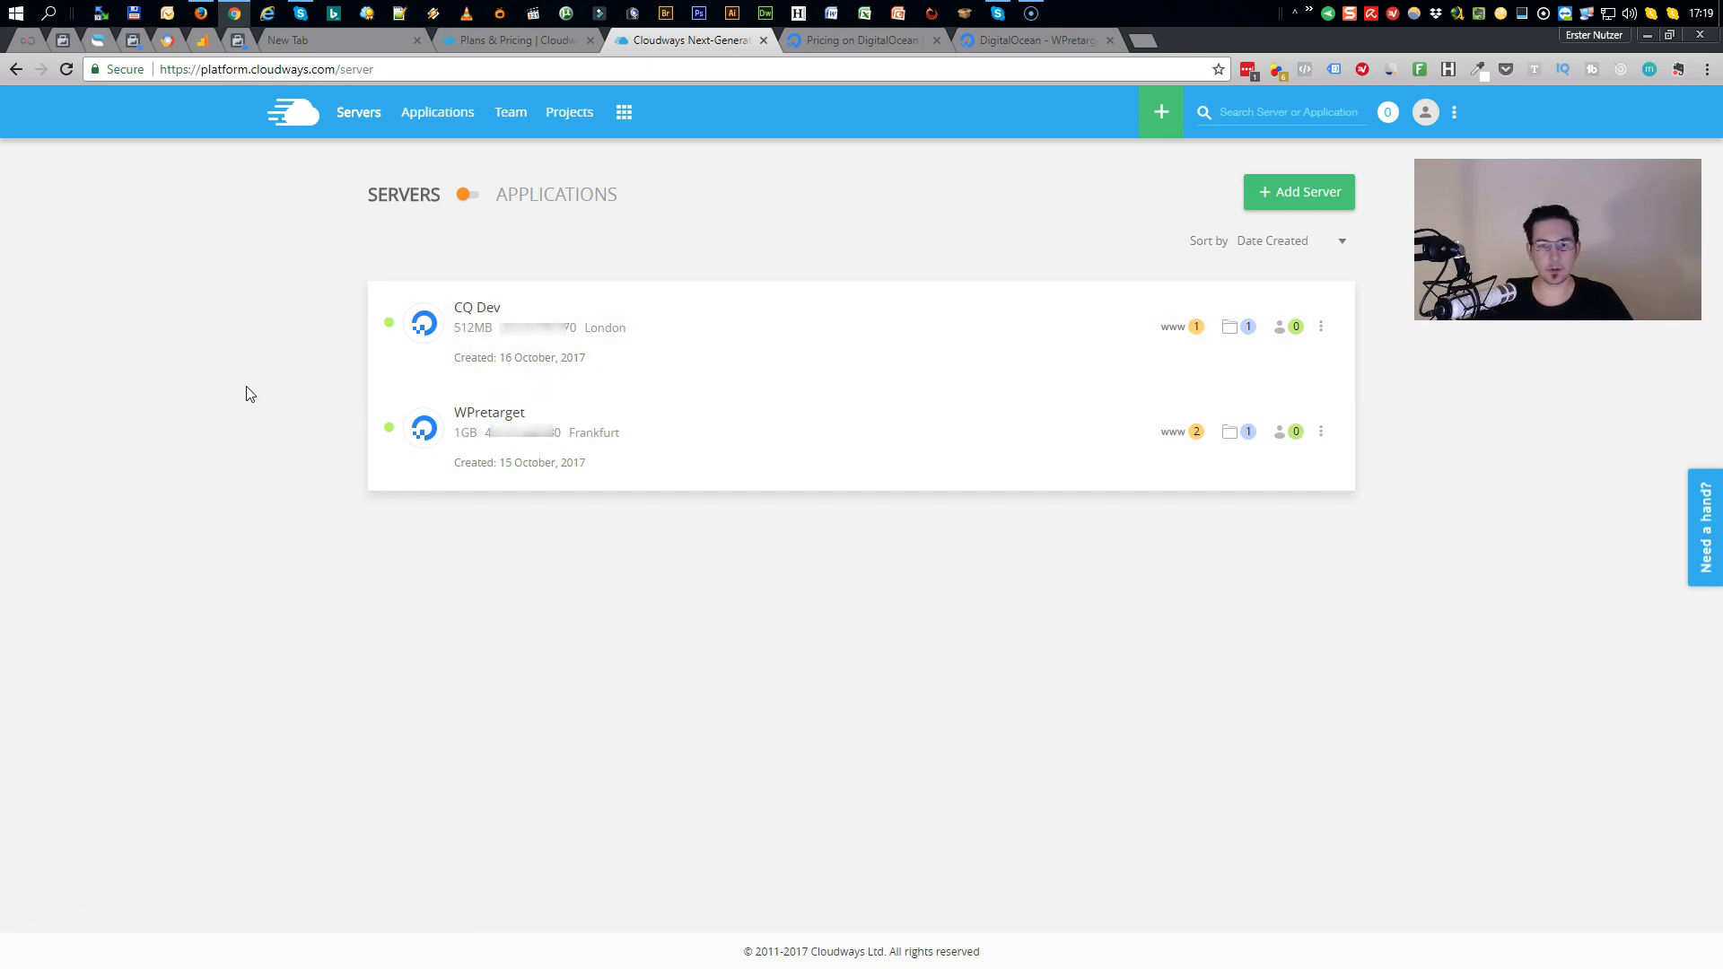
mouse_move(736, 696)
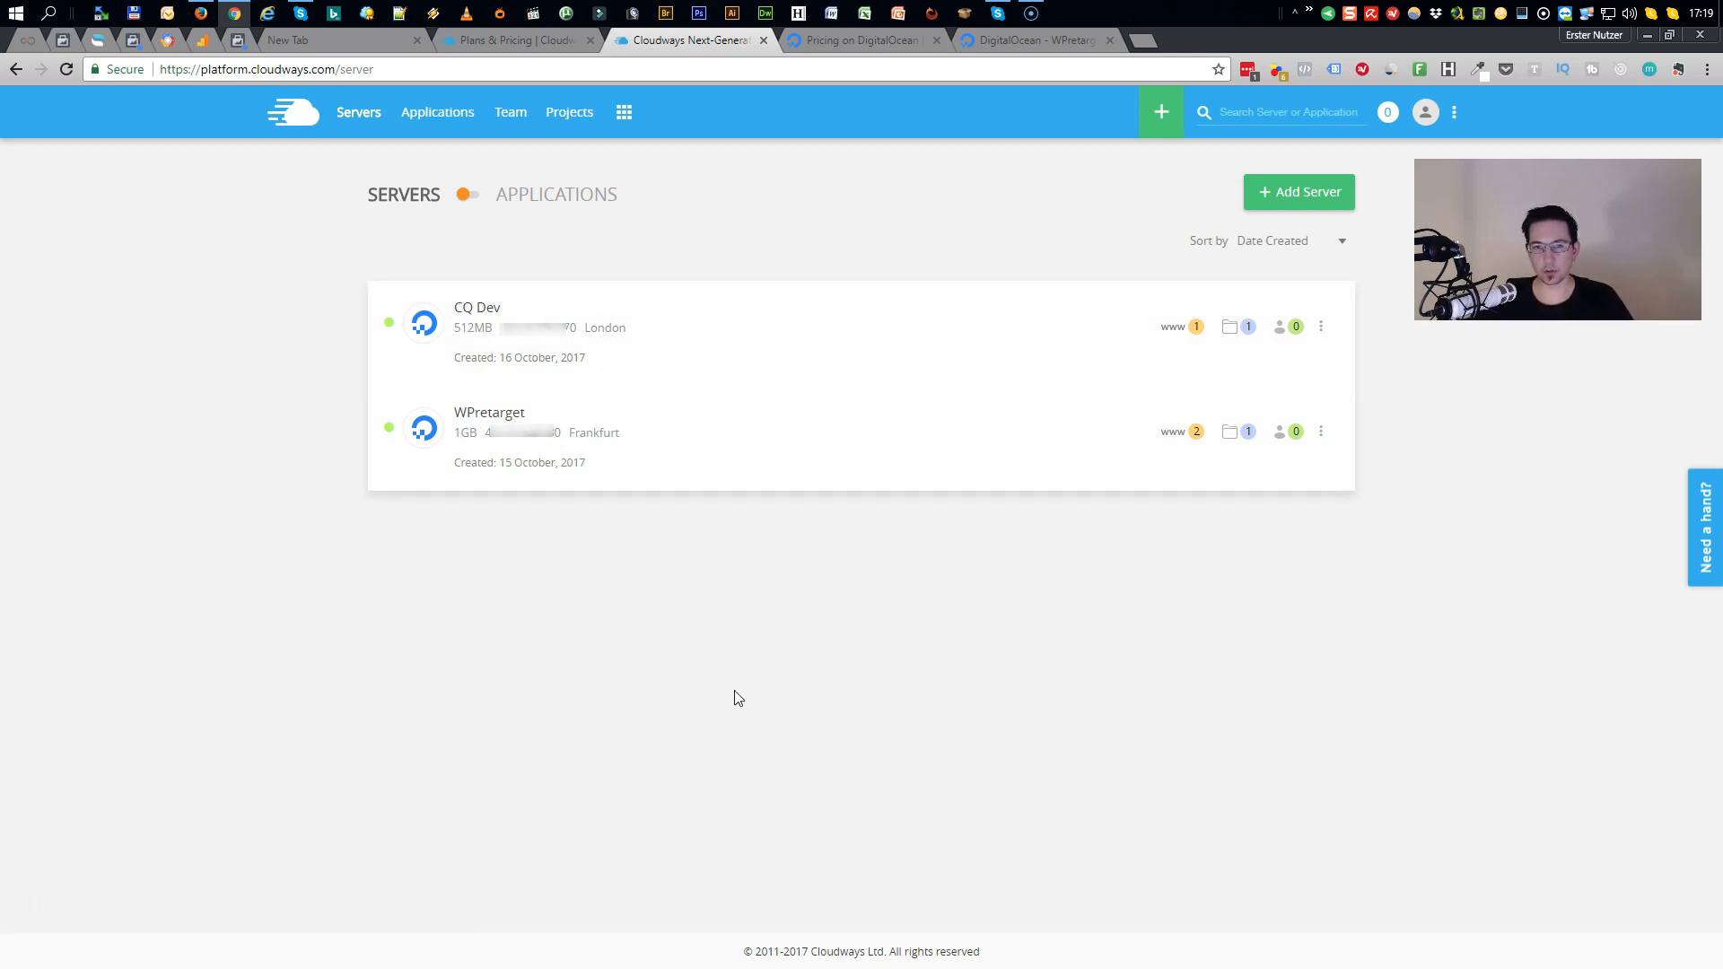
mouse_move(269, 397)
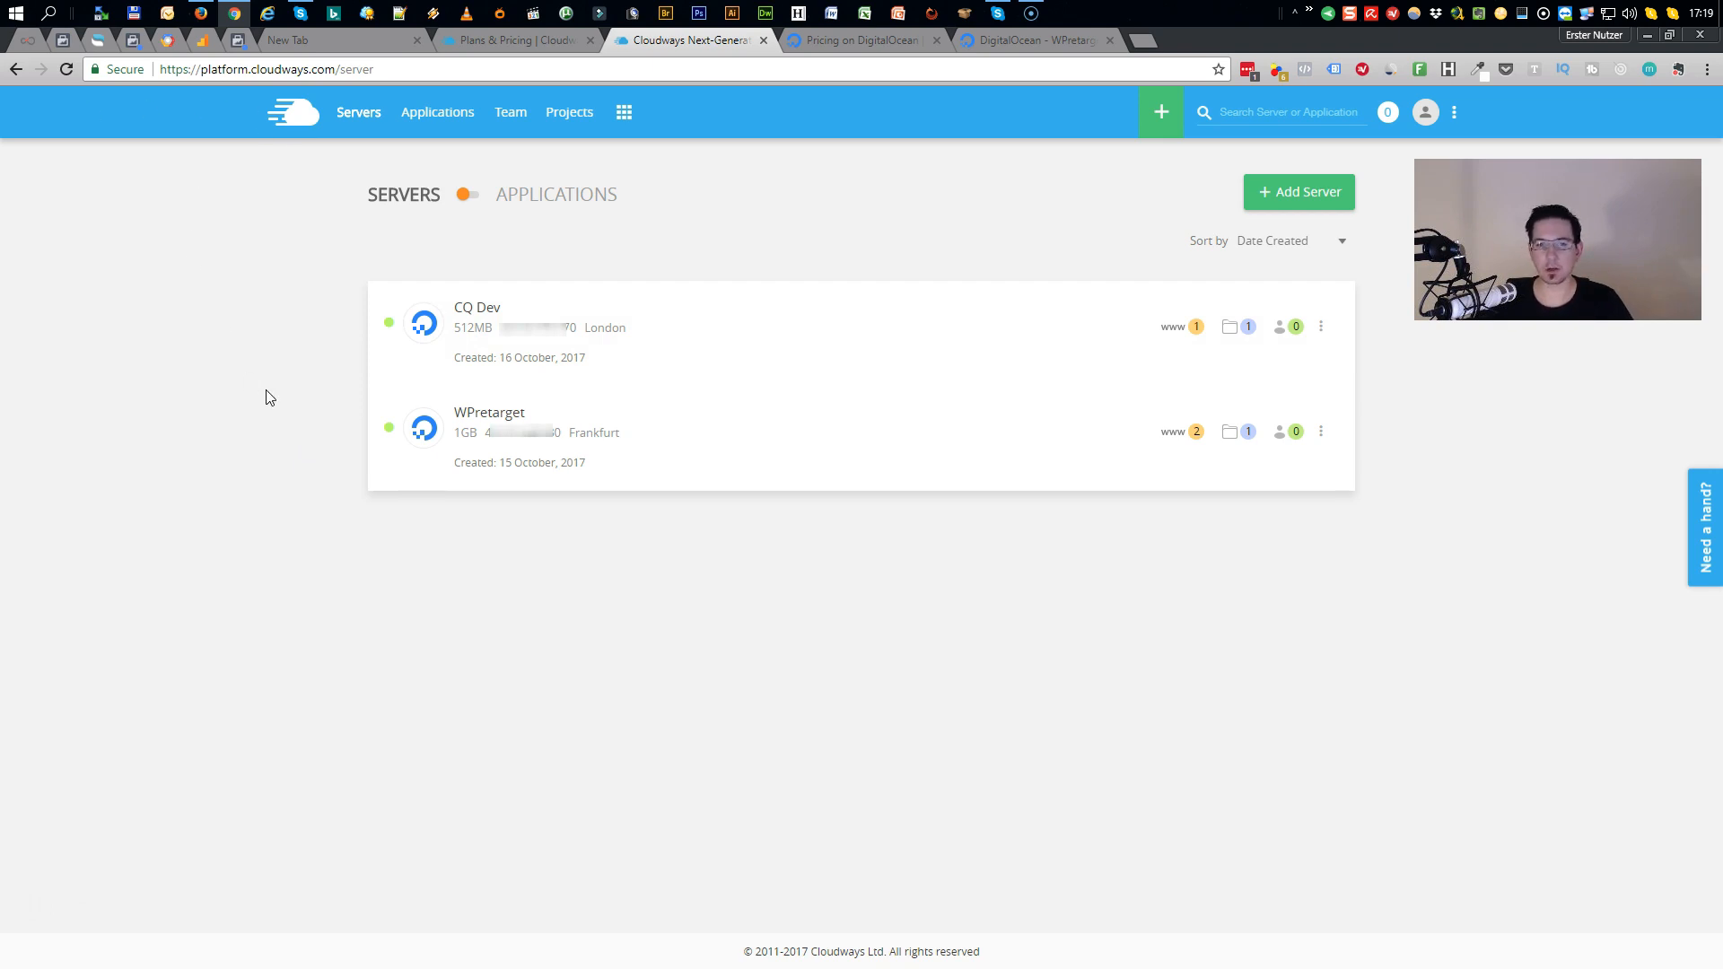
mouse_move(261, 396)
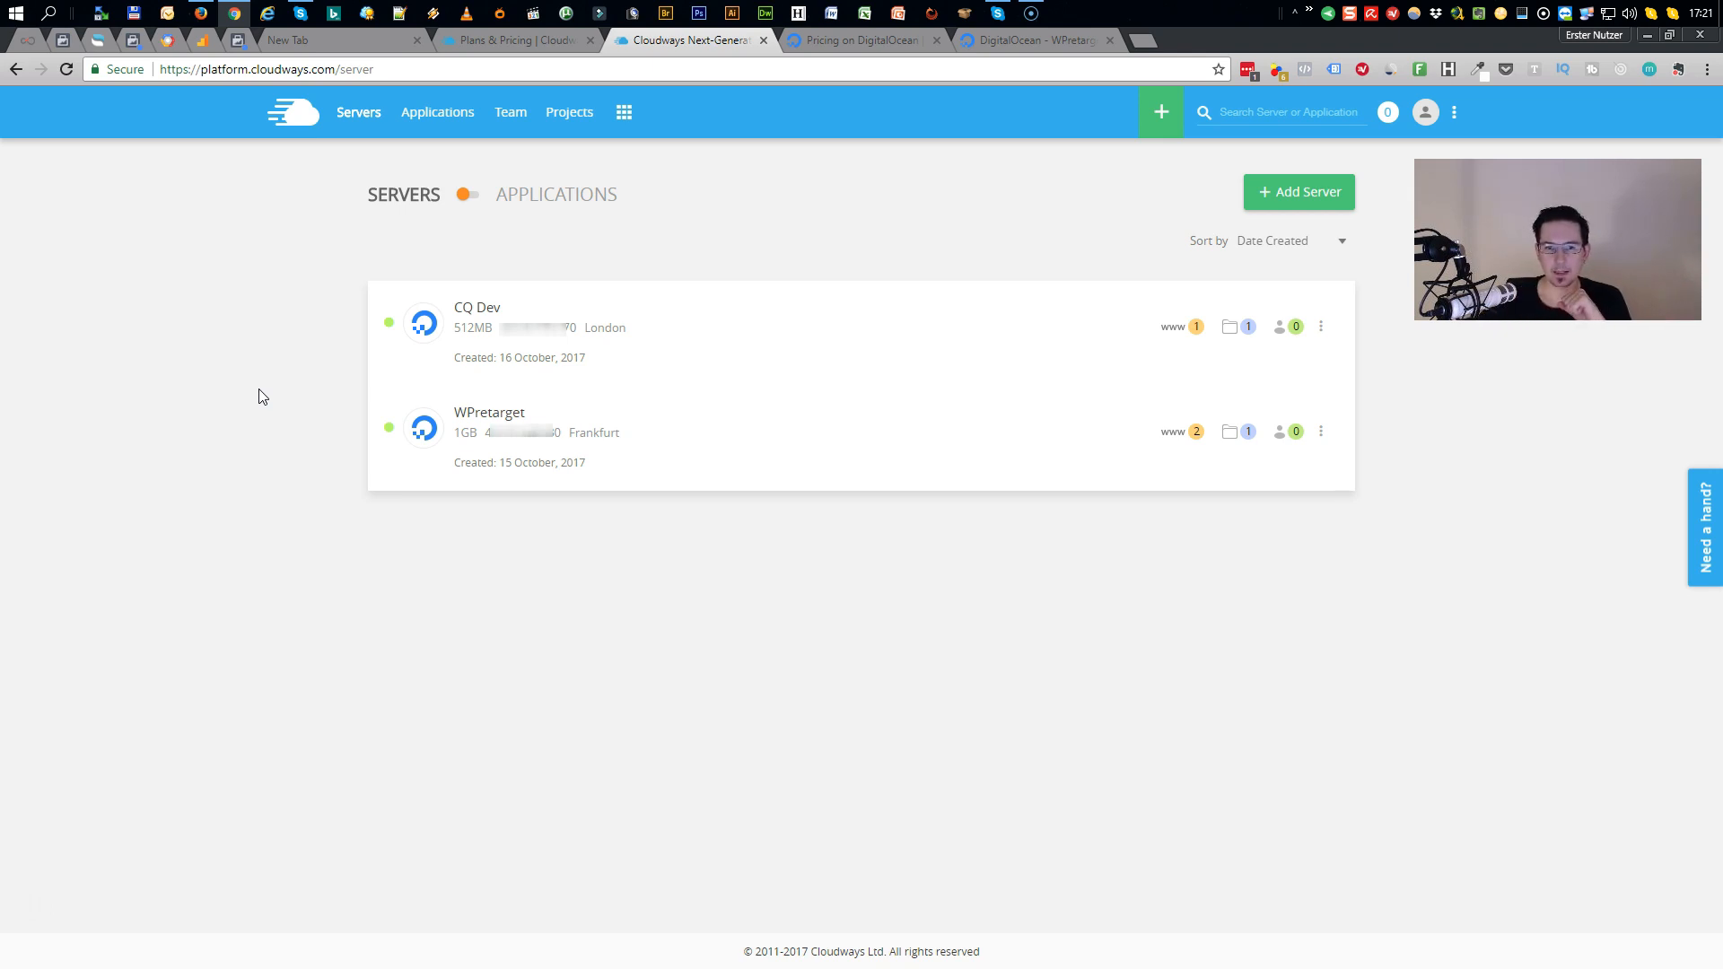
mouse_move(1296, 194)
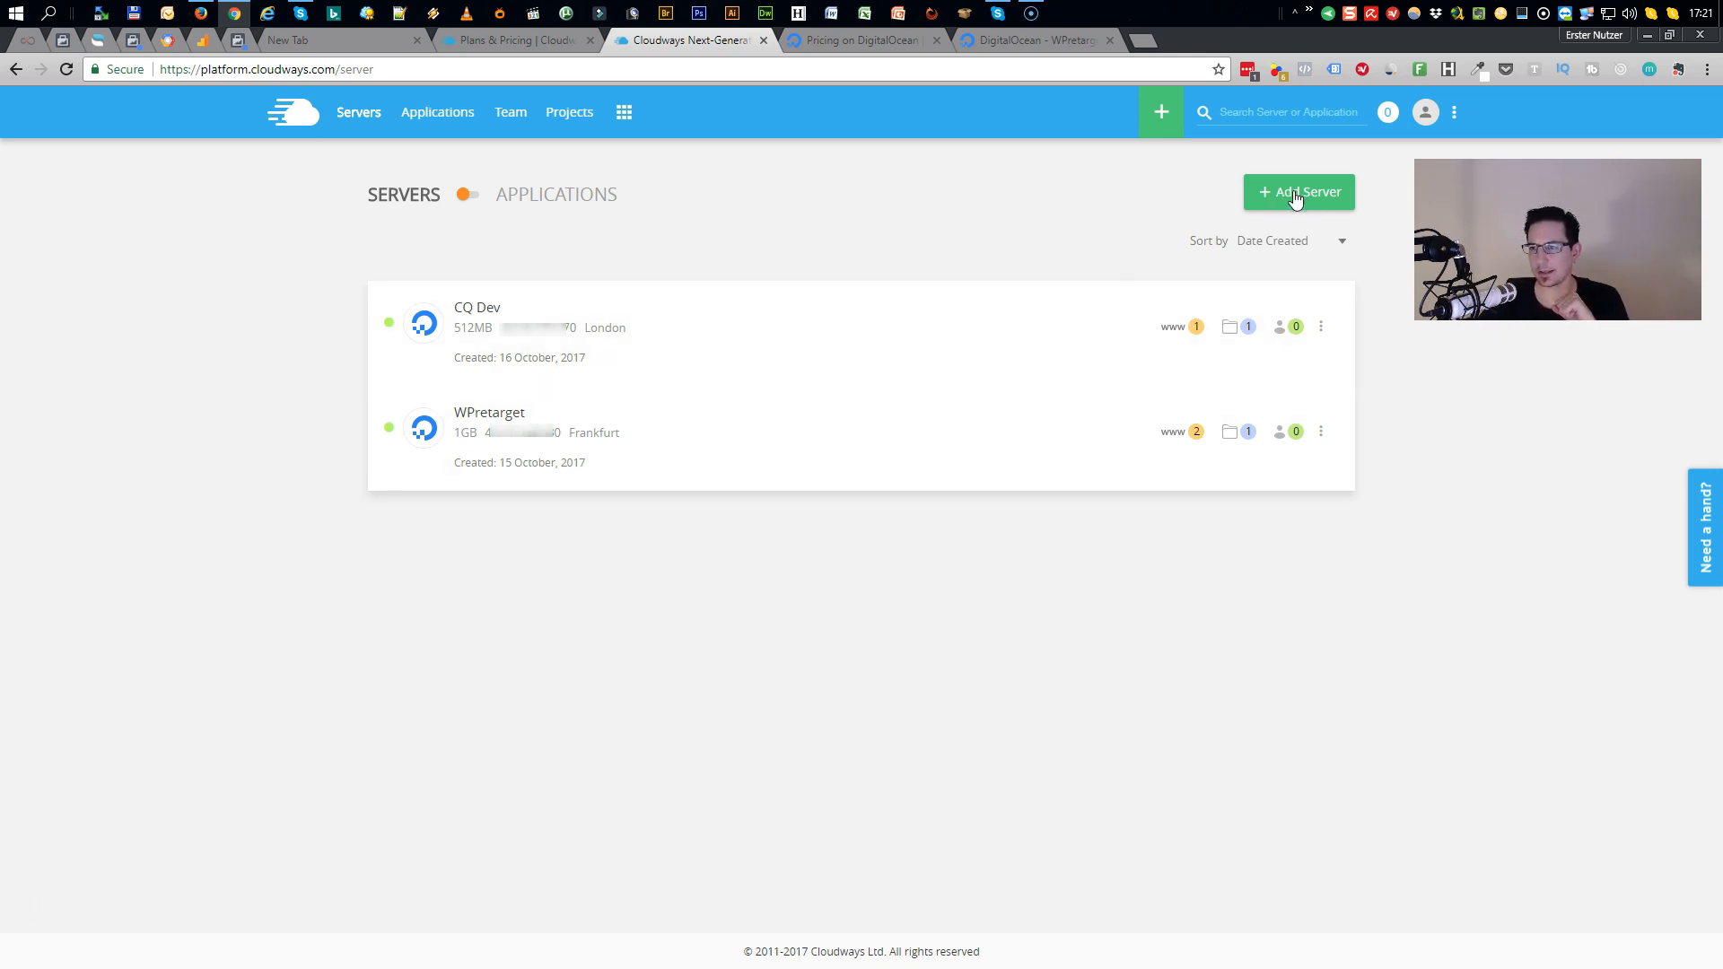
left_click(1298, 192)
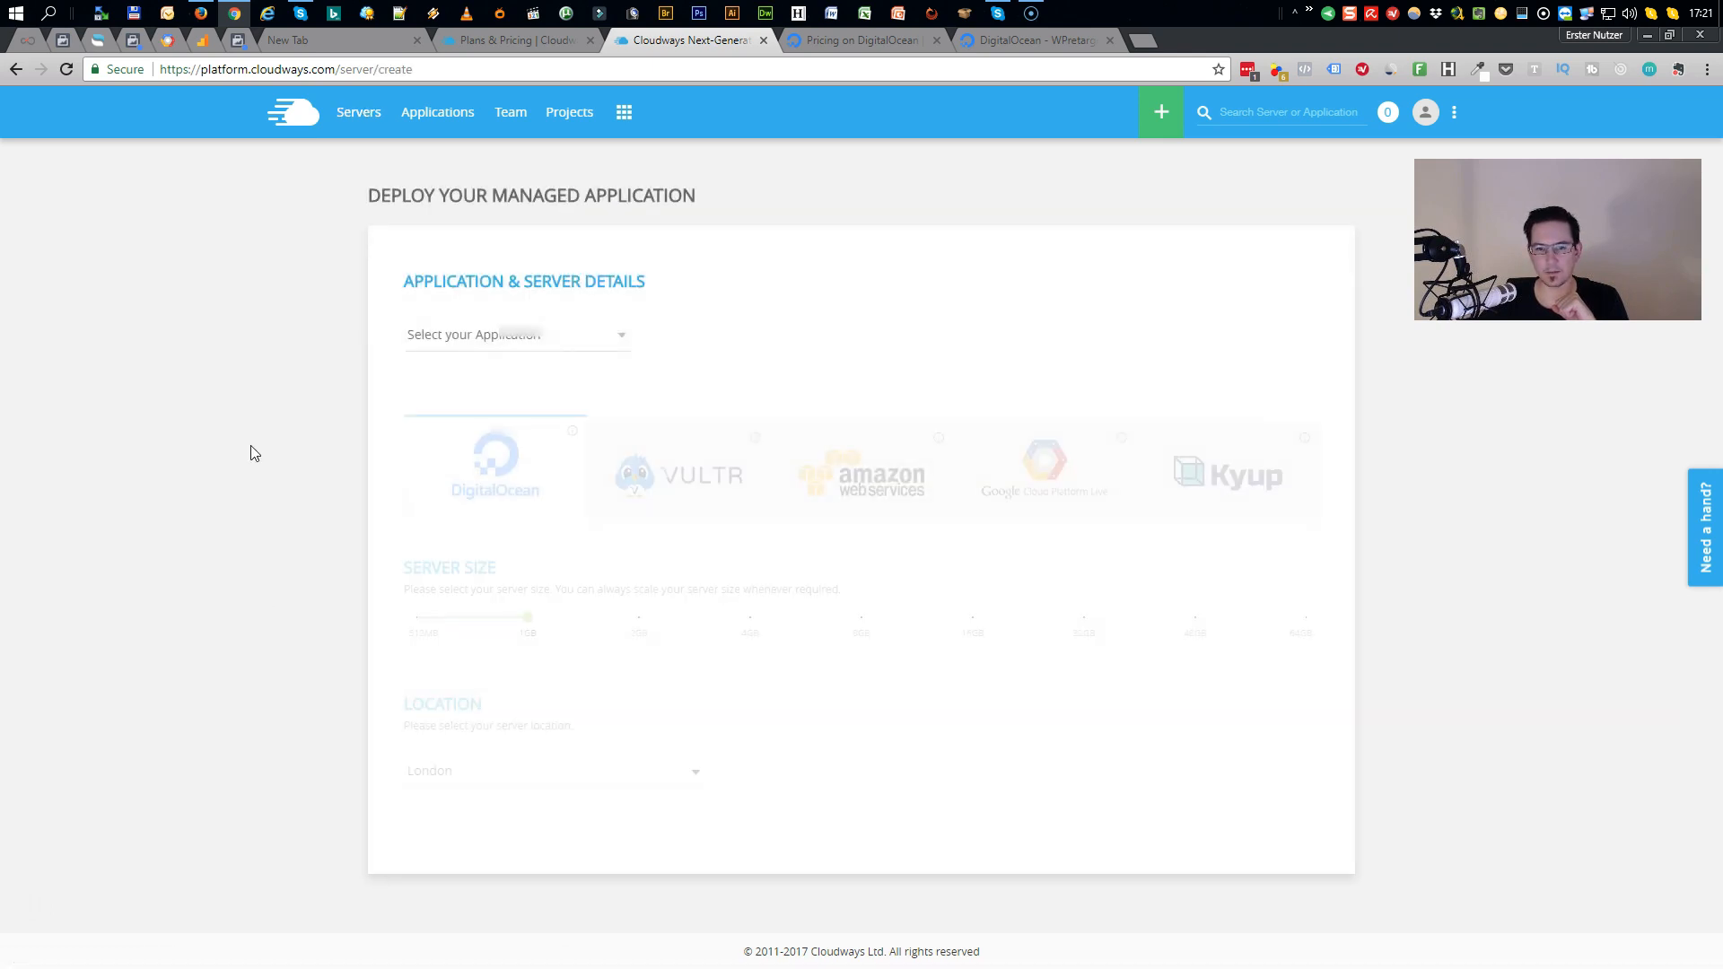
left_click(516, 335)
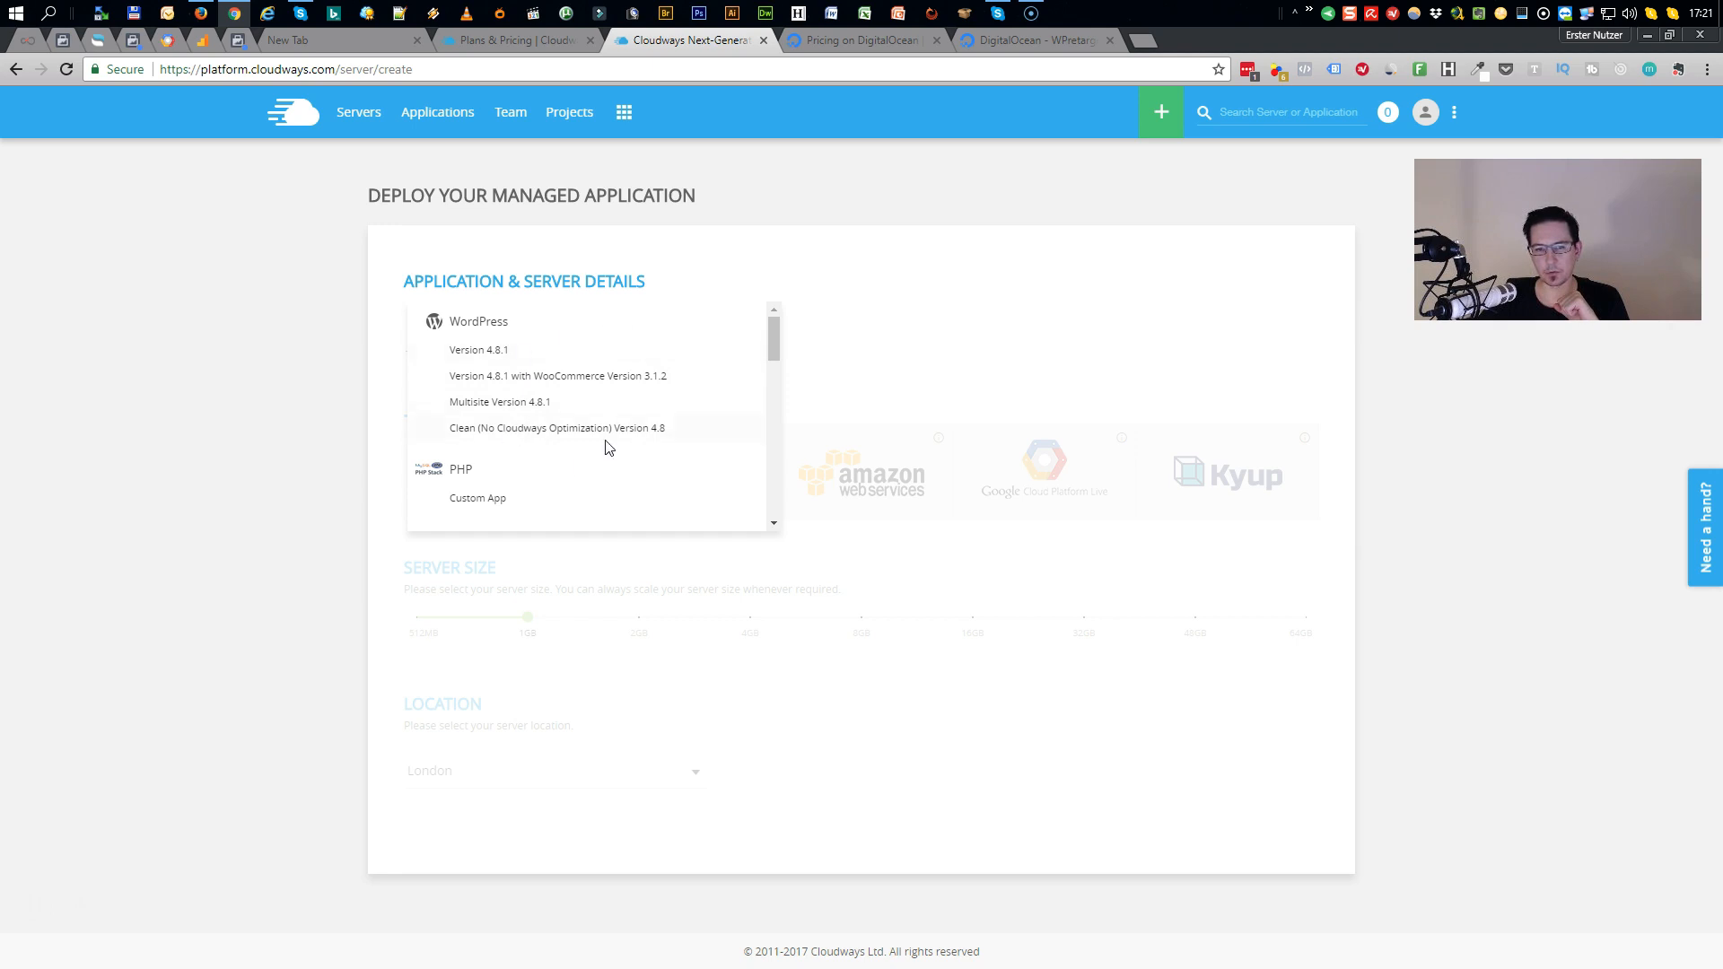
mouse_move(540, 417)
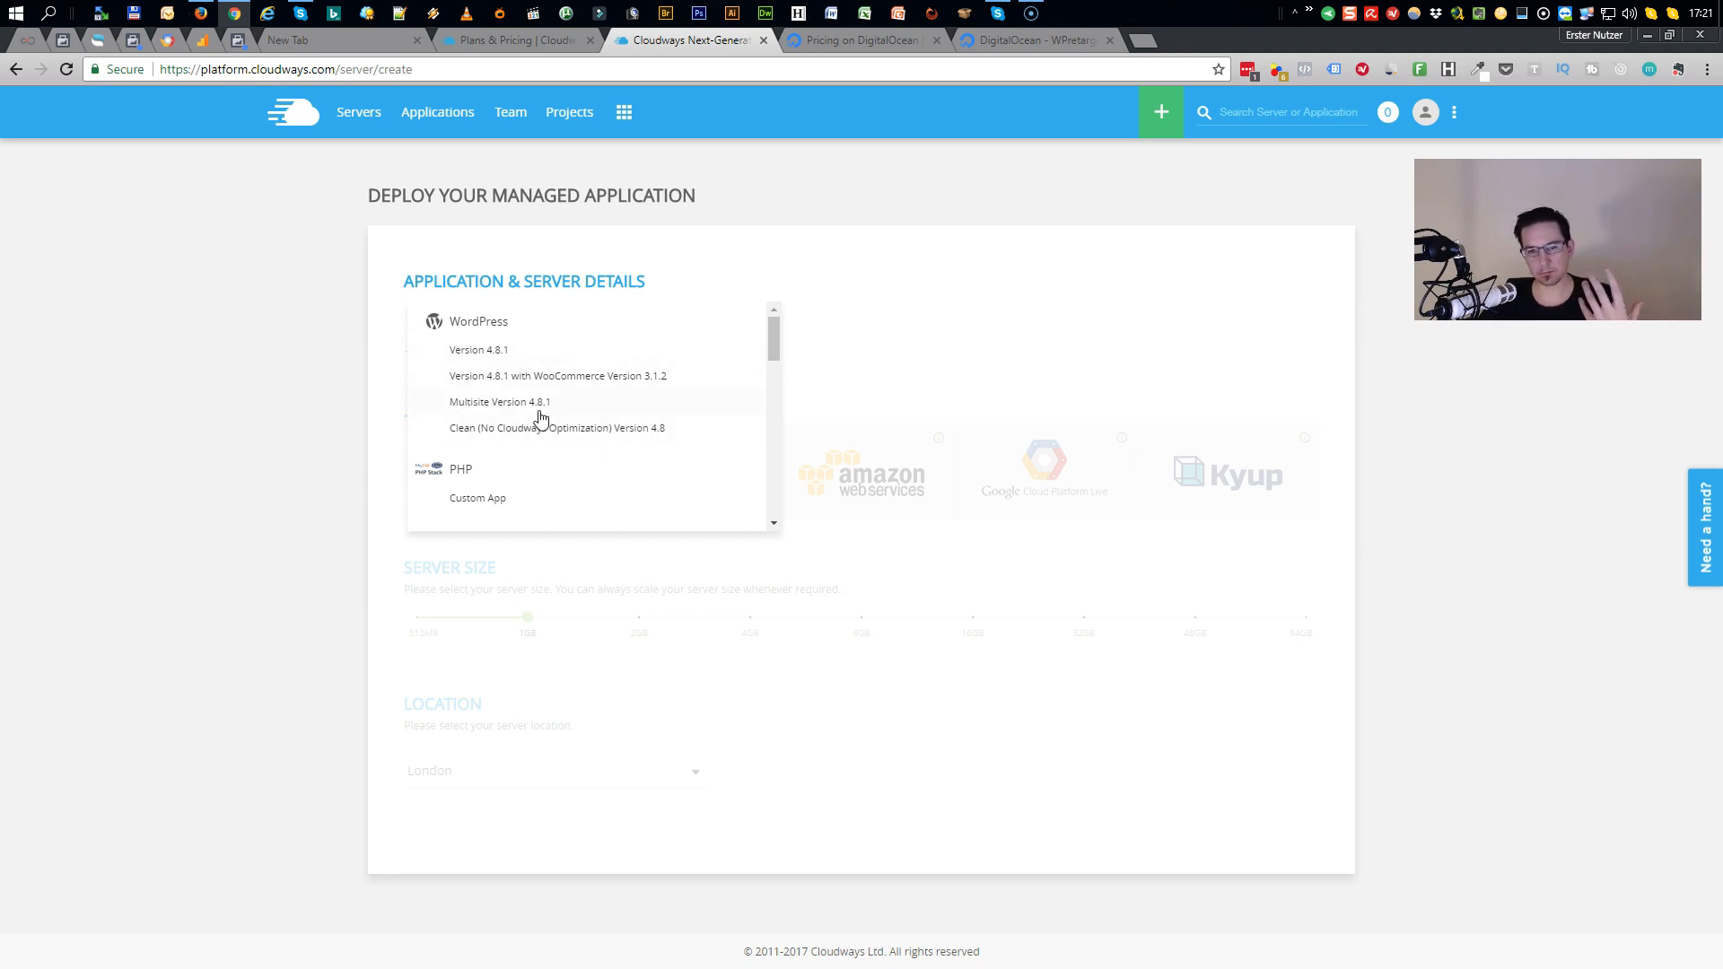
mouse_move(498, 356)
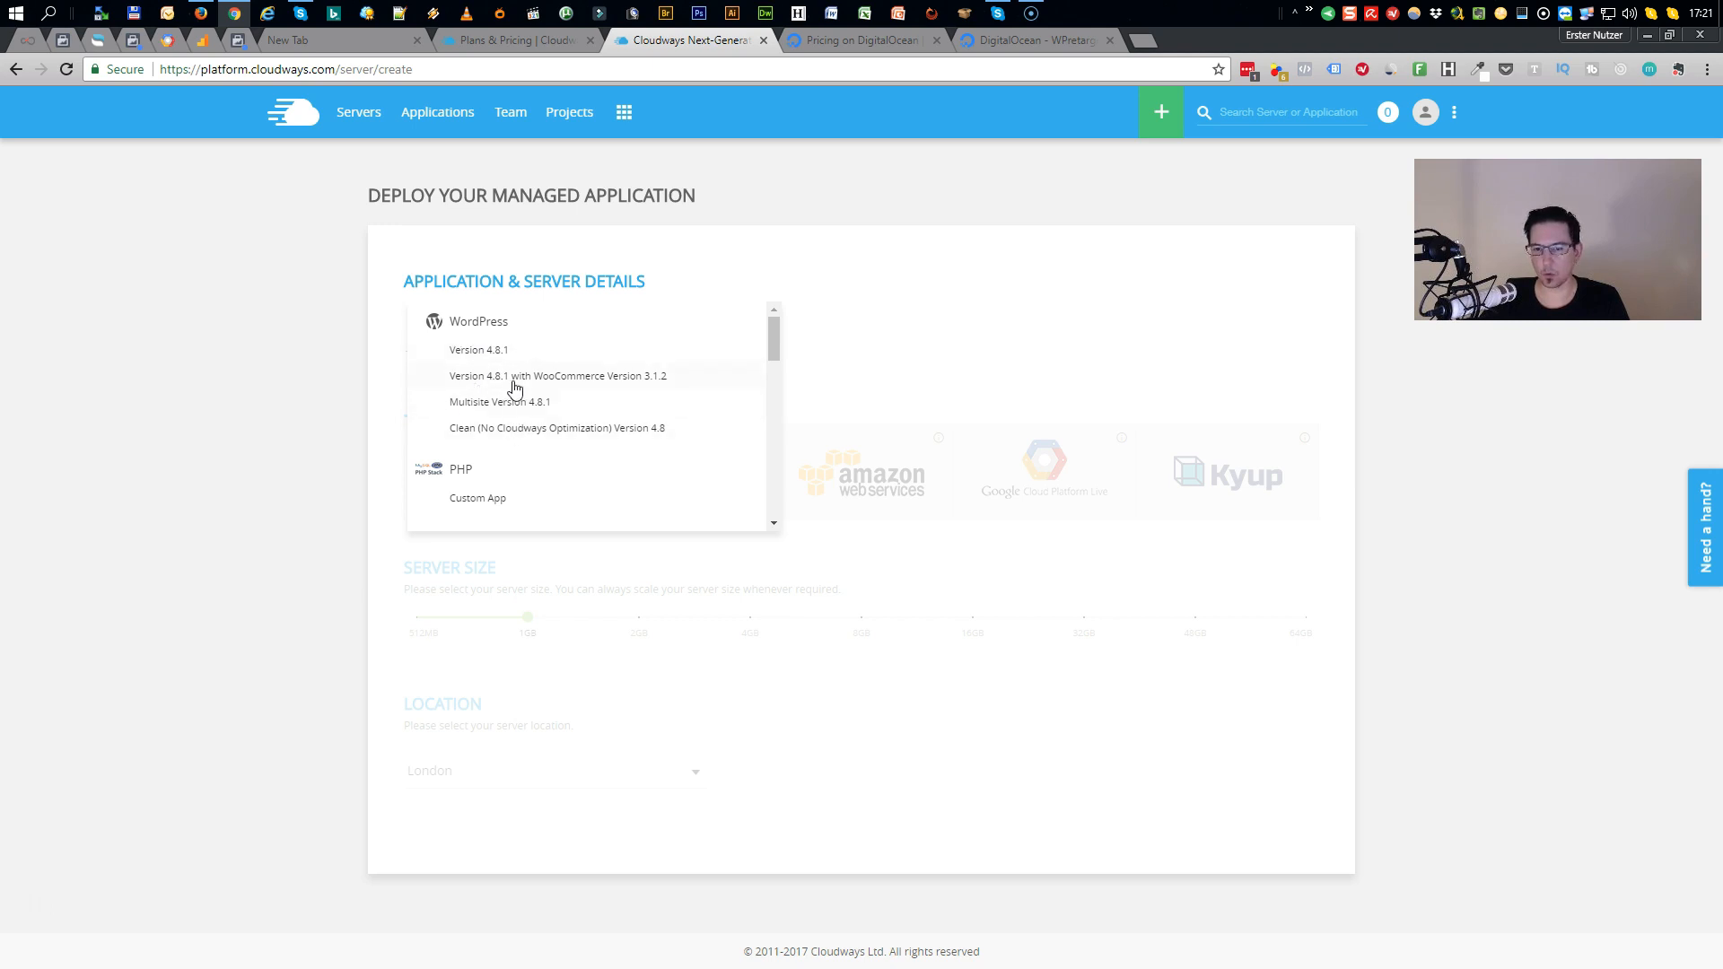
mouse_move(486, 405)
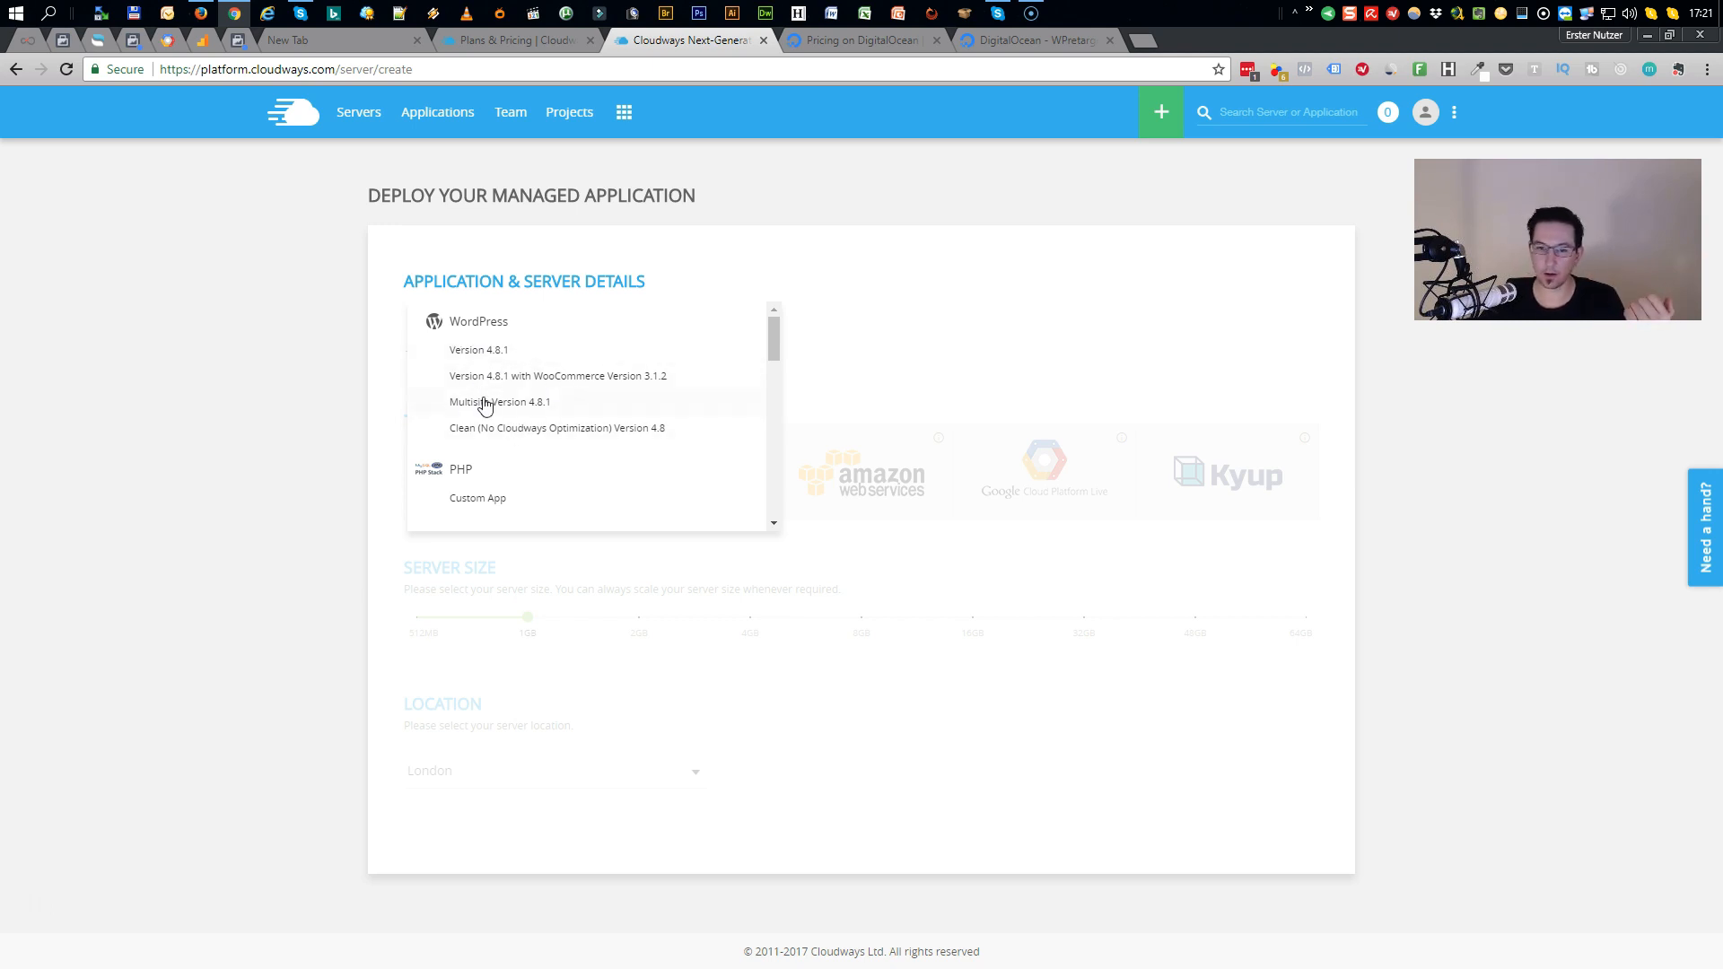
scroll("down", 3)
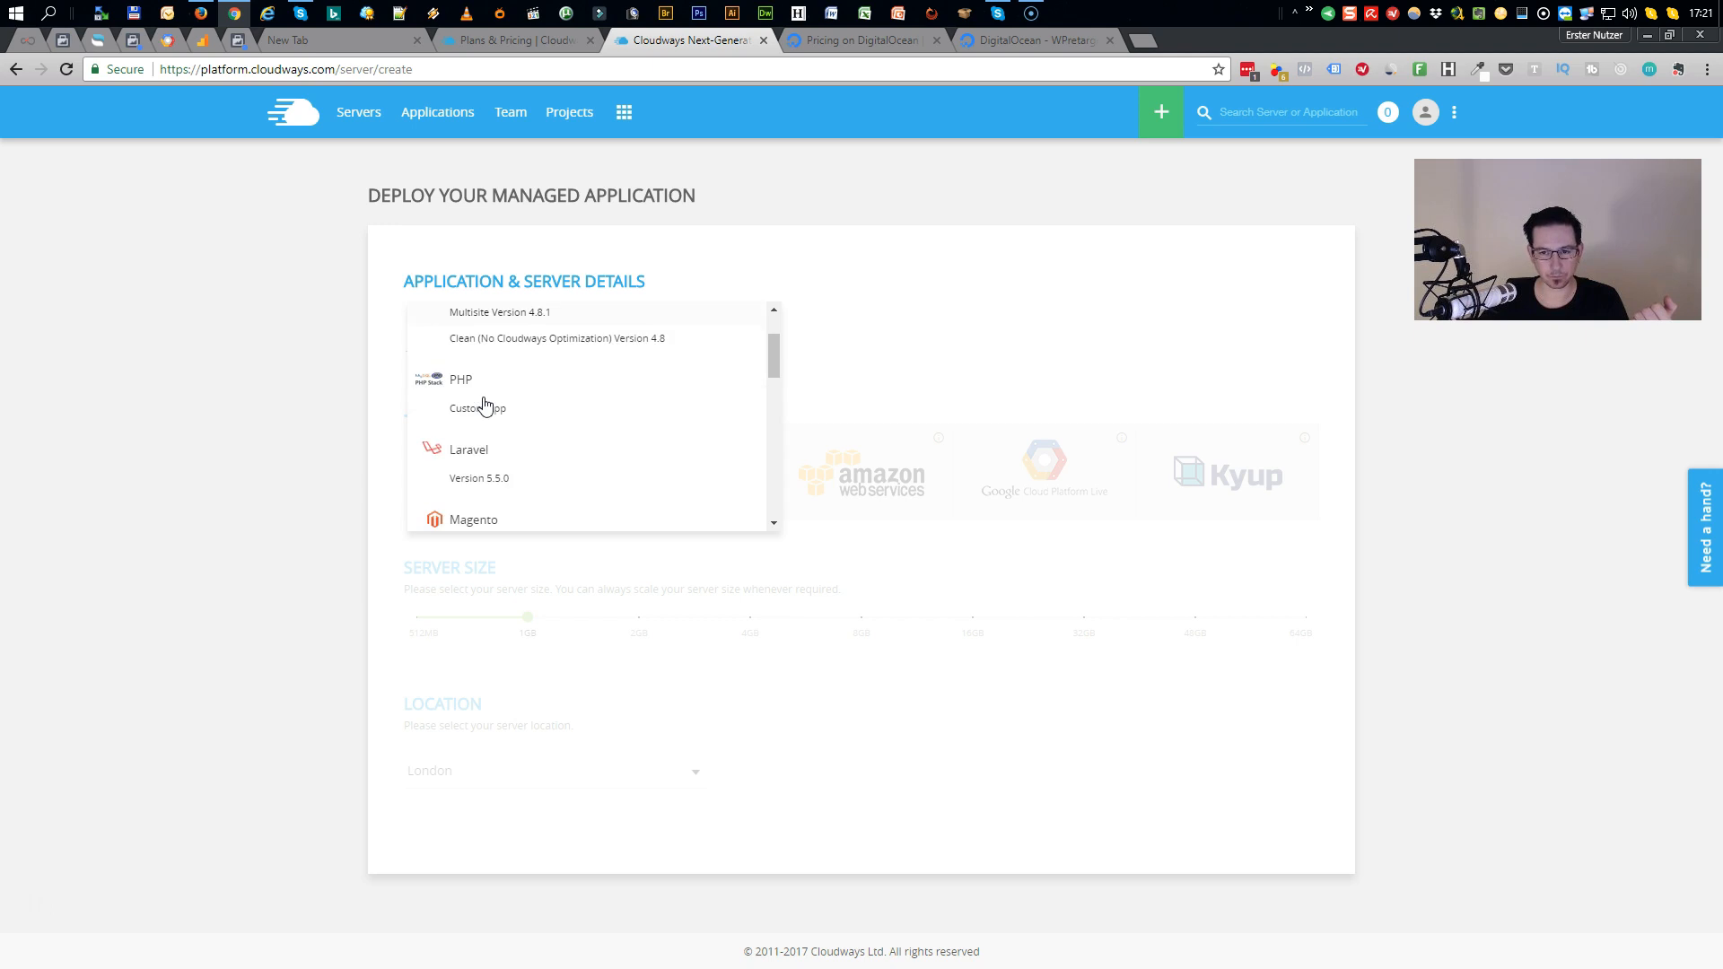
mouse_move(590, 356)
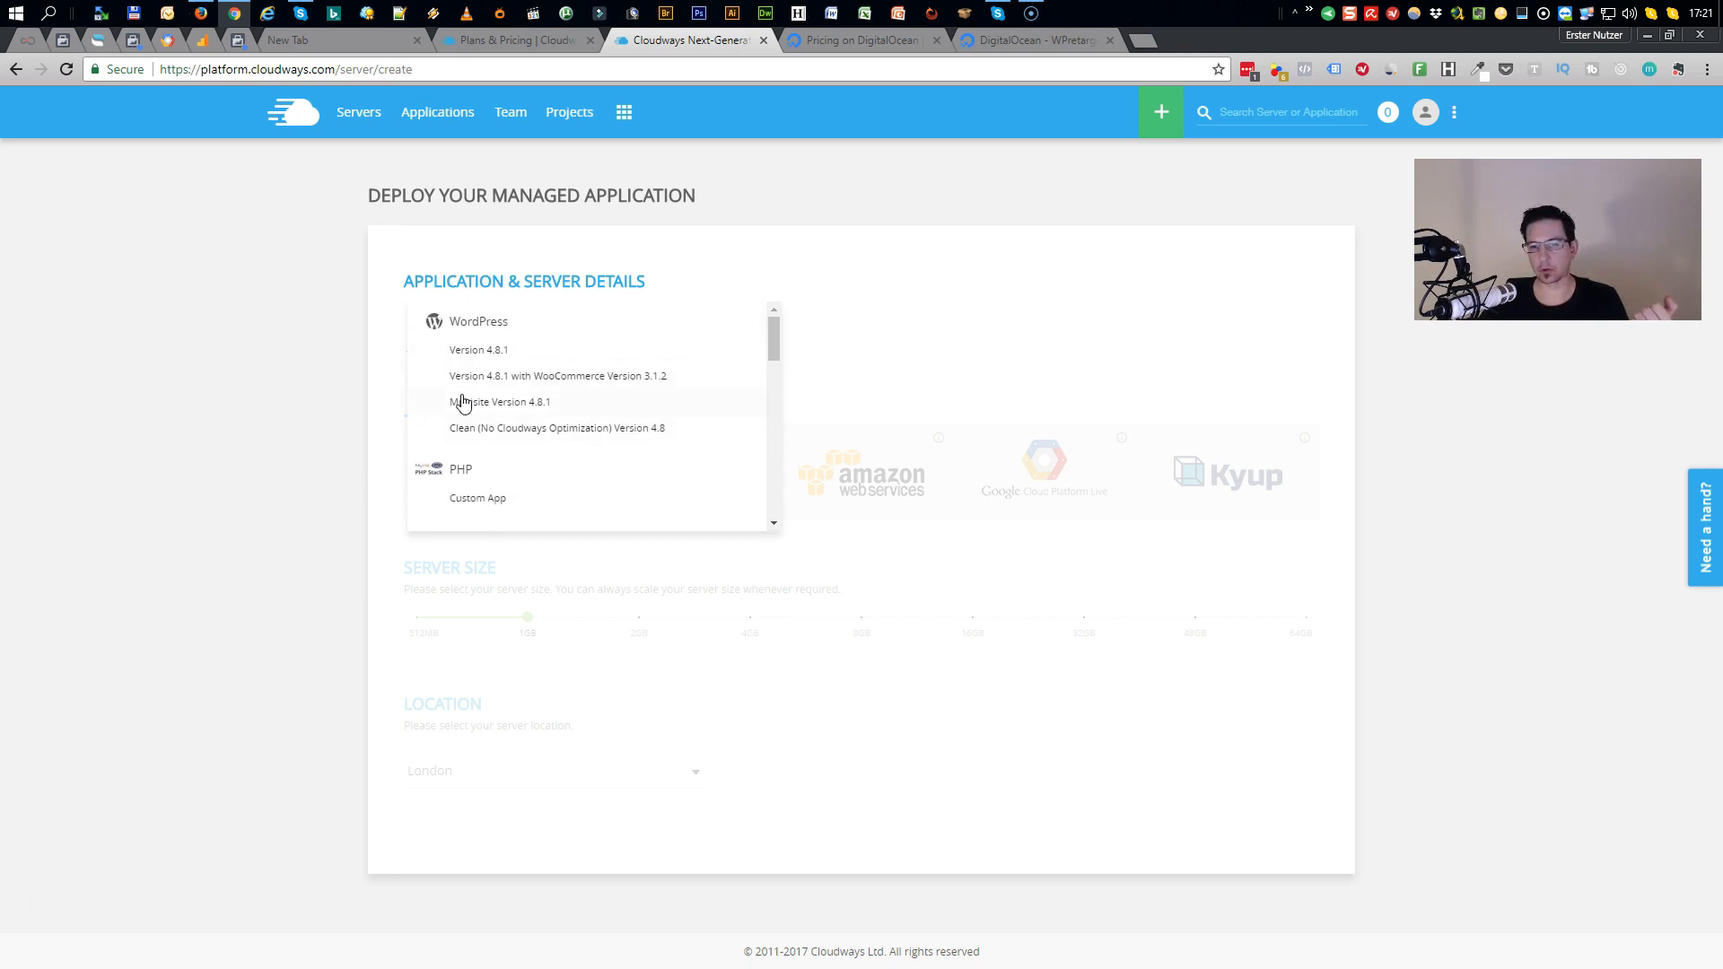
scroll("down", 3)
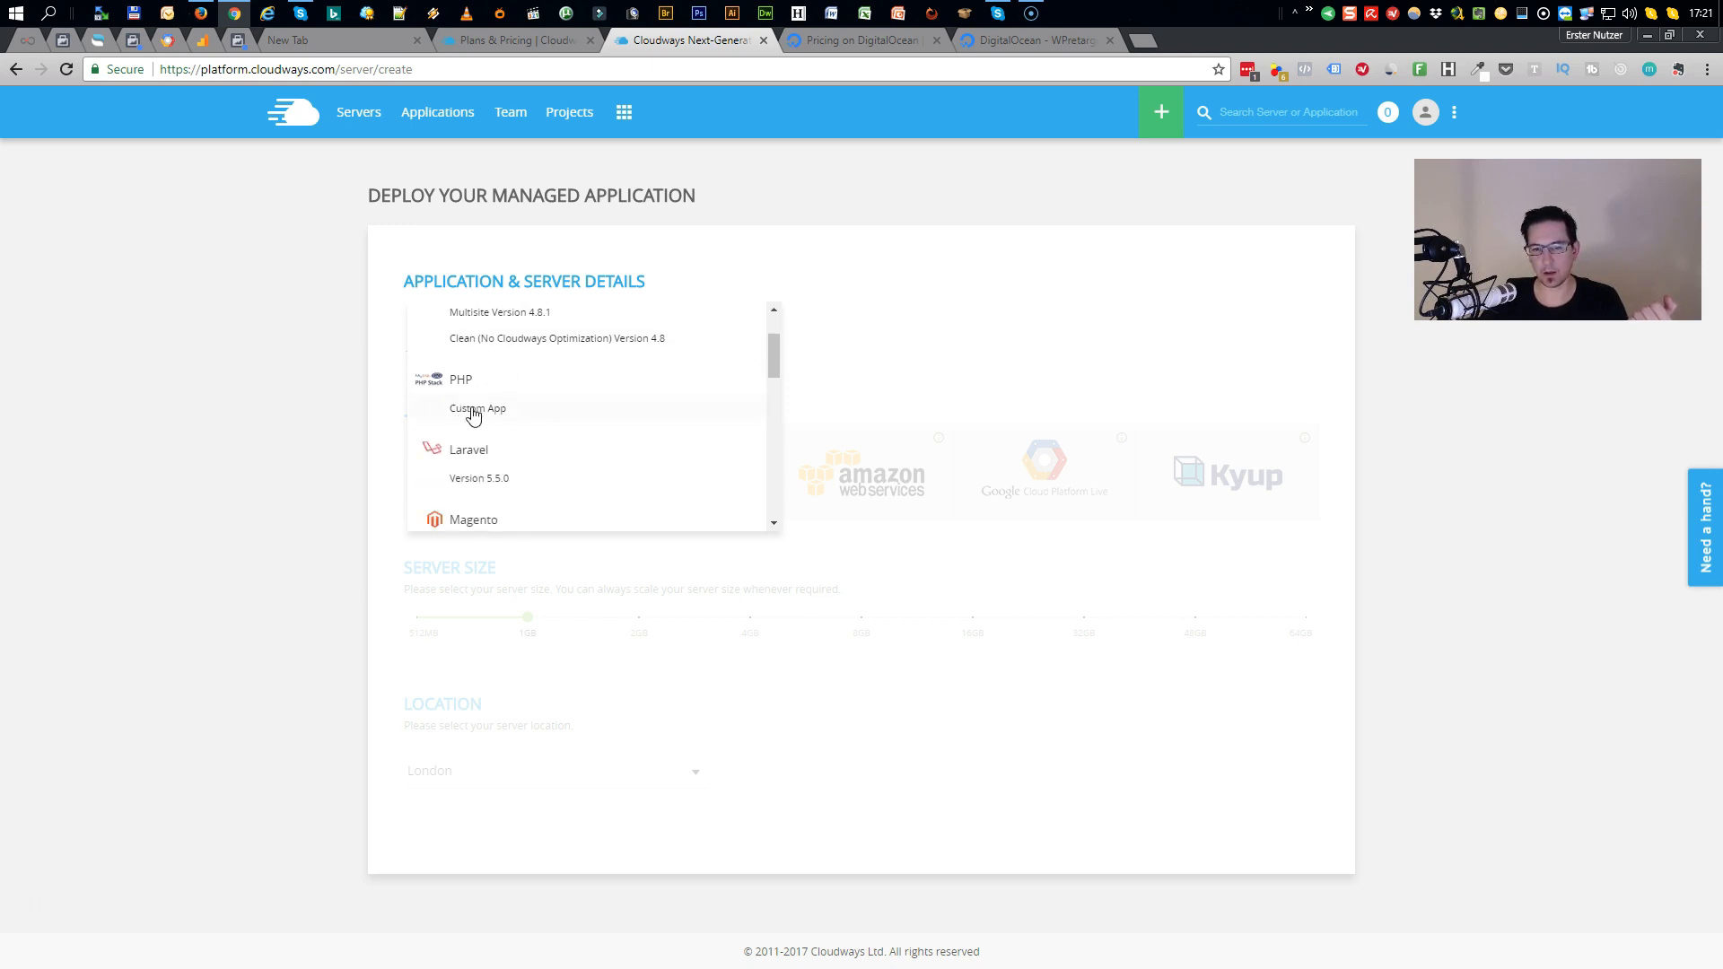
mouse_move(501, 415)
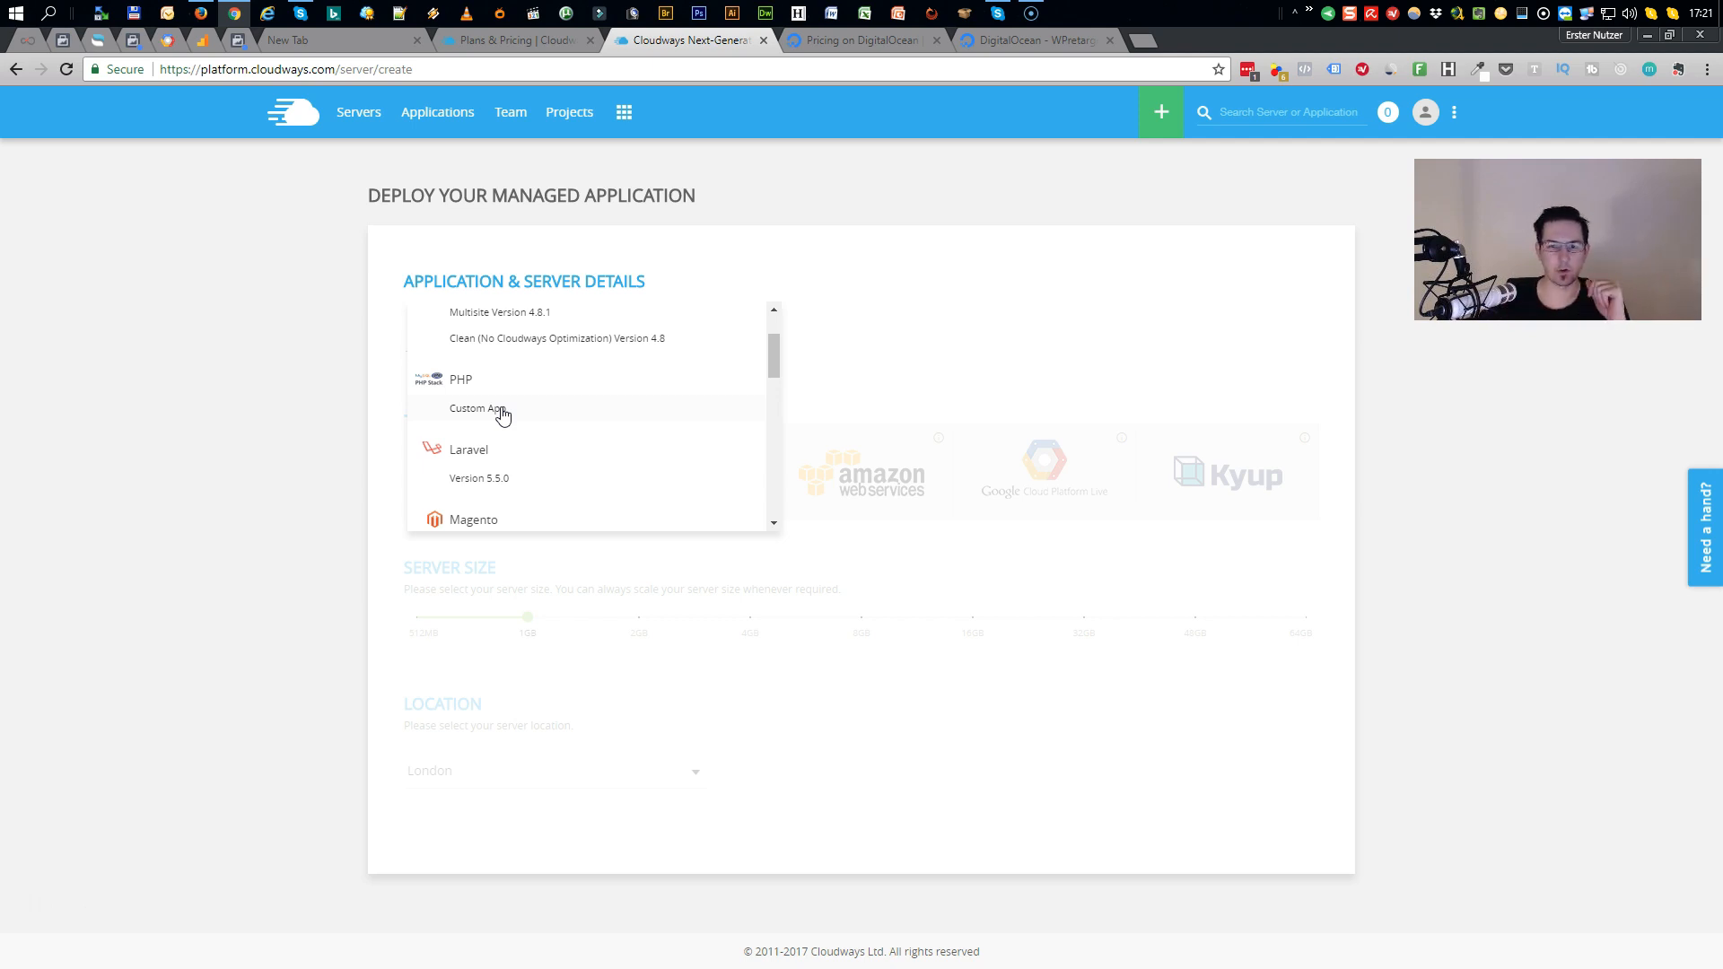
scroll("down", 3)
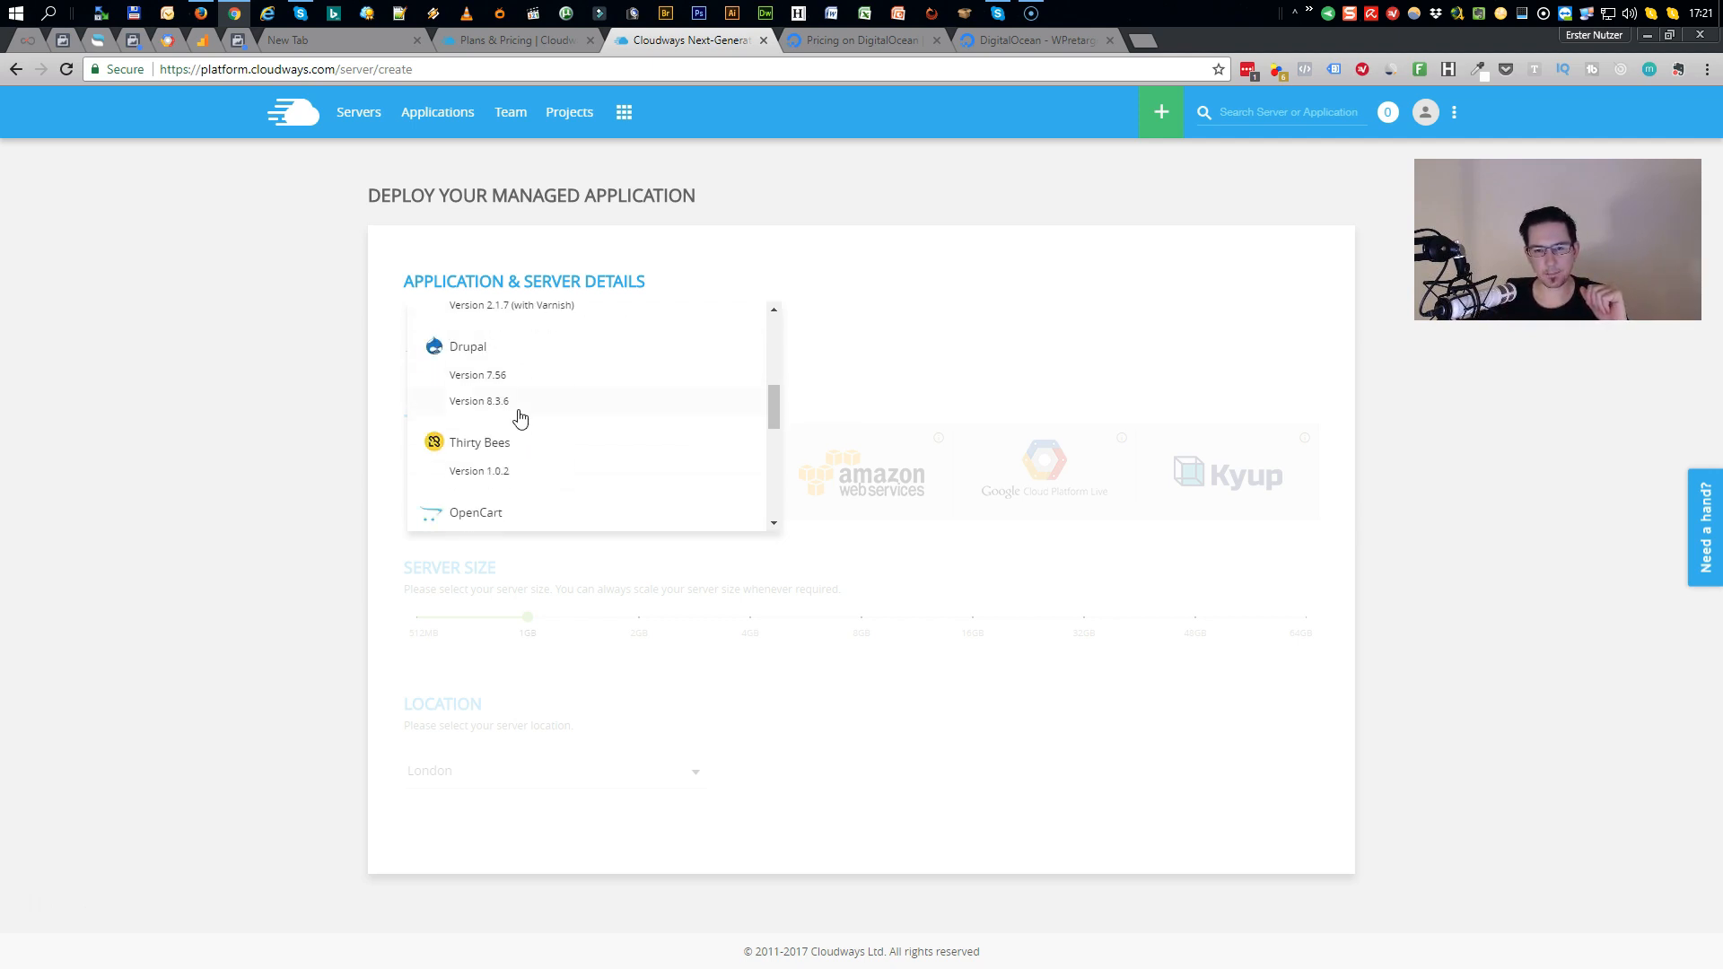
scroll("down", 3)
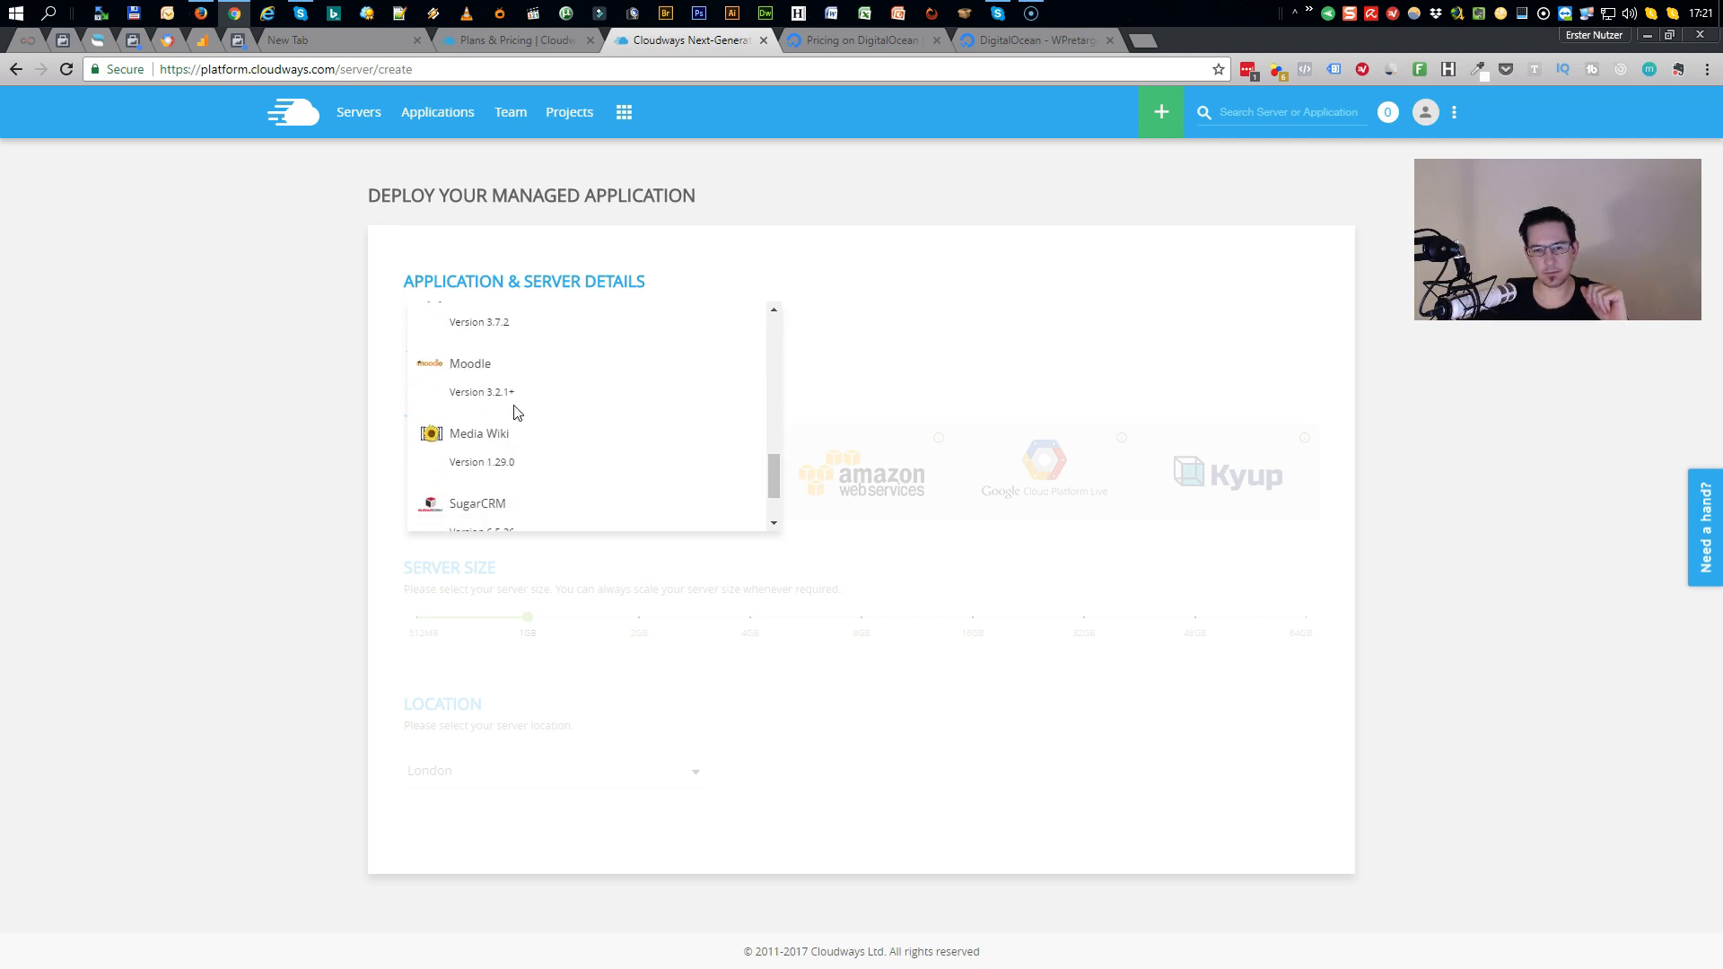
scroll("down", 3)
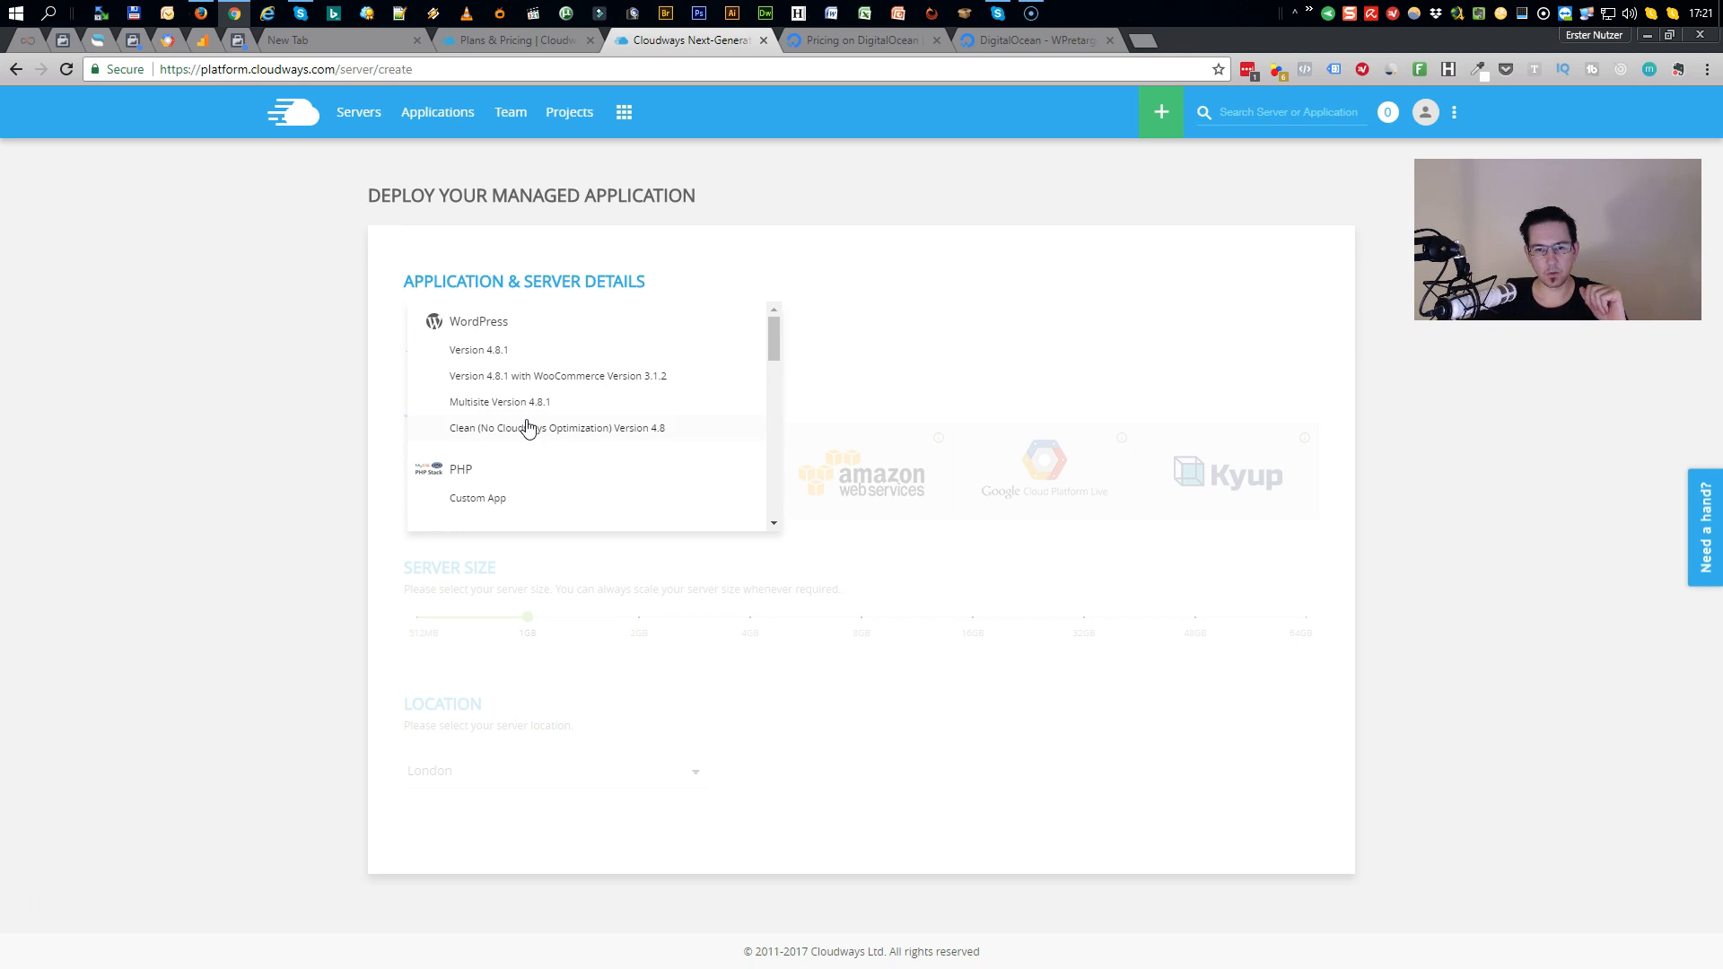
mouse_move(487, 361)
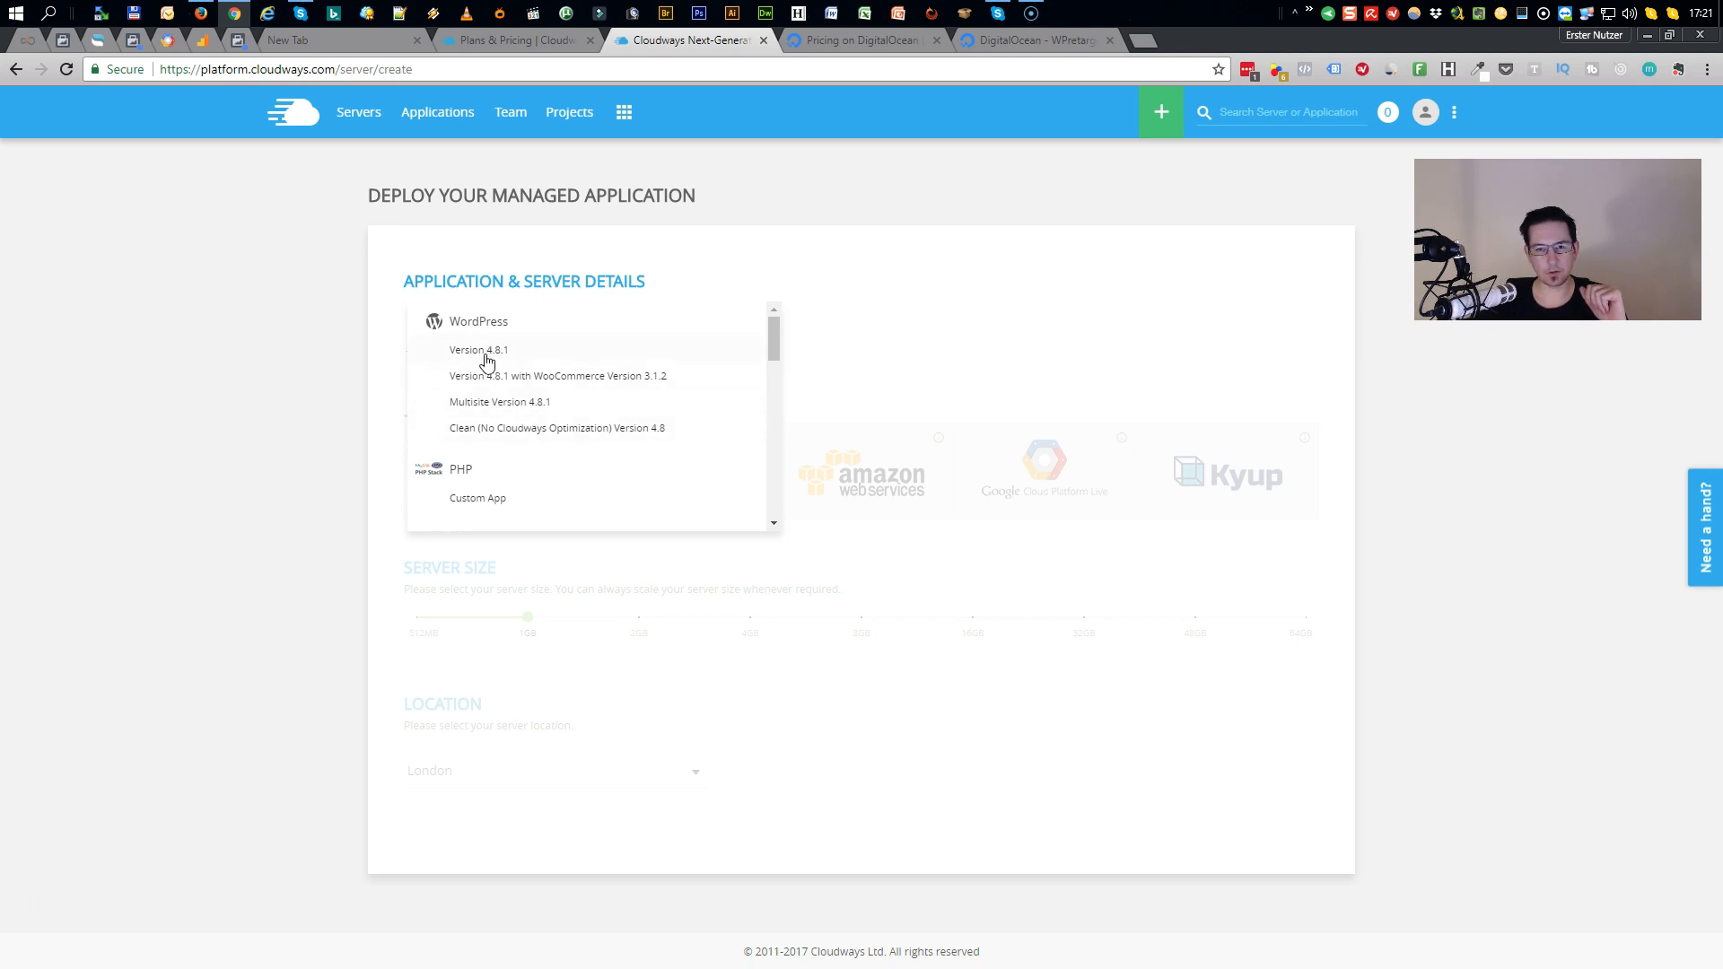
Choose WordPress 4.8.1 and name the app 'Test APB App' and the server 'Test Server'.
left_click(478, 350)
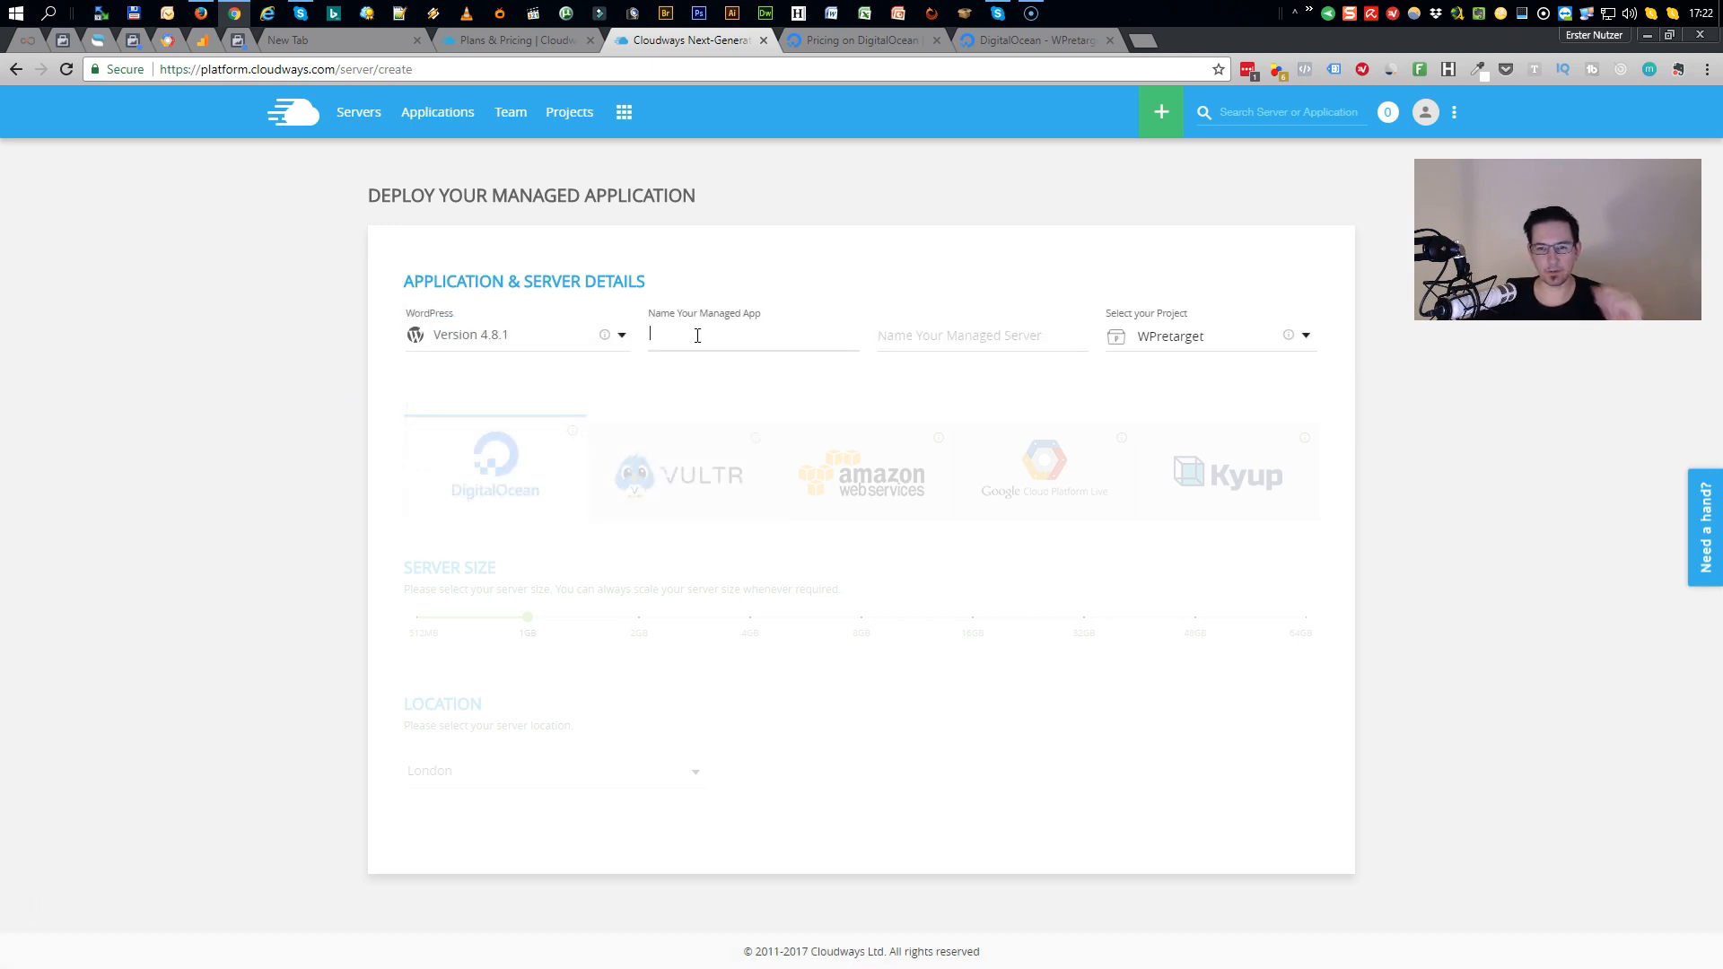
type("TE")
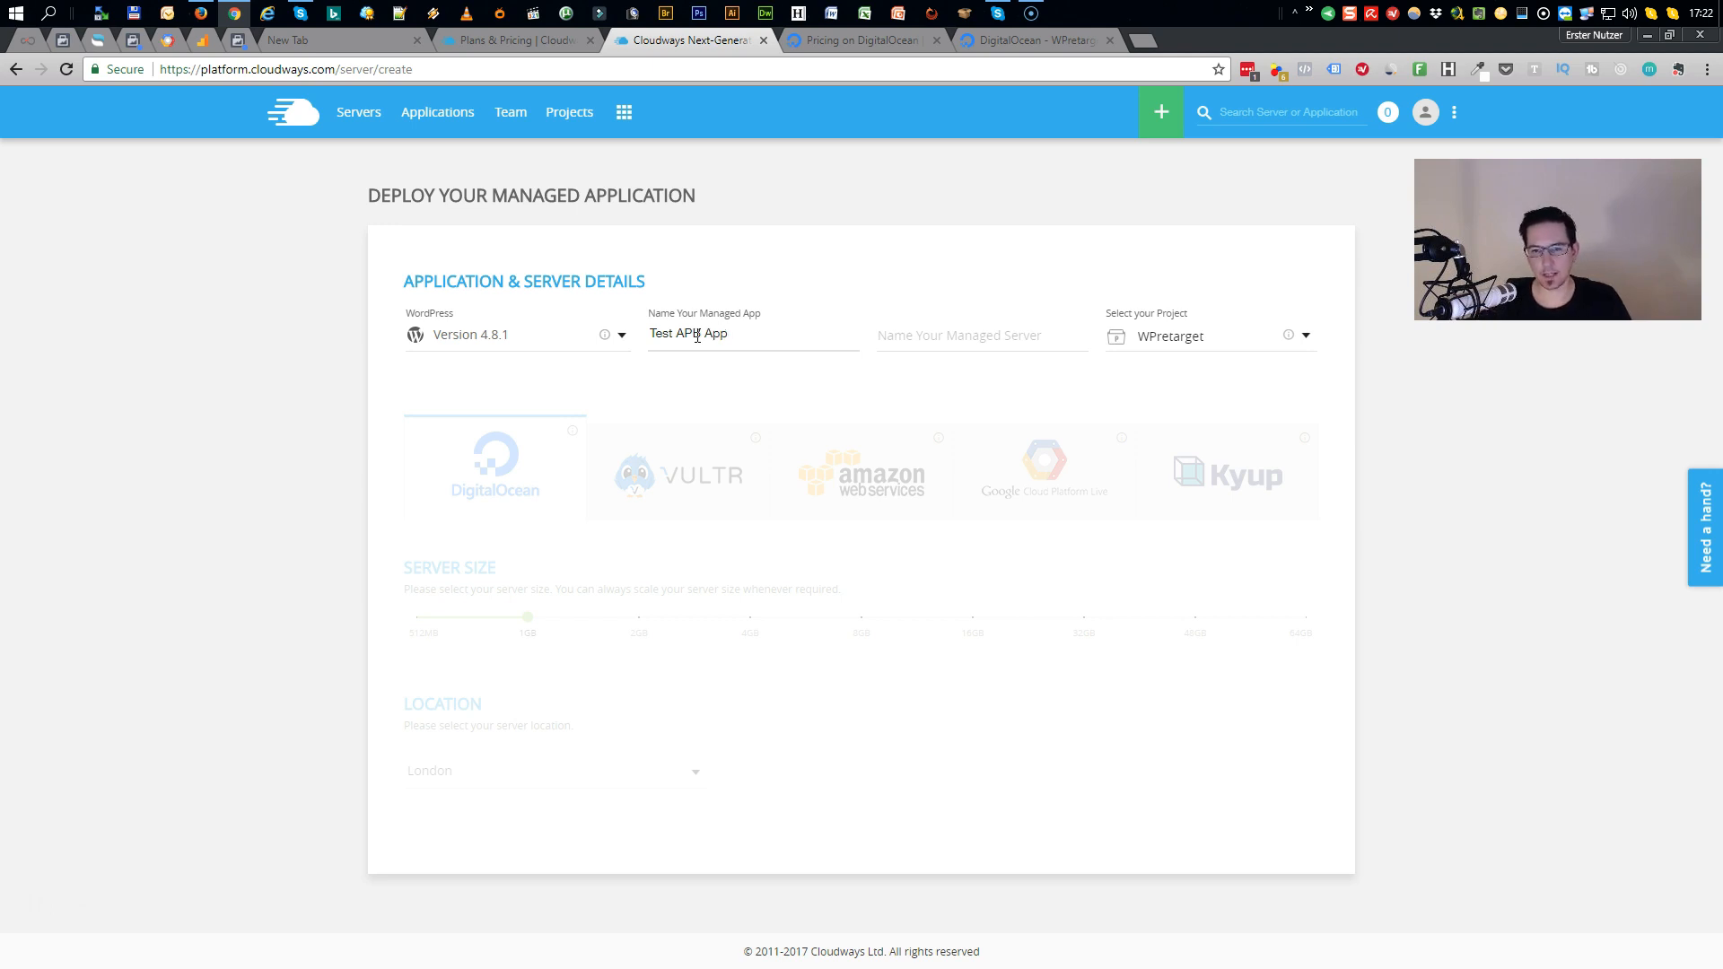
type("T")
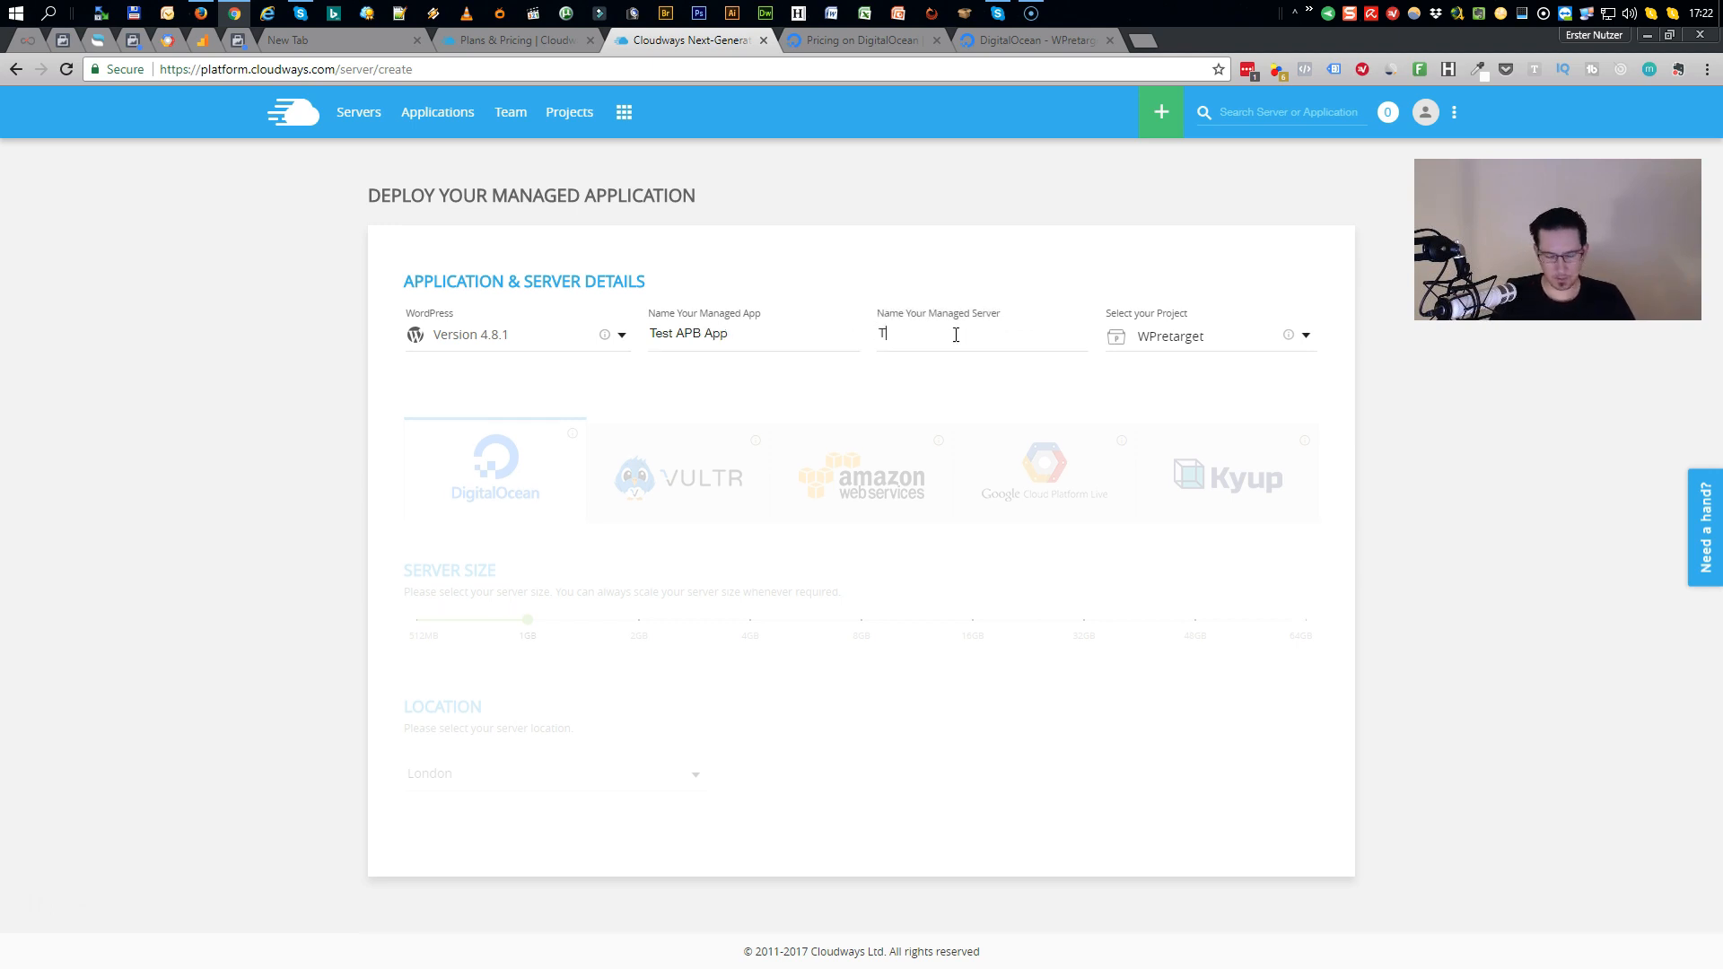
type("est Server")
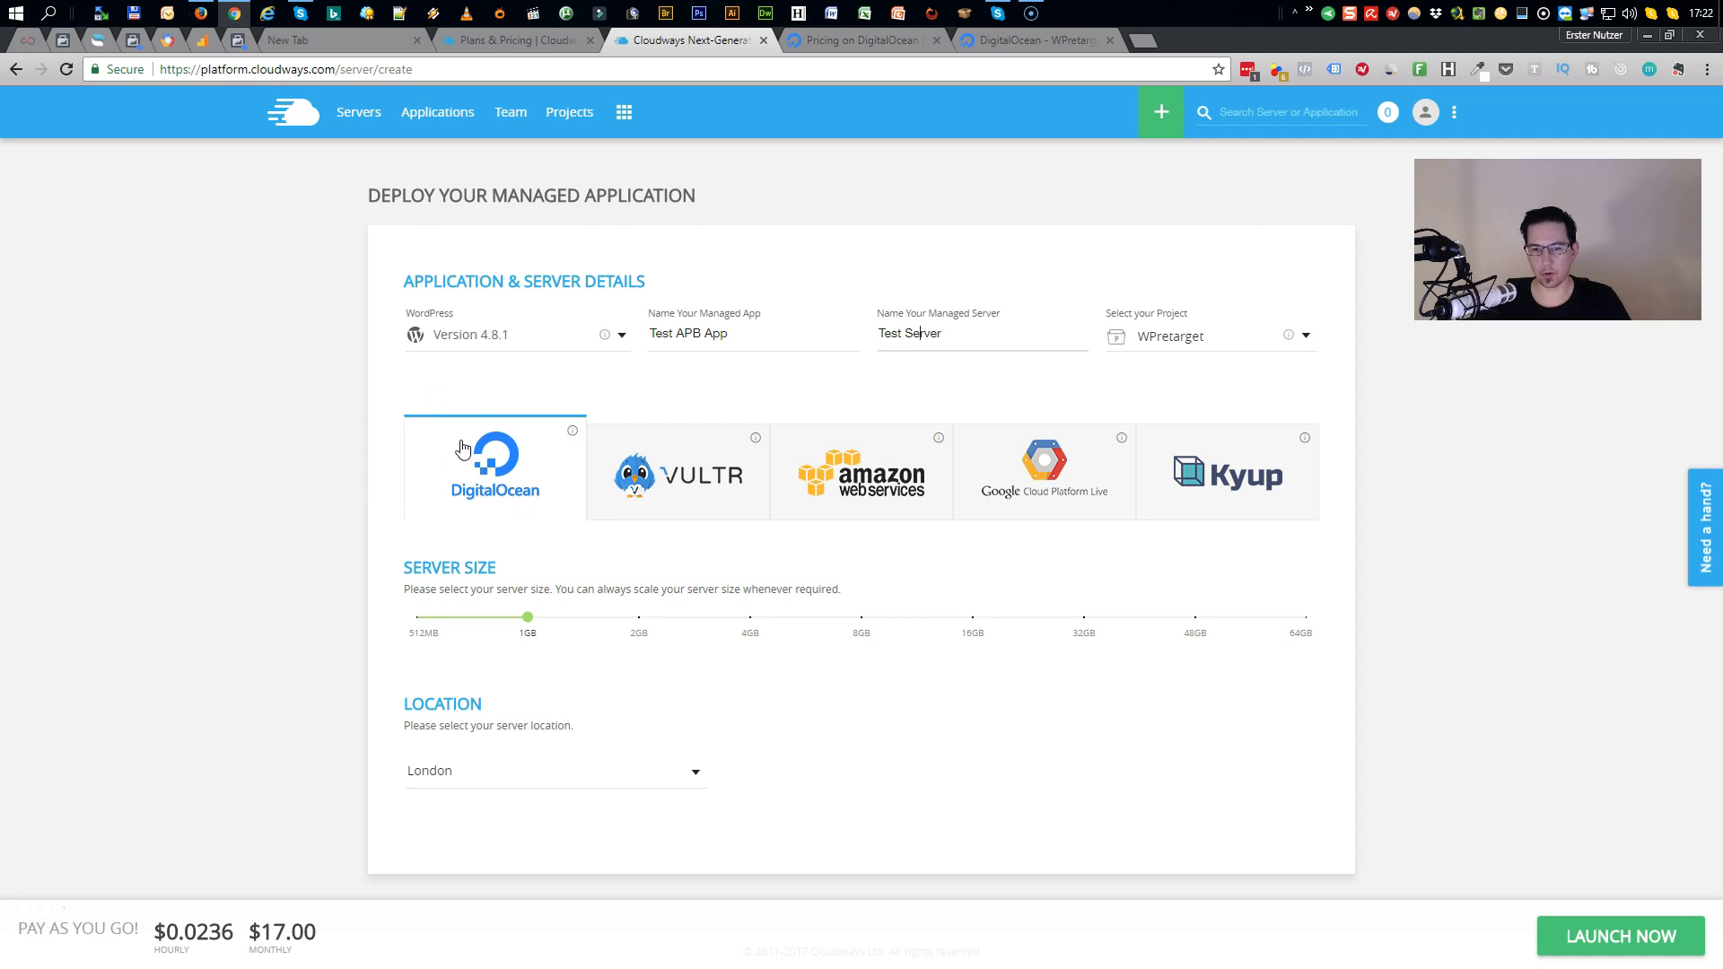
mouse_move(537, 484)
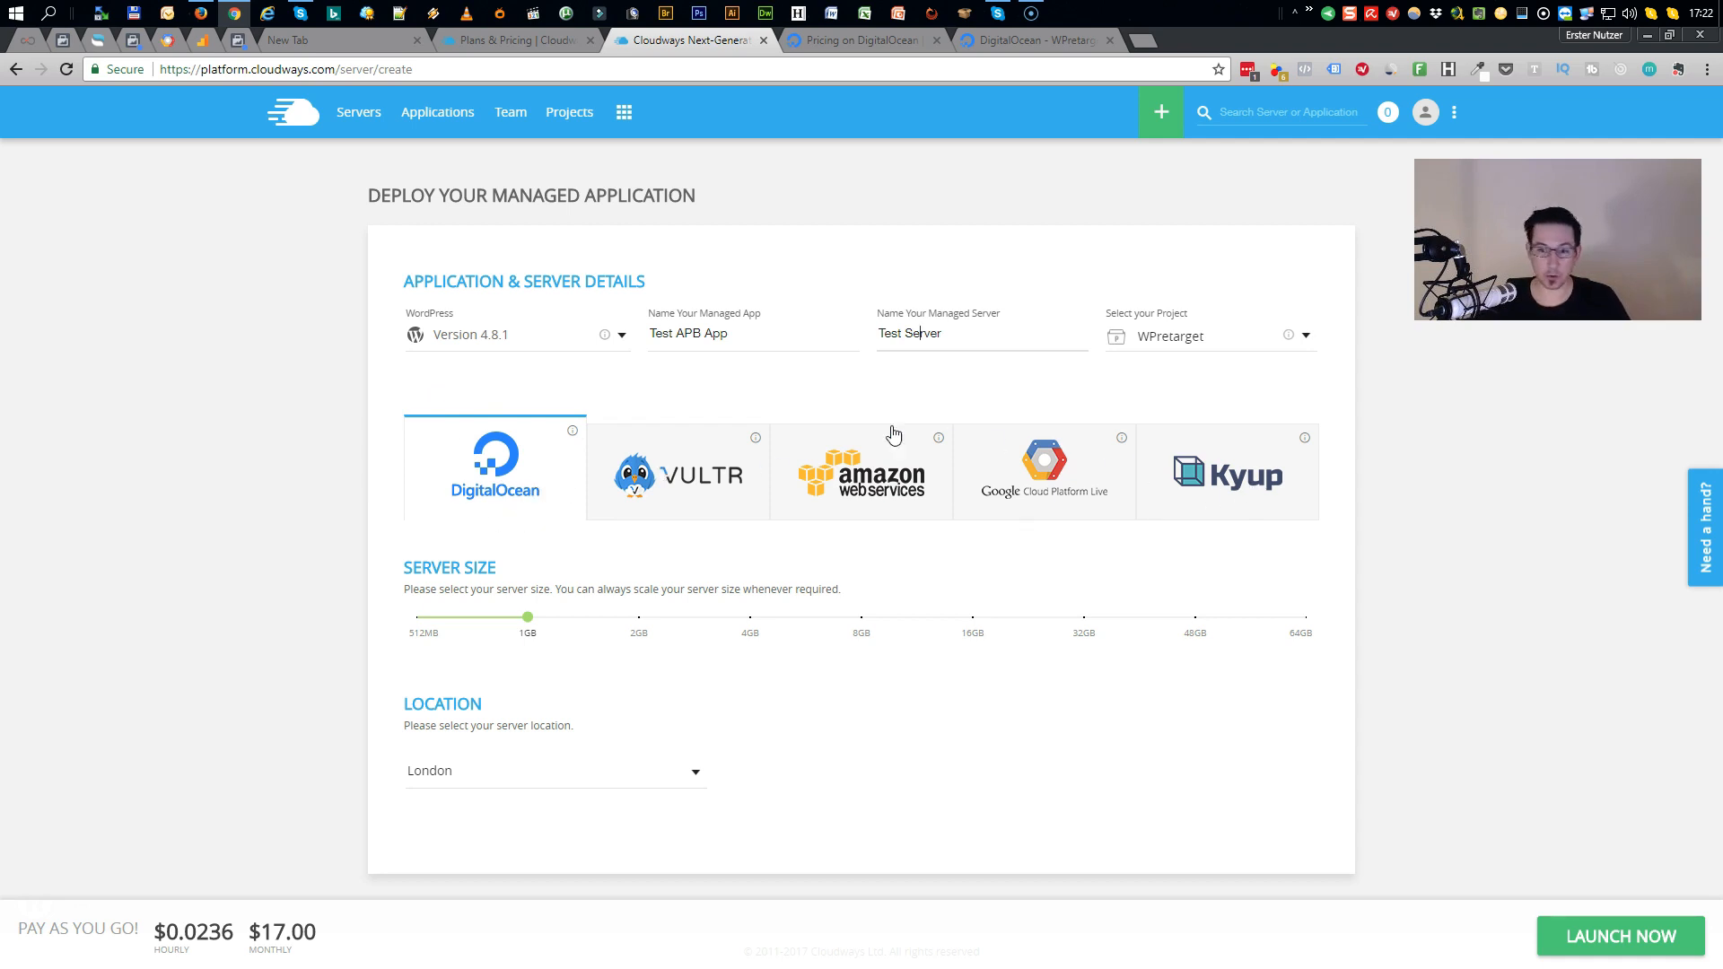
mouse_move(1139, 428)
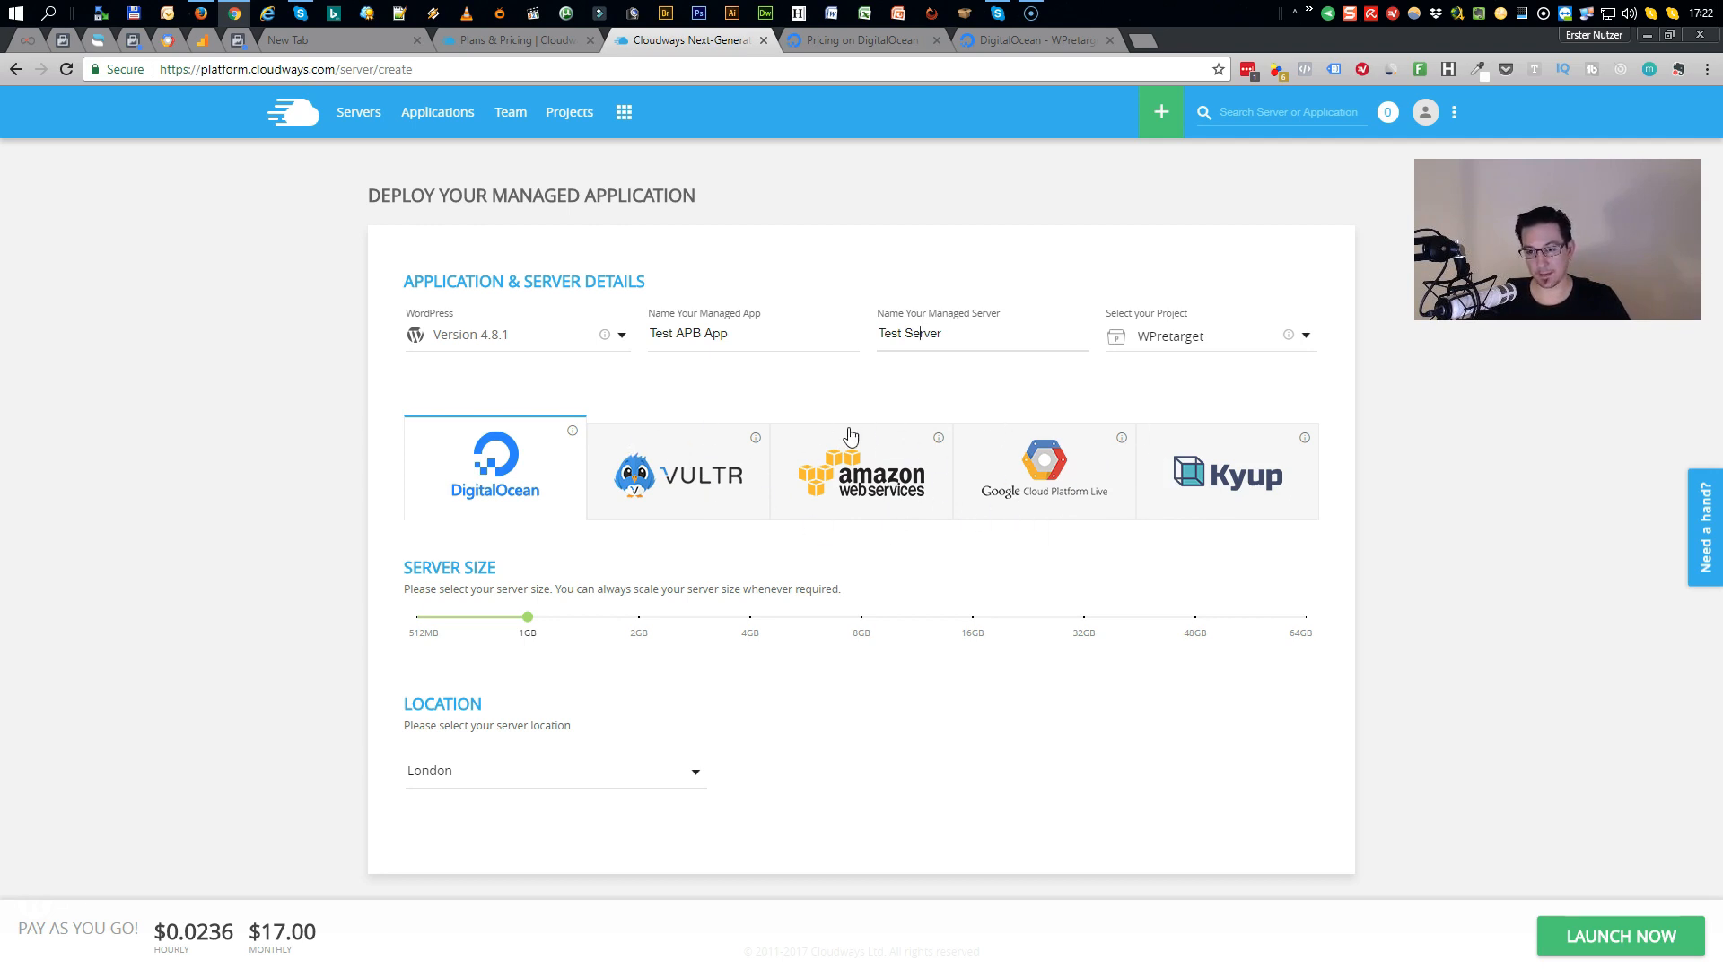
mouse_move(529, 617)
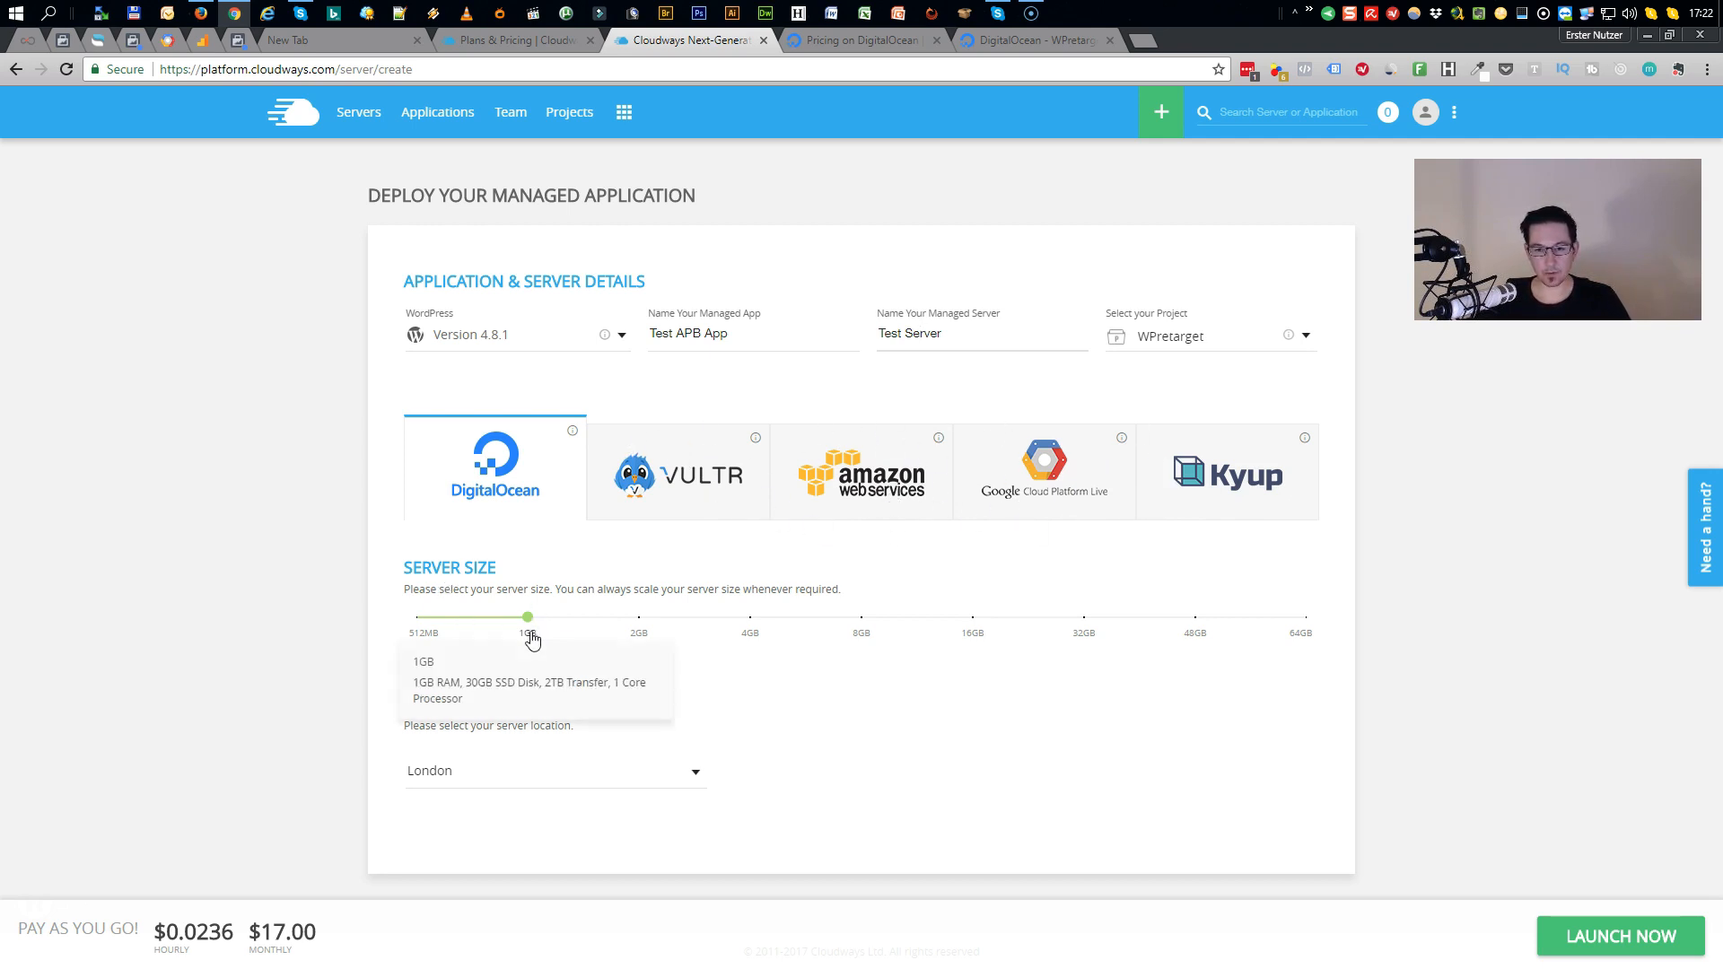
mouse_move(312, 517)
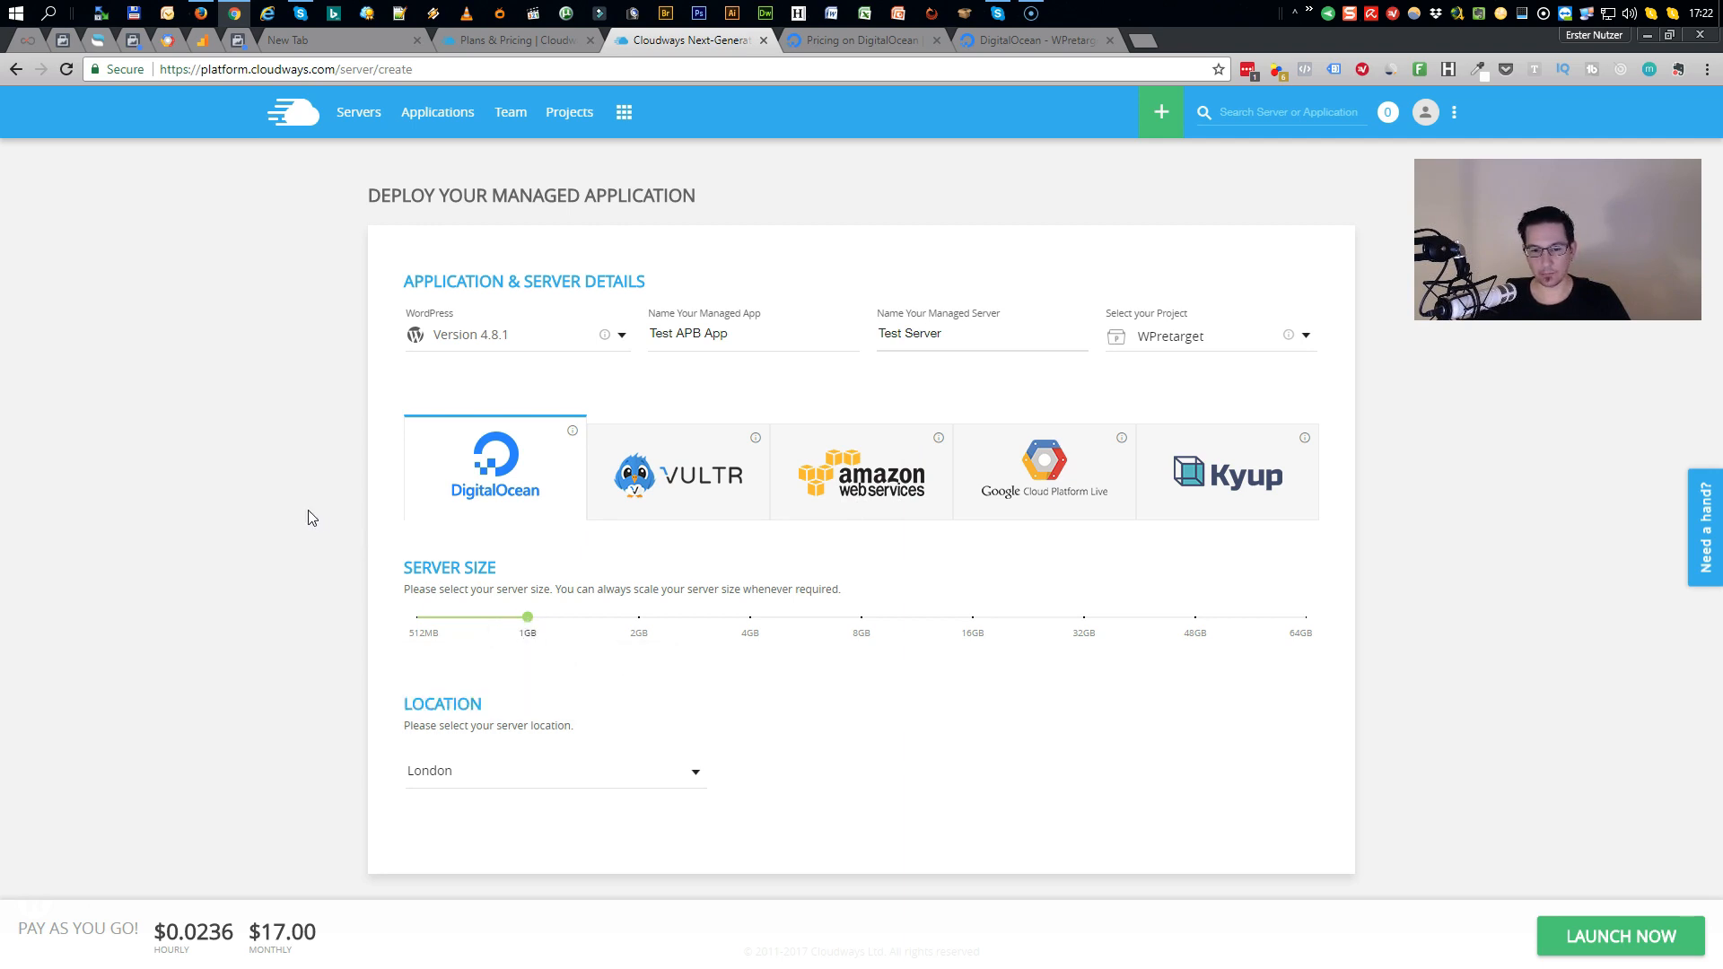
Change the new server's location from London to Amsterdam.
left_click(554, 771)
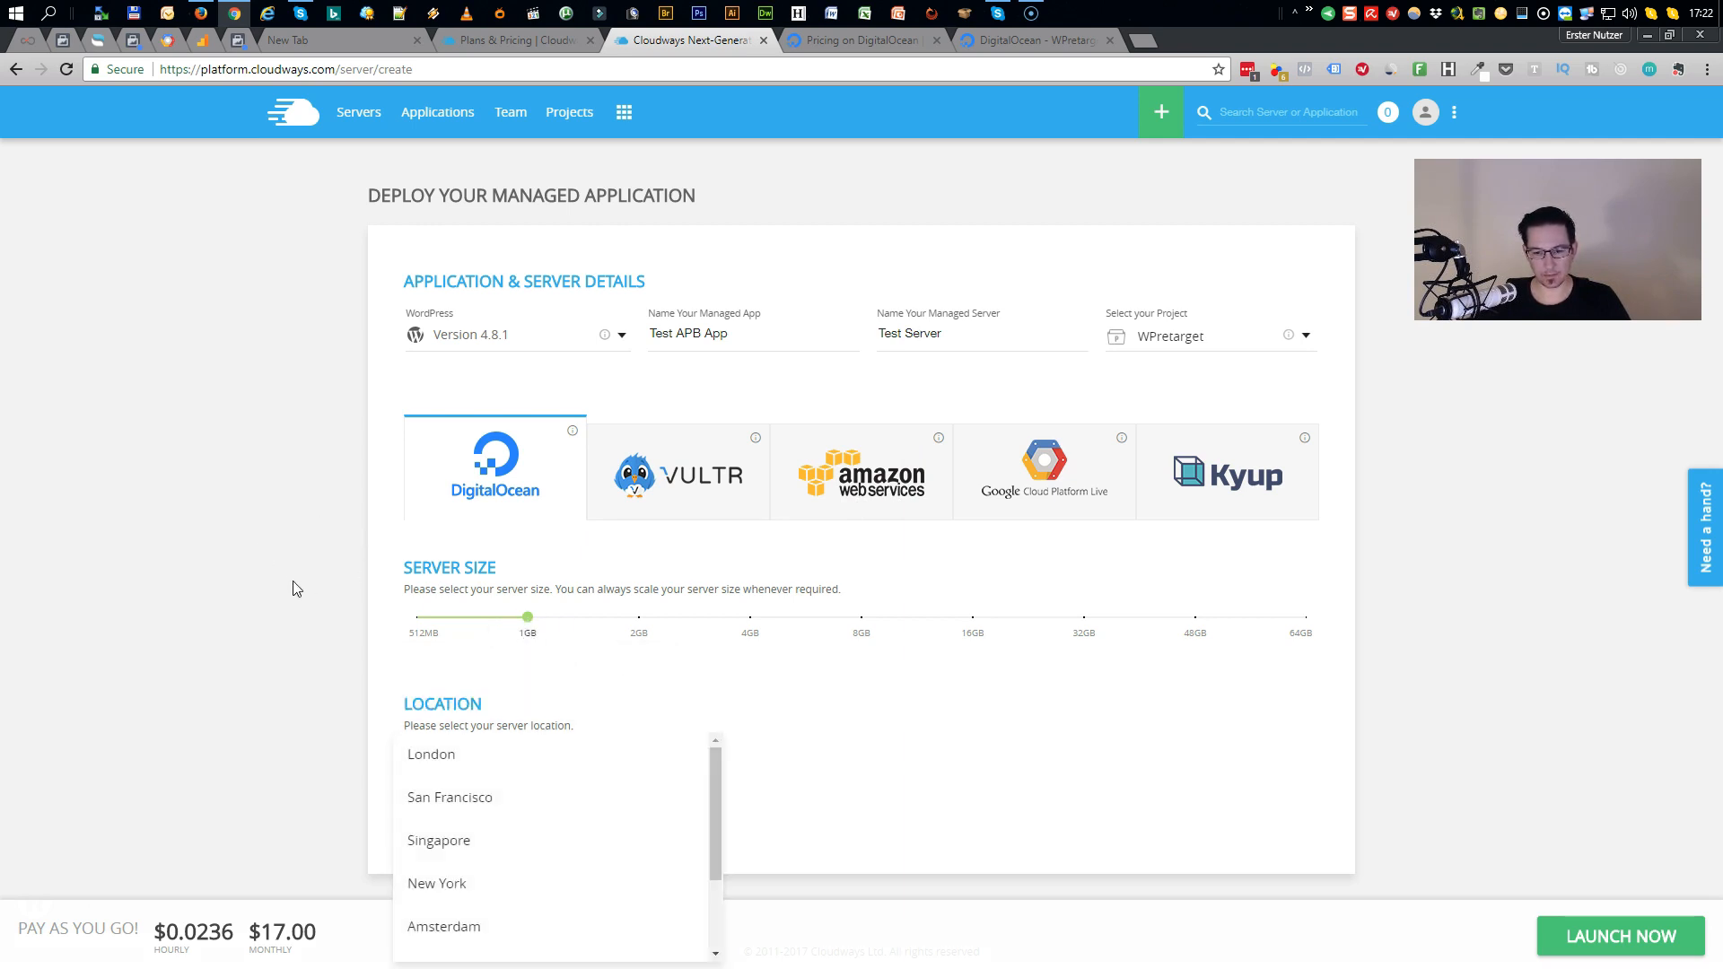
scroll("down", 3)
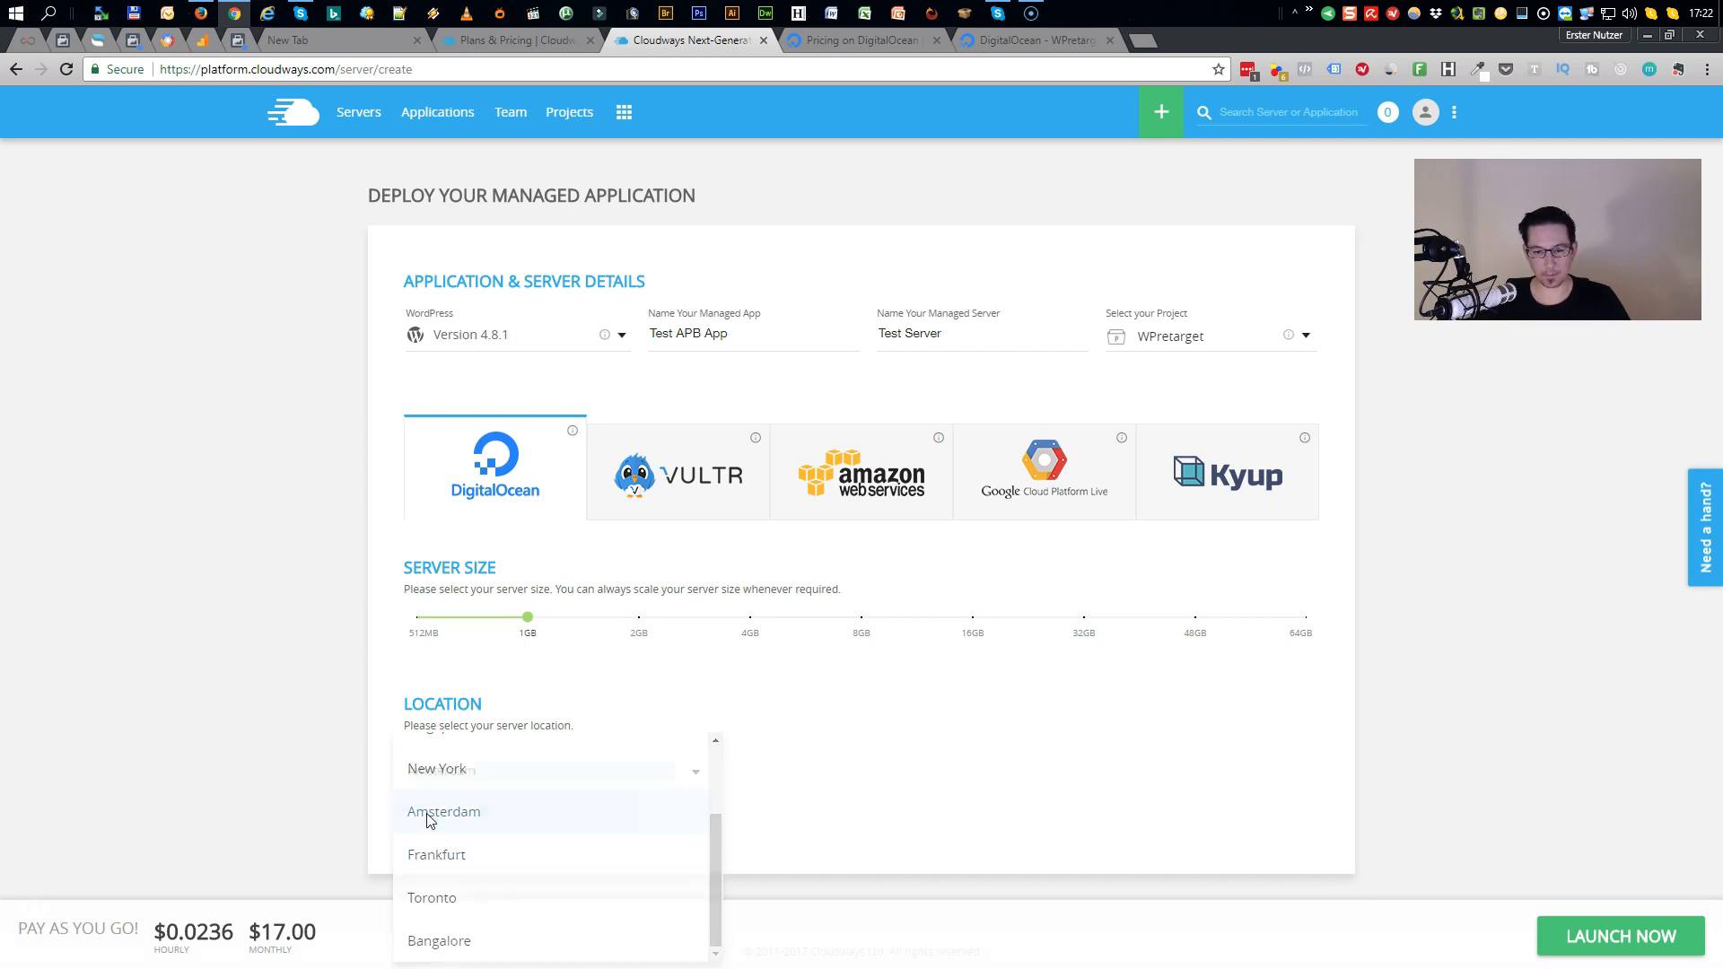
left_click(443, 811)
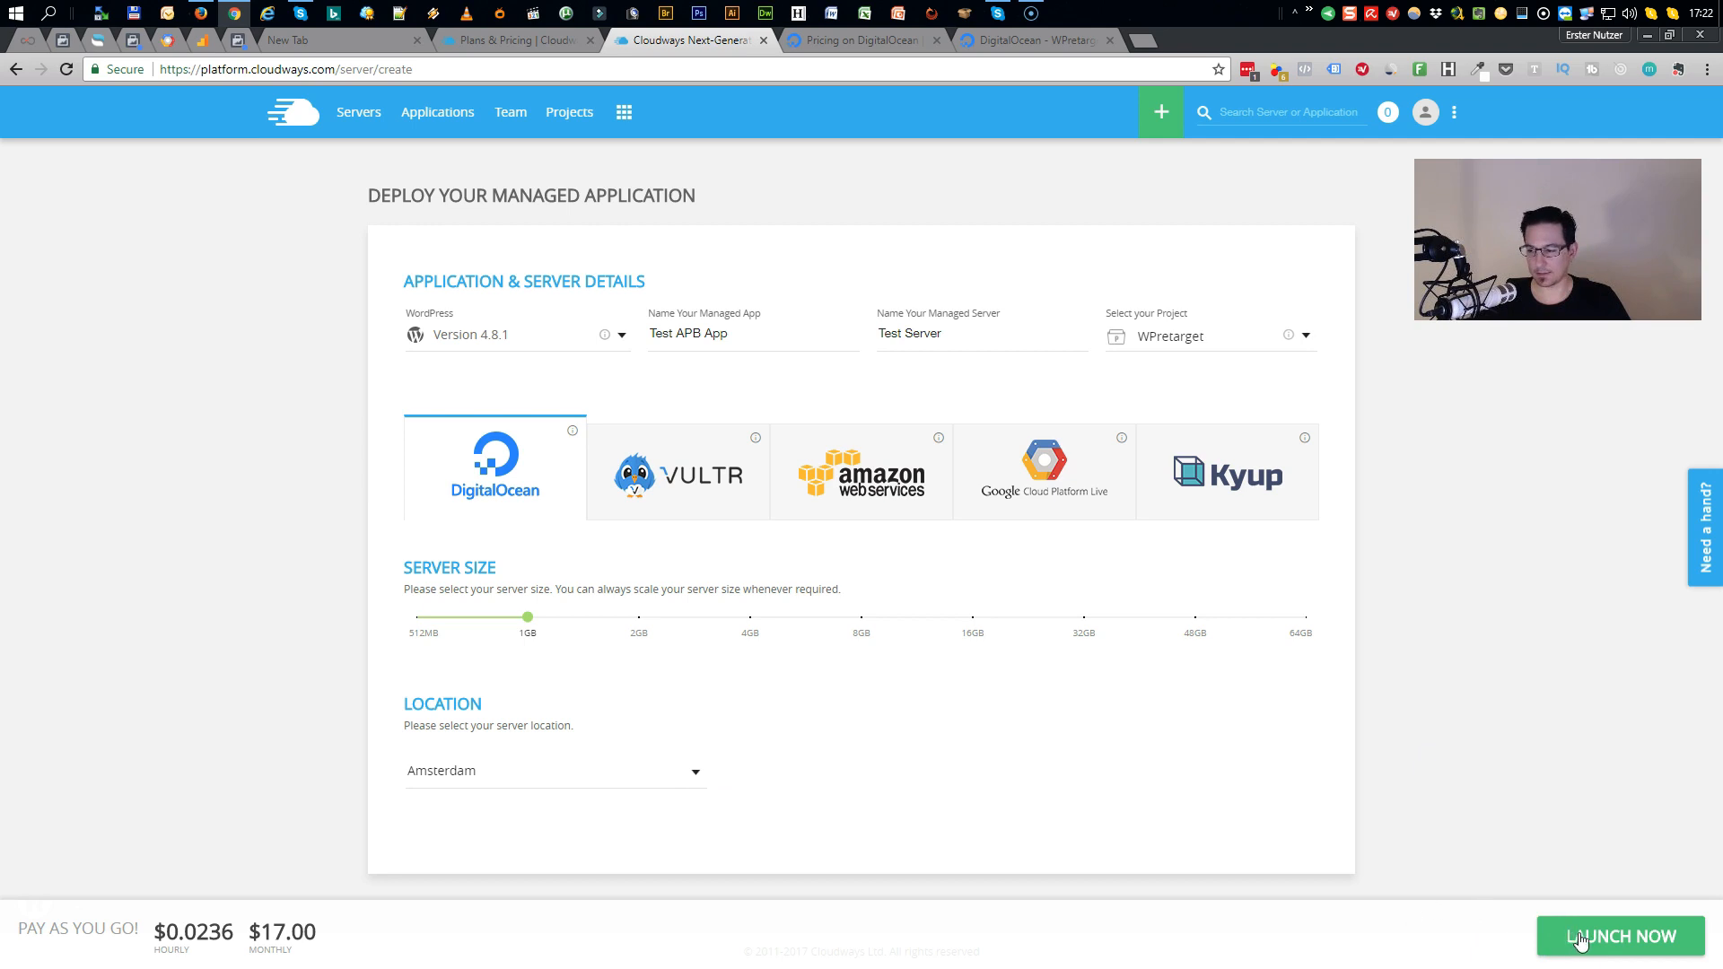
Launch the 1GB Amsterdam Test Server so it appears in the servers list.
left_click(1619, 937)
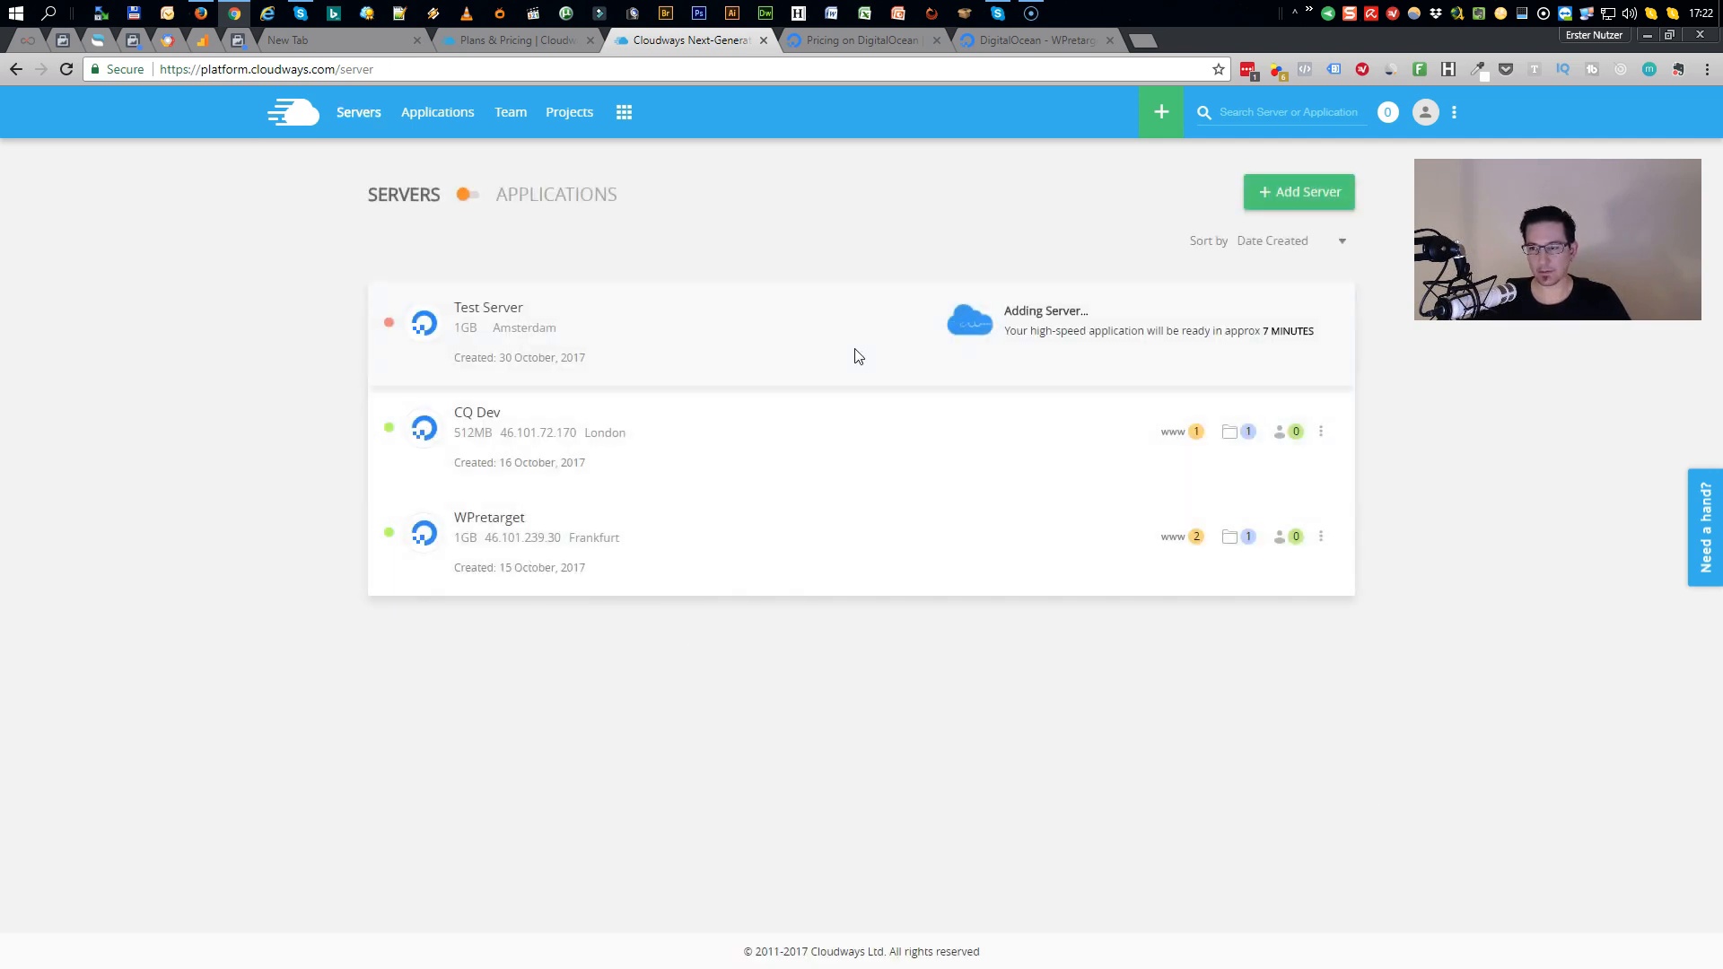
mouse_move(1280, 354)
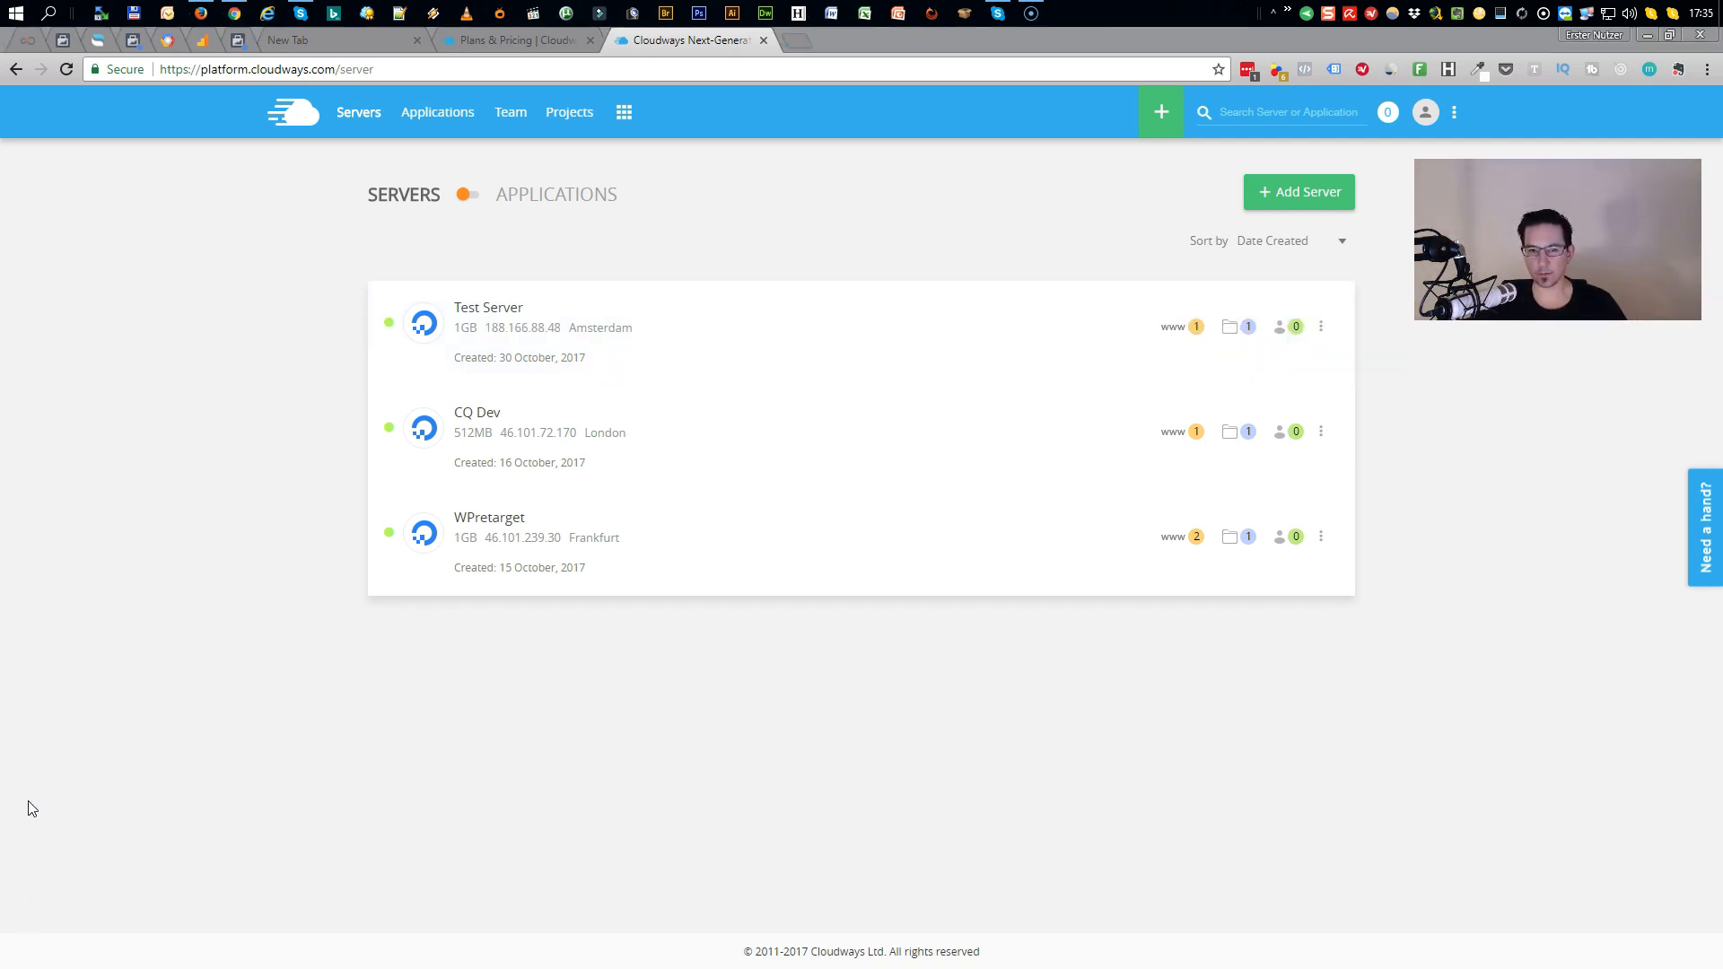
mouse_move(485, 319)
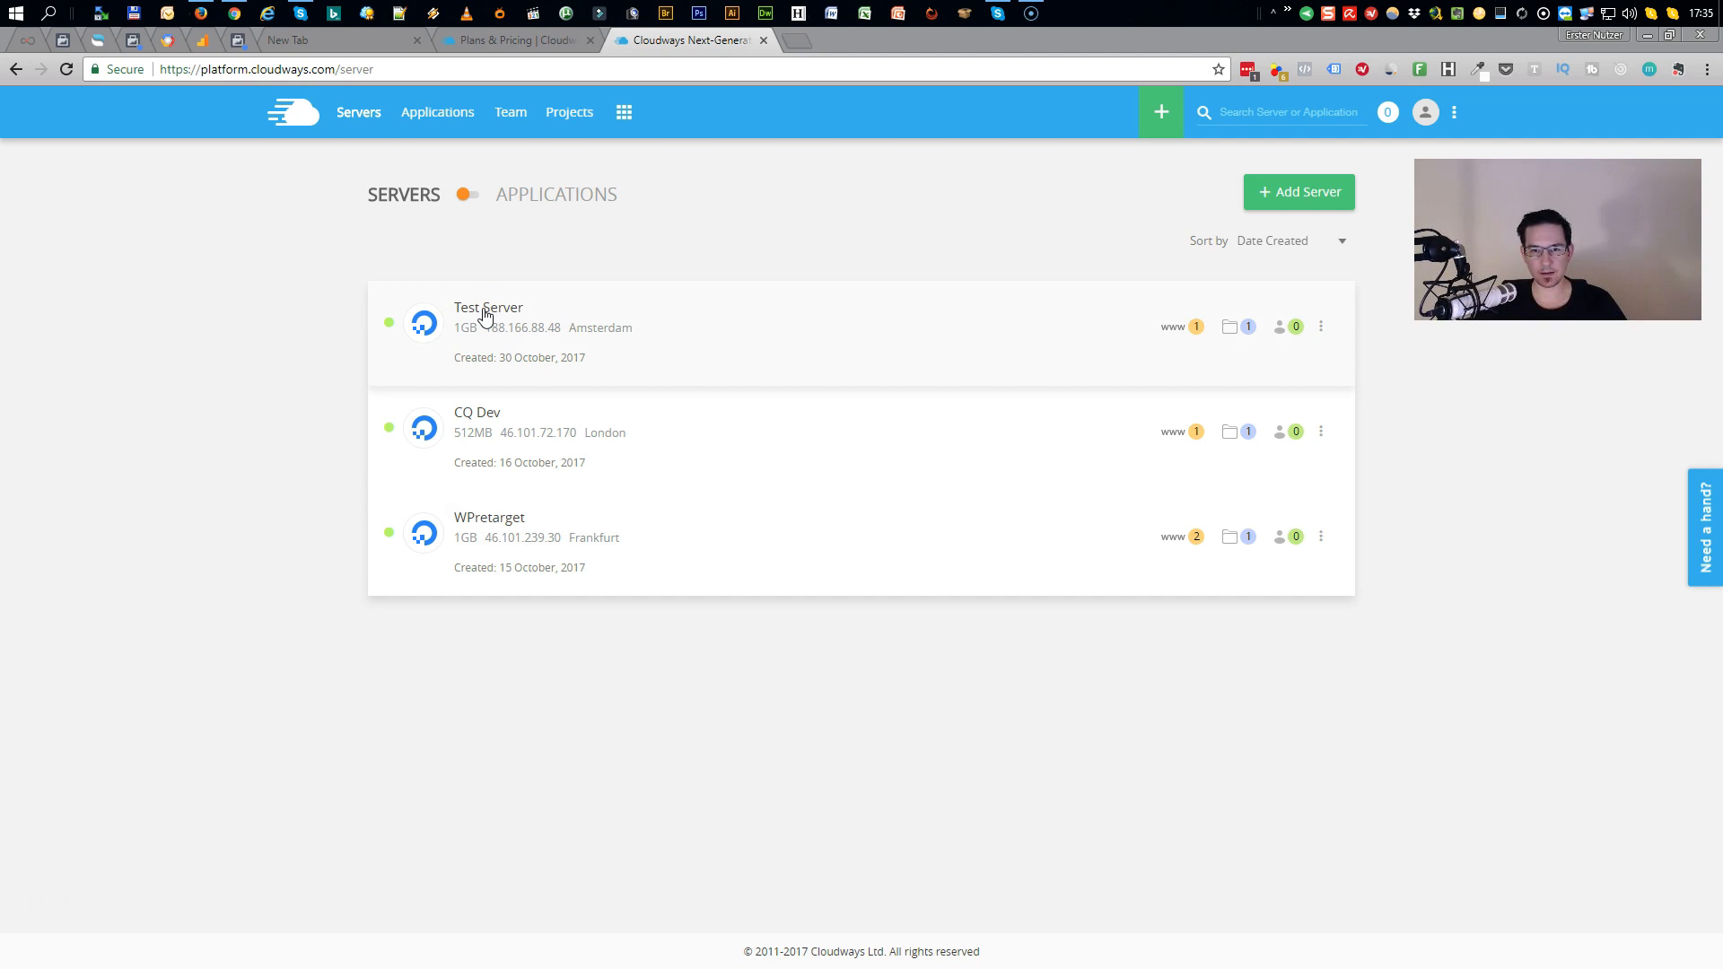
Show Test Server's management page with its master SFTP/SSH credentials and public IP.
left_click(488, 307)
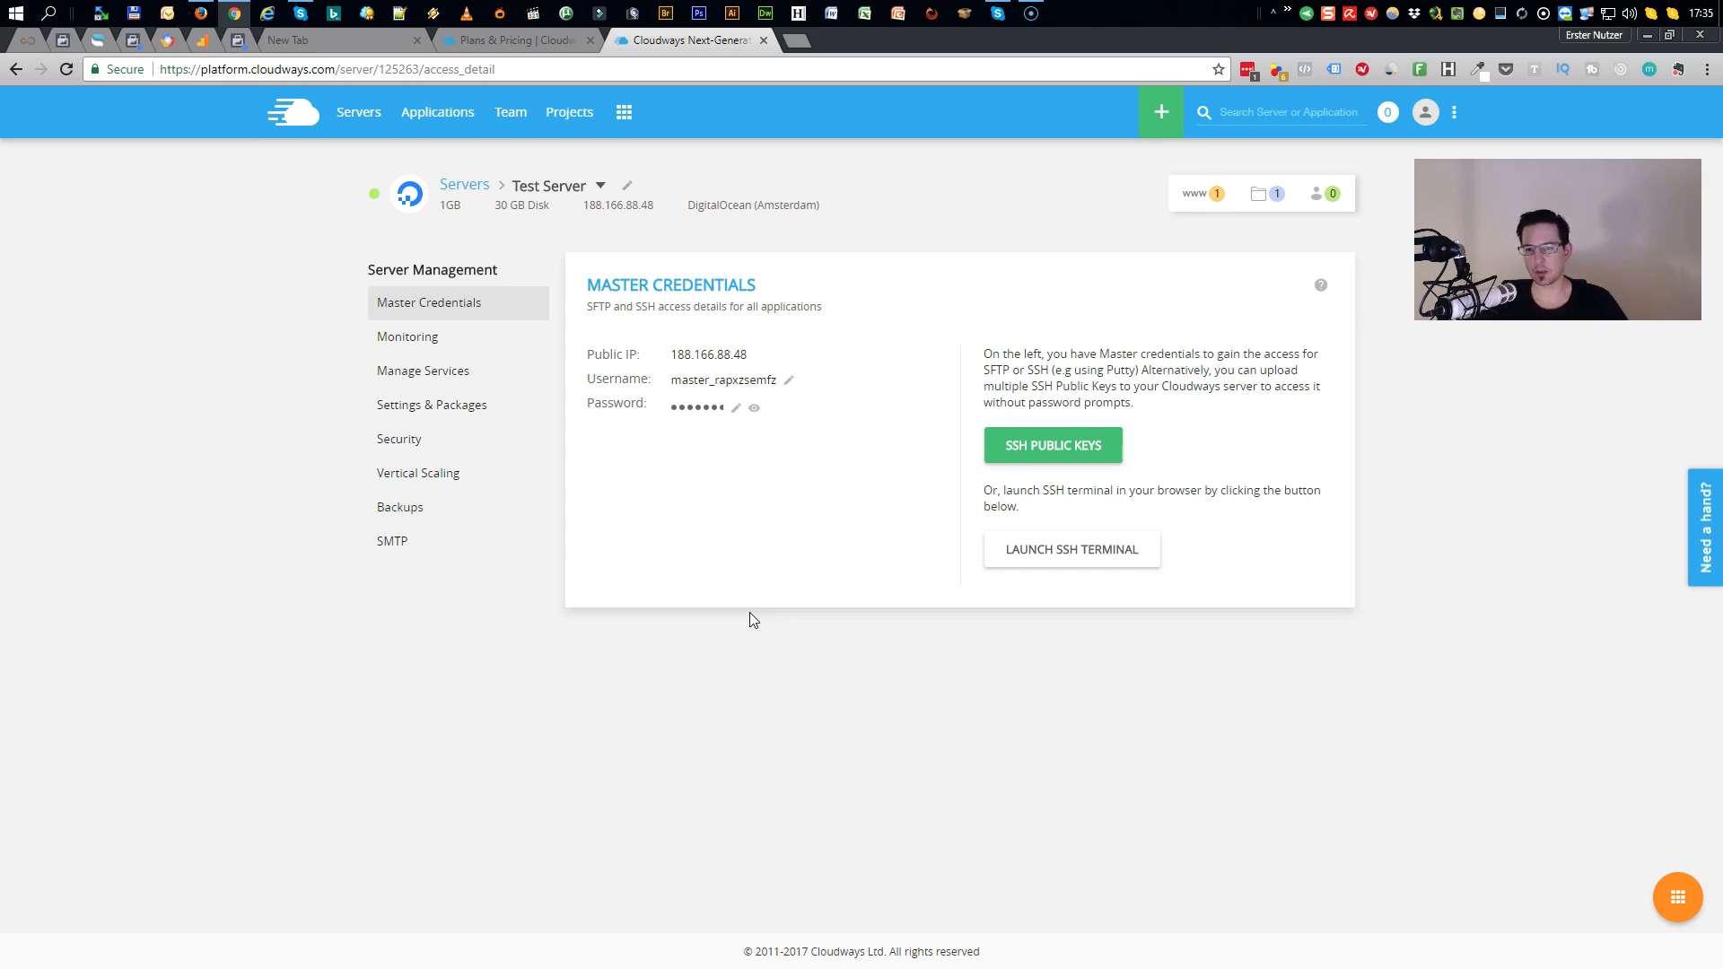
mouse_move(828, 552)
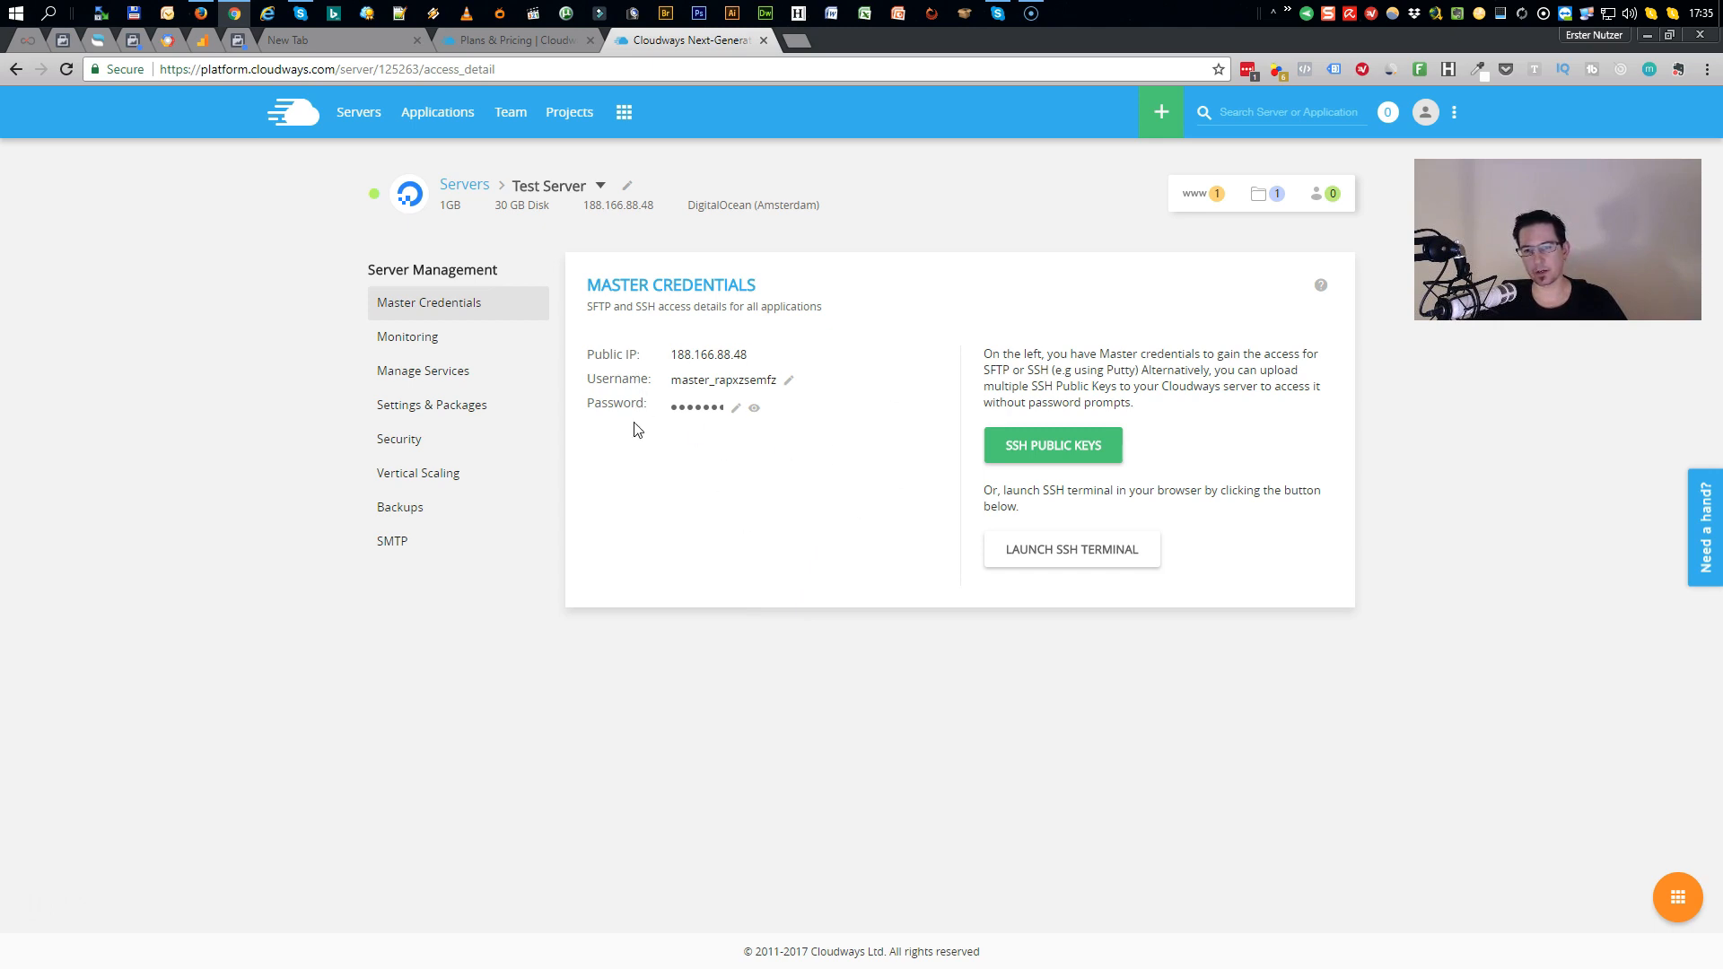
mouse_move(762, 655)
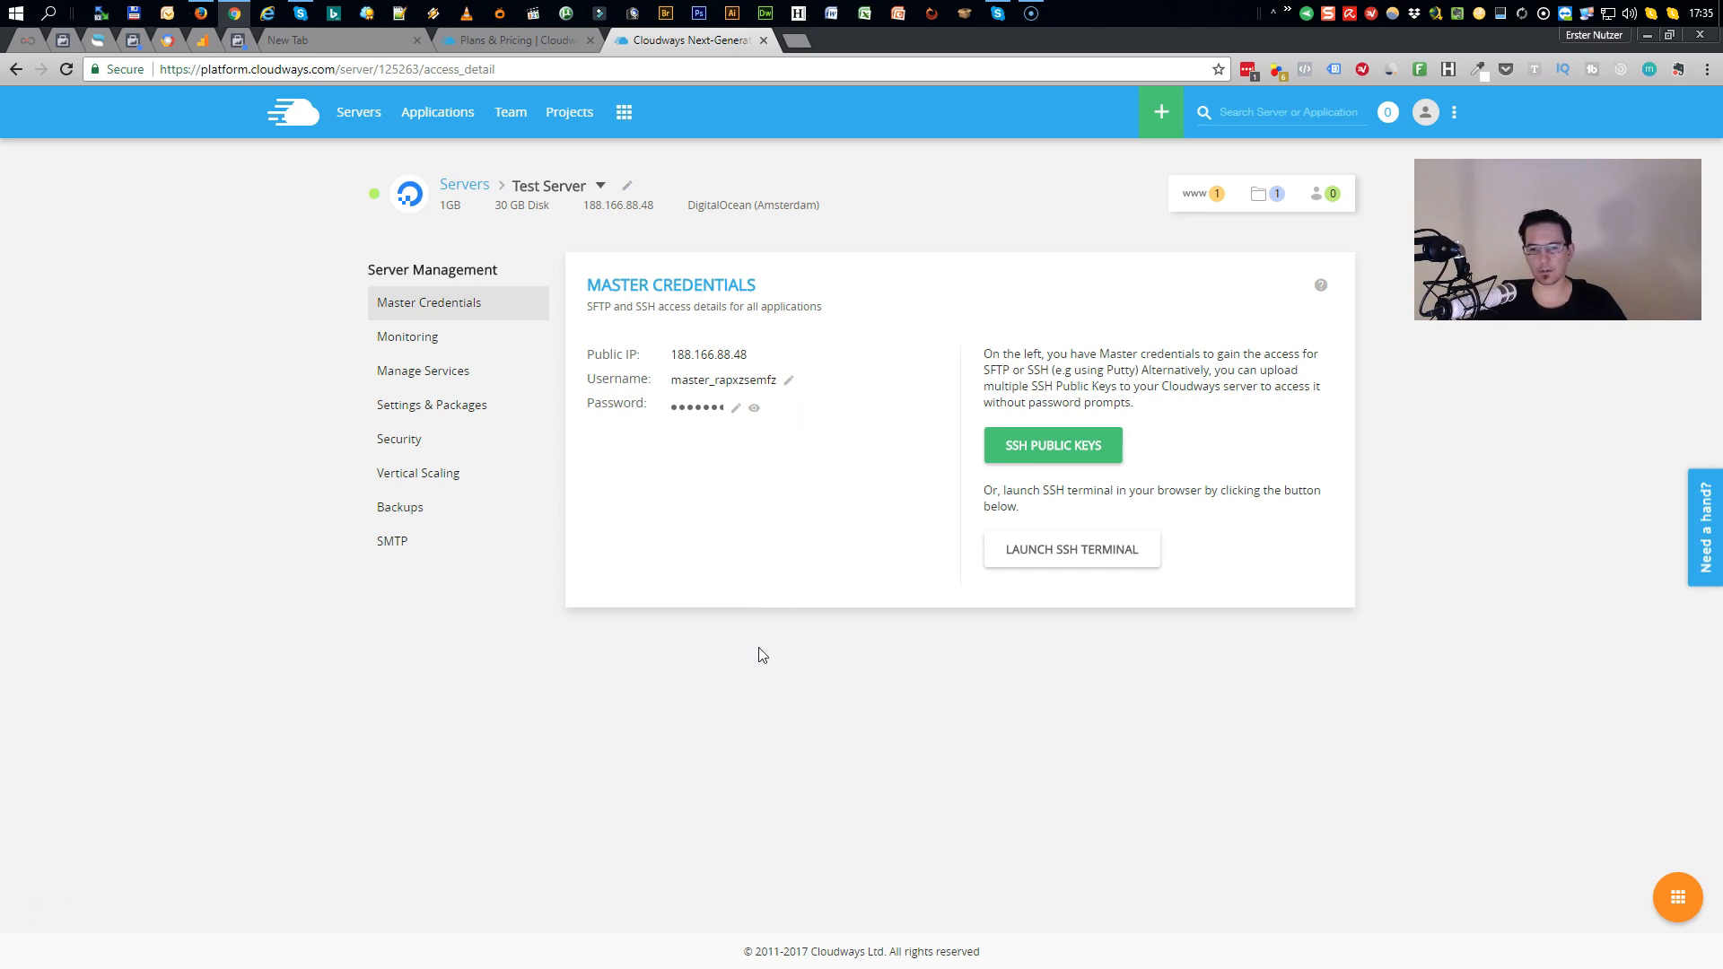
mouse_move(731, 579)
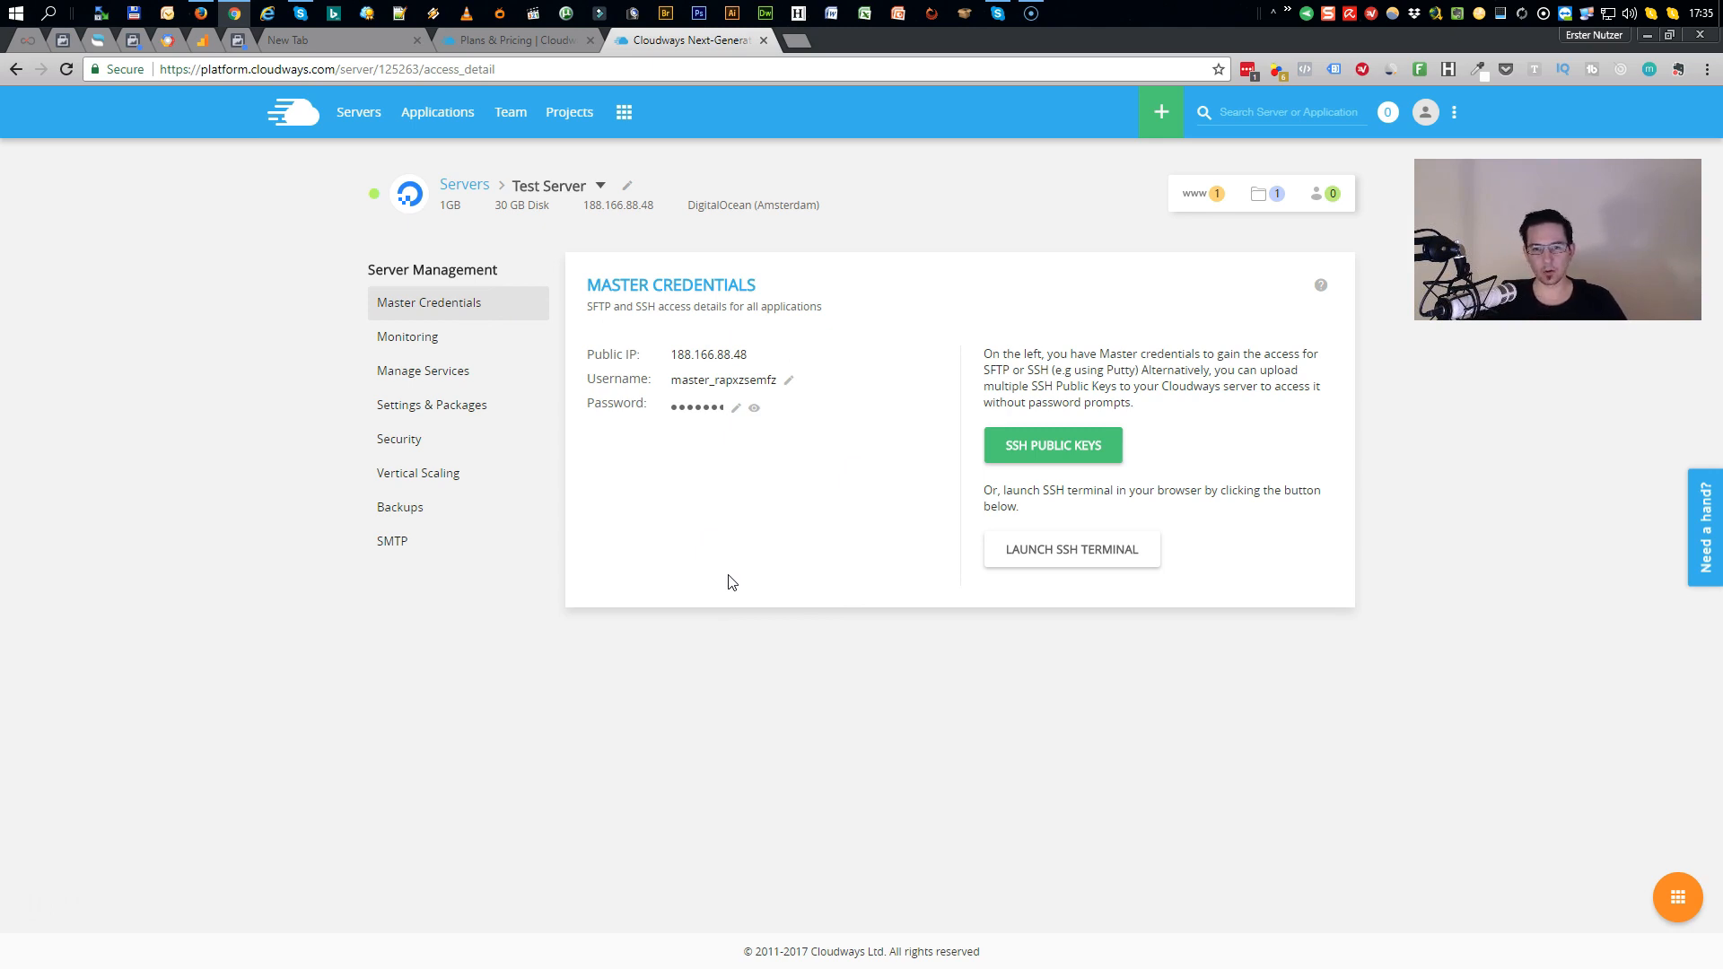
Show Test Server's performance monitoring graphs, which have no data yet.
left_click(406, 336)
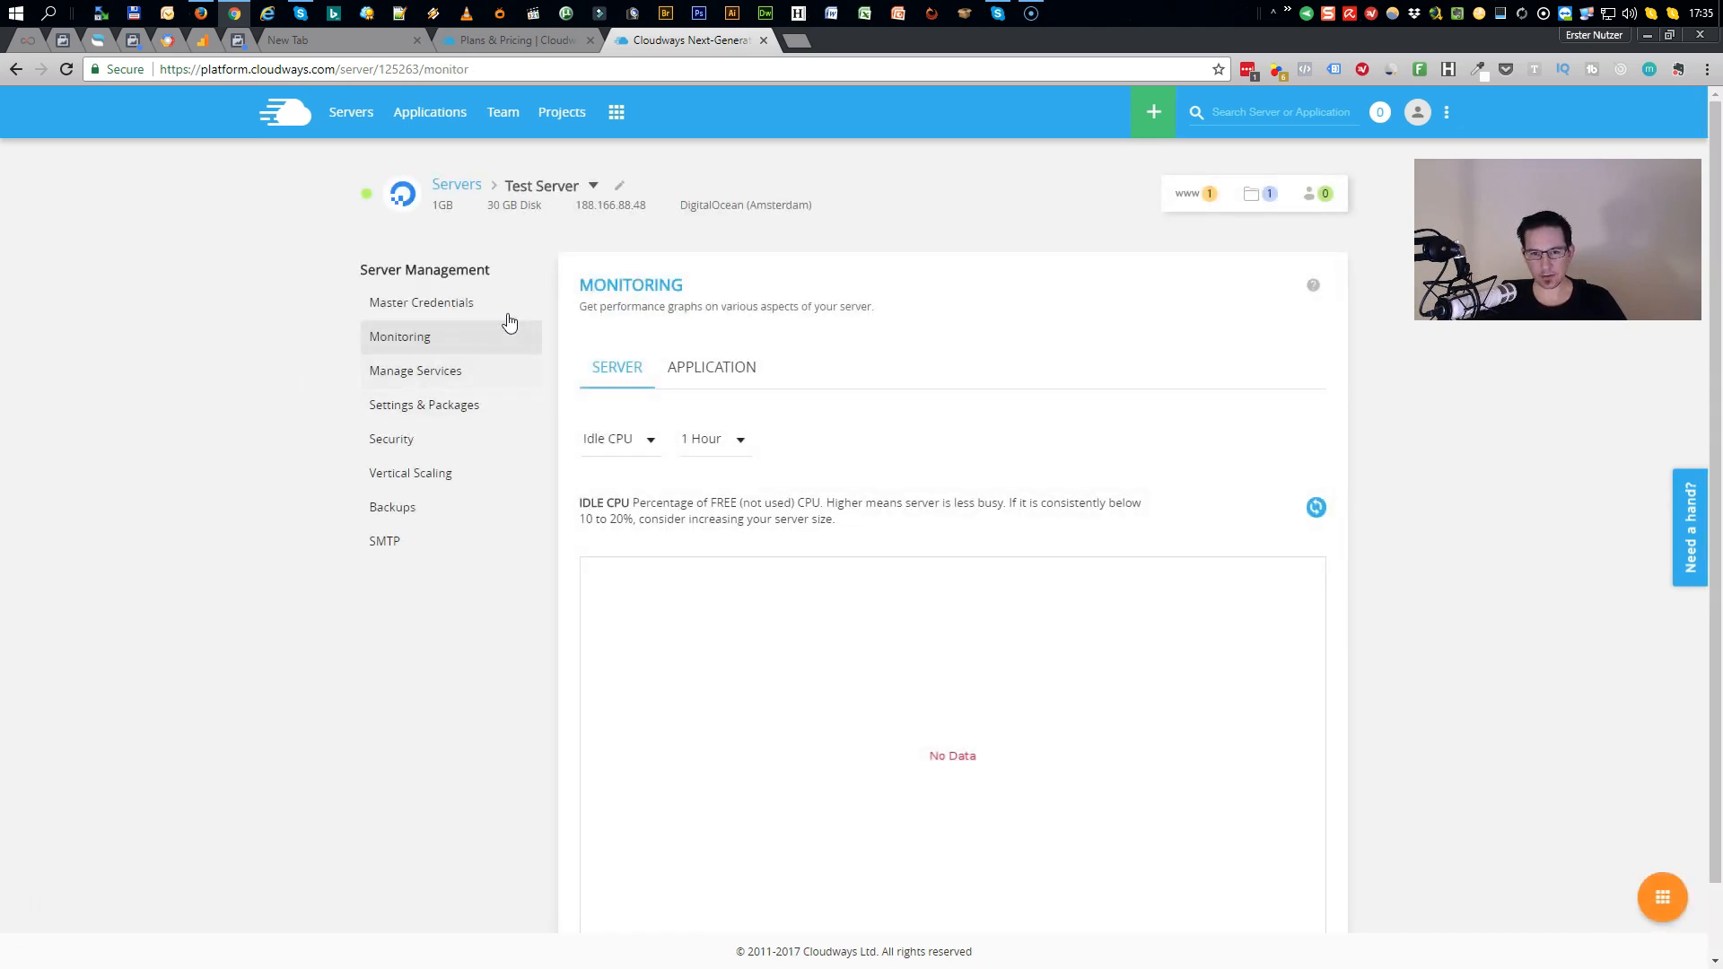
mouse_move(734, 495)
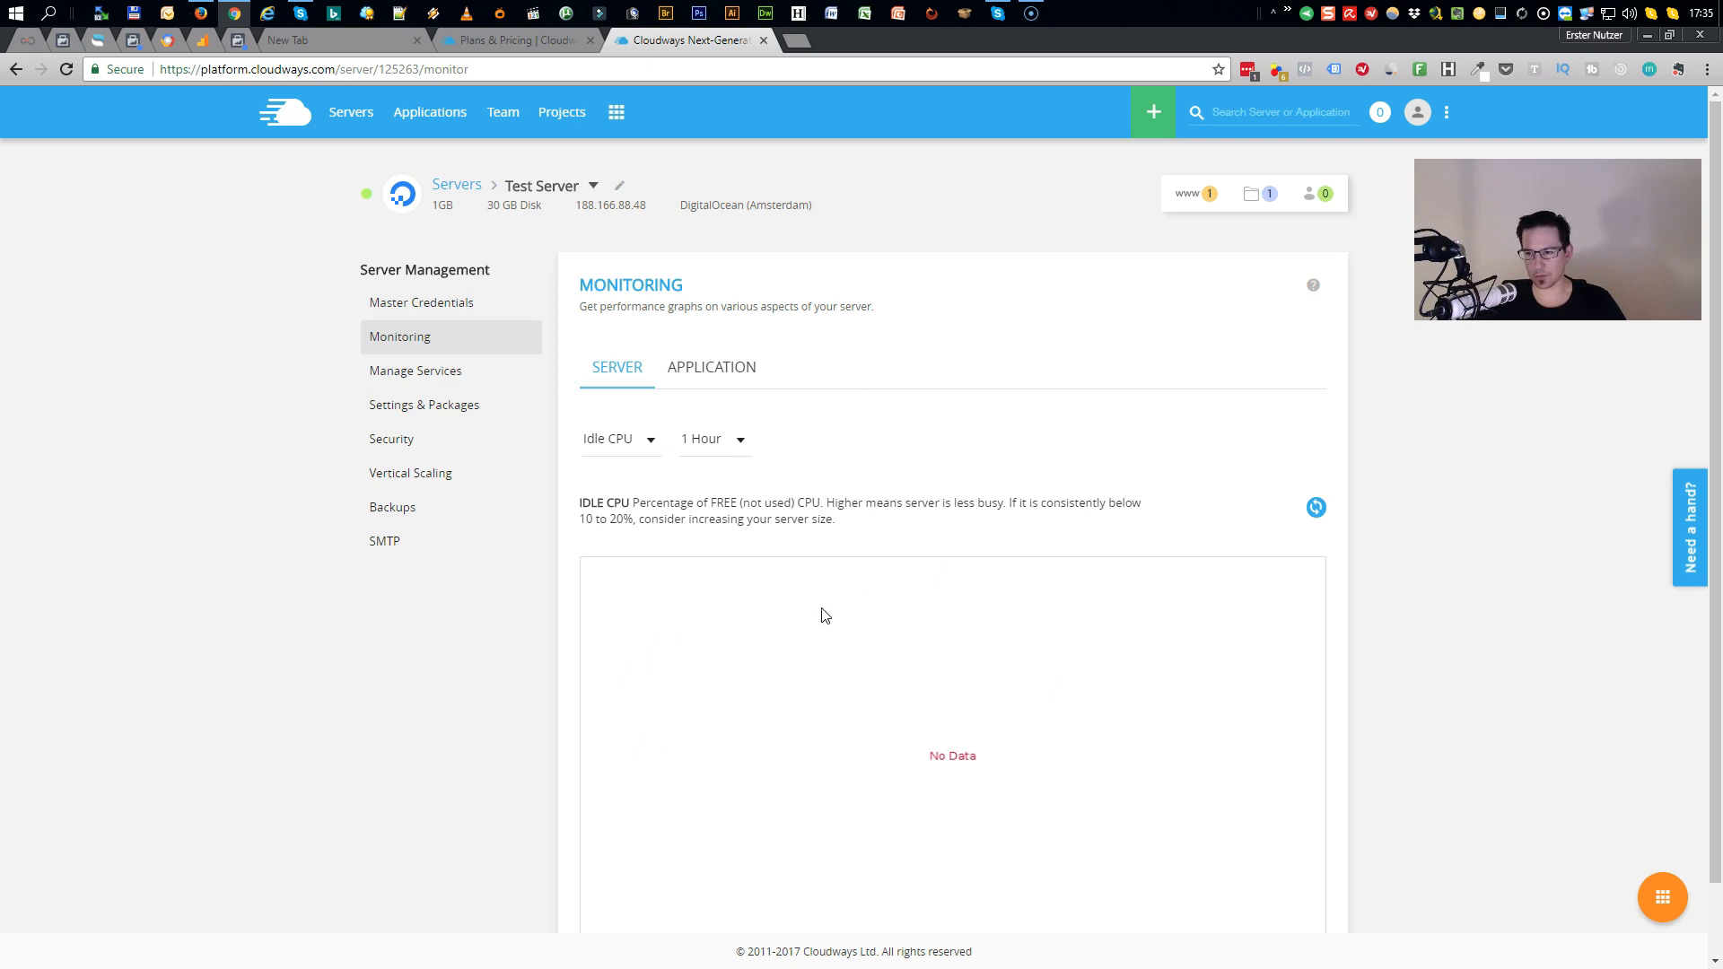
mouse_move(1027, 555)
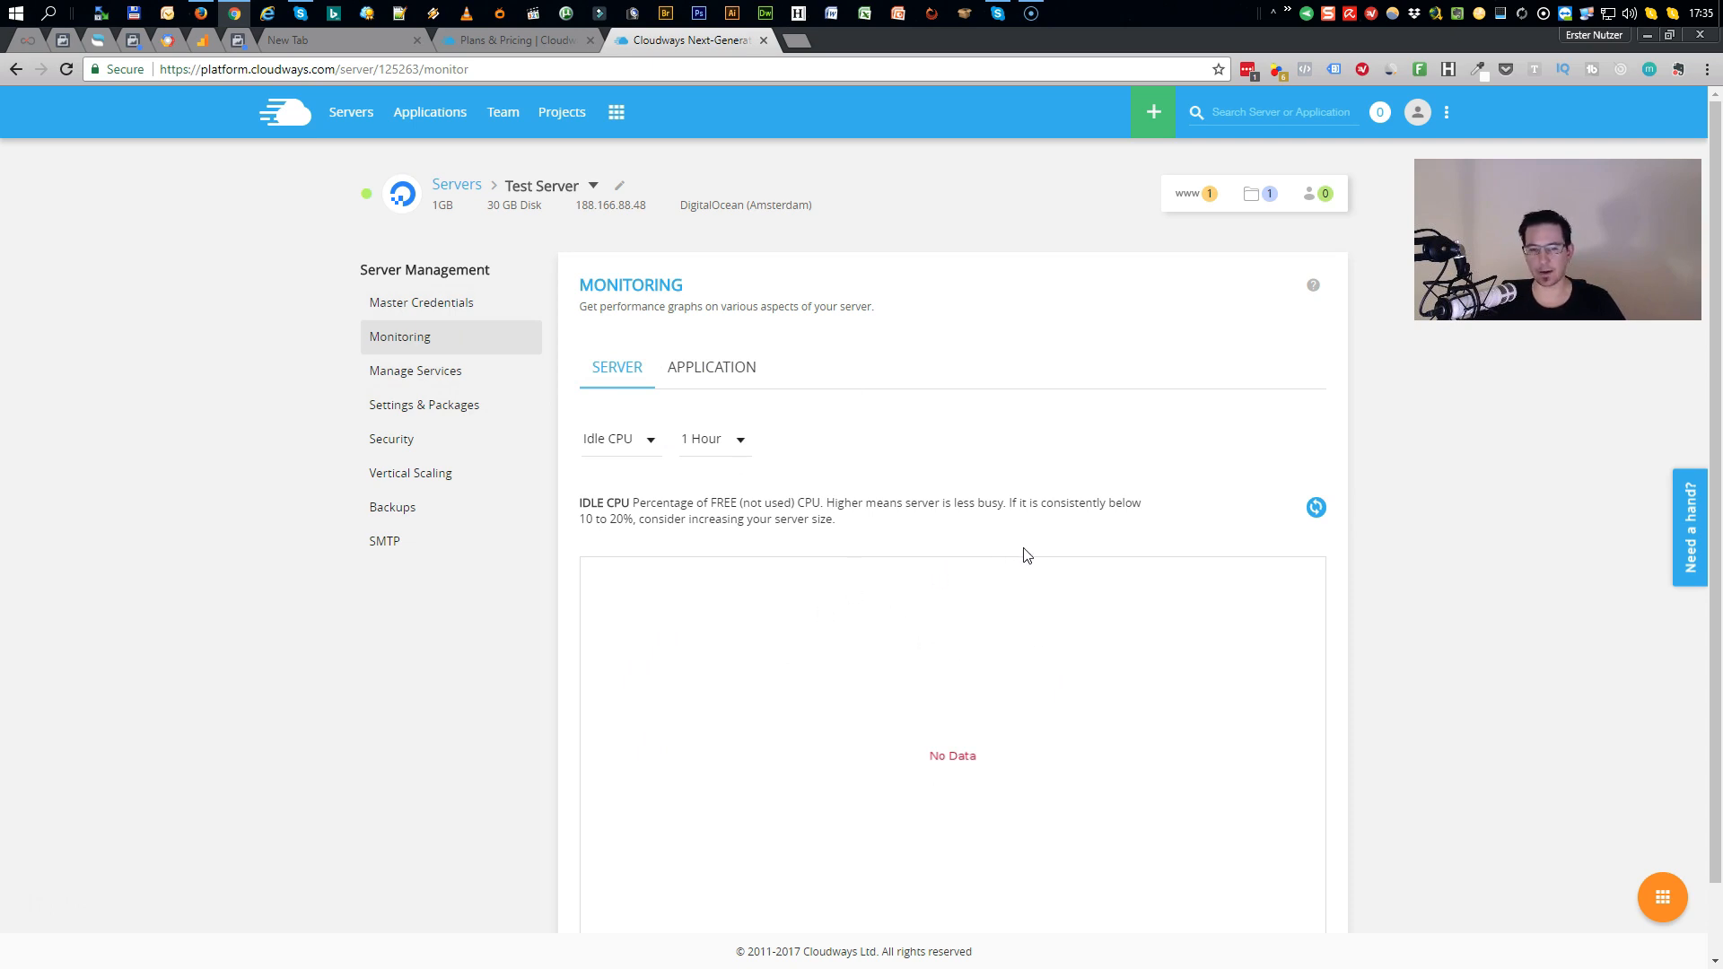
From Manage Services, restart Apache and purge the Varnish cache.
left_click(415, 370)
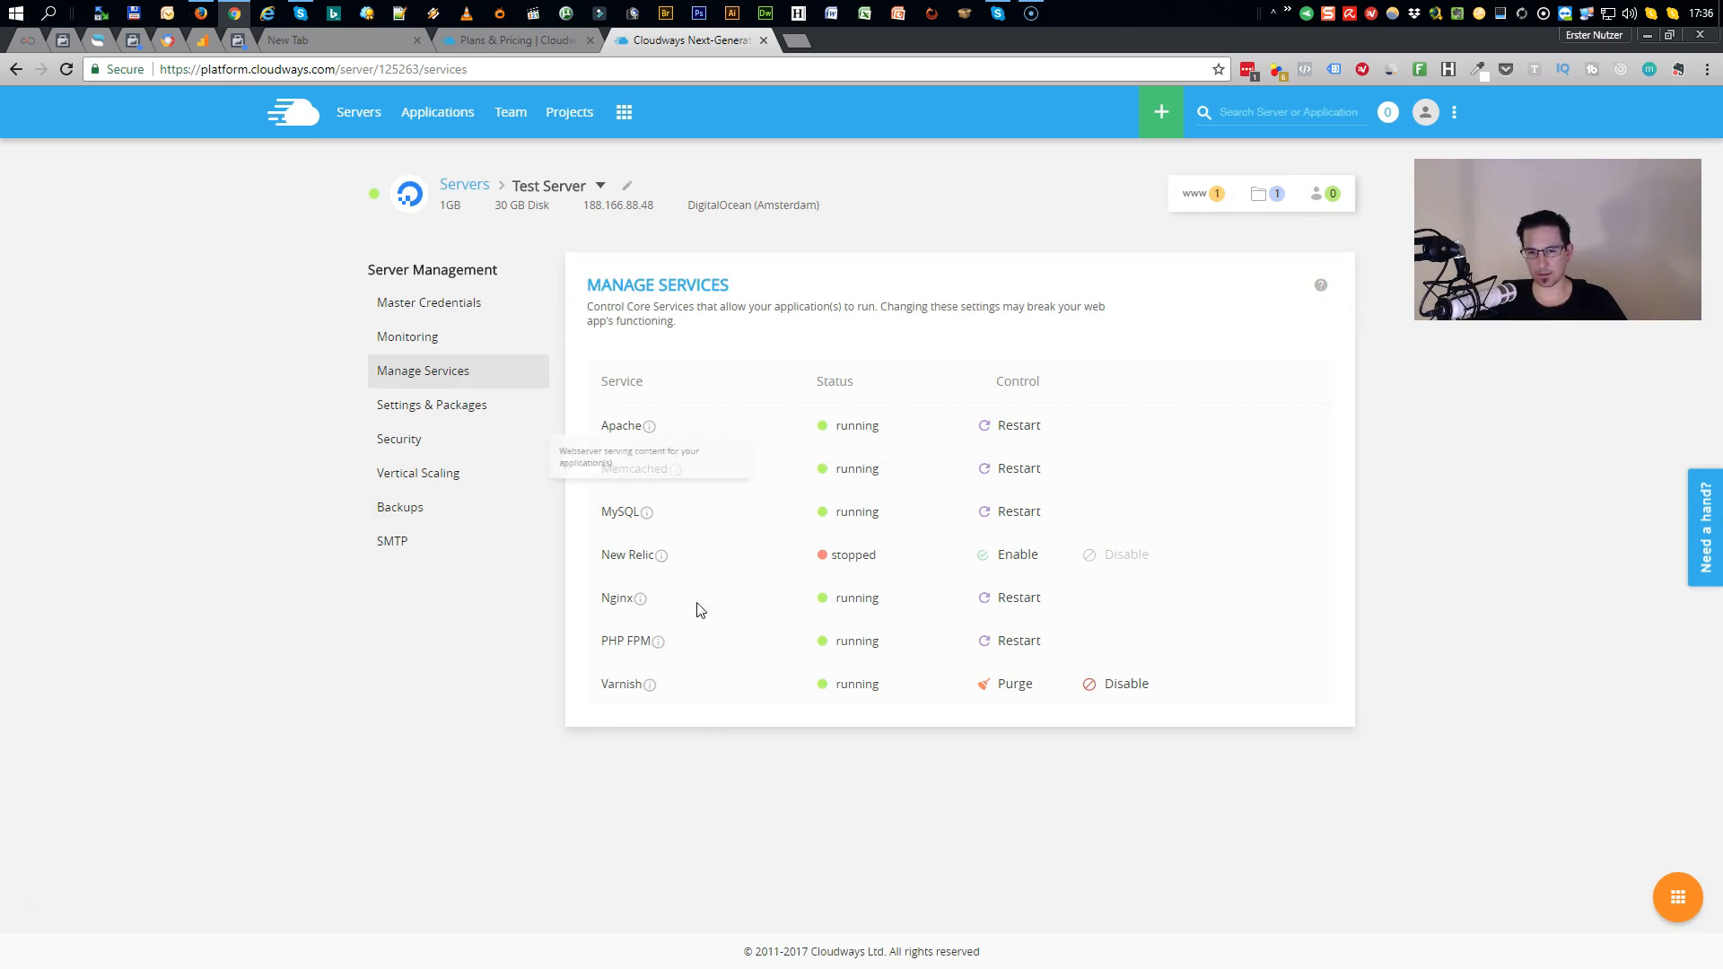
mouse_move(789, 788)
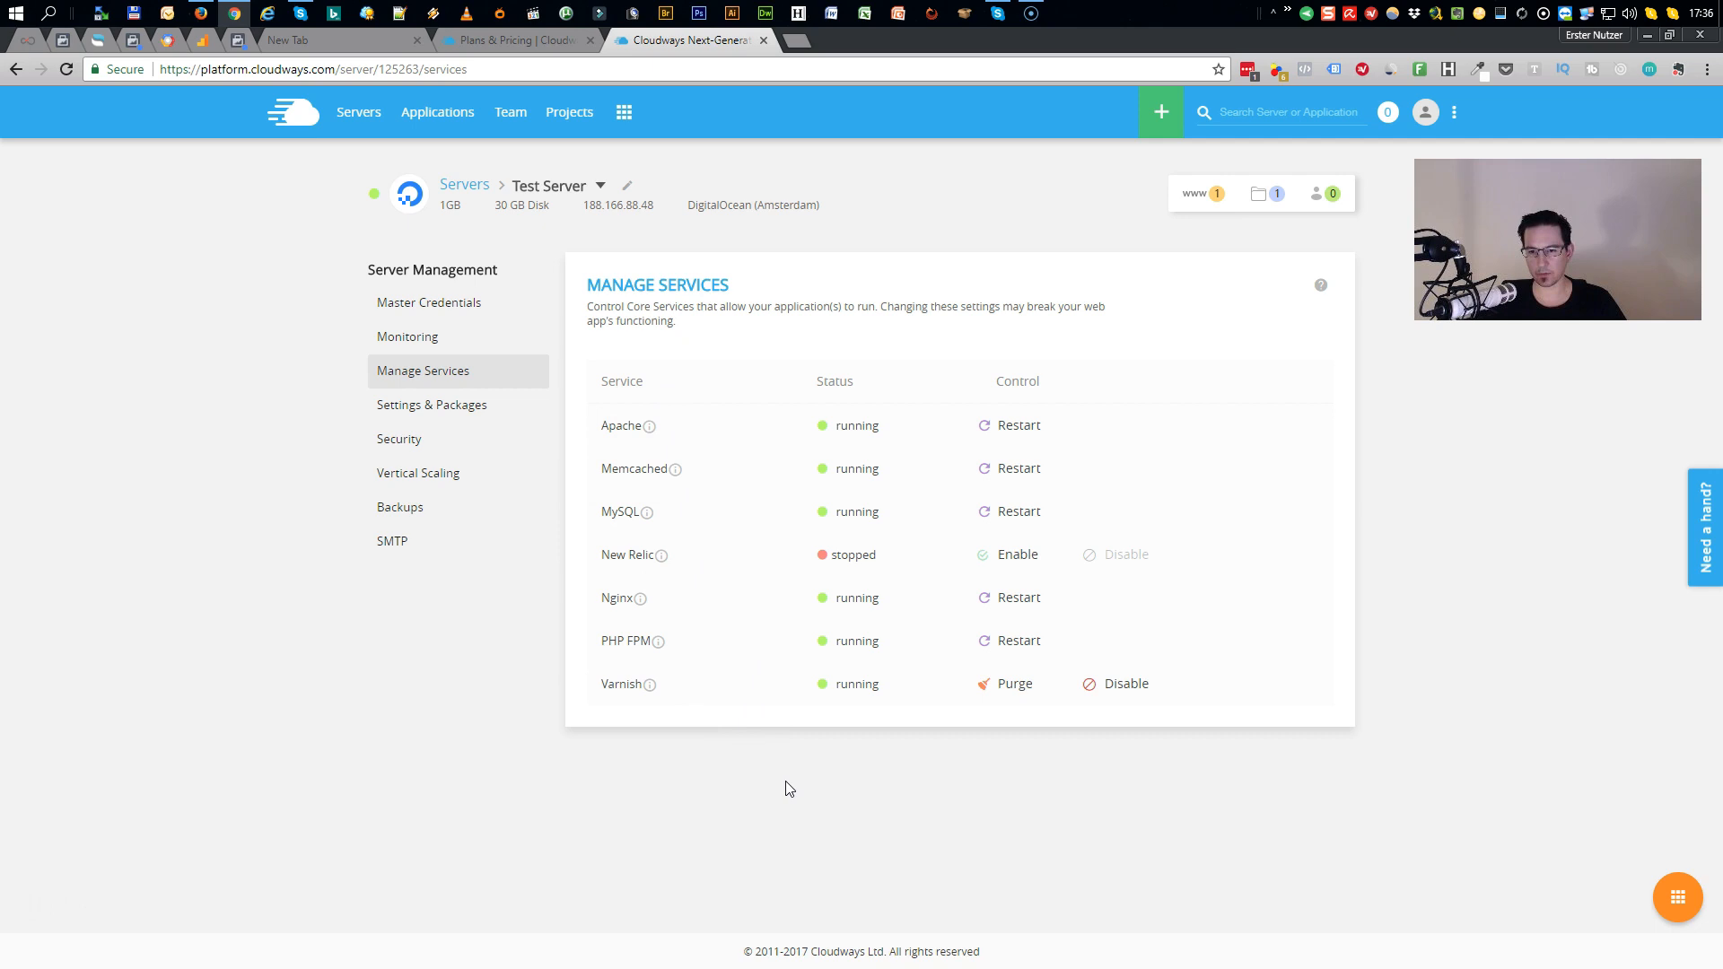
mouse_move(681, 563)
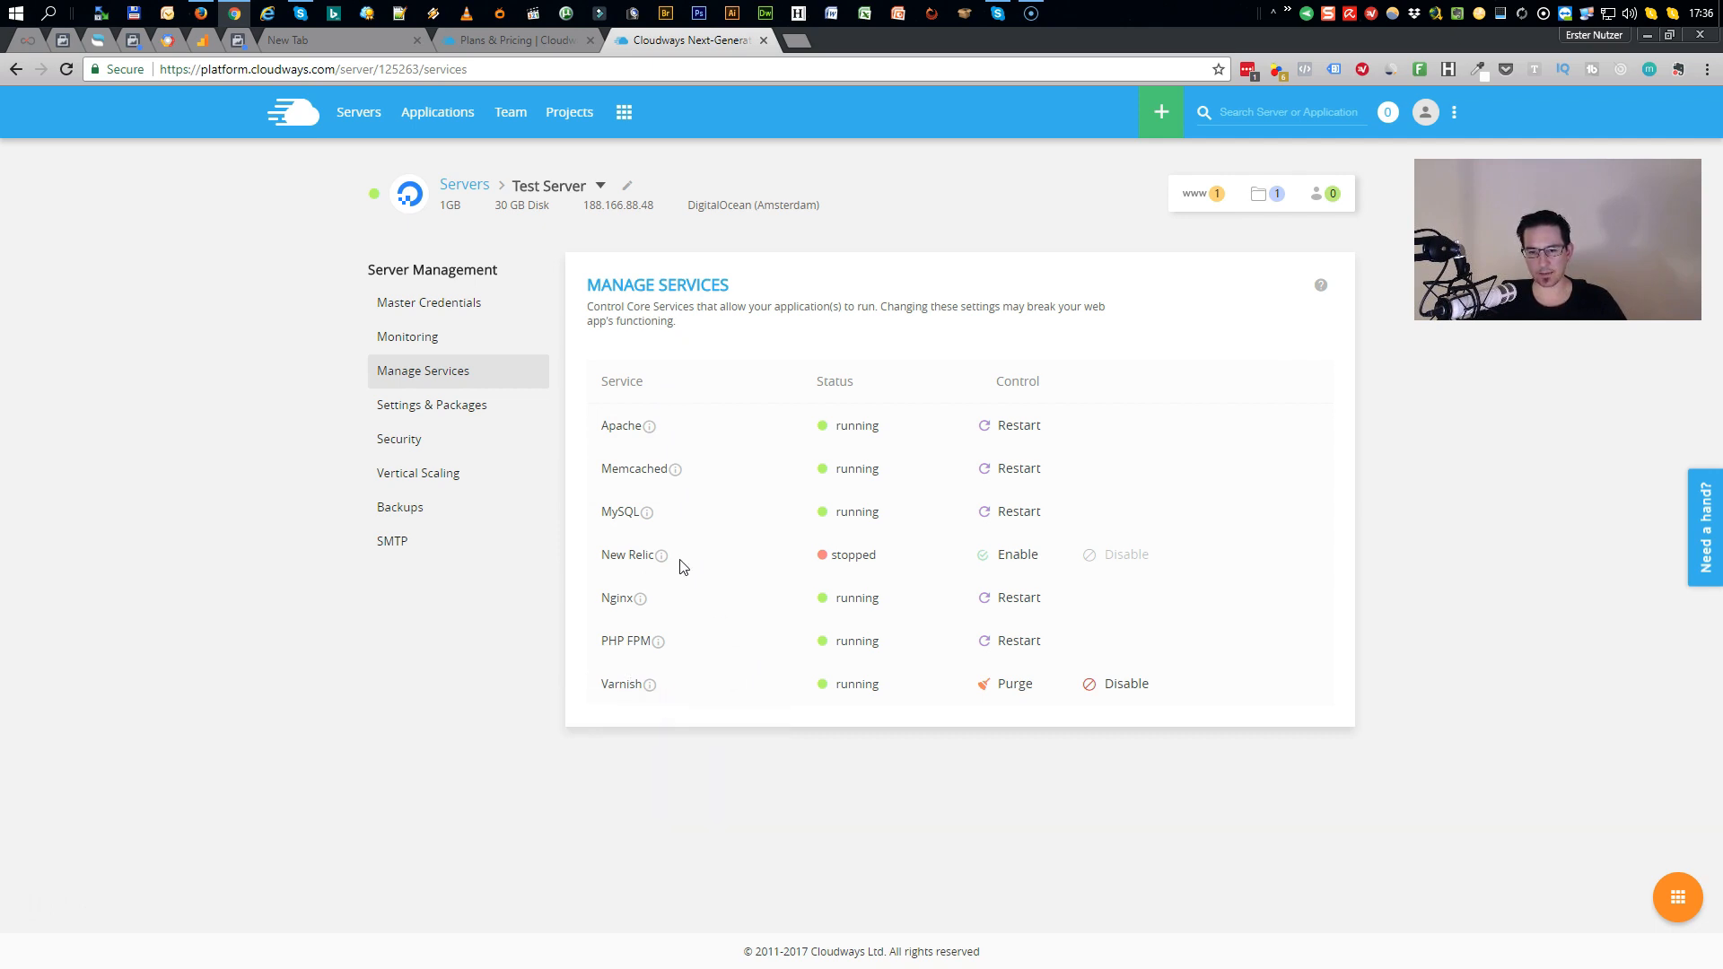
mouse_move(683, 557)
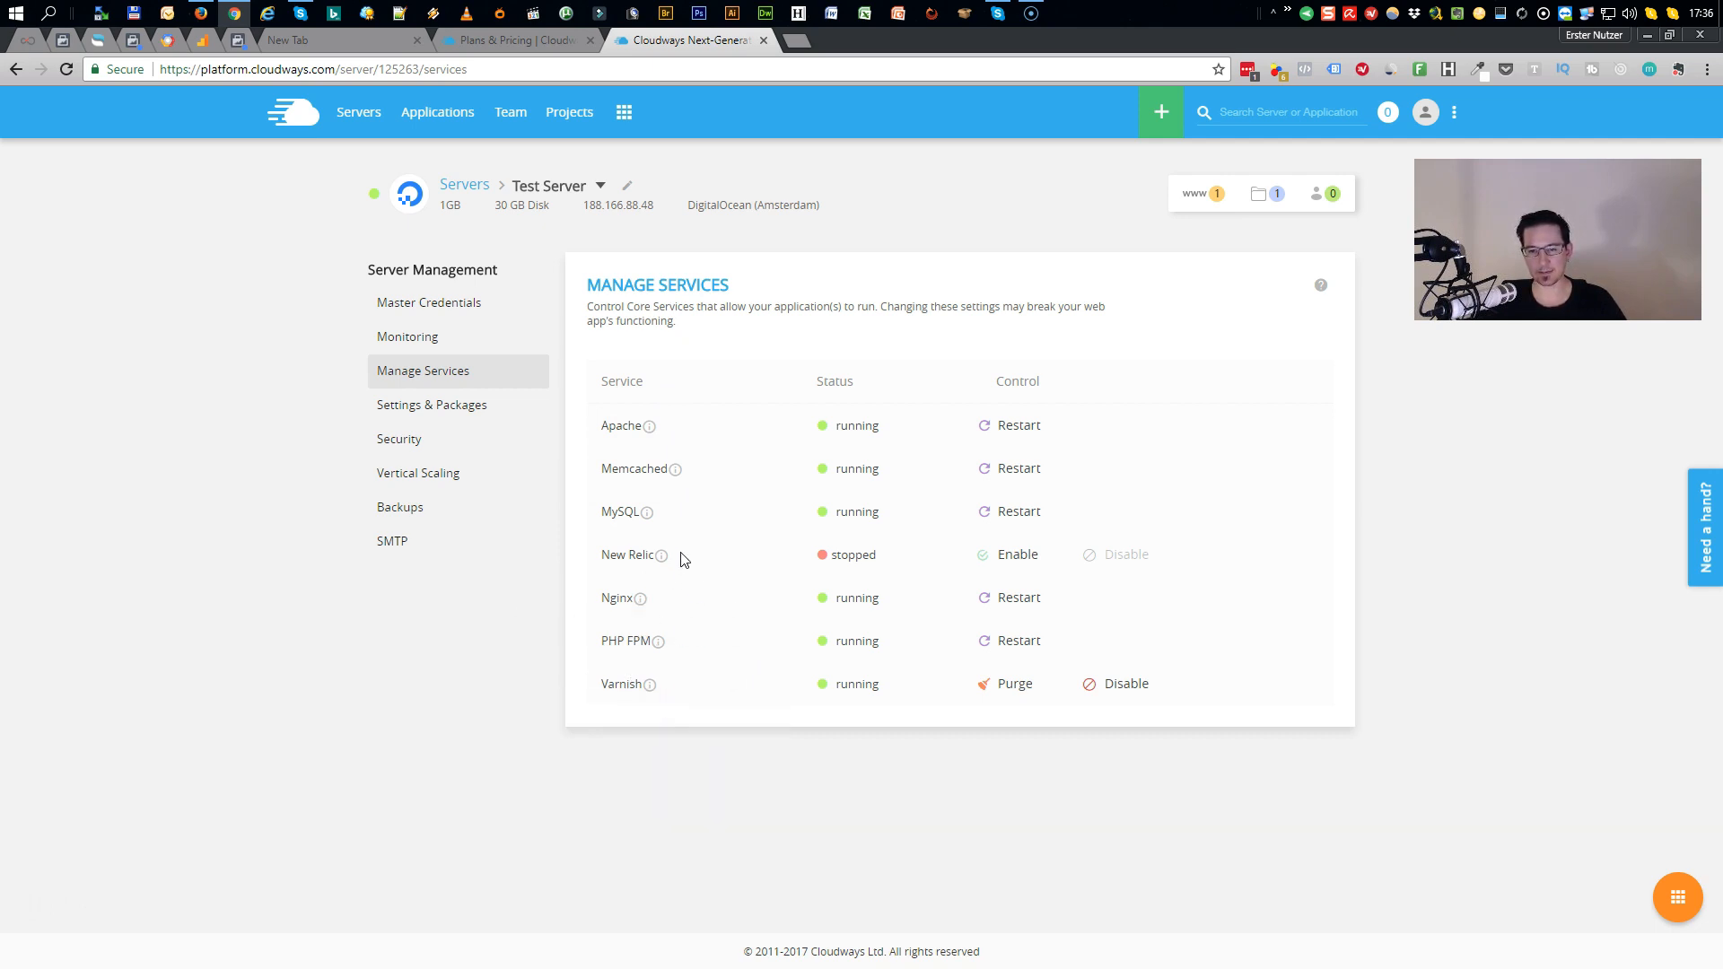
mouse_move(669, 468)
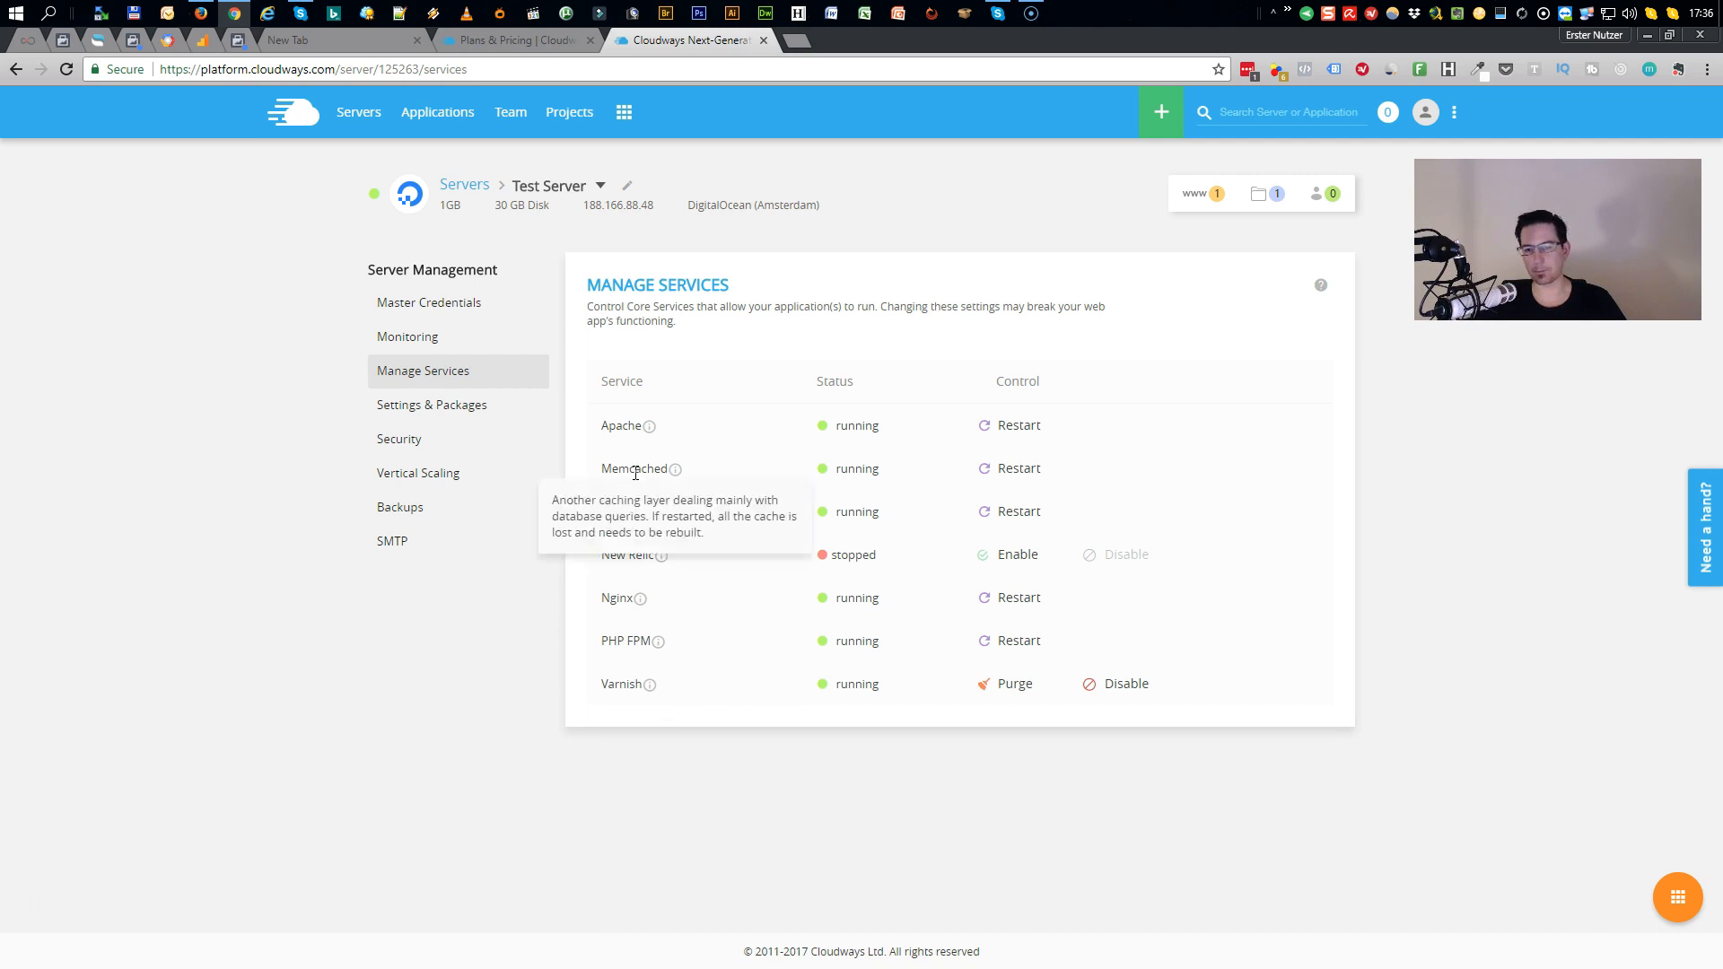
mouse_move(964, 443)
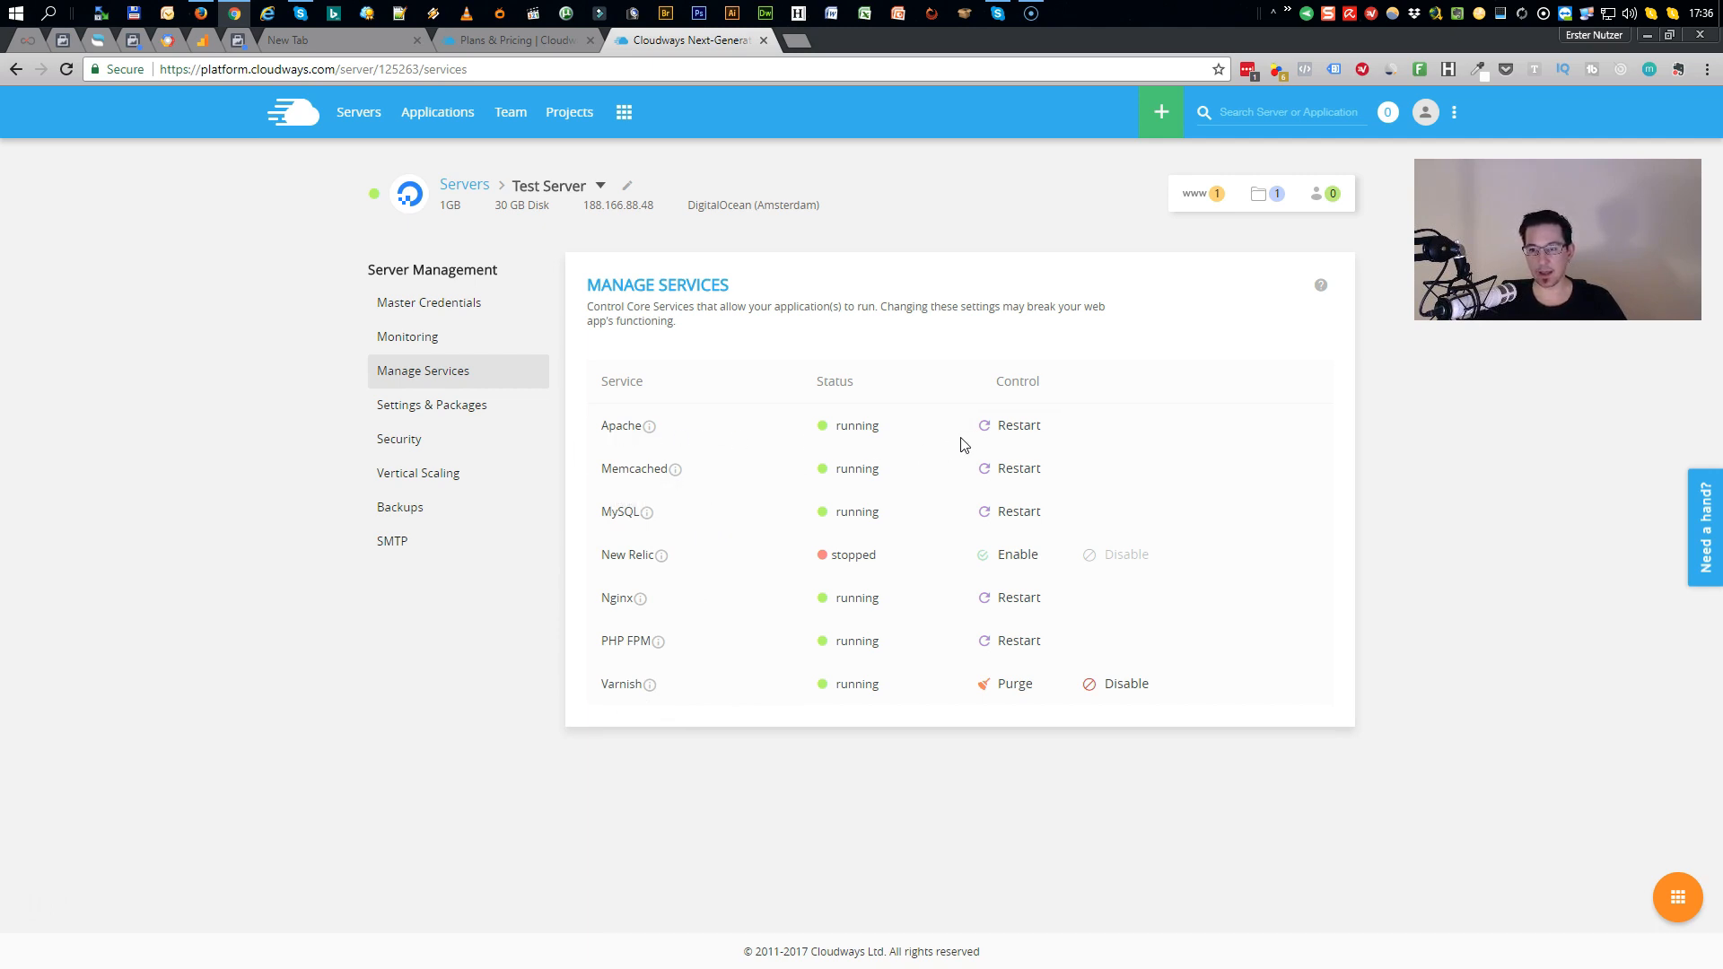
left_click(1007, 425)
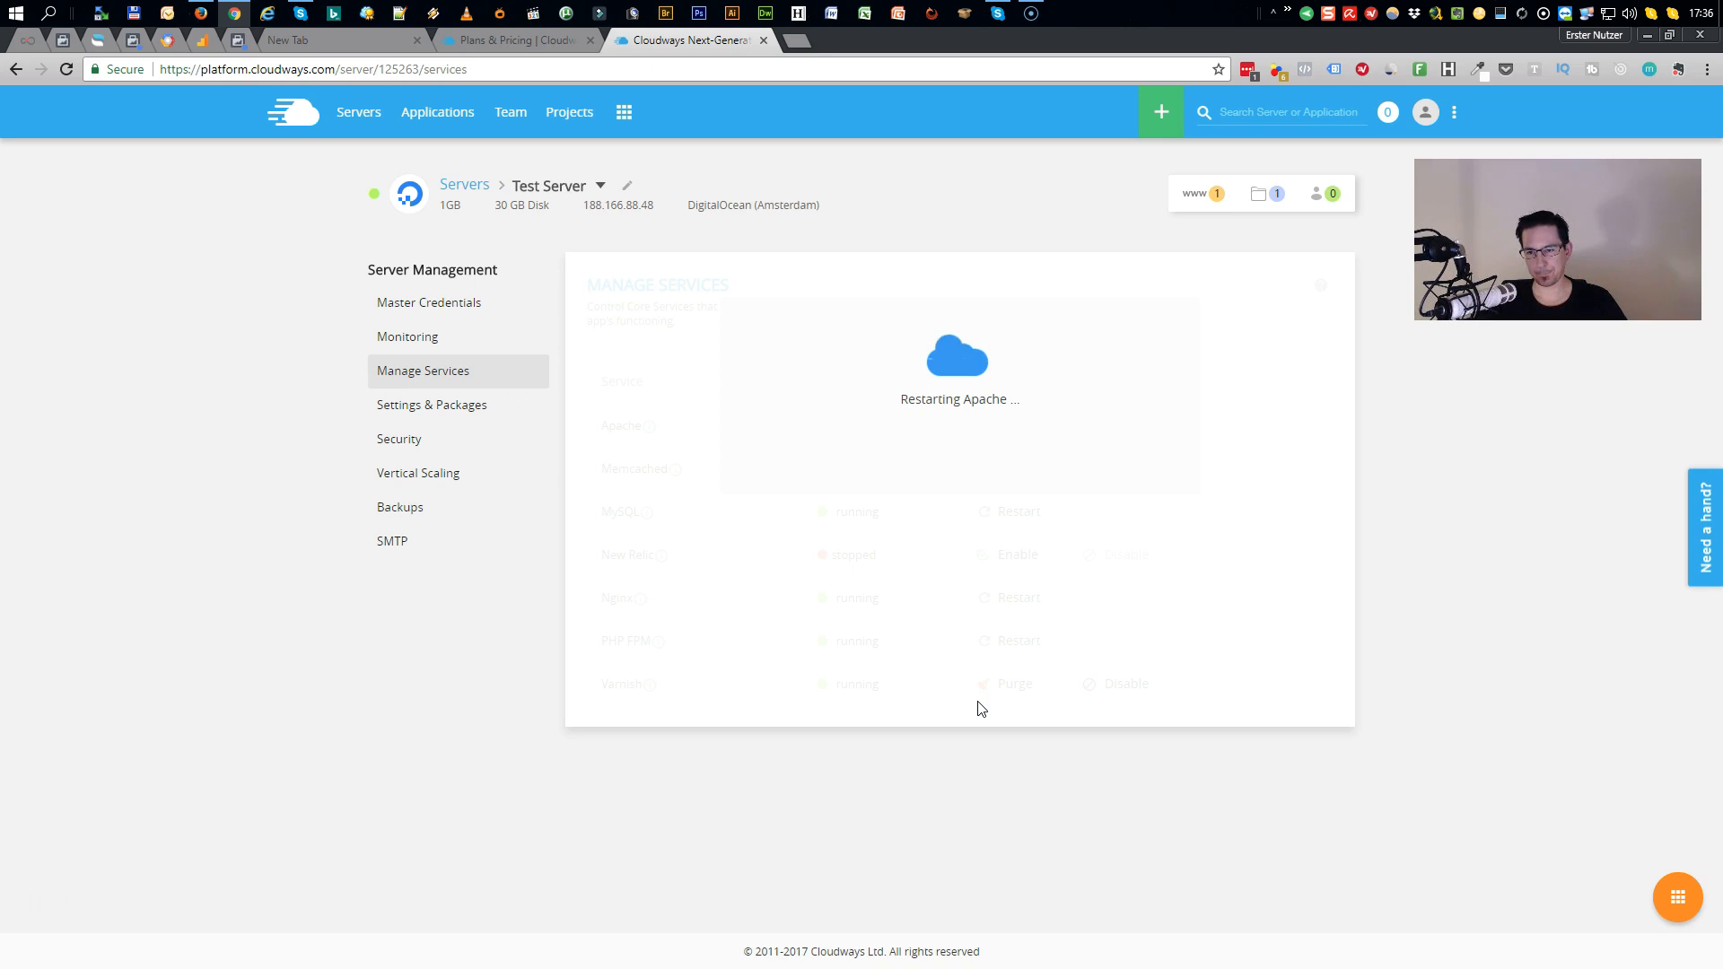
left_click(1006, 683)
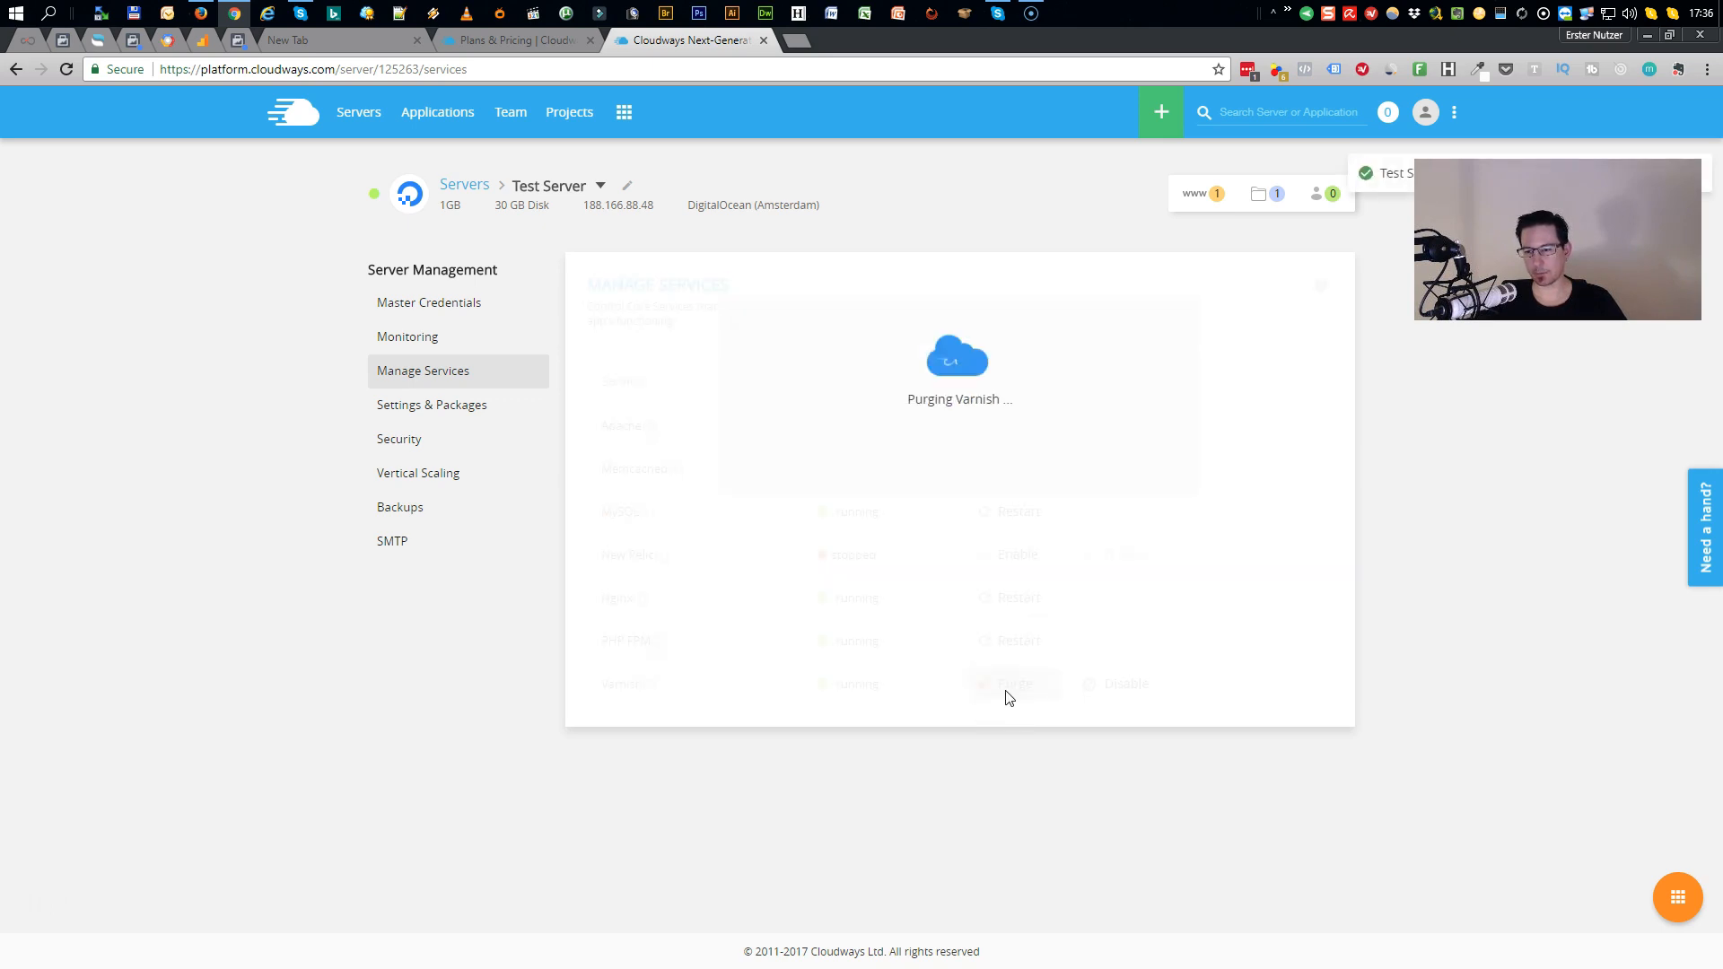
mouse_move(848, 391)
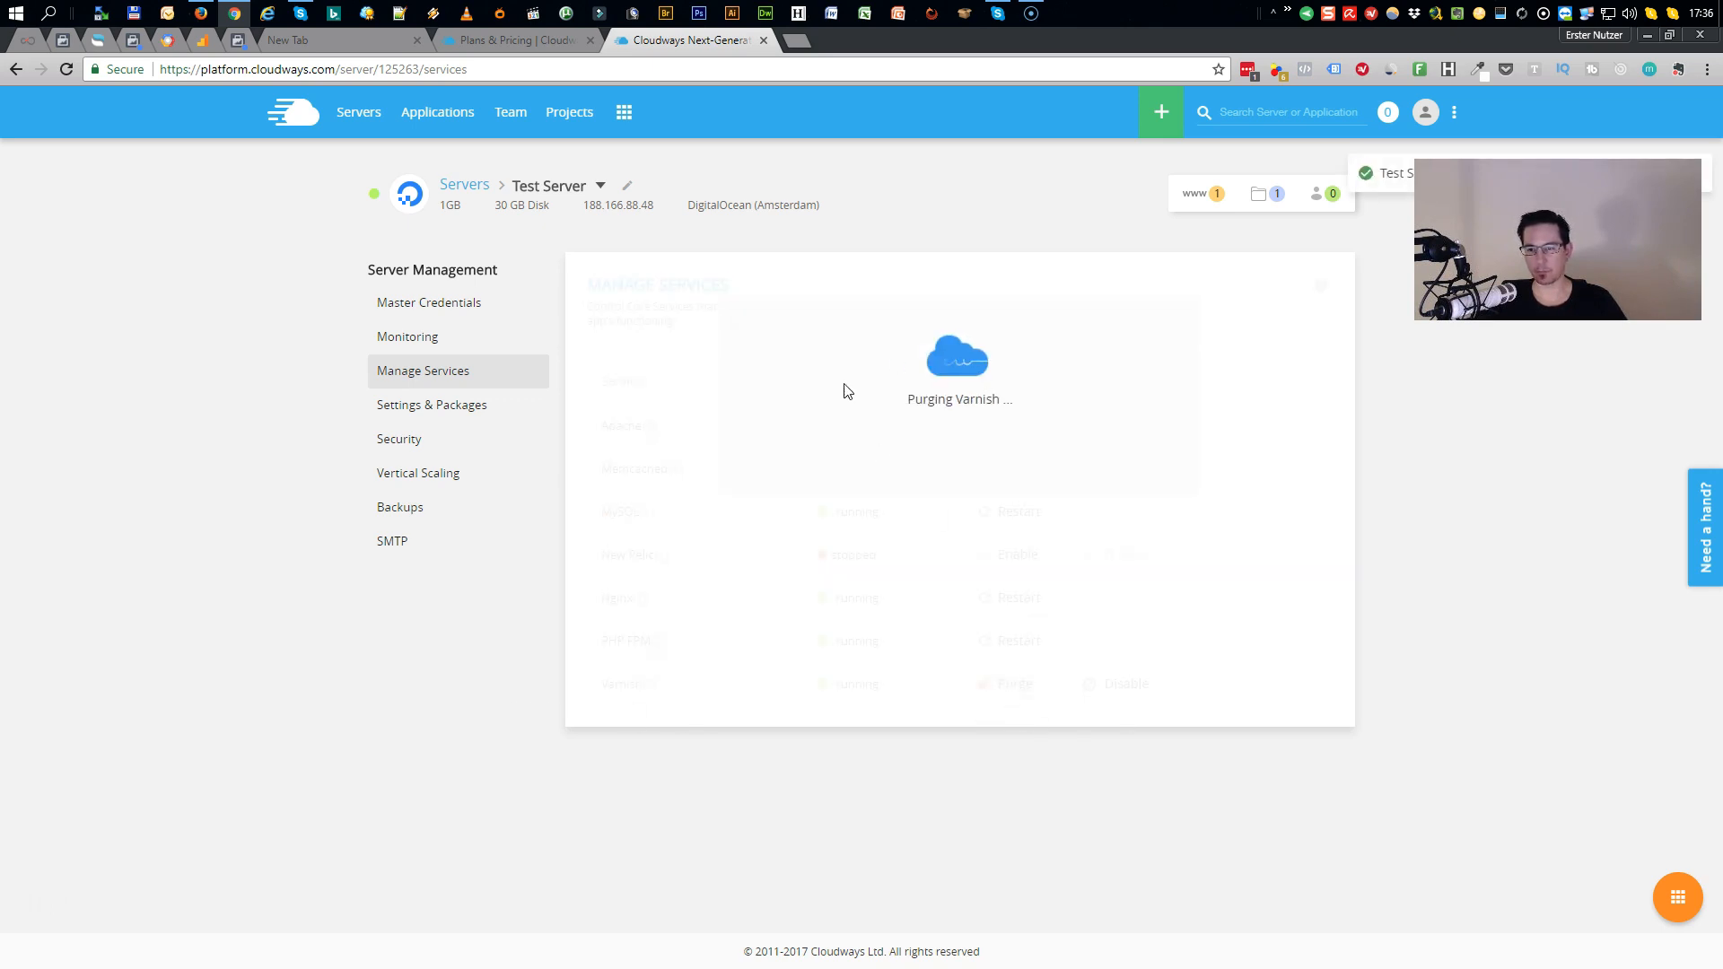
mouse_move(496, 654)
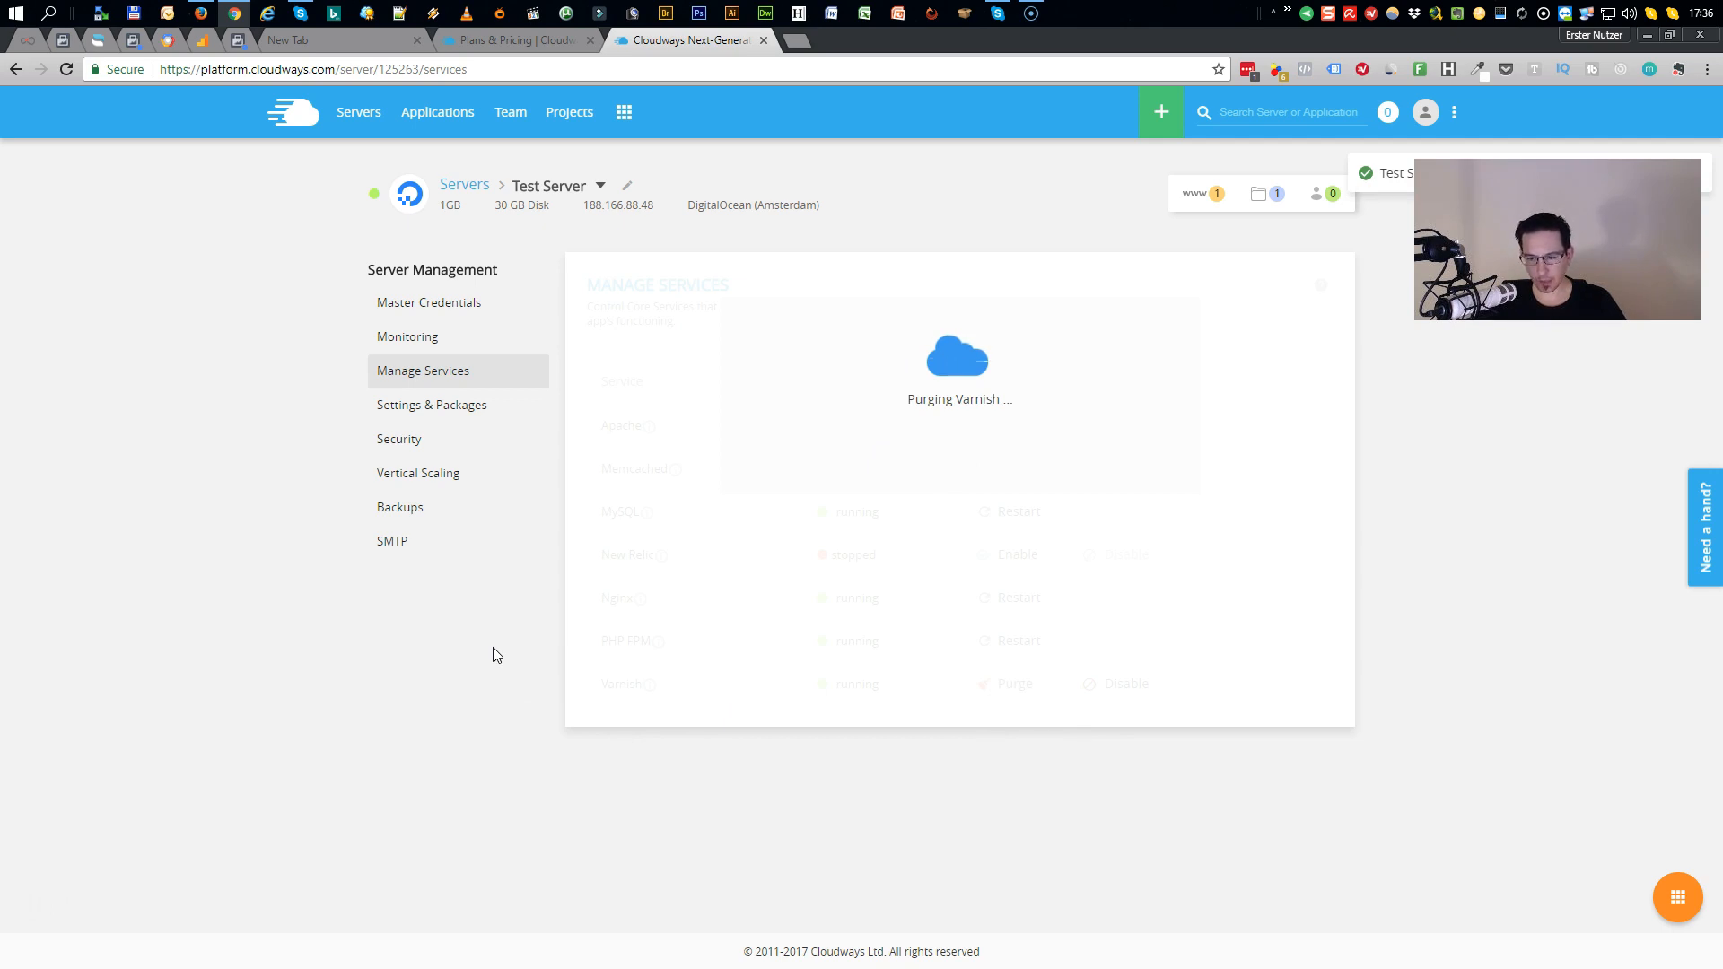
mouse_move(950, 703)
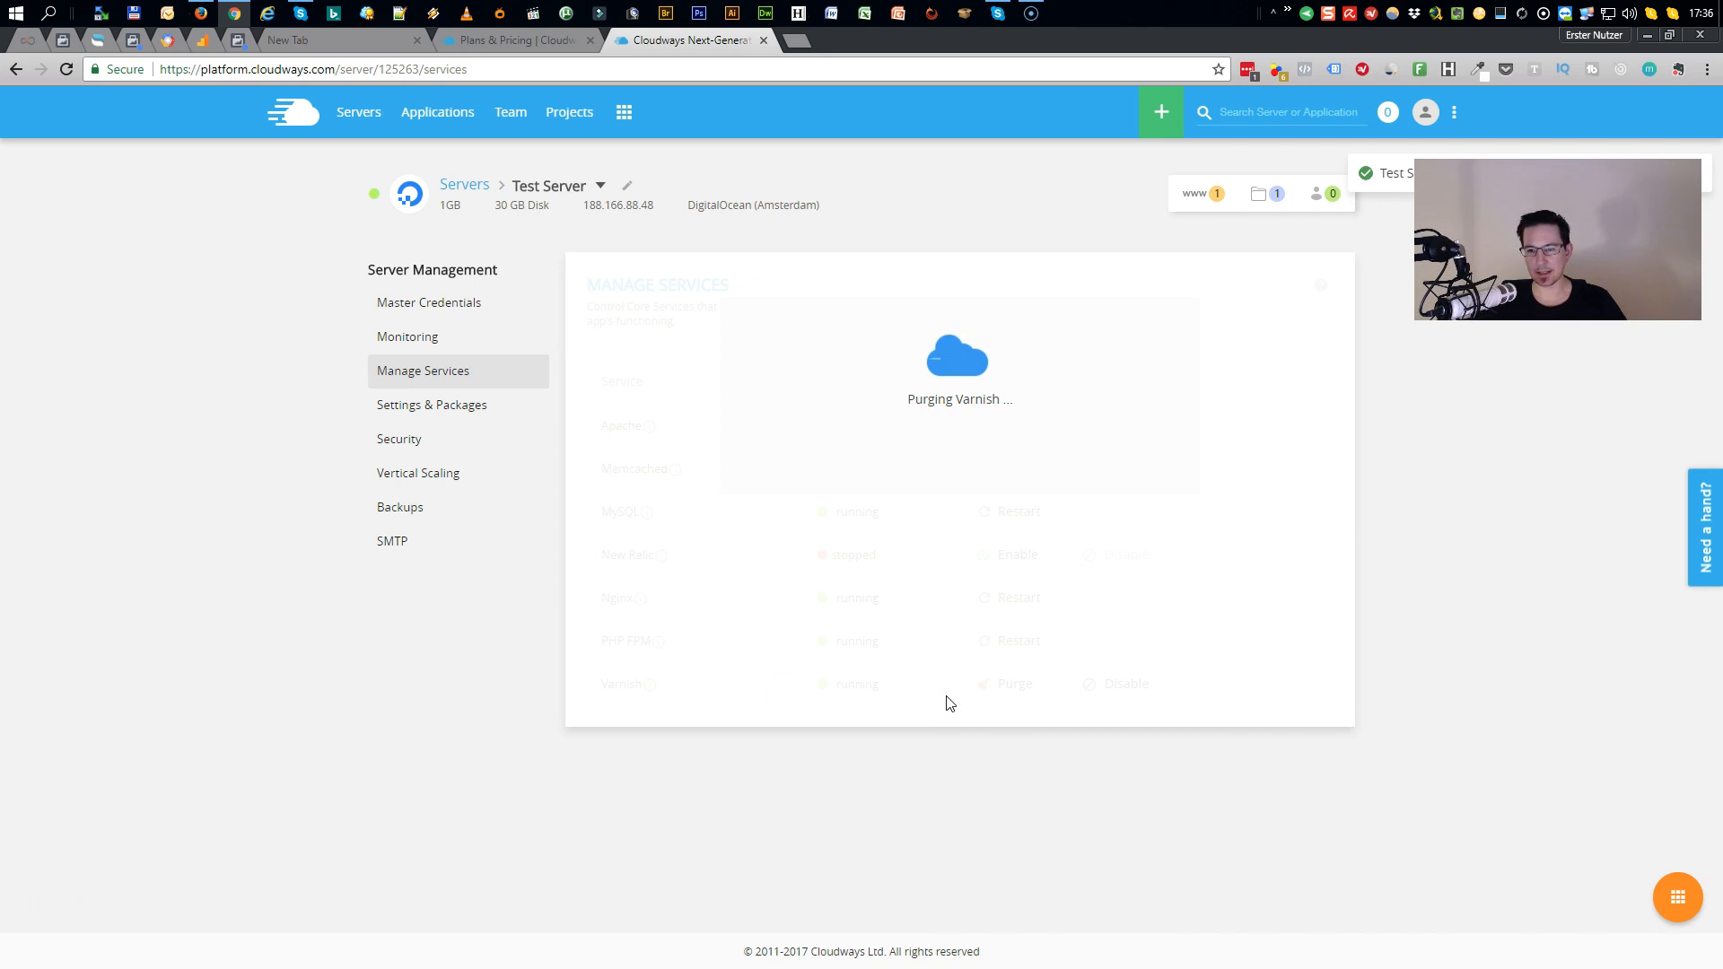
mouse_move(789, 361)
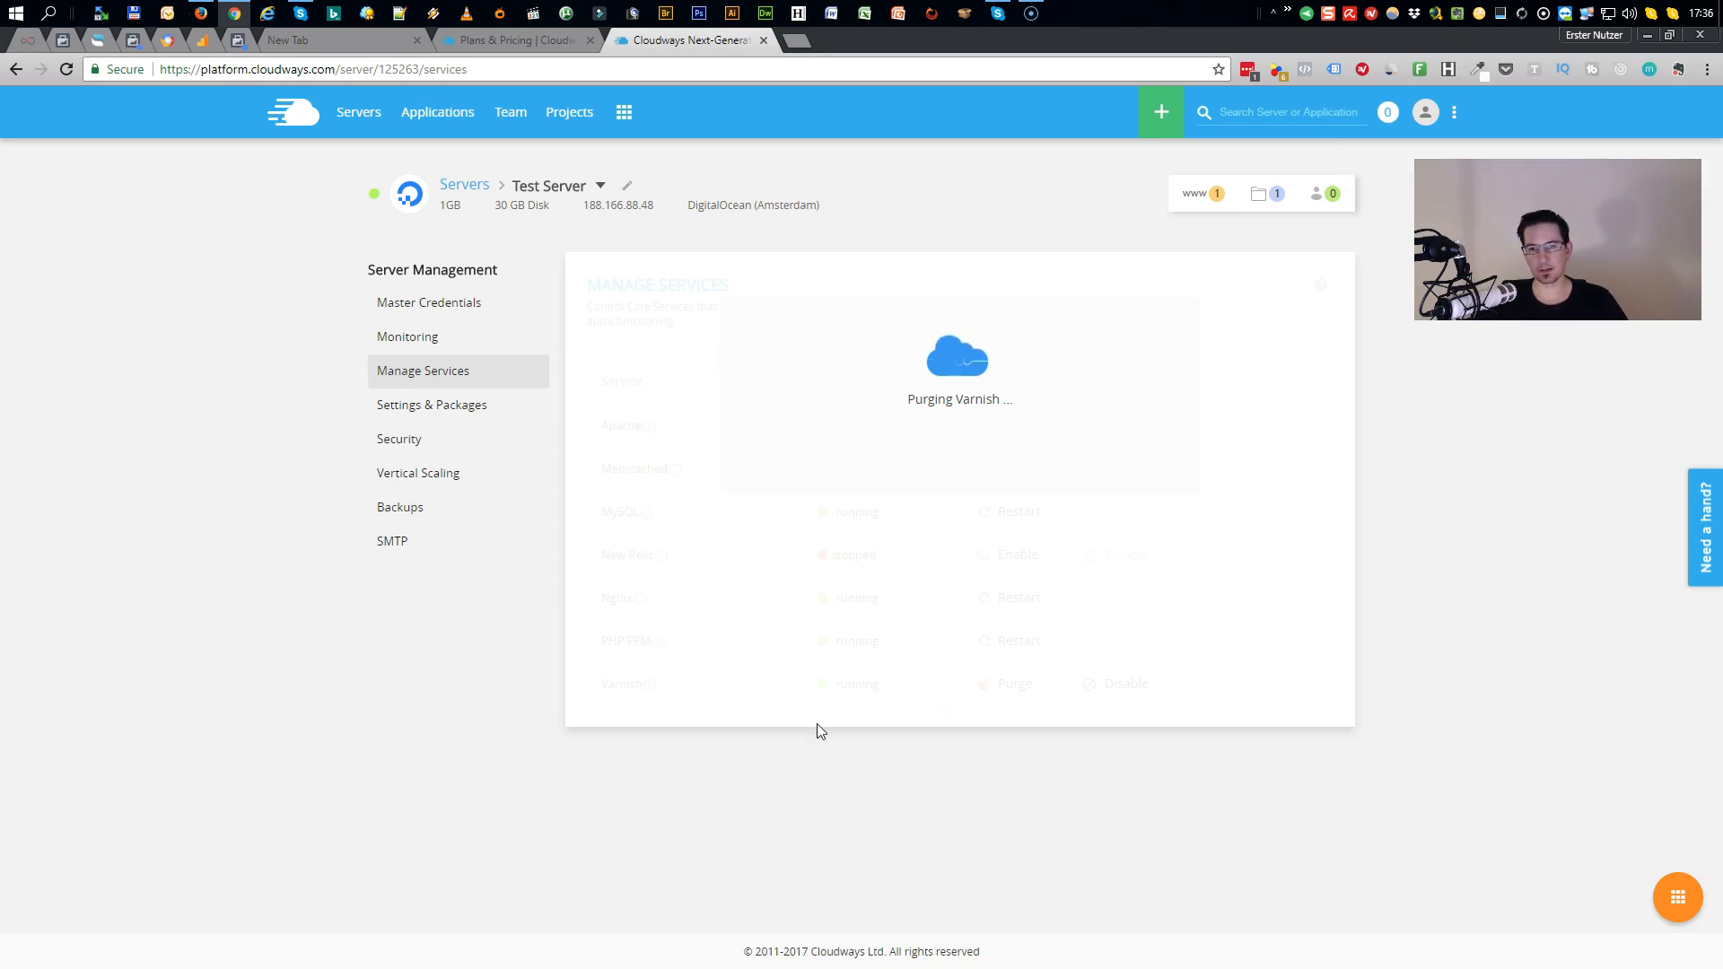
mouse_move(946, 735)
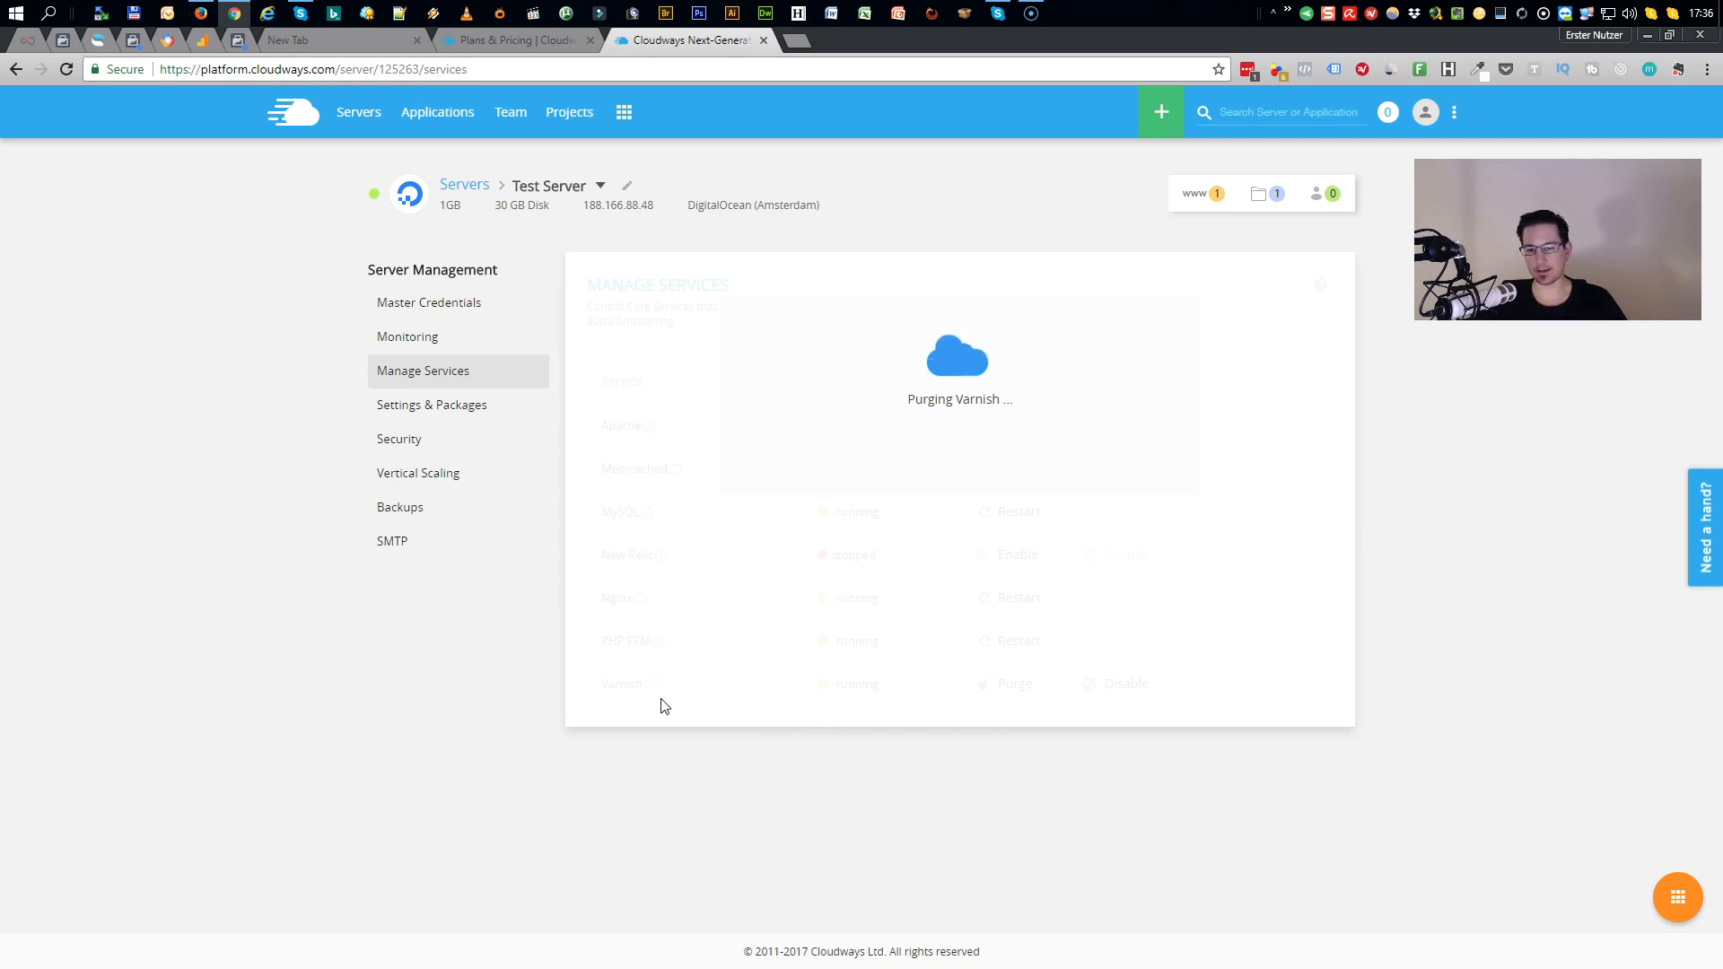
mouse_move(691, 689)
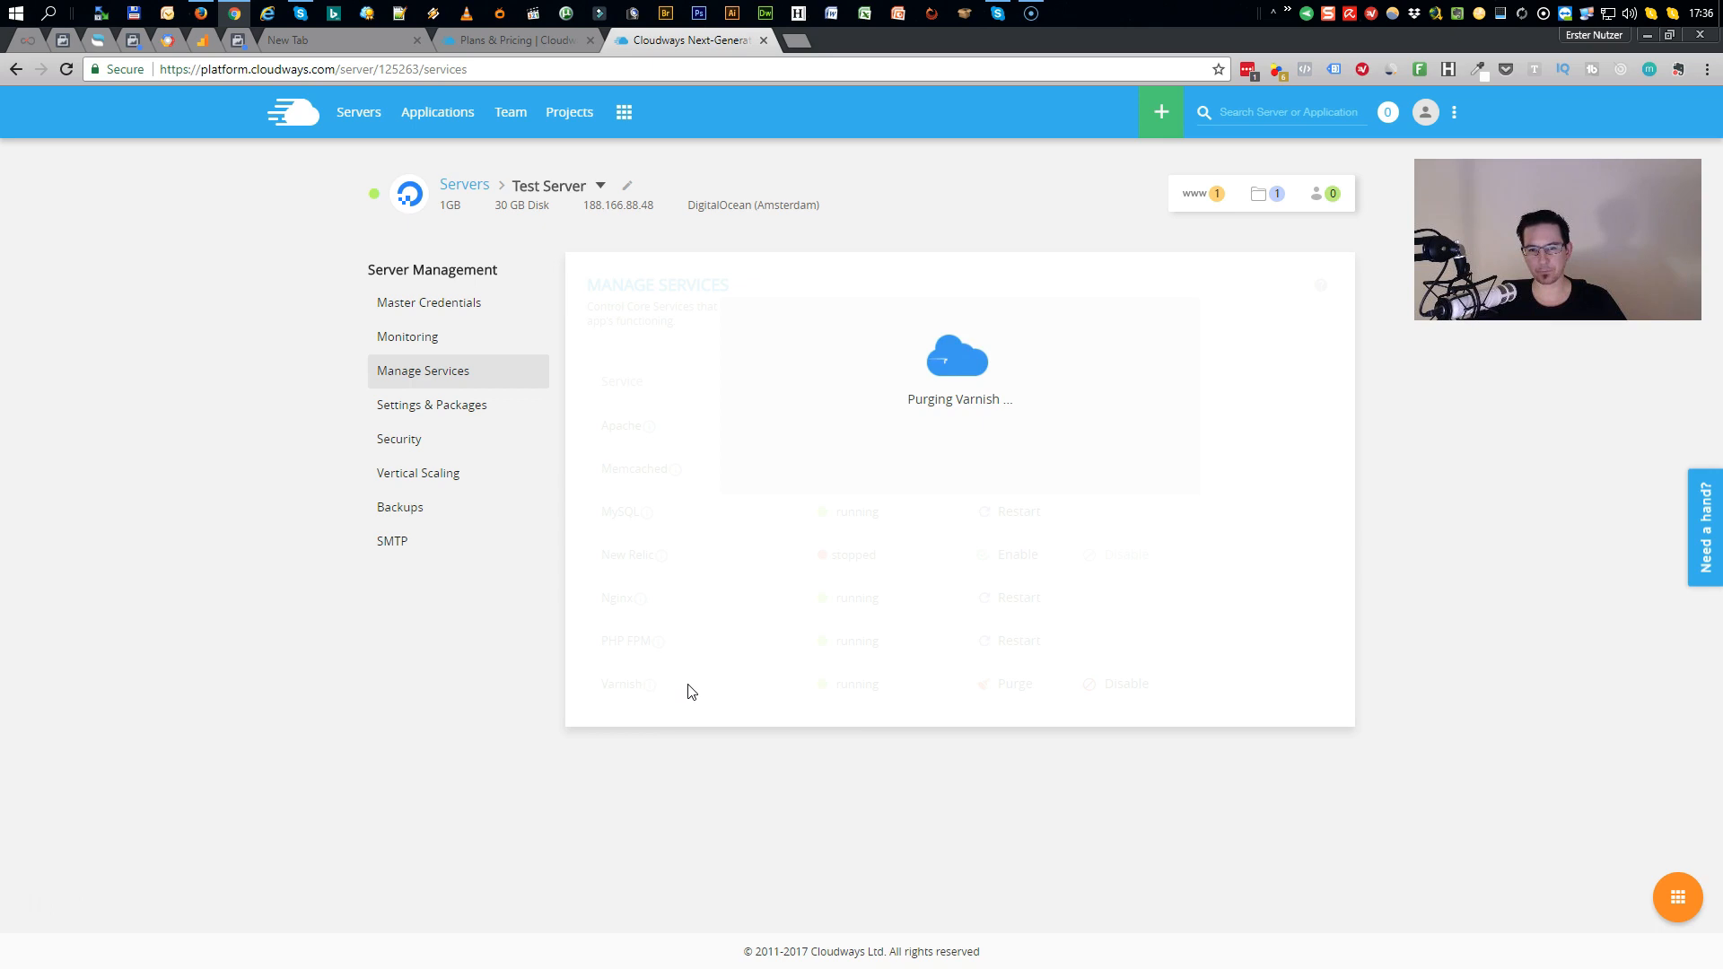
mouse_move(407, 414)
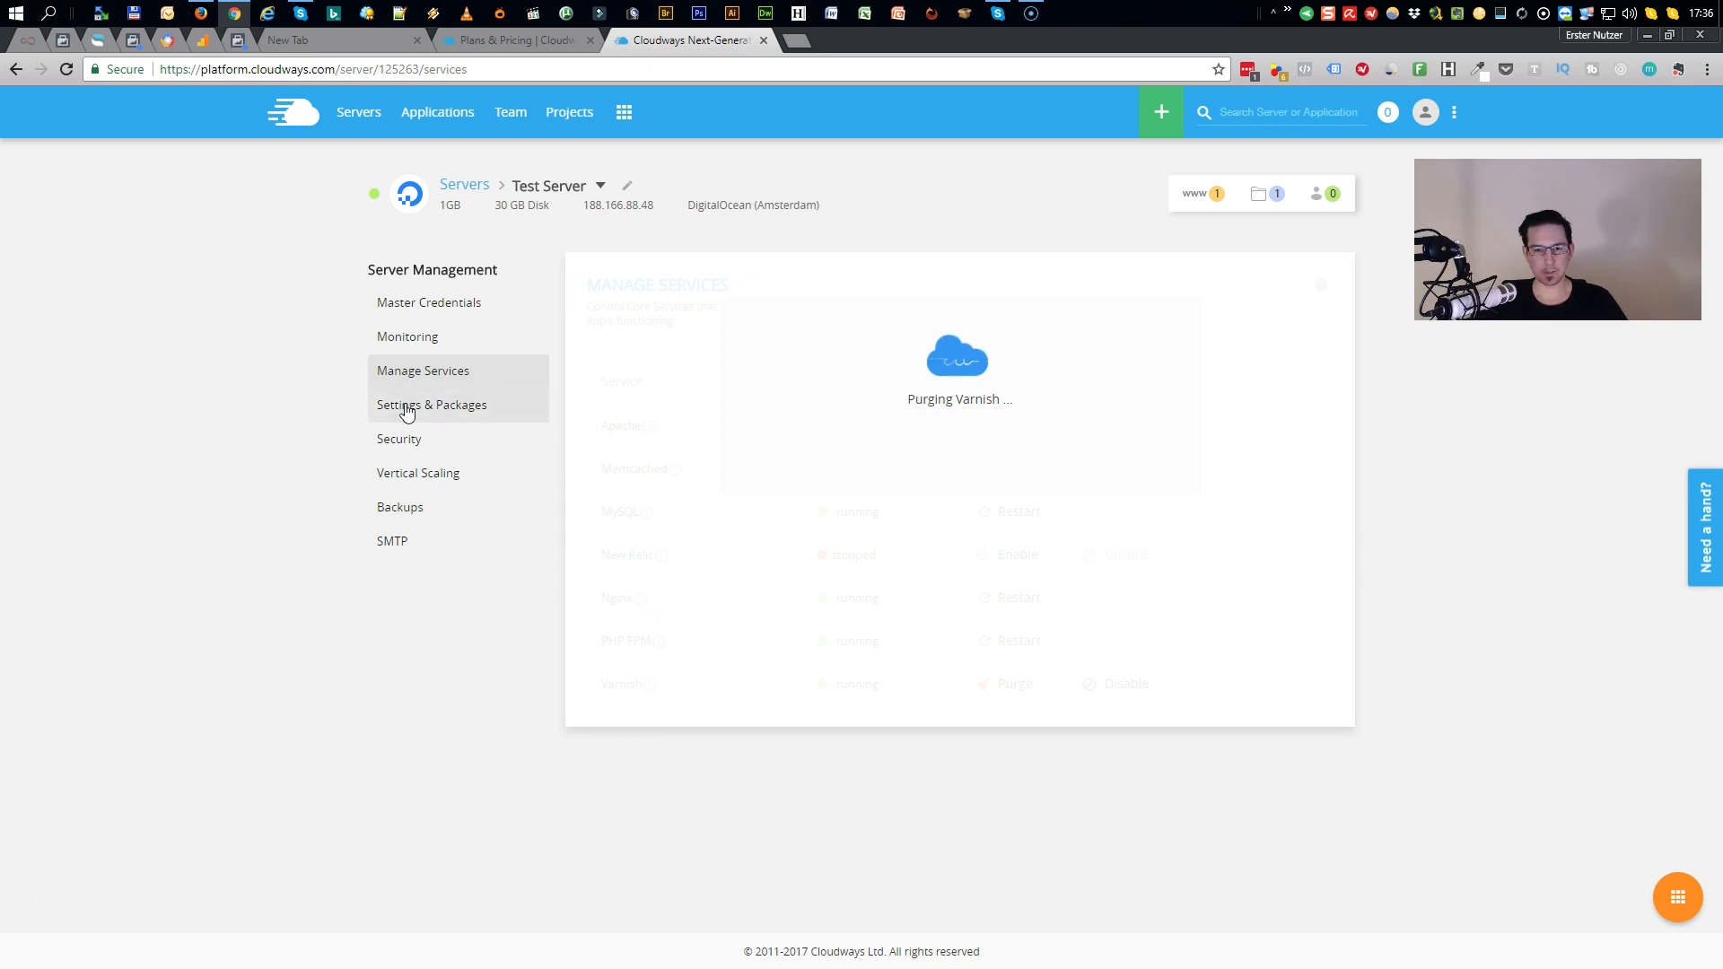
Review Settings & Packages: the Basic and Advanced PHP/MySQL settings and the Packages list.
left_click(431, 405)
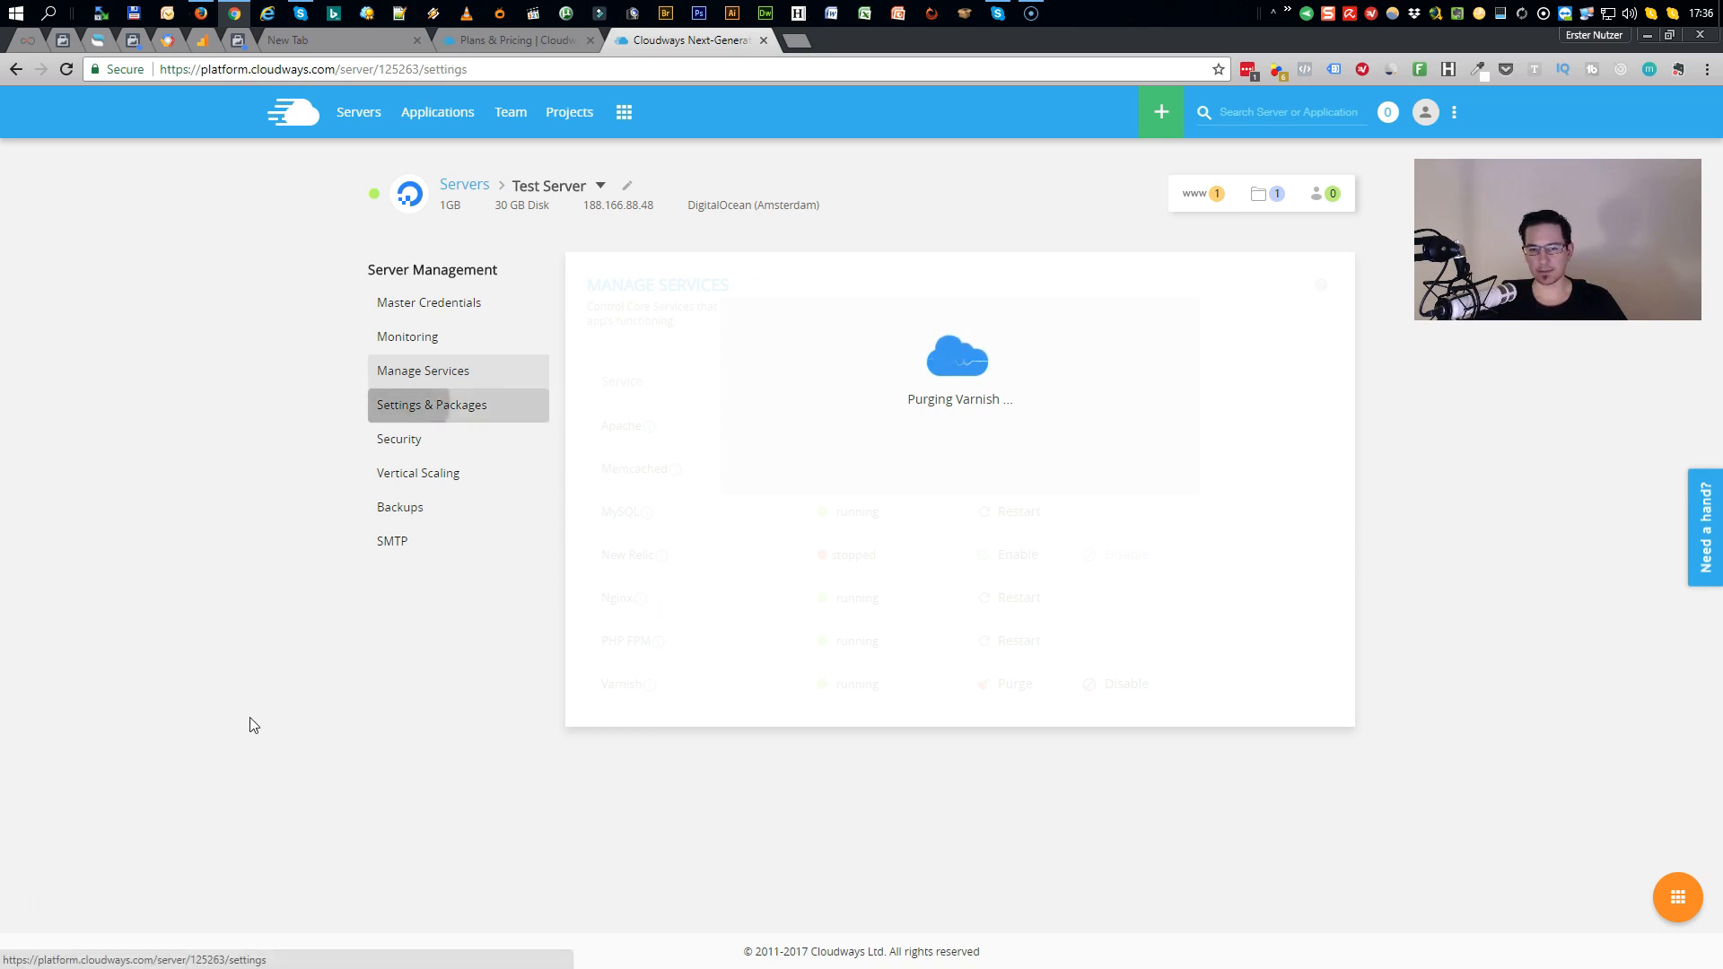
left_click(431, 405)
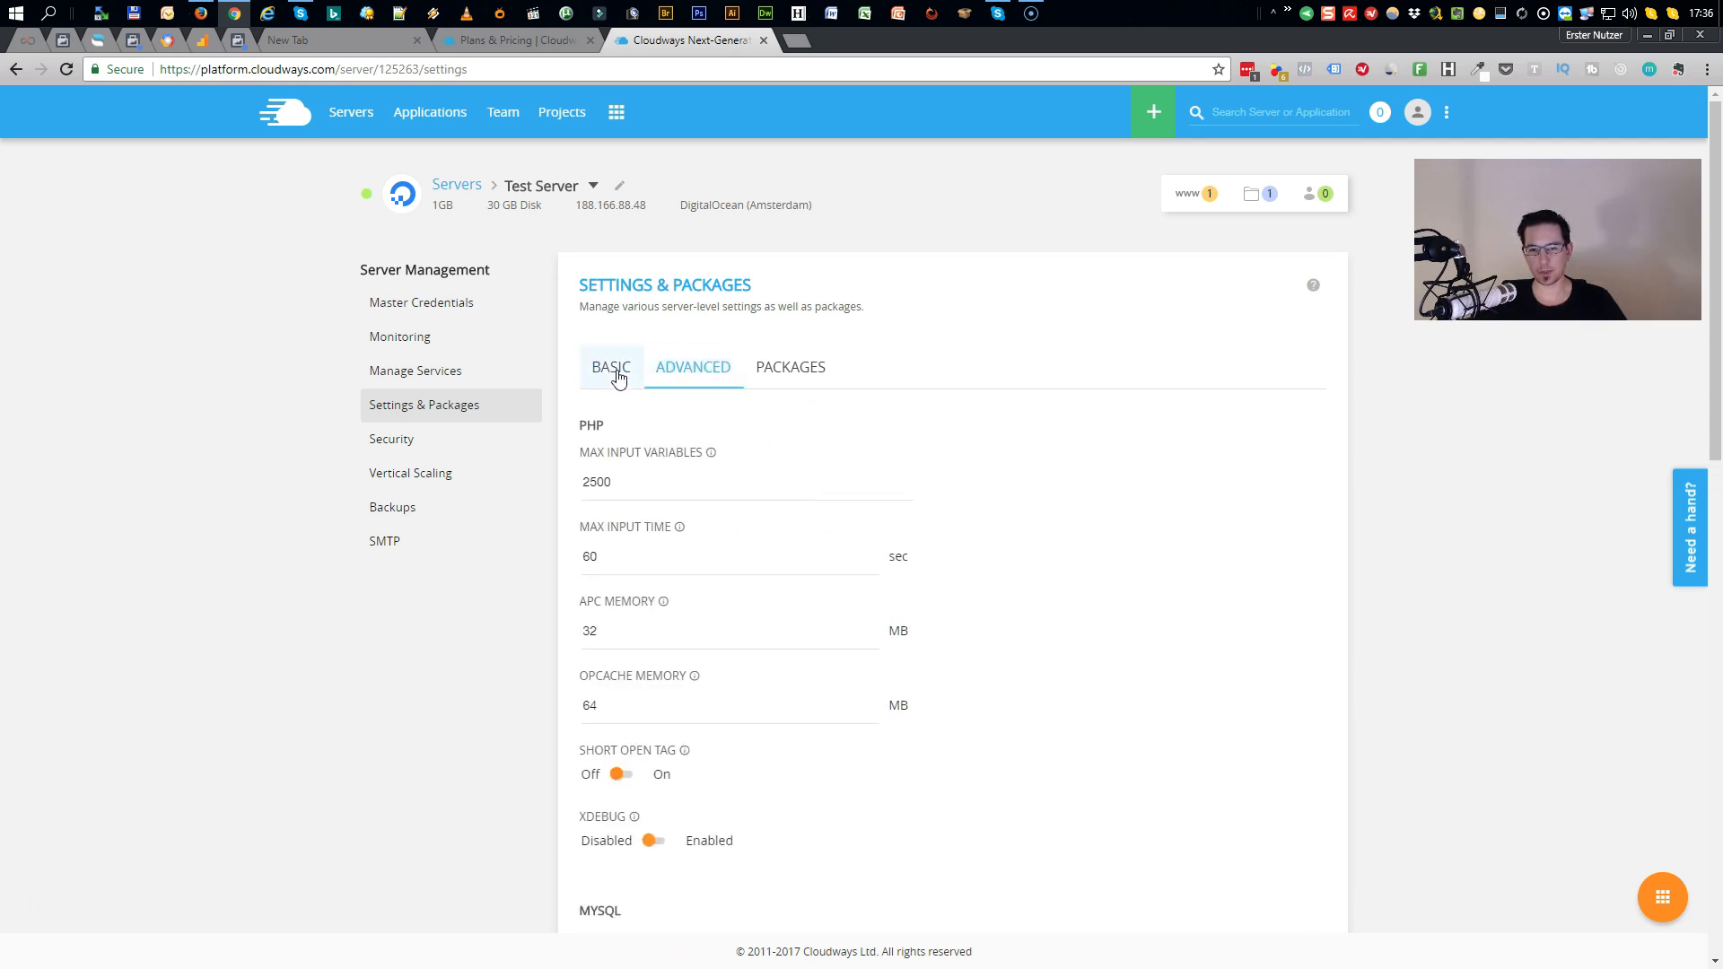
left_click(611, 367)
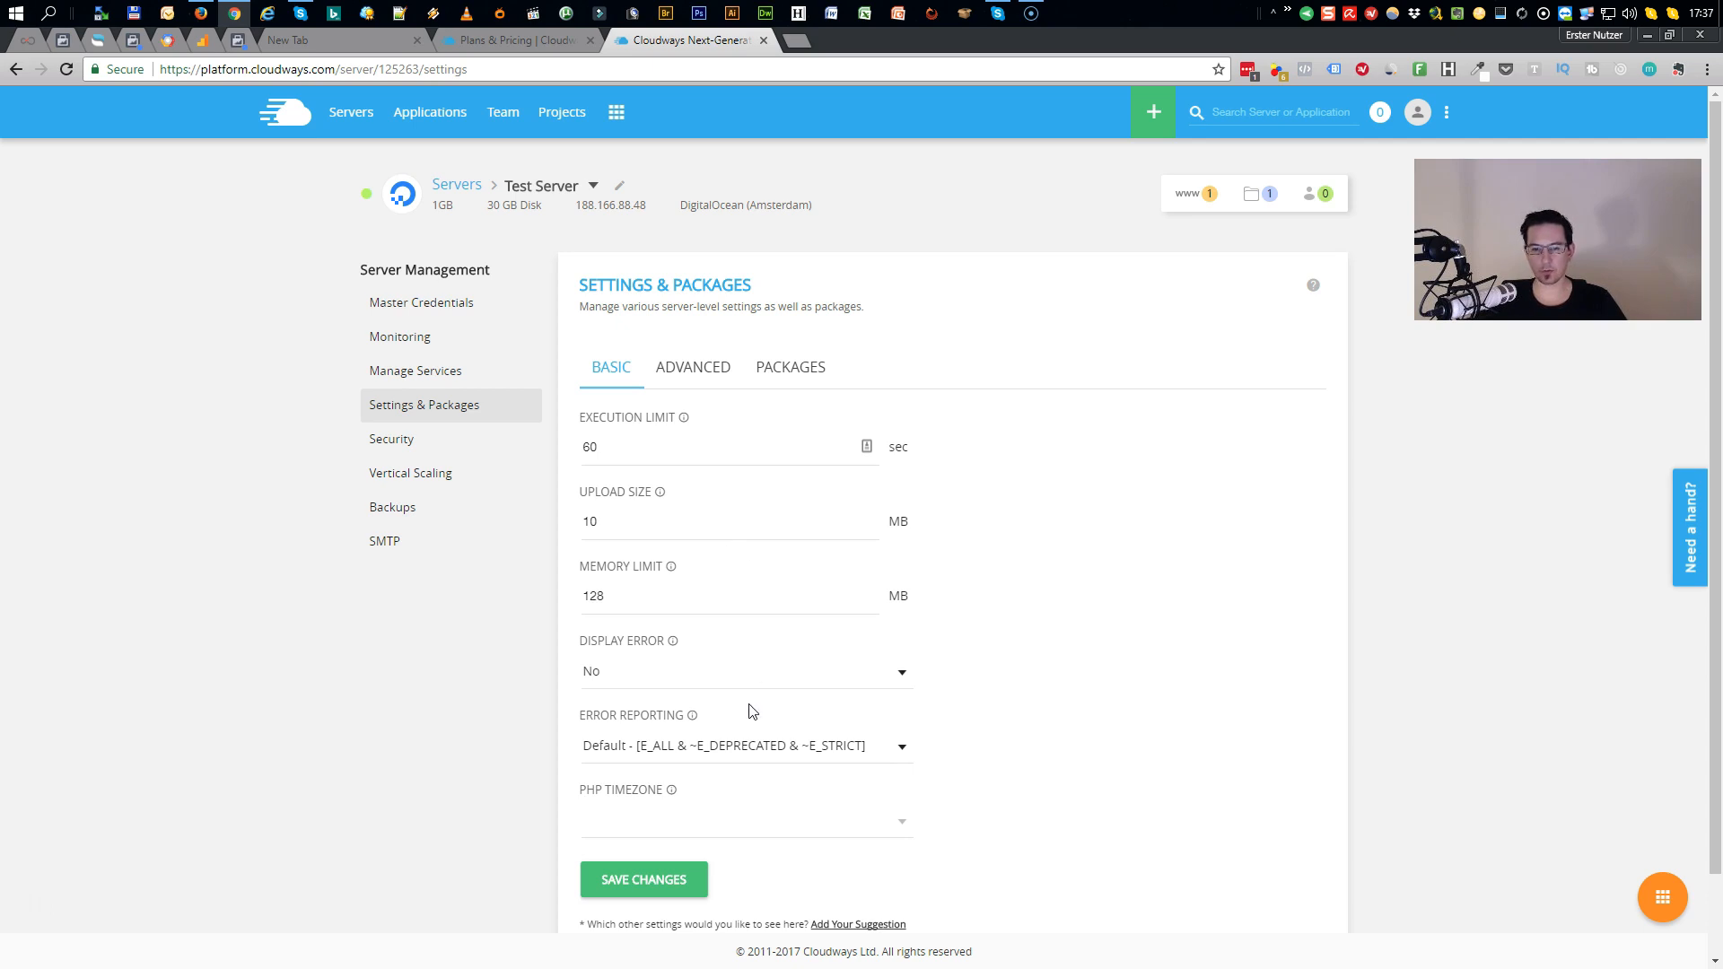
mouse_move(809, 637)
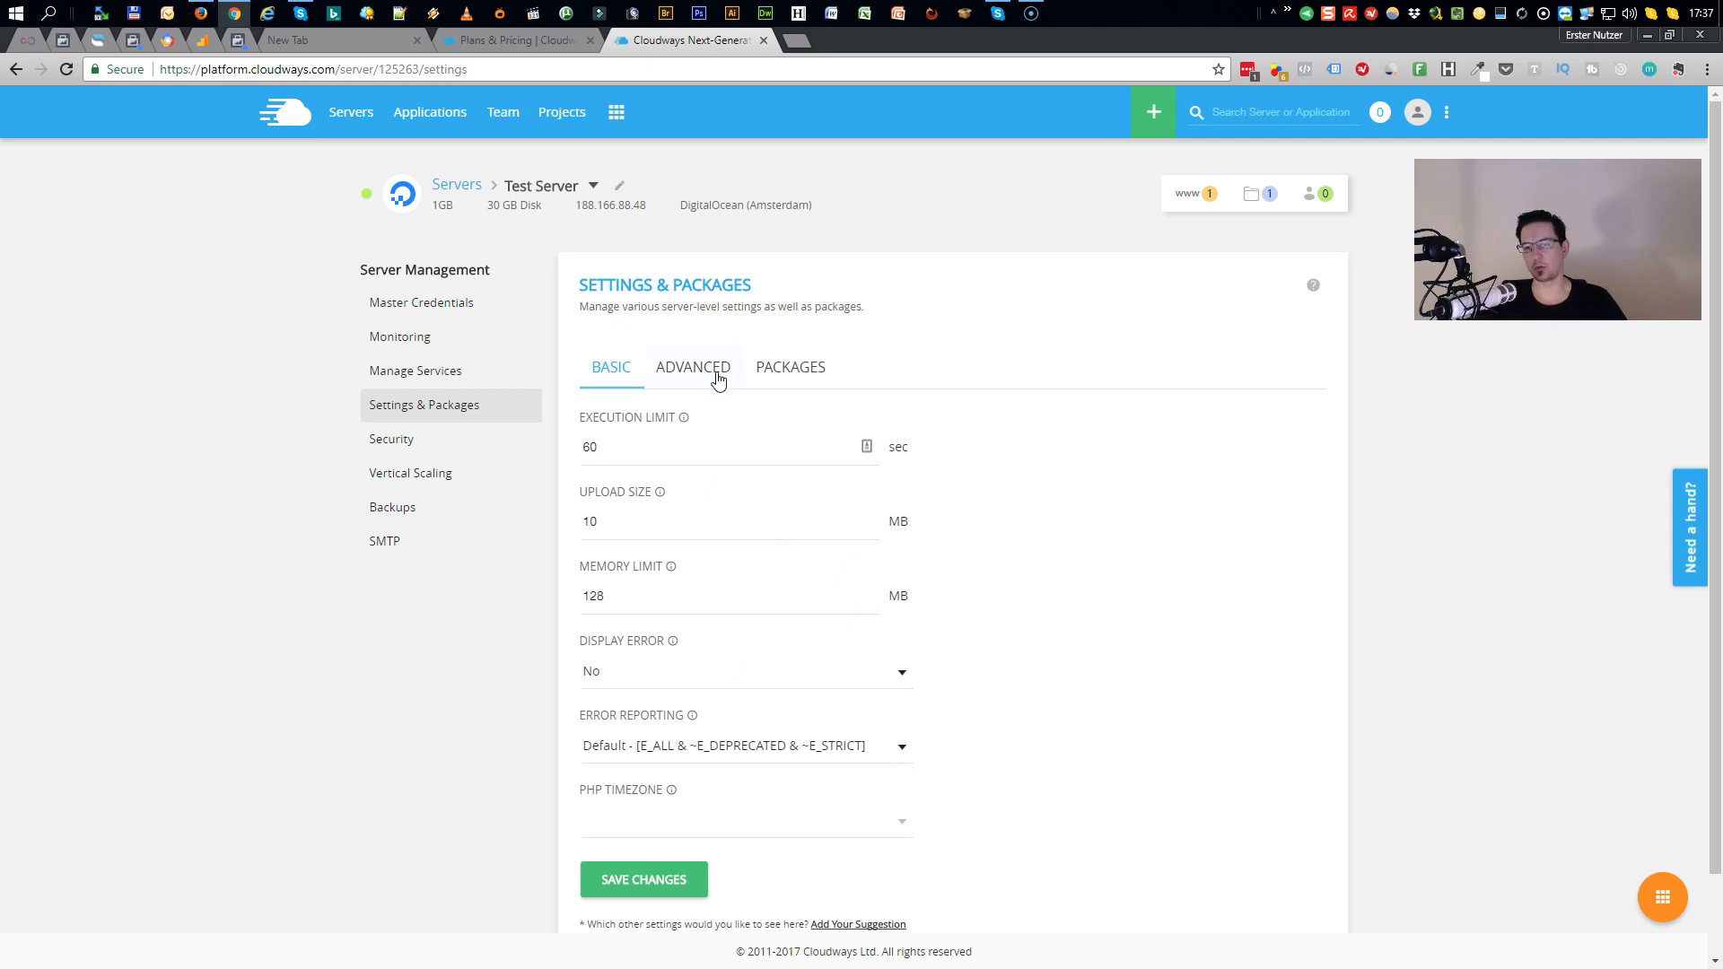
left_click(693, 367)
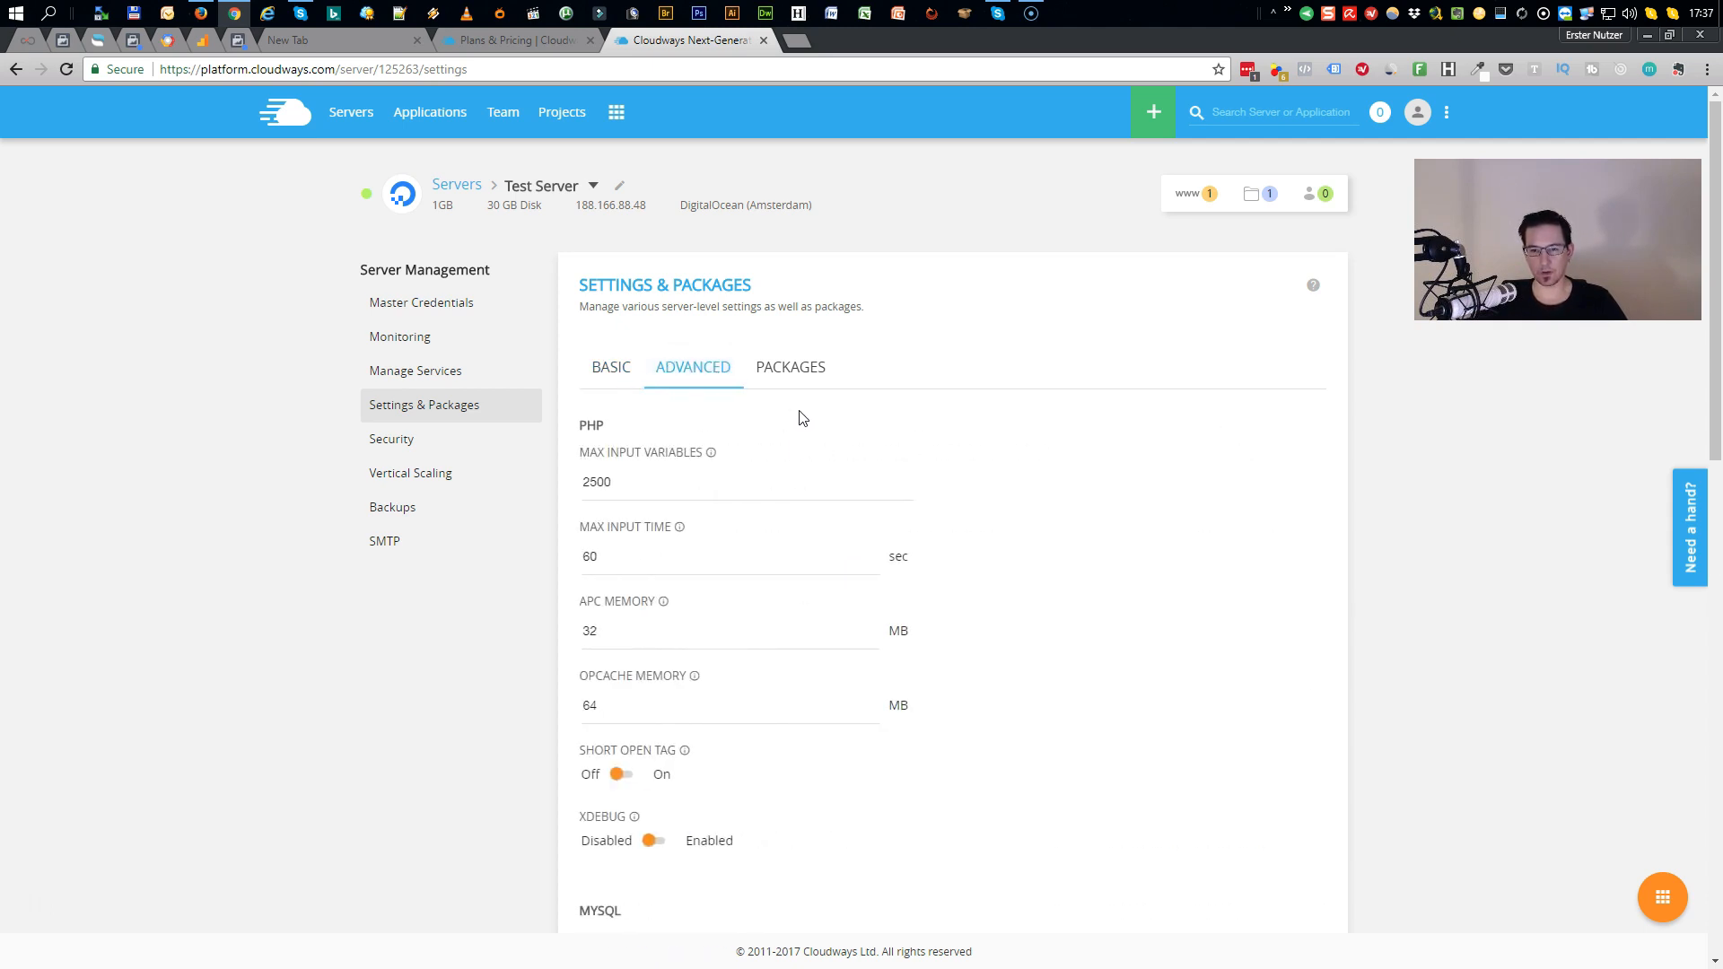
left_click(791, 367)
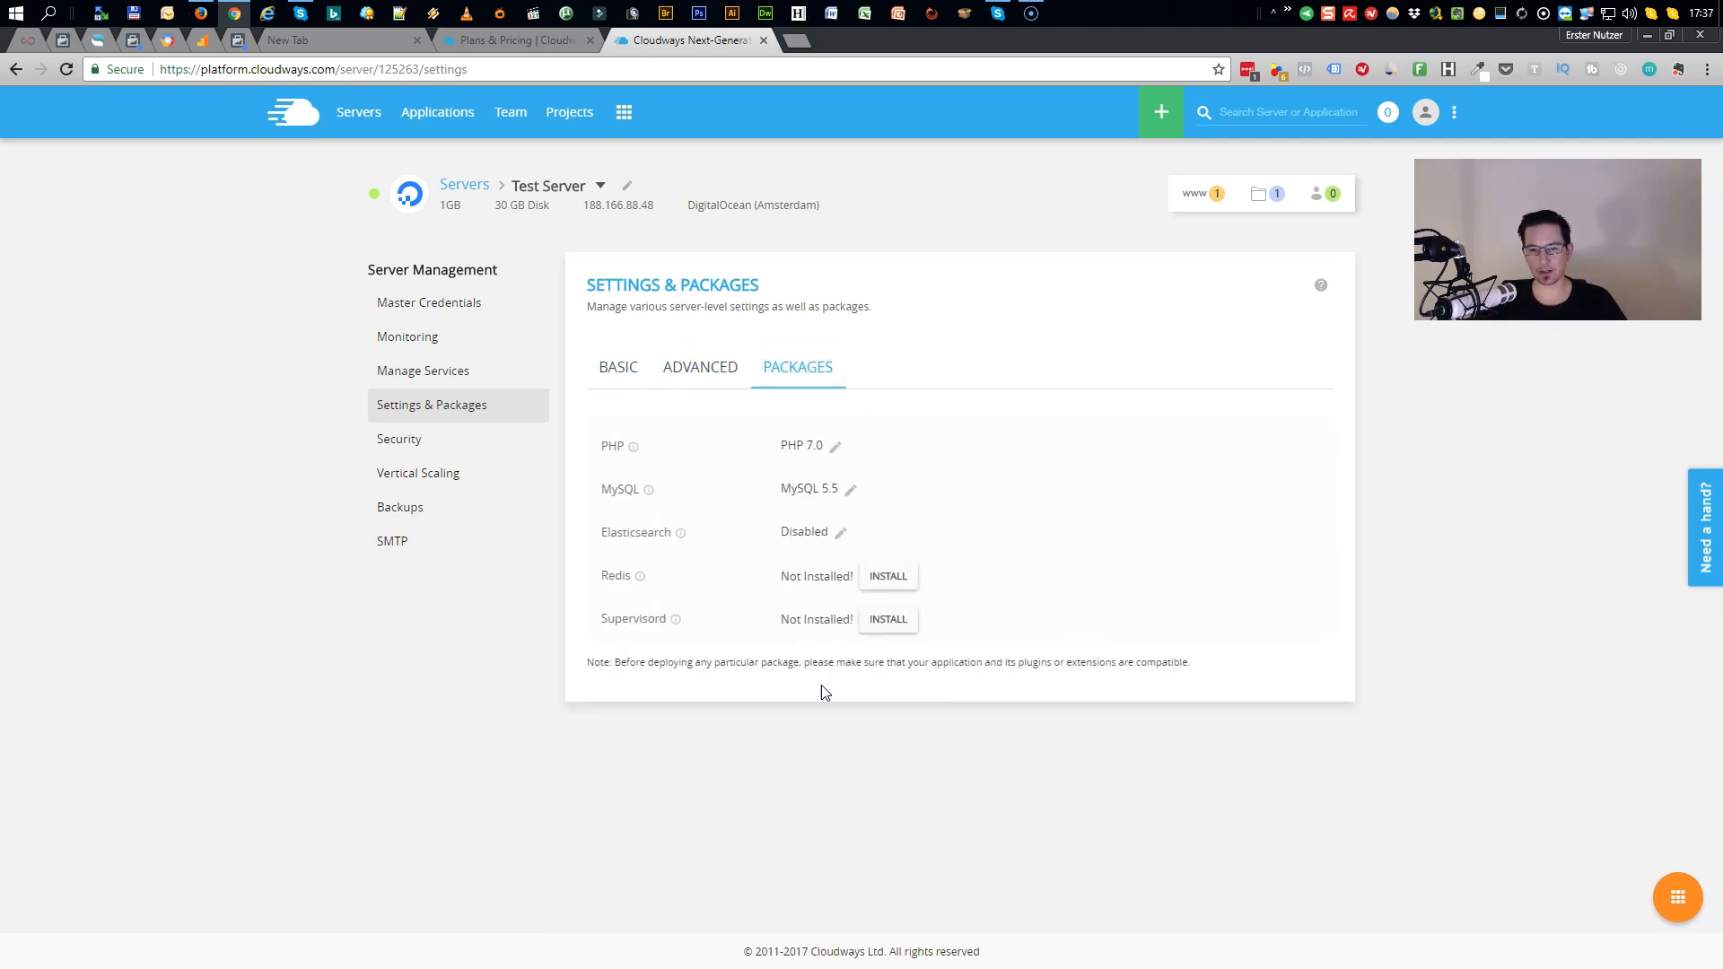
Check the available PHP versions, keep PHP 7.0 and close the editor without saving.
left_click(851, 445)
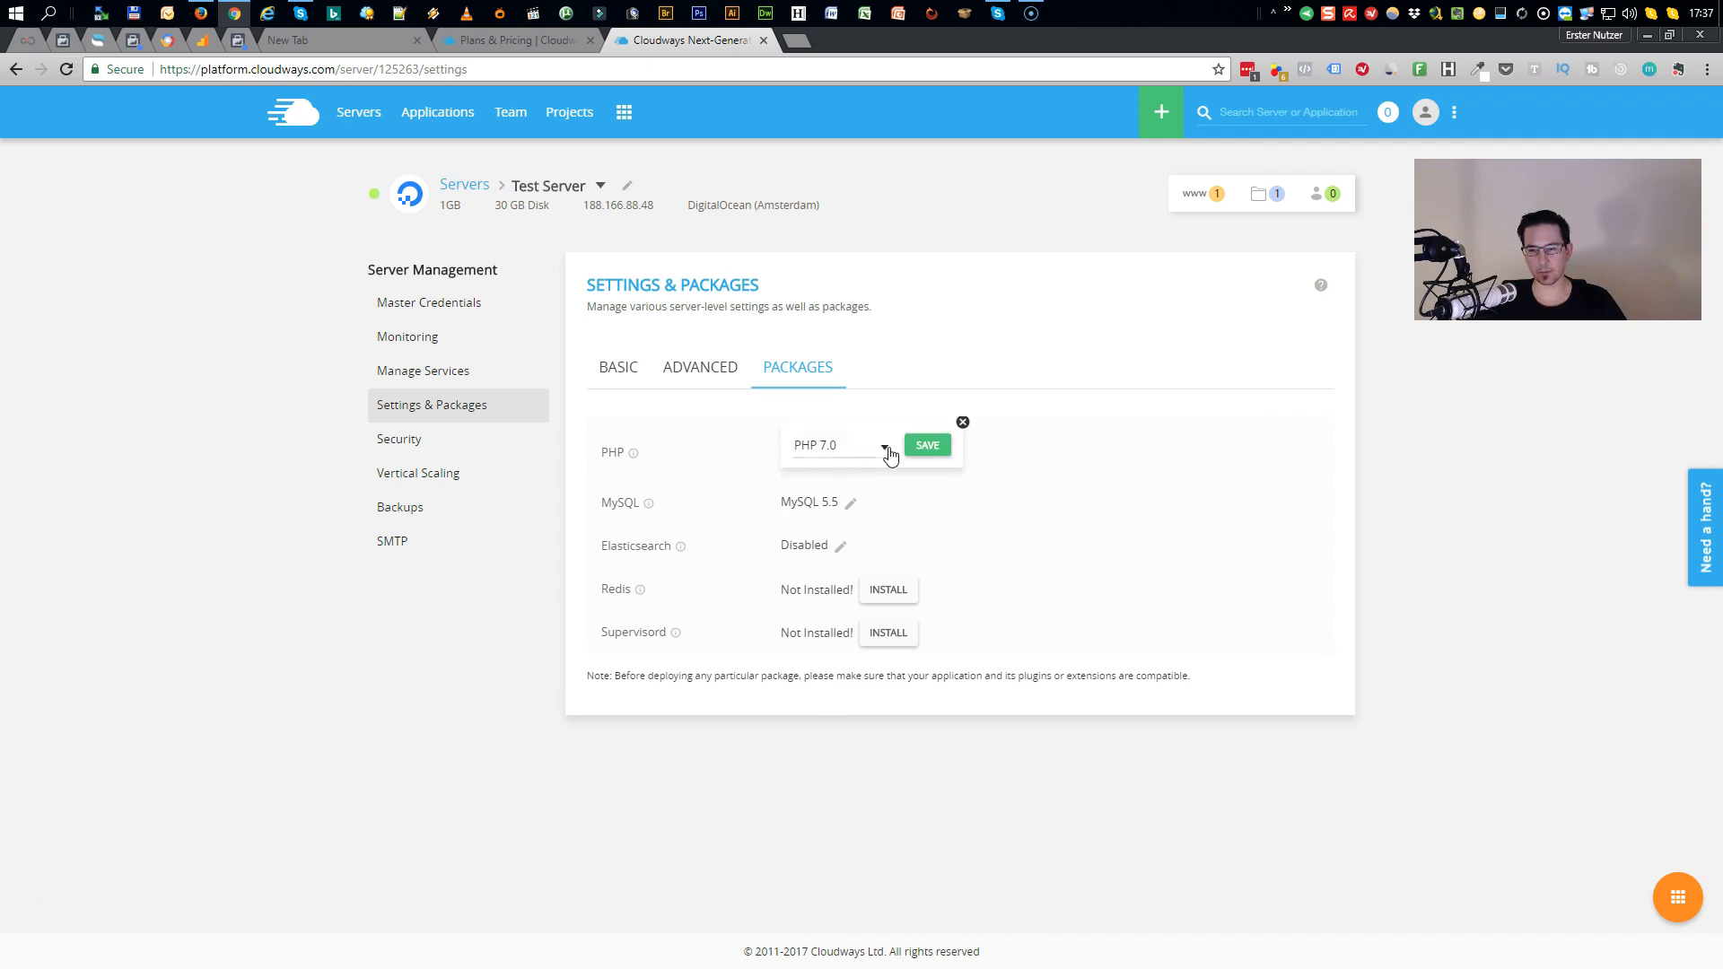
left_click(884, 446)
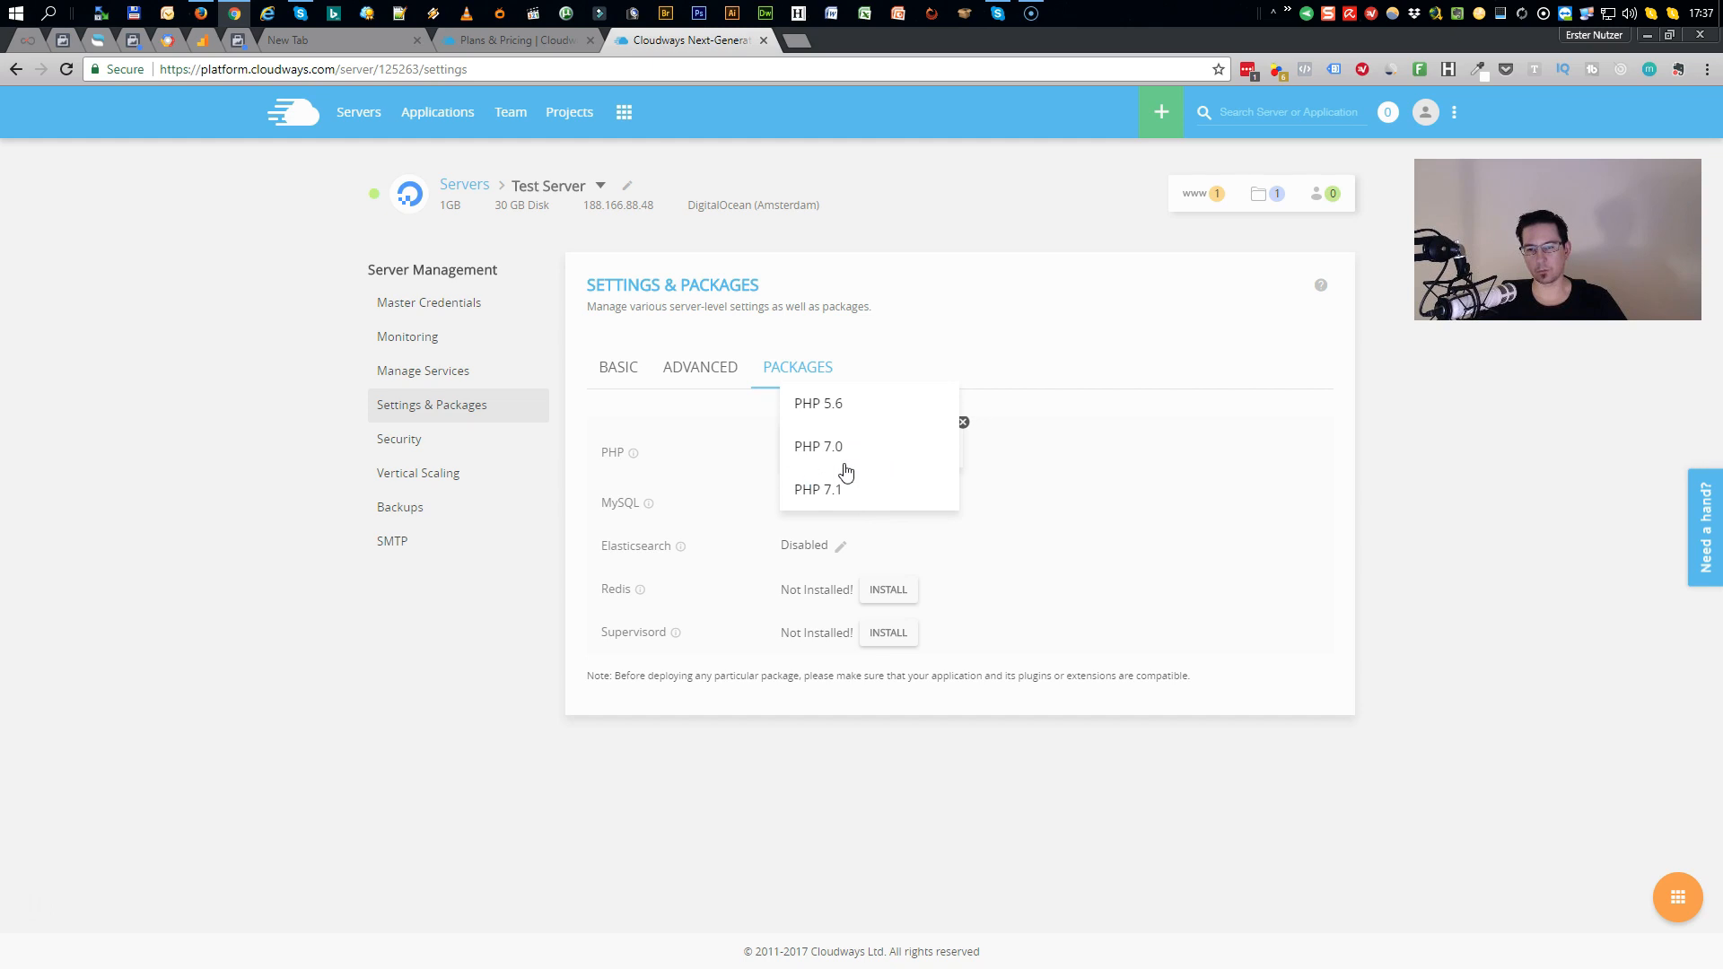
mouse_move(780, 768)
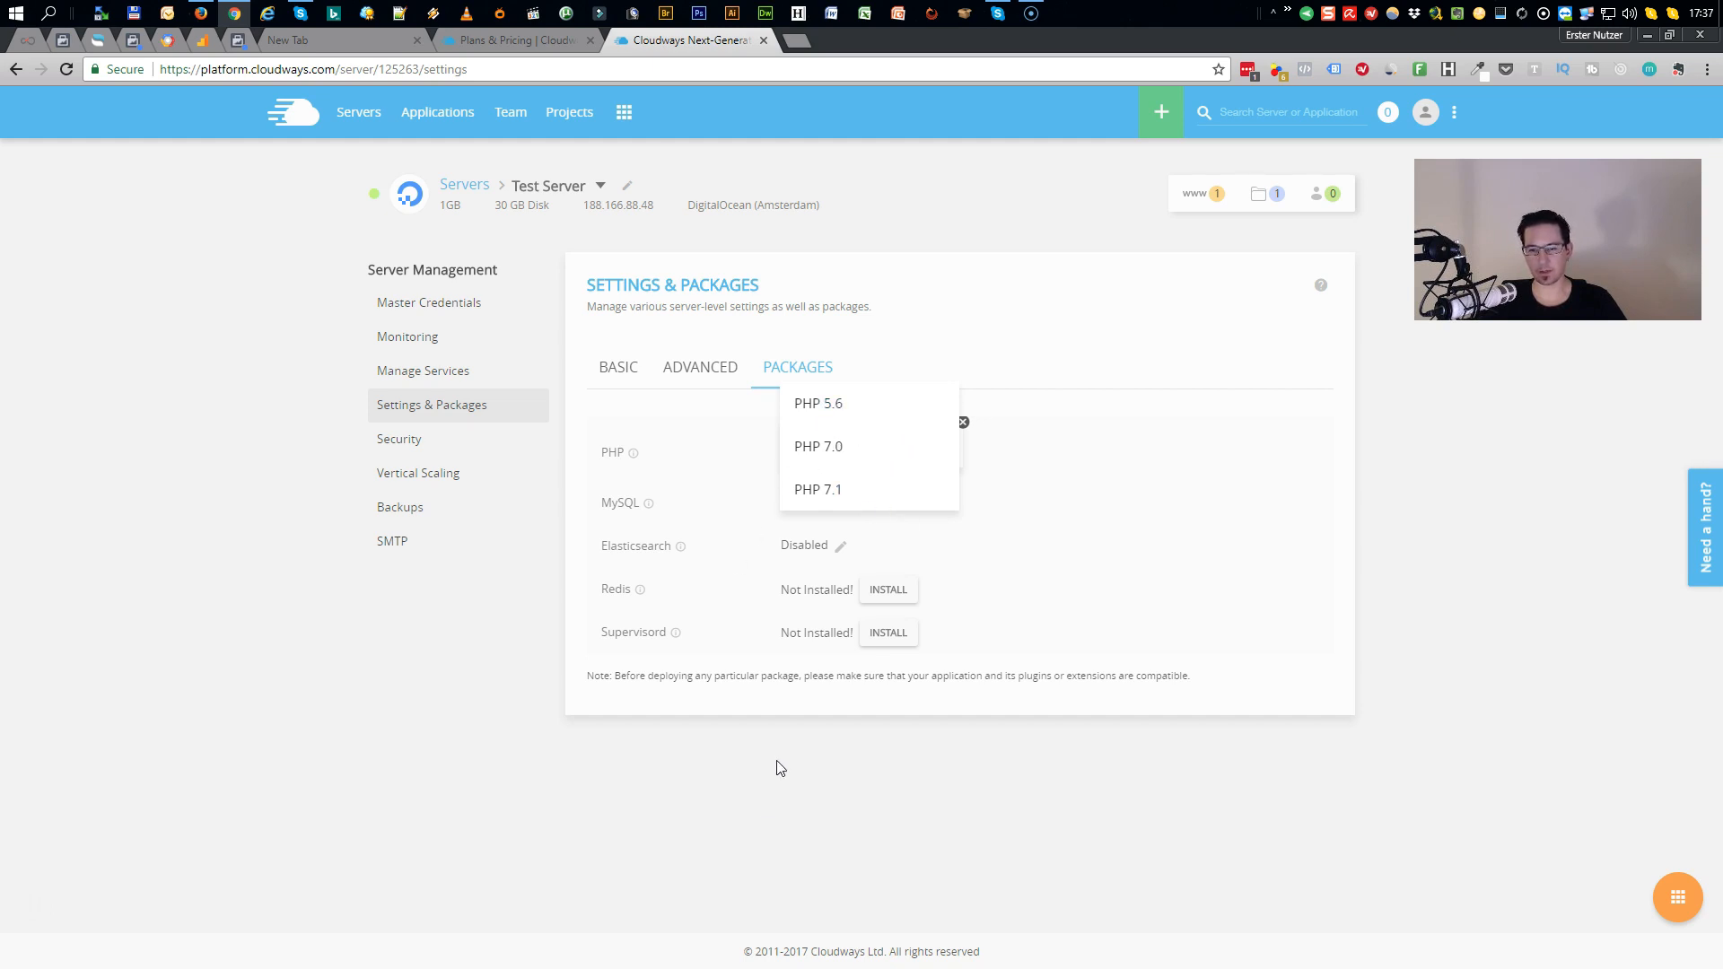
left_click(817, 446)
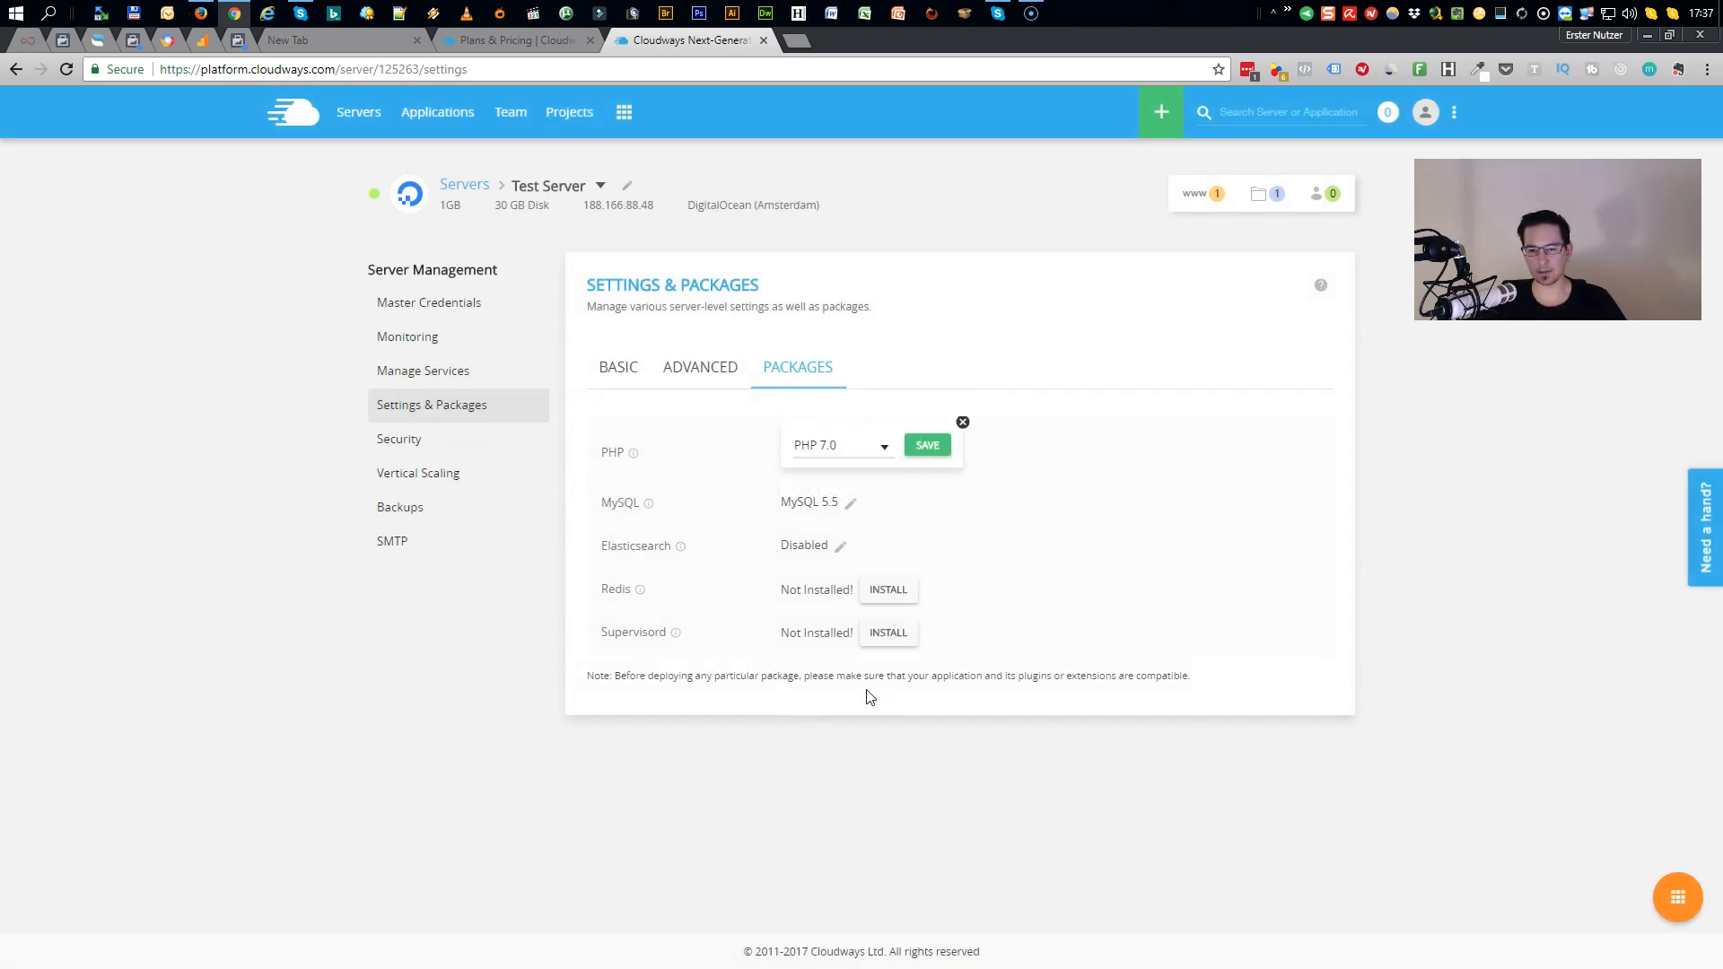
left_click(963, 422)
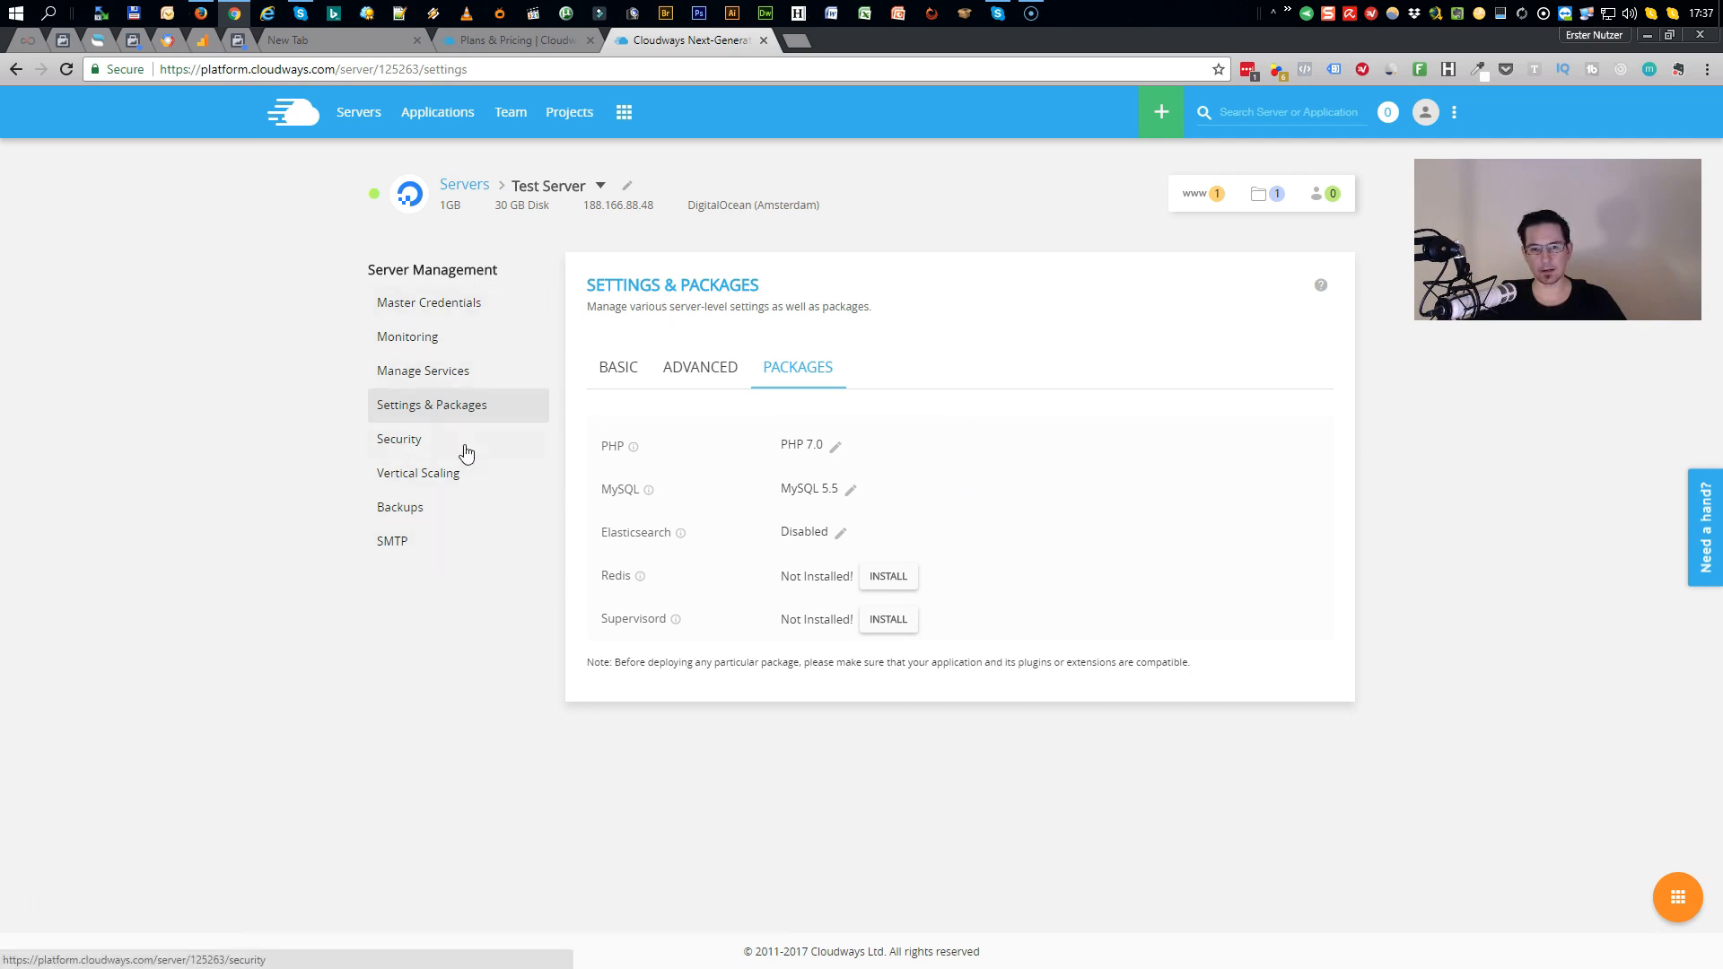
Review Security, then preview Vertical Scaling up to 16GB and back to 2GB without applying.
left_click(398, 439)
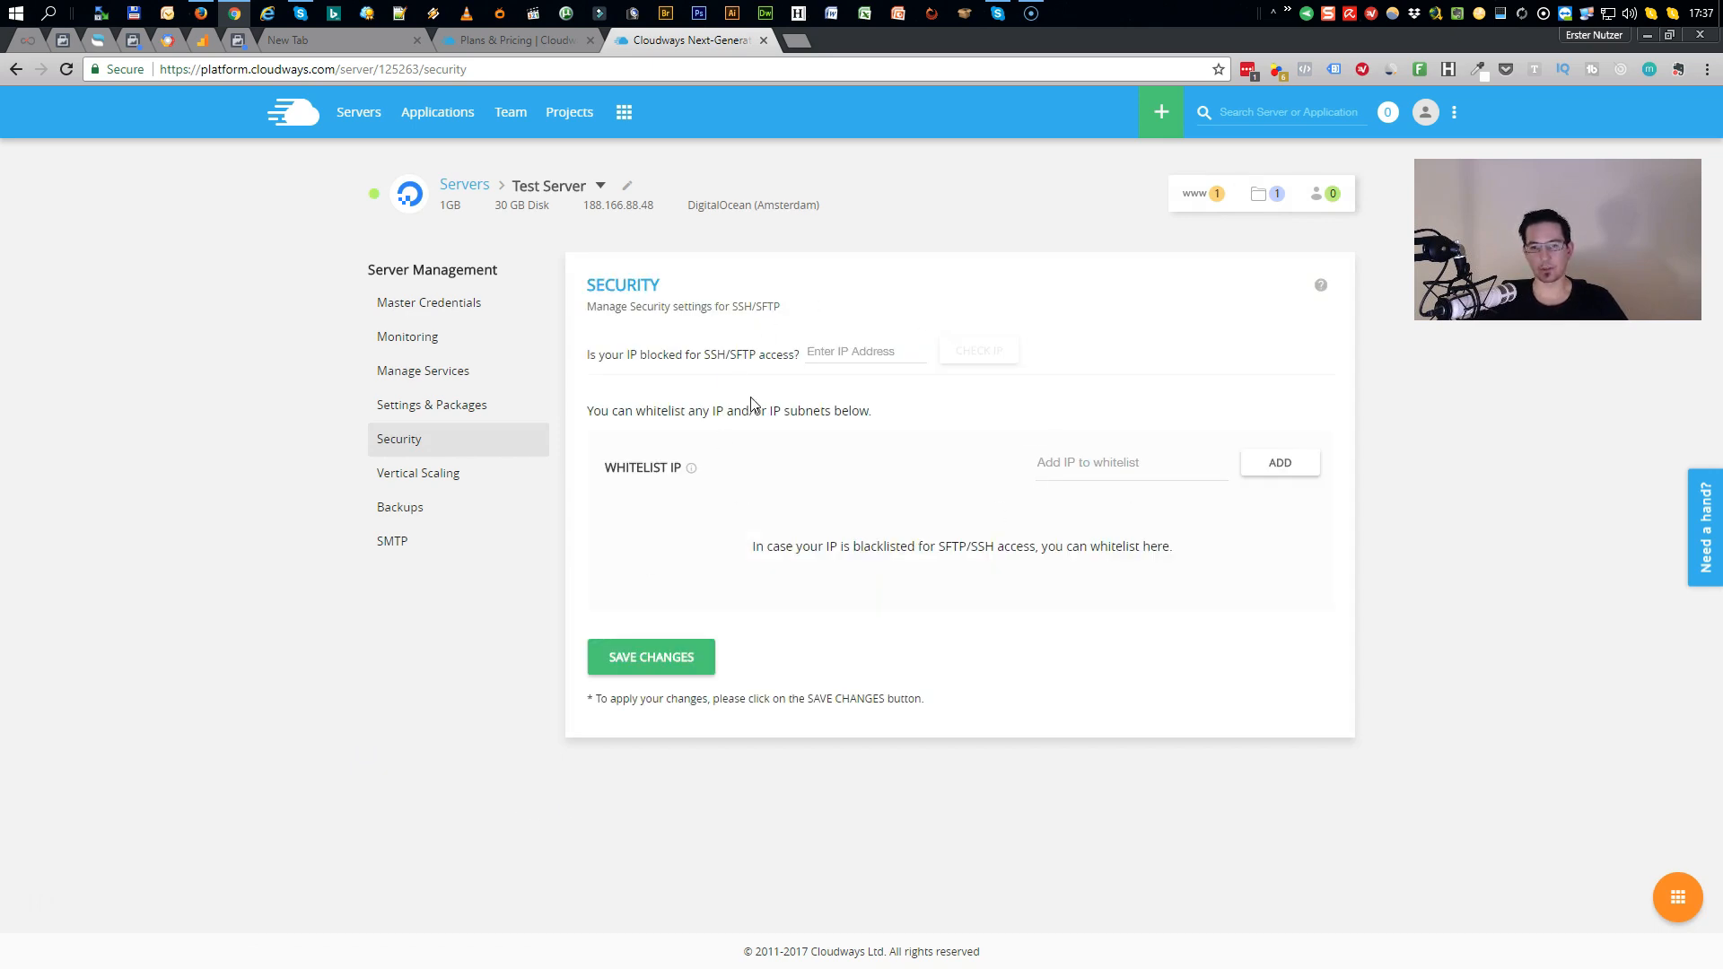
mouse_move(700, 552)
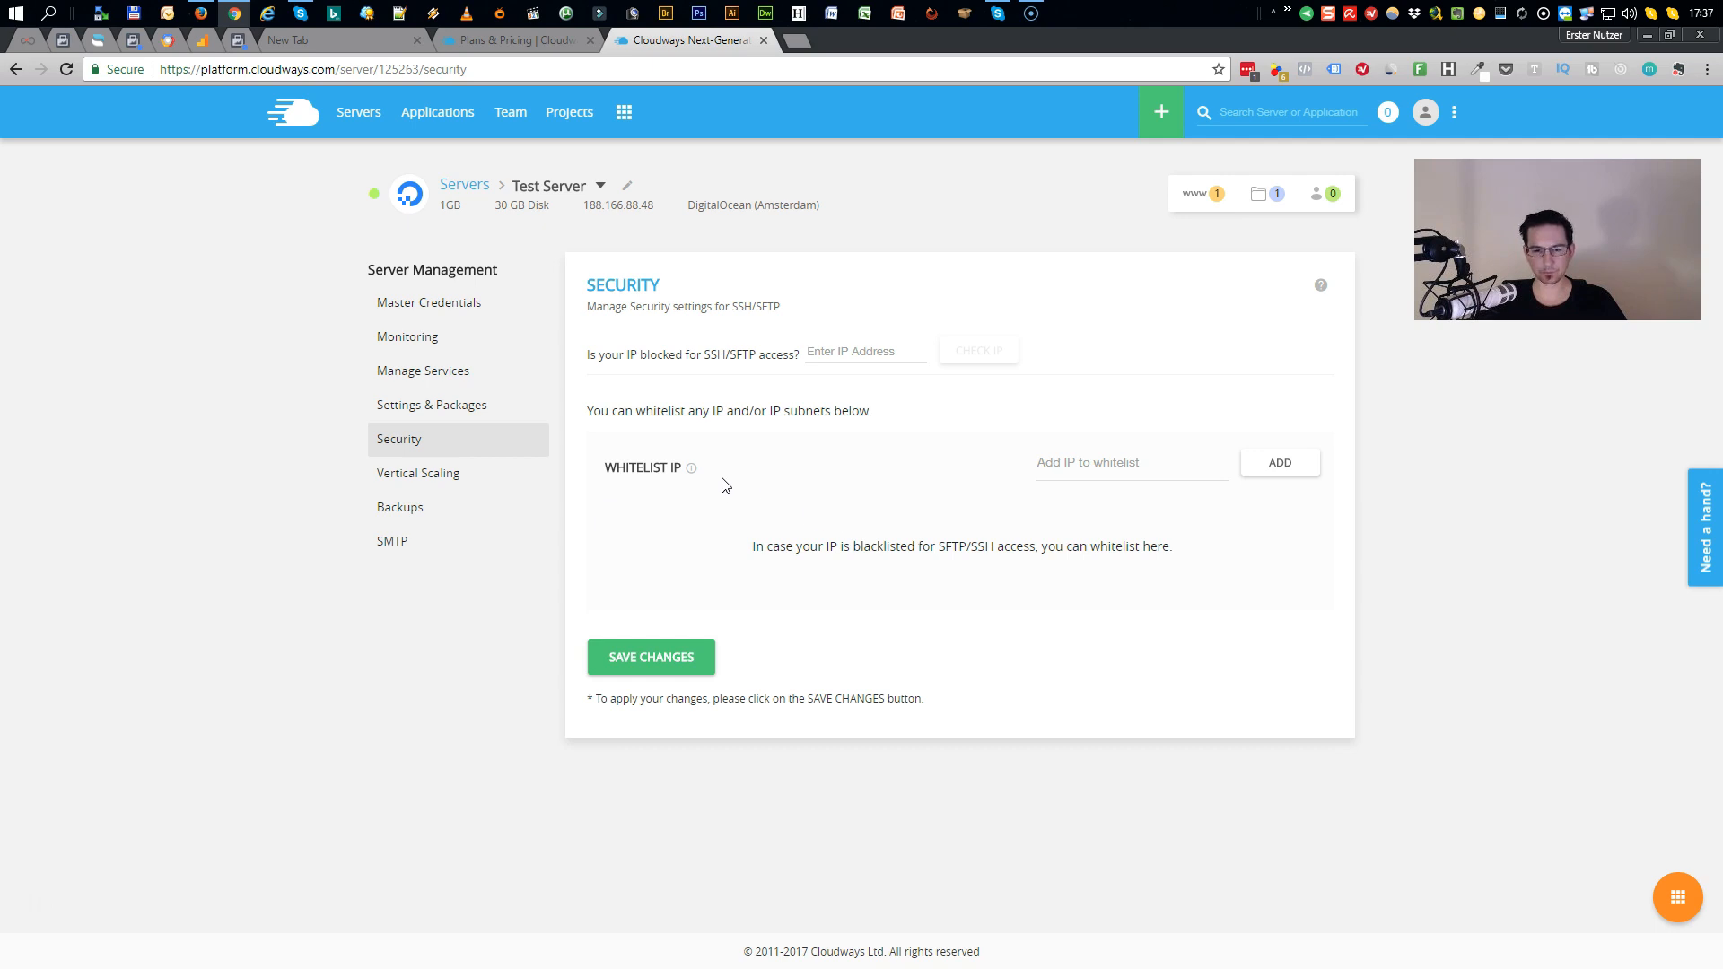
left_click(418, 473)
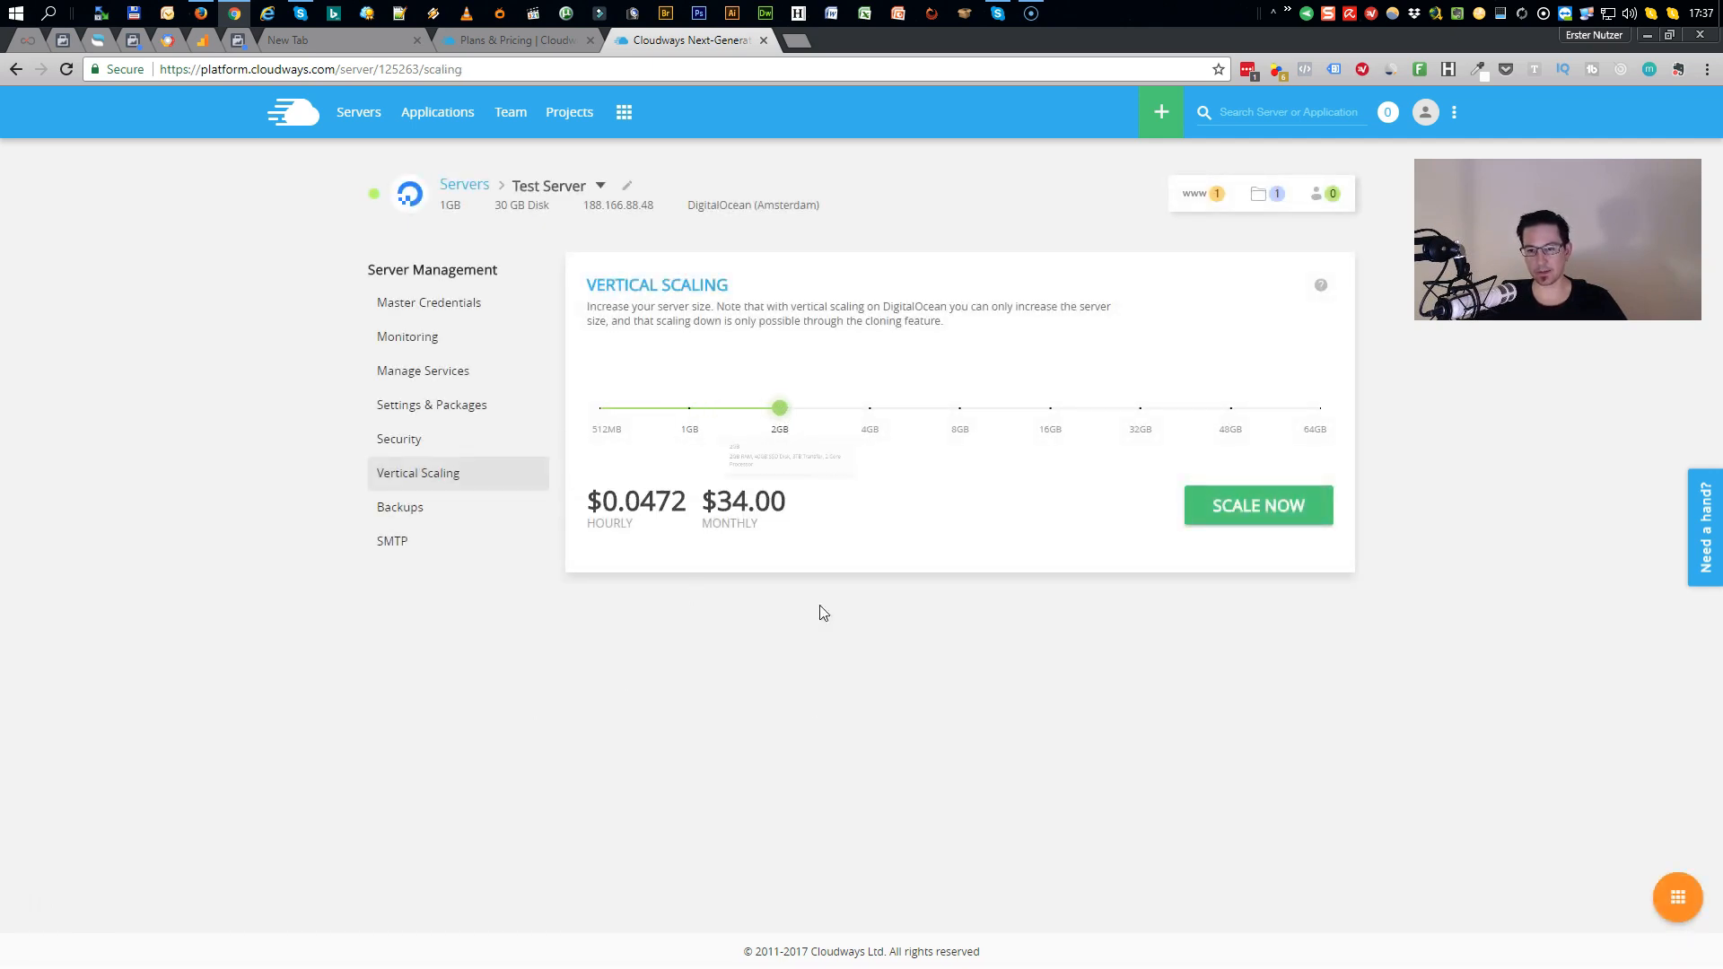
left_click_drag(779, 407, 1058, 407)
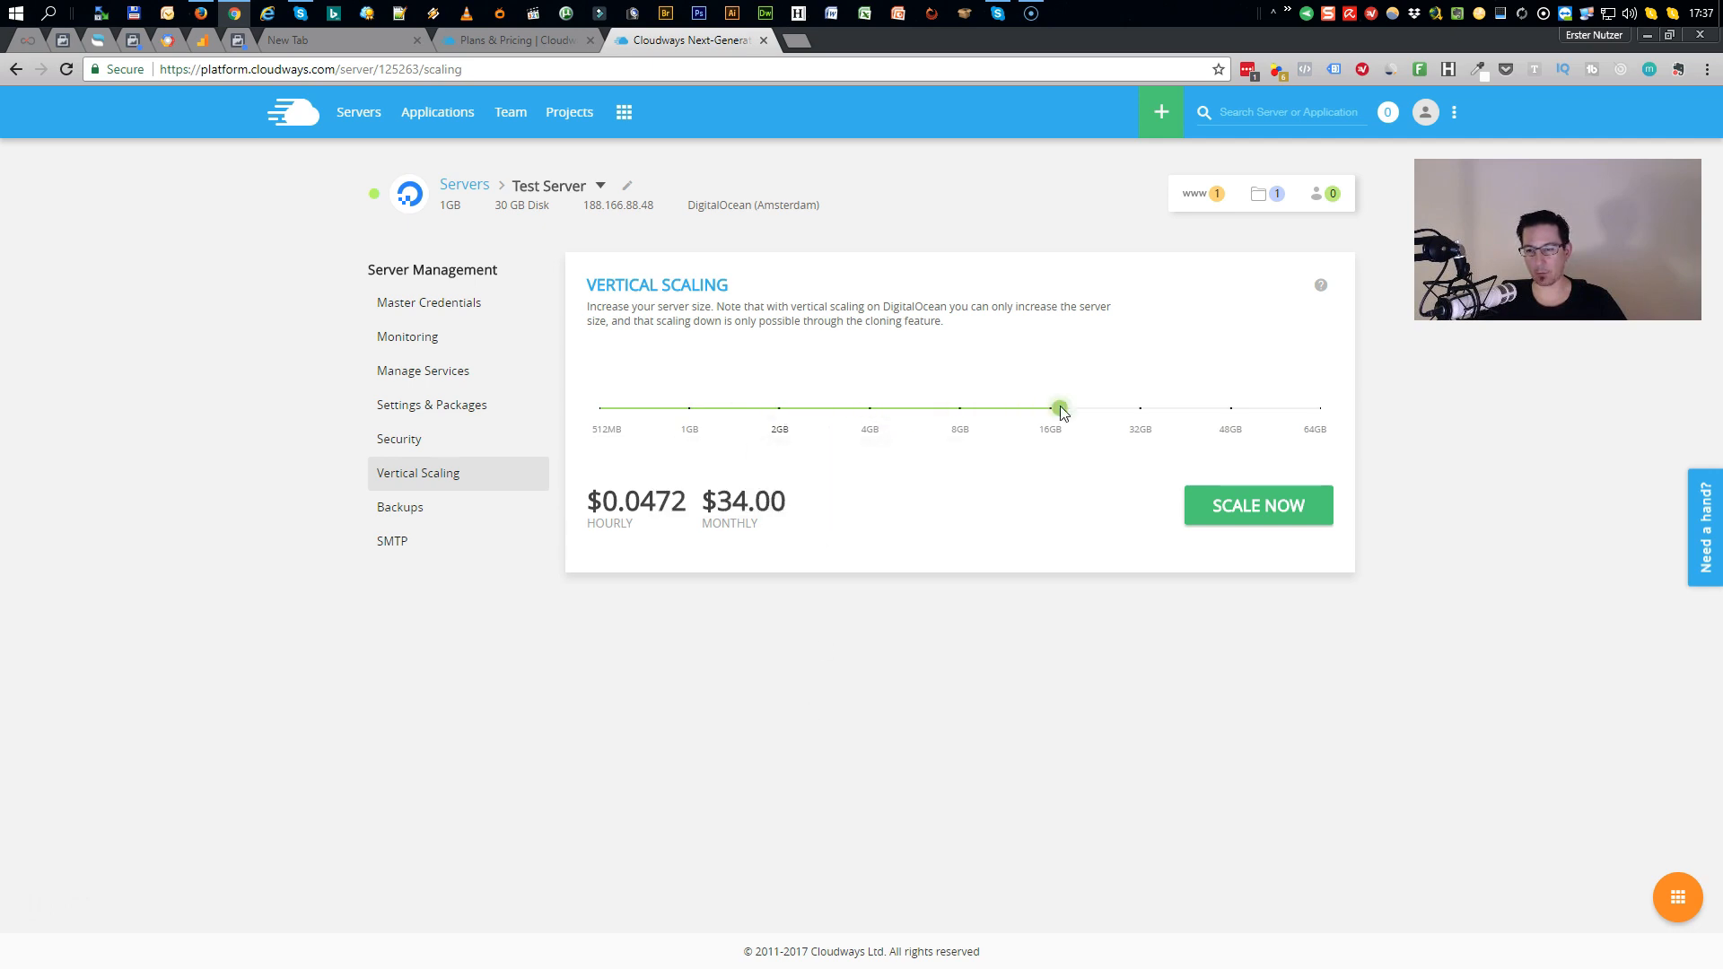
left_click_drag(1060, 406, 778, 406)
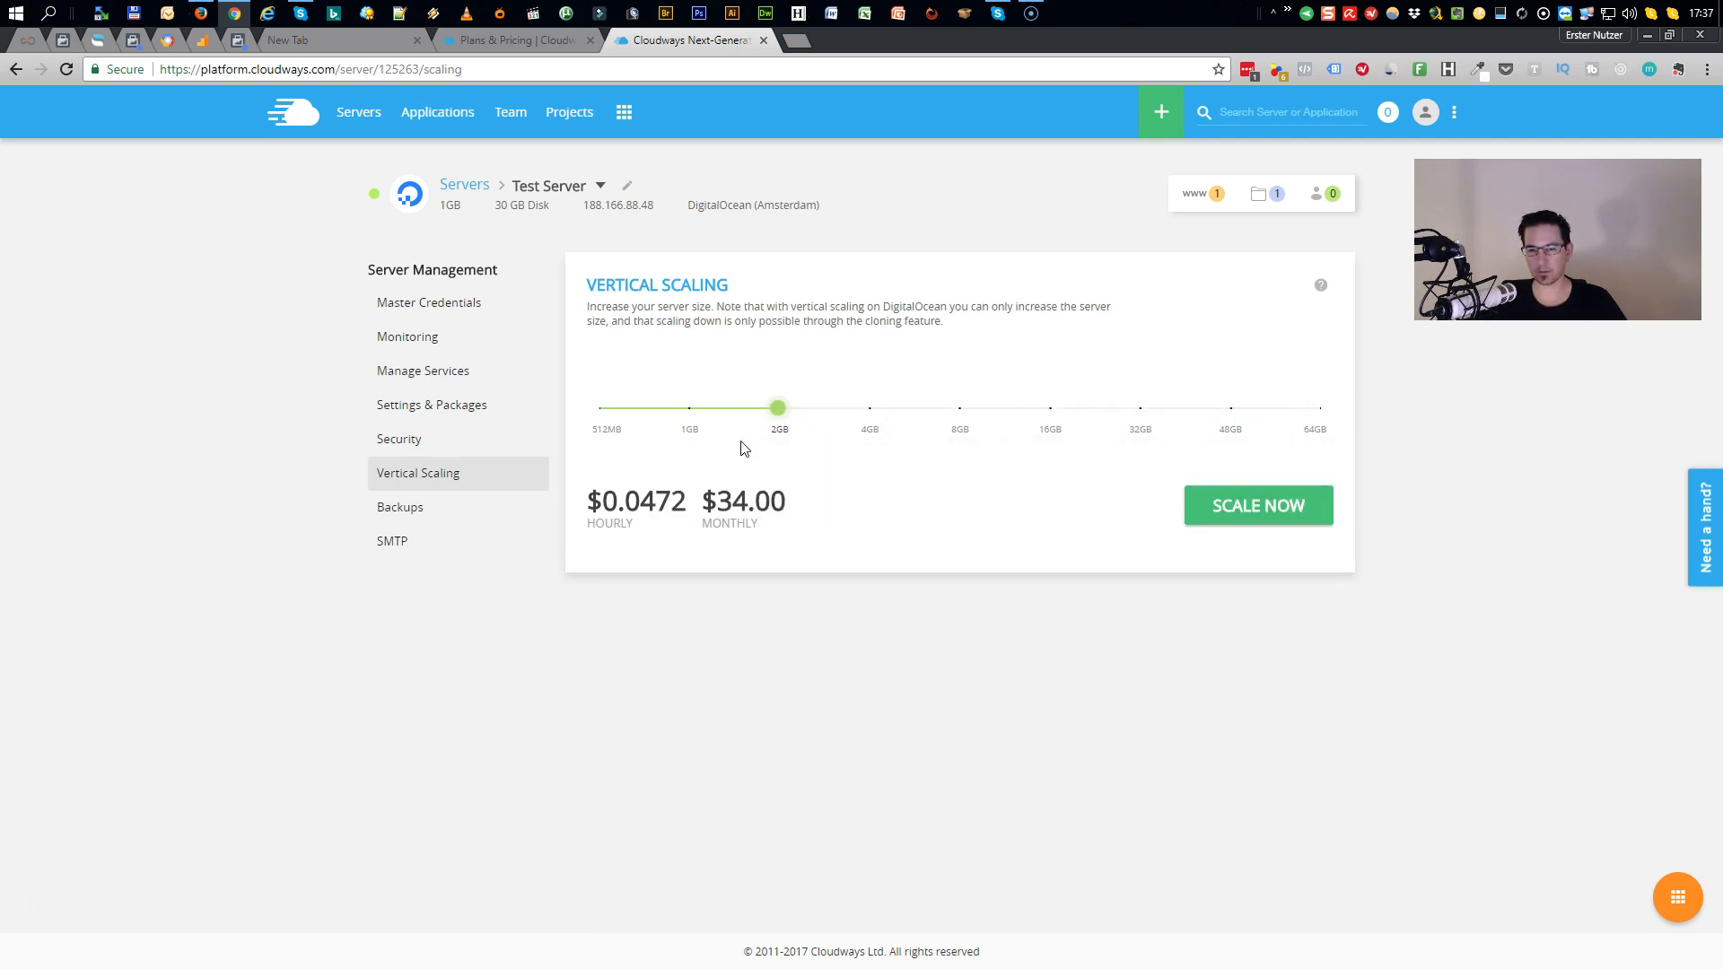
left_click_drag(778, 407, 689, 406)
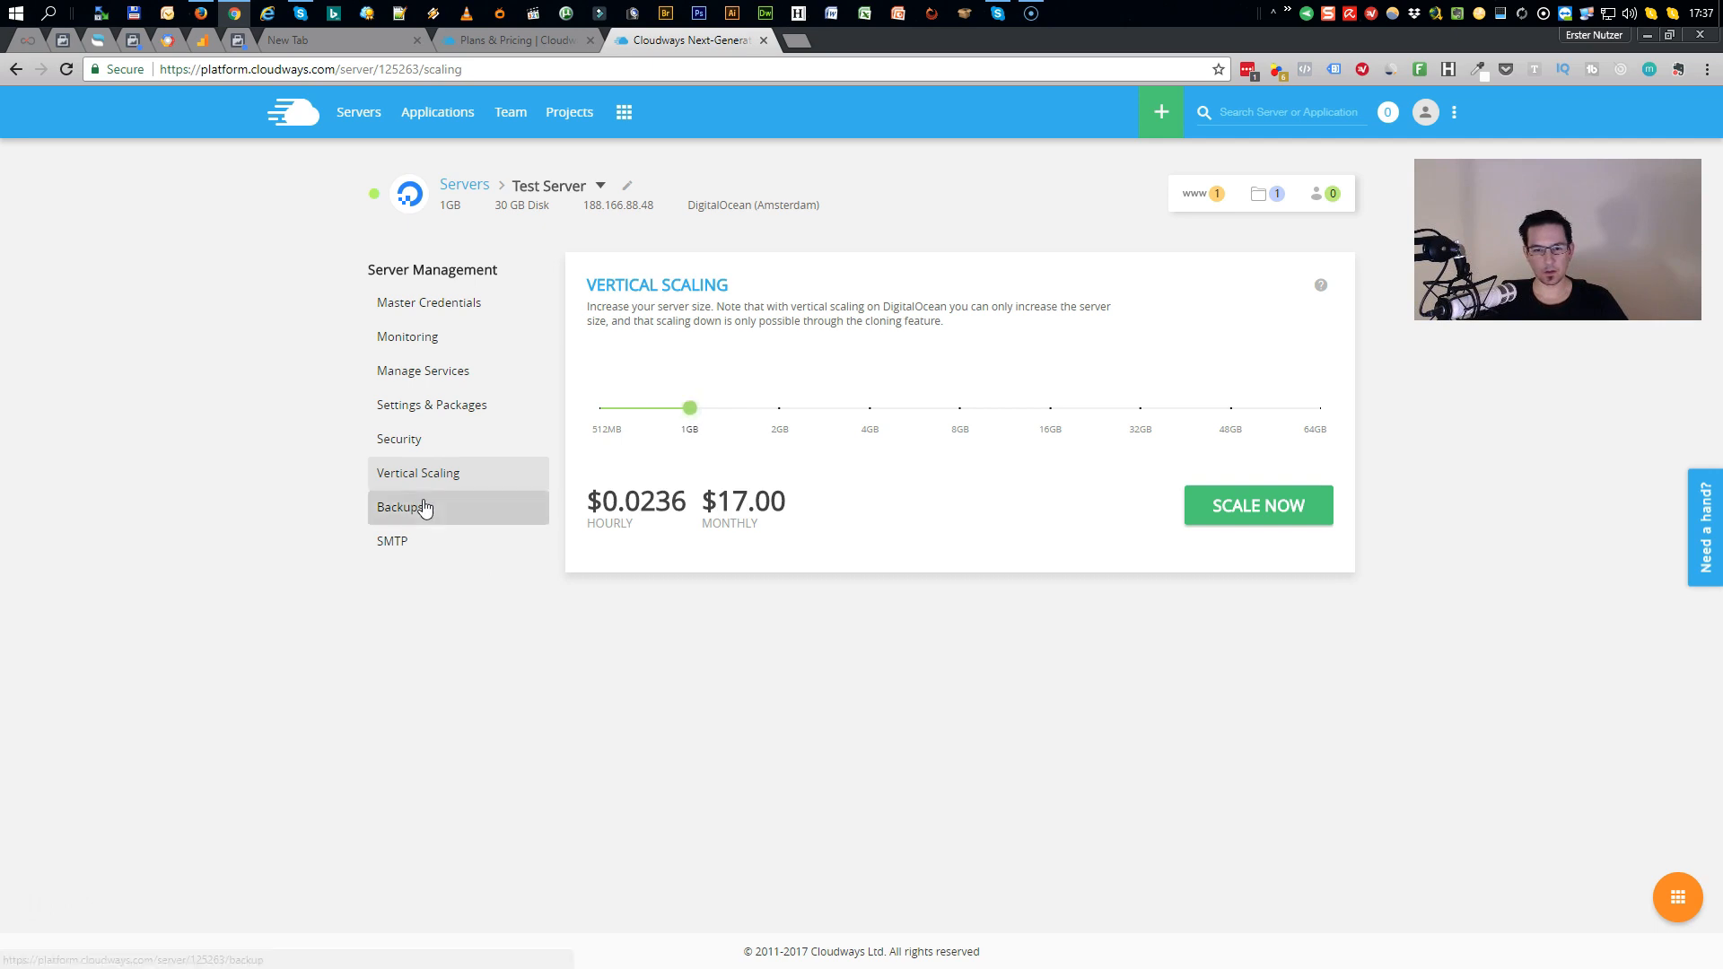
Review Backups keeping the frequency at 1 Day, then move to the SMTP section.
left_click(400, 507)
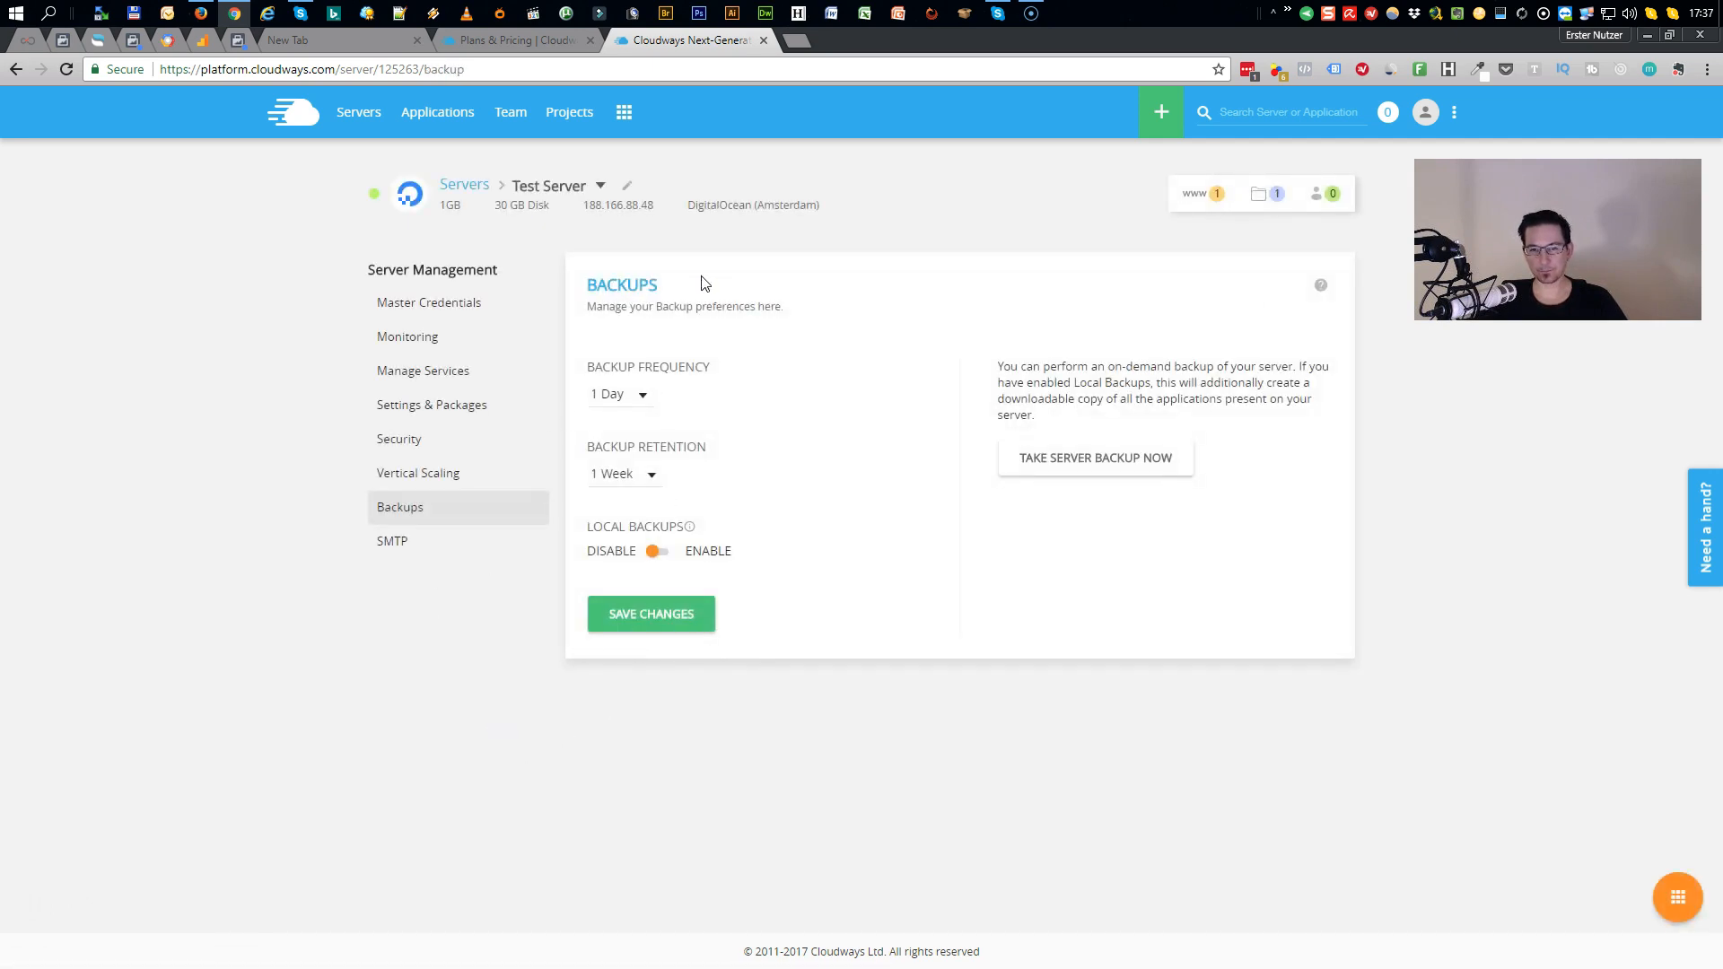
left_click(614, 394)
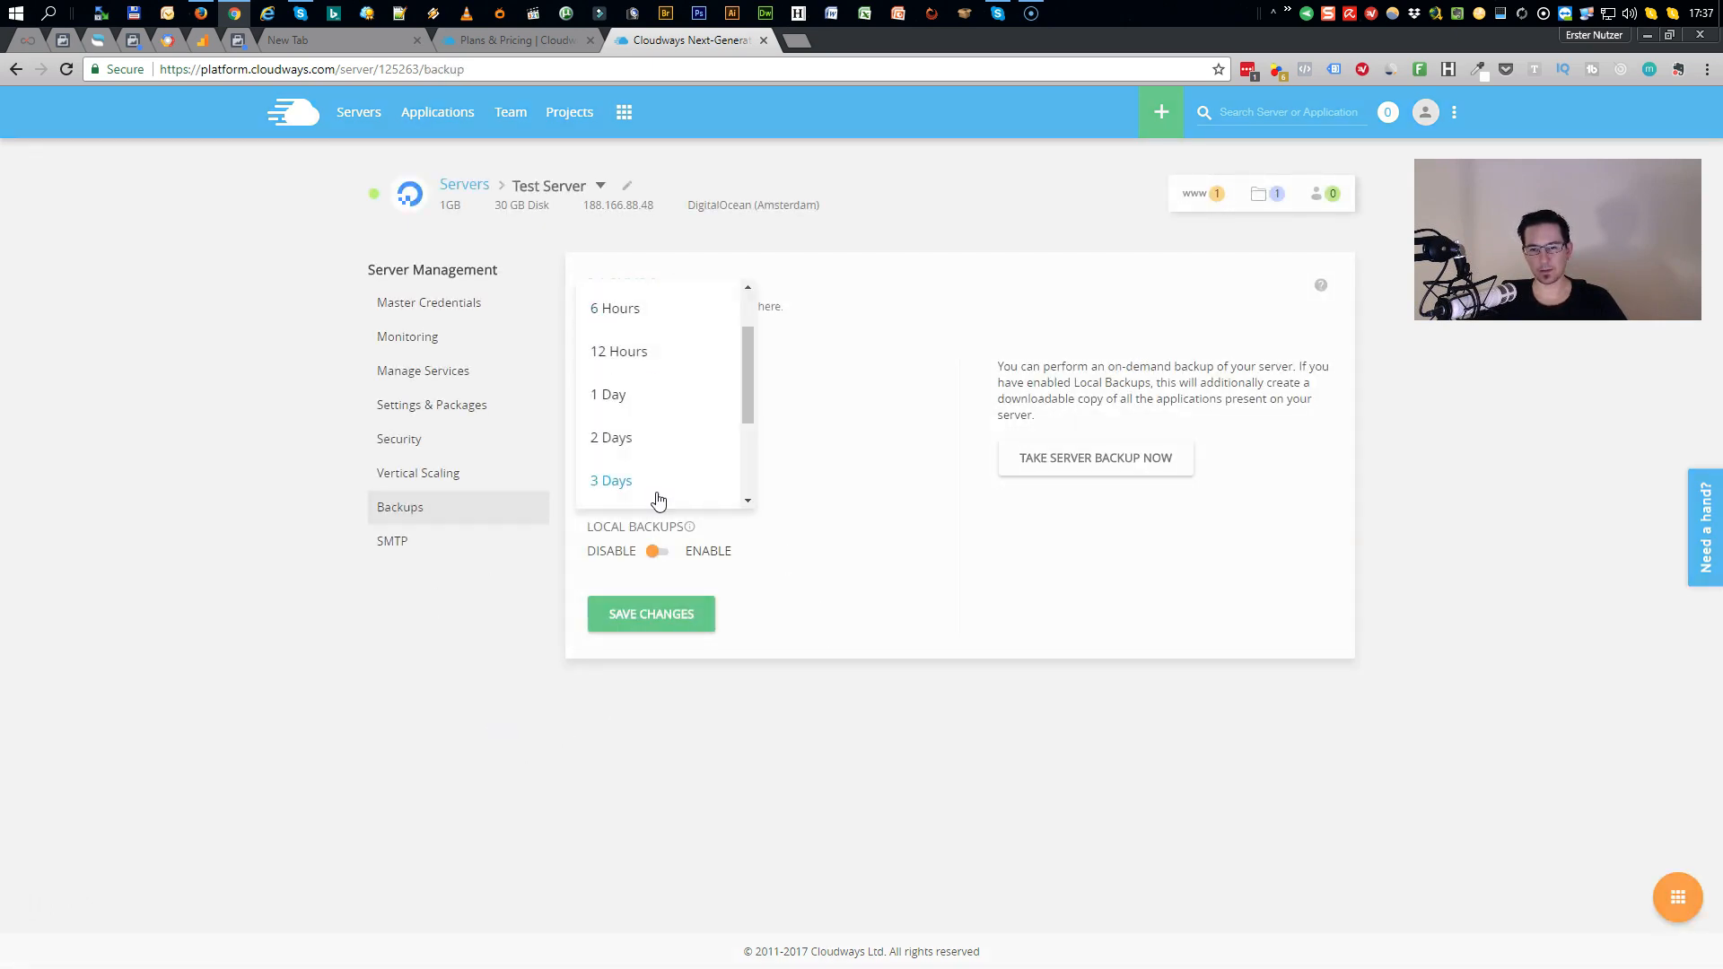
left_click(607, 395)
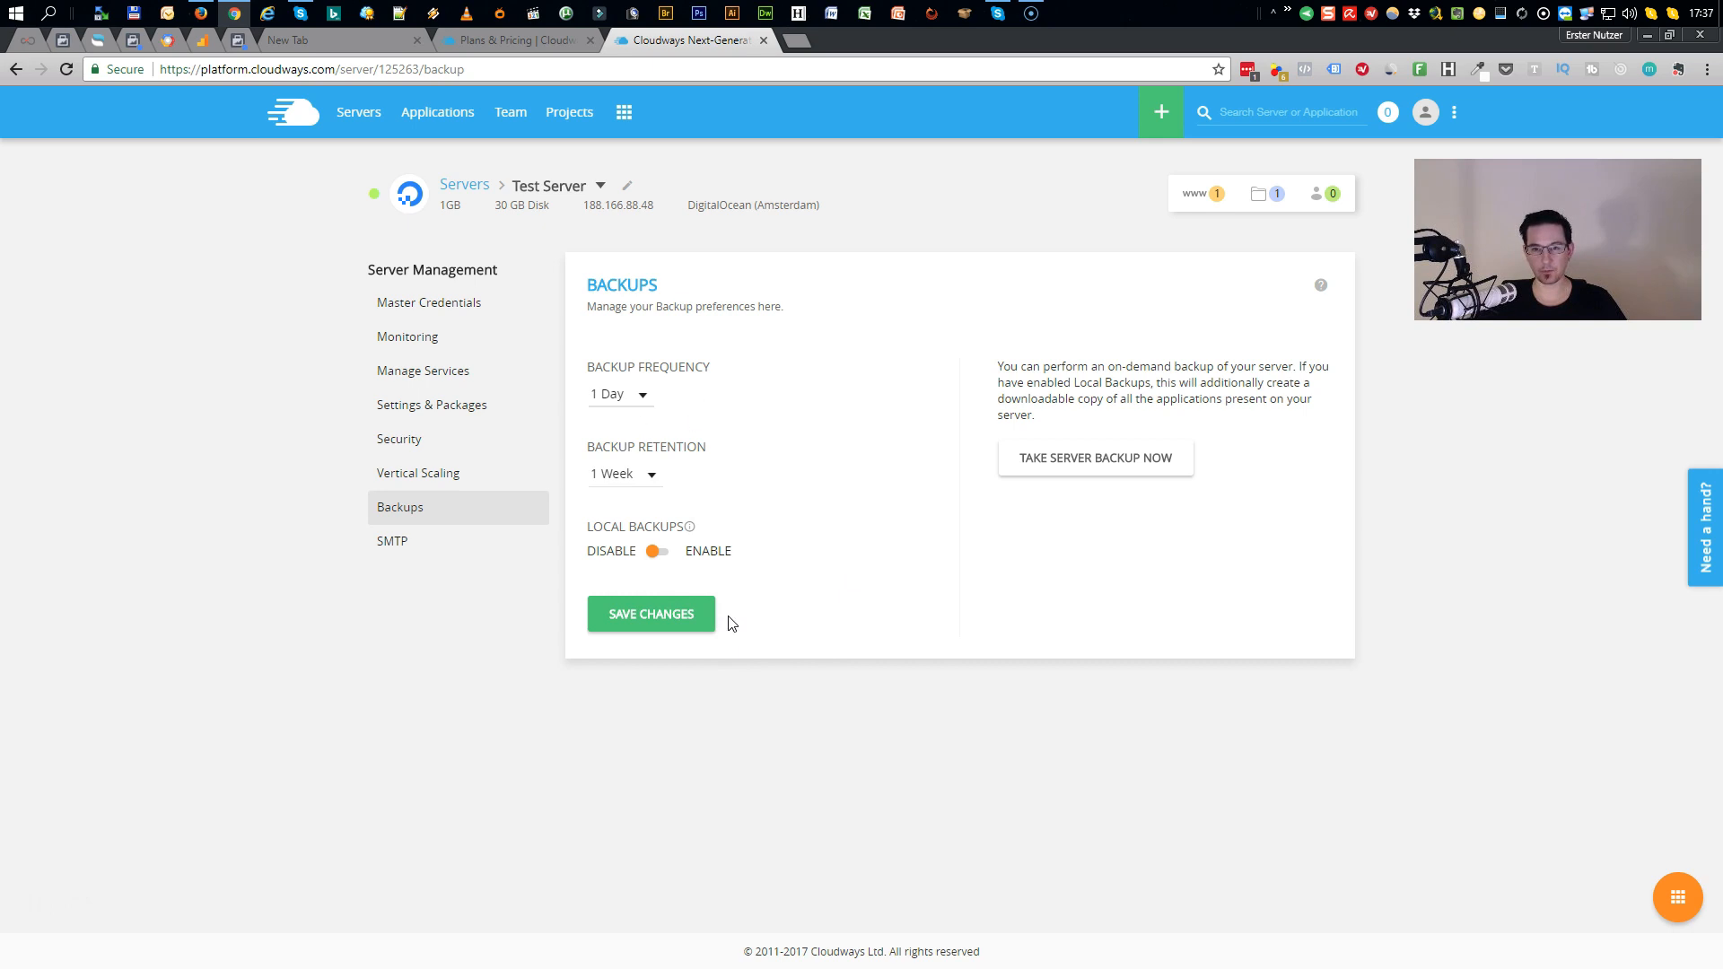
left_click(391, 540)
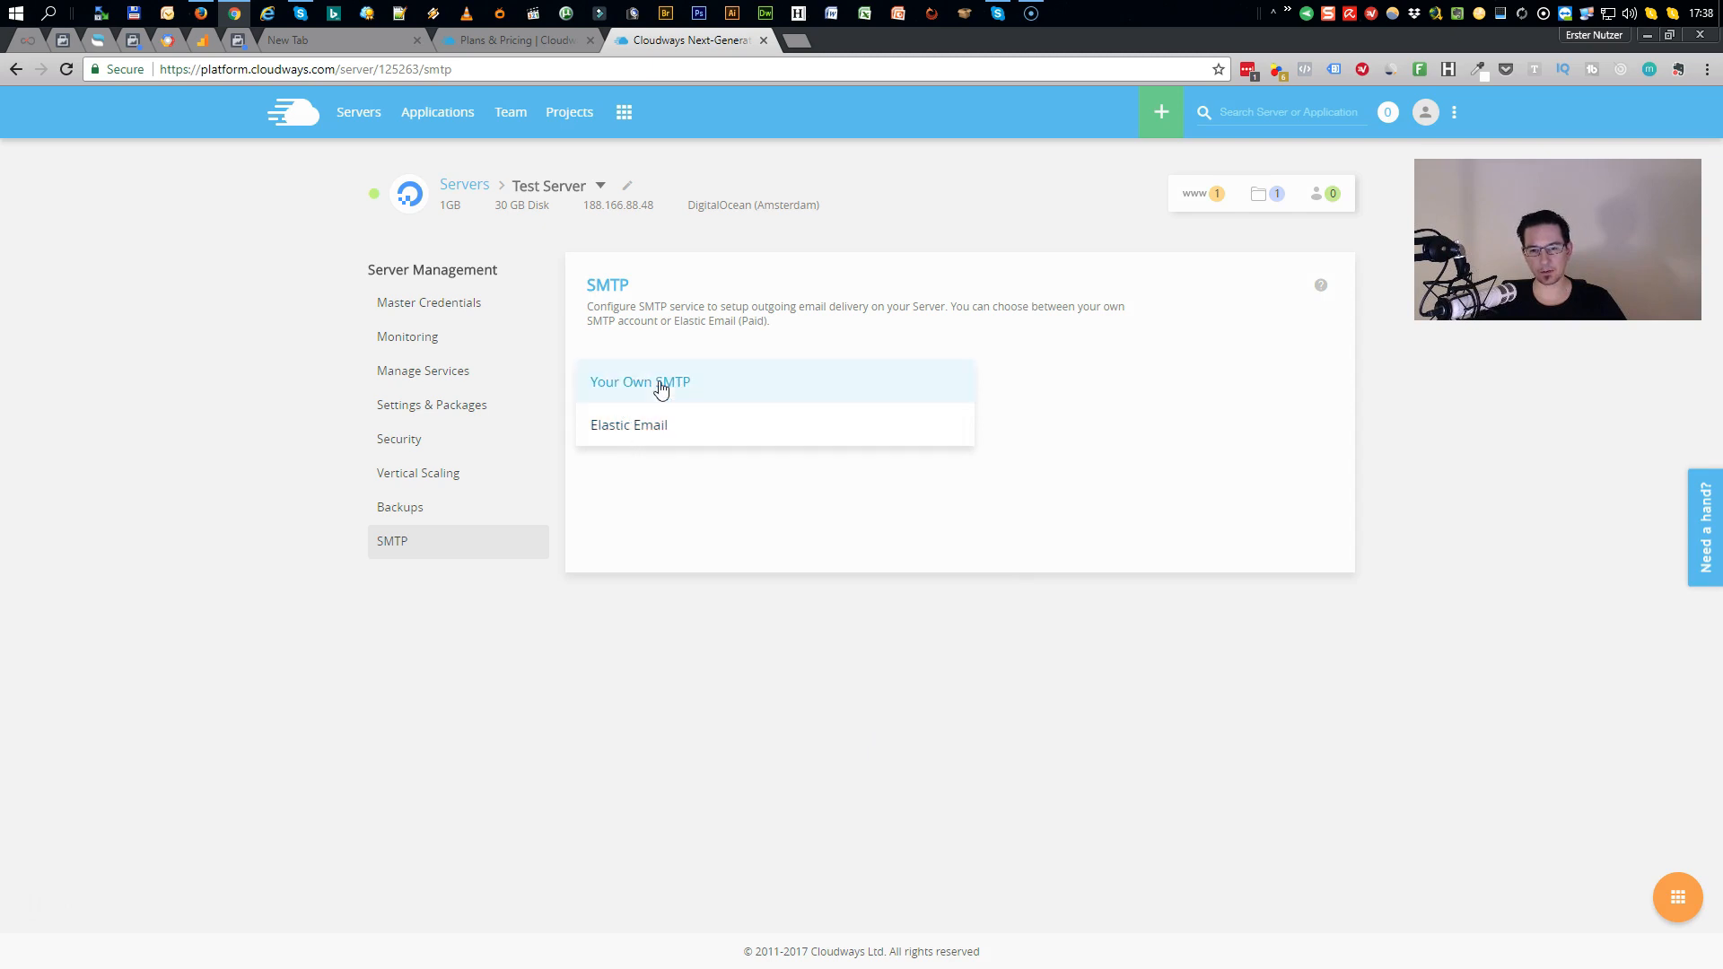
Choose Your Own SMTP with provider Other, revealing empty Host, Port and Username fields.
left_click(641, 381)
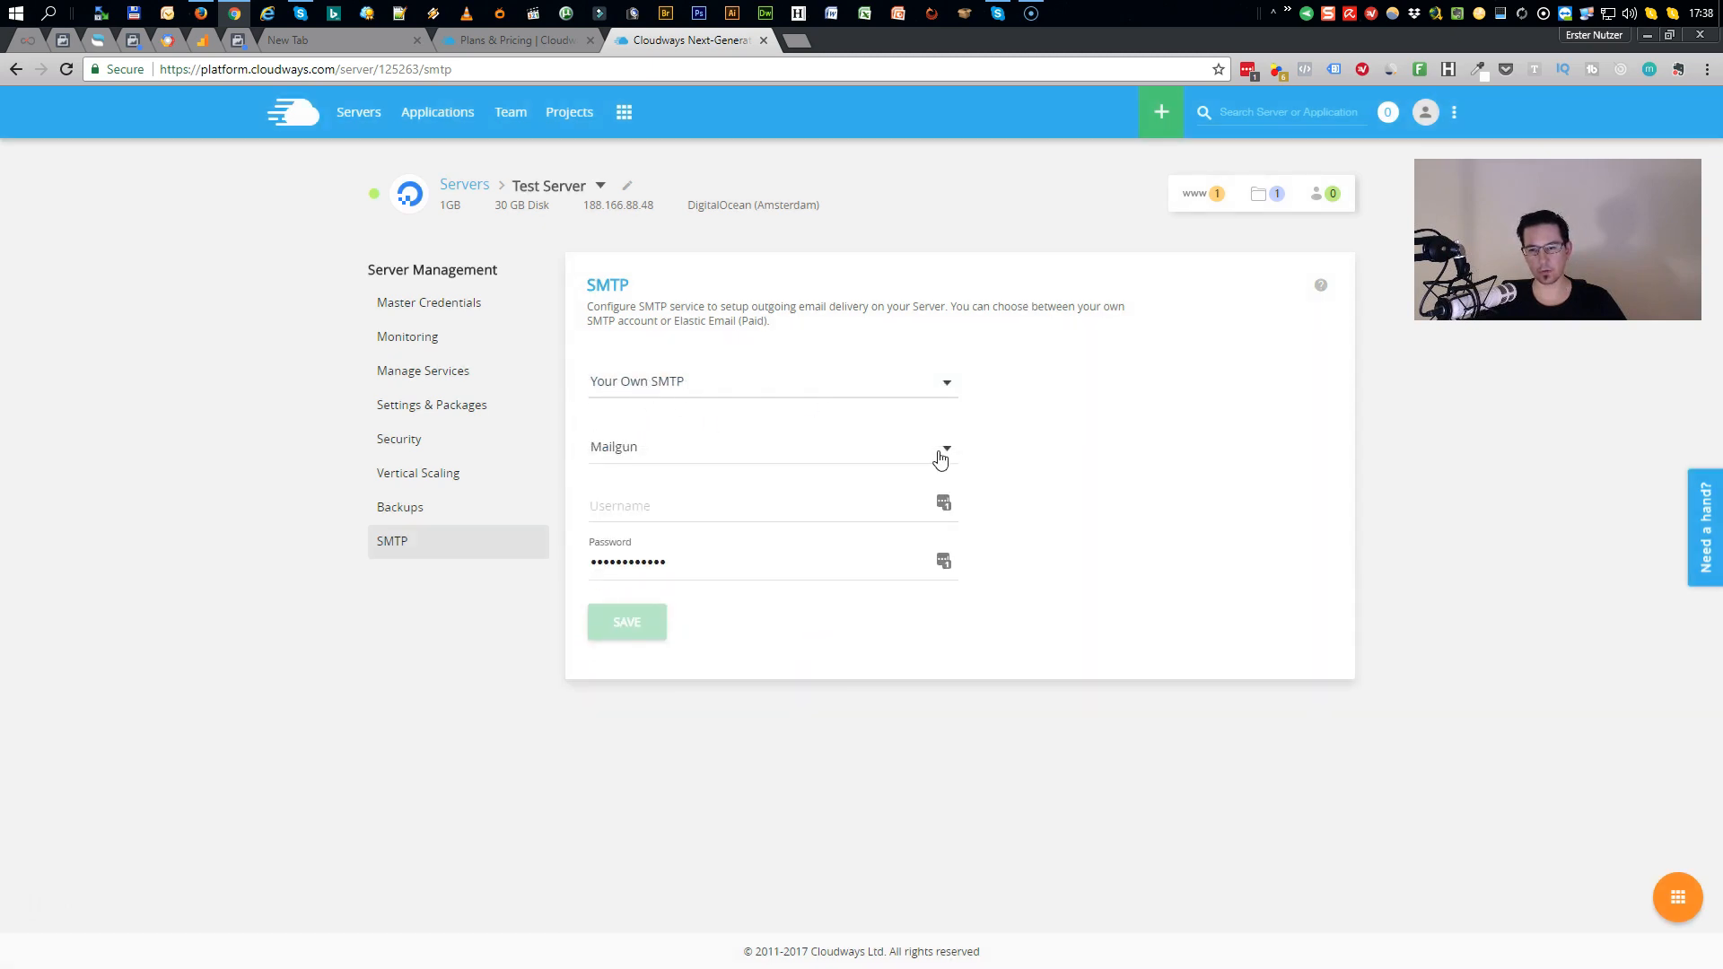
left_click(769, 447)
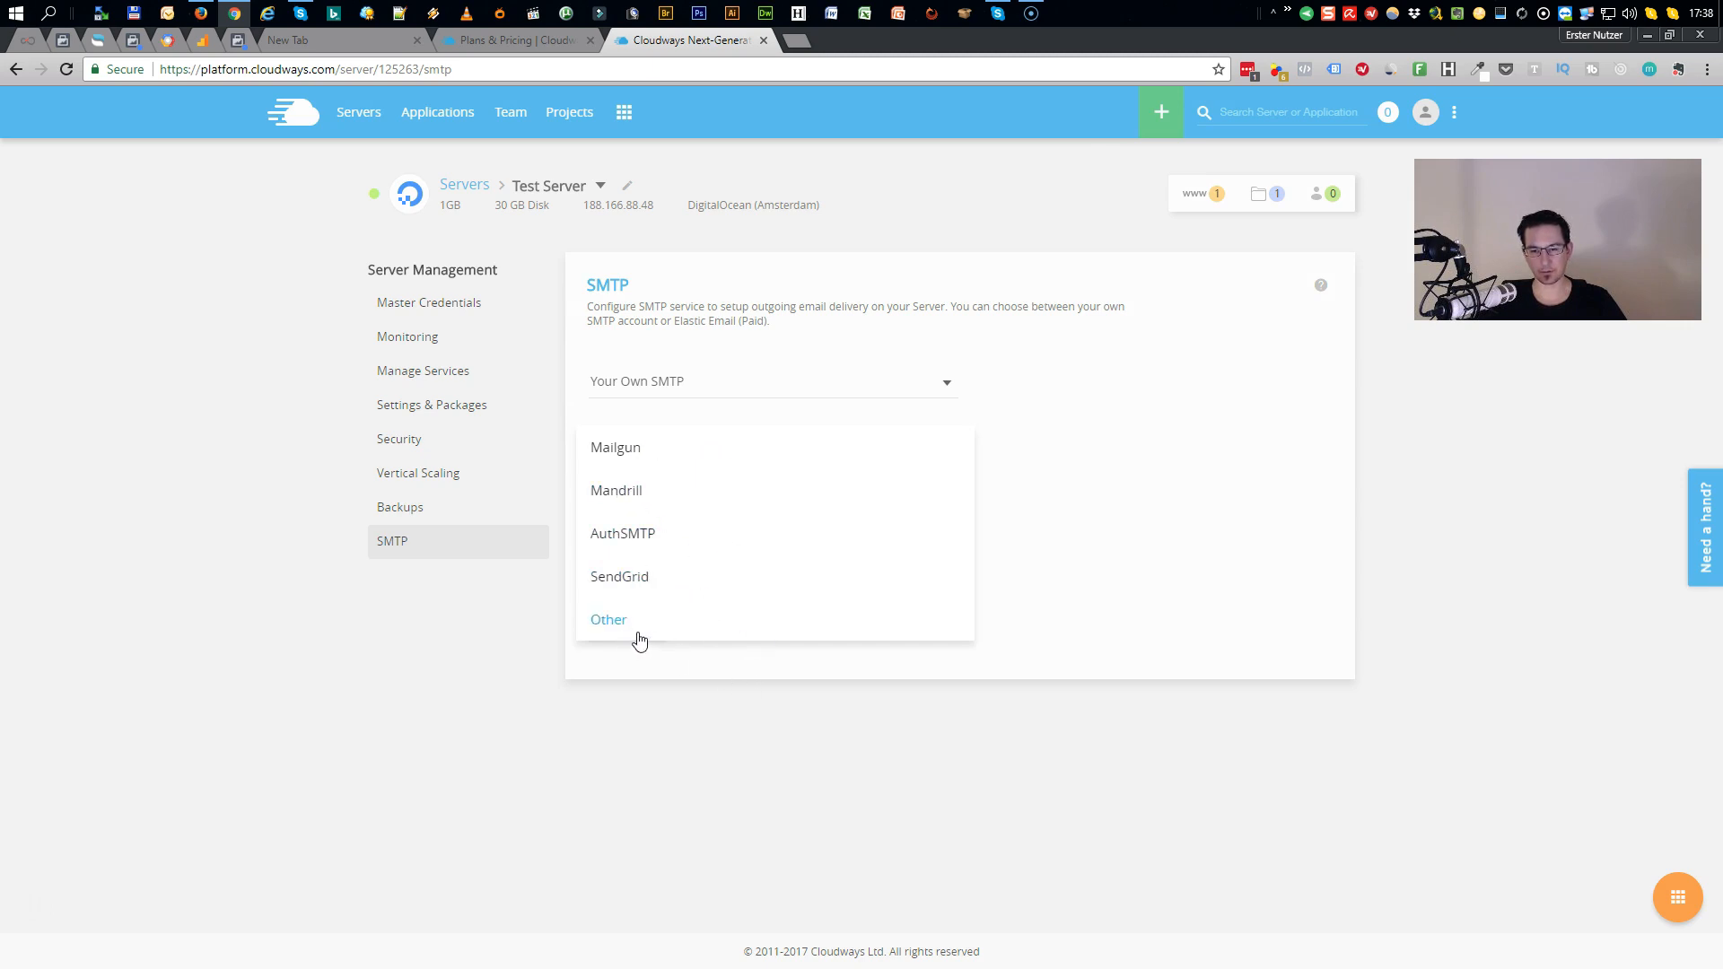
left_click(608, 619)
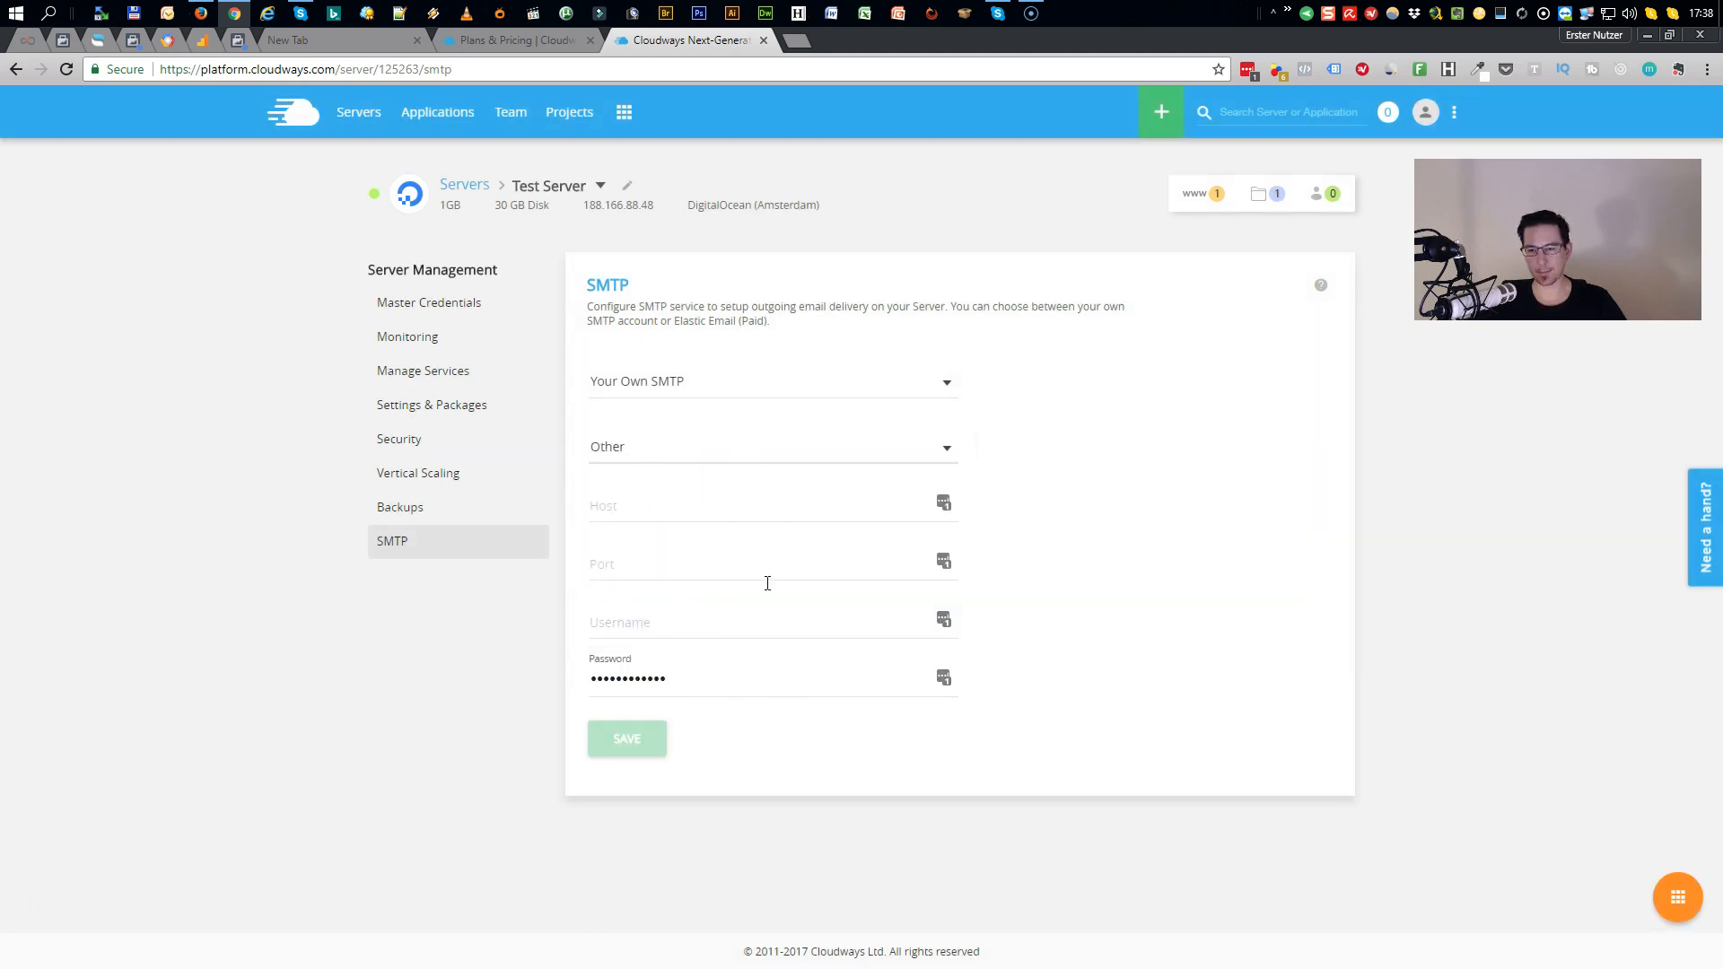
mouse_move(950, 387)
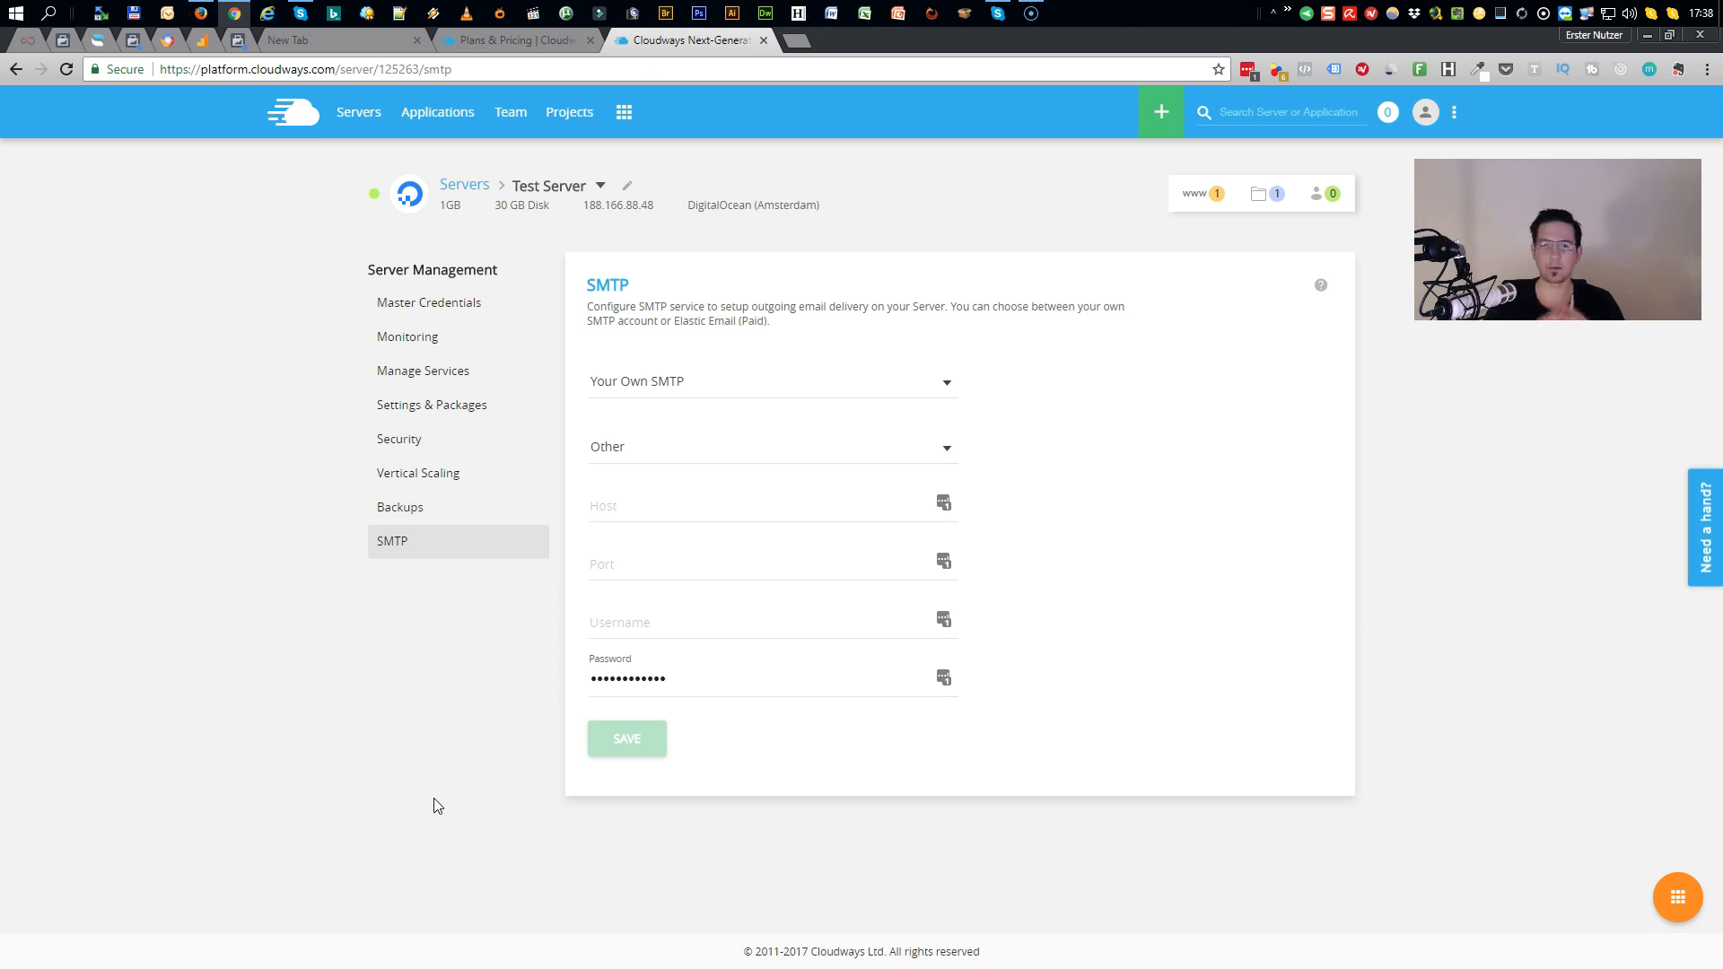
mouse_move(453, 660)
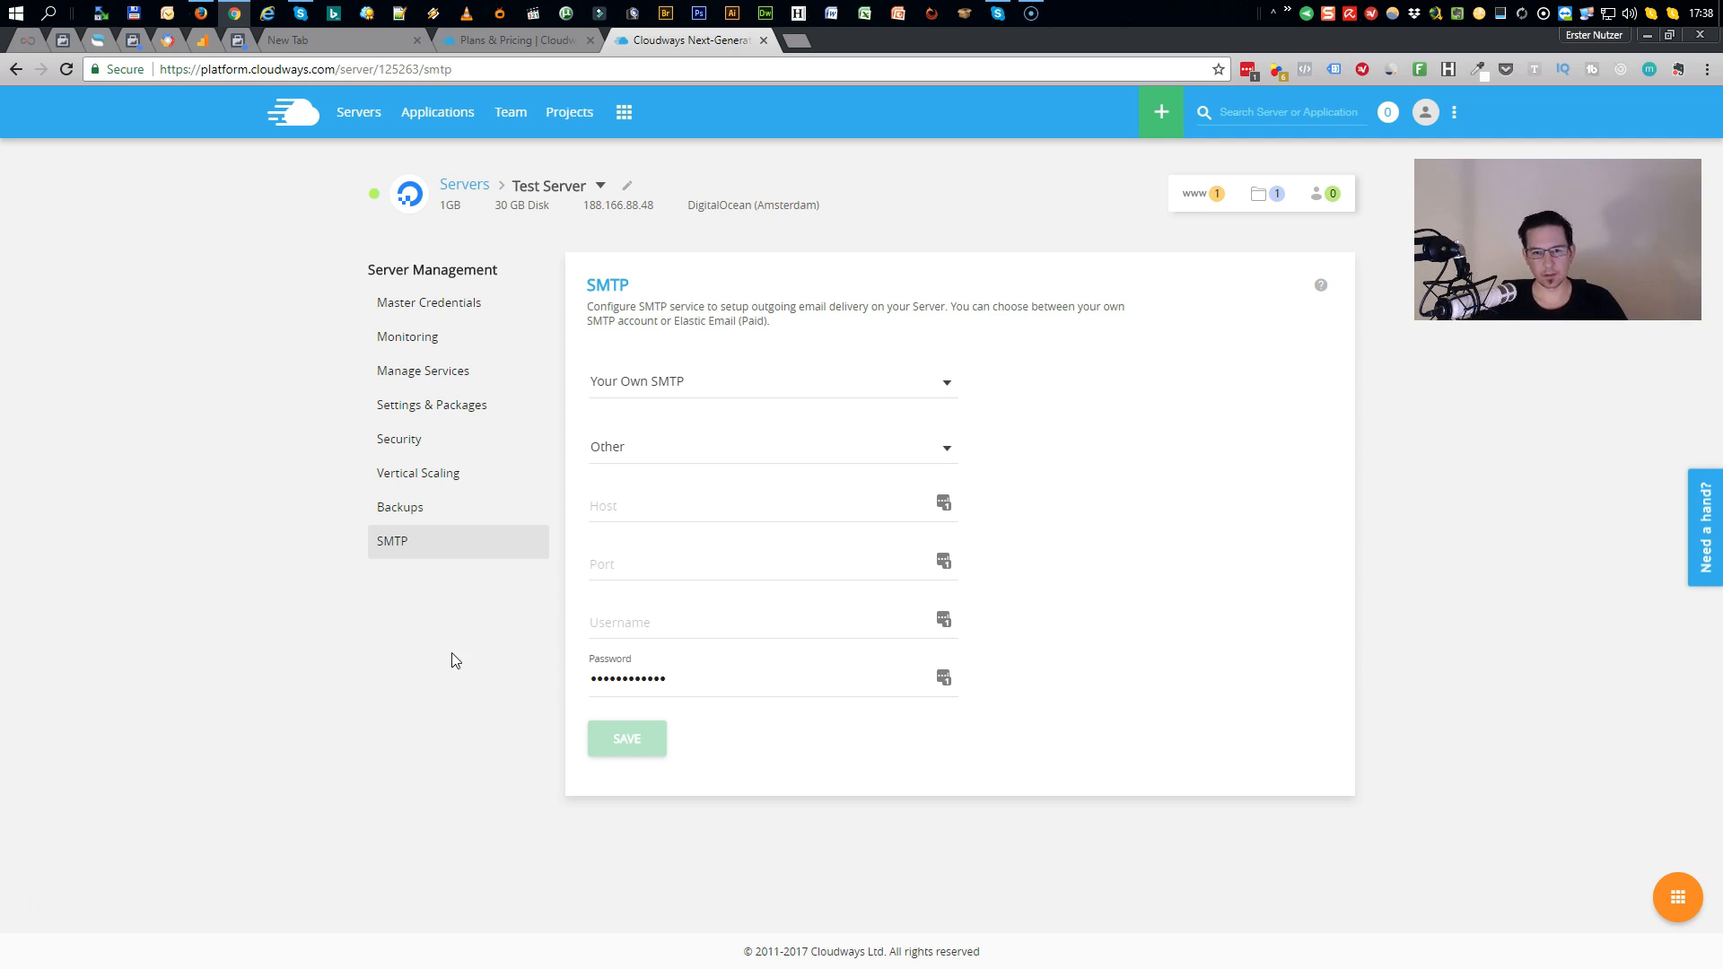
mouse_move(304, 486)
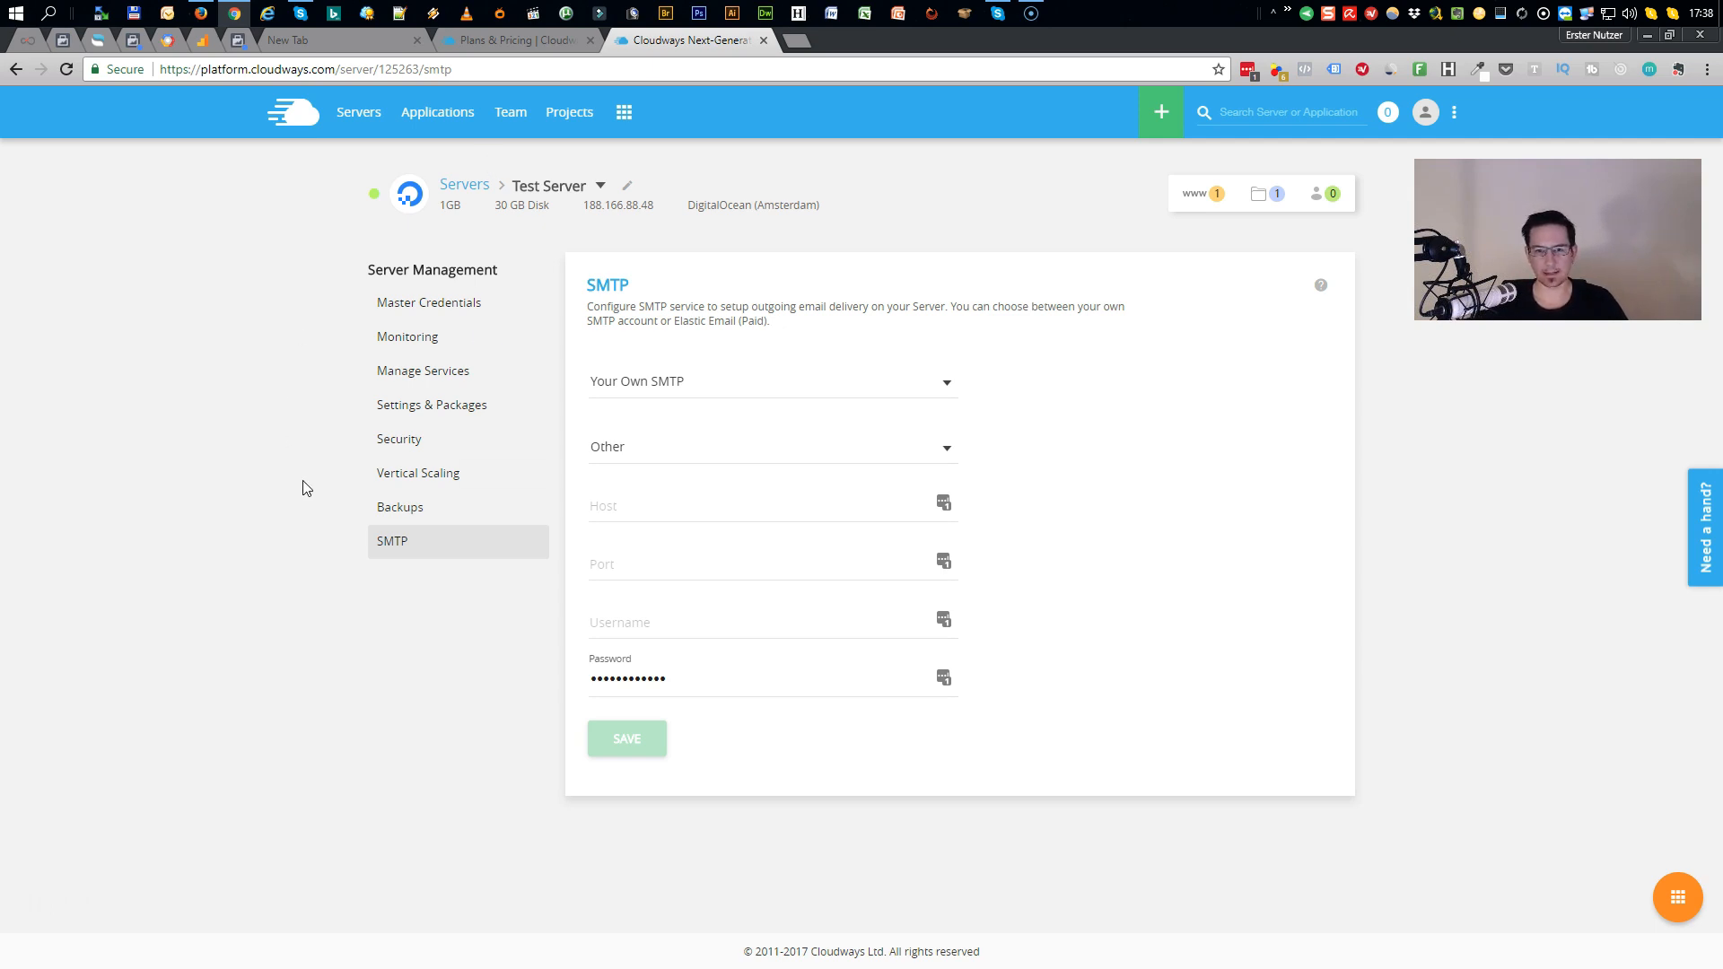
mouse_move(711, 426)
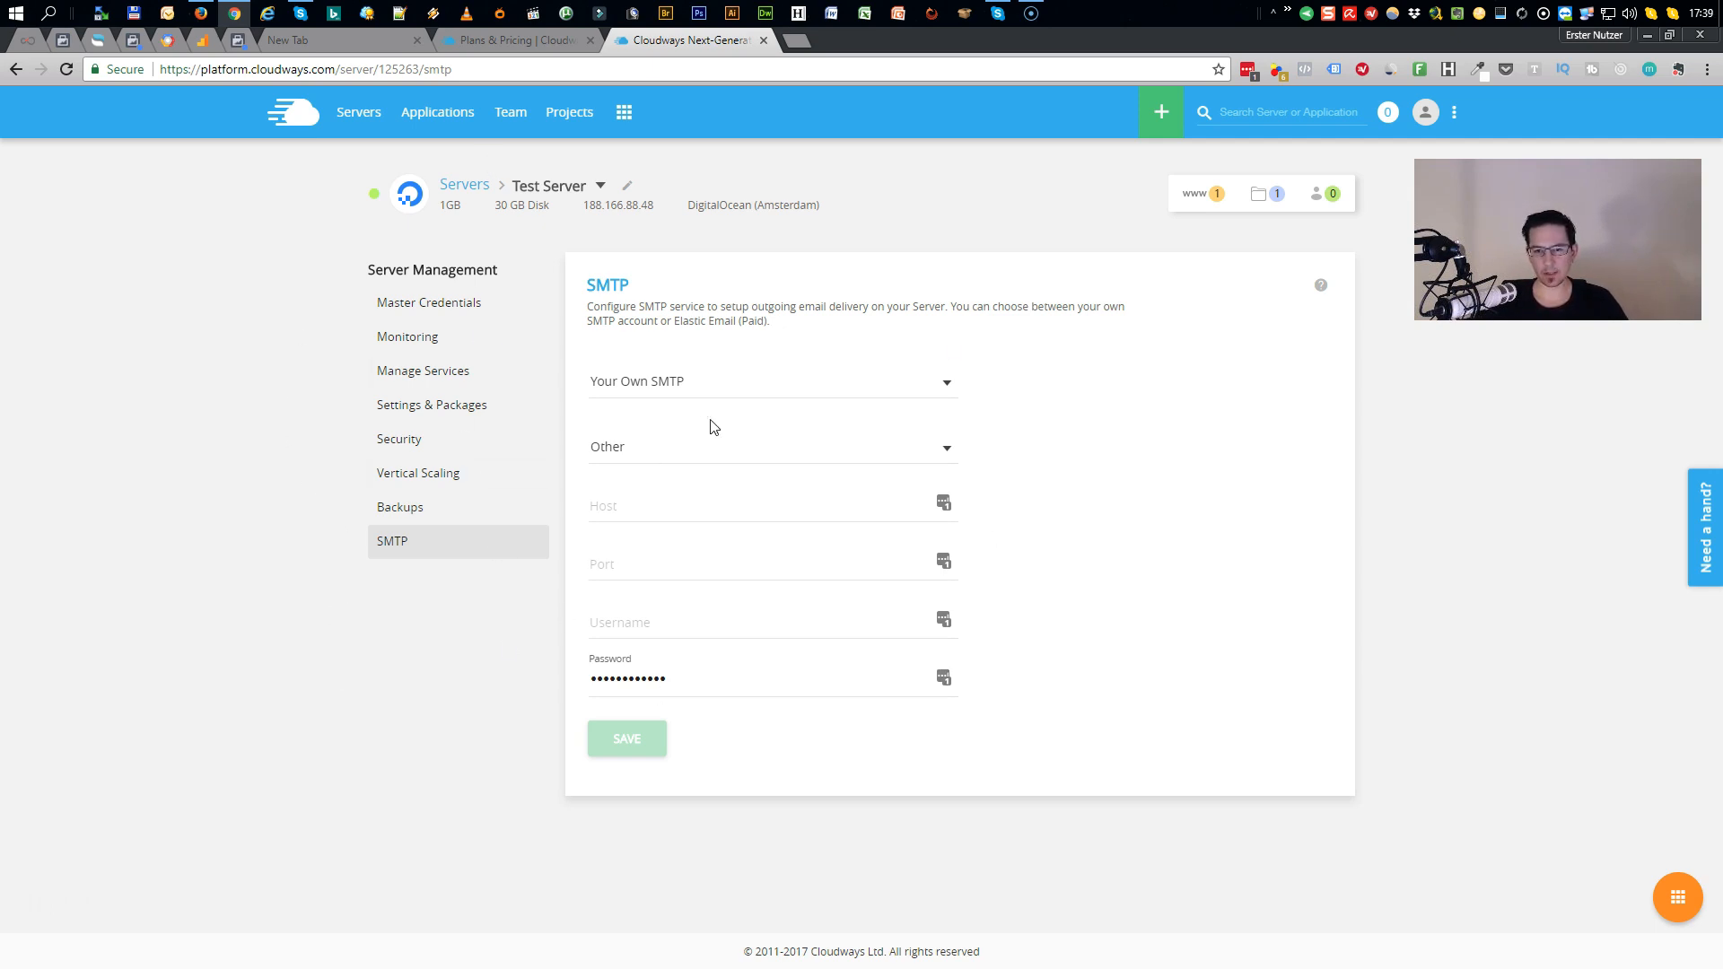
mouse_move(831, 544)
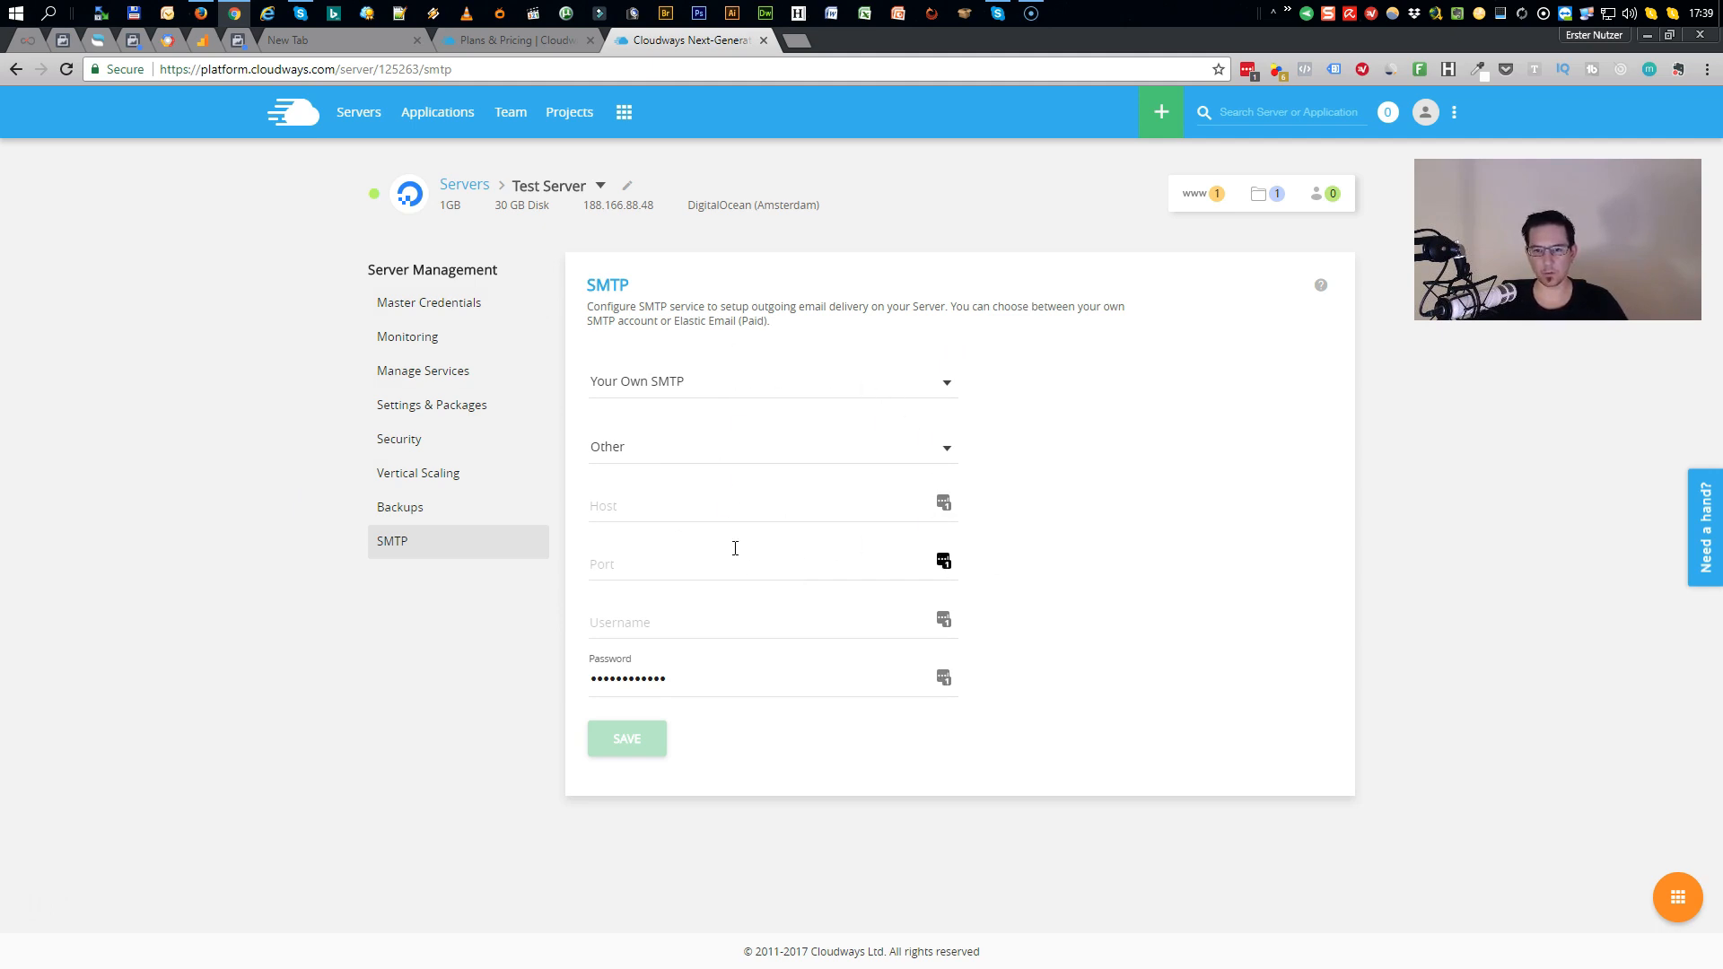
mouse_move(735, 550)
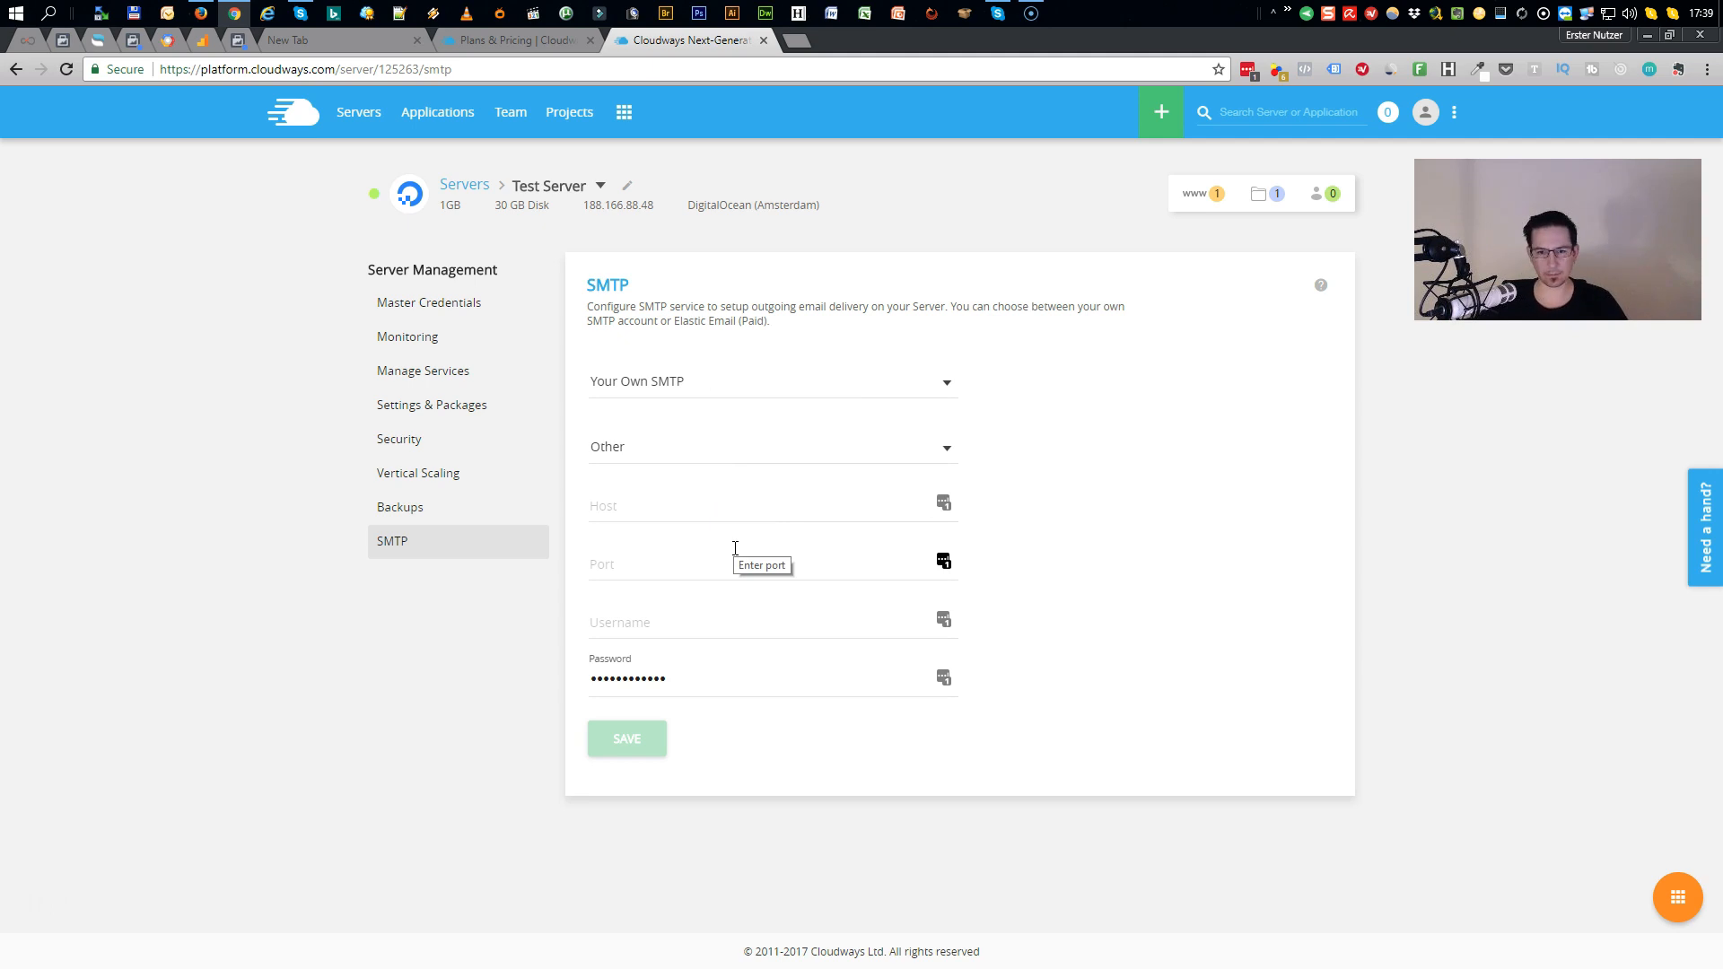
mouse_move(402, 716)
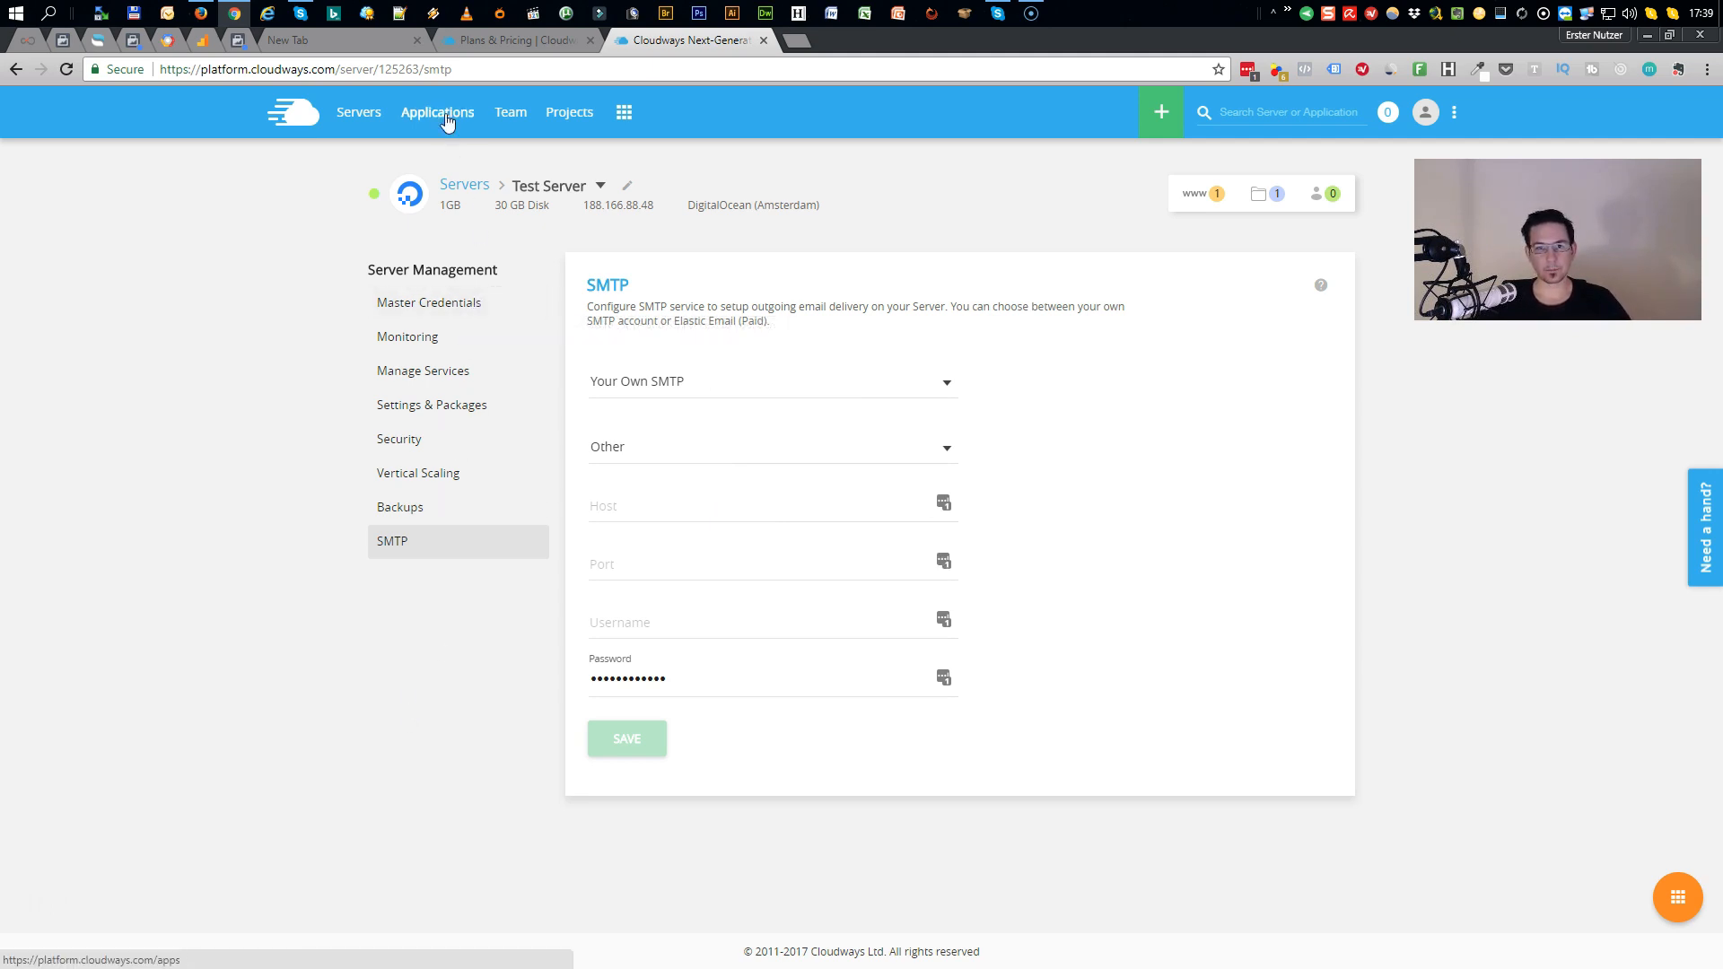
From the Applications list, open Test APB App's Access Details.
left_click(437, 111)
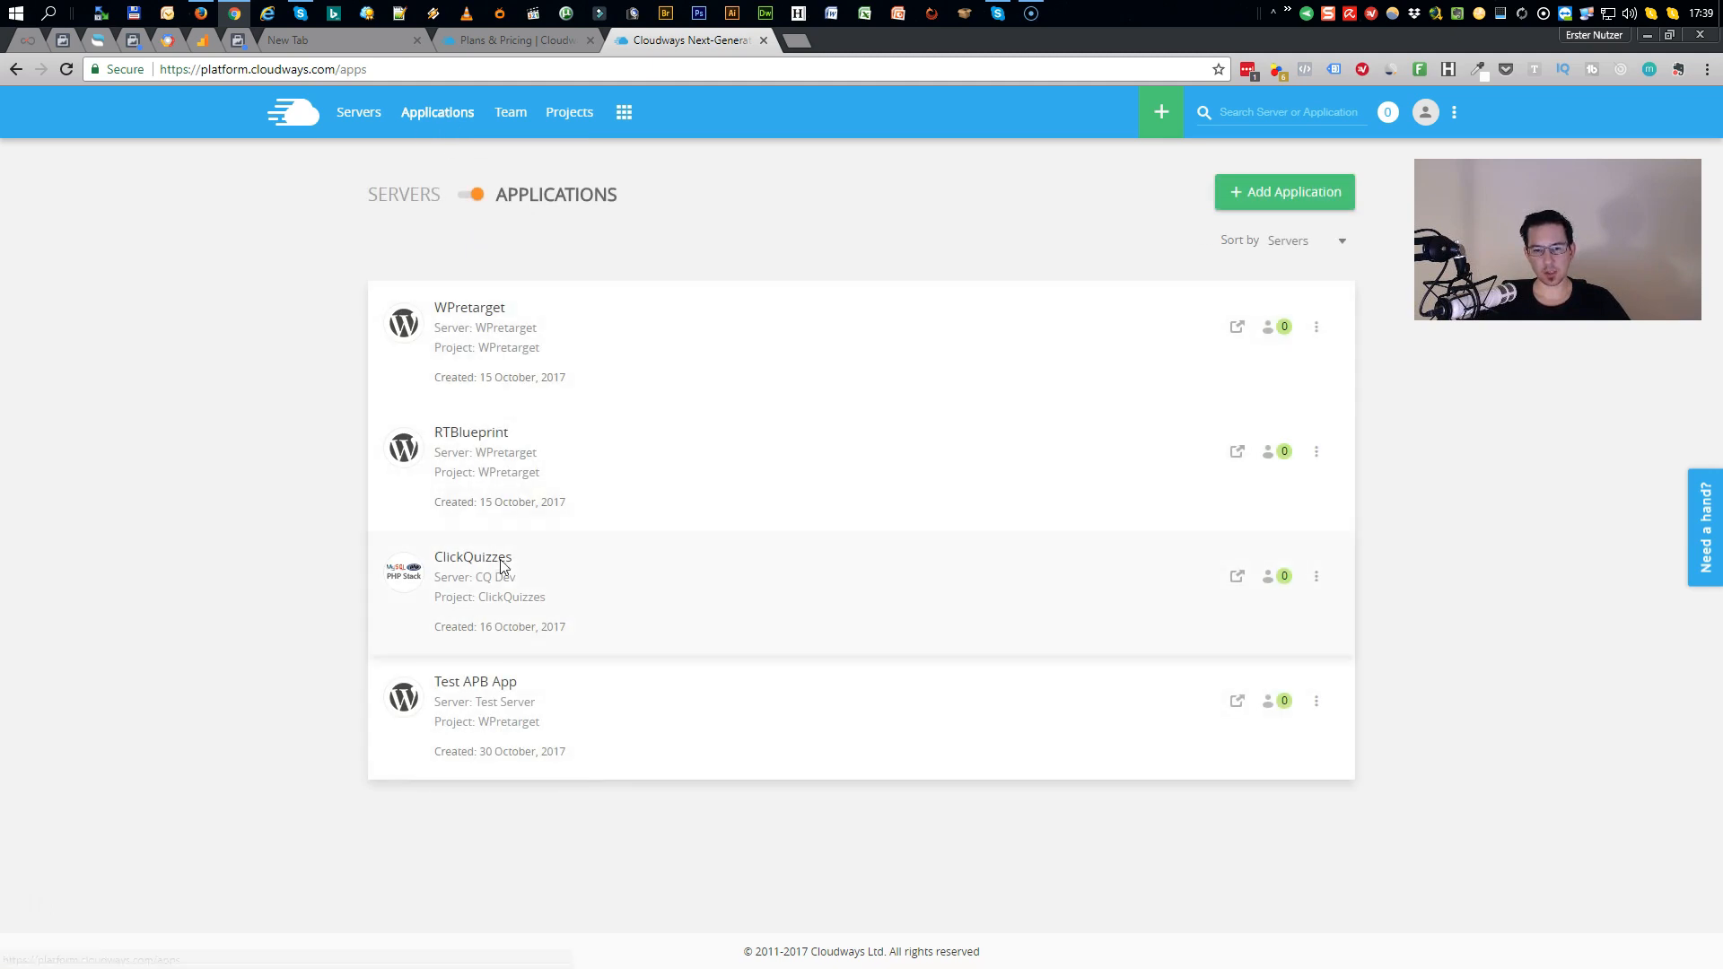
mouse_move(458, 693)
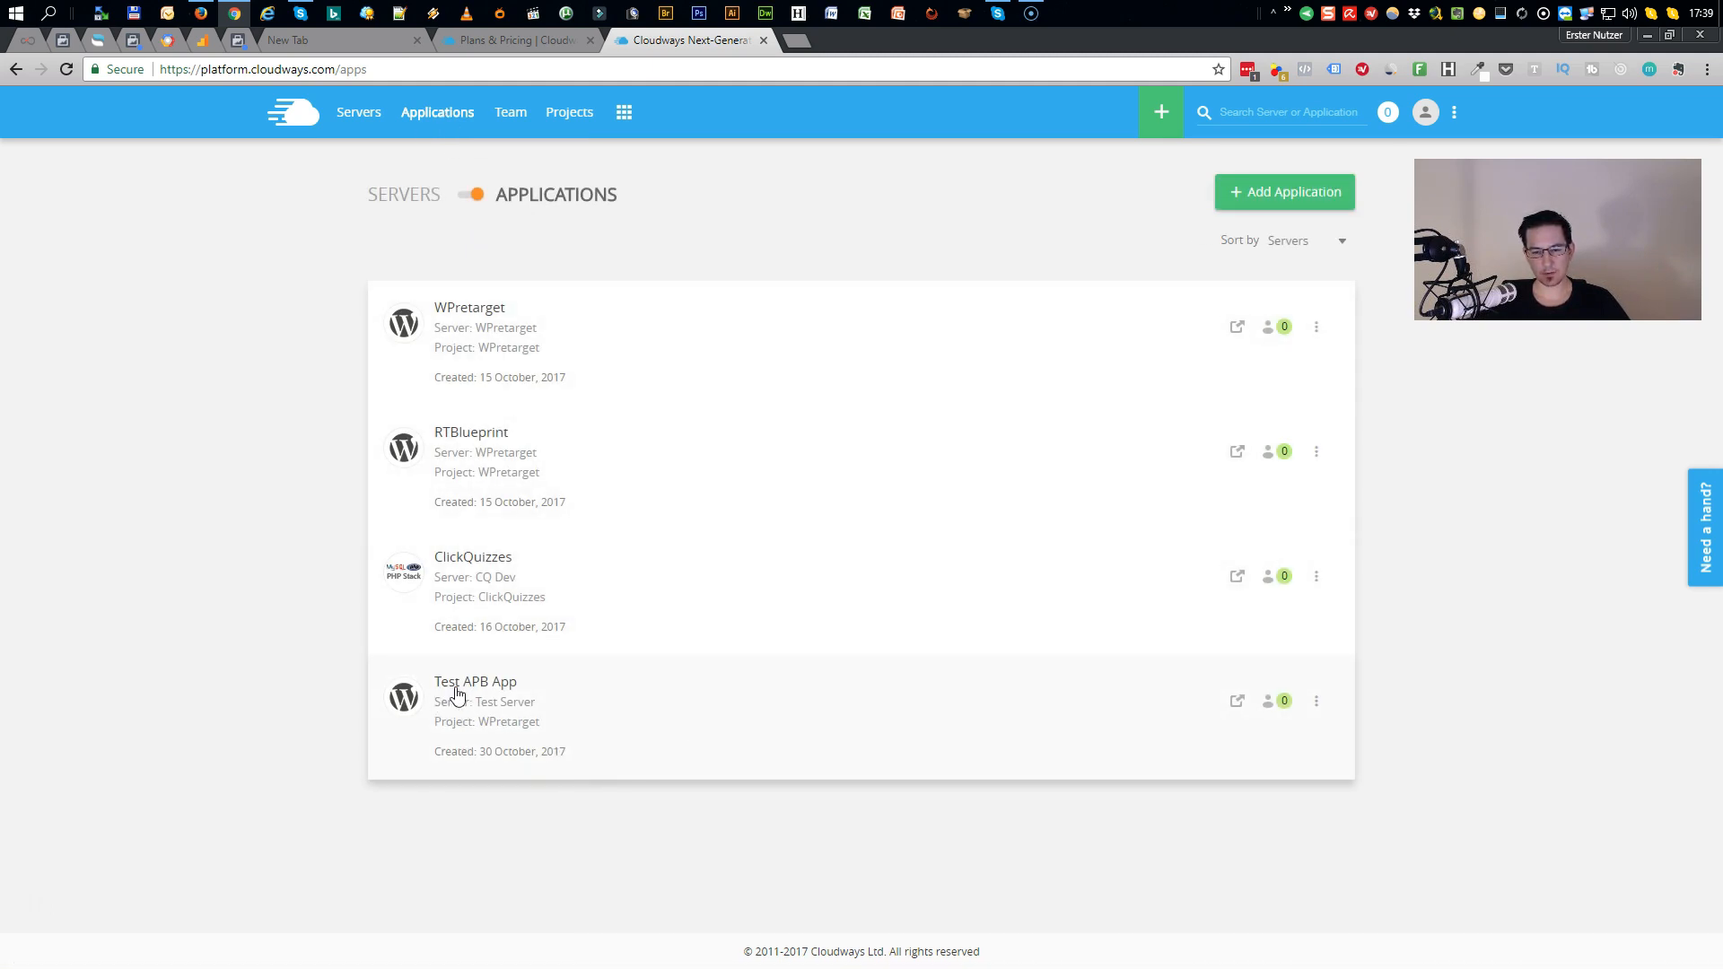
left_click(475, 682)
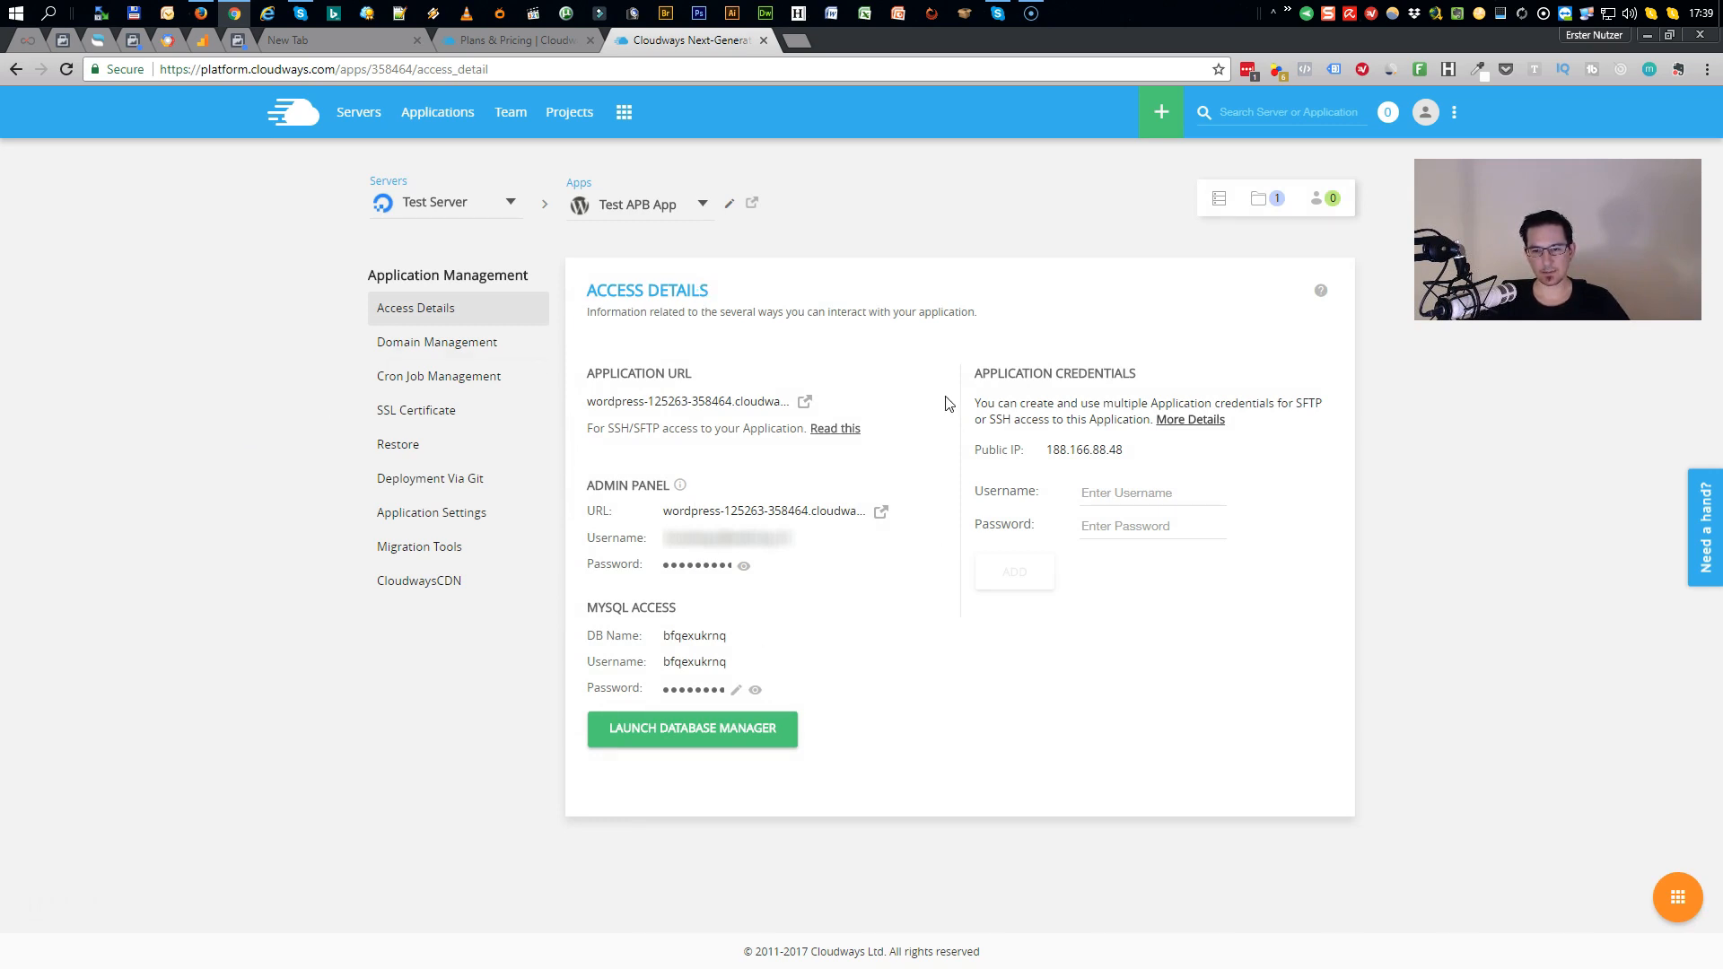
mouse_move(593, 429)
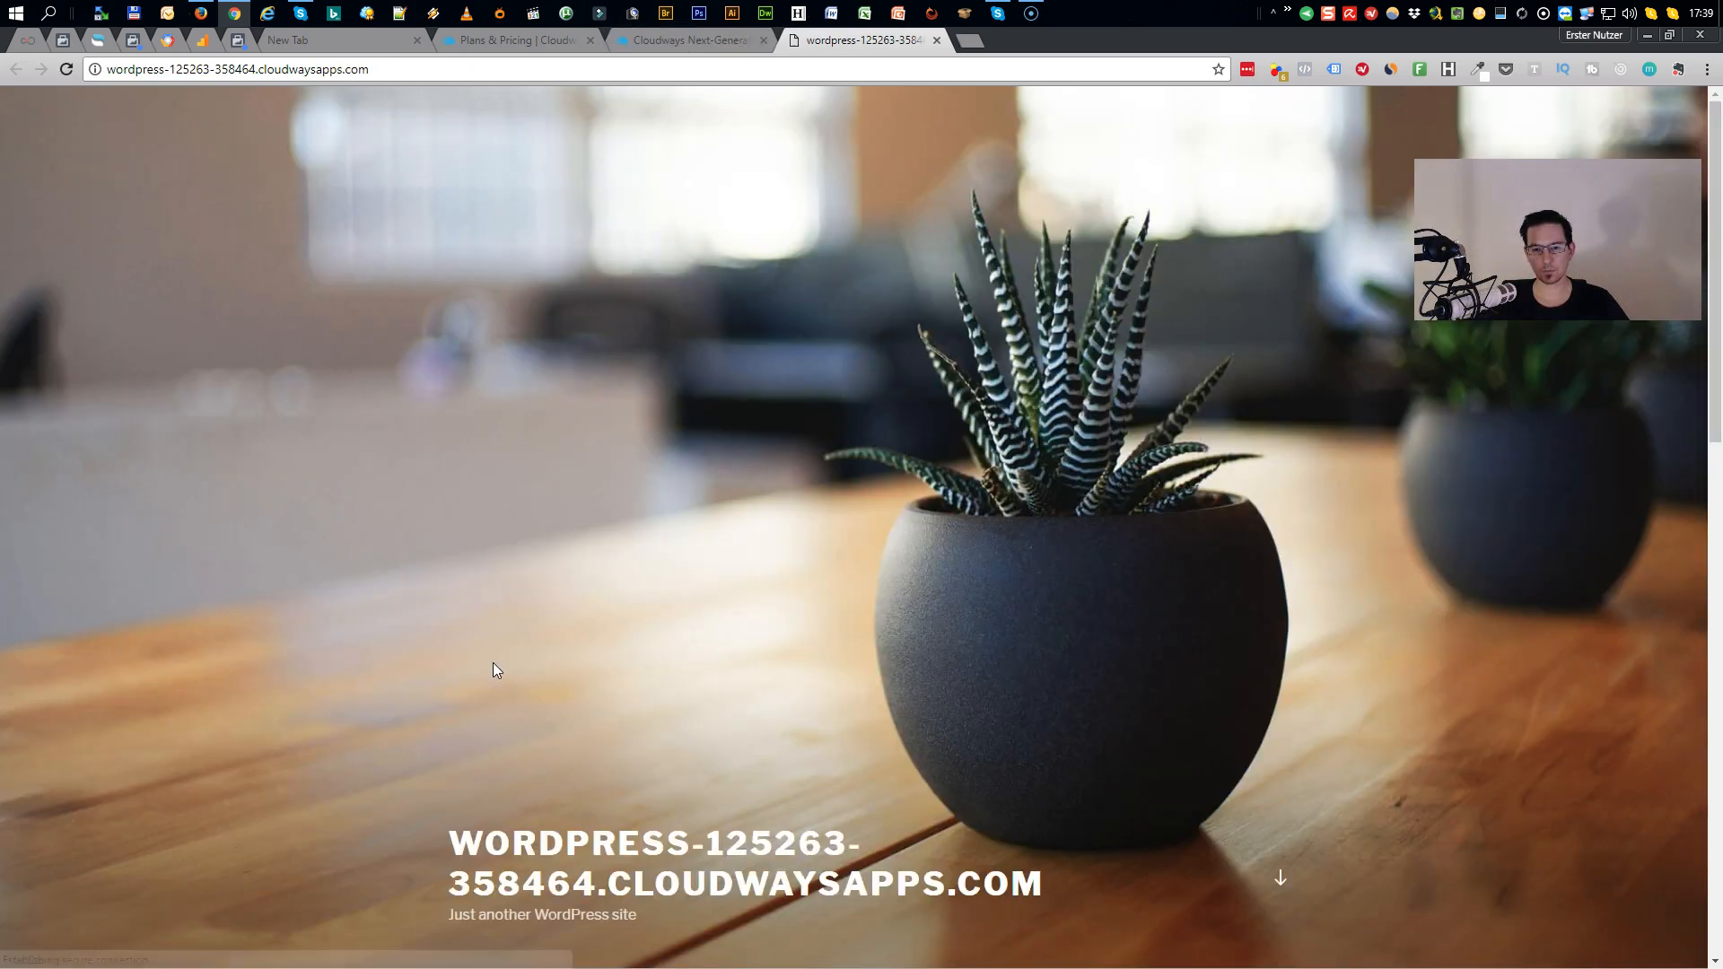
Log in to the site's wp-admin with LastPass-filled credentials, then return to the Cloudways tab.
scroll("down", 3)
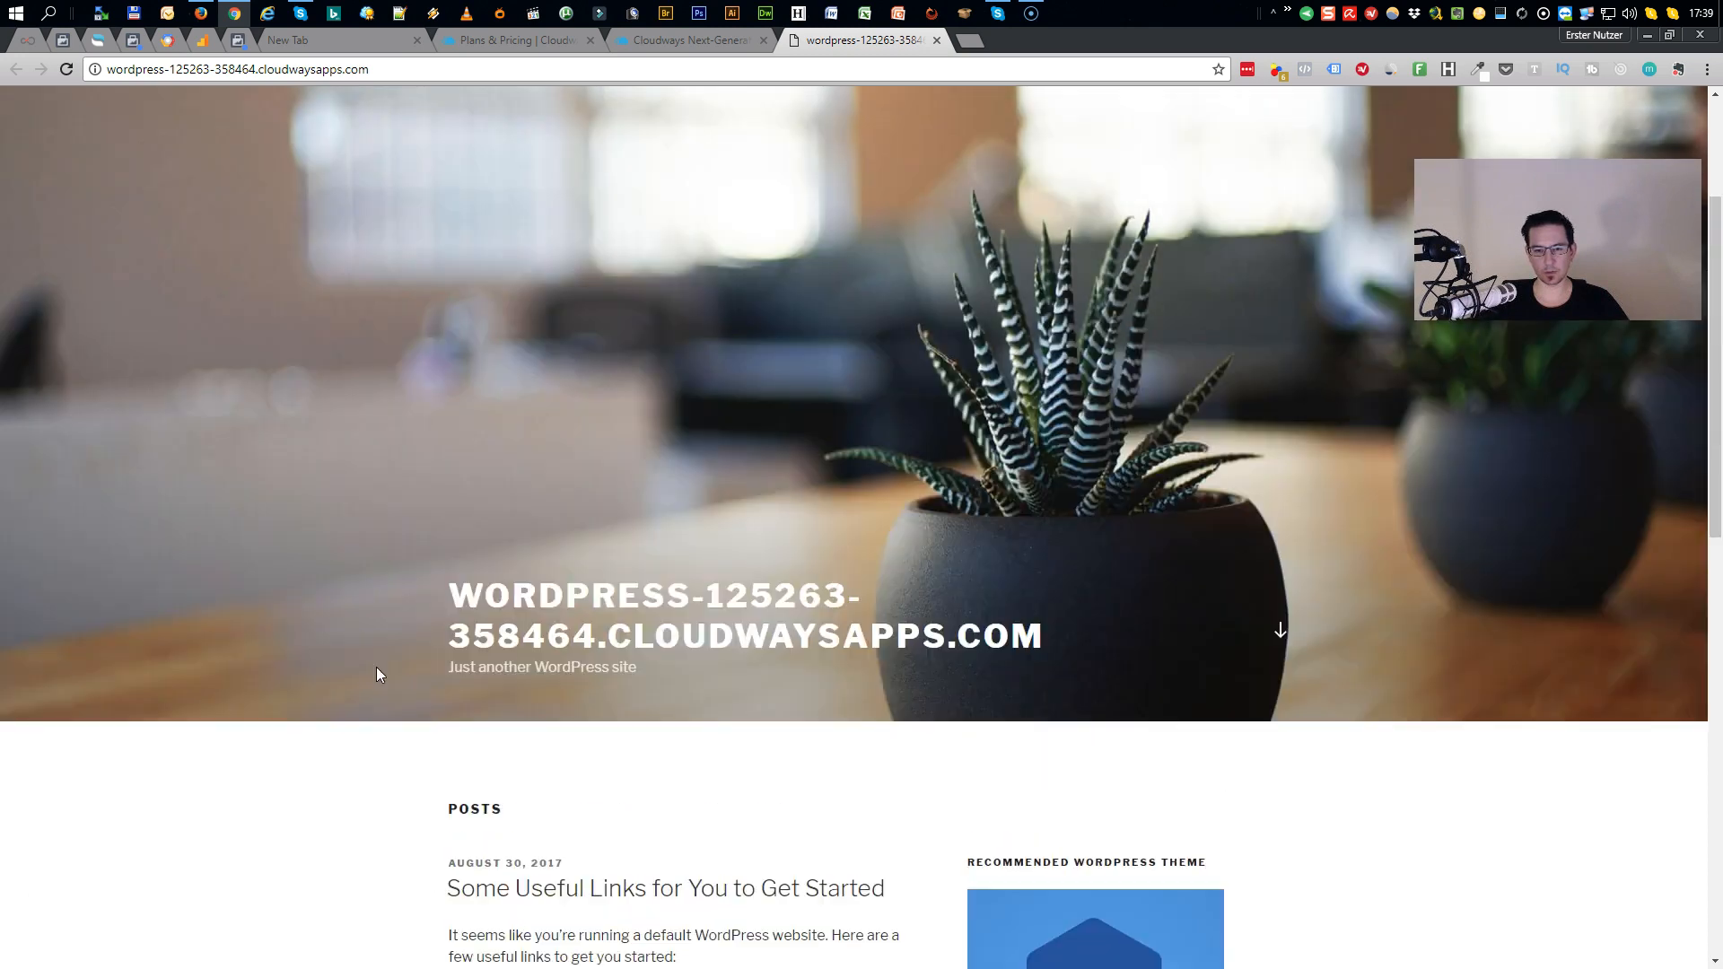
left_click(687, 39)
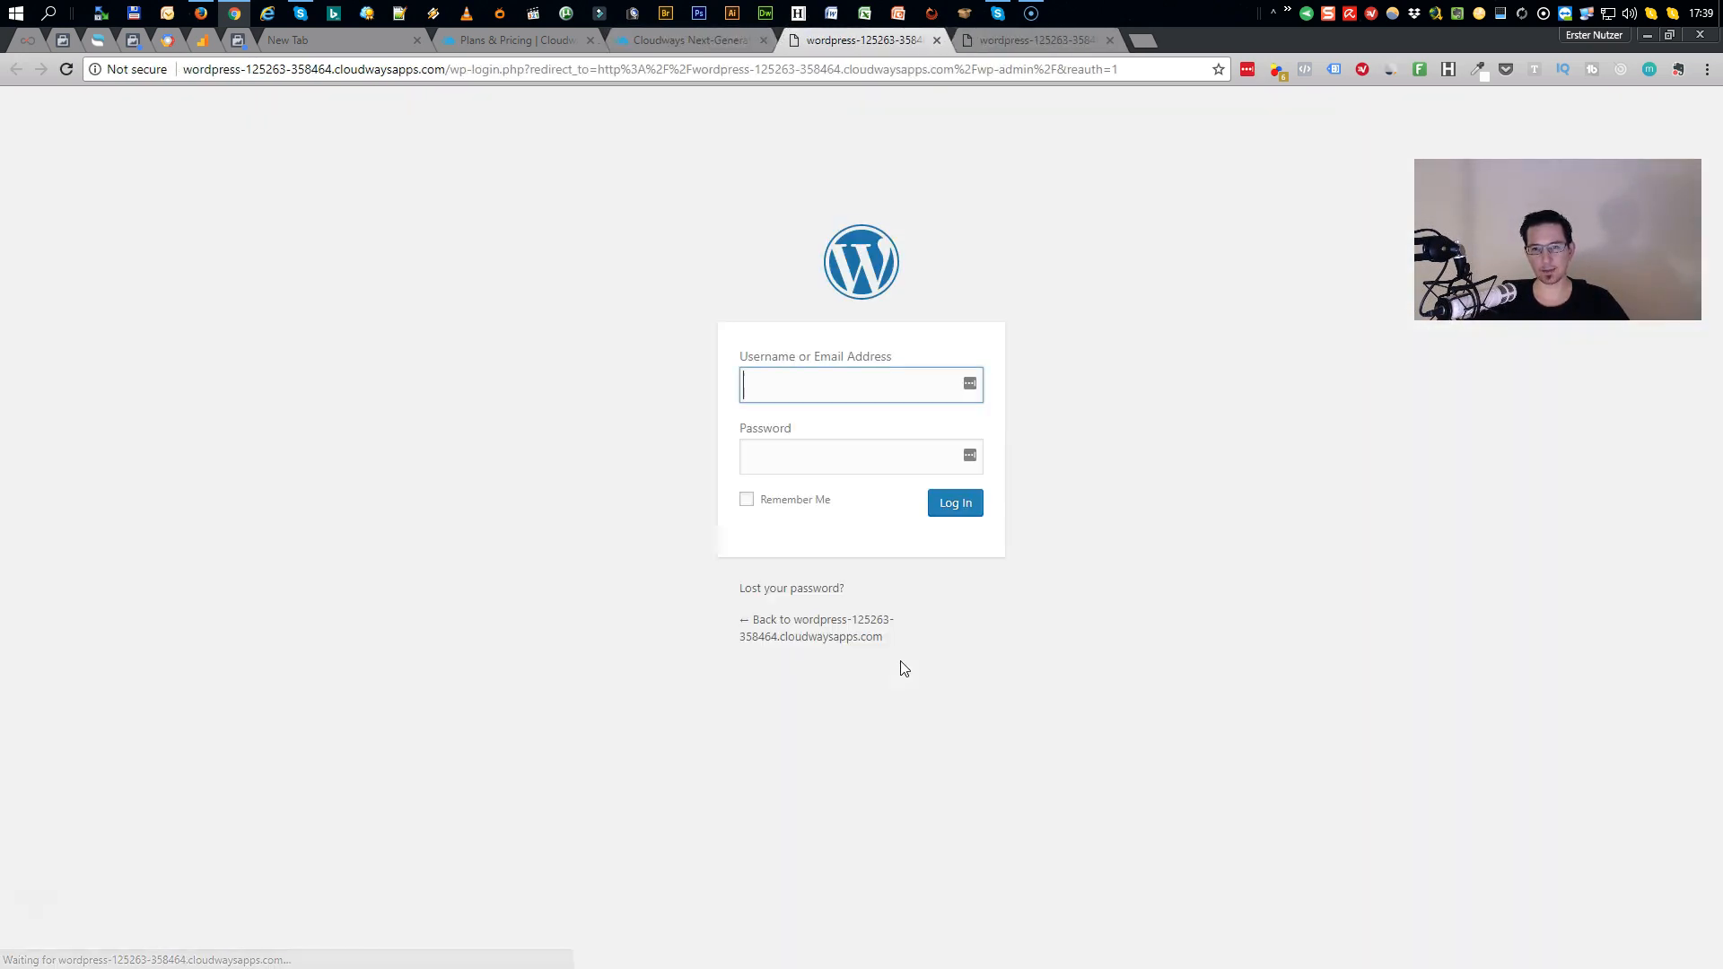
left_click(687, 40)
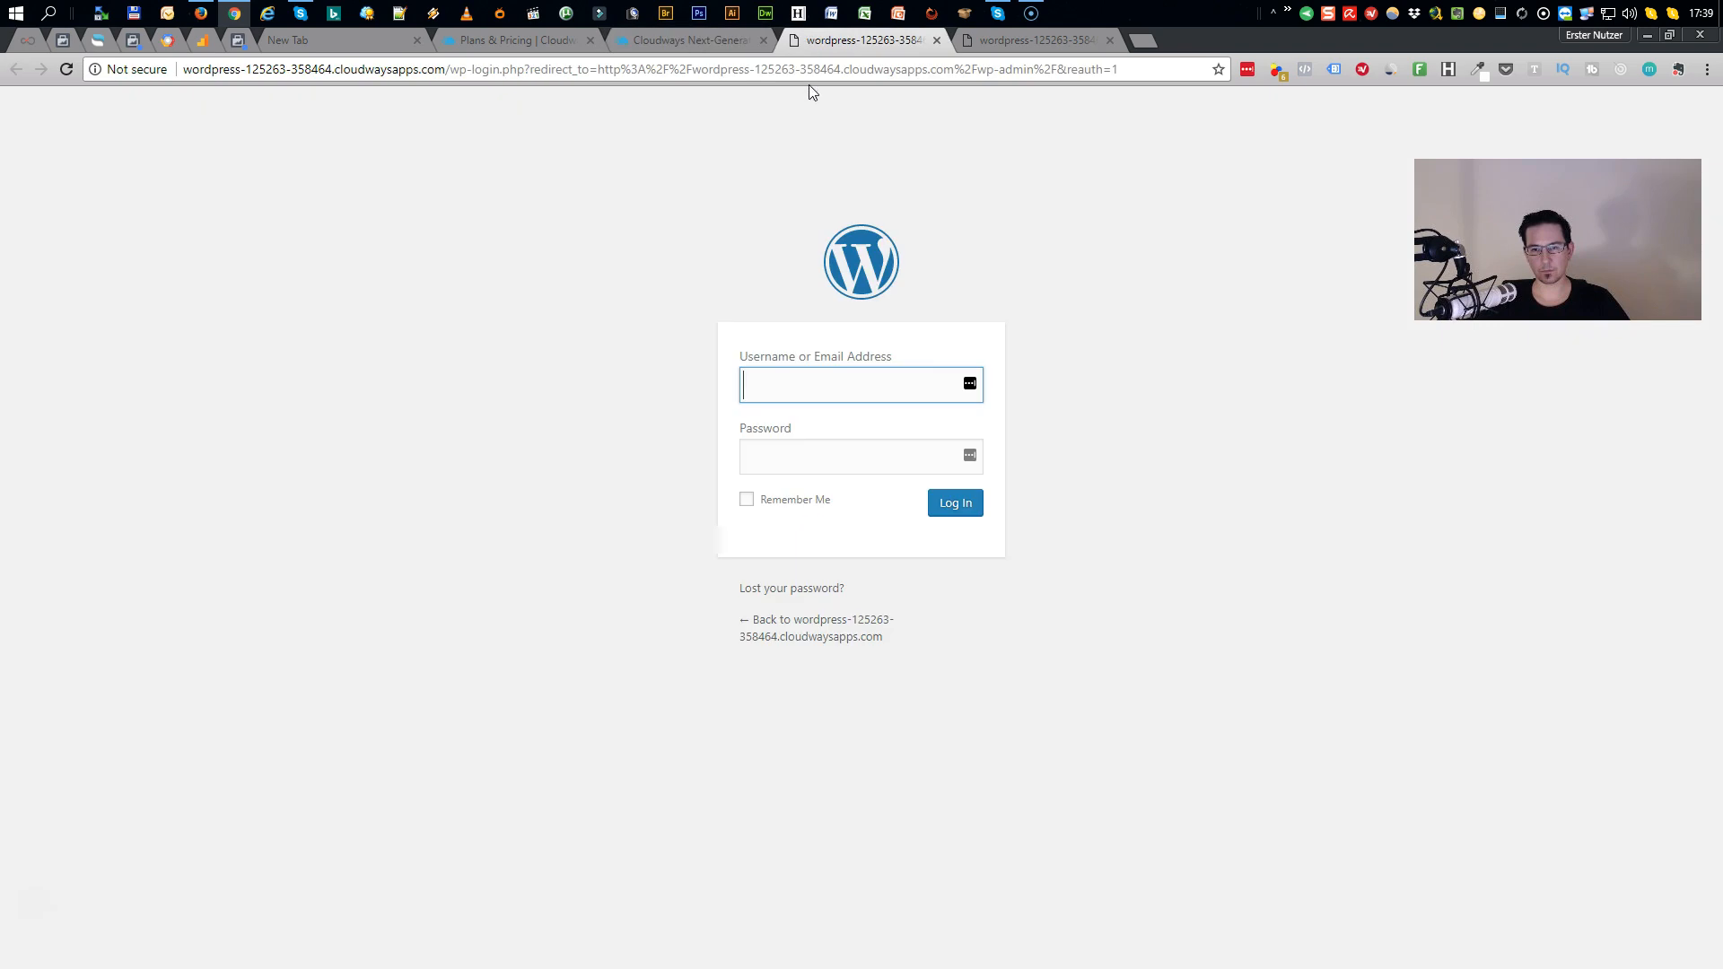
left_click(679, 40)
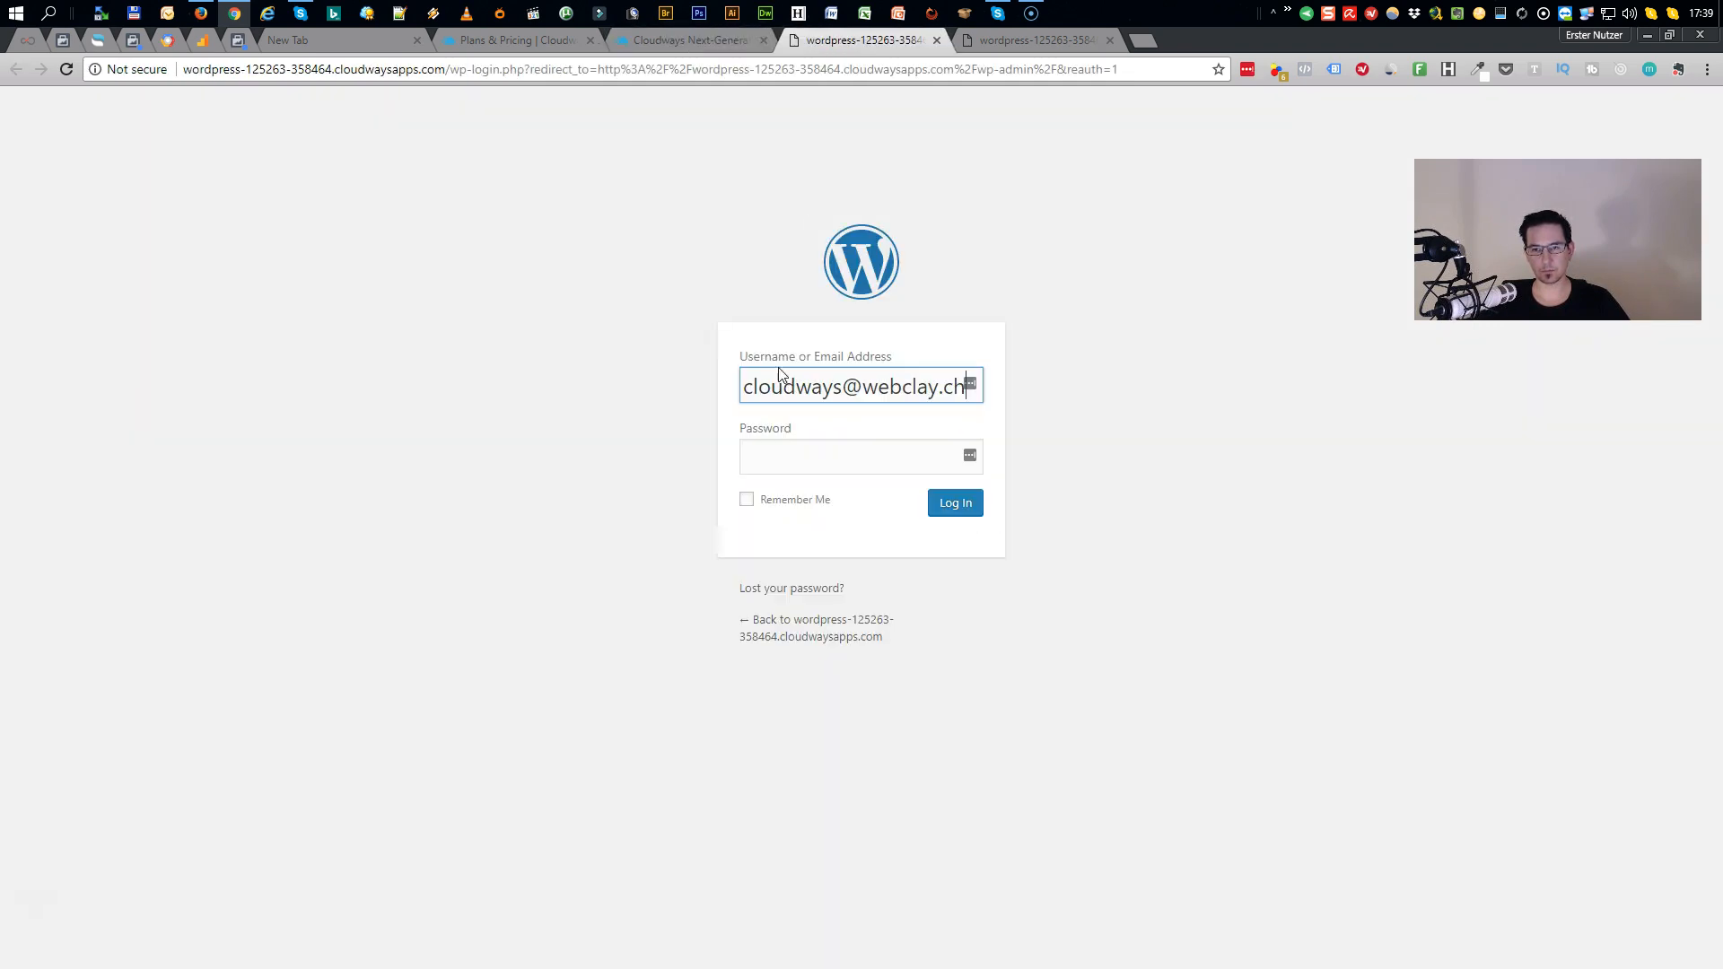
left_click(954, 503)
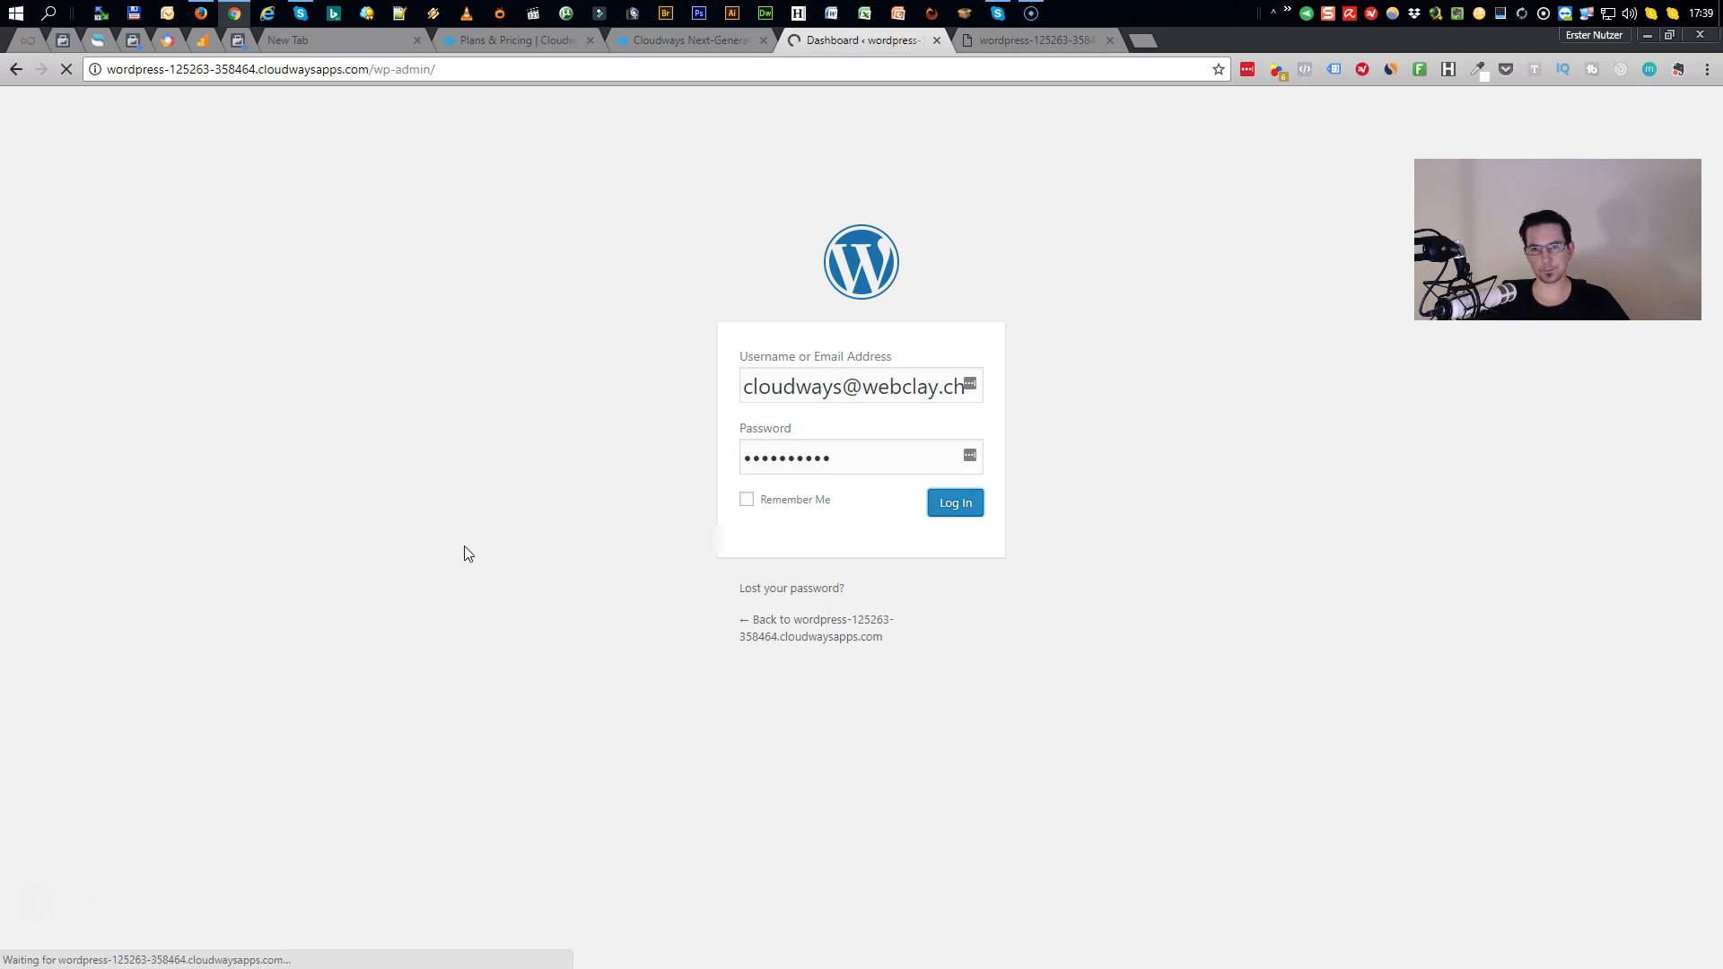
left_click(955, 502)
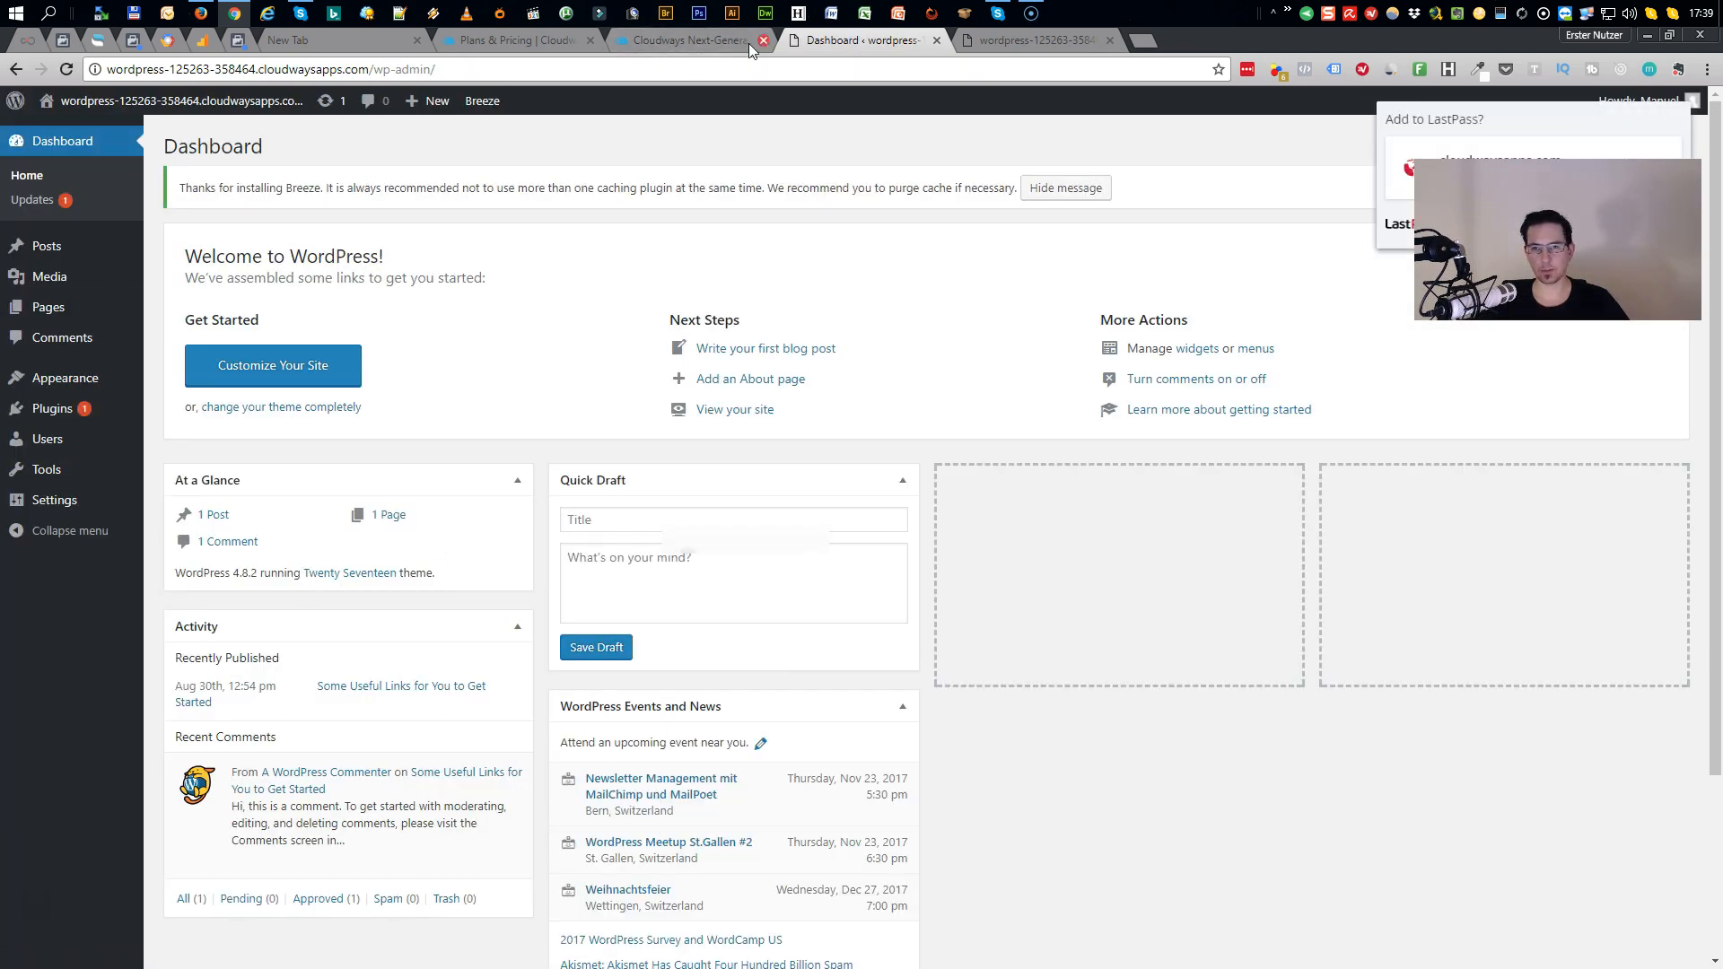
left_click(690, 39)
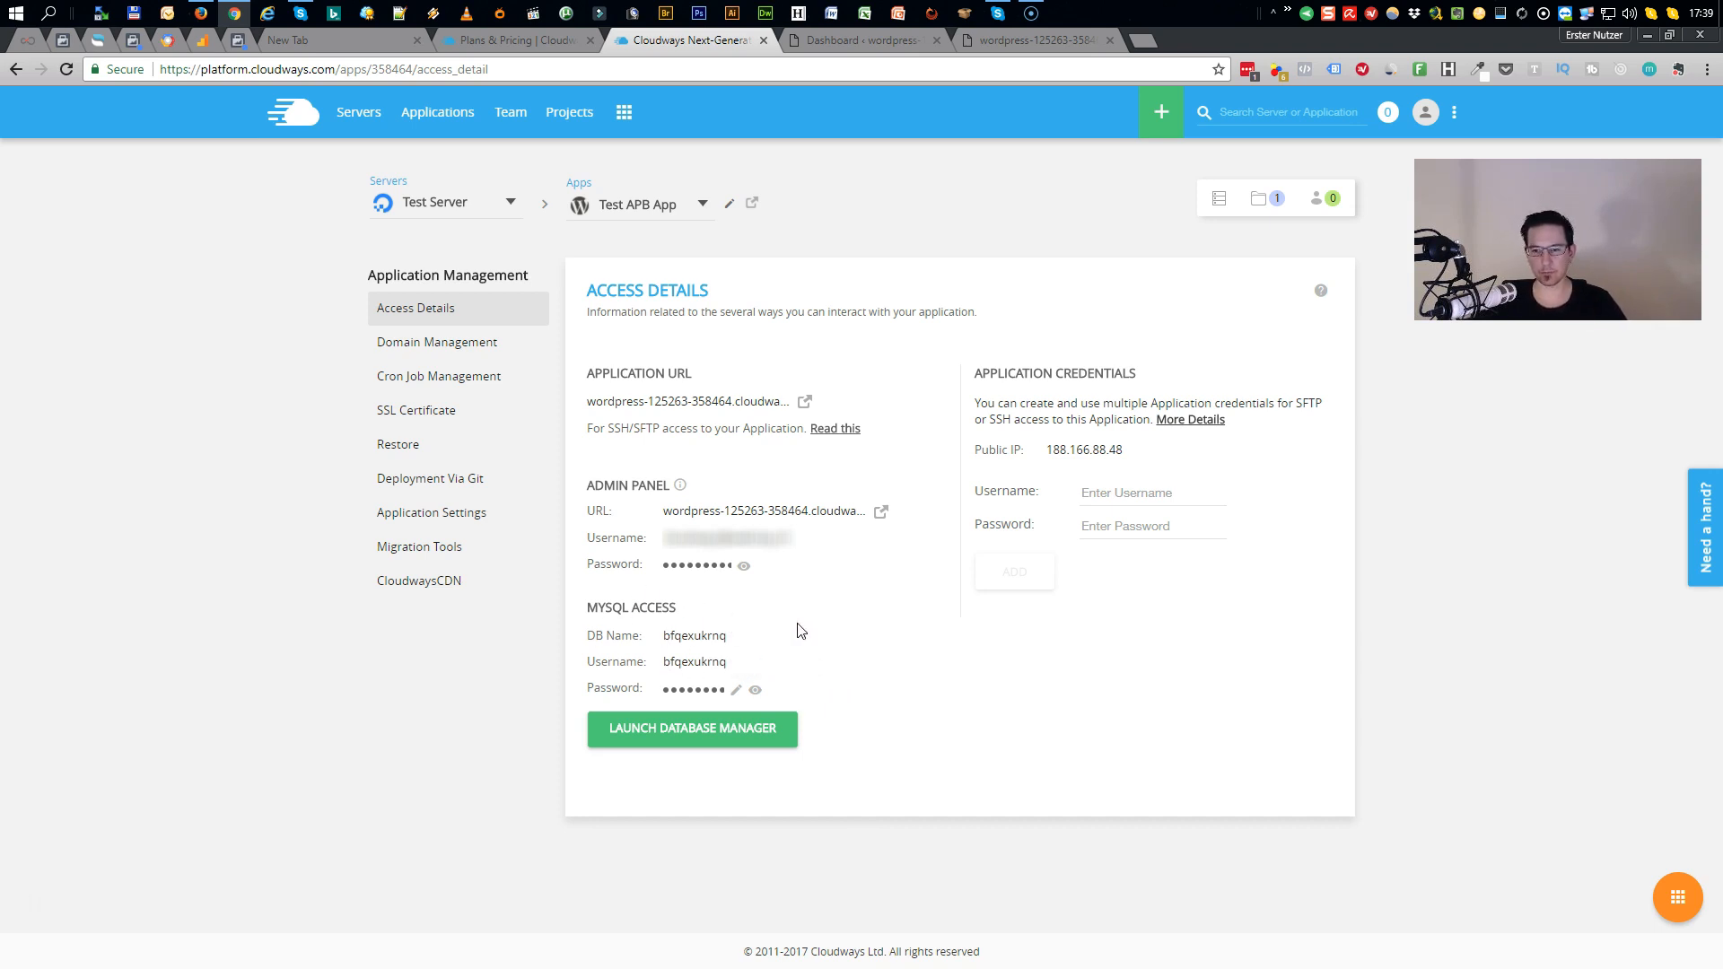
mouse_move(862, 658)
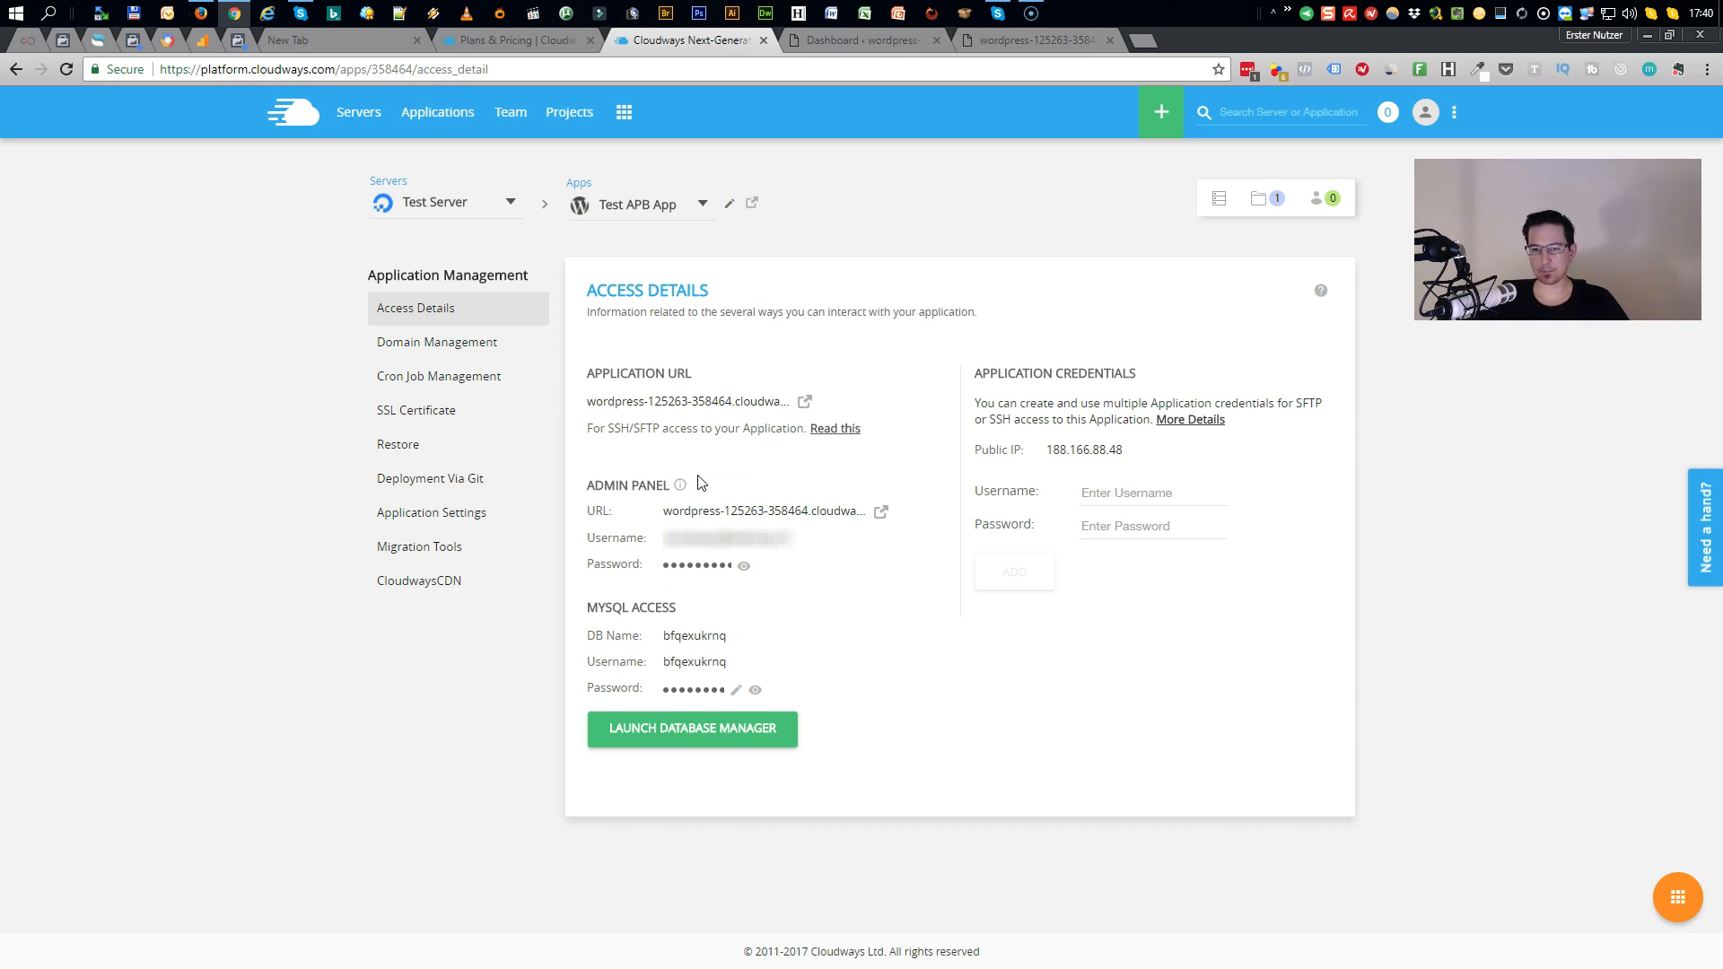
mouse_move(864, 408)
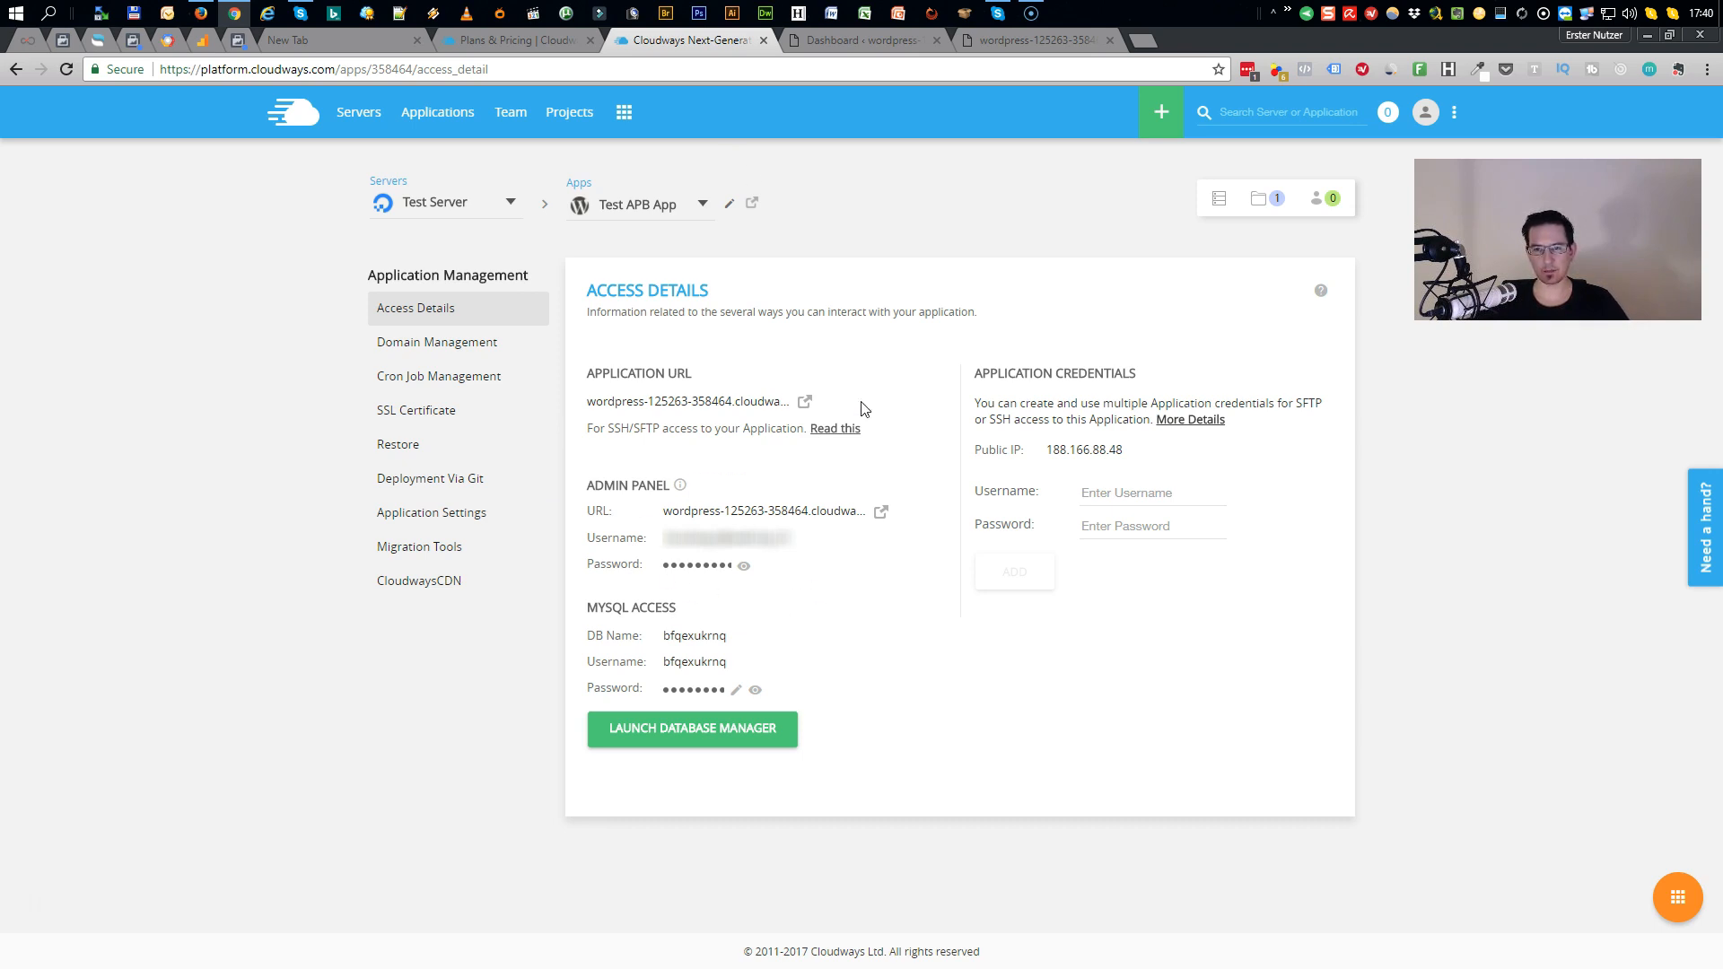
Glance at the WordPress Dashboard tab and return to Test APB App's Access Details.
left_click(862, 40)
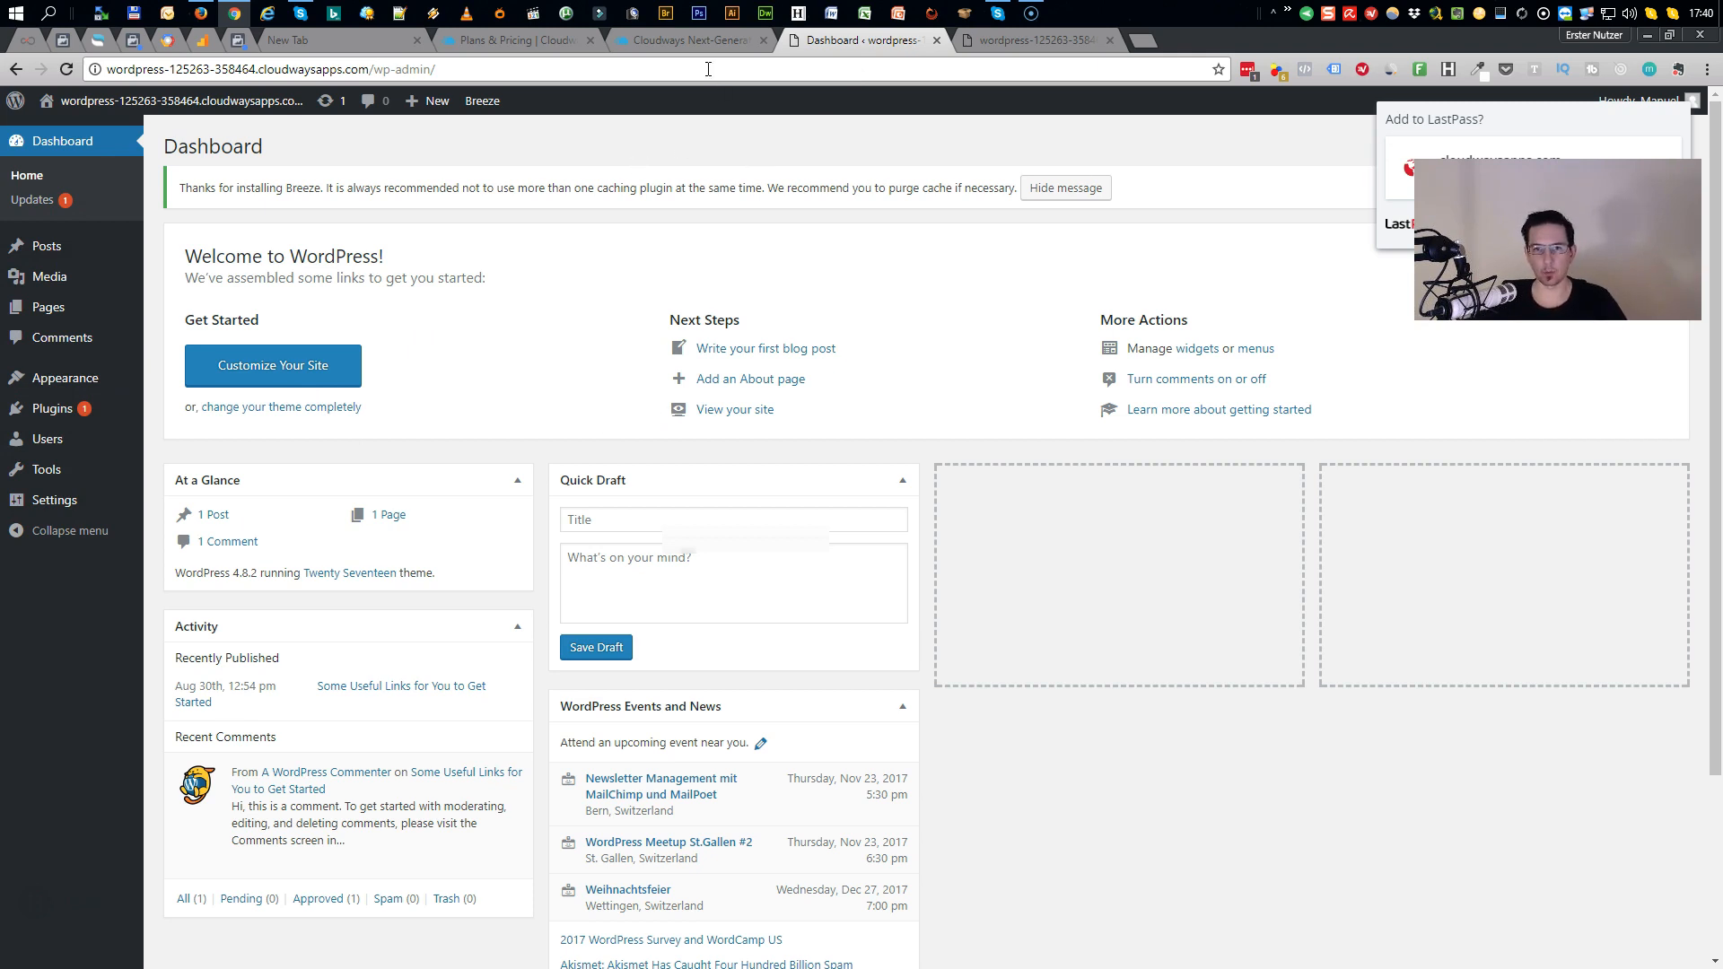
left_click(682, 40)
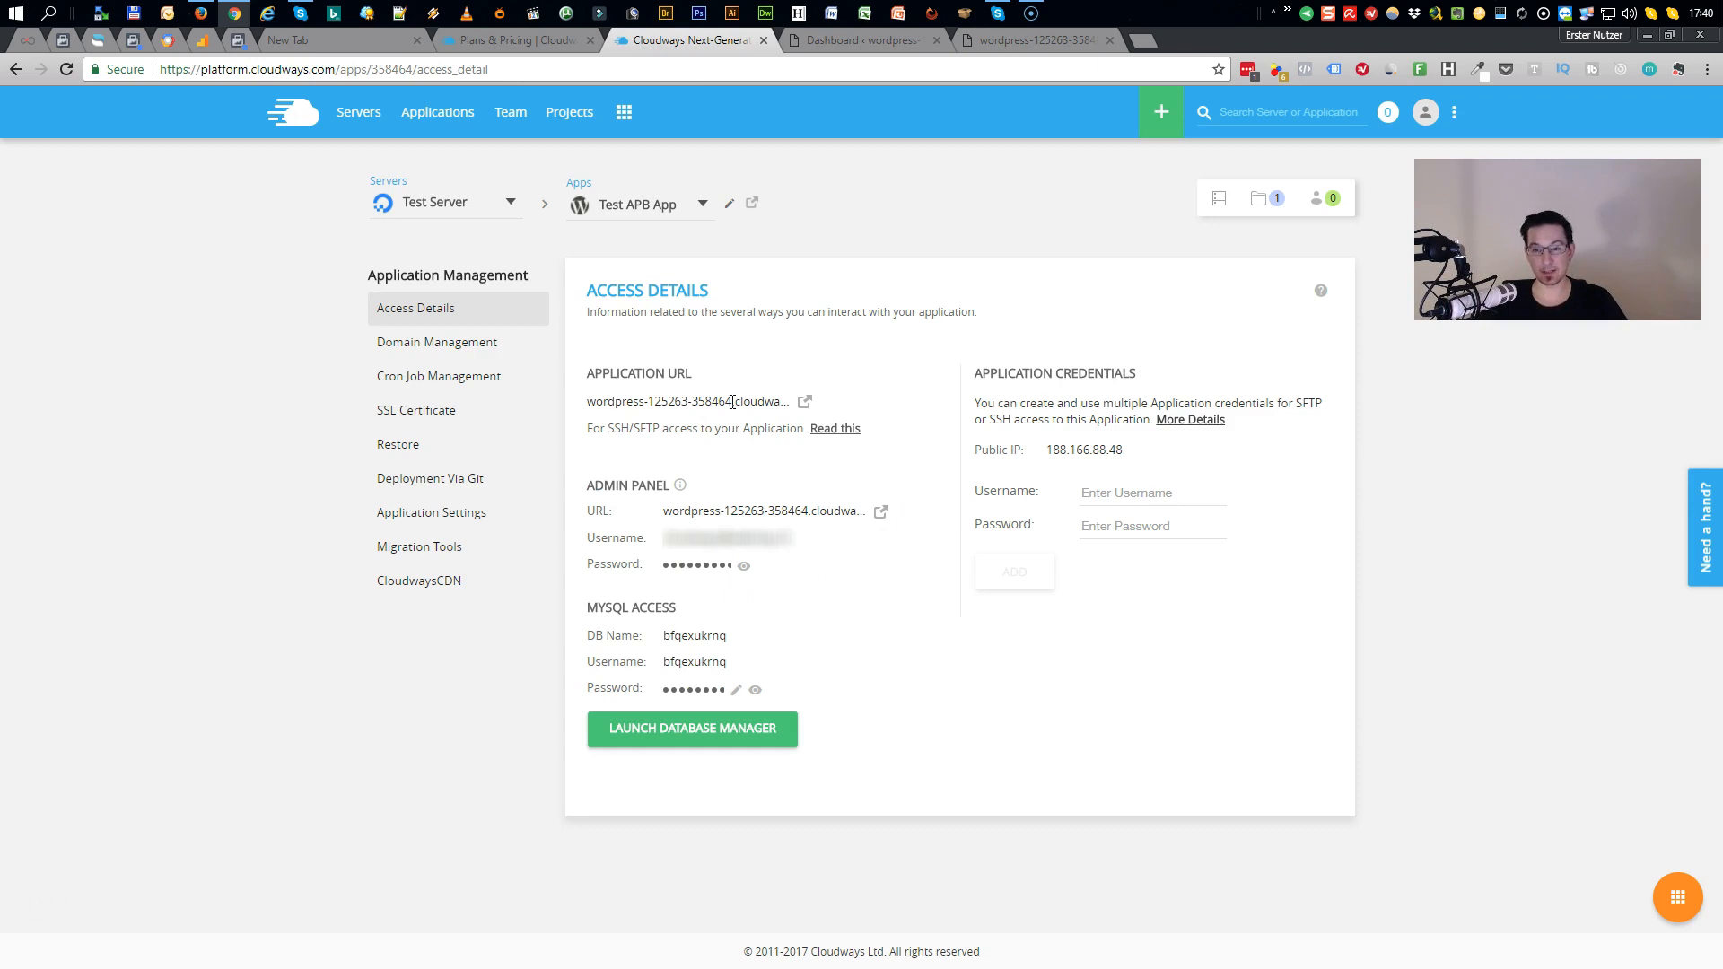
mouse_move(755, 313)
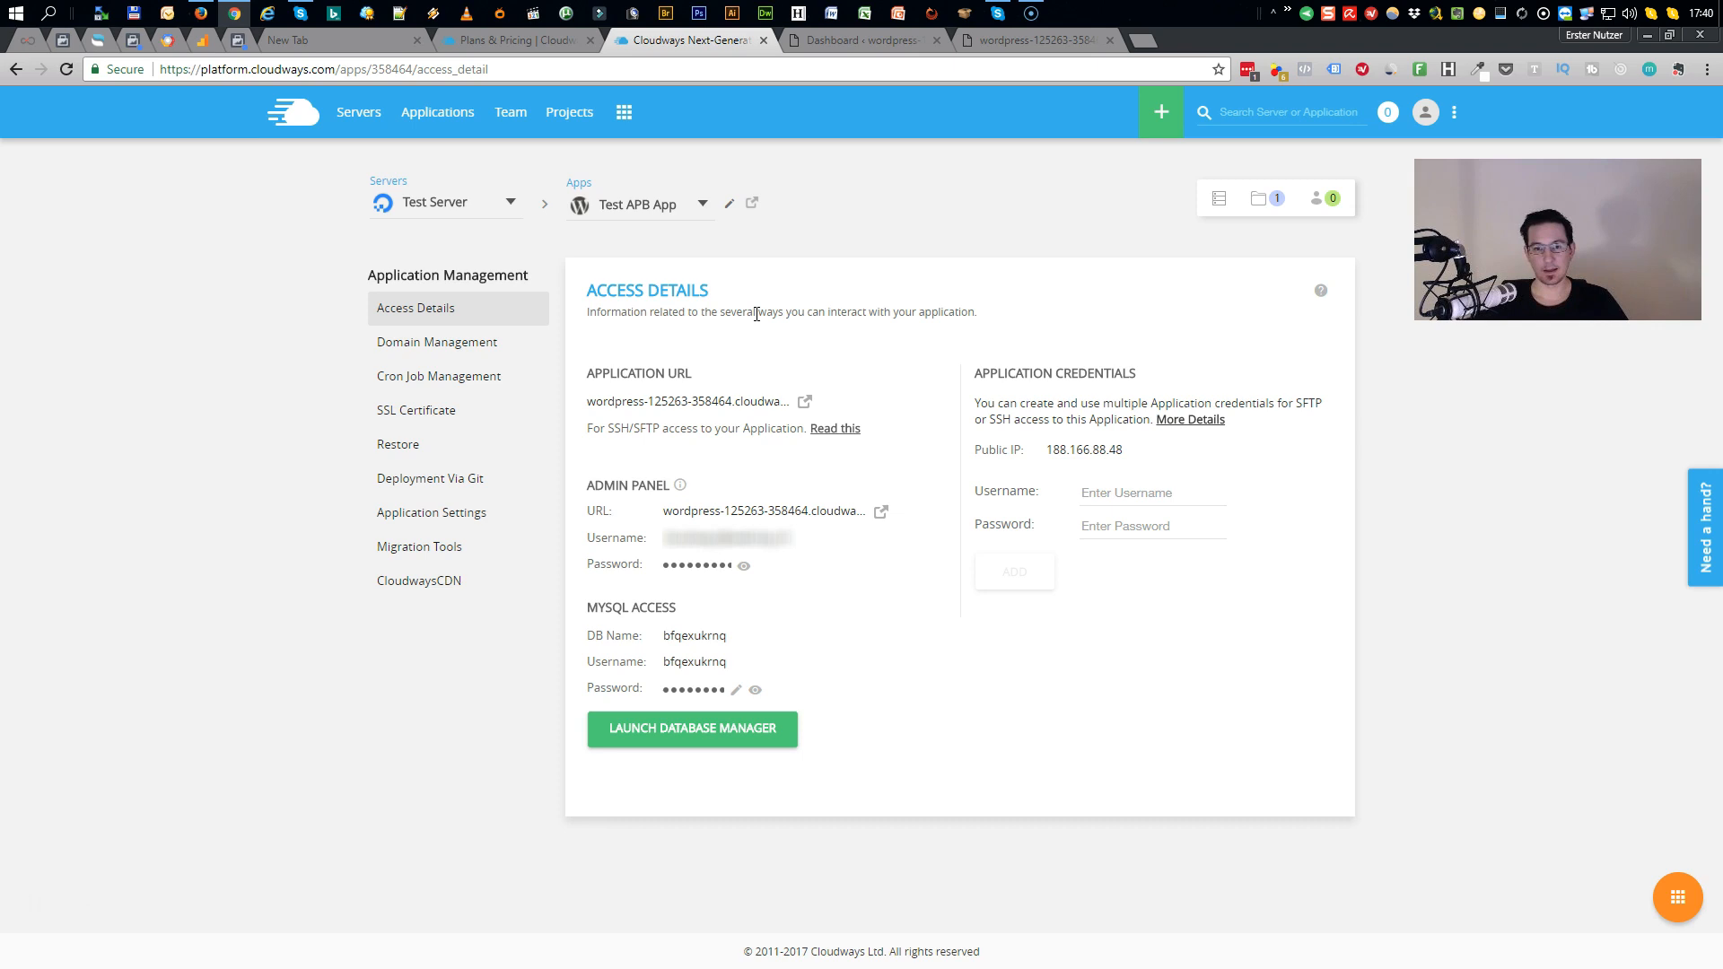
mouse_move(449, 734)
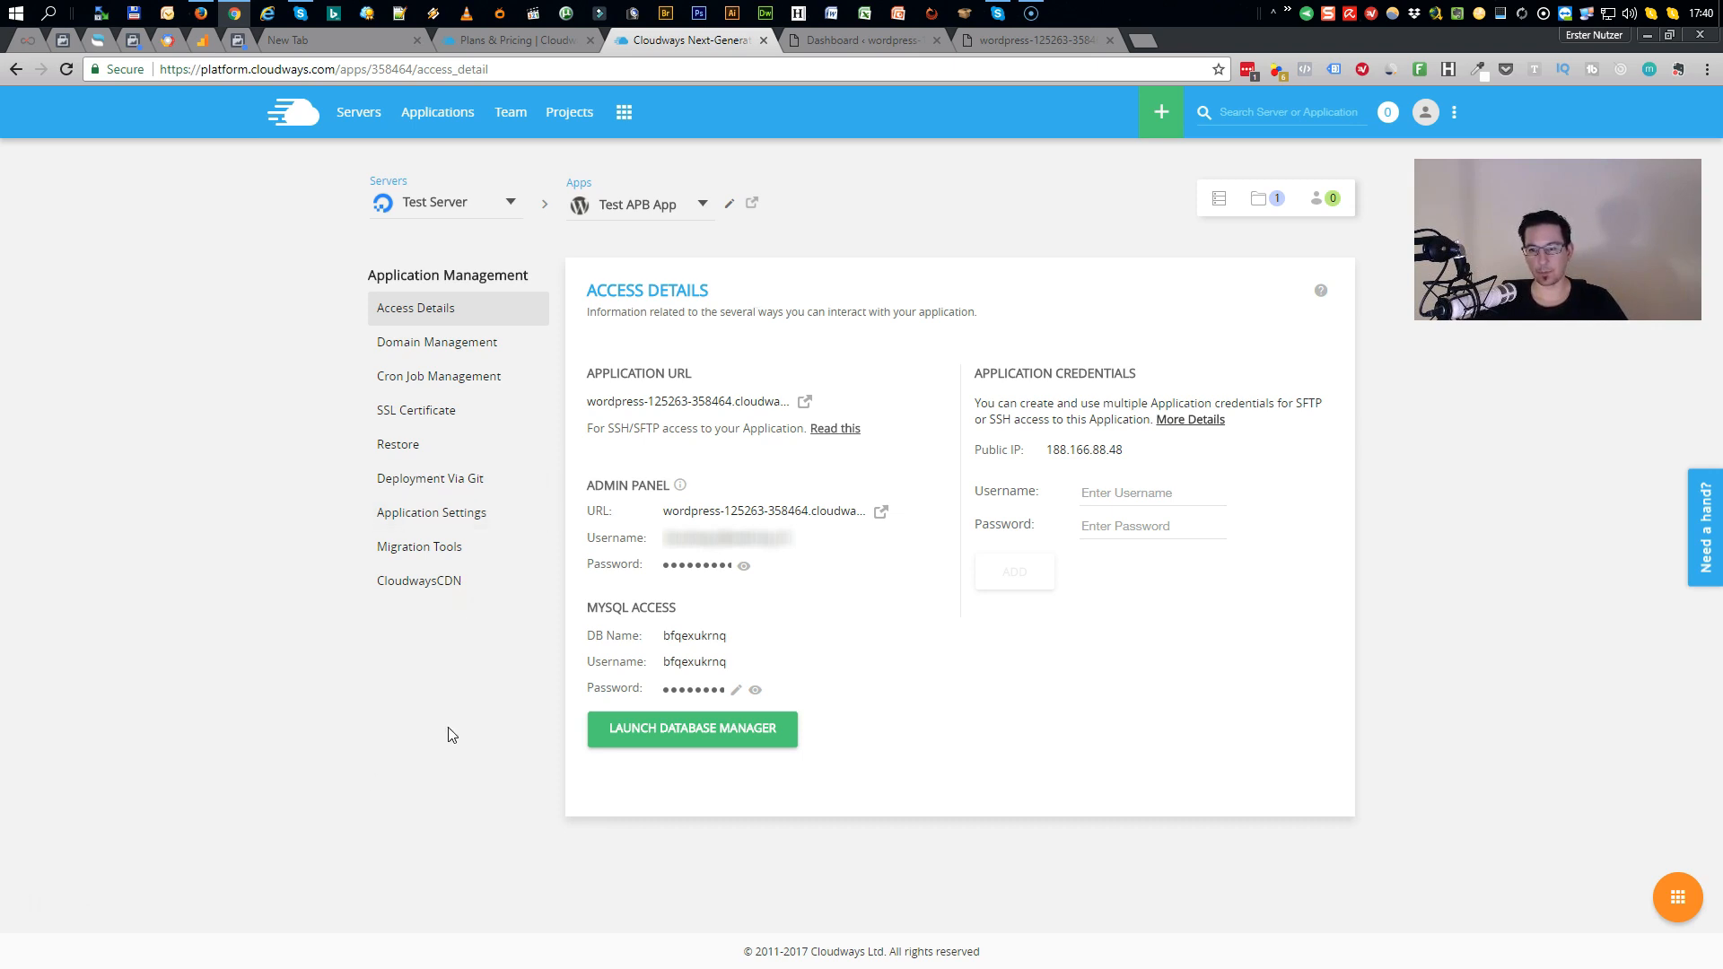
mouse_move(406, 349)
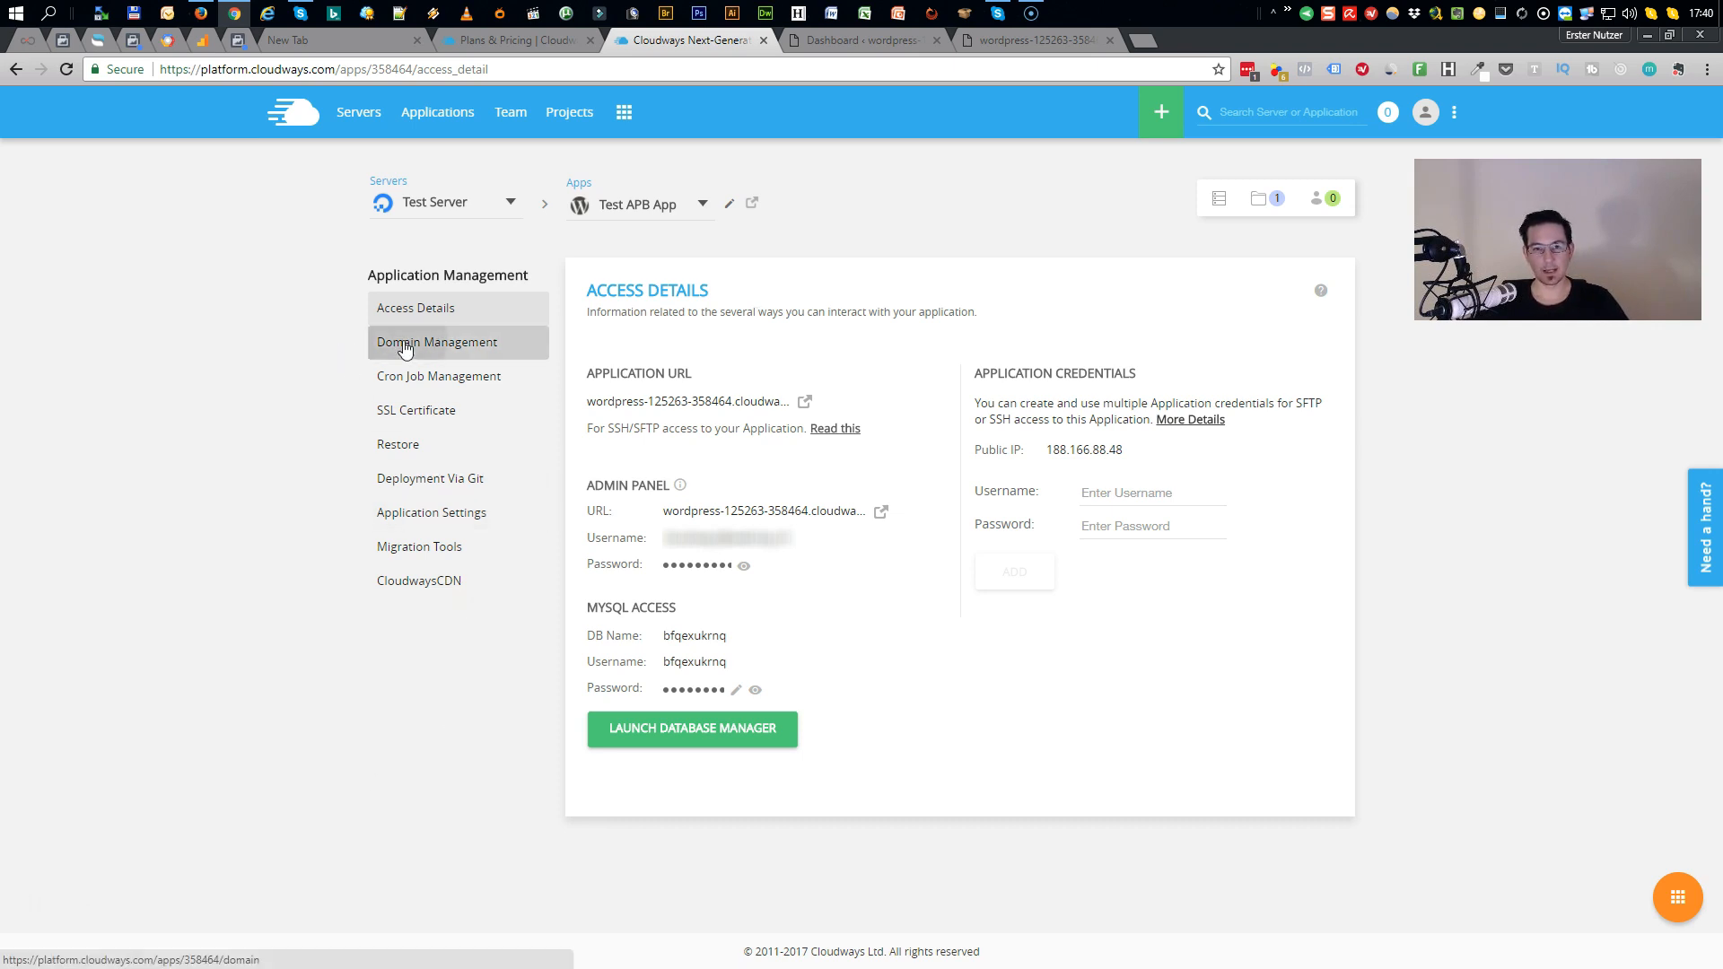
Review Domain Management, Cron Job Management and the Let's Encrypt SSL Certificate page.
left_click(436, 342)
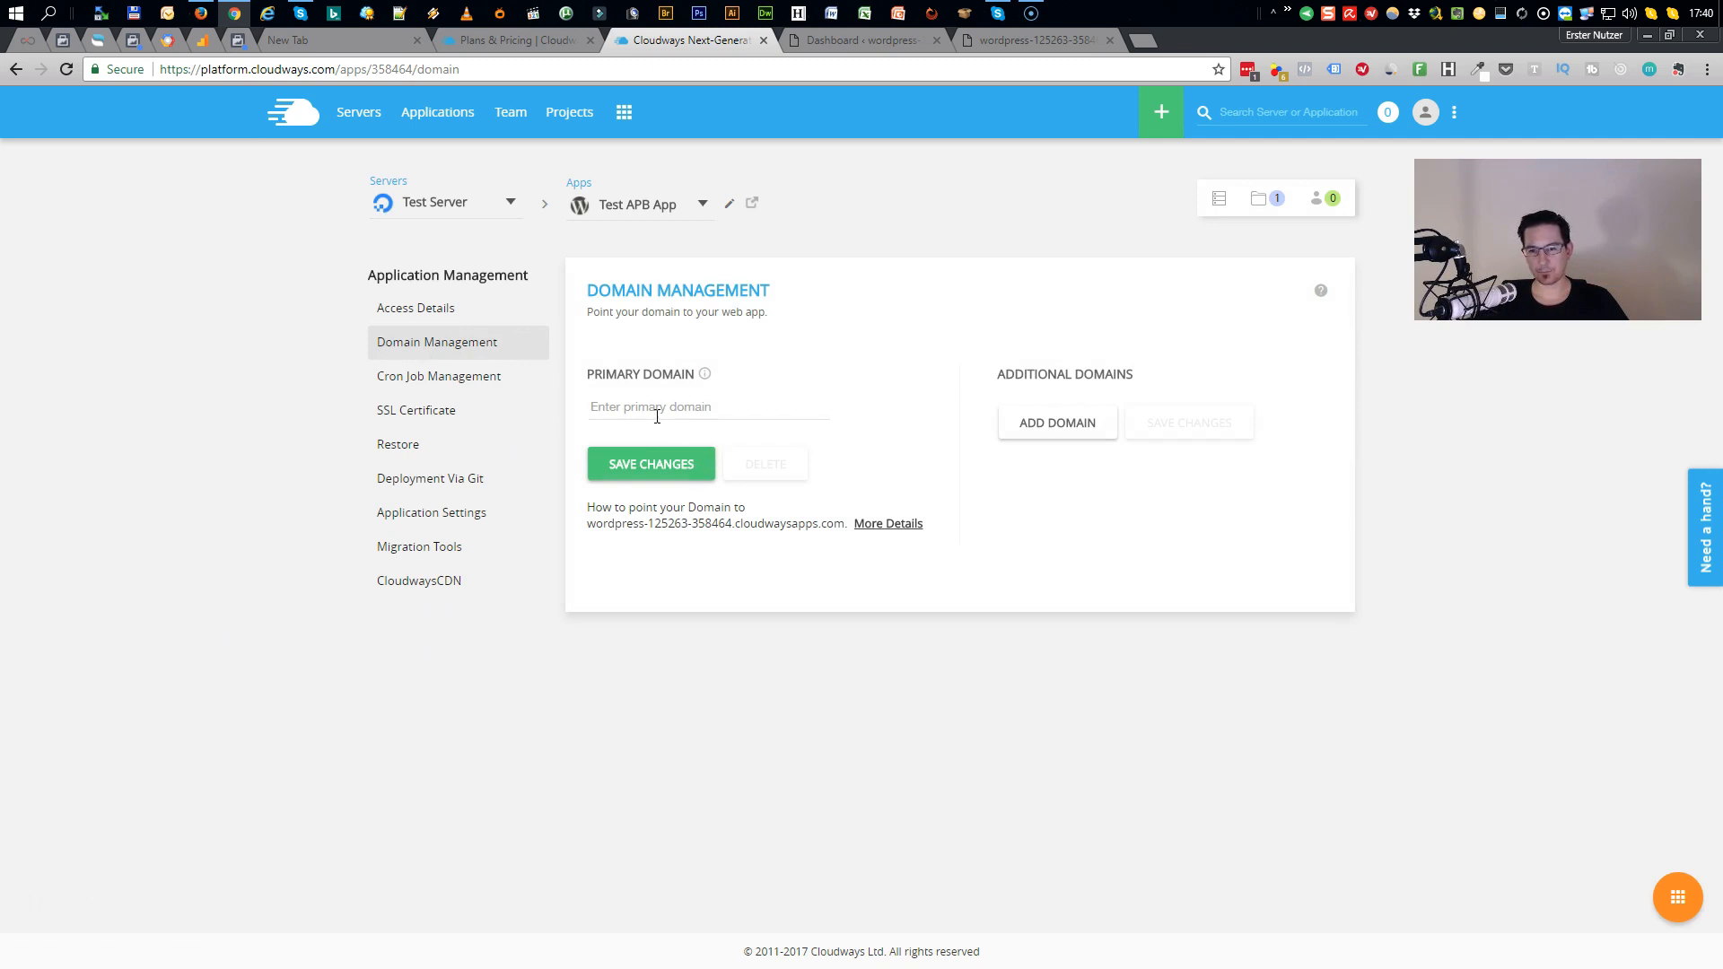
mouse_move(1161, 512)
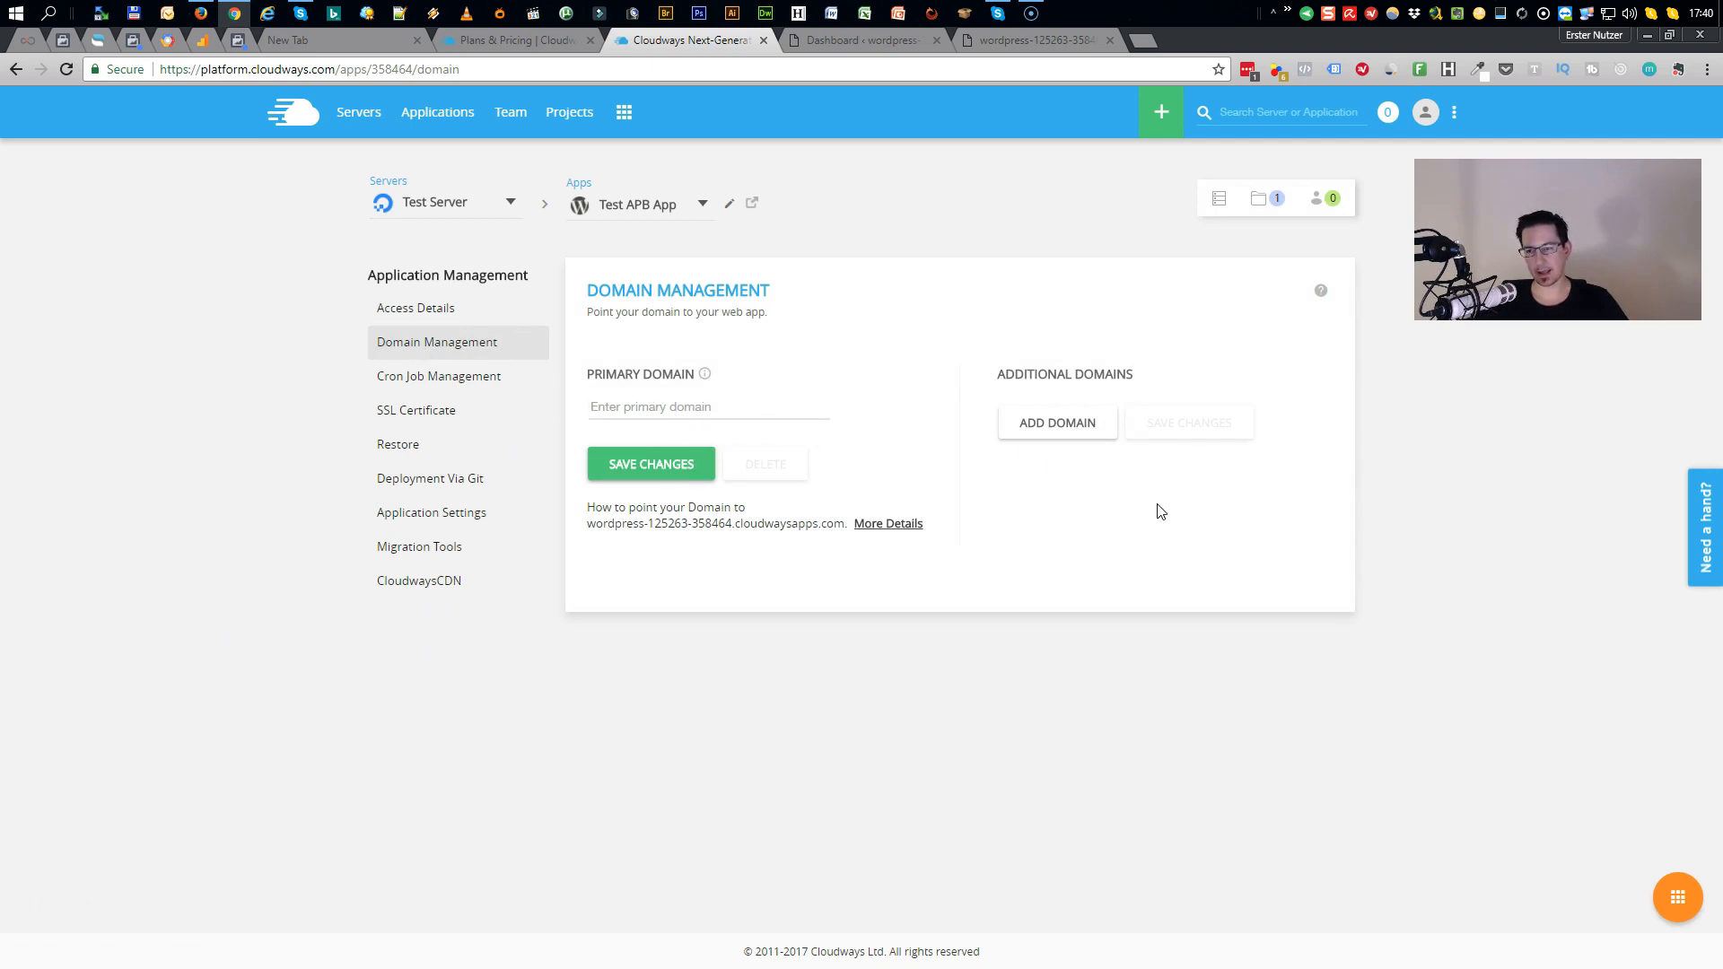
left_click(438, 376)
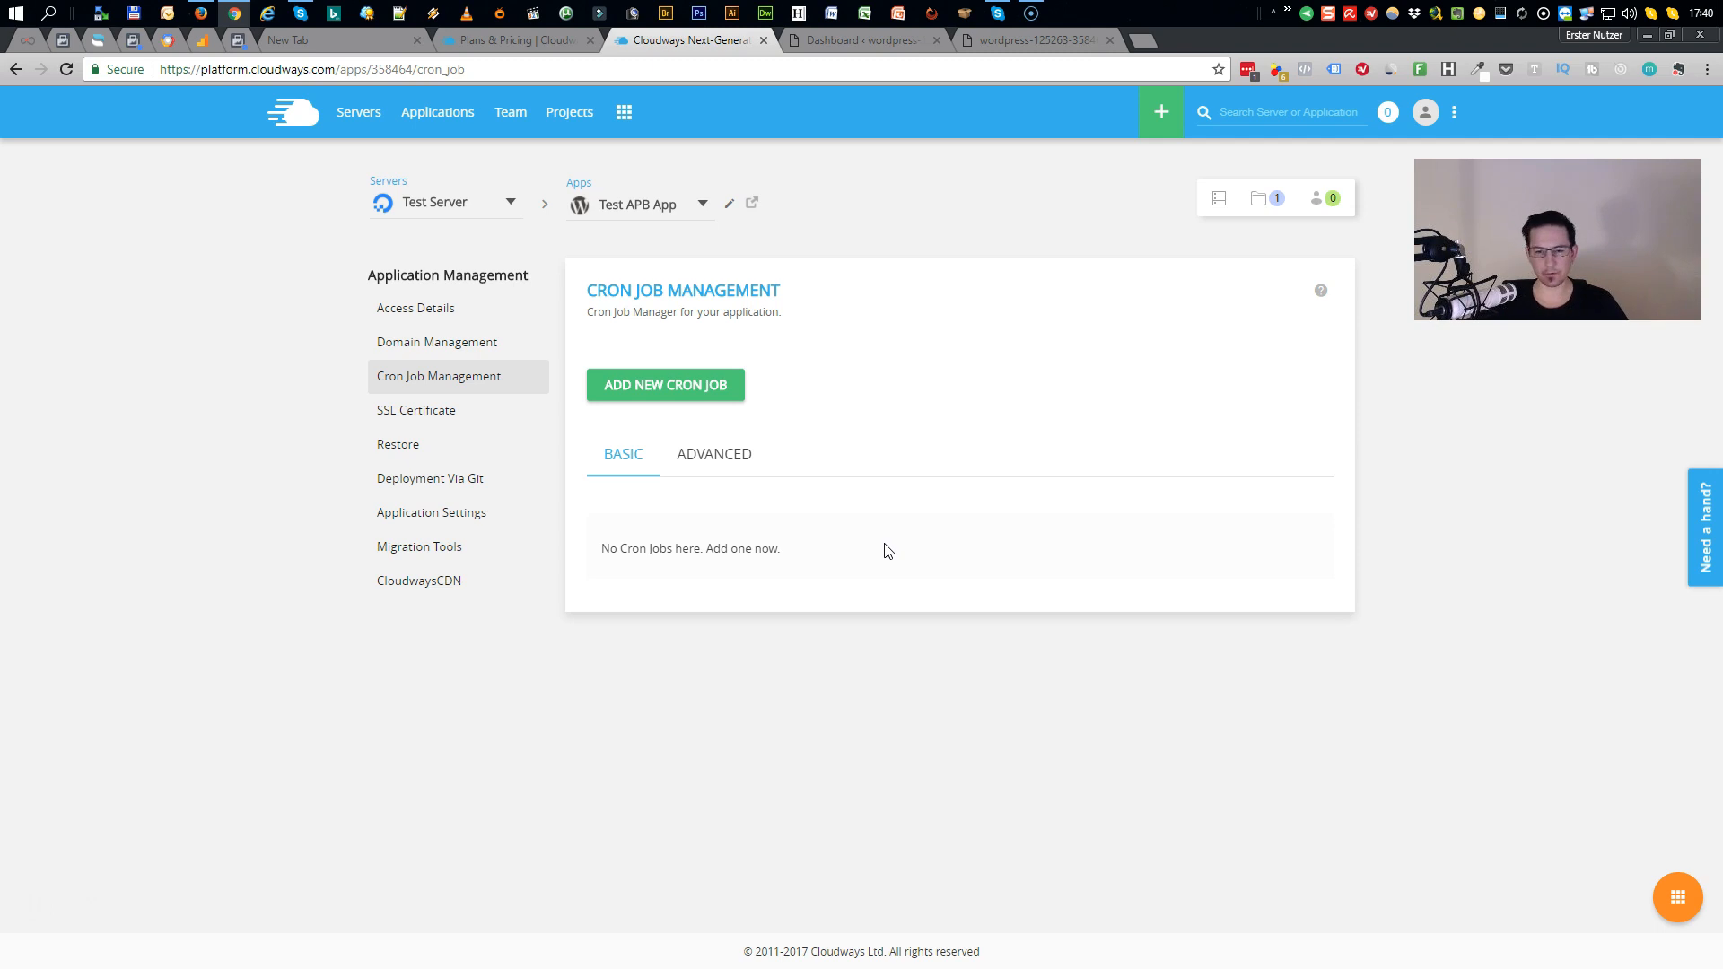
left_click(416, 410)
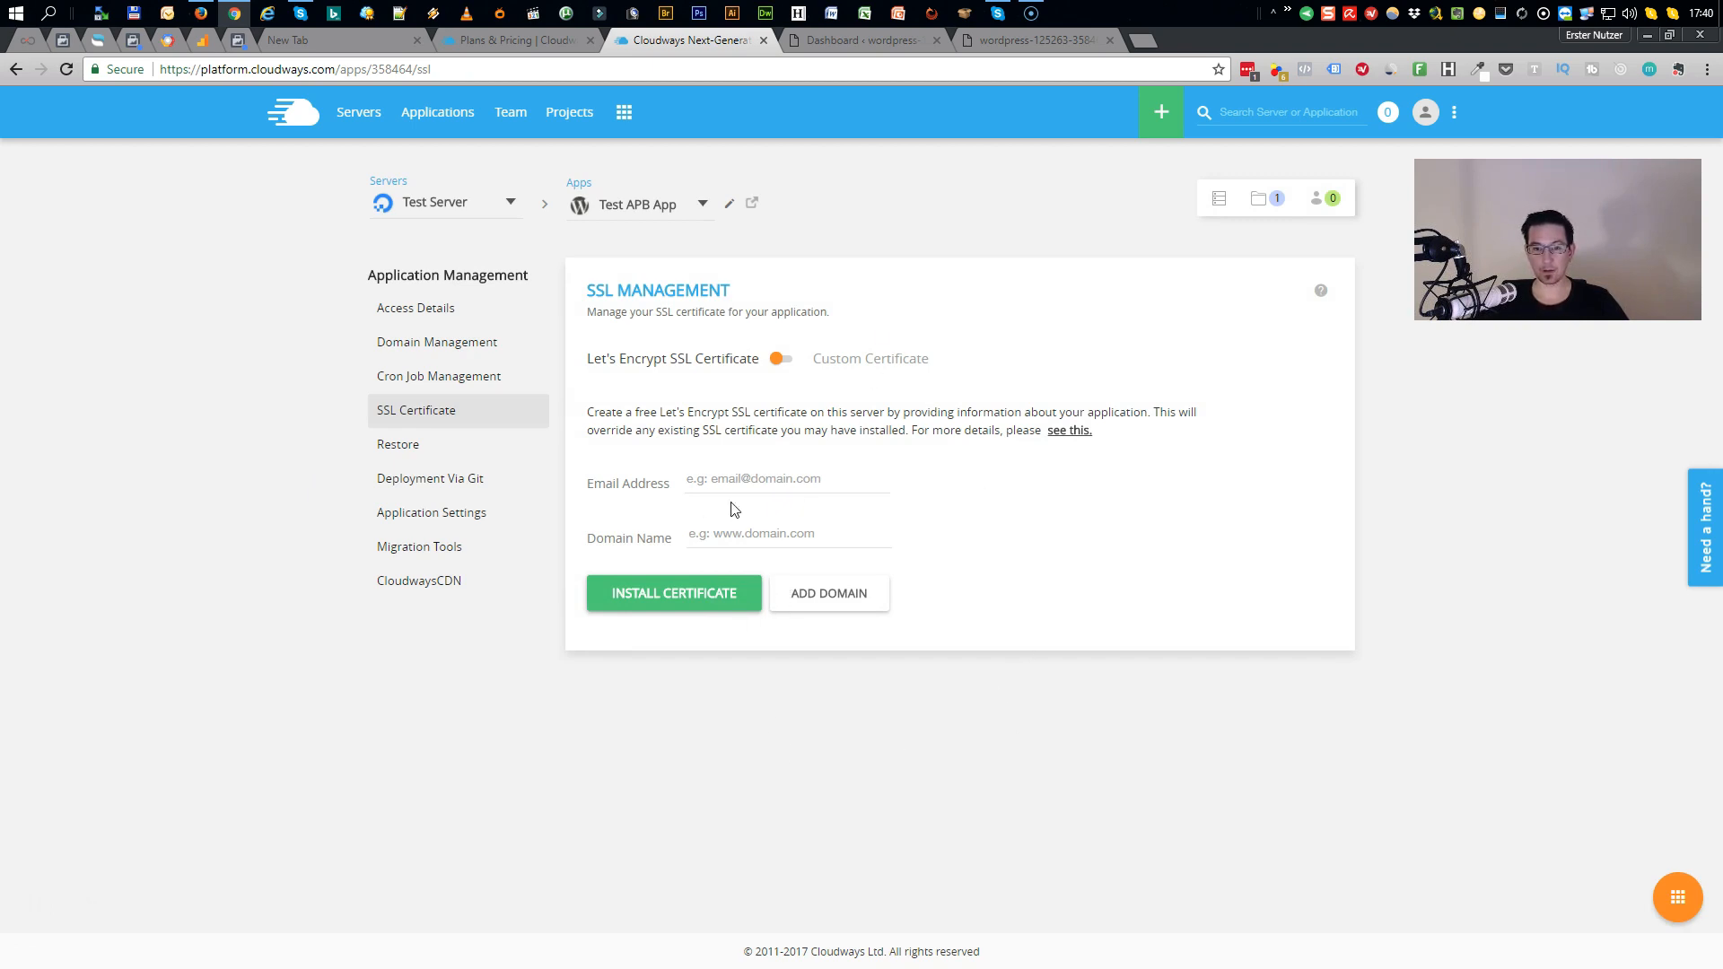
mouse_move(732, 782)
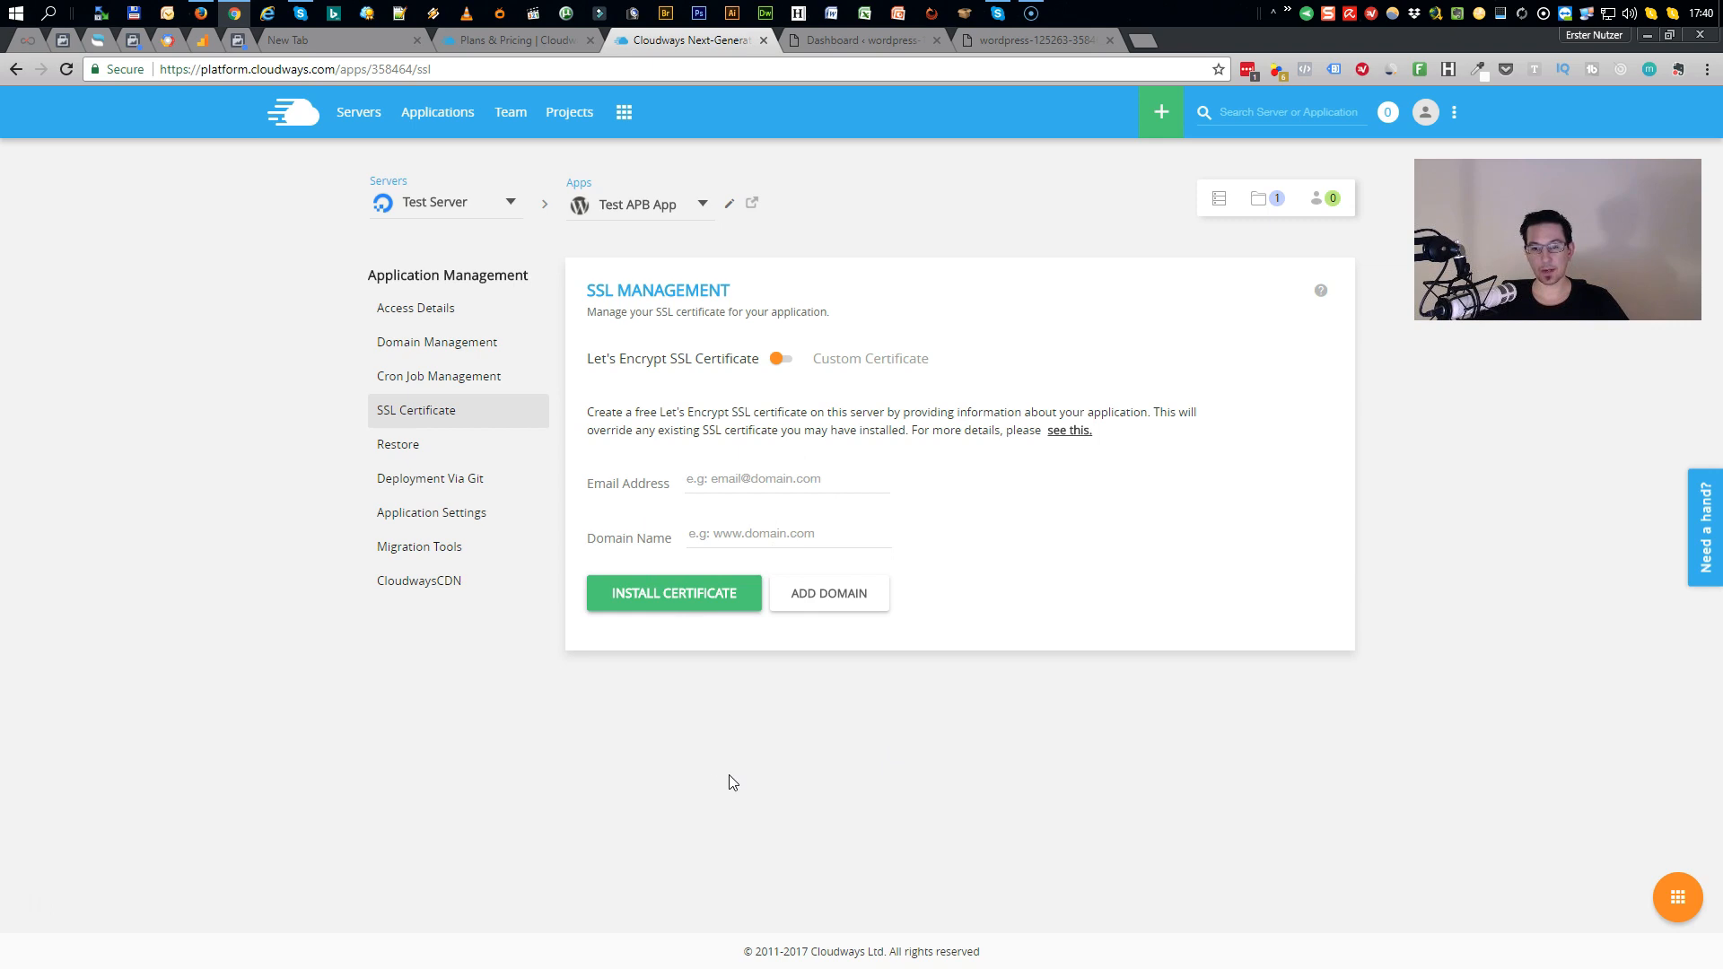
mouse_move(634, 705)
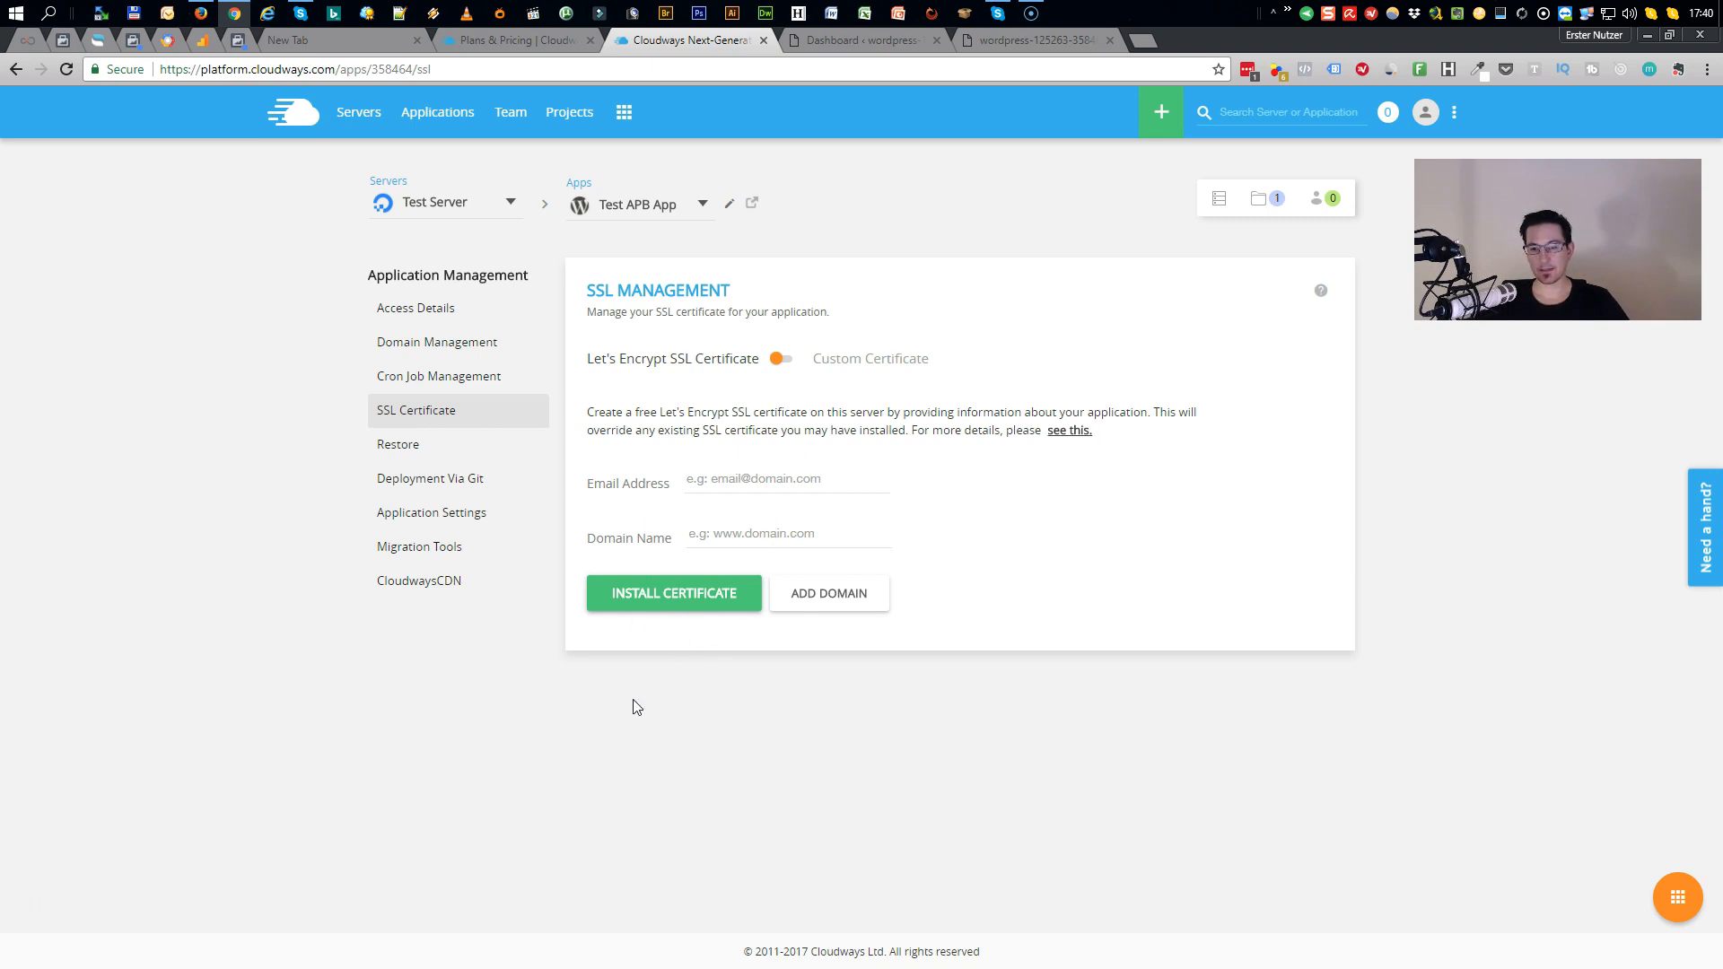
mouse_move(731, 705)
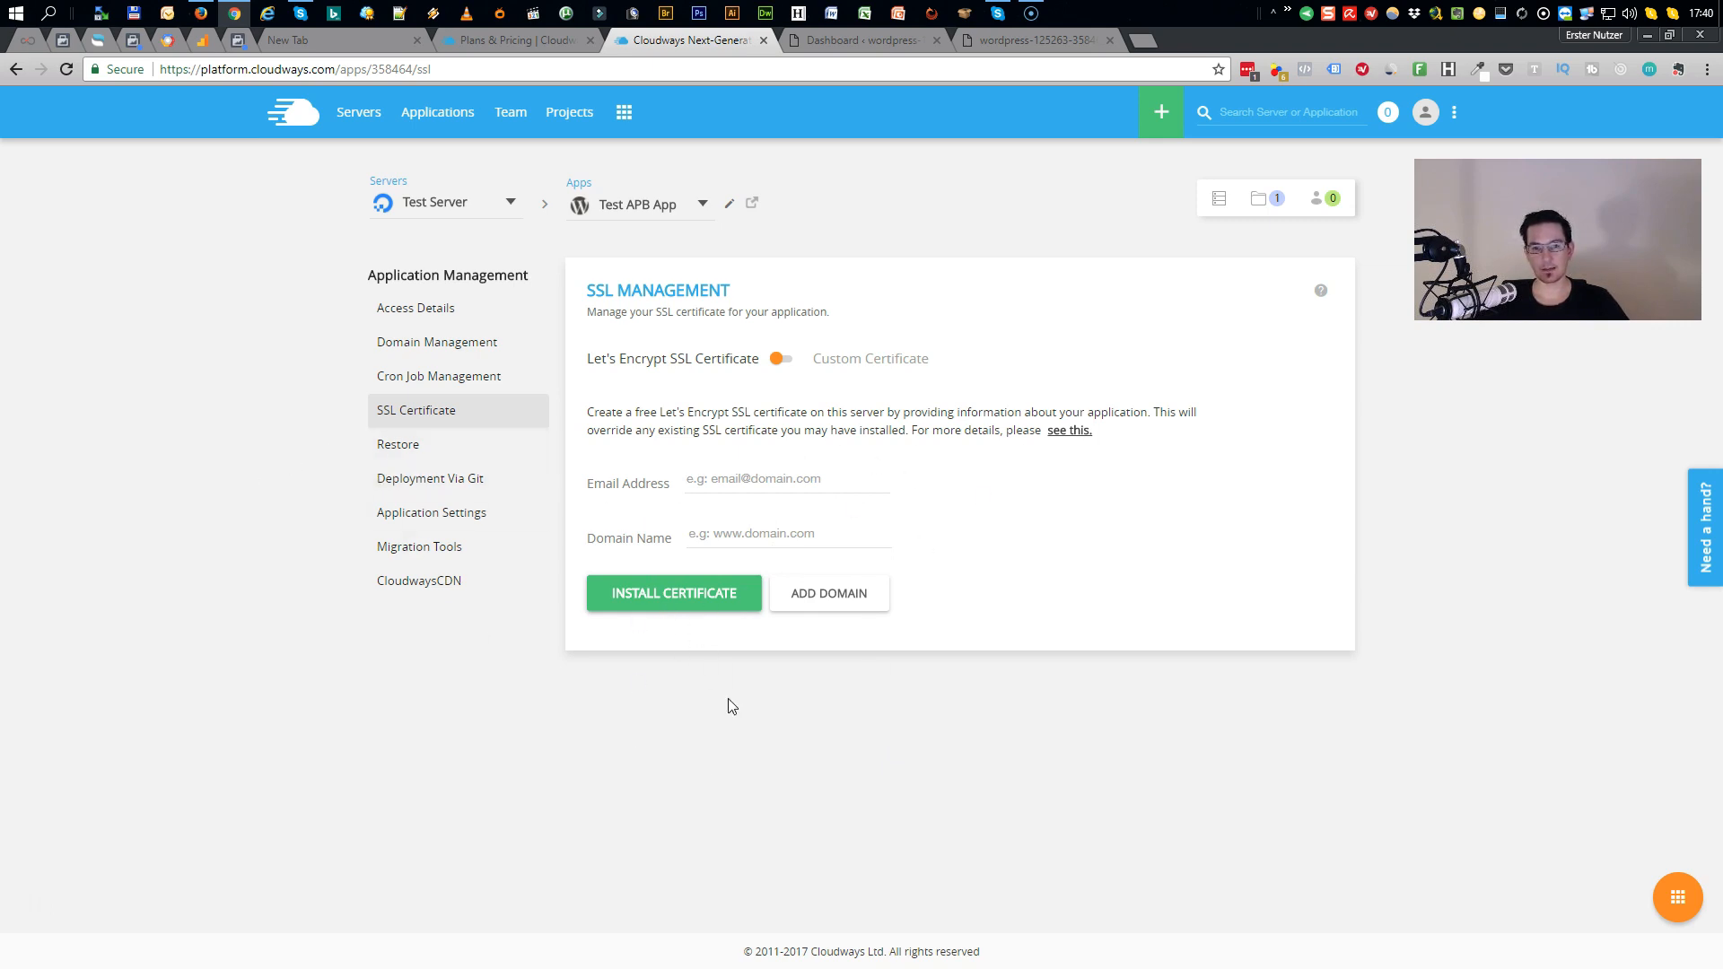
mouse_move(405, 464)
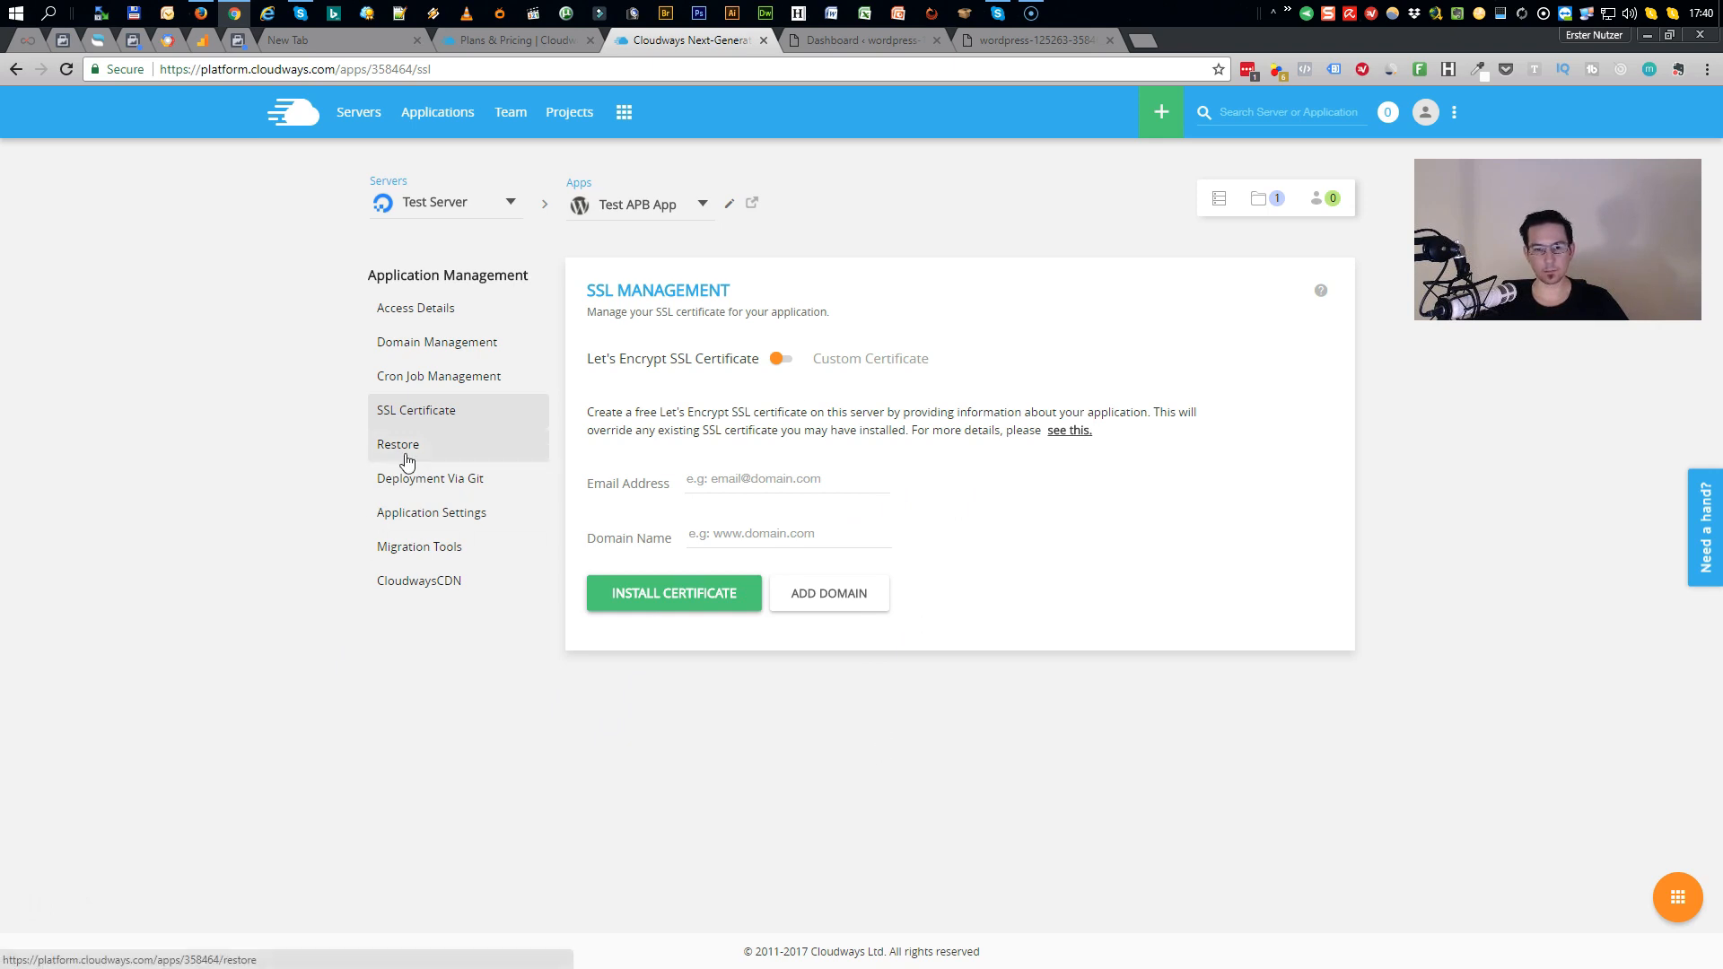
Review Restore and Deployment Via Git pages, ending on Application Settings.
left_click(398, 444)
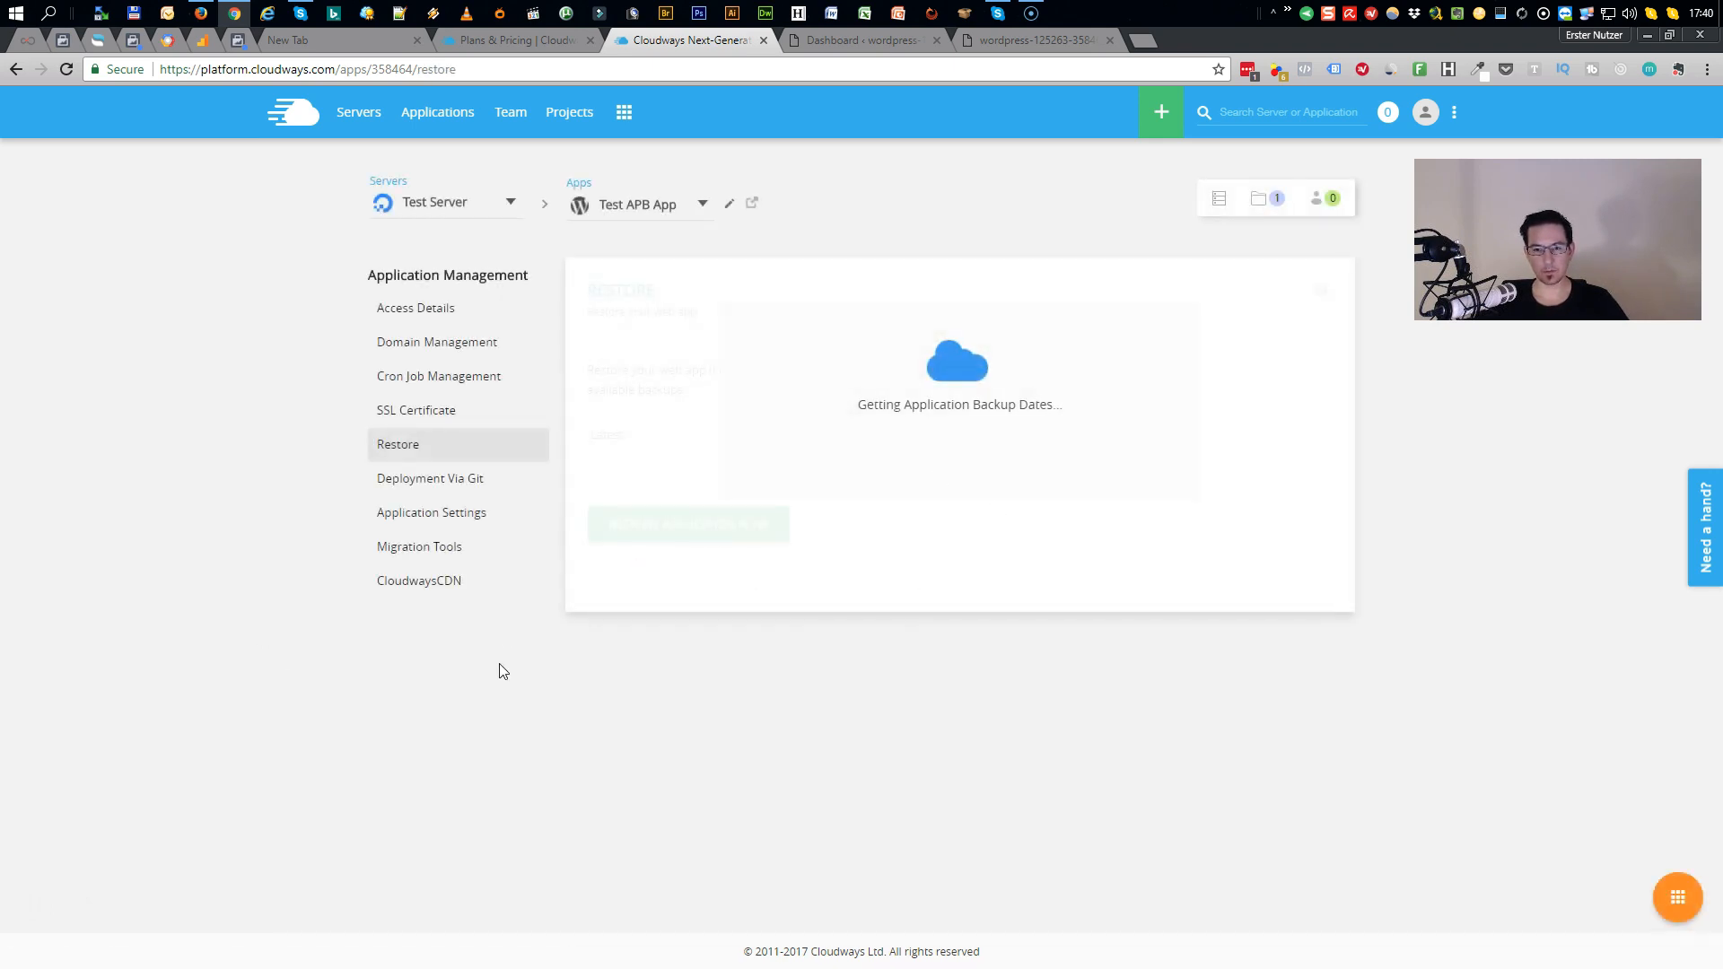
mouse_move(426, 497)
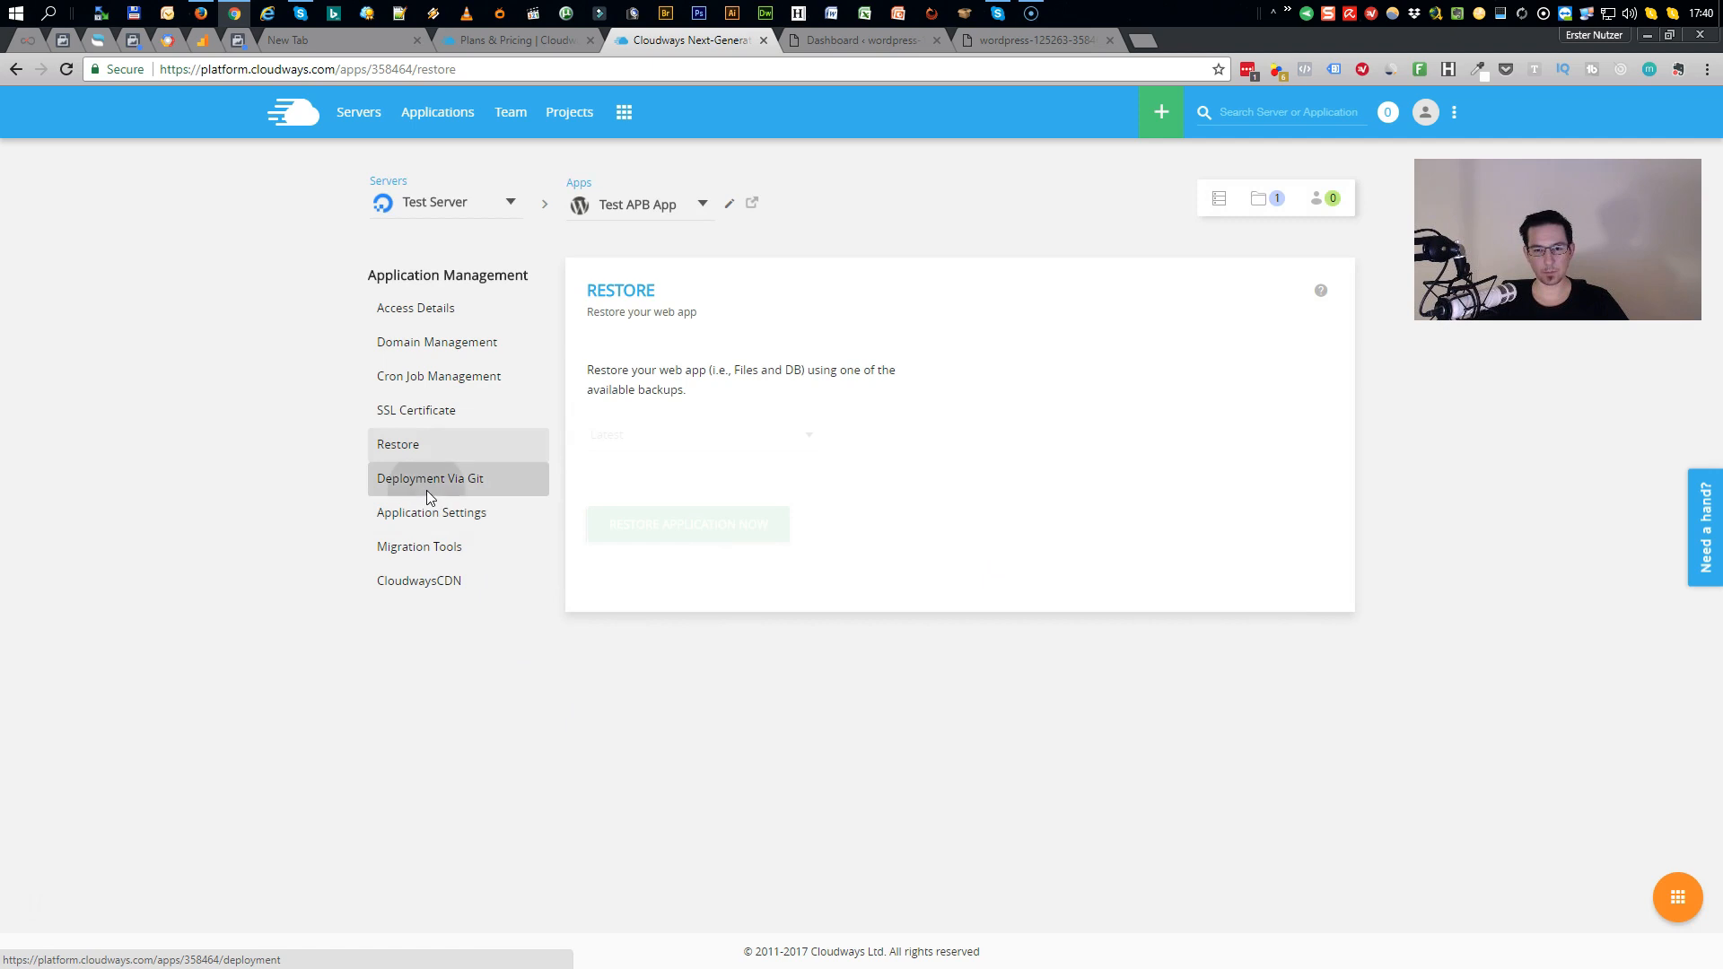
left_click(431, 479)
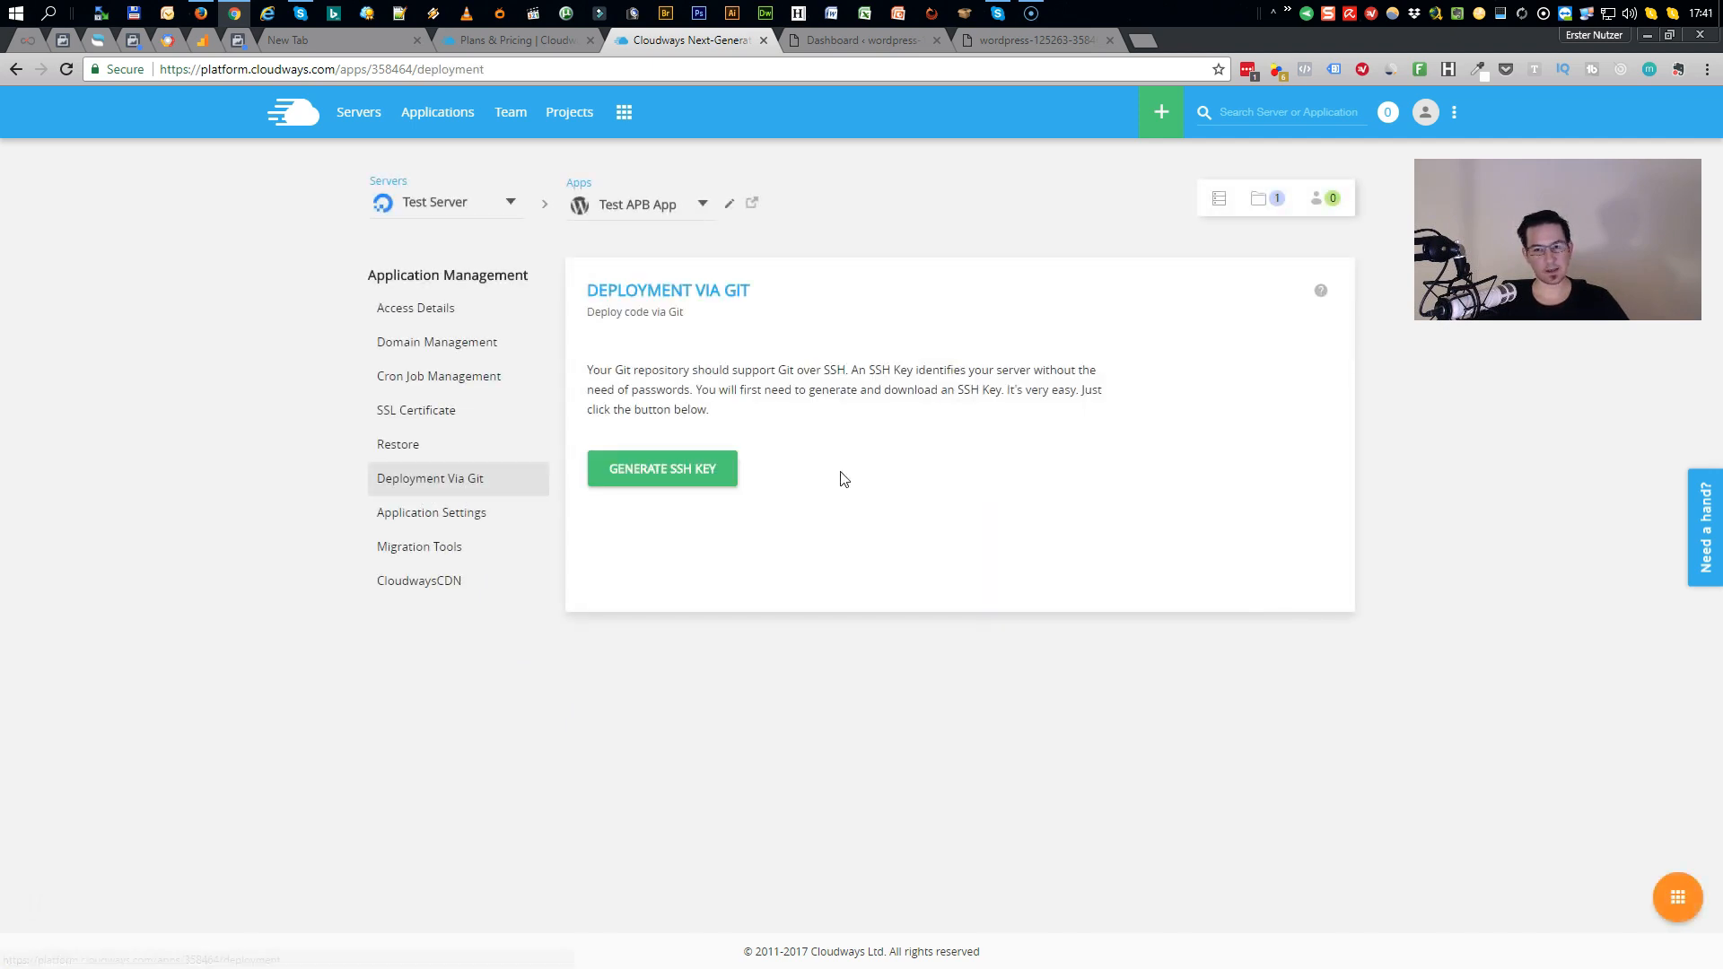
mouse_move(595, 328)
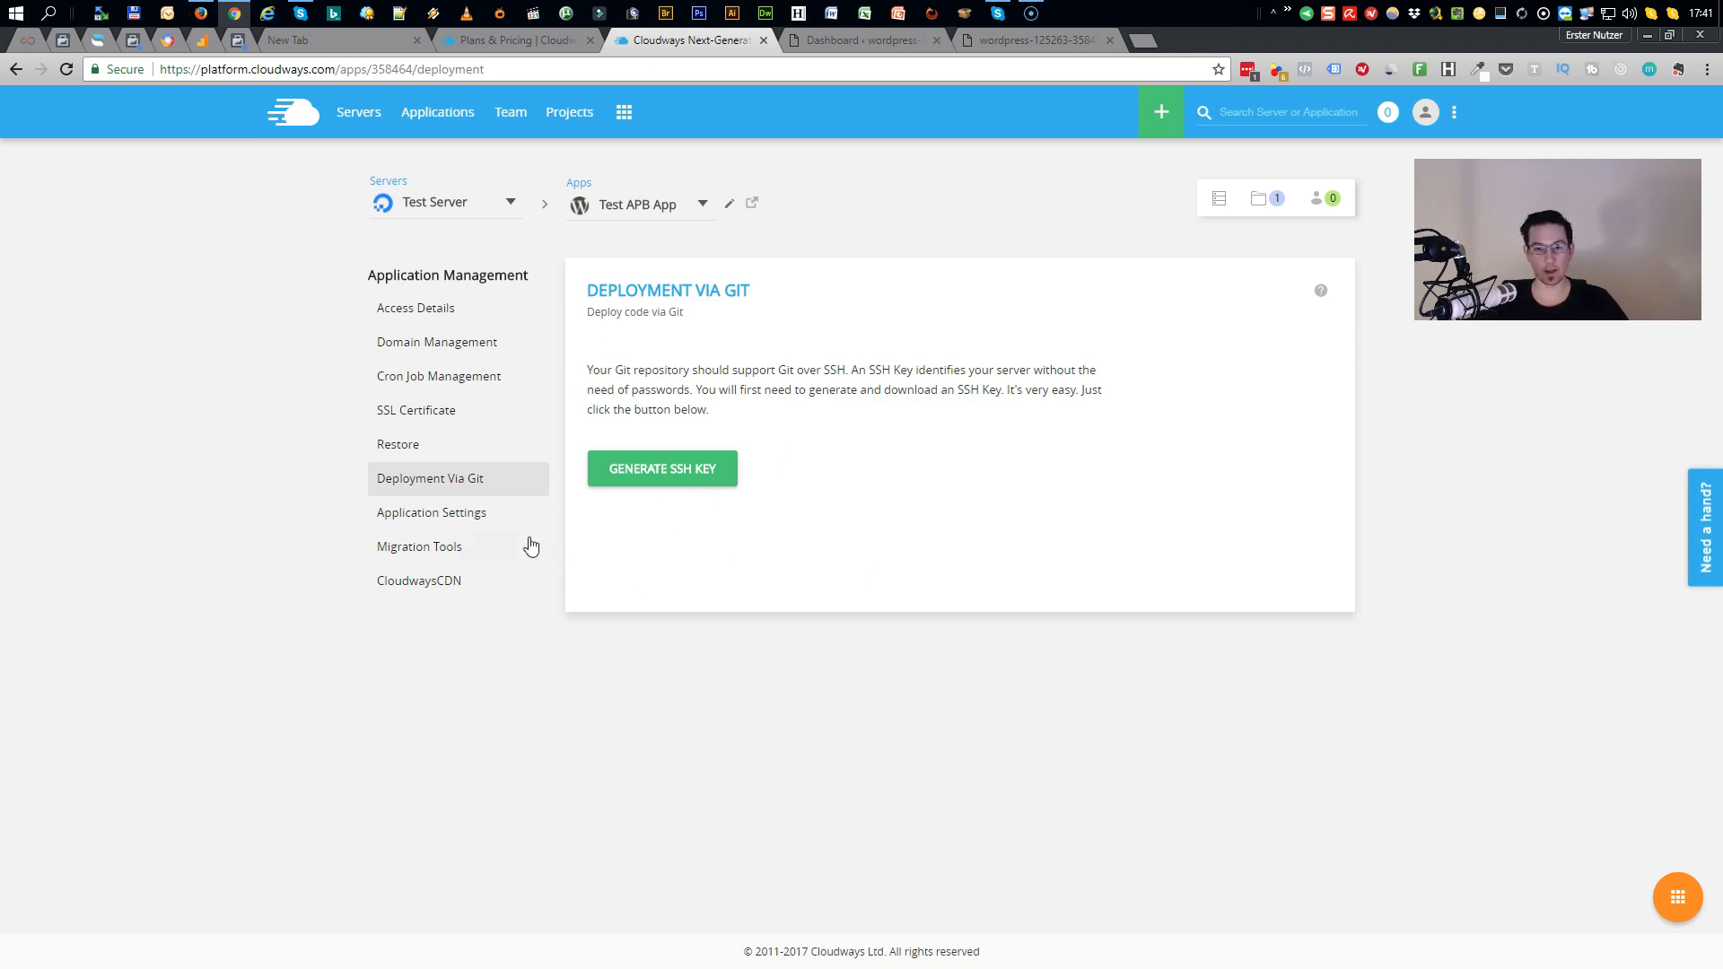
left_click(431, 513)
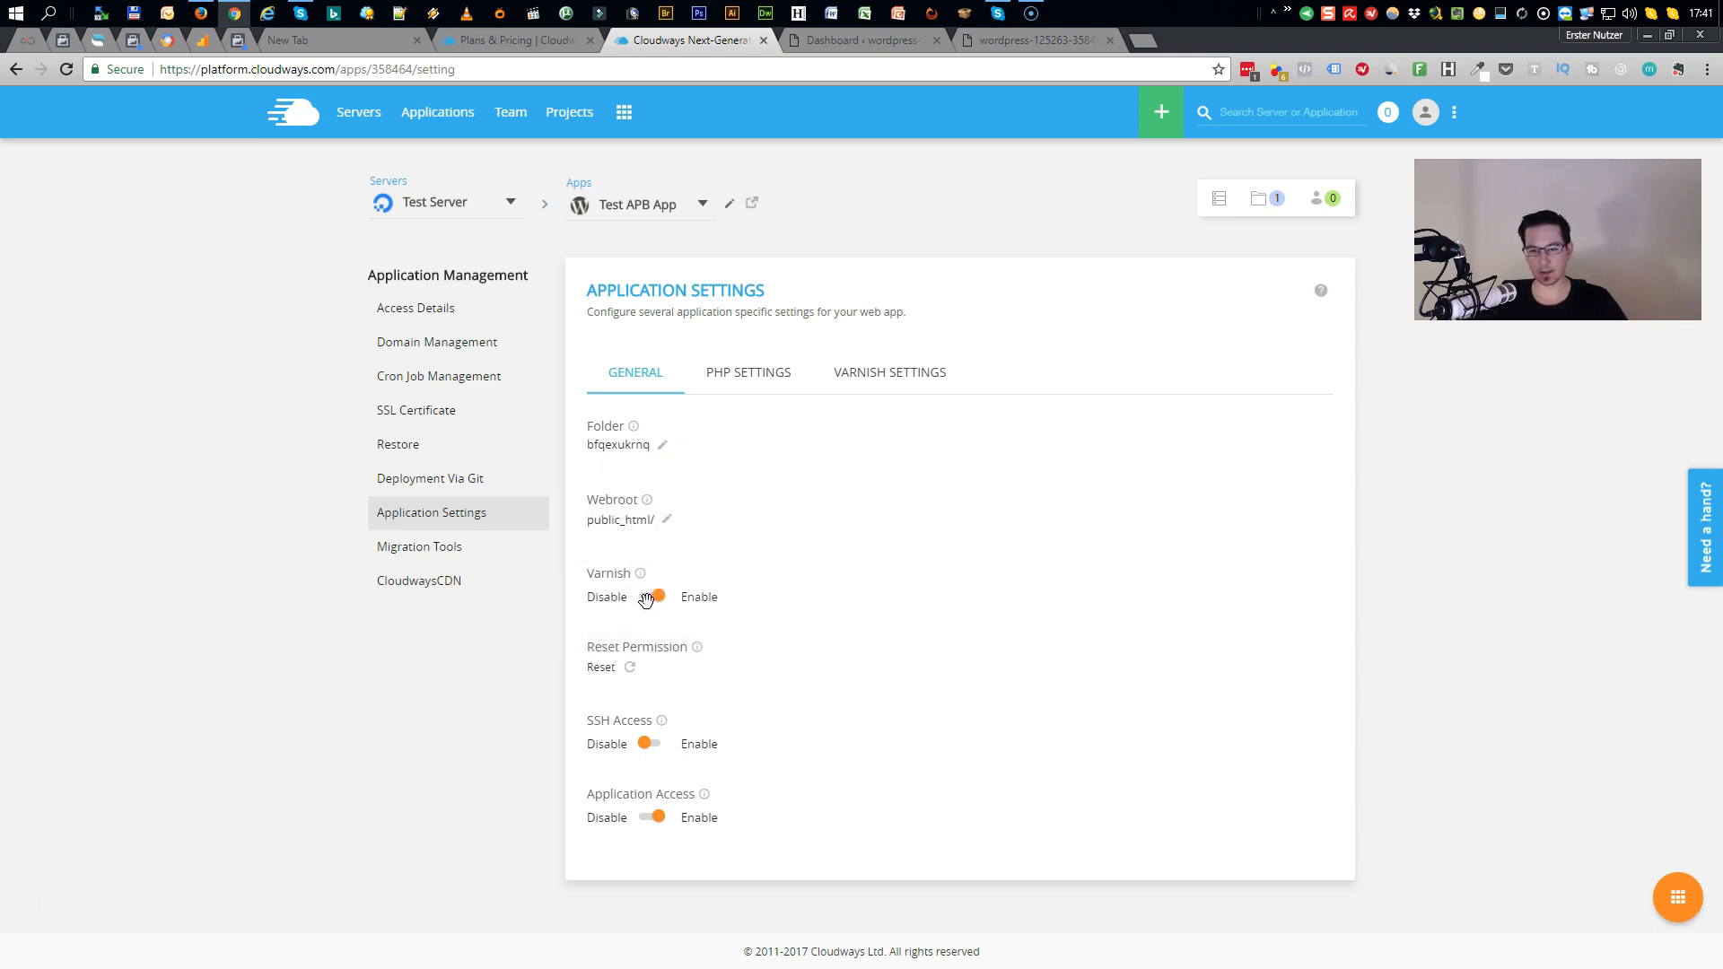
Check General toggles, PHP-FPM directives and empty Varnish rules, ending on Migration Tools.
left_click(648, 596)
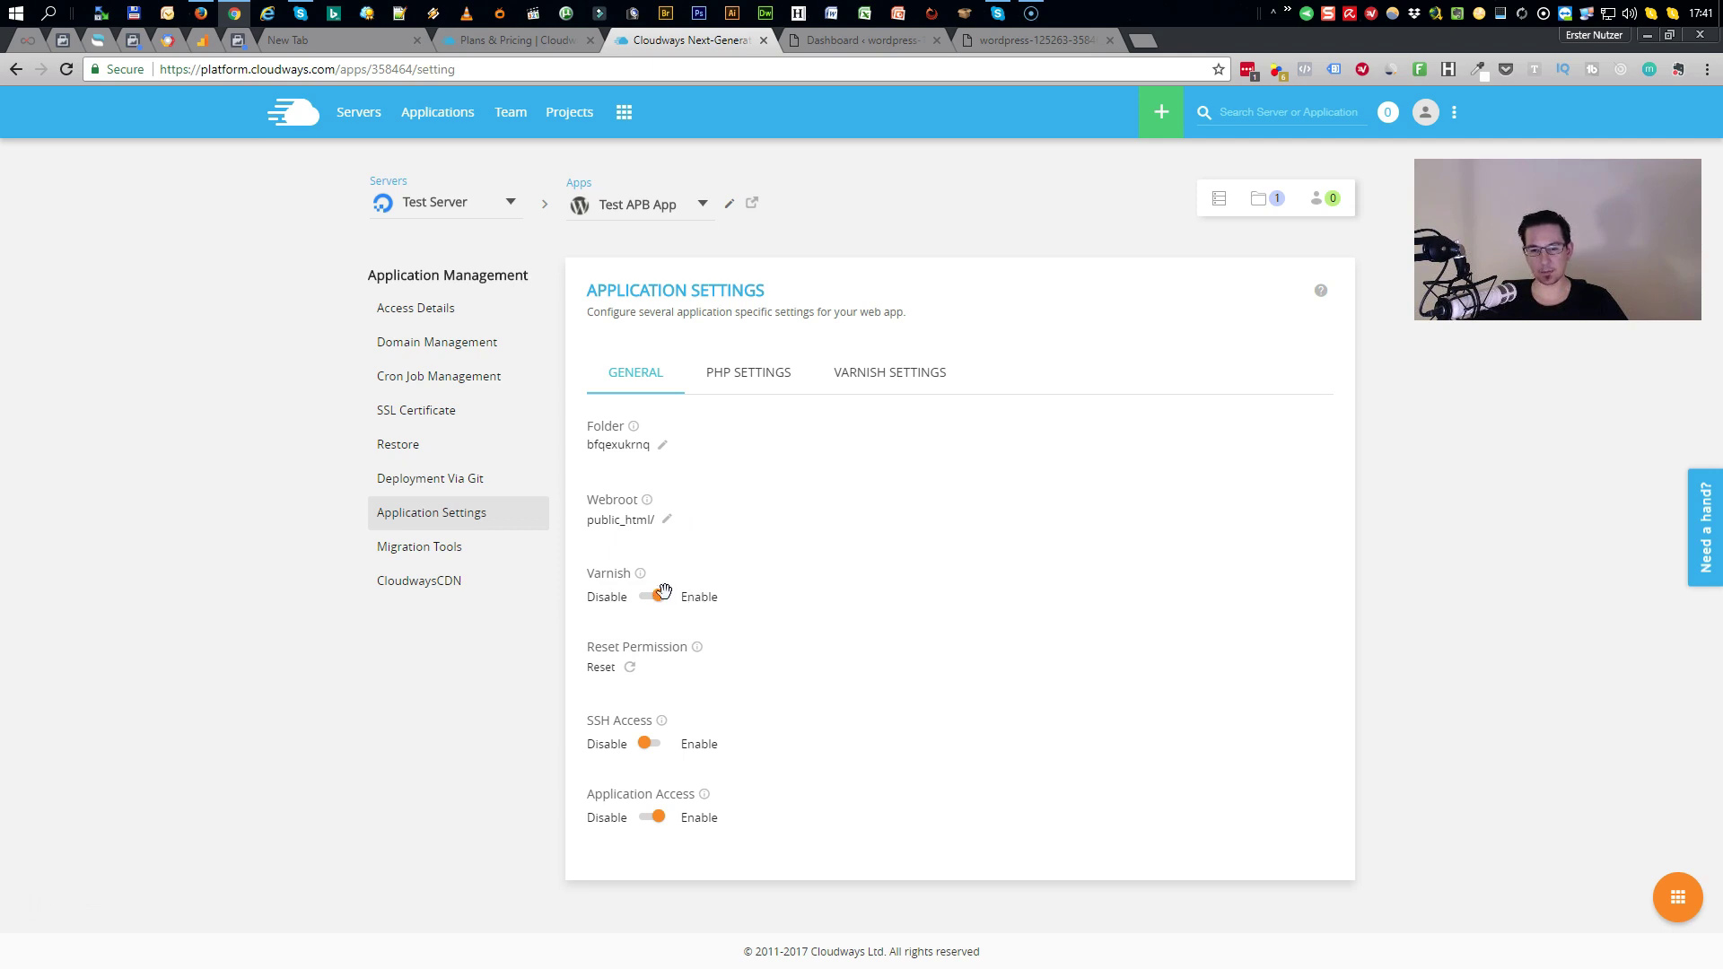
left_click(650, 597)
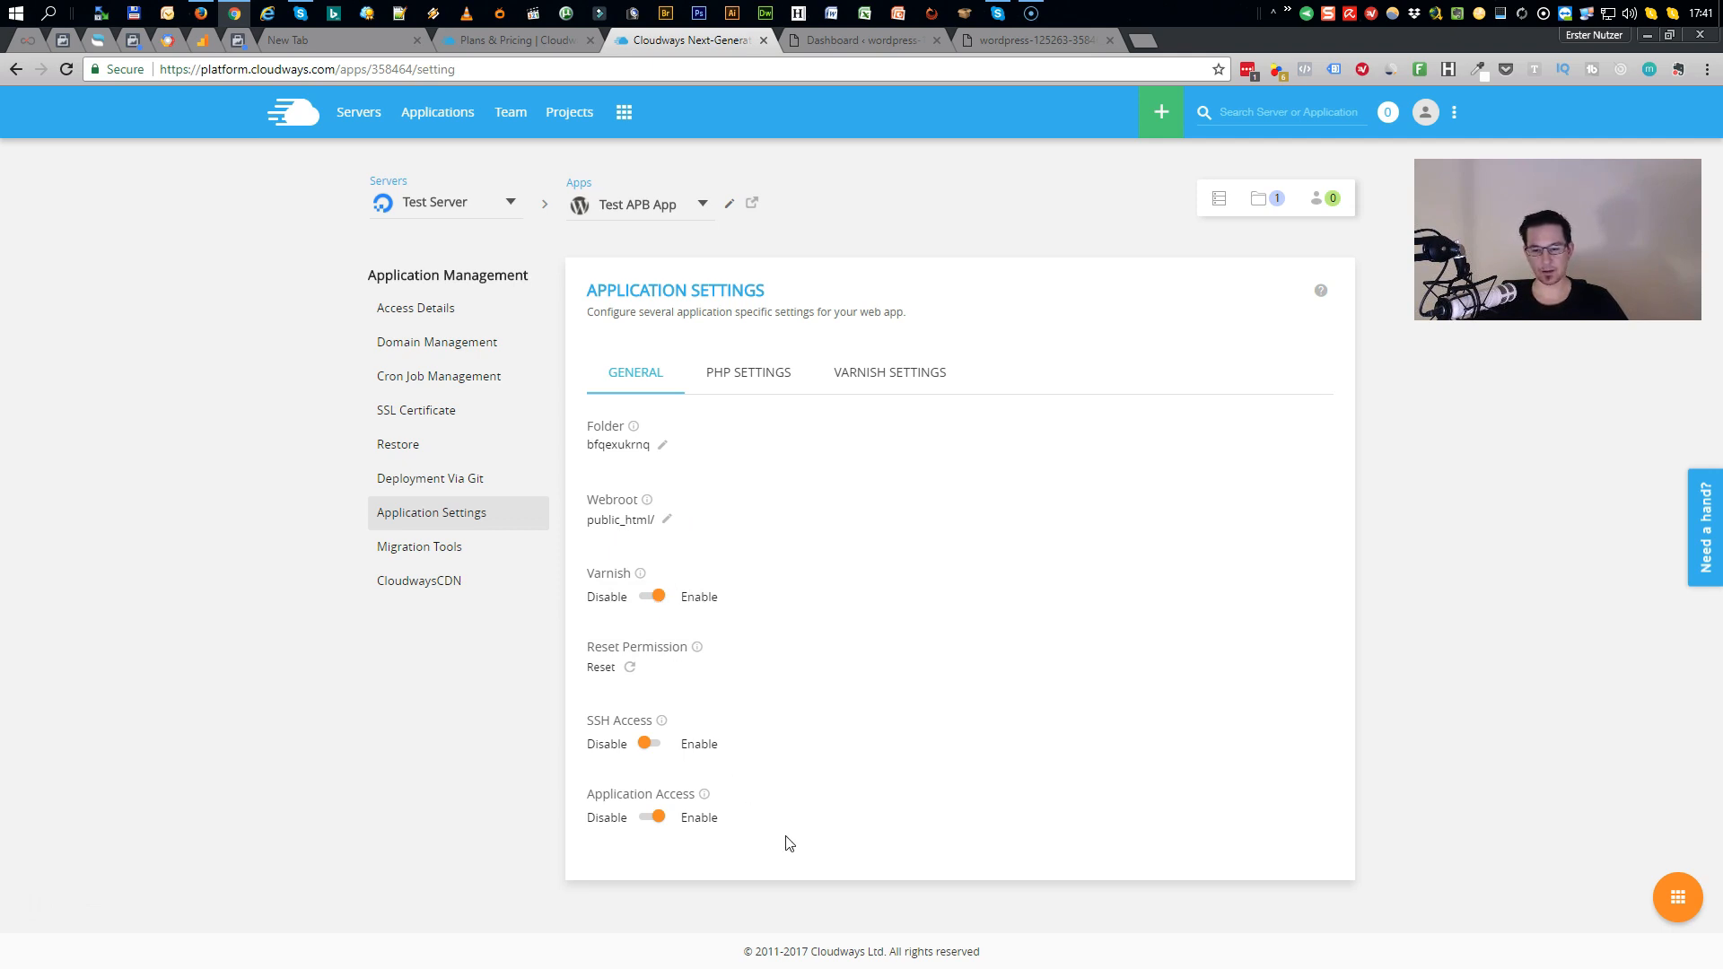
left_click(747, 373)
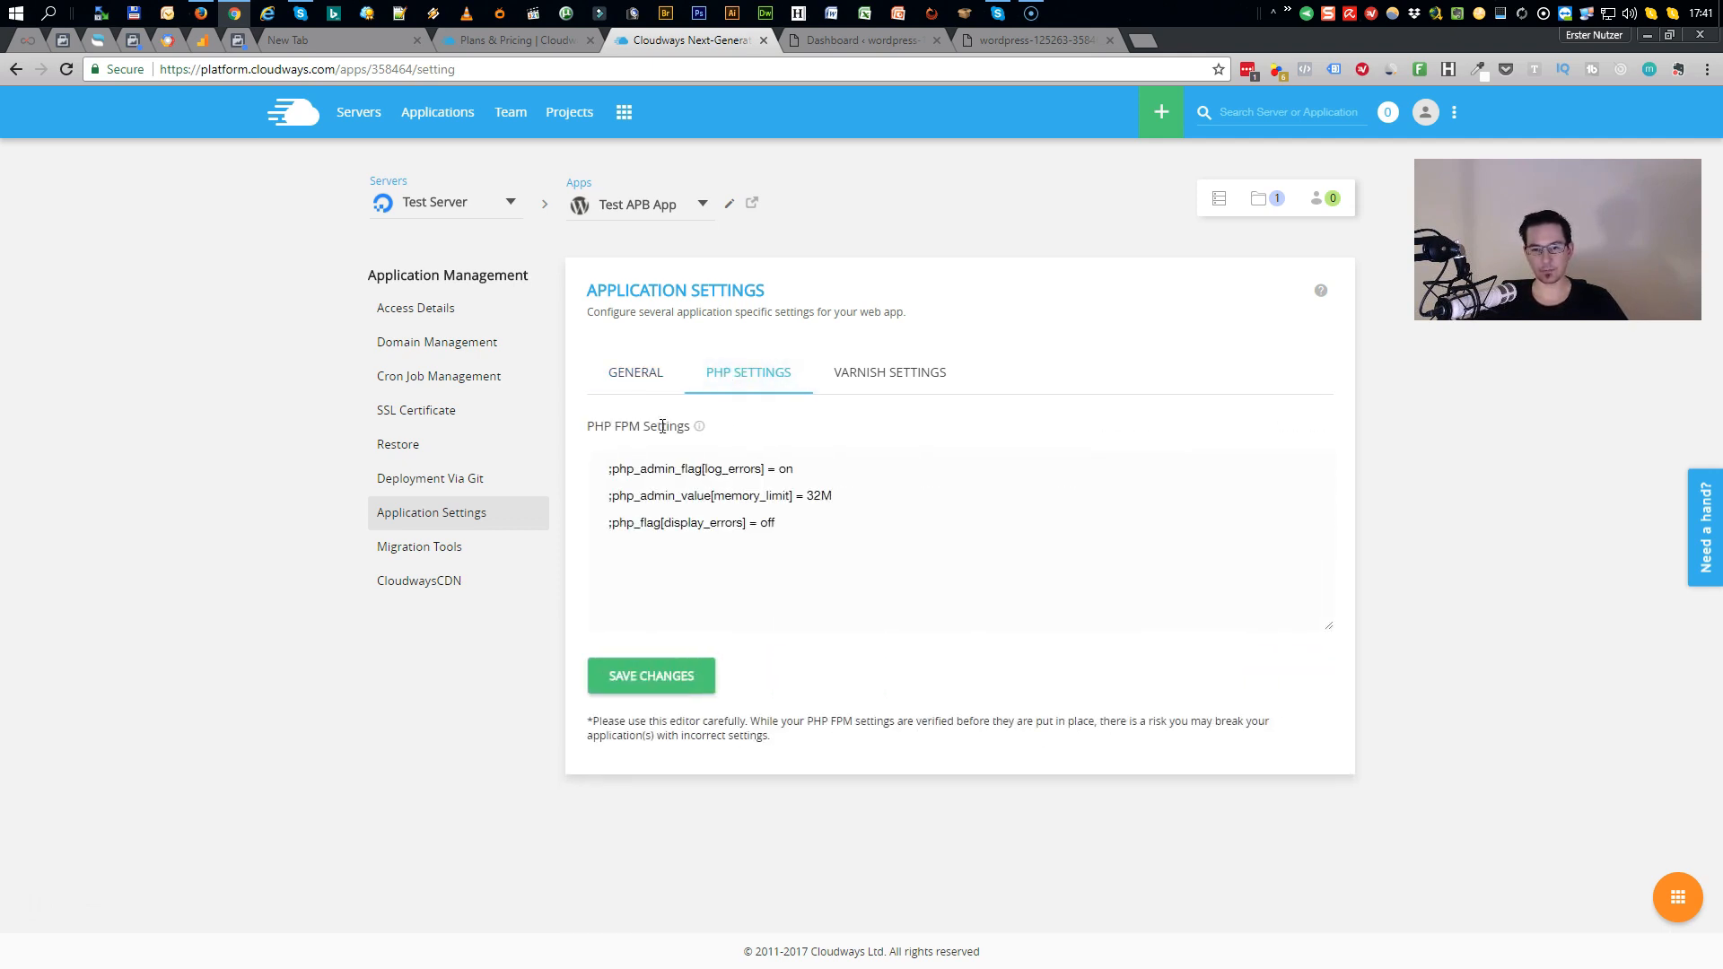
left_click(795, 544)
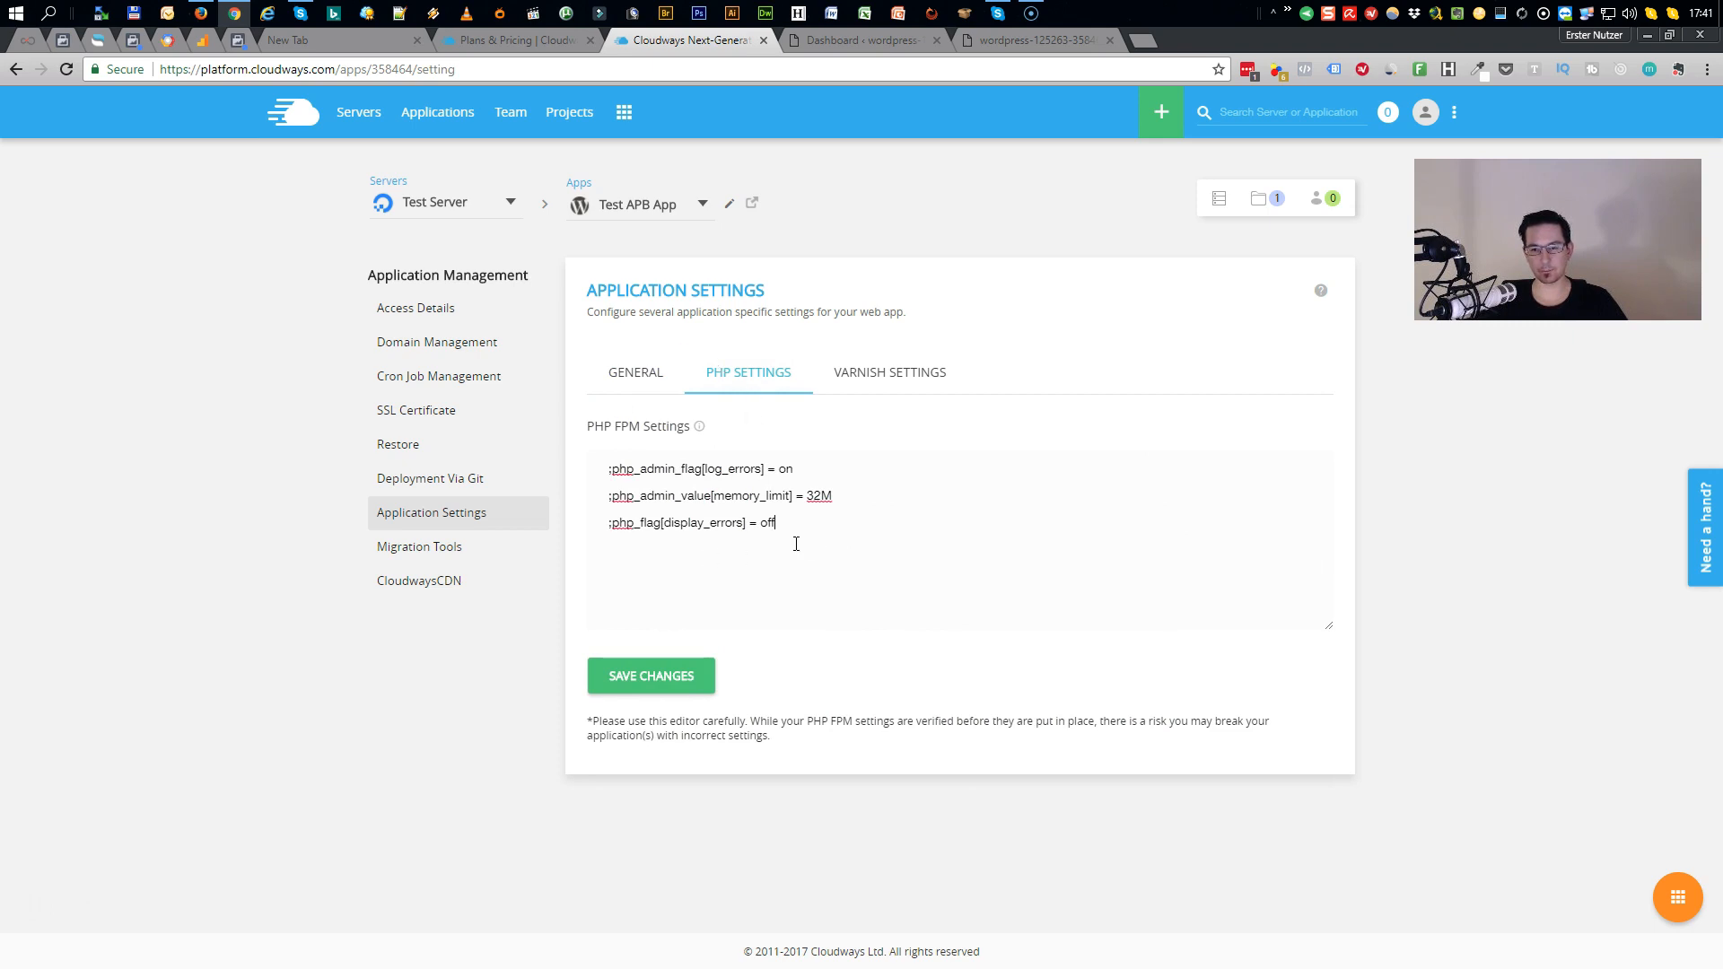
left_click(889, 372)
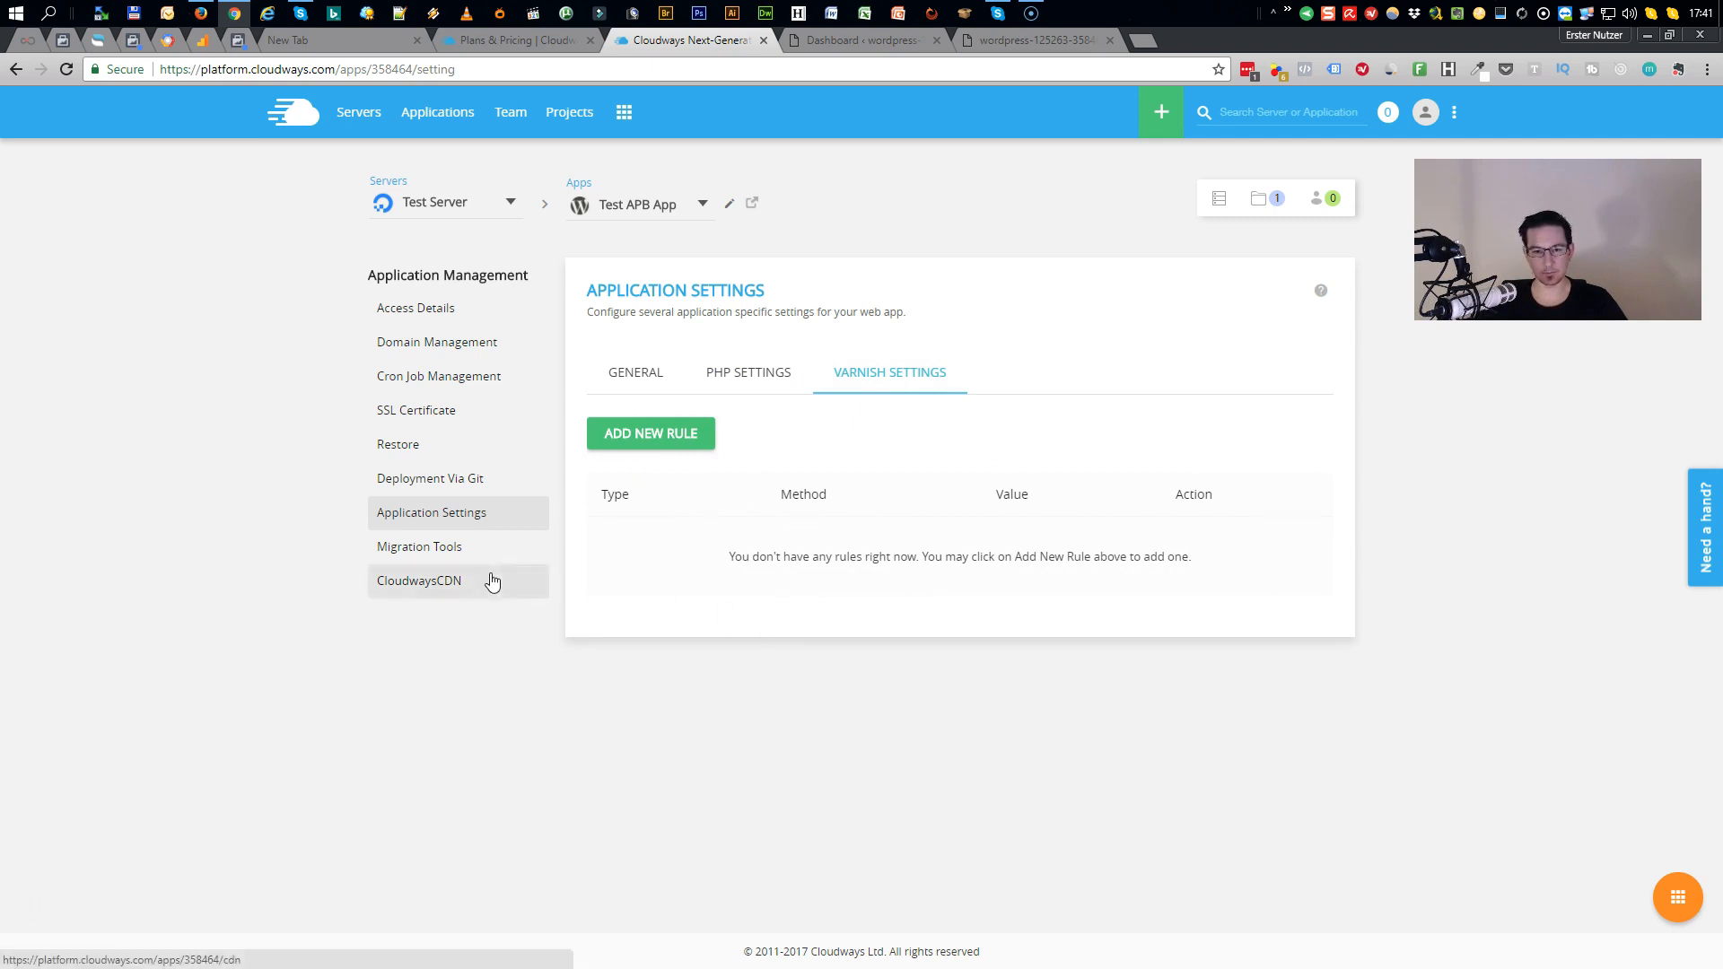
left_click(419, 546)
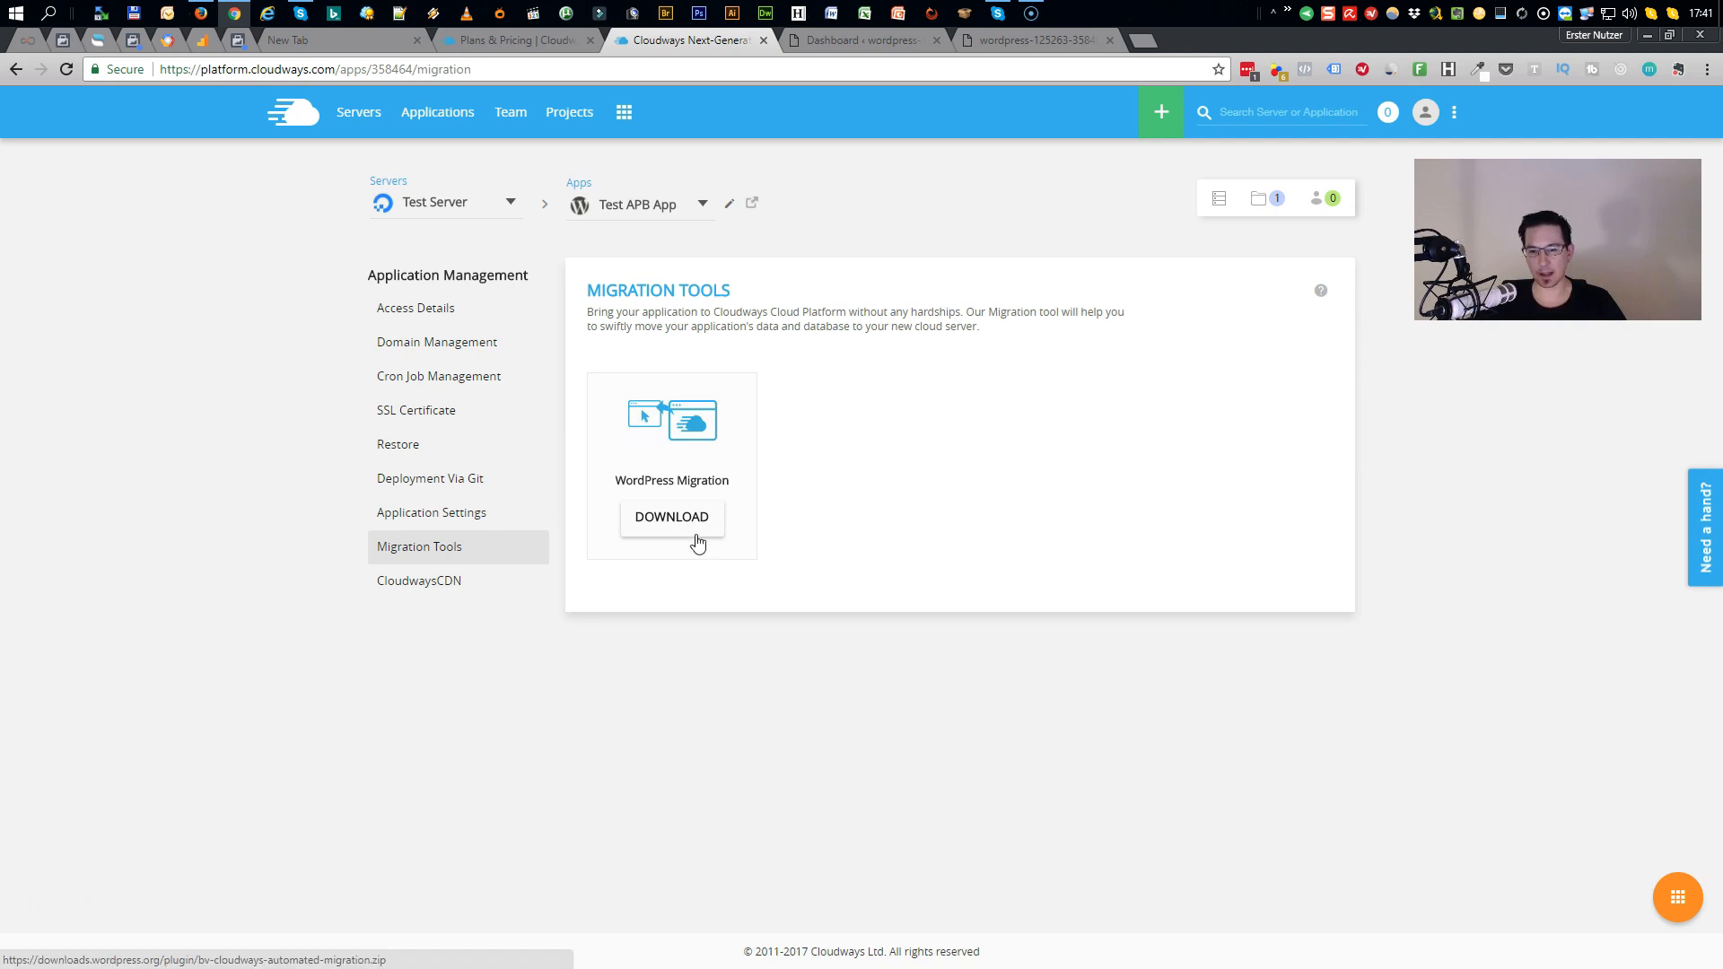
mouse_move(699, 602)
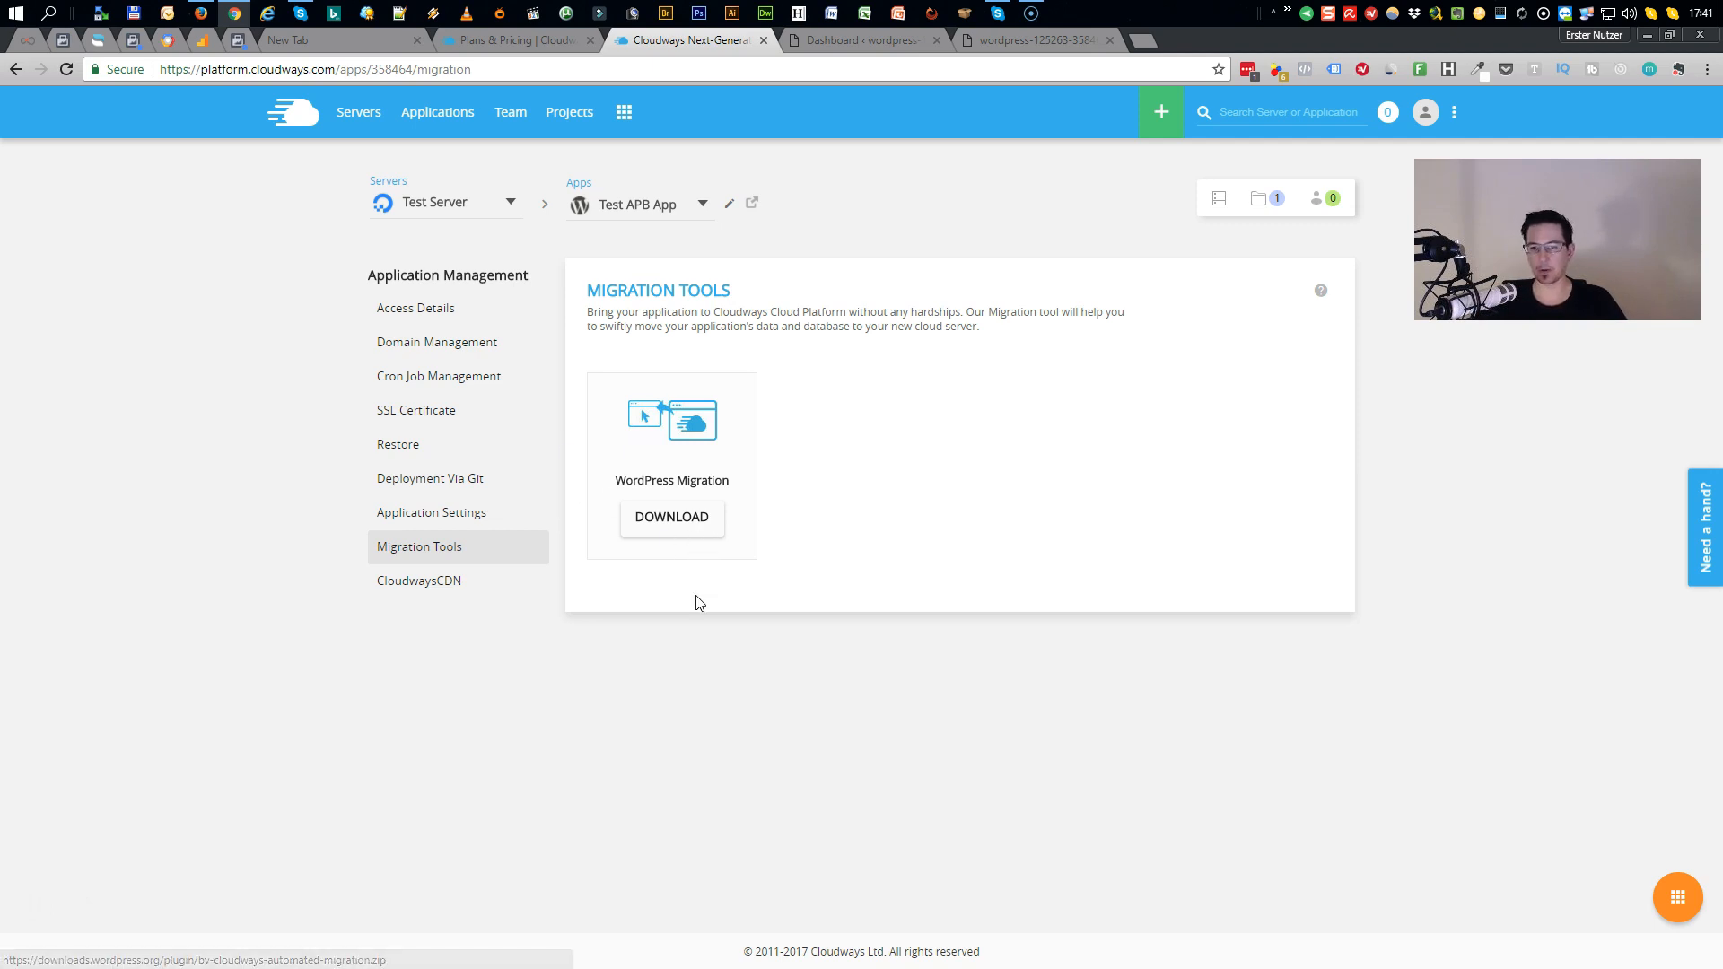
mouse_move(795, 564)
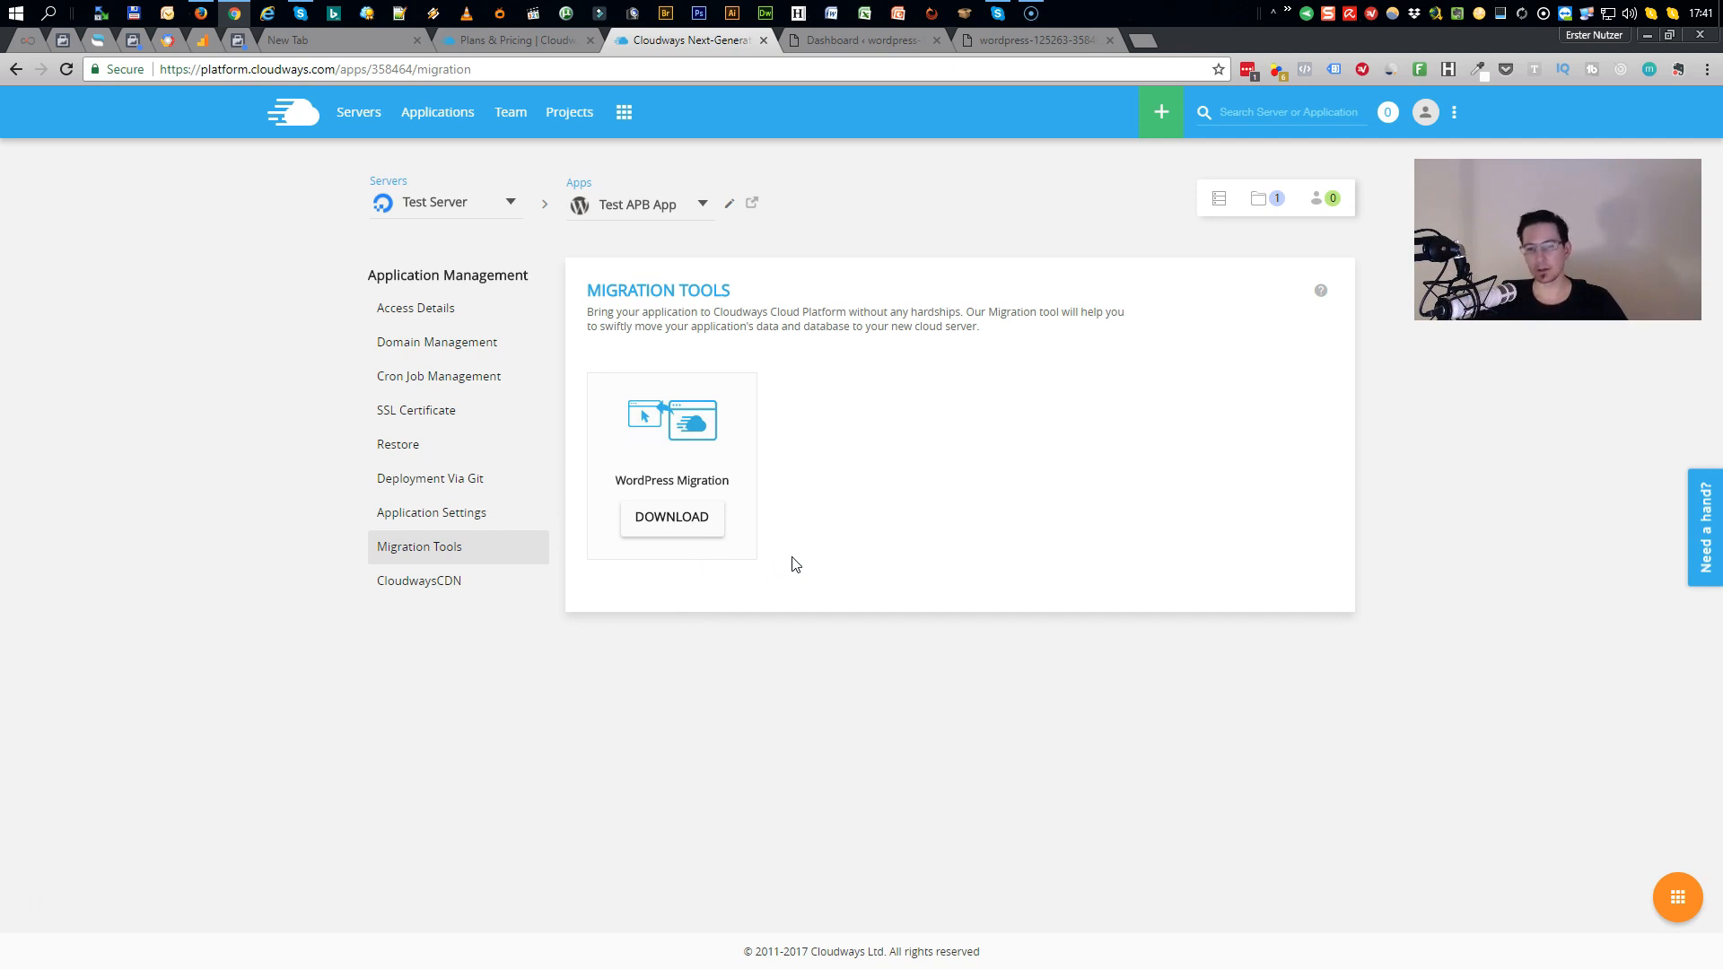
mouse_move(472, 365)
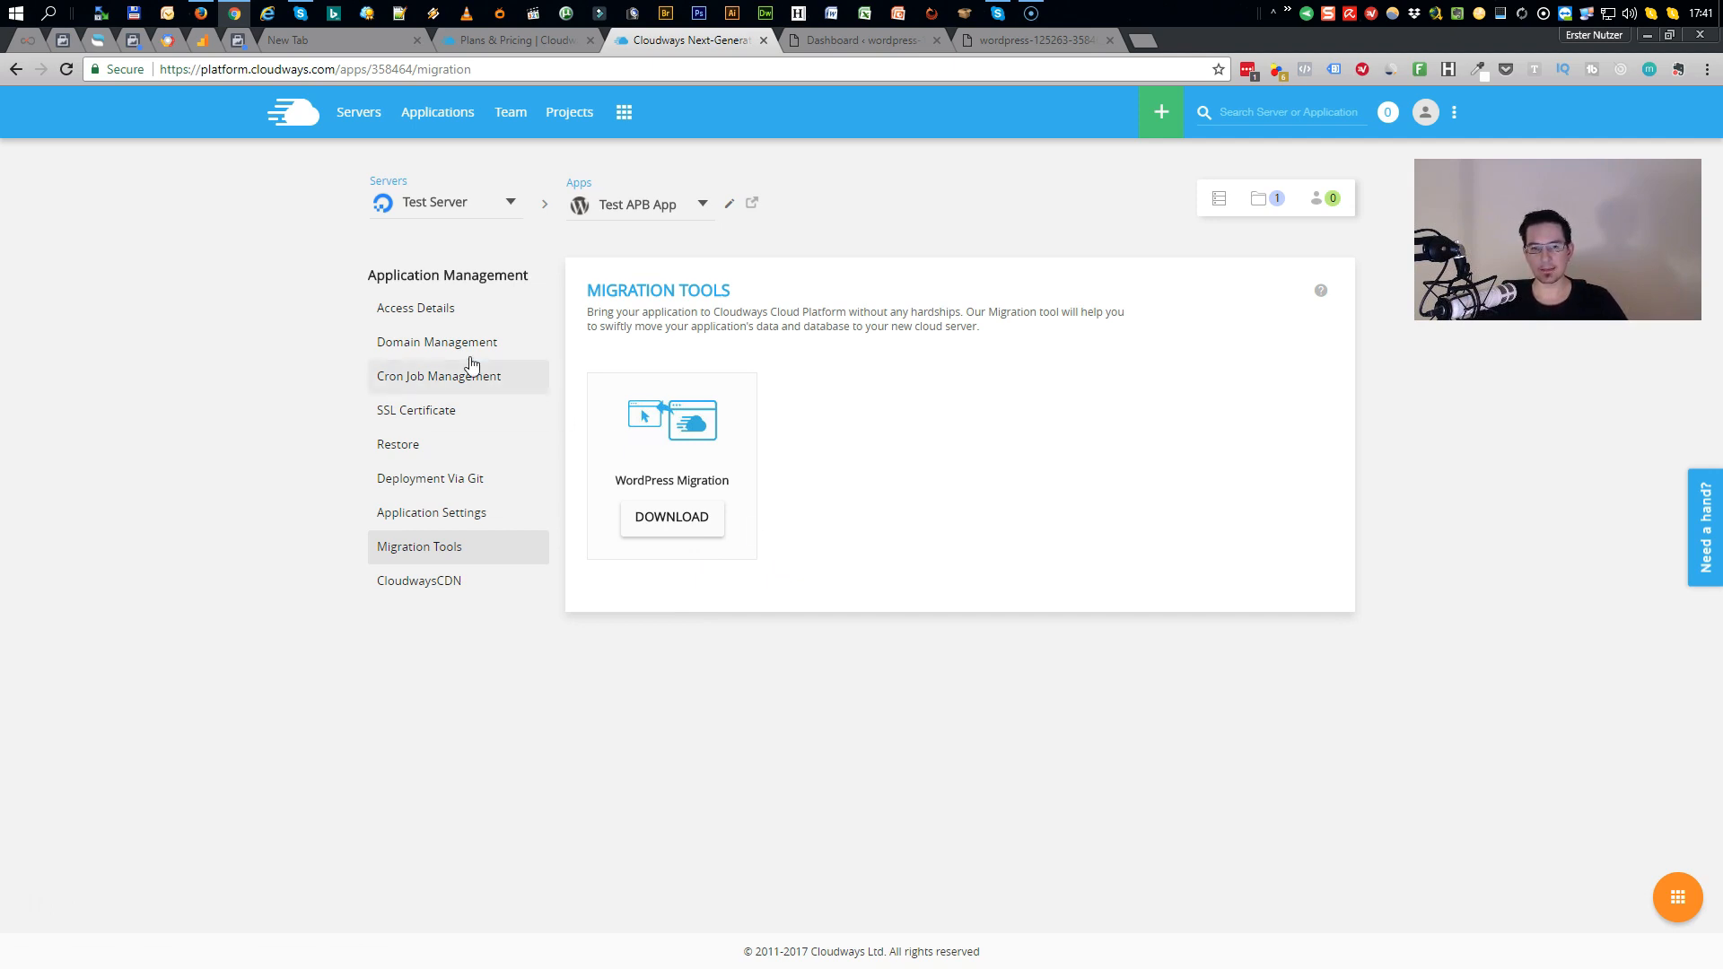
Return to Access Details, then move to the CloudwaysCDN section.
left_click(415, 308)
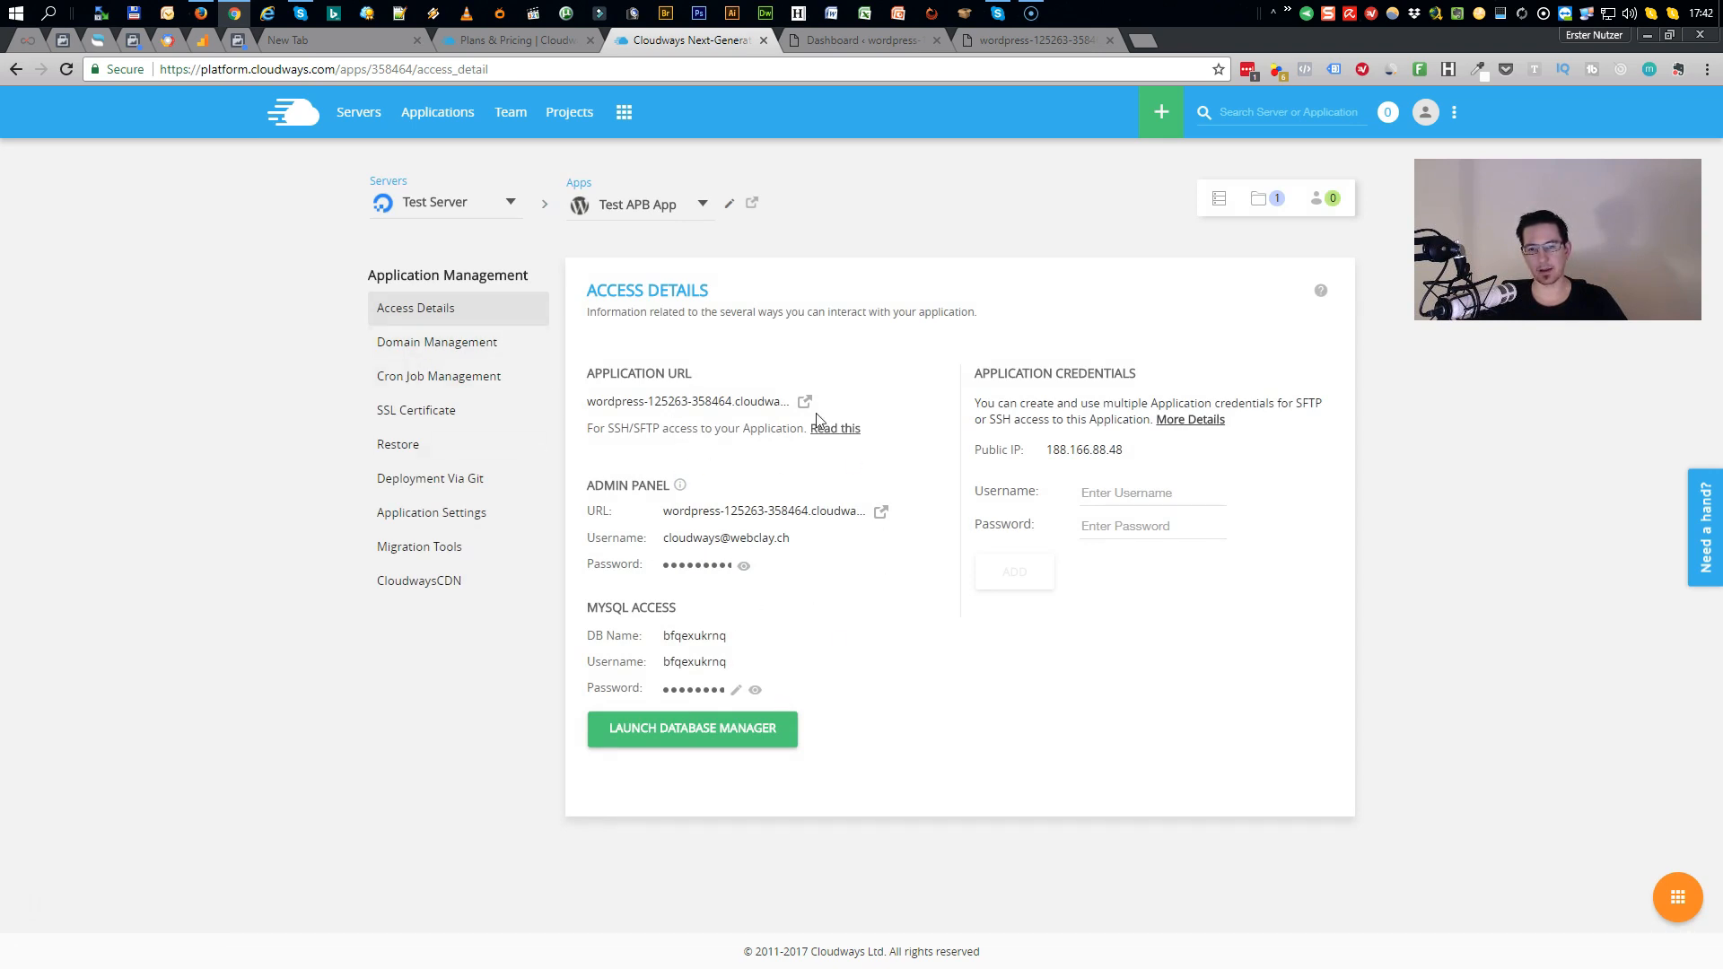
mouse_move(906, 618)
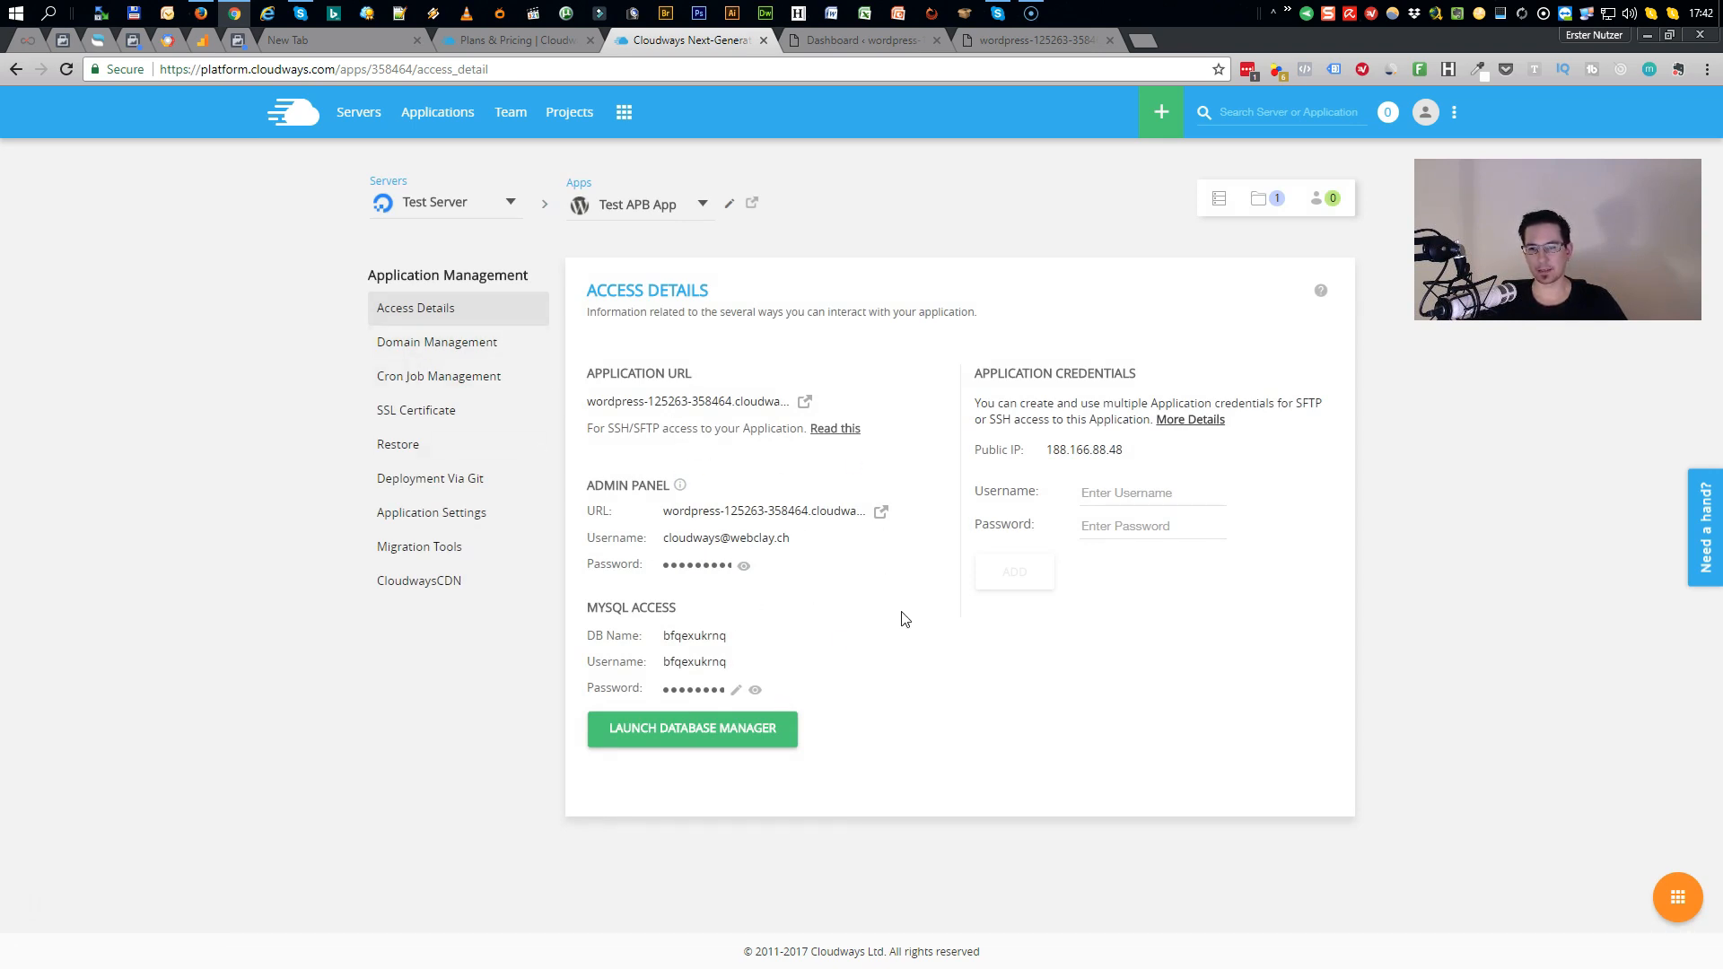
mouse_move(902, 609)
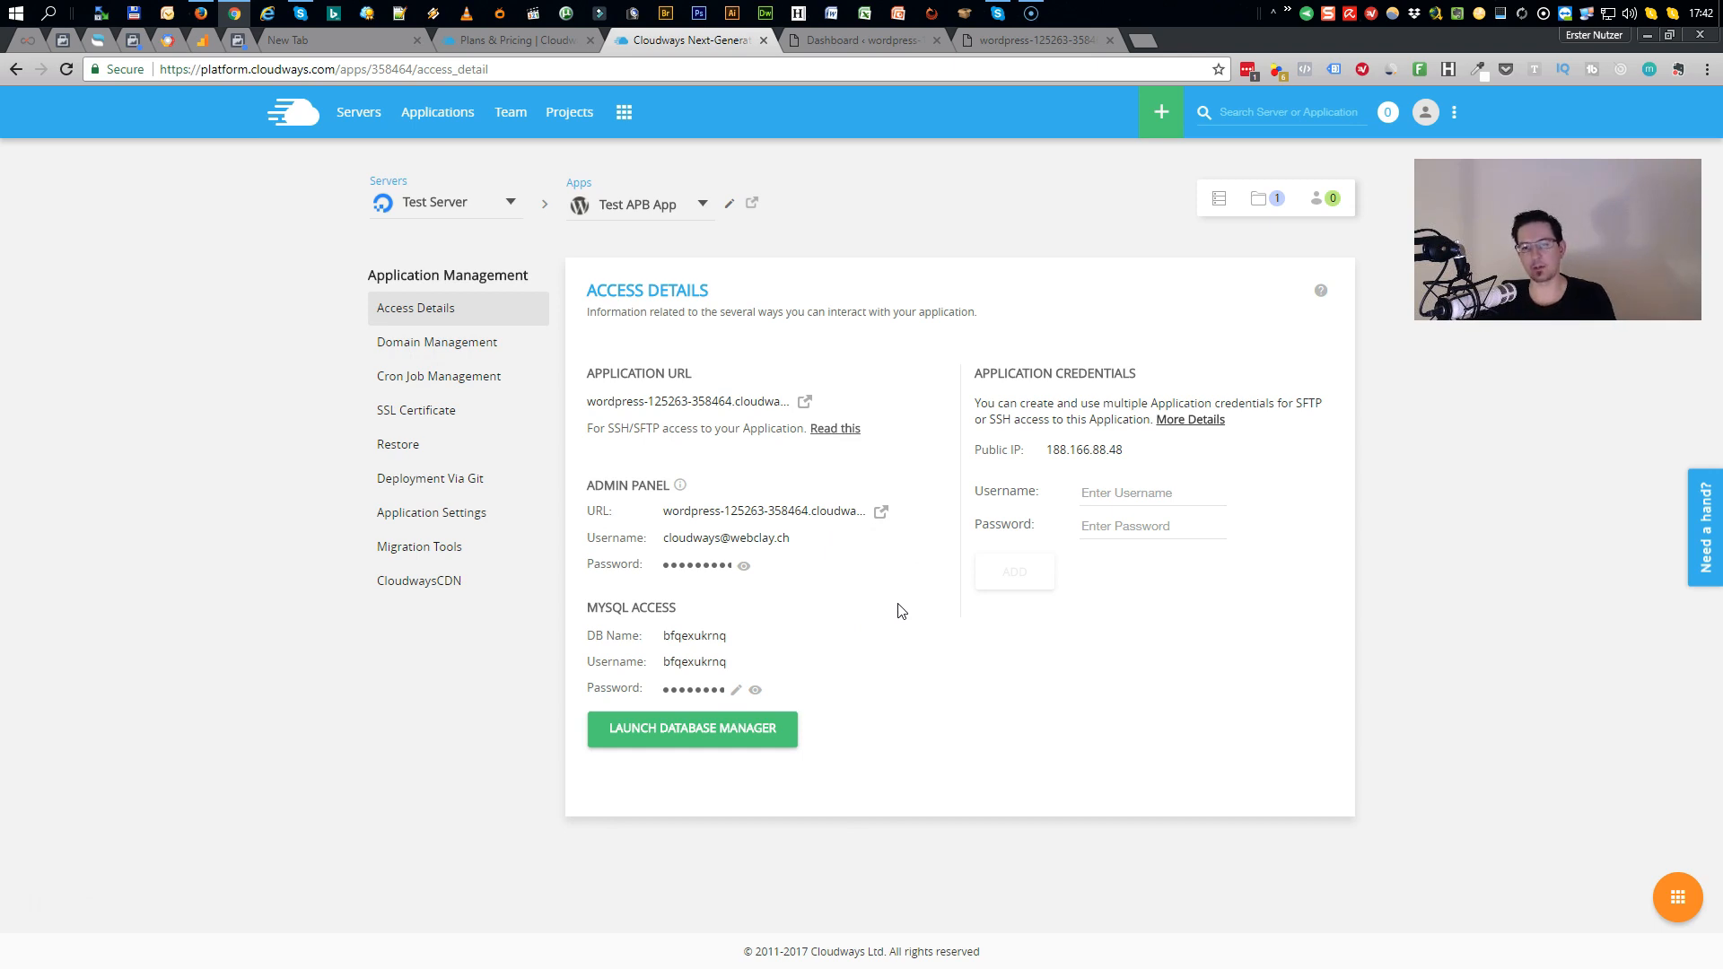
mouse_move(926, 624)
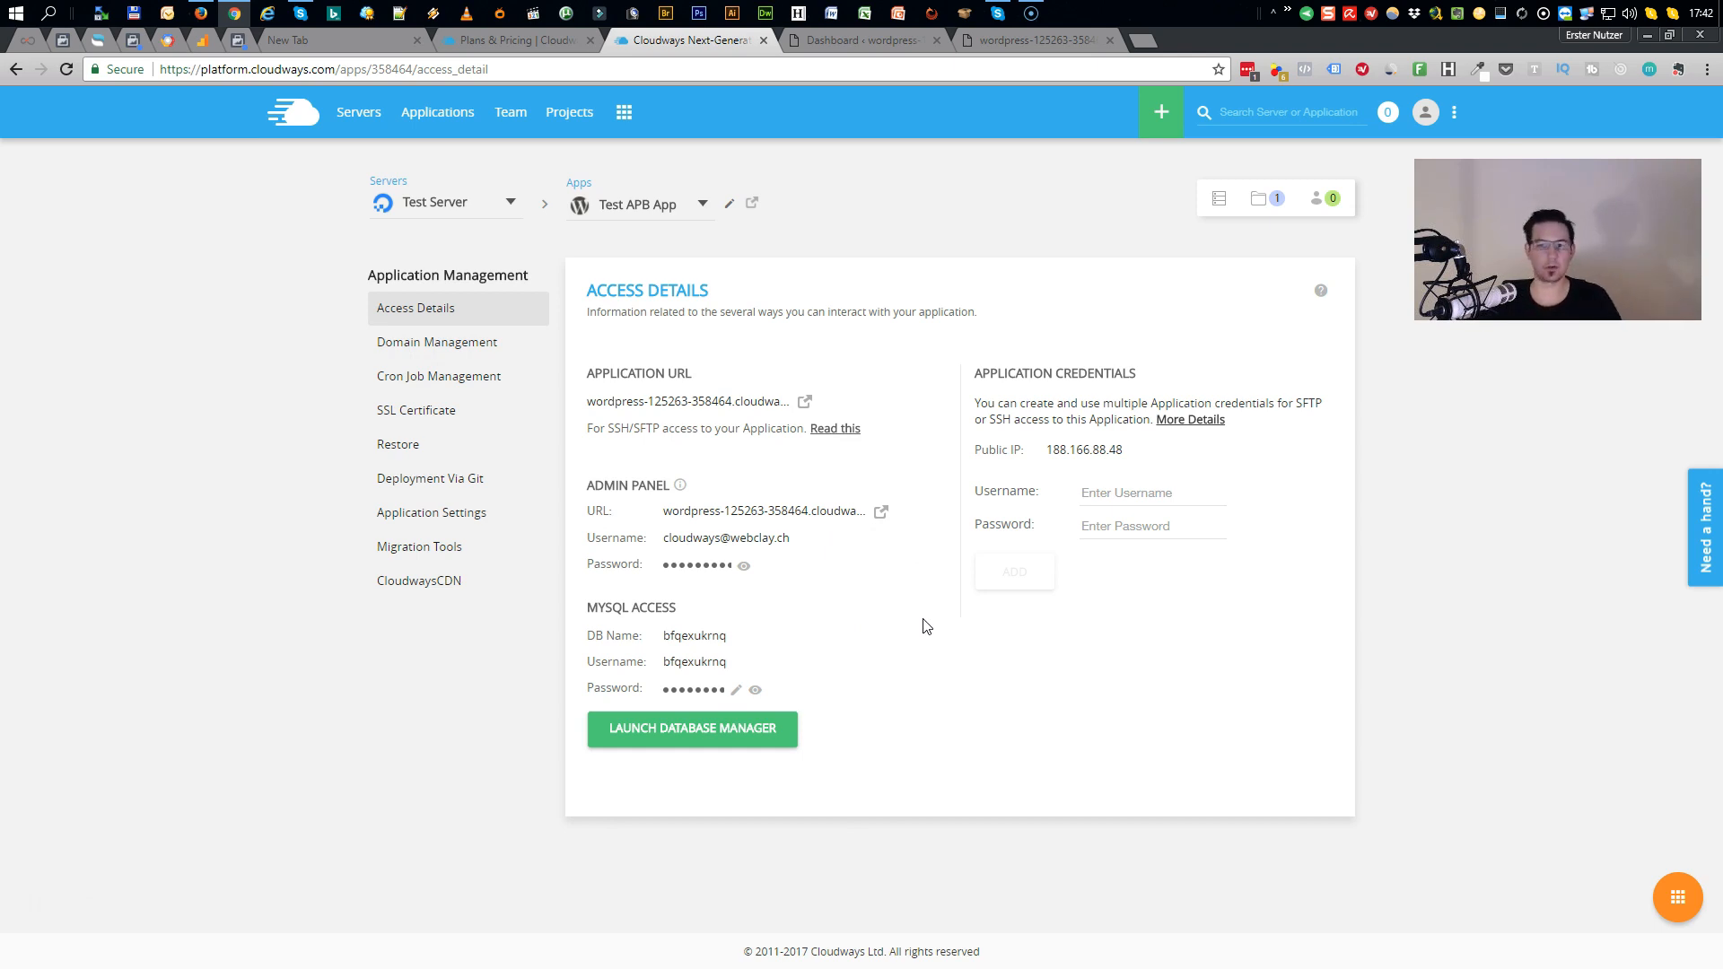
mouse_move(416, 736)
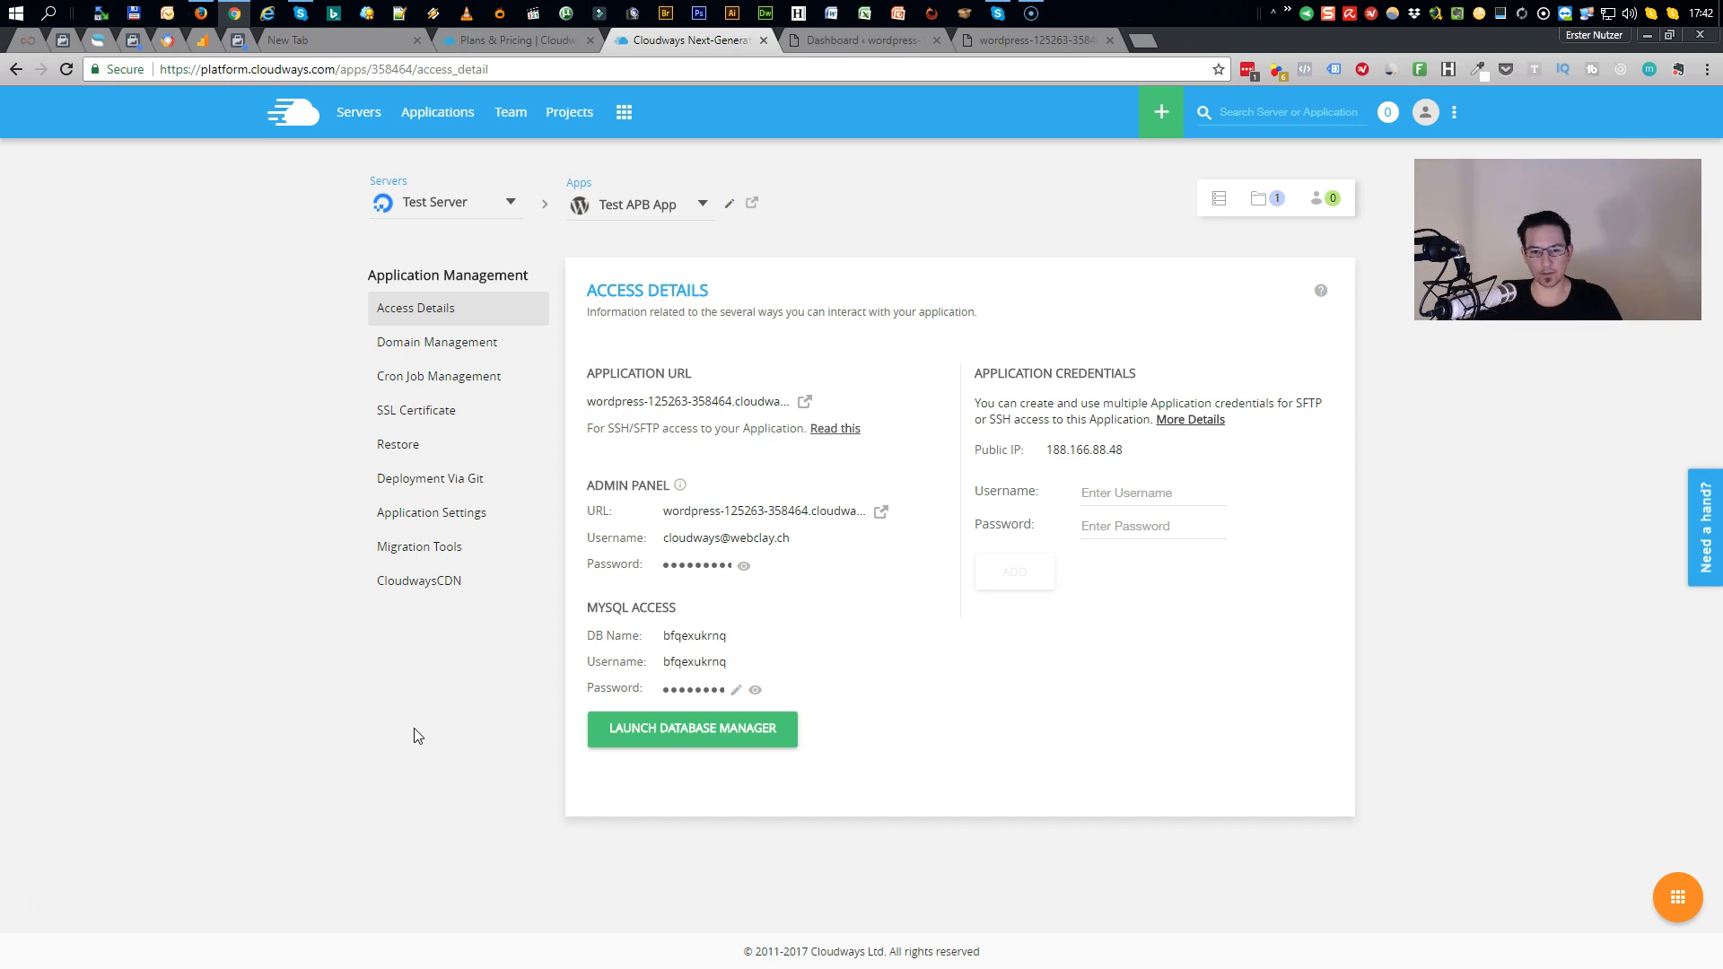
left_click(419, 581)
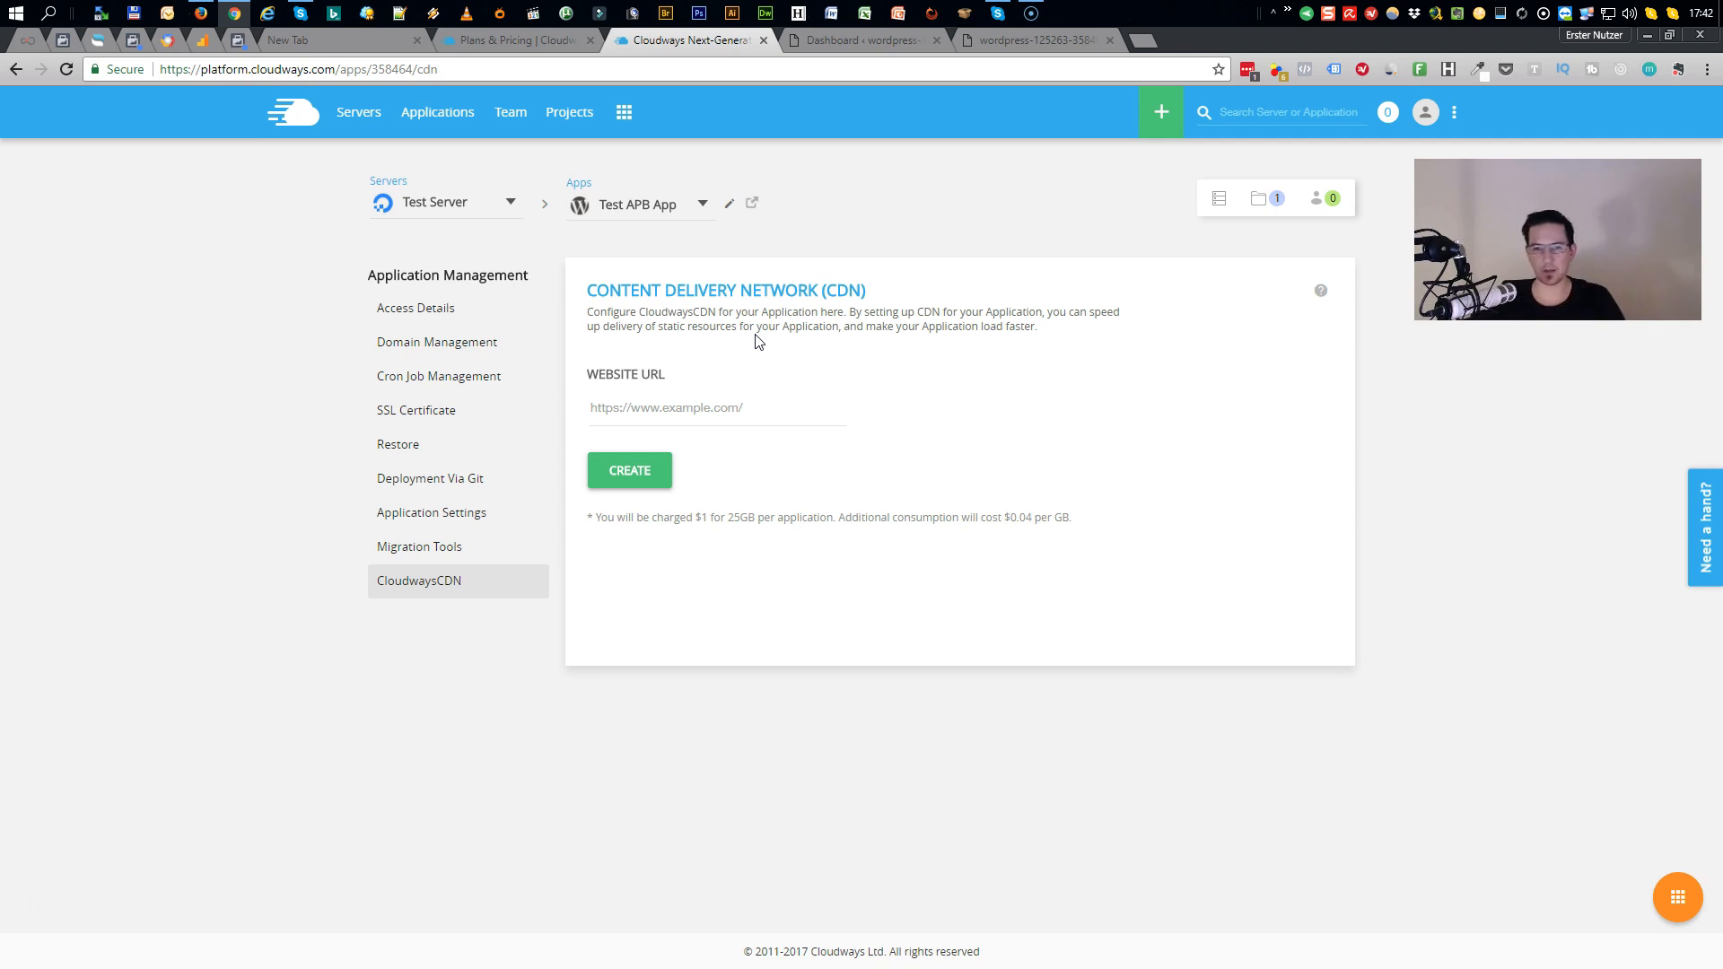
mouse_move(492, 748)
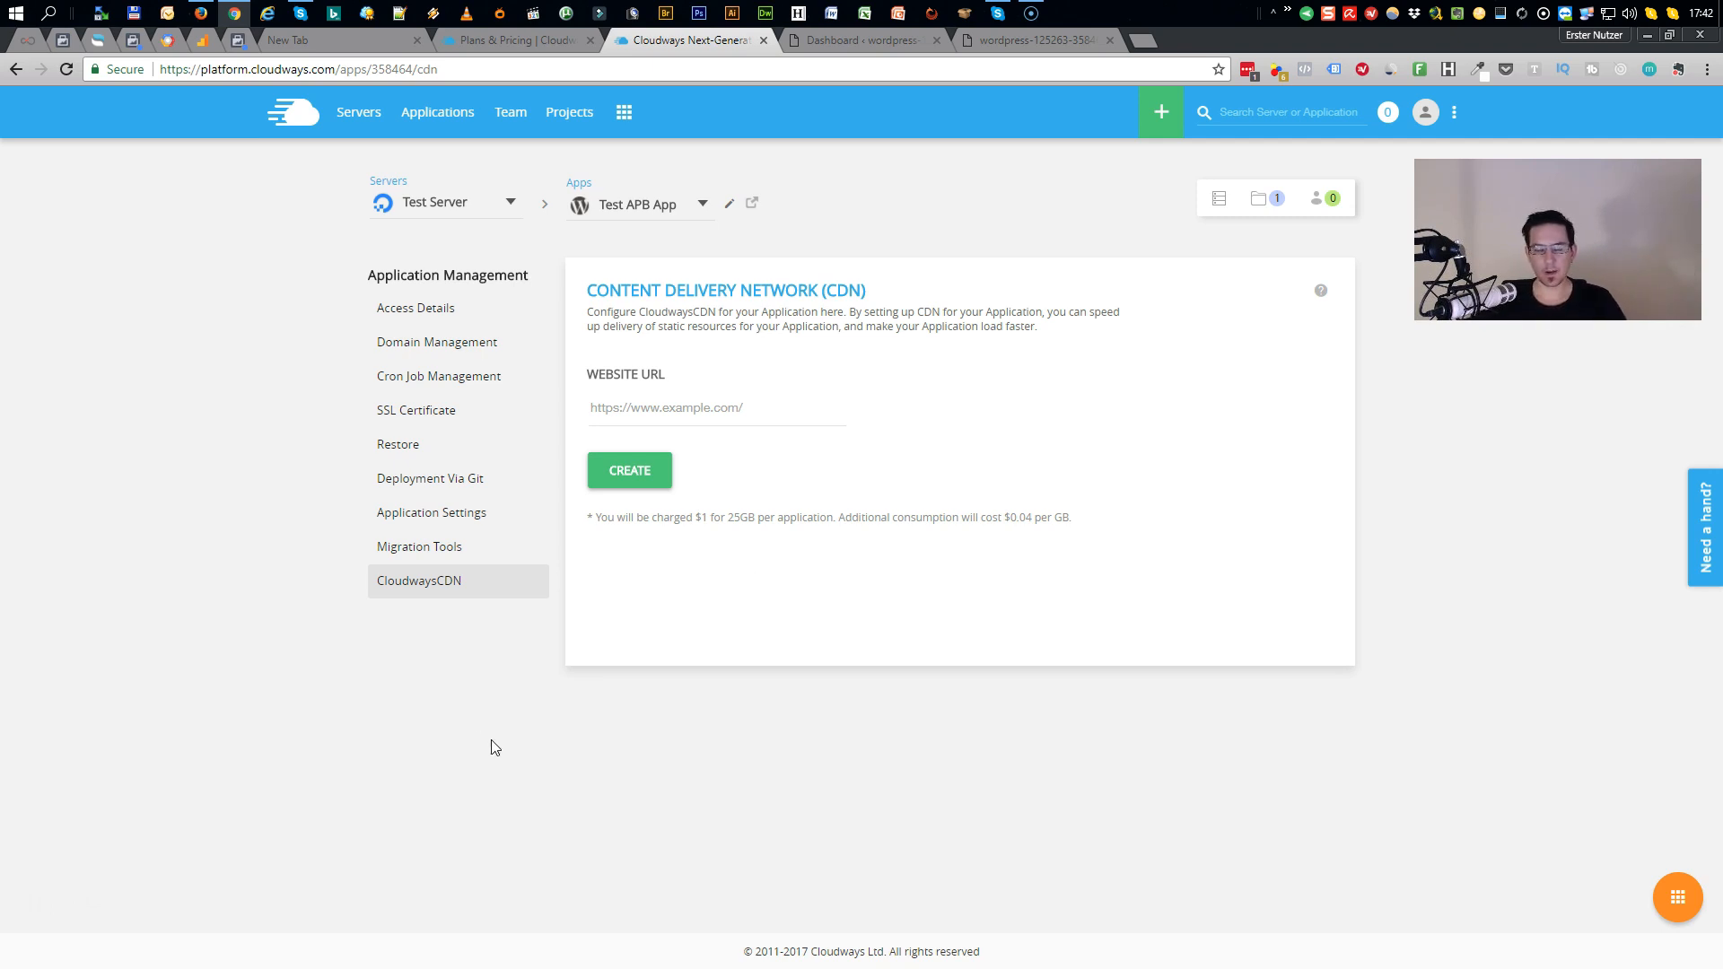
mouse_move(415, 320)
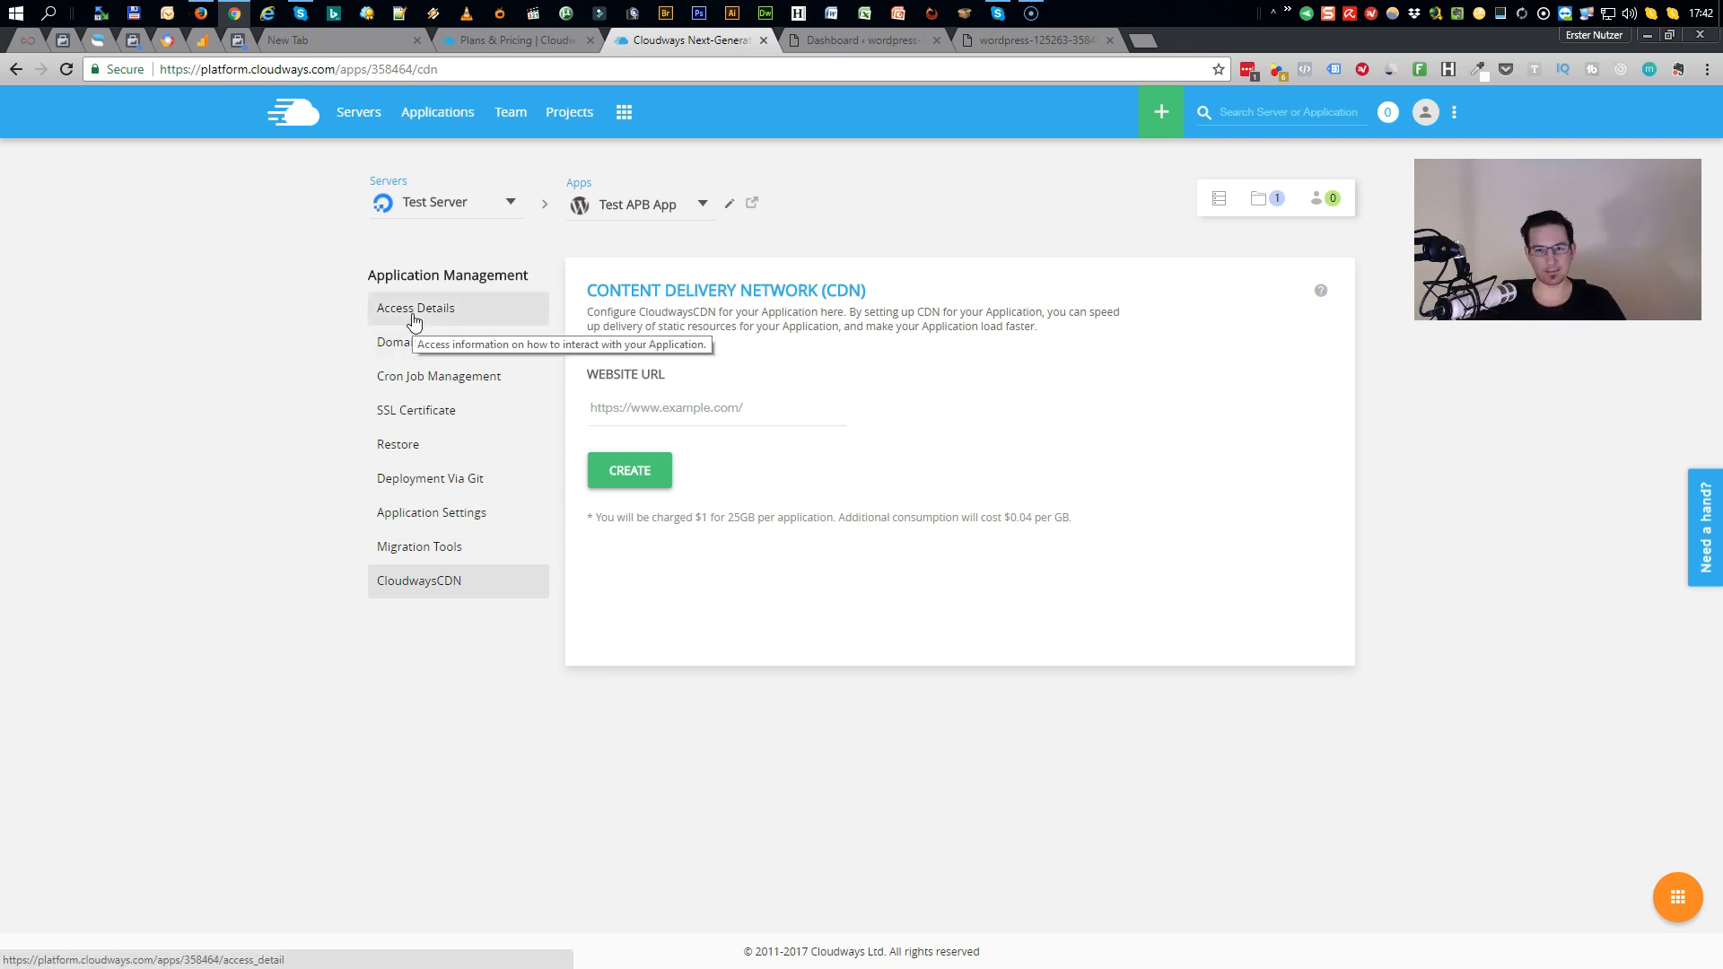
mouse_move(443, 473)
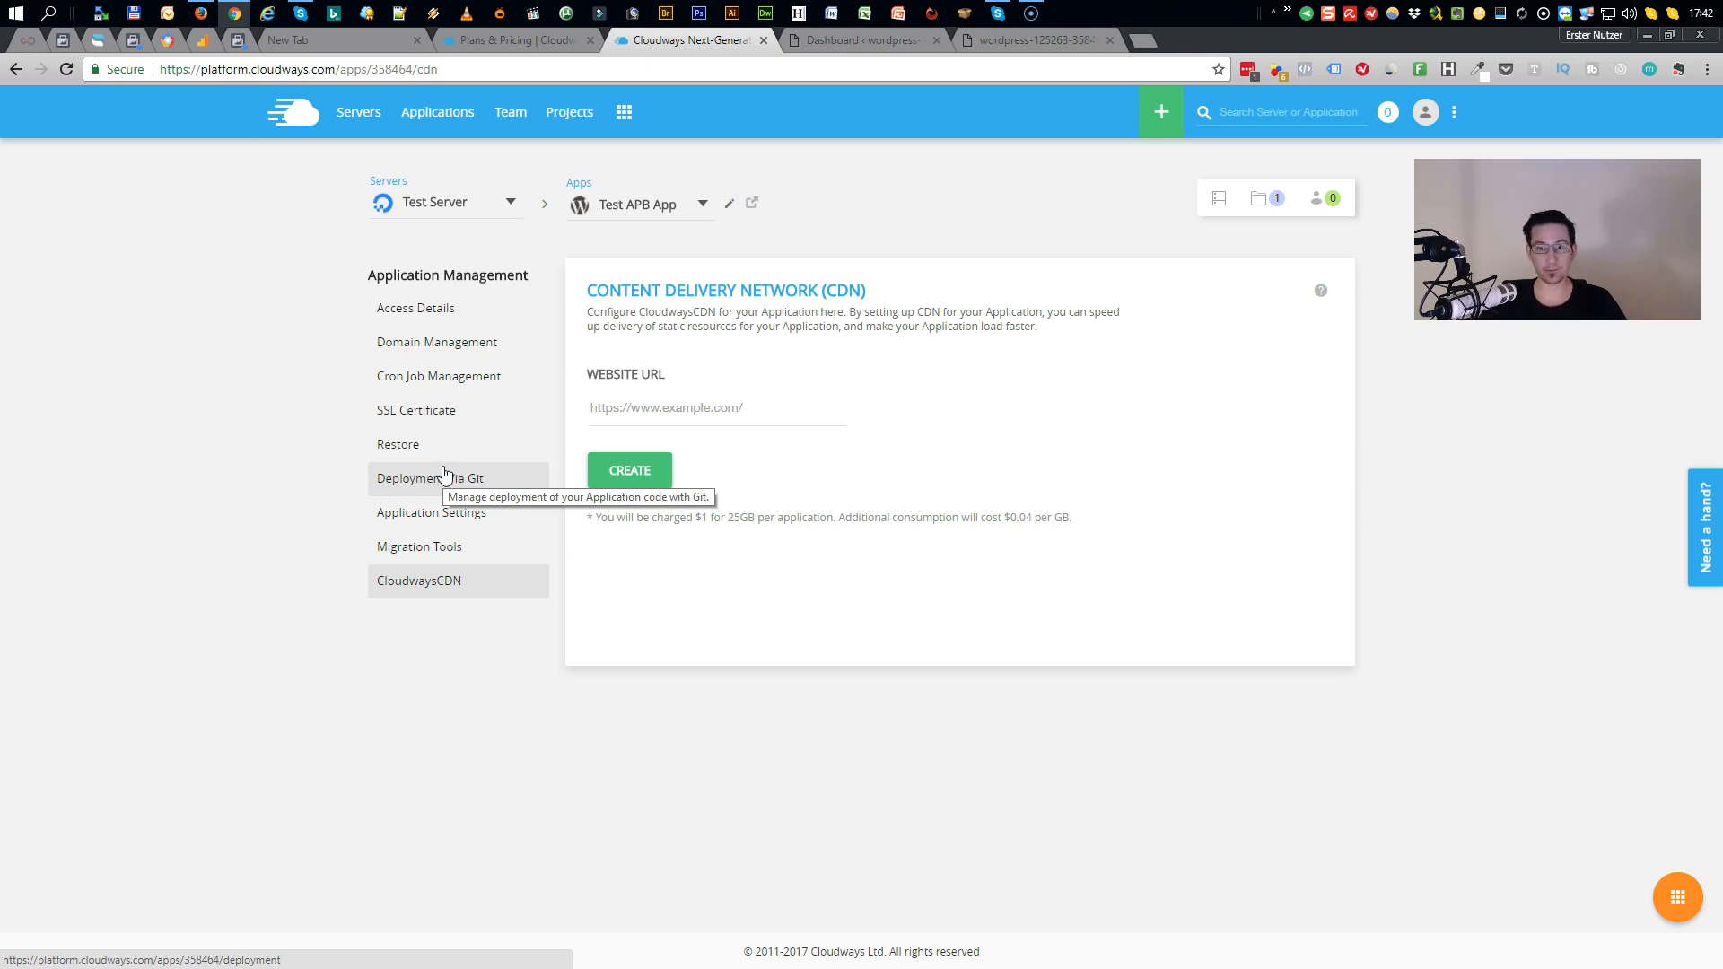
mouse_move(514, 131)
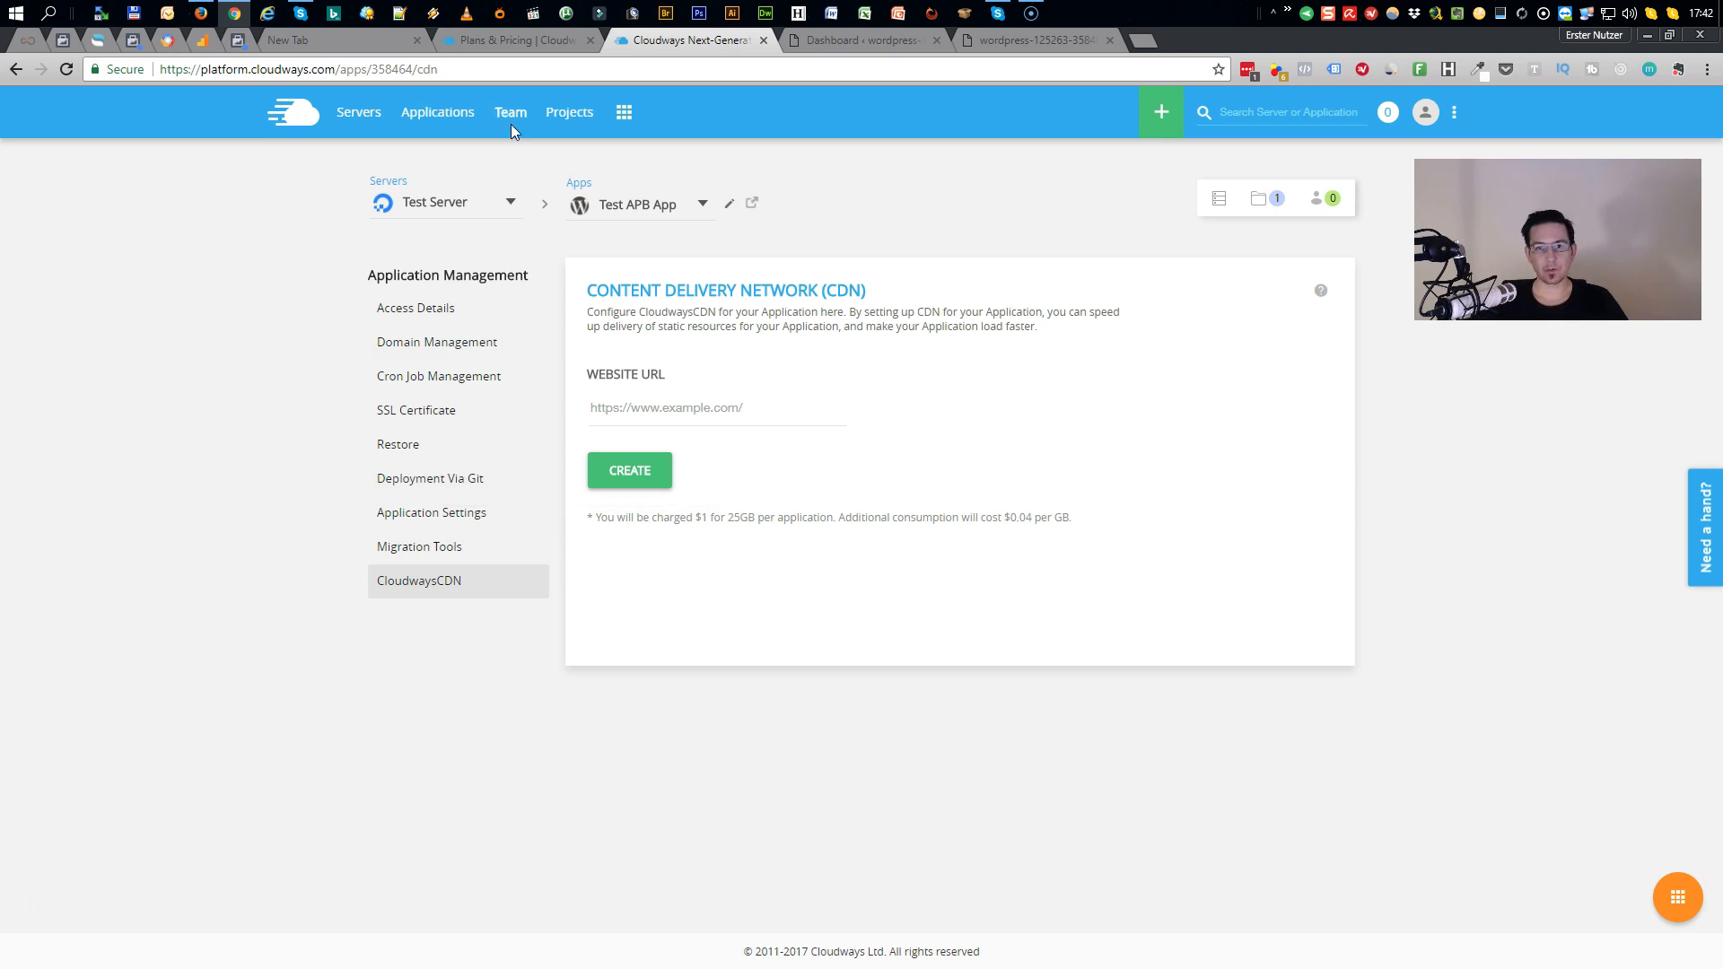
Go to the Team page for inviting members and assigning server and app roles.
left_click(509, 112)
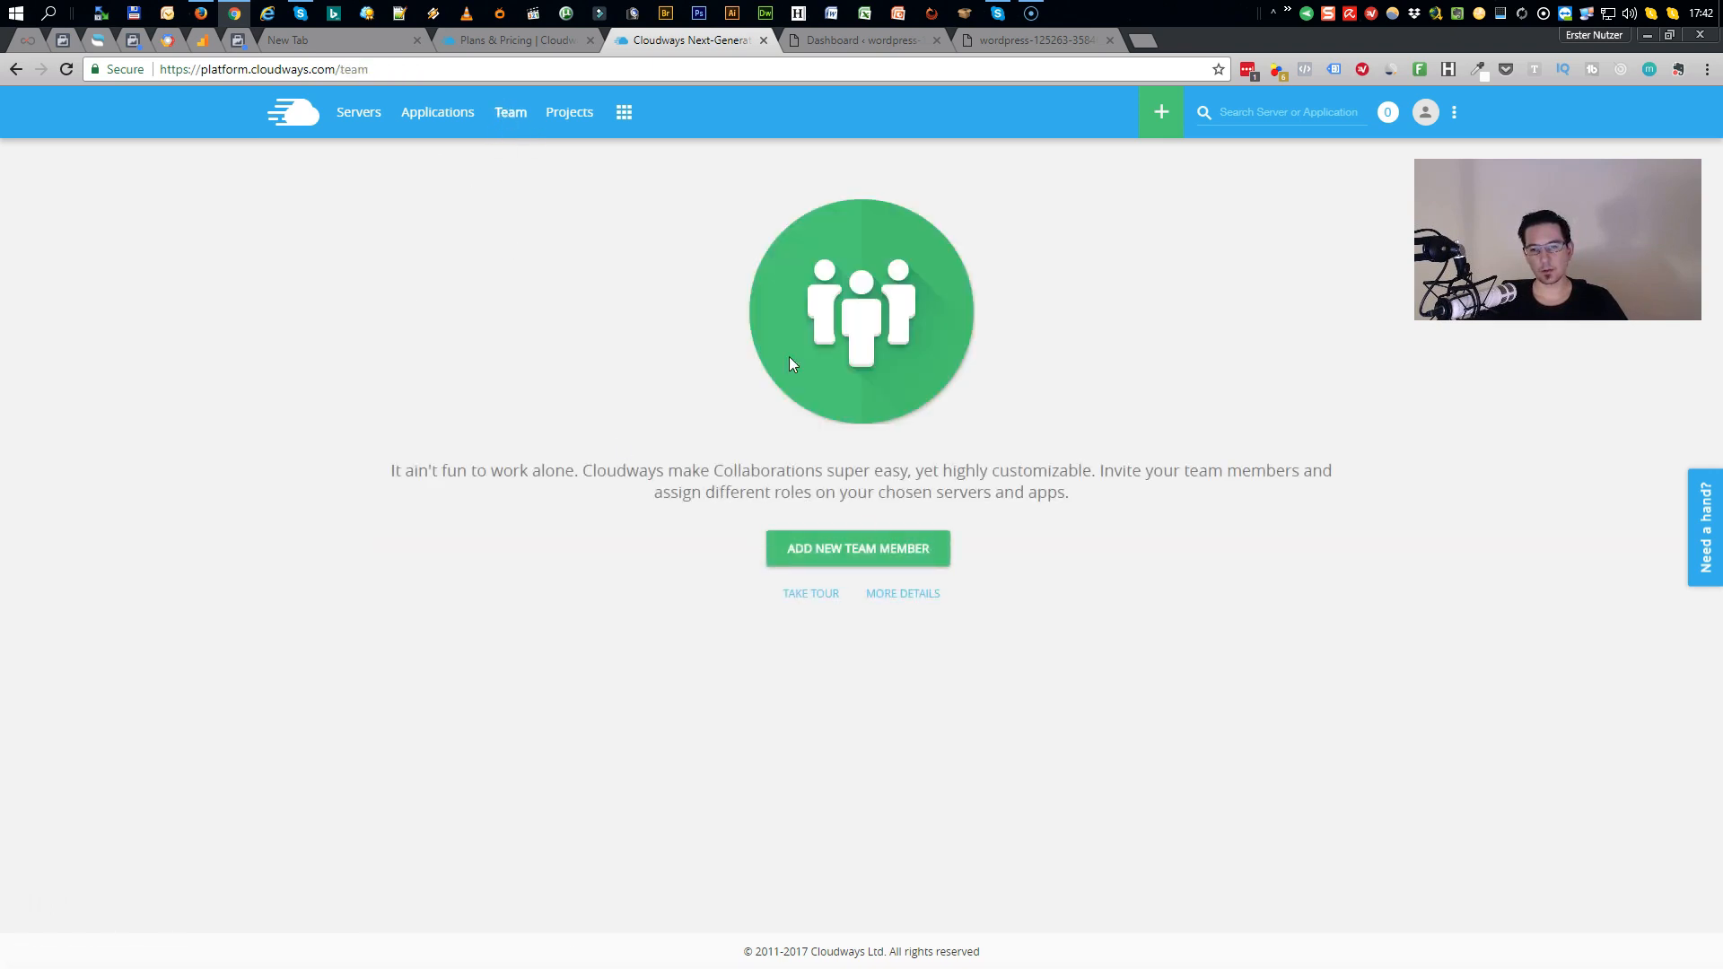
mouse_move(619, 605)
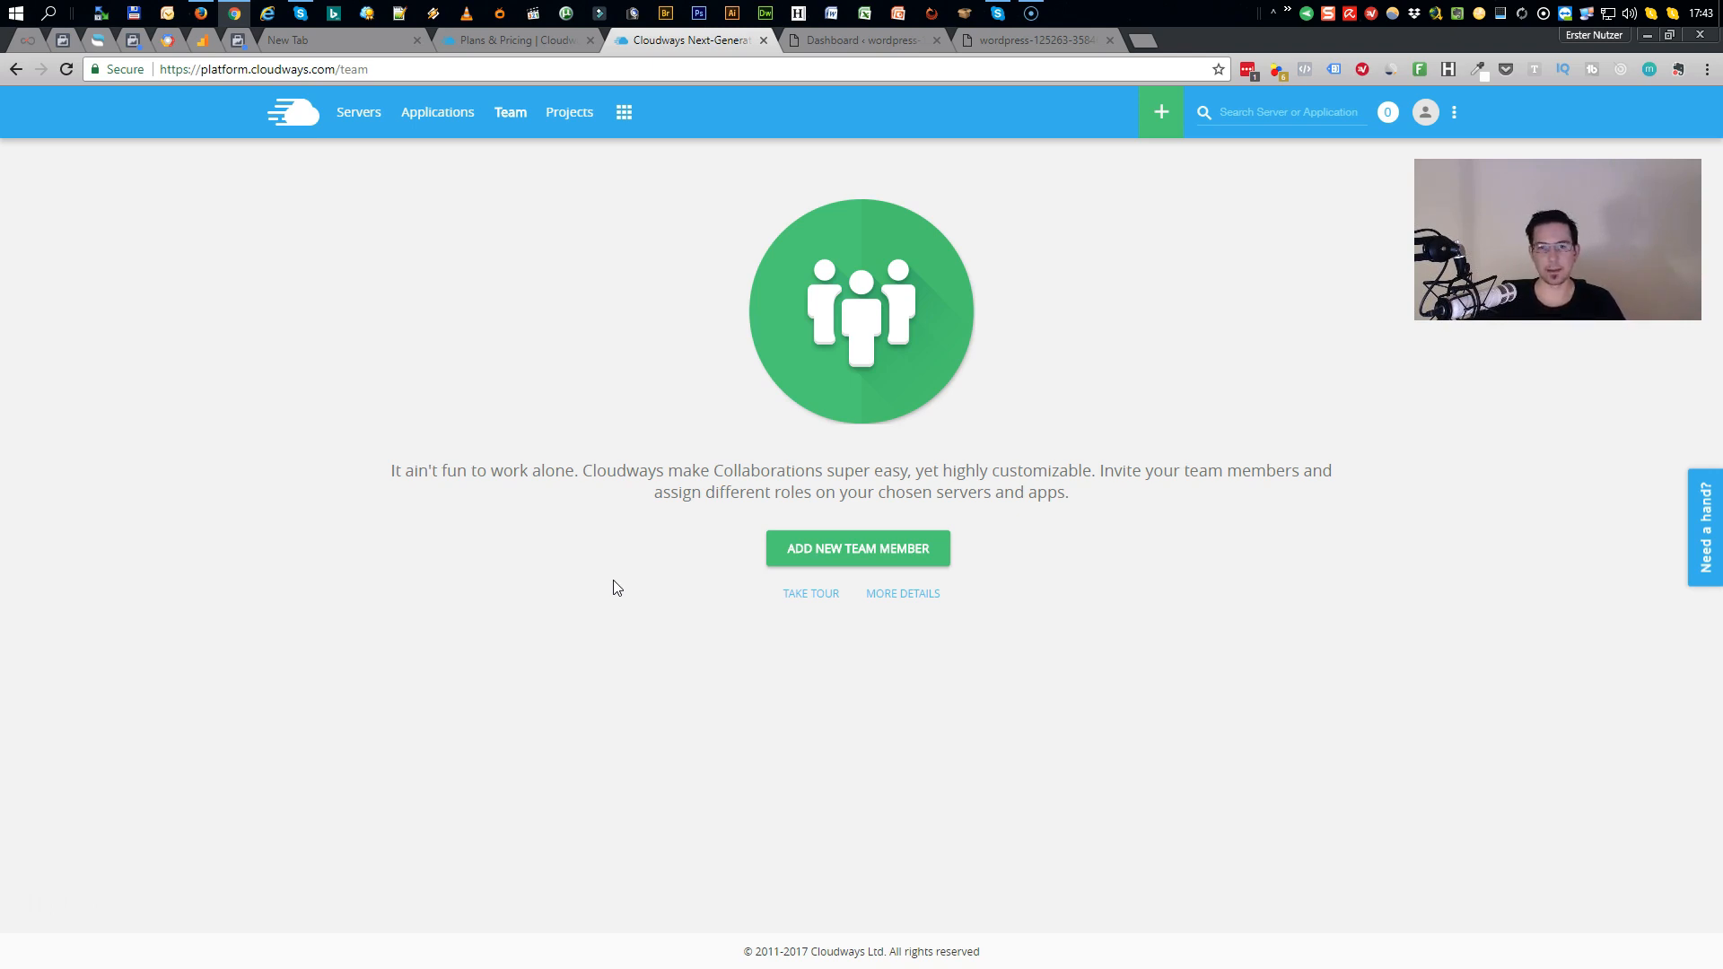
mouse_move(560, 123)
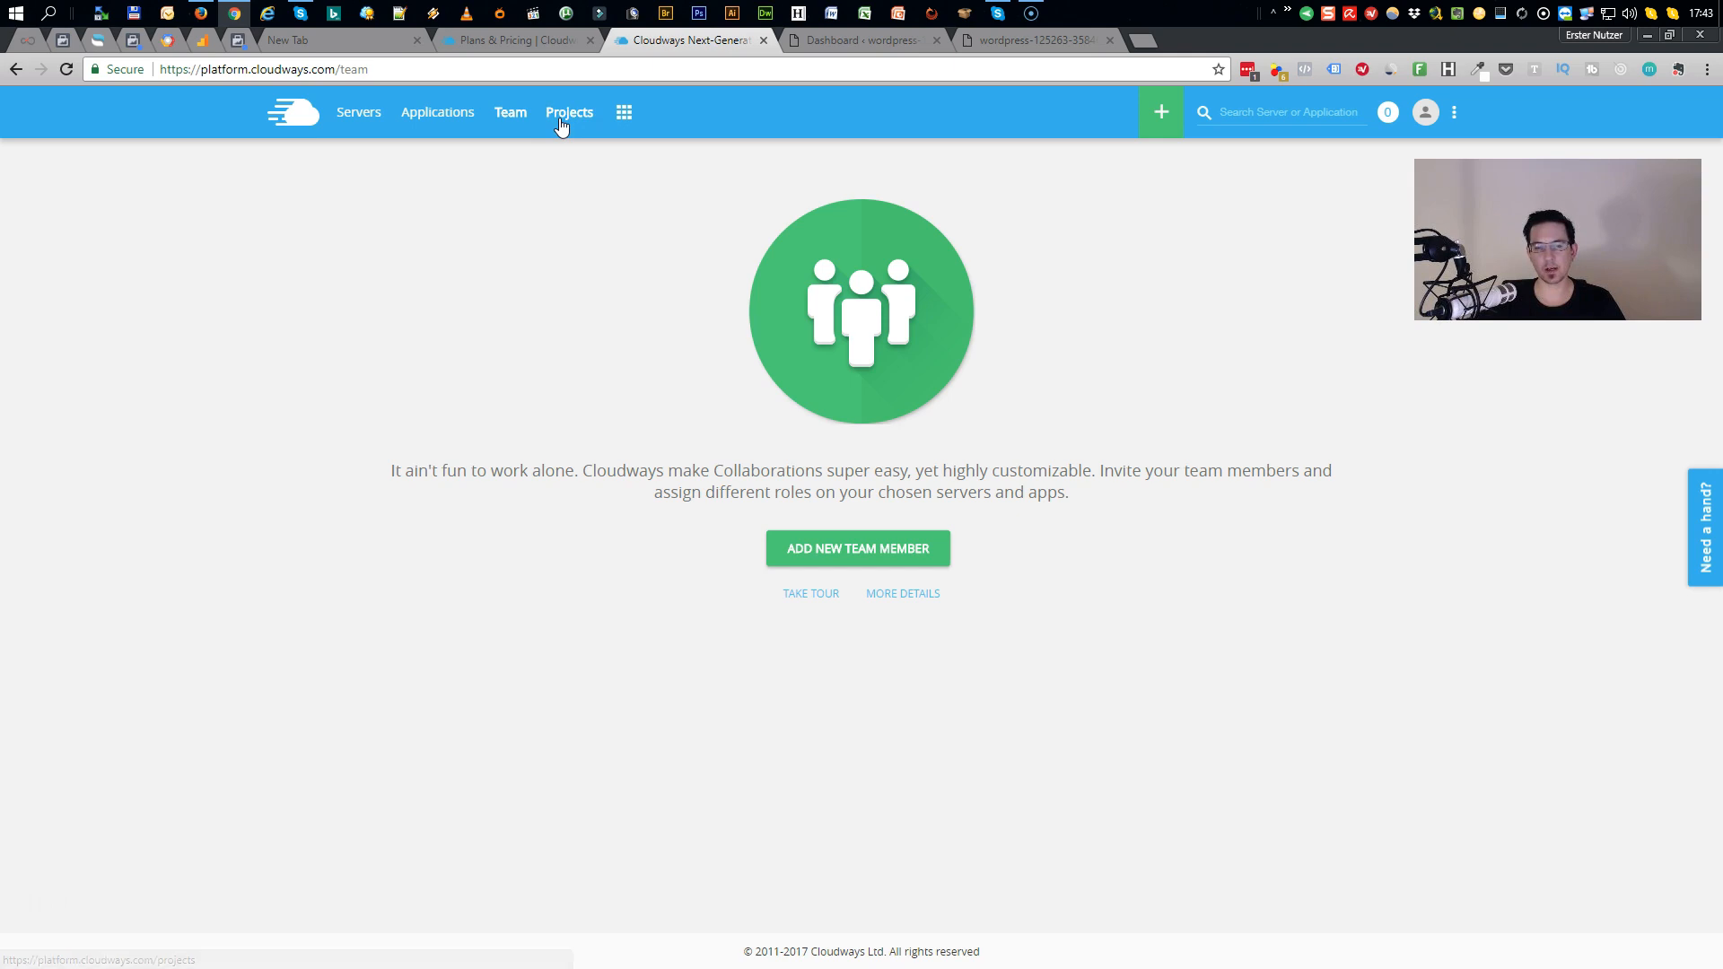
mouse_move(607, 134)
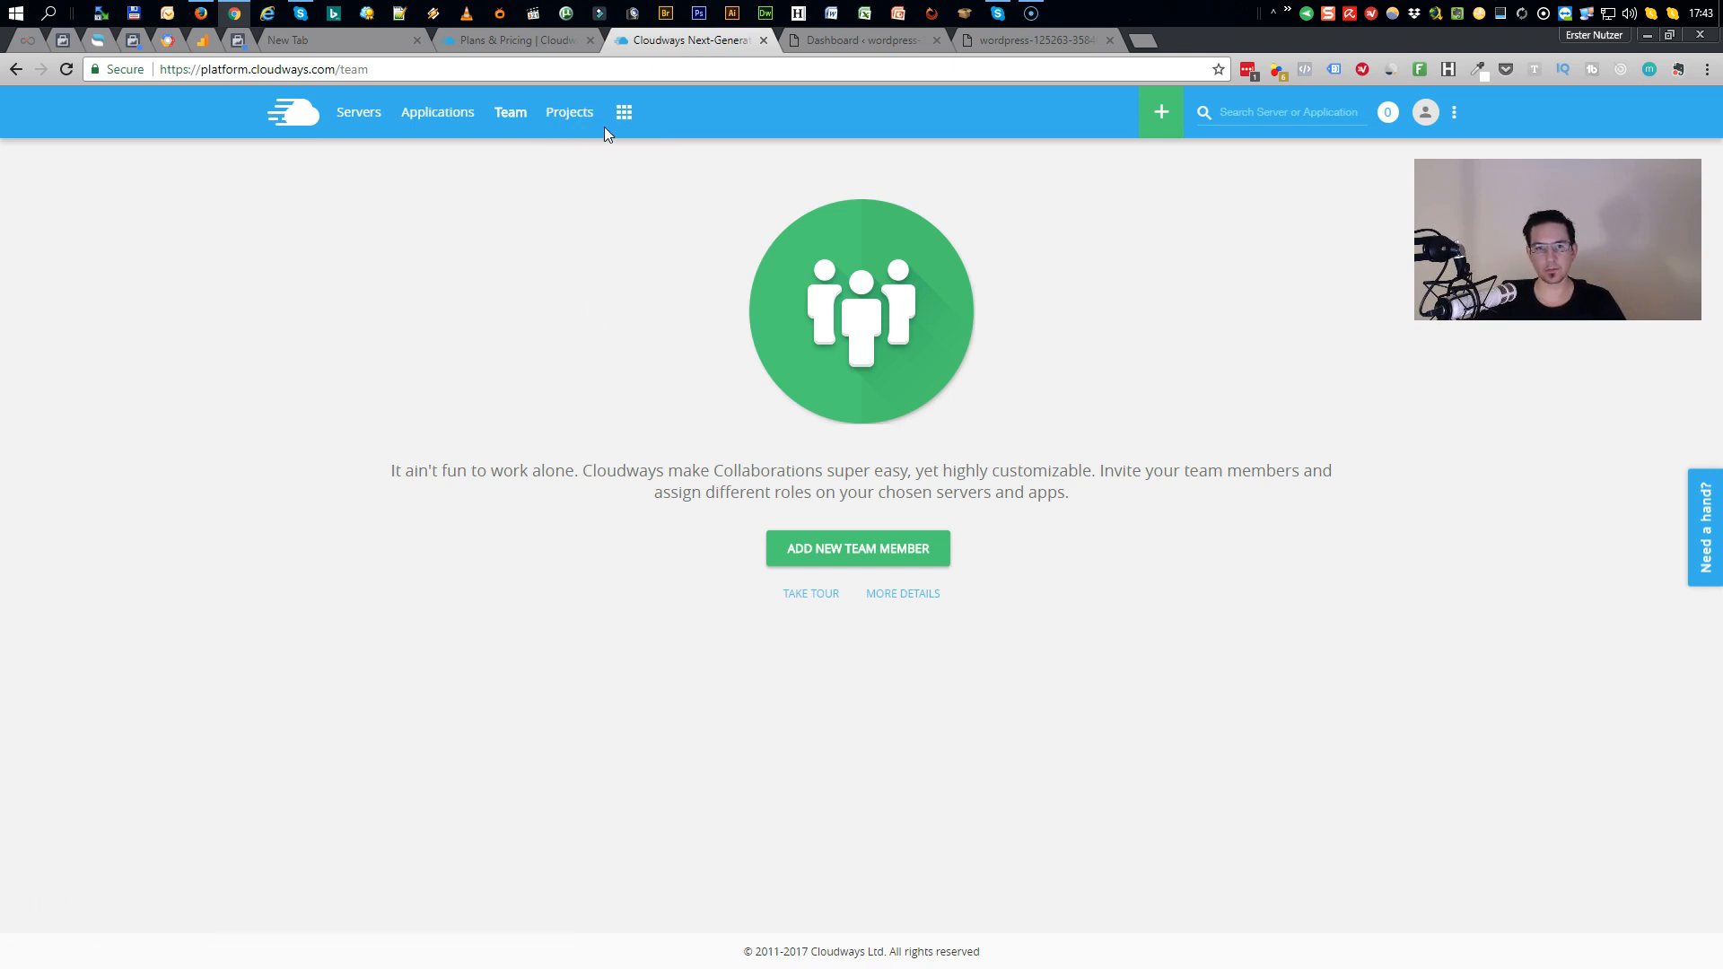
Review the Add-Ons page and preview the Rackspace Email add-on form without saving.
left_click(623, 111)
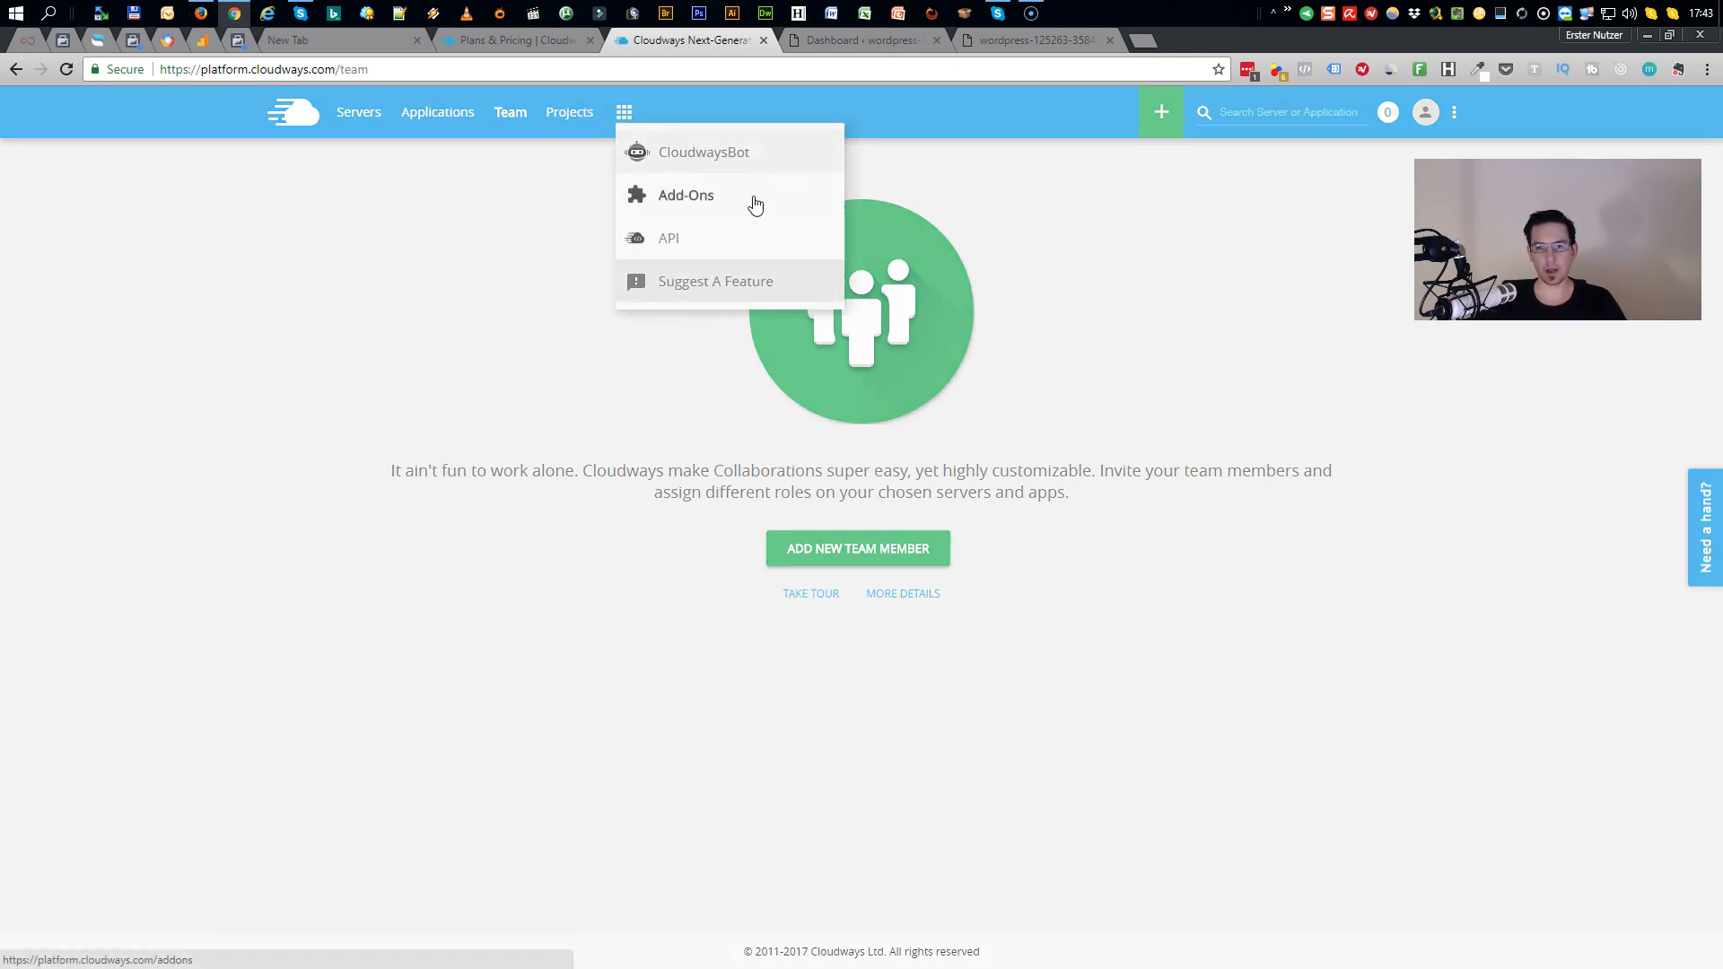
left_click(685, 195)
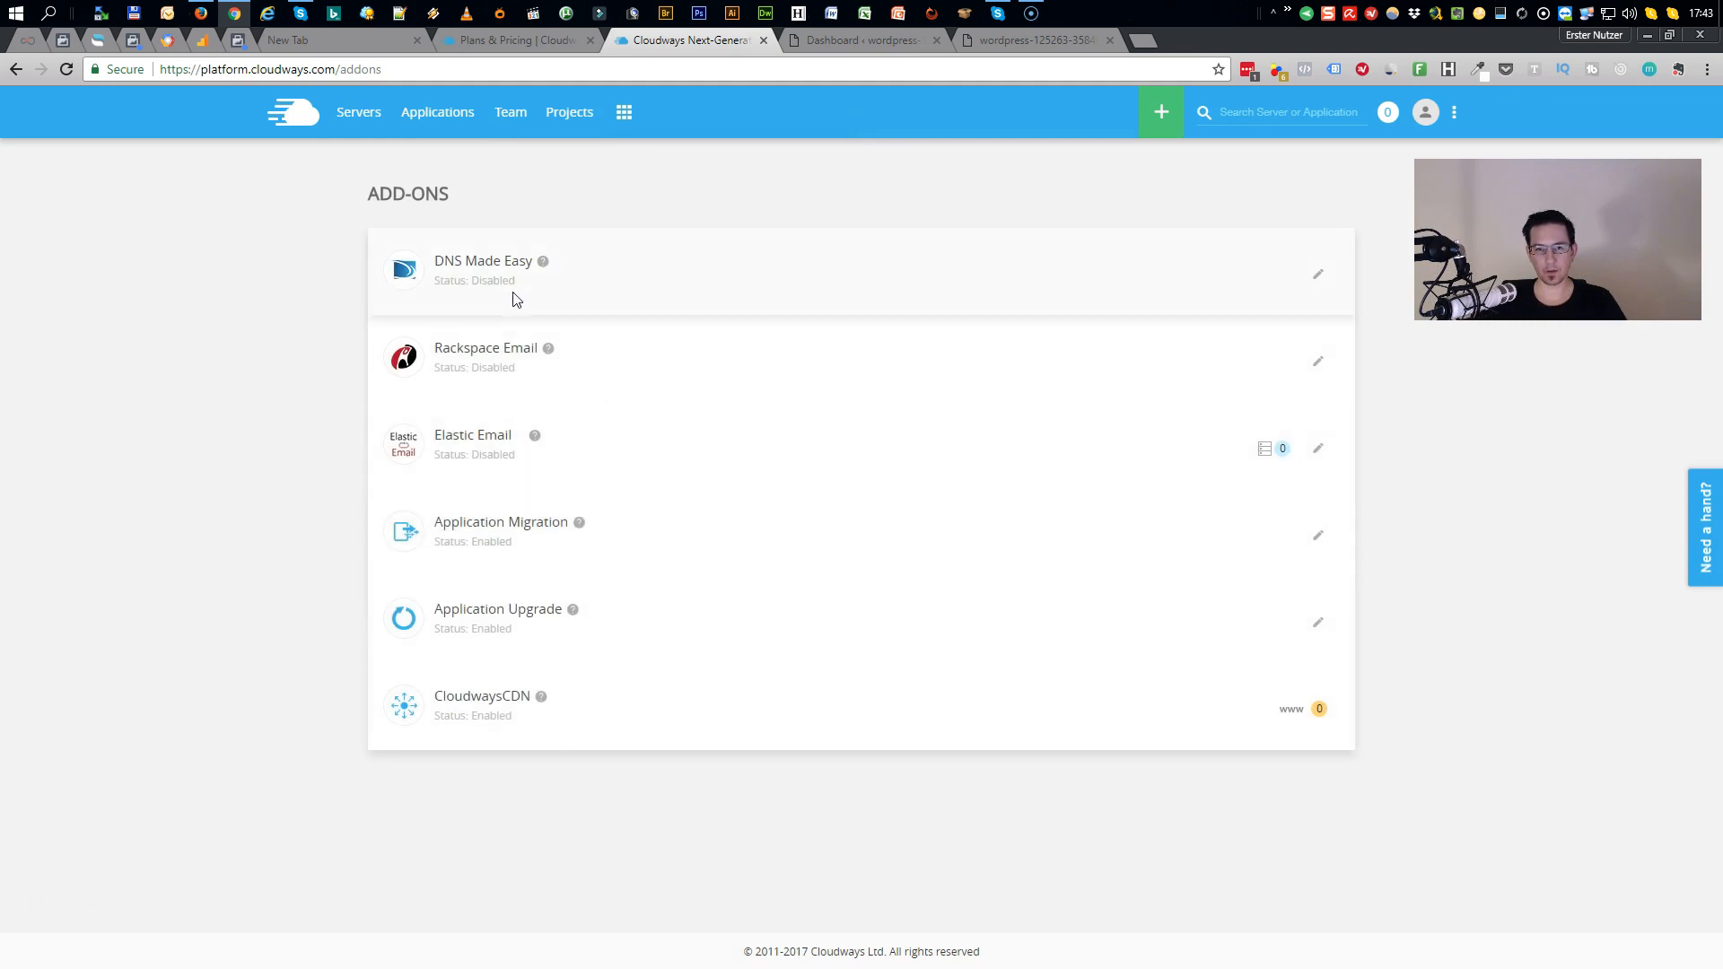
mouse_move(550, 362)
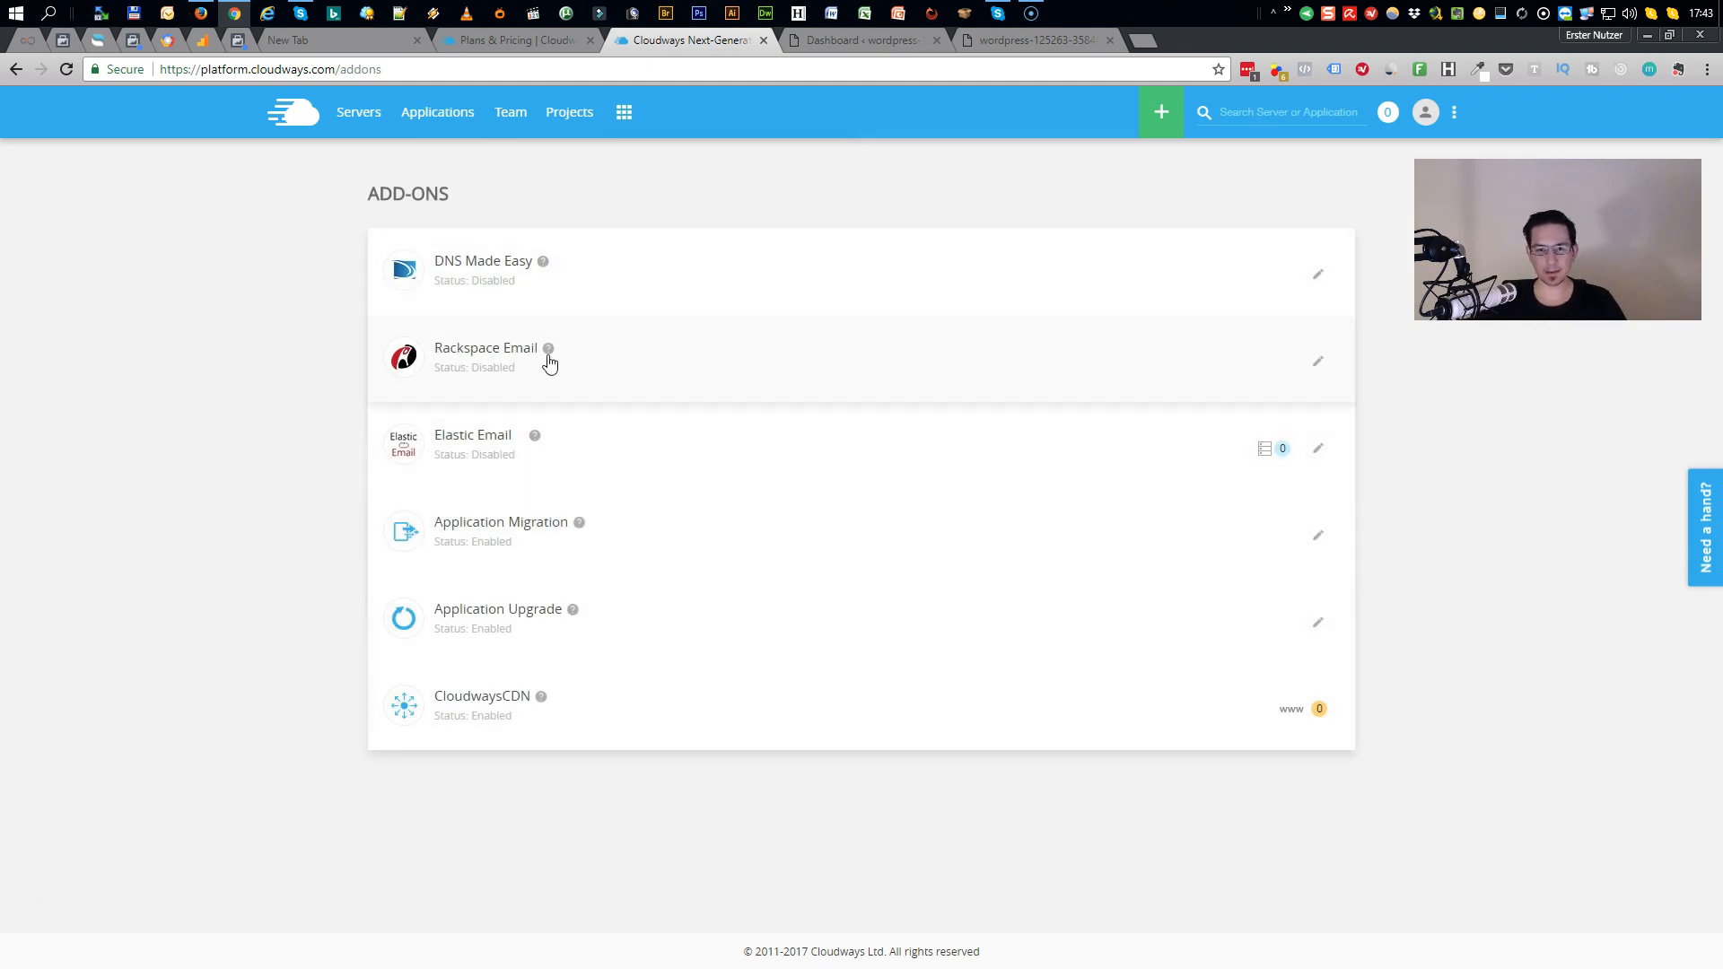
mouse_move(543, 449)
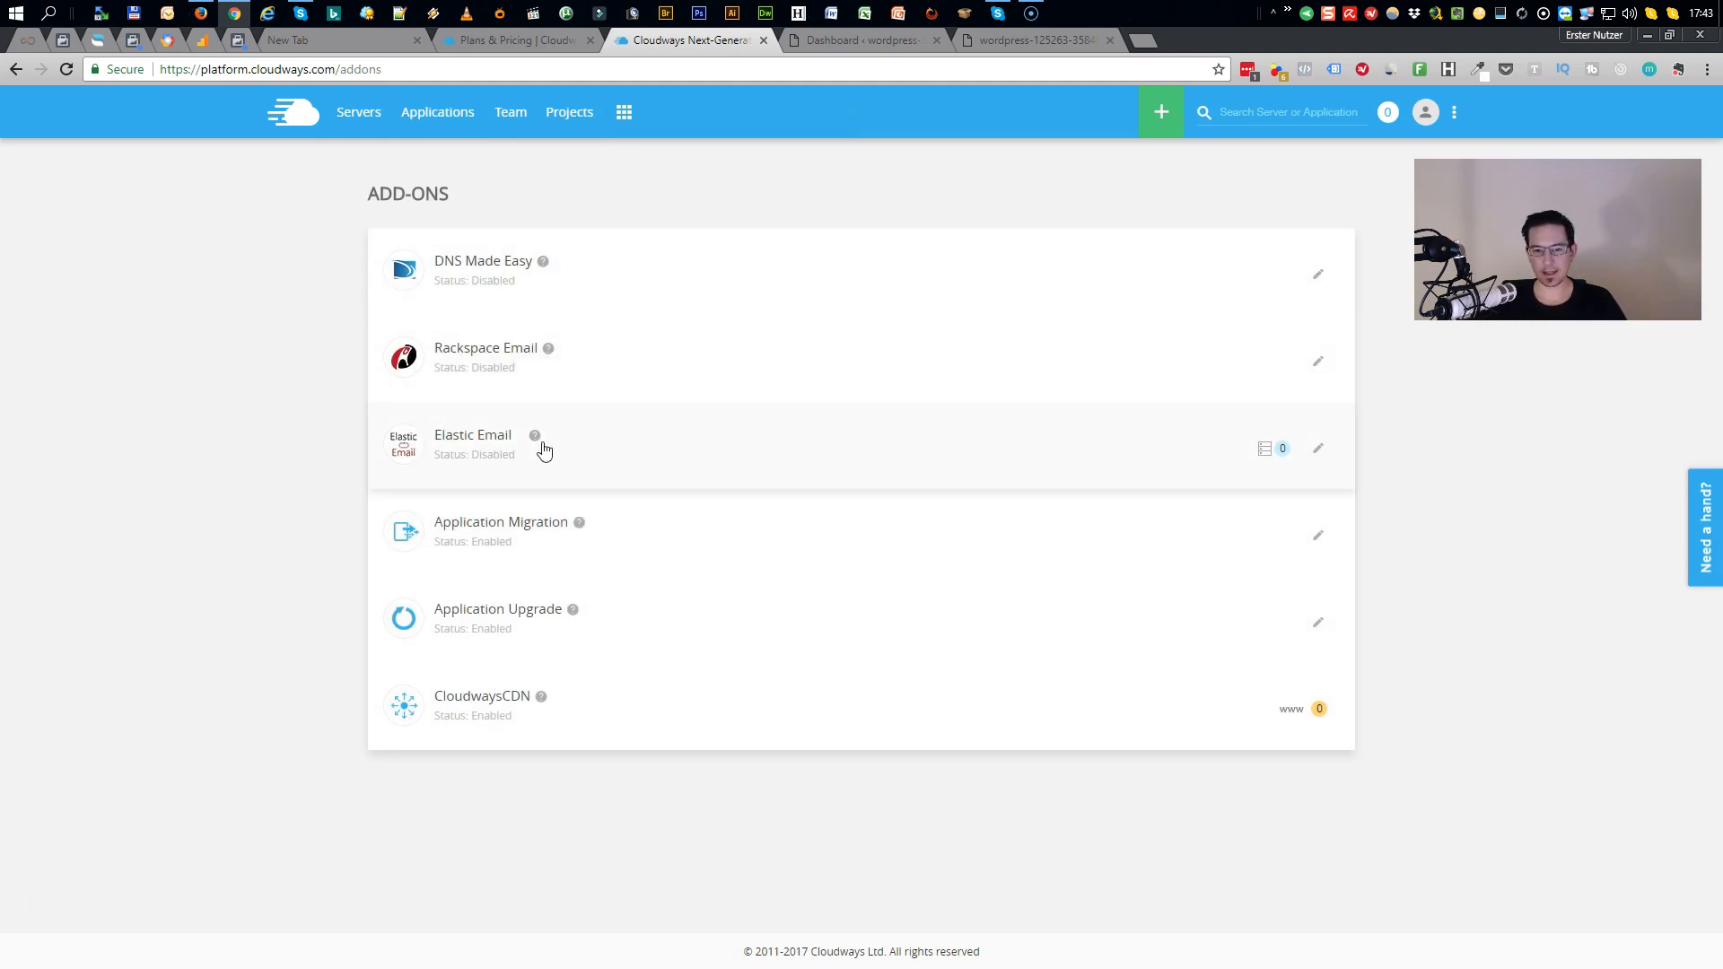
mouse_move(492, 745)
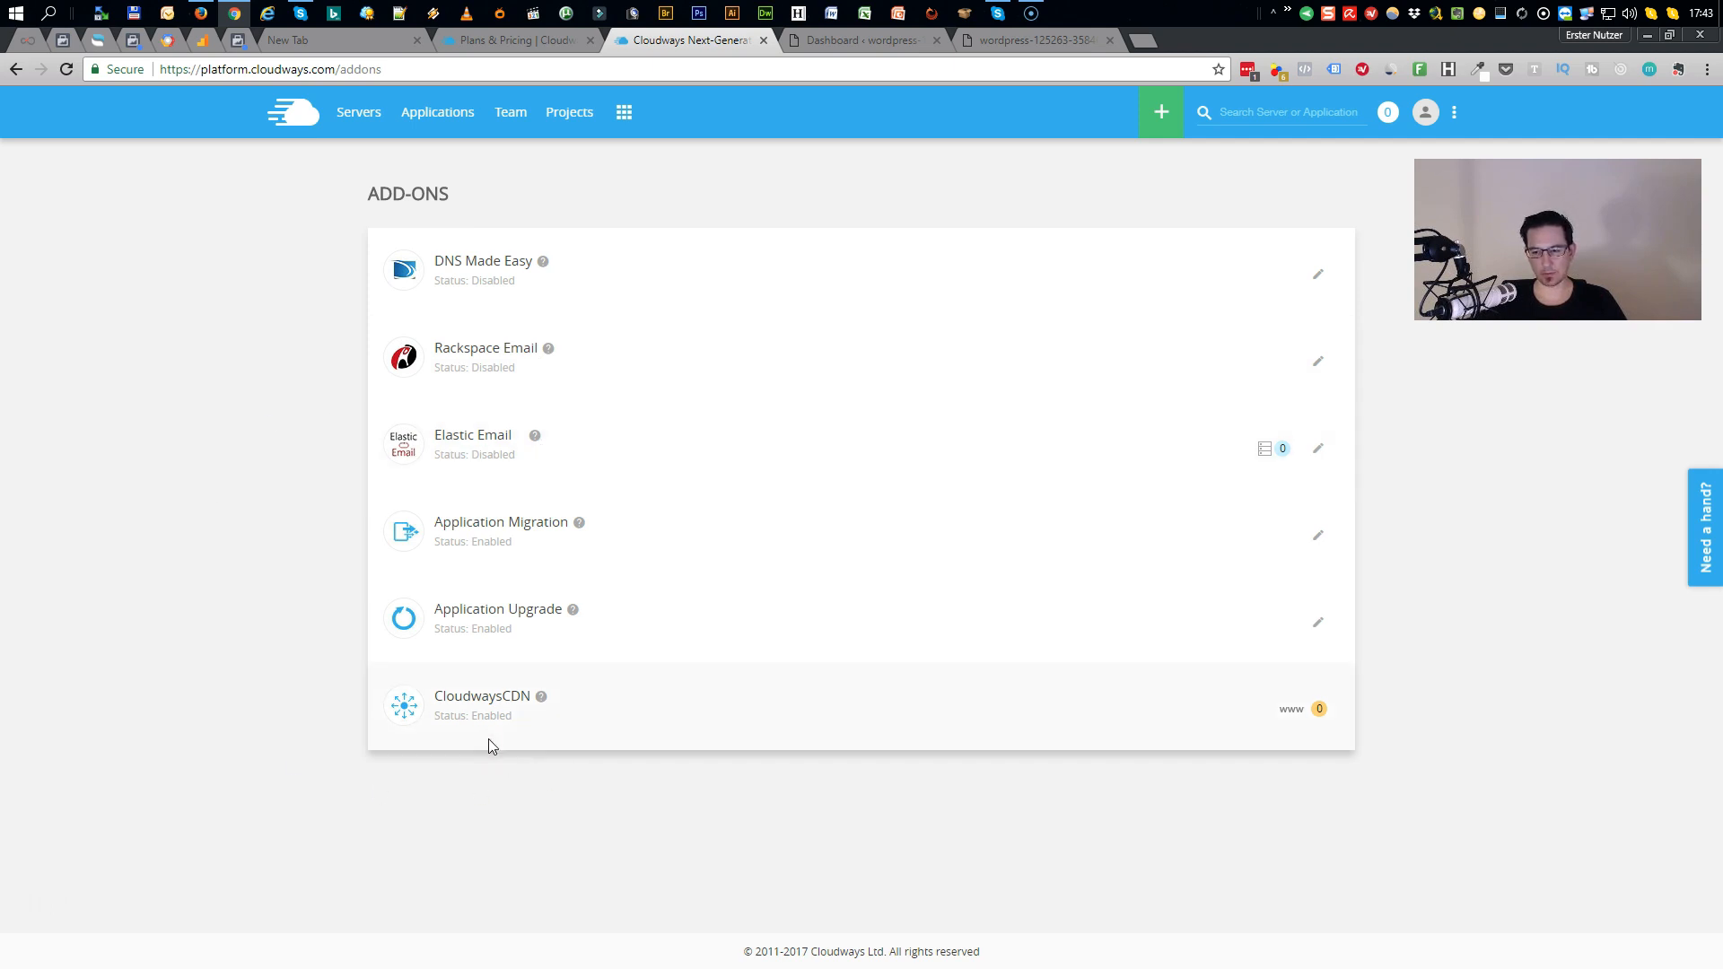
mouse_move(1295, 370)
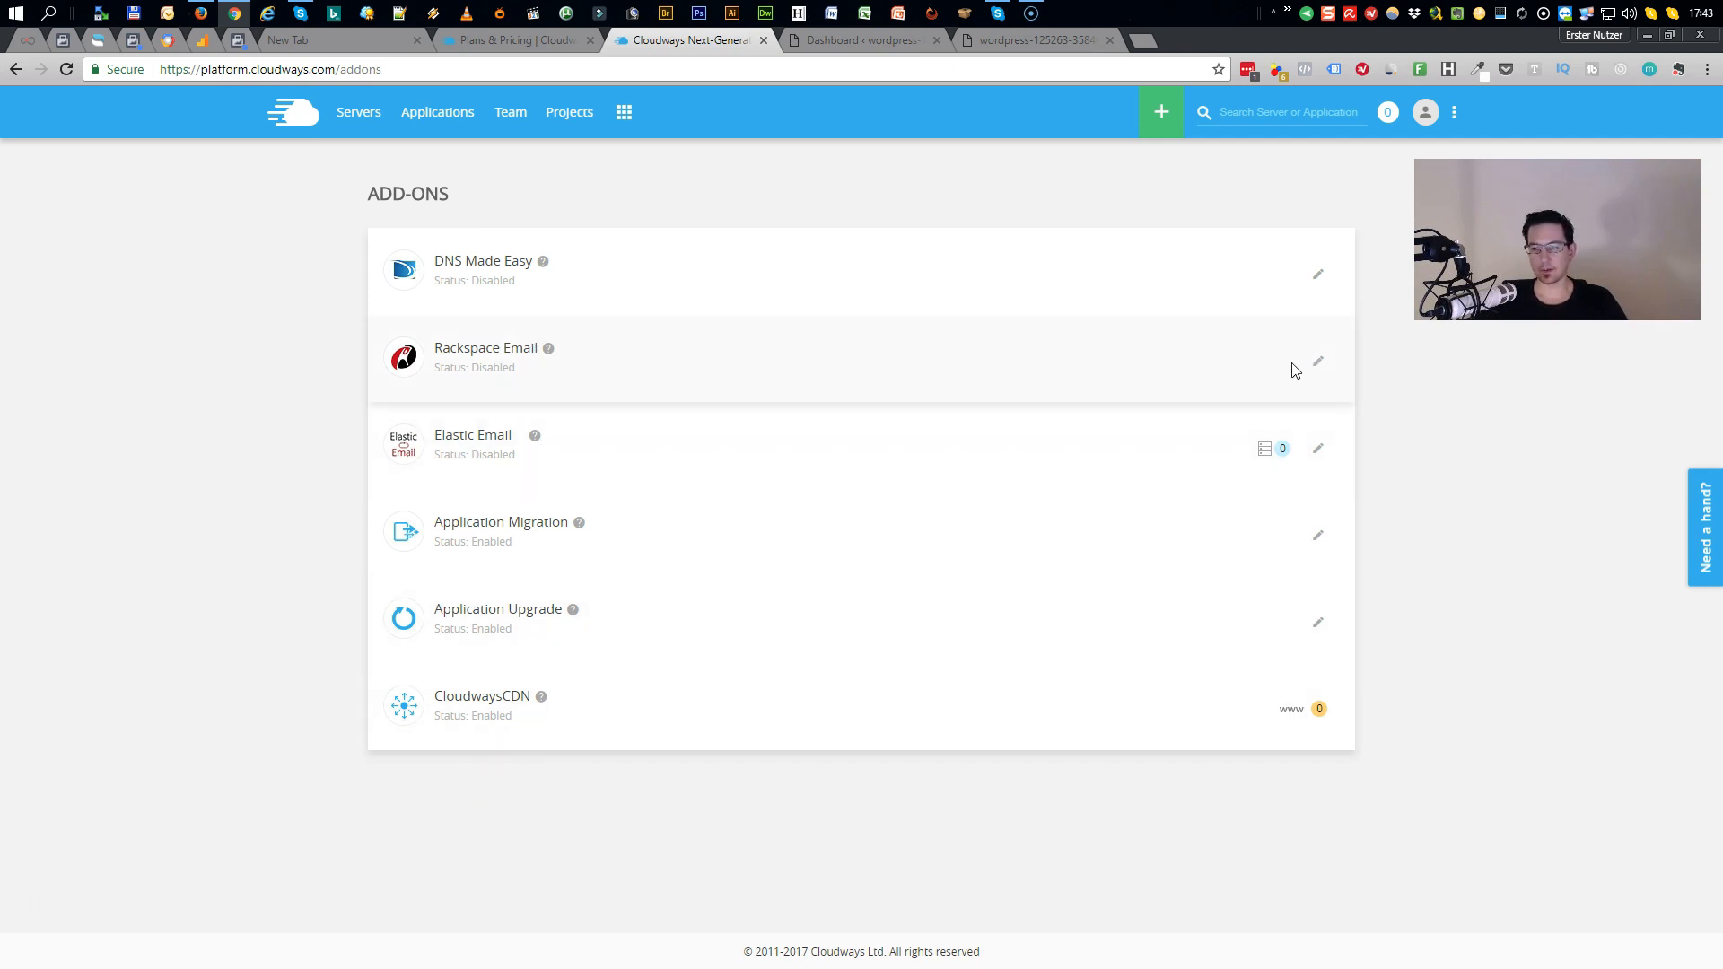
left_click(1317, 360)
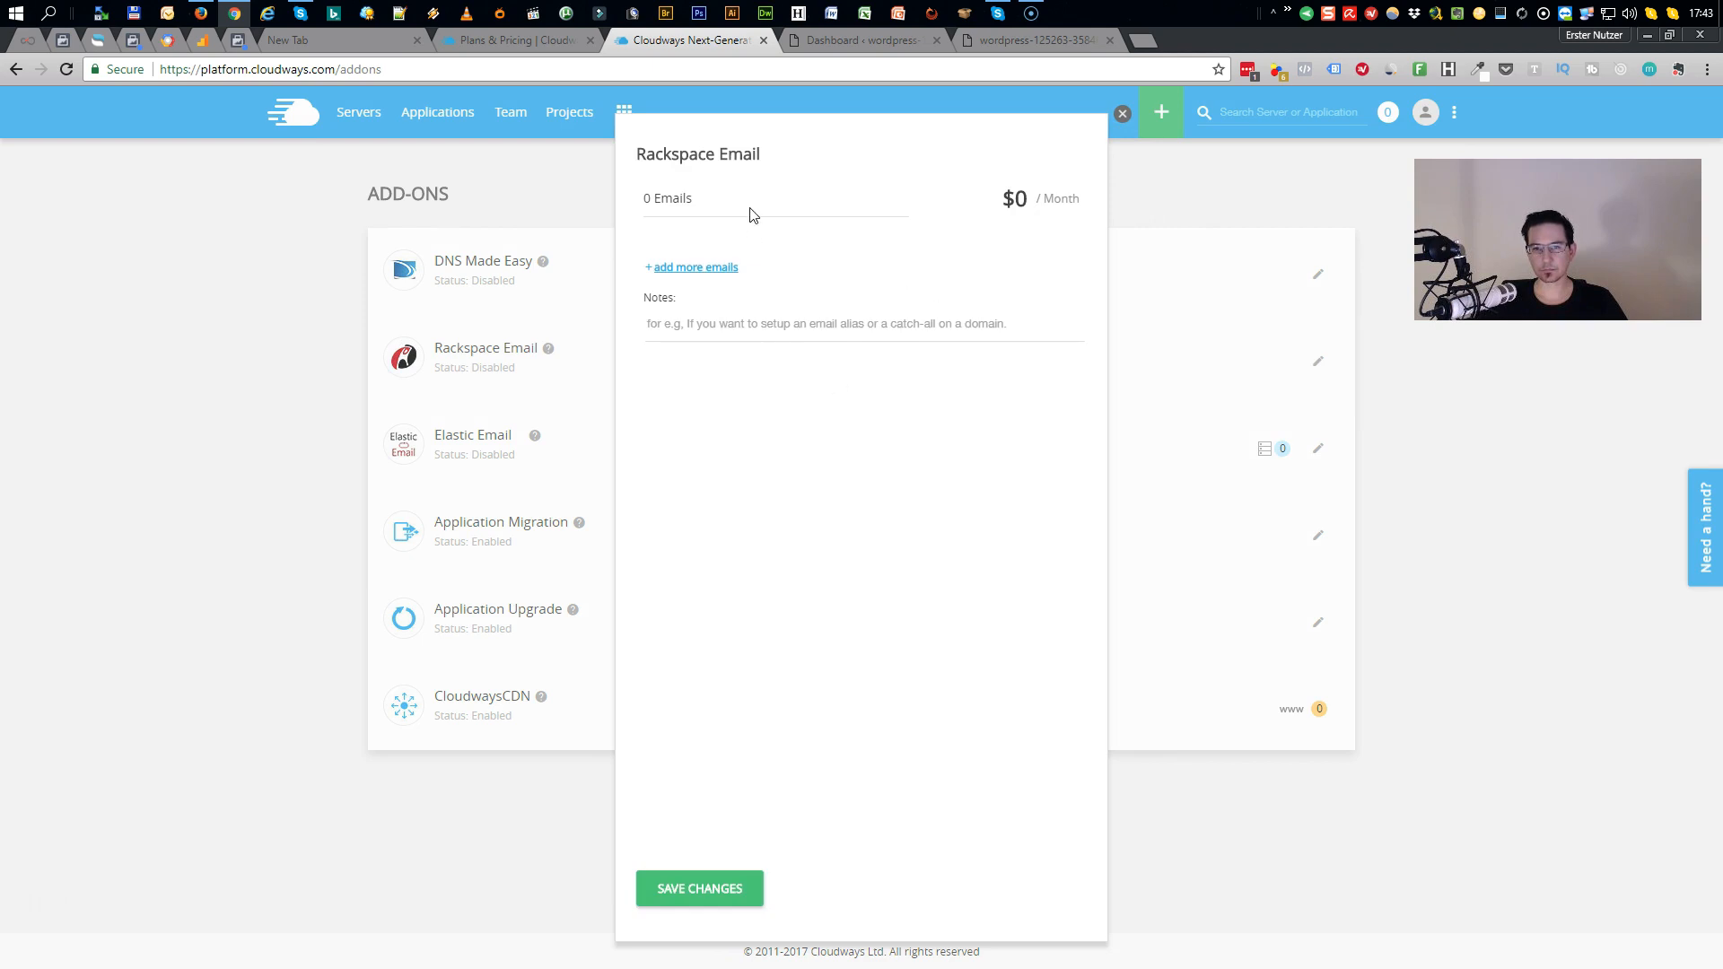
mouse_move(720, 187)
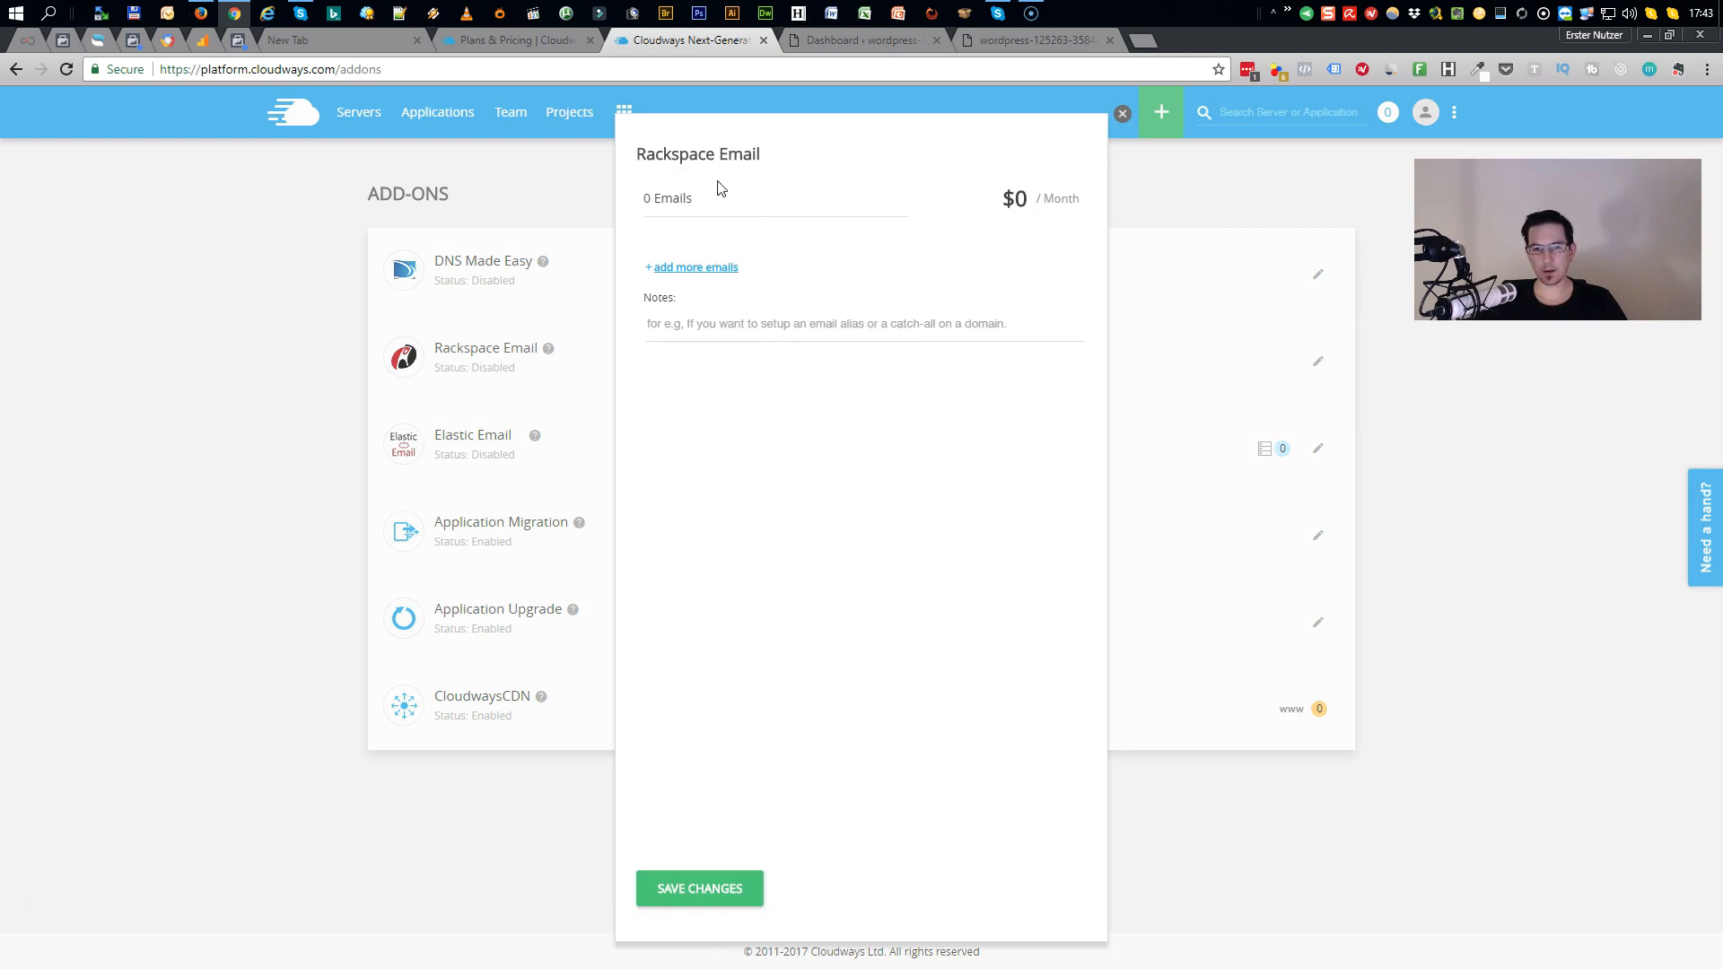
mouse_move(608, 869)
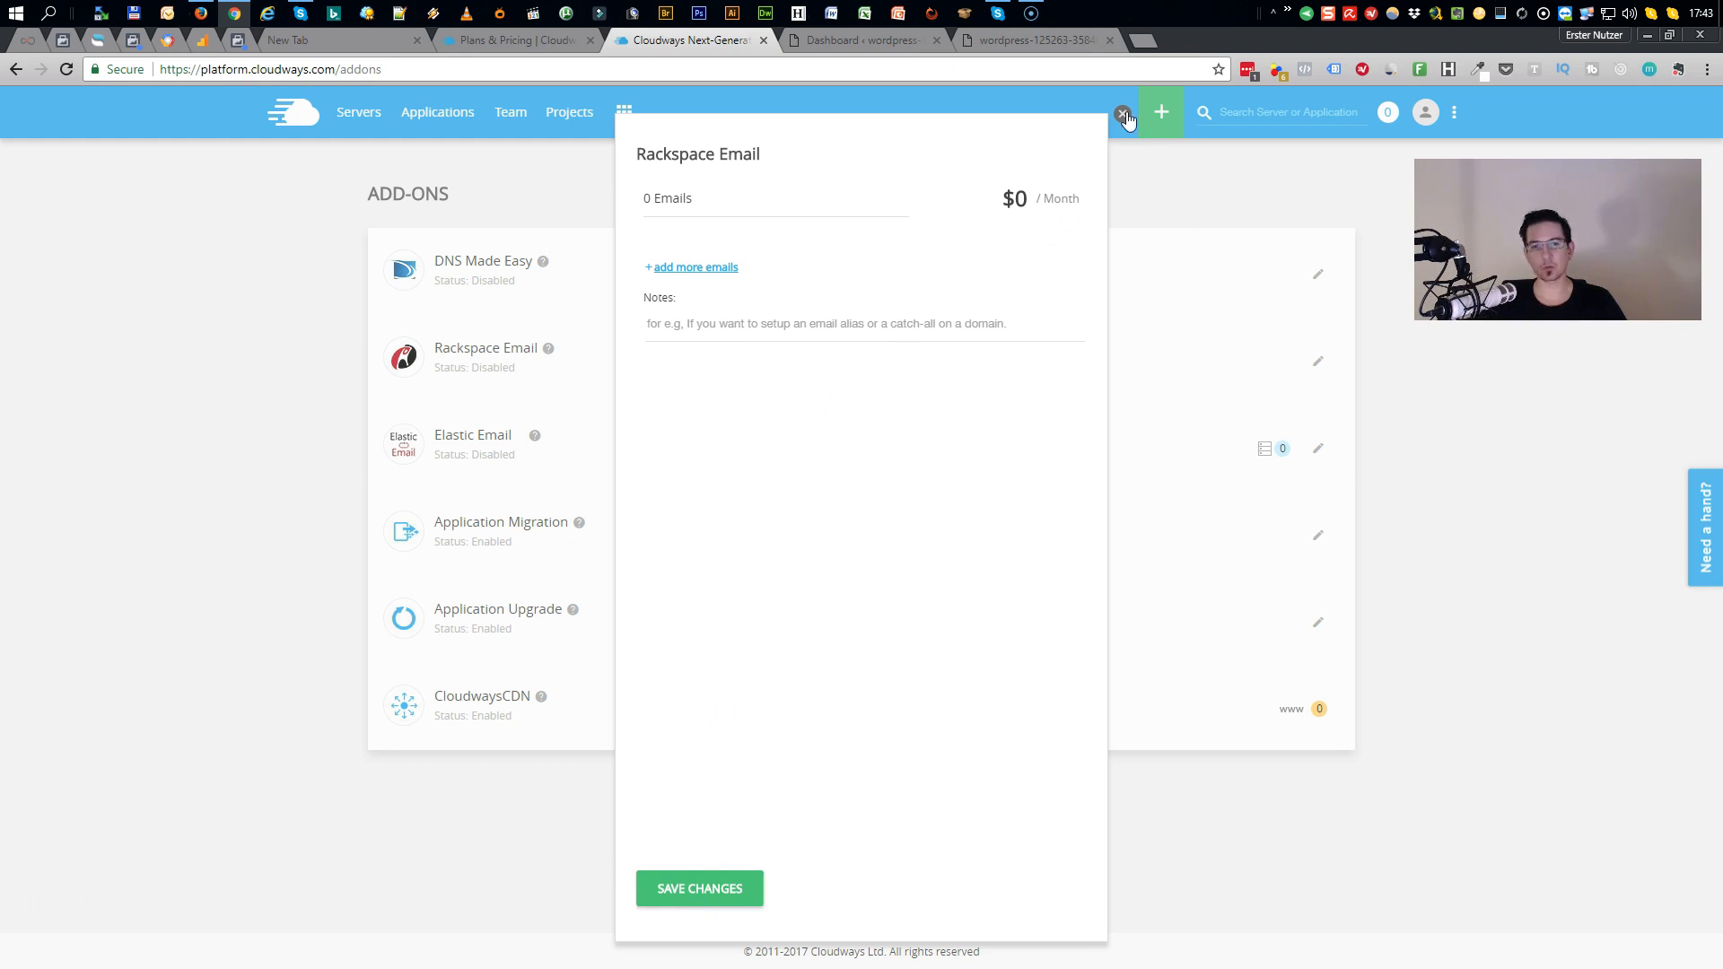
left_click(1124, 115)
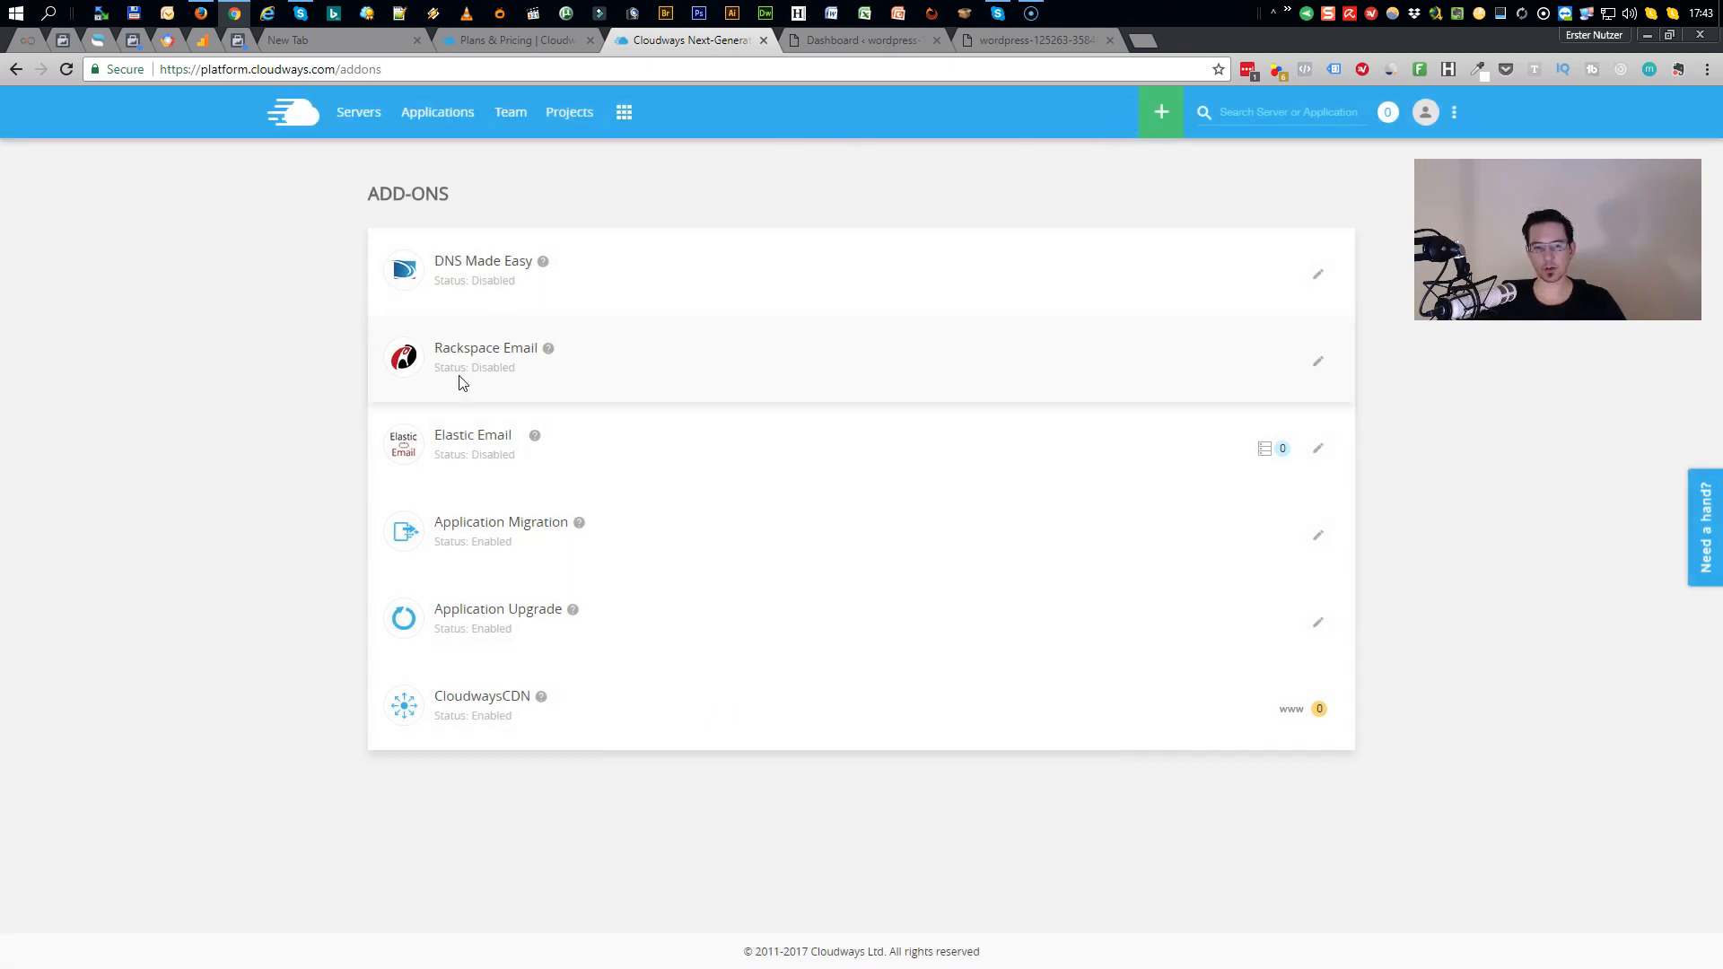
mouse_move(1229, 165)
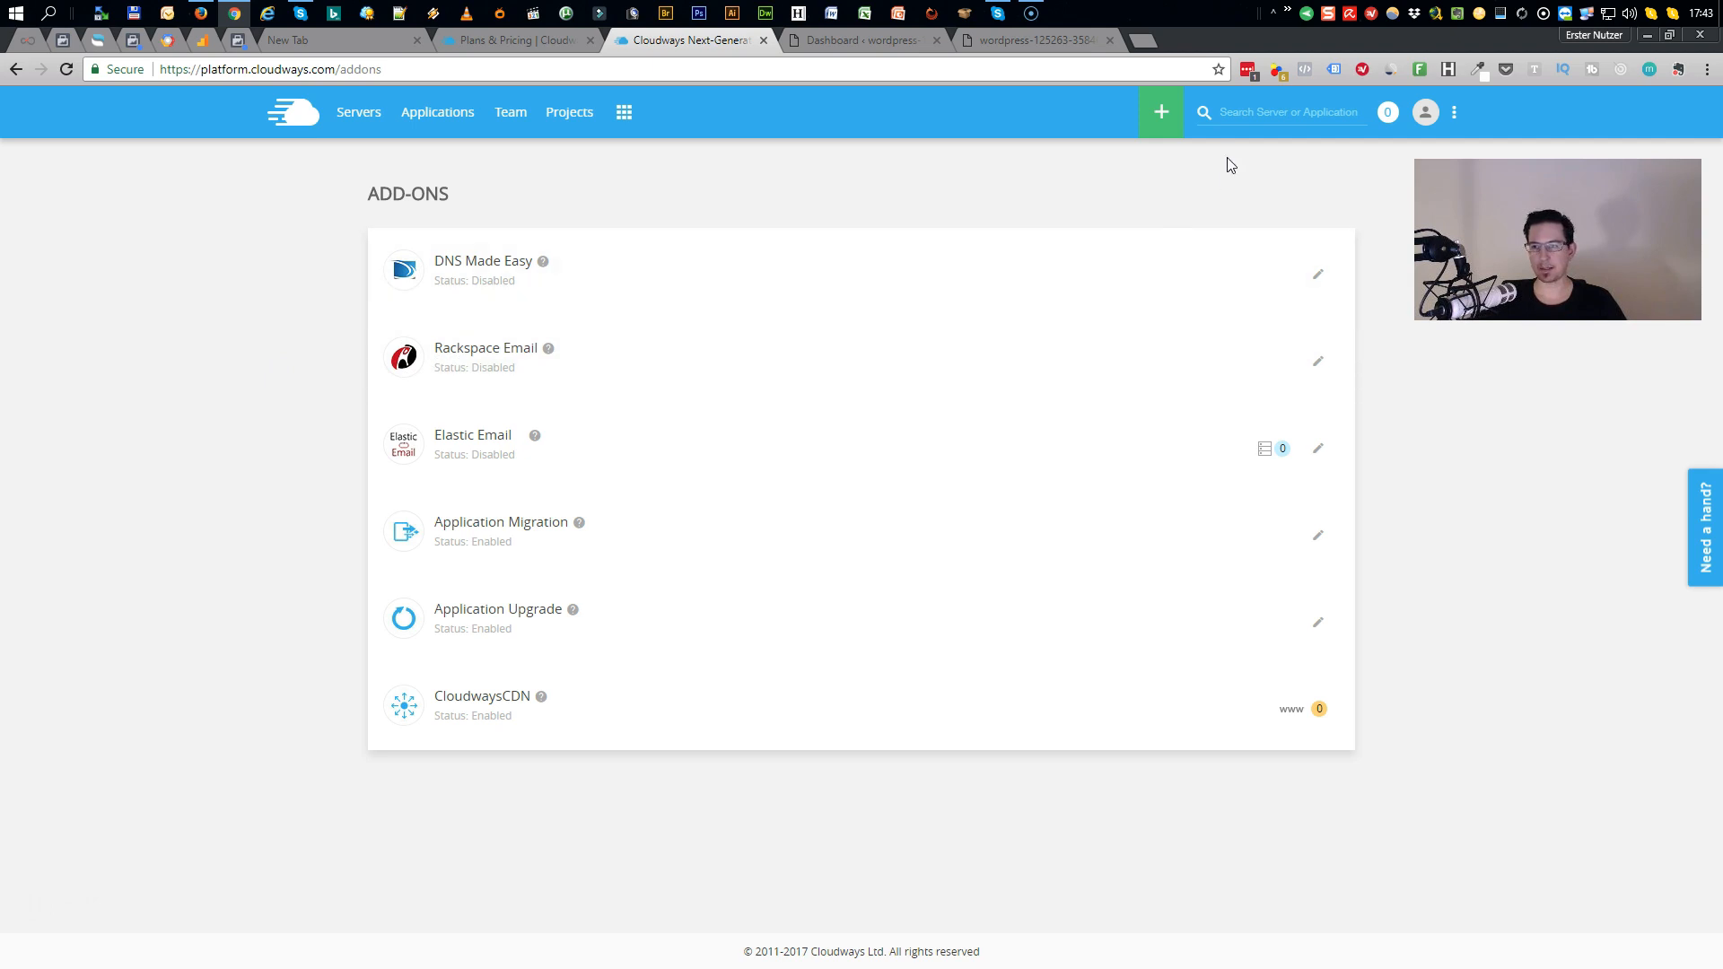
mouse_move(342, 473)
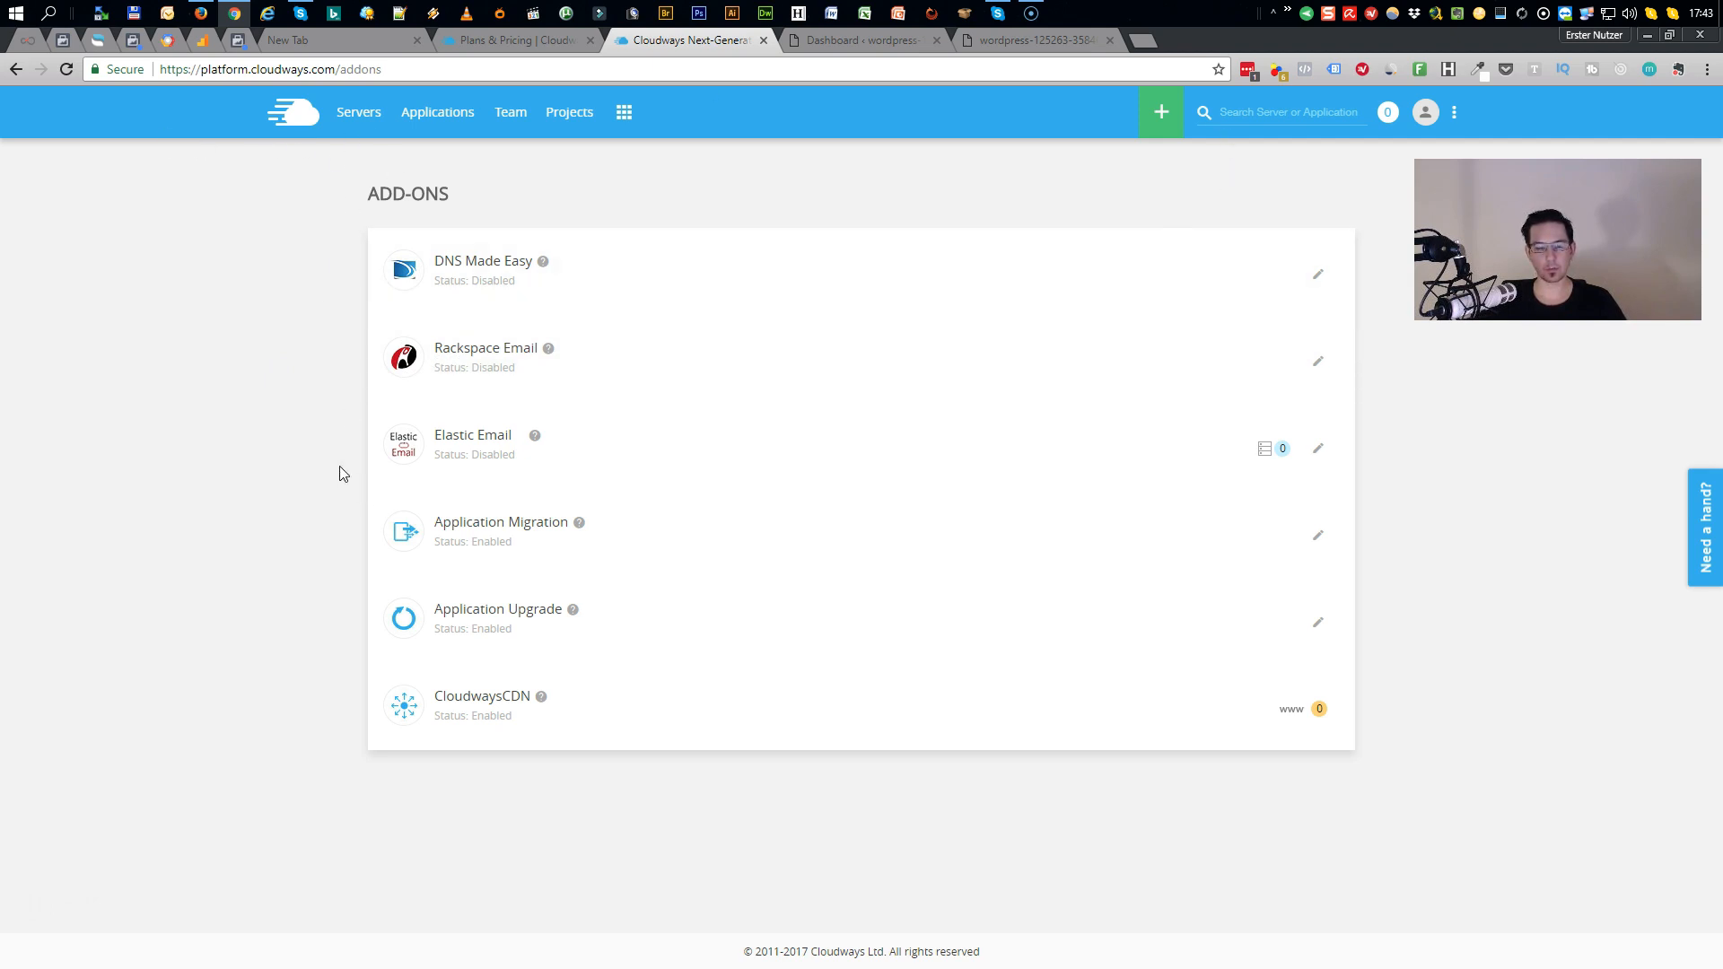
mouse_move(1313, 367)
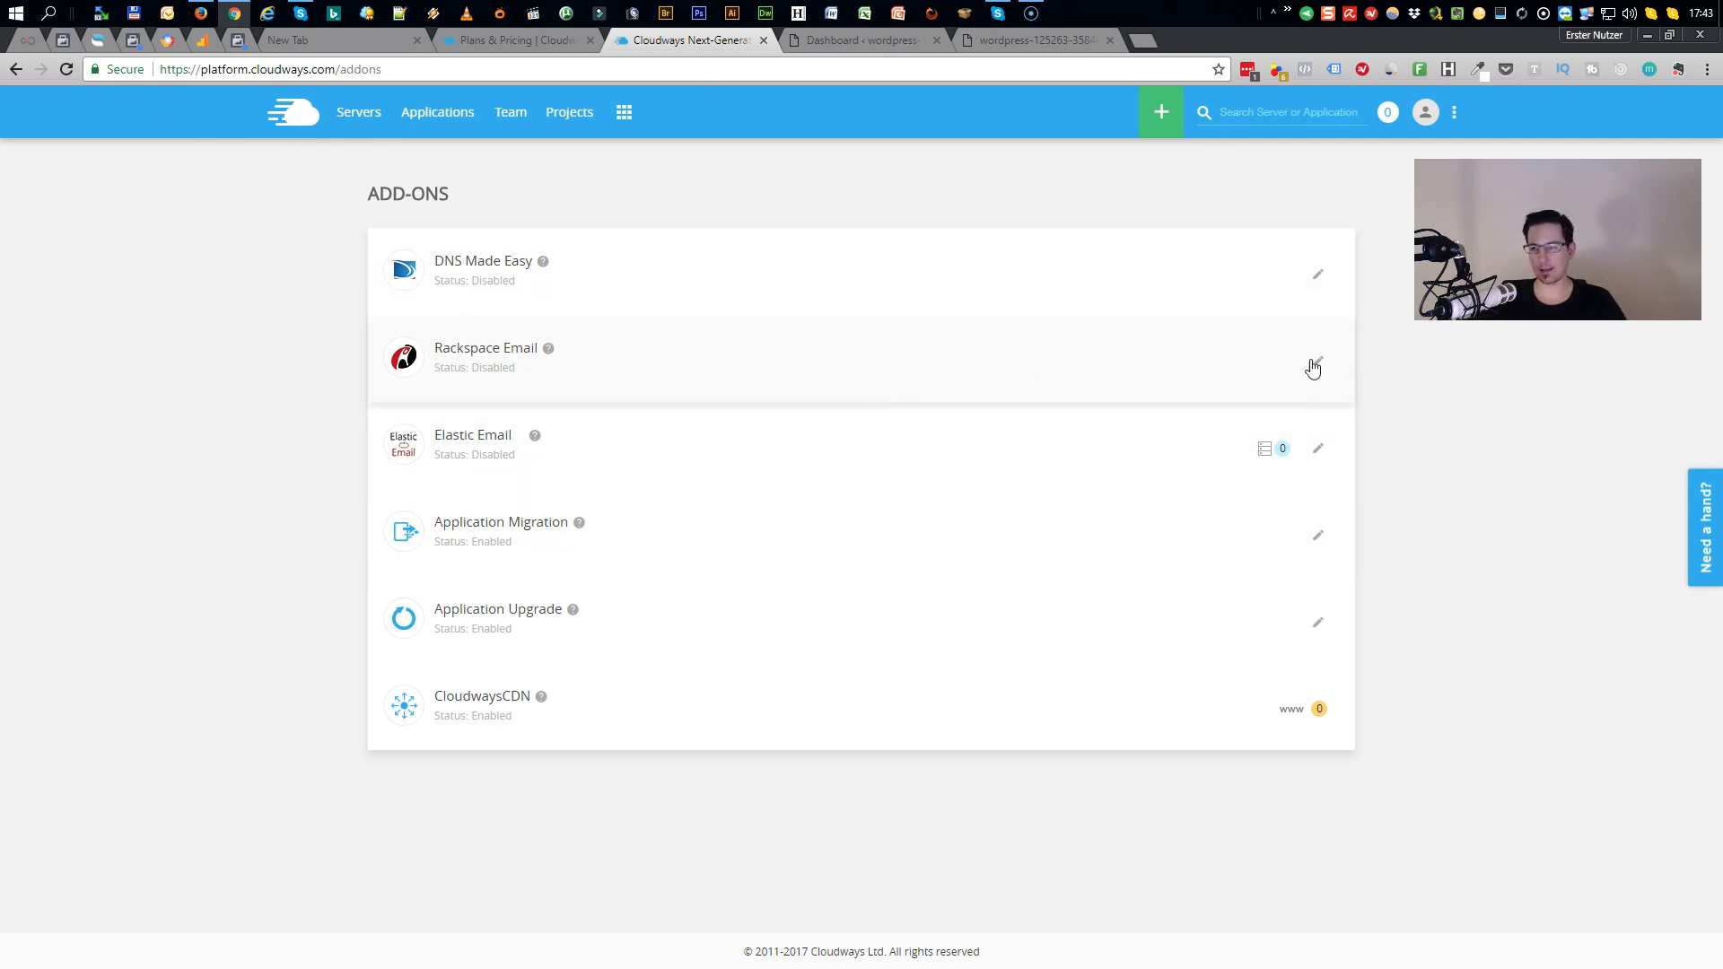
mouse_move(471, 371)
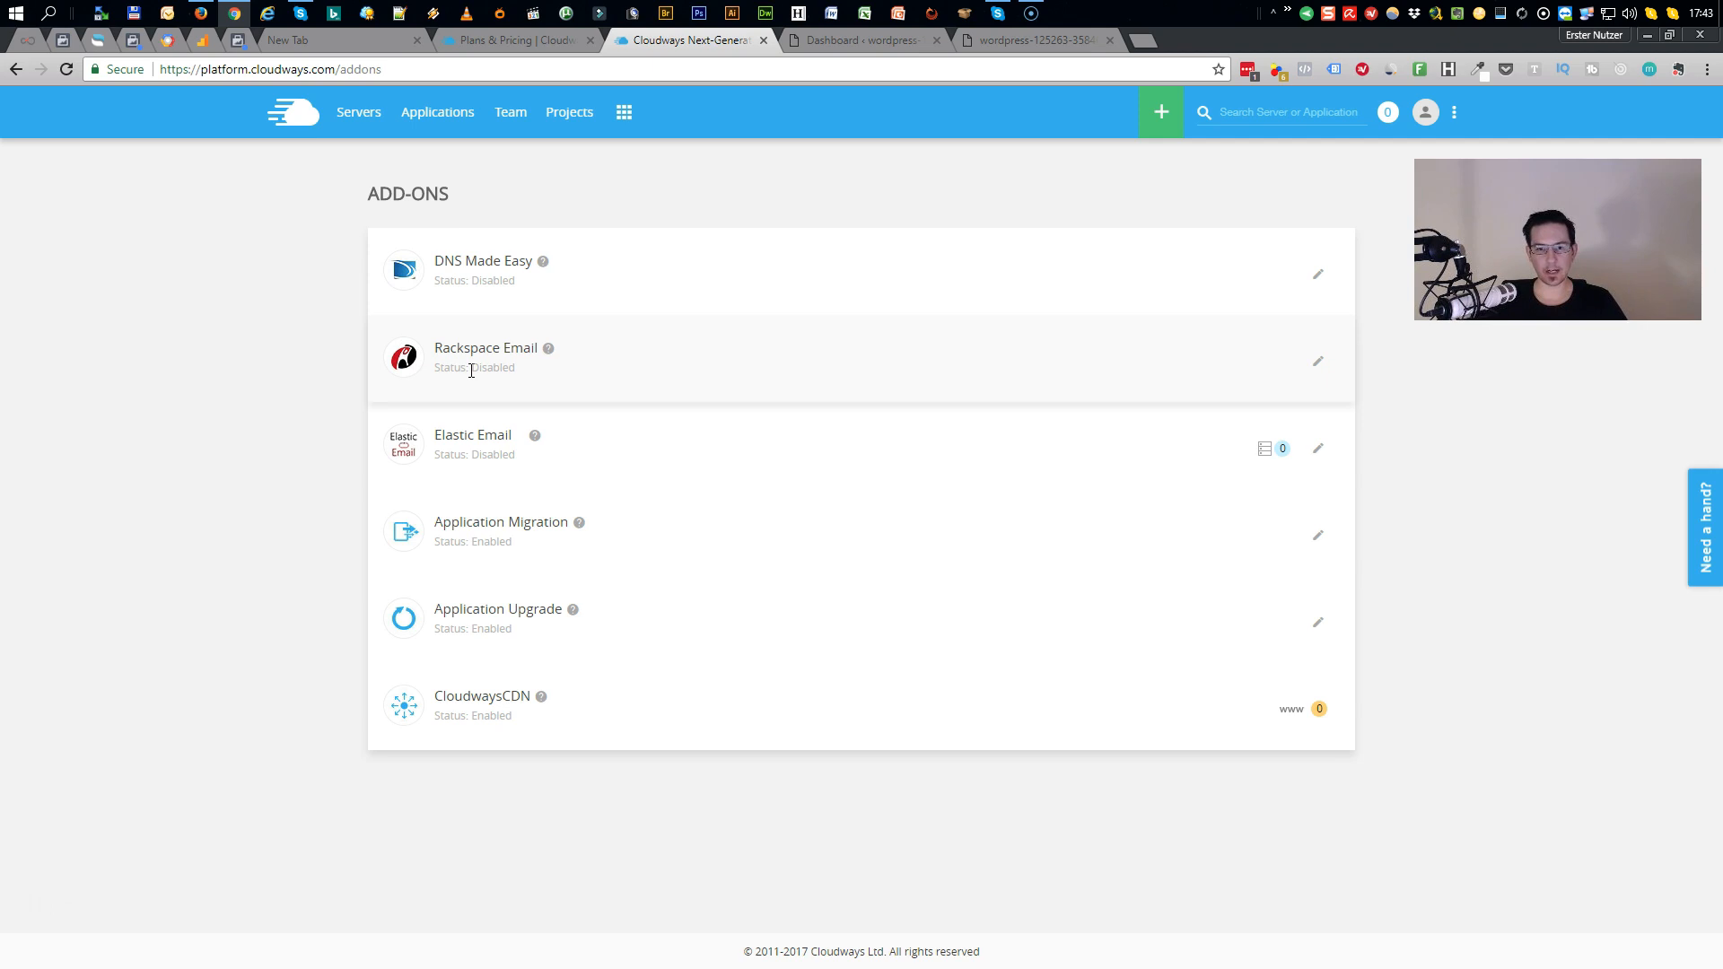
mouse_move(367, 117)
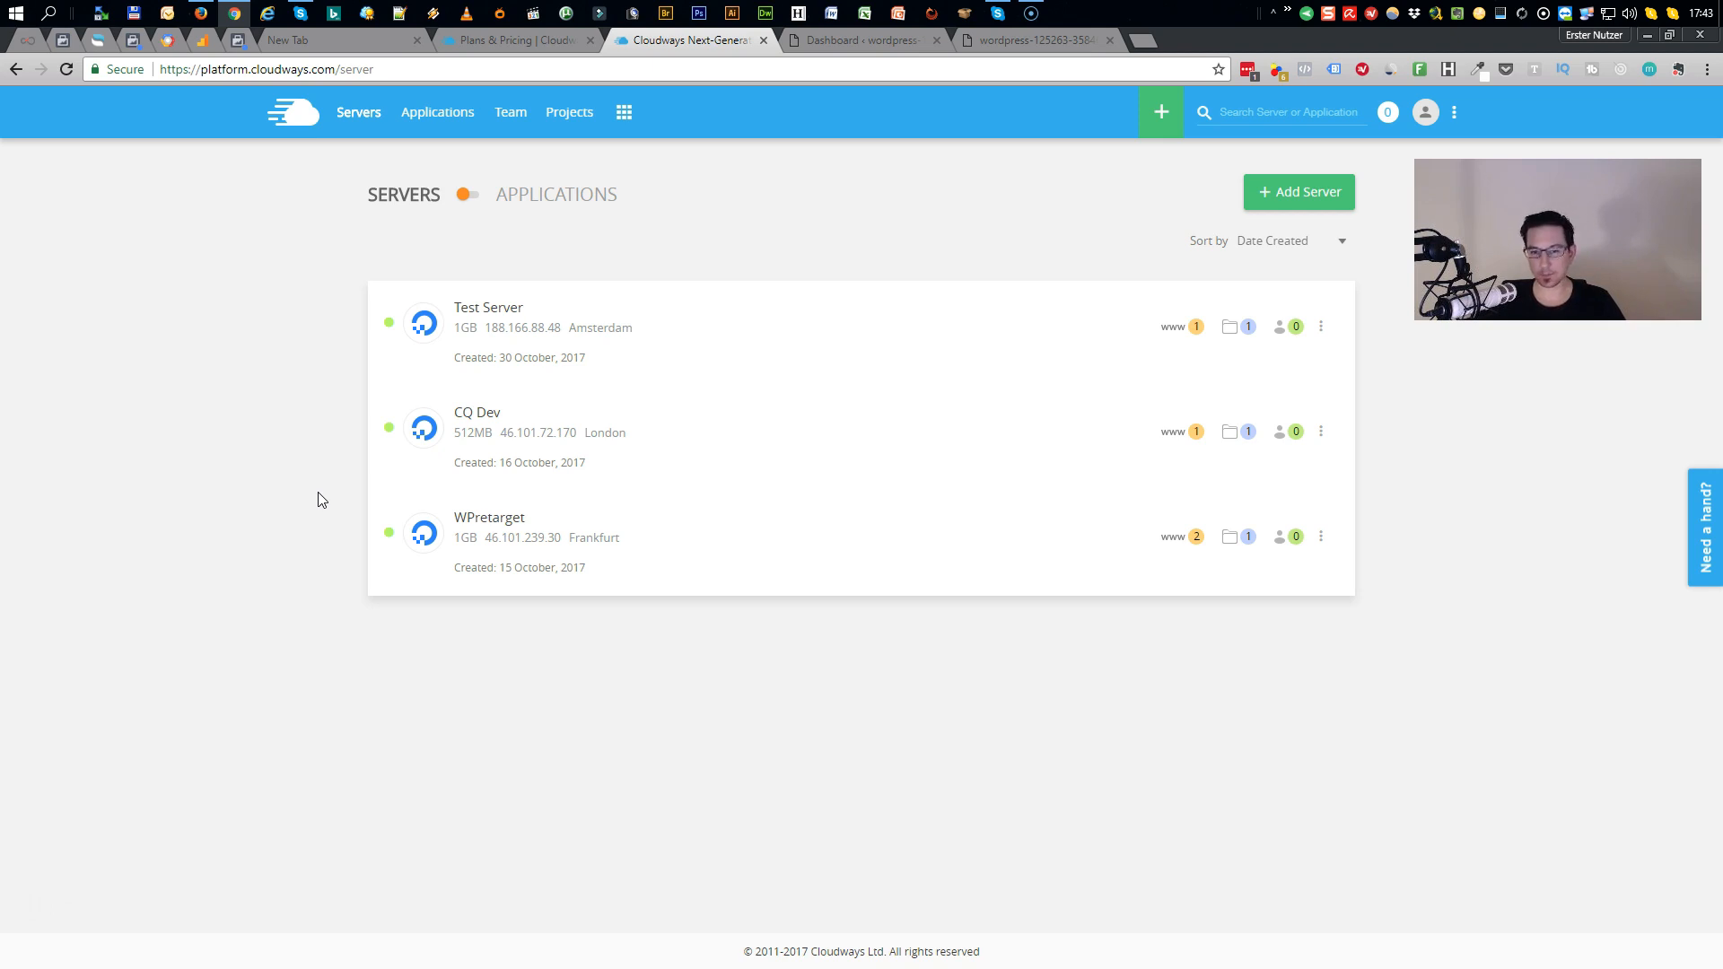
mouse_move(304, 490)
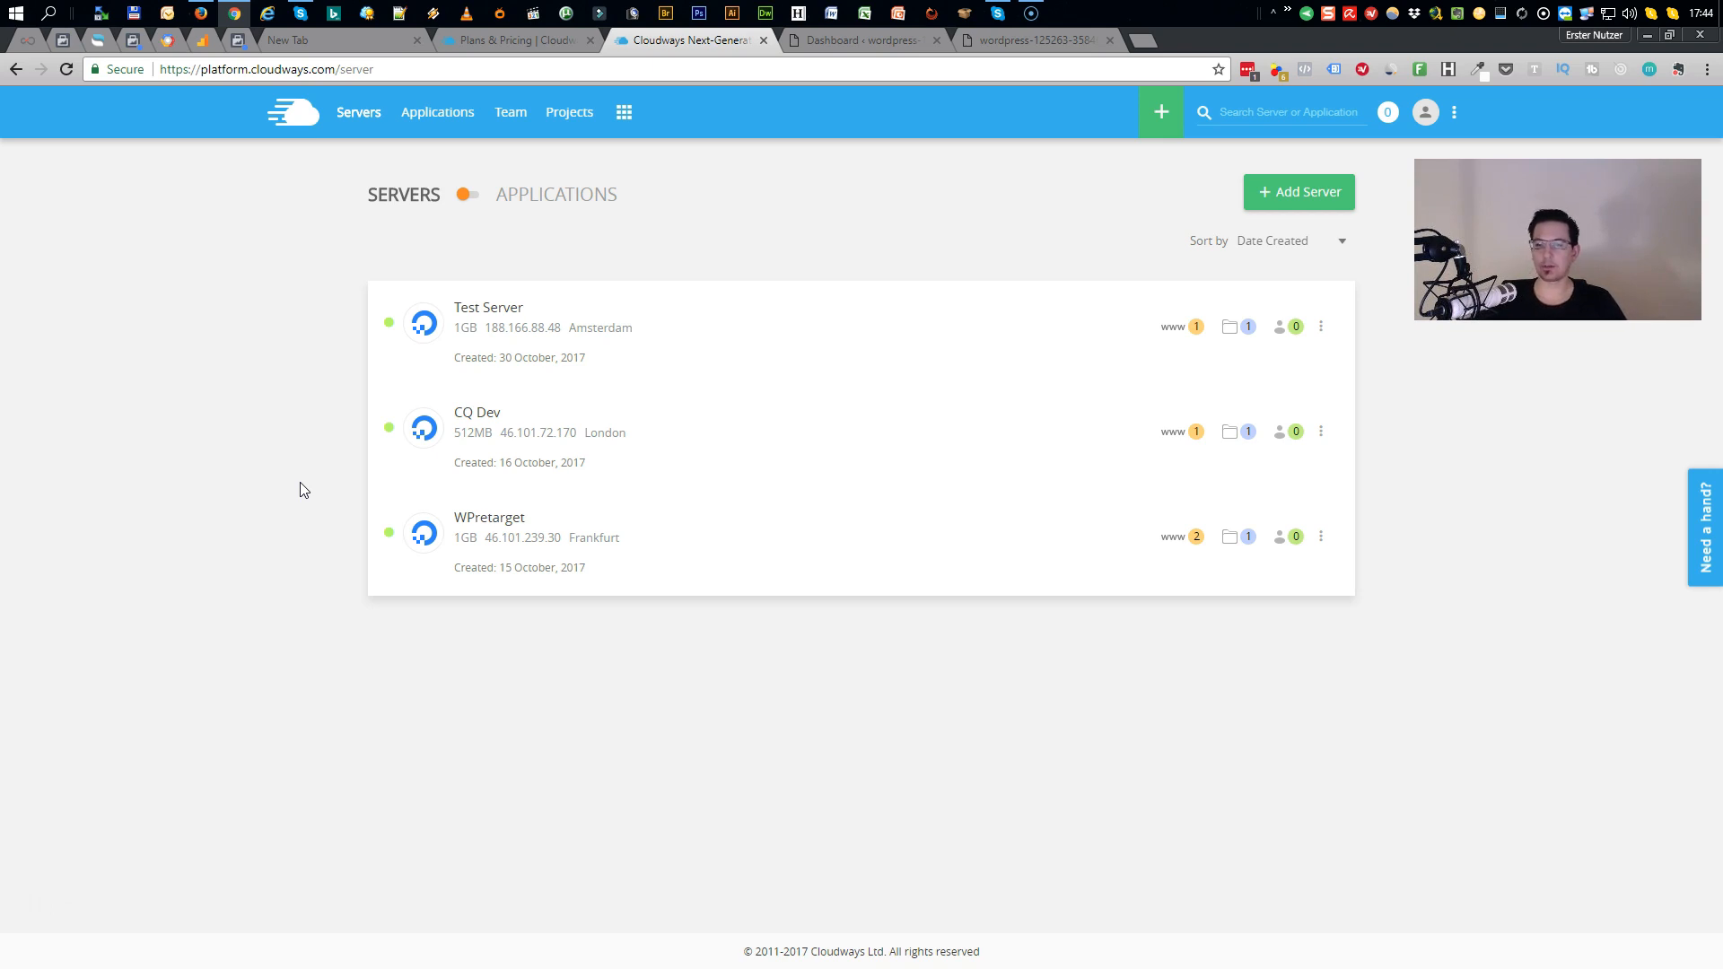
mouse_move(1455, 560)
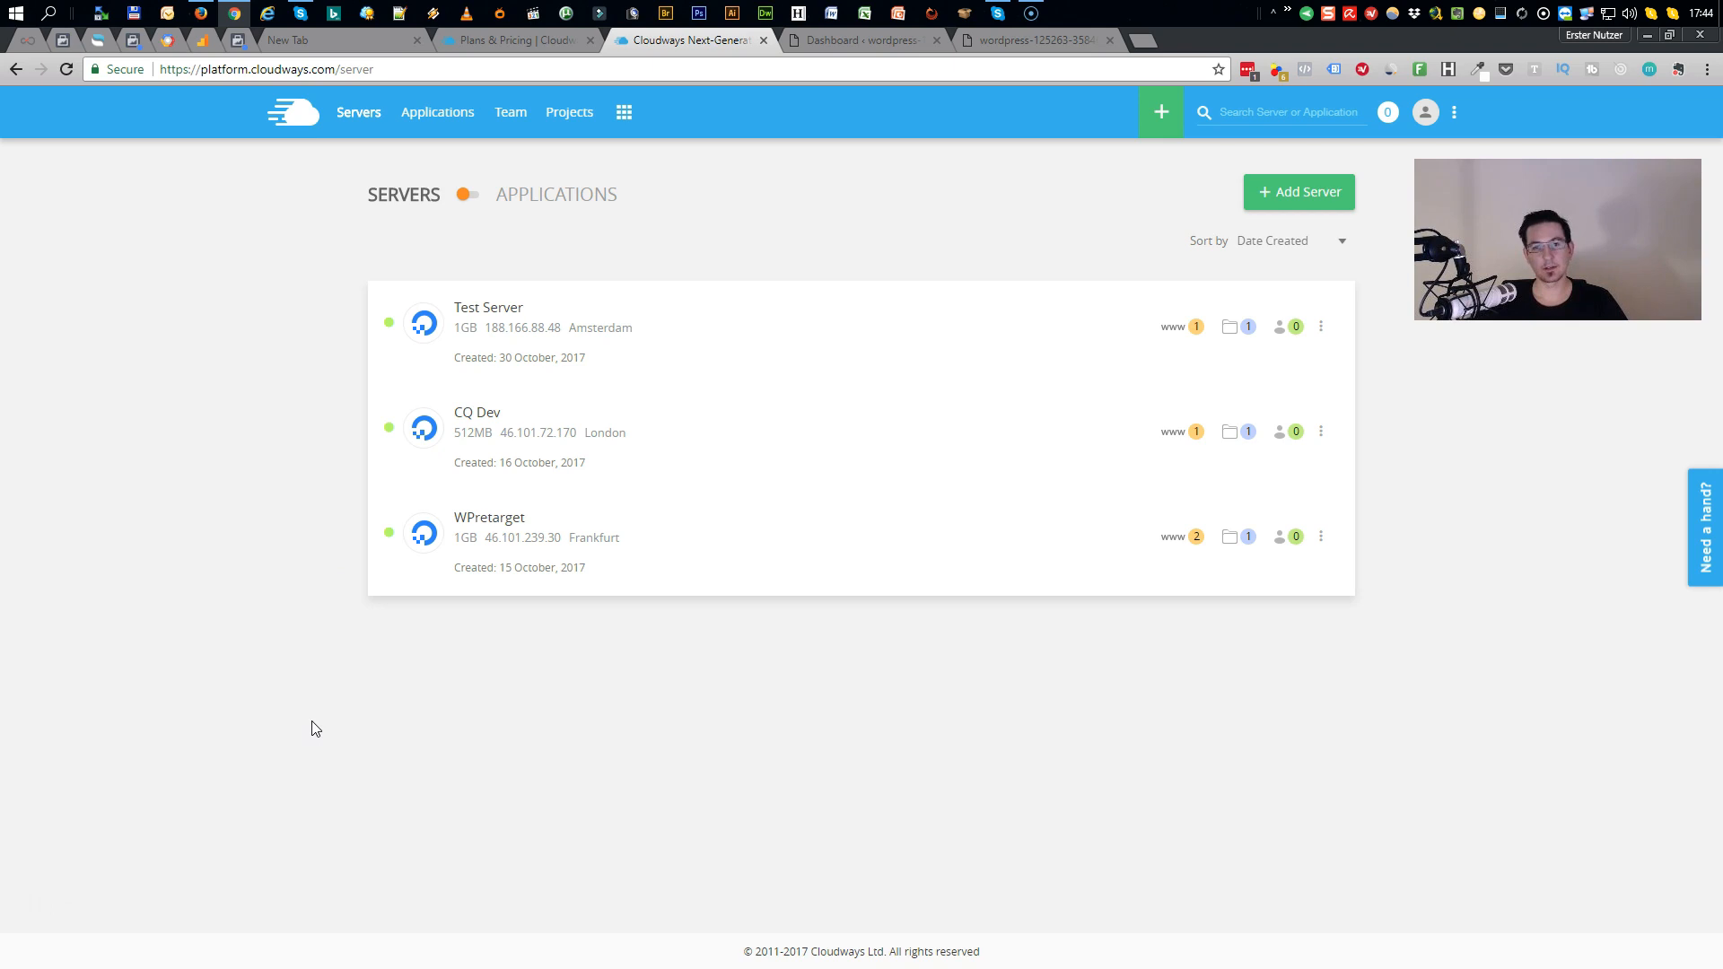
mouse_move(297, 736)
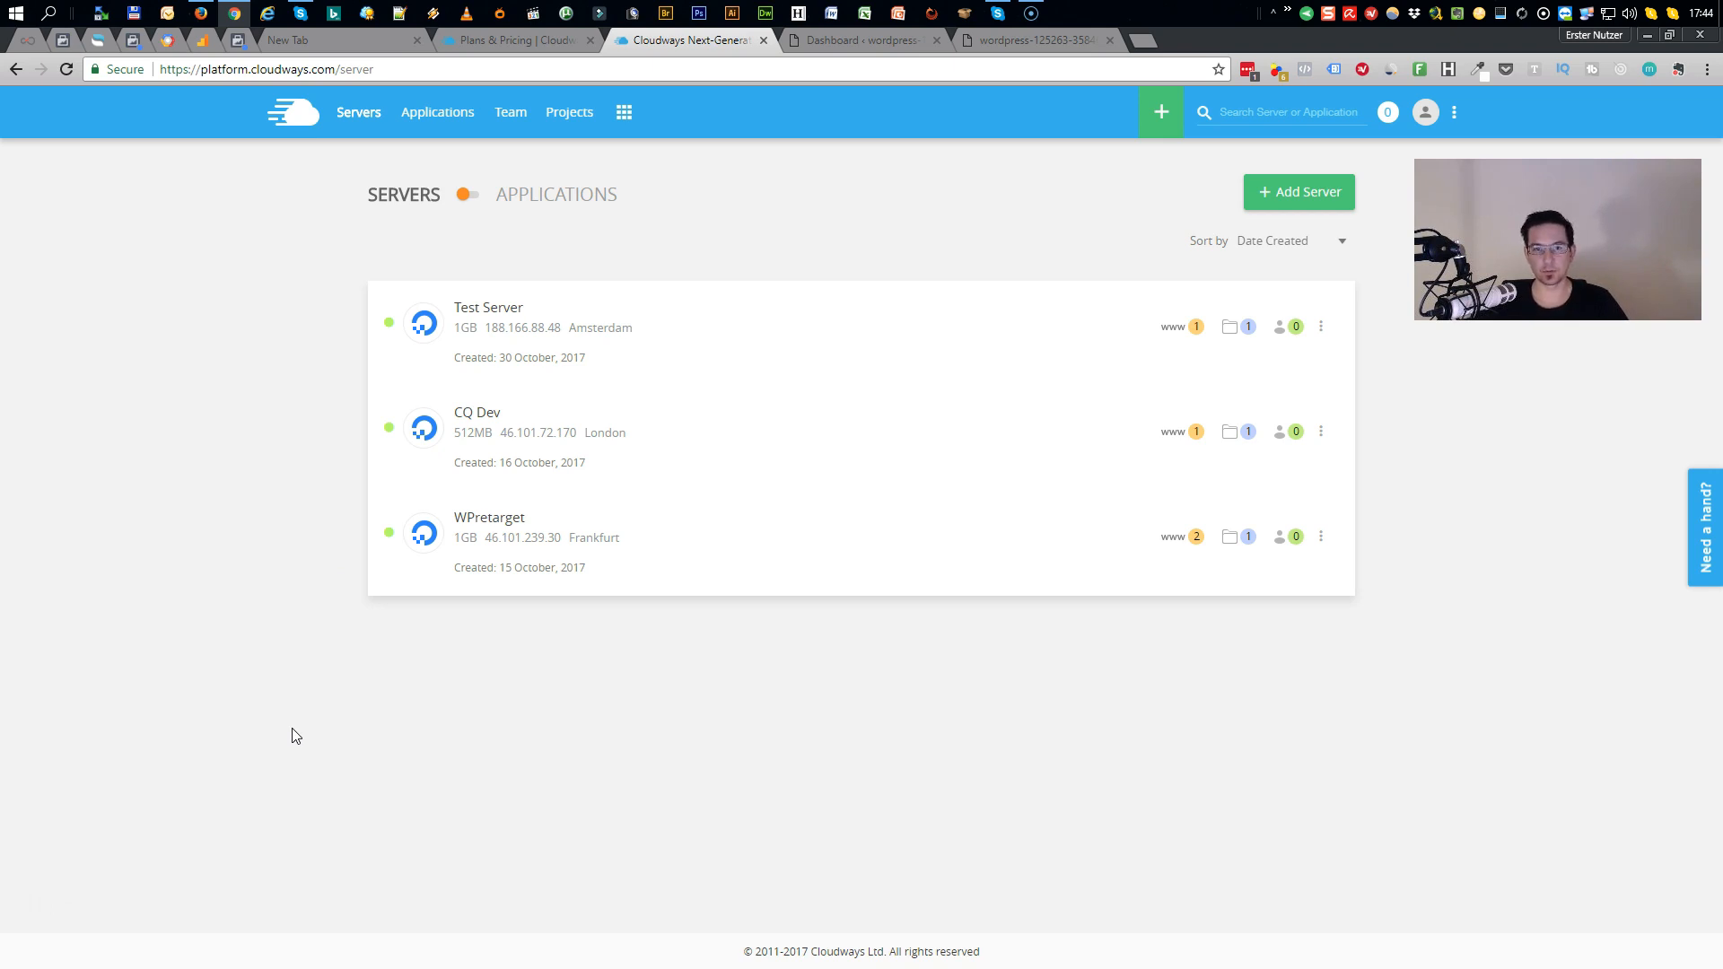